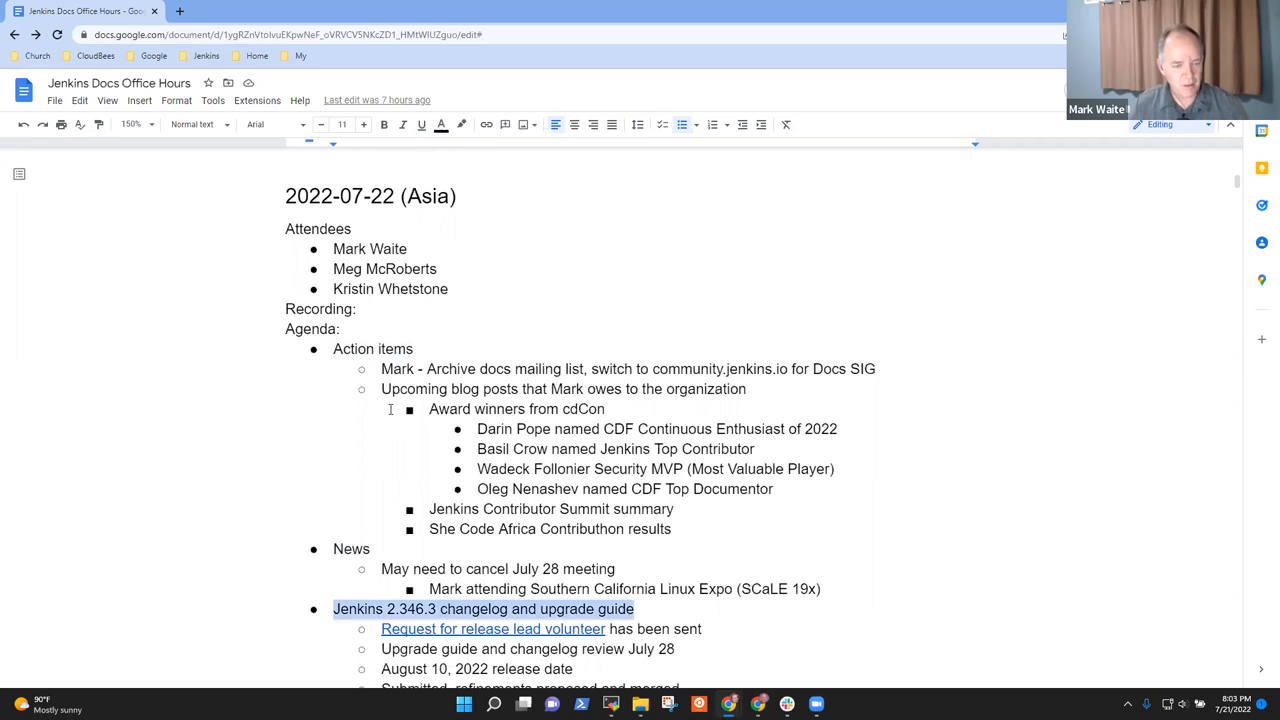
# - Credit the Google Summer of Code update to Kristin Whetstone instead of Mark Waite
pyautogui.scroll(-3)
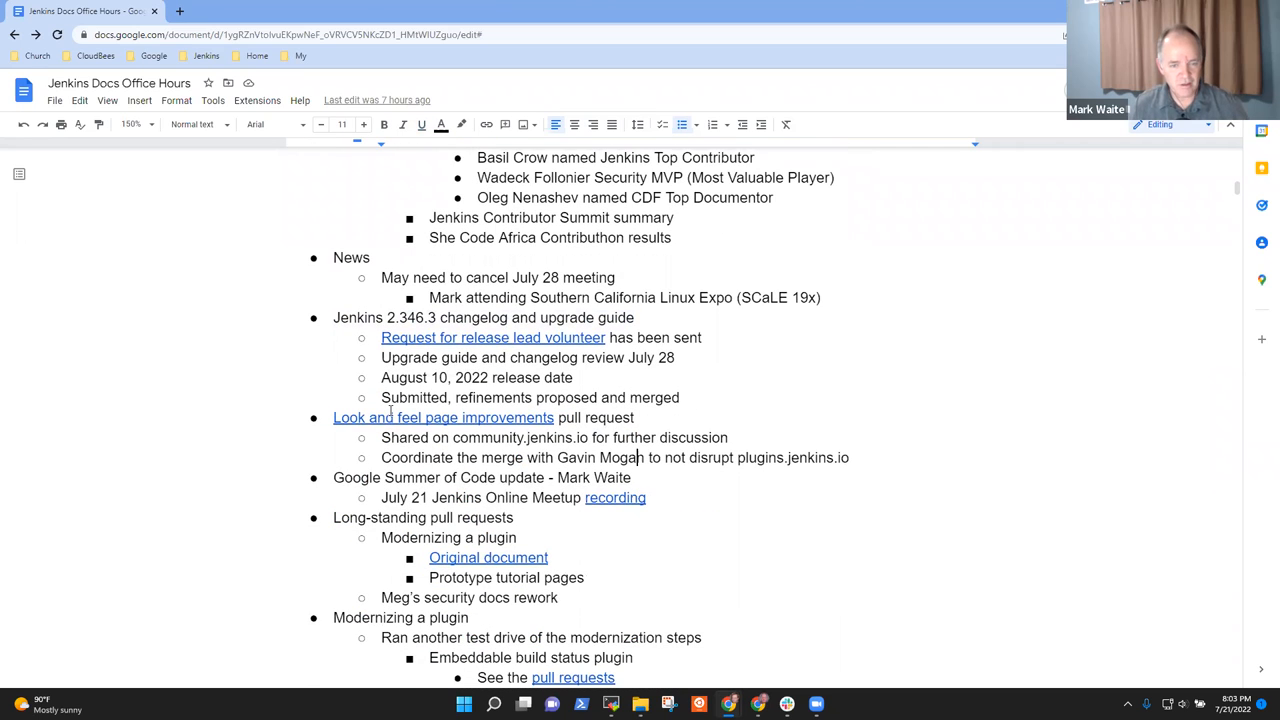
pyautogui.write('Kristin')
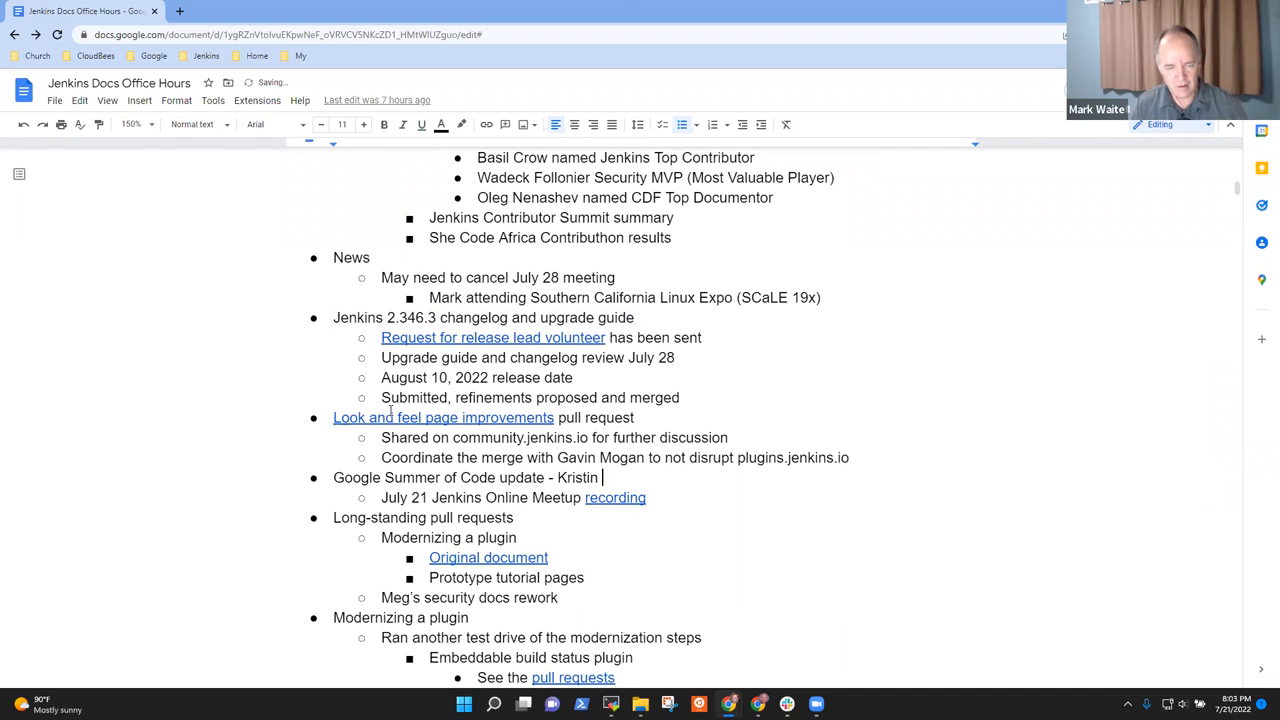
pyautogui.write('Whetstone')
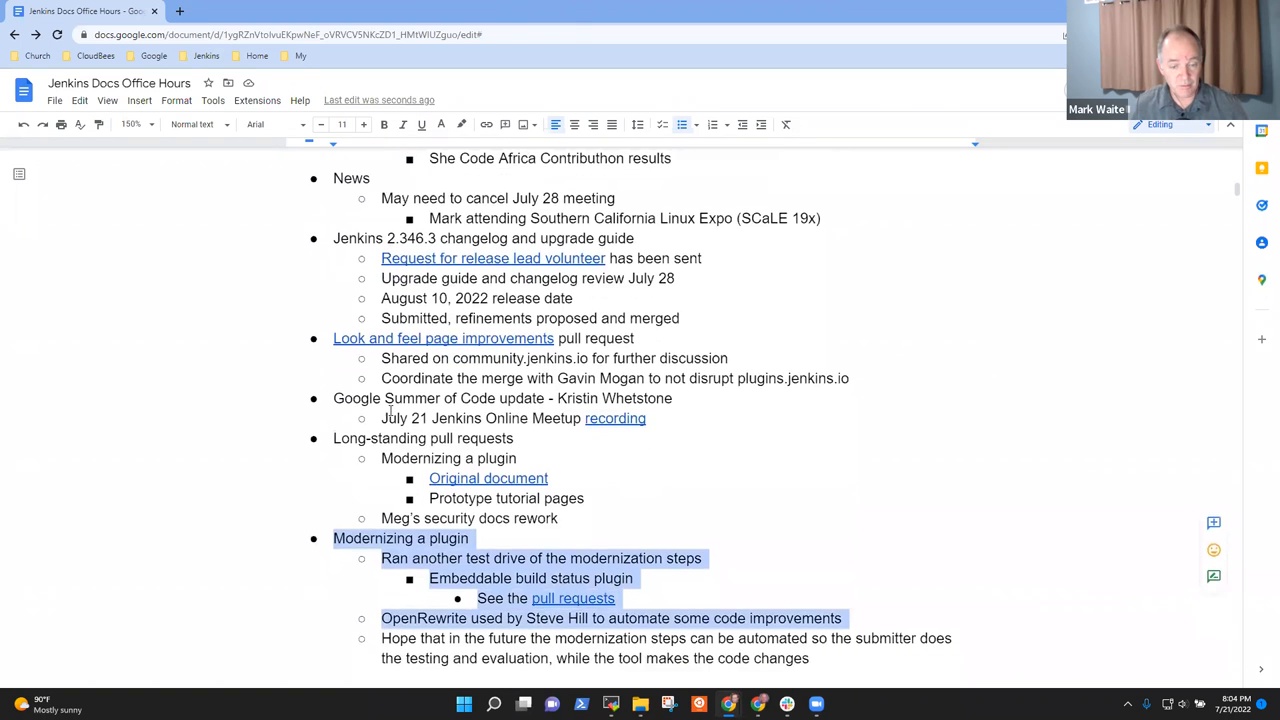
# - Scroll down the office-hours notes to the agenda topics after News
pyautogui.scroll(-3)
pyautogui.write('9')
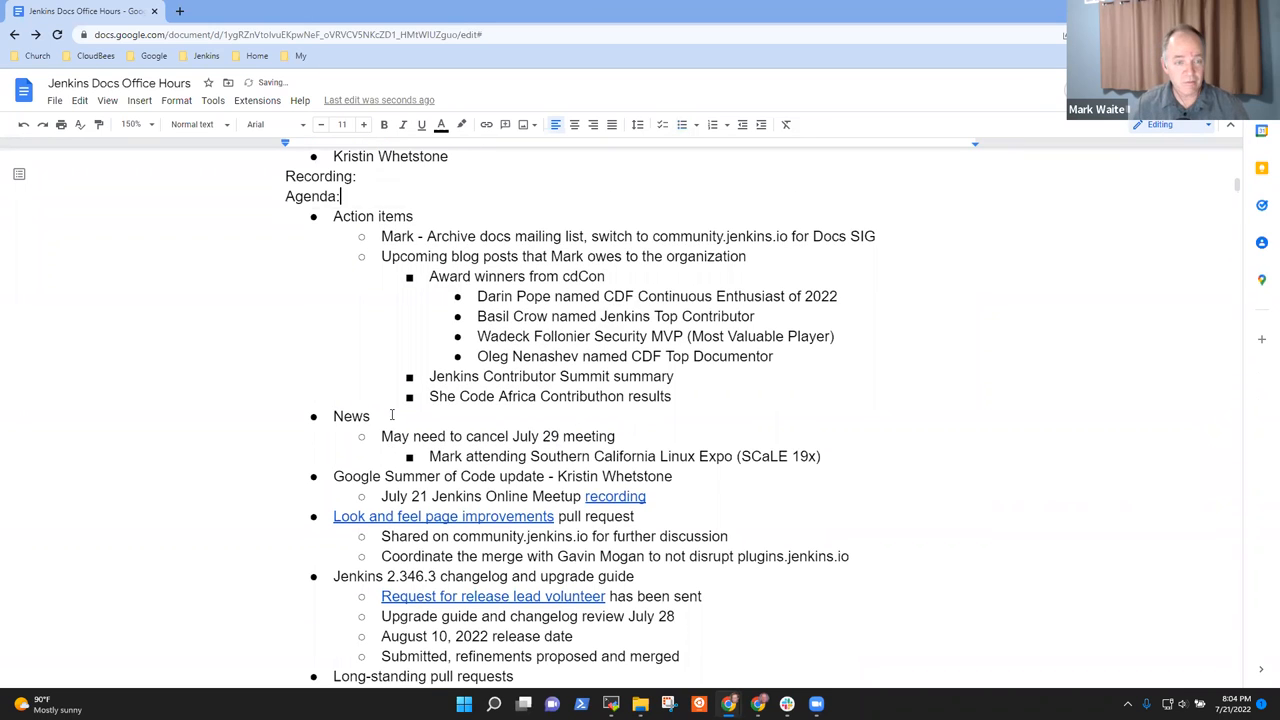
# - Add a sub-bullet under the SCaLE note that Mark will cancel the meeting in the calendar
pyautogui.moveTo(332, 216); pyautogui.dragTo(746, 256)
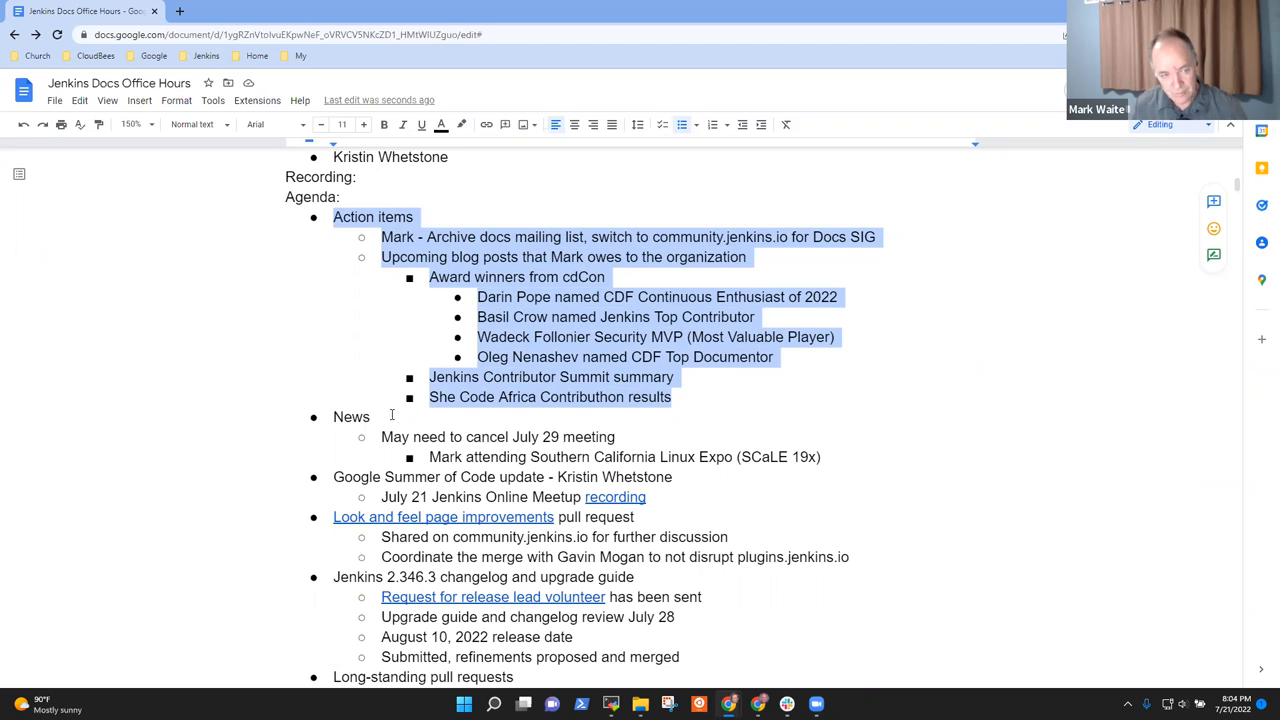
pyautogui.click(352, 418)
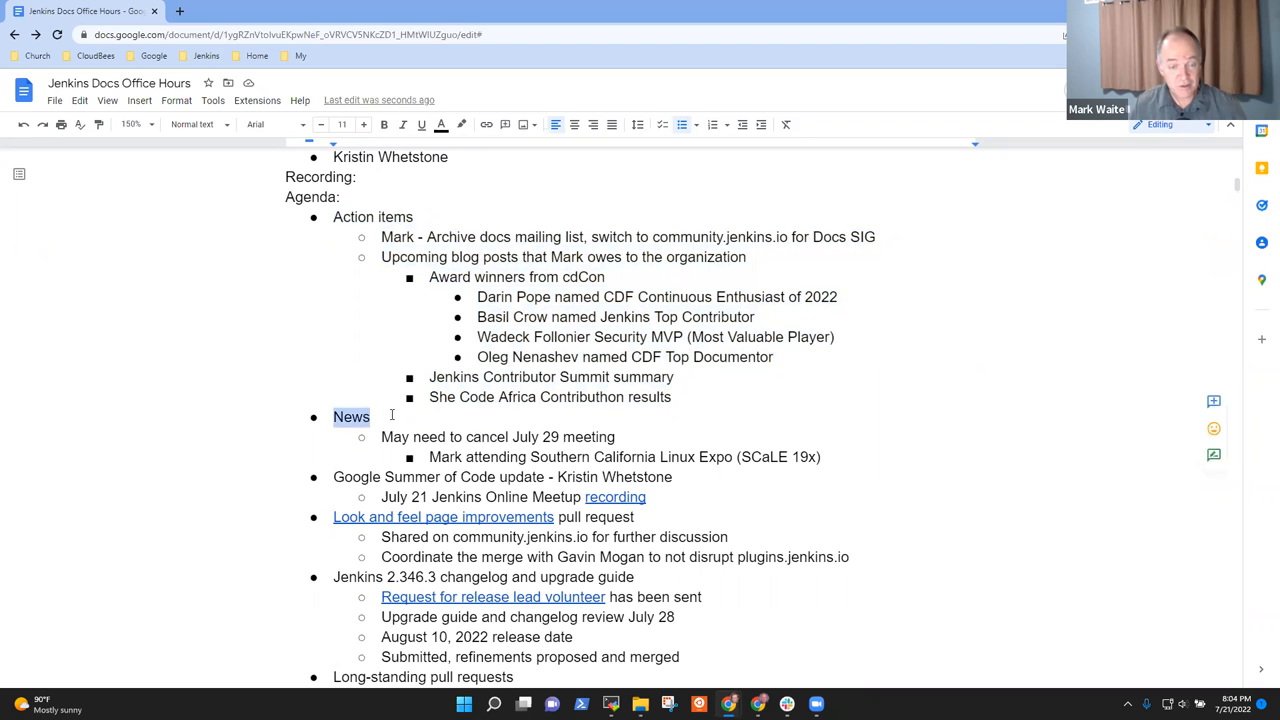
pyautogui.tripleClick(496, 436)
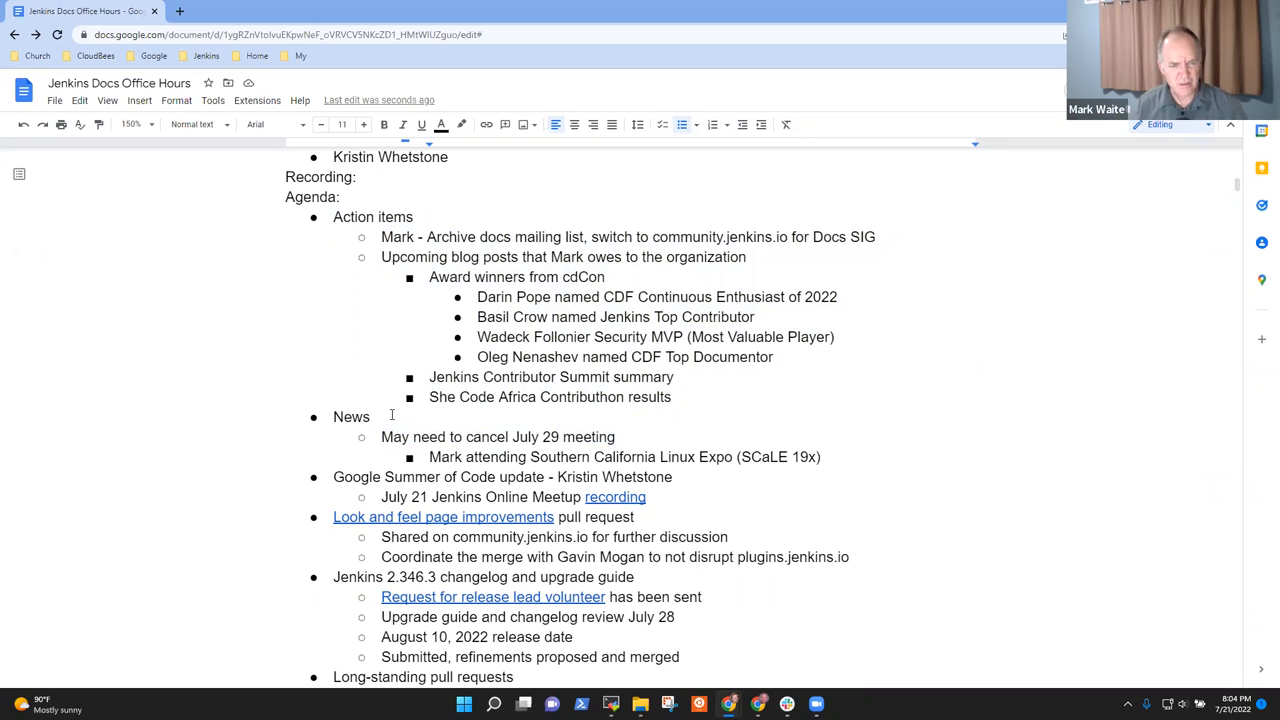
pyautogui.click(822, 456)
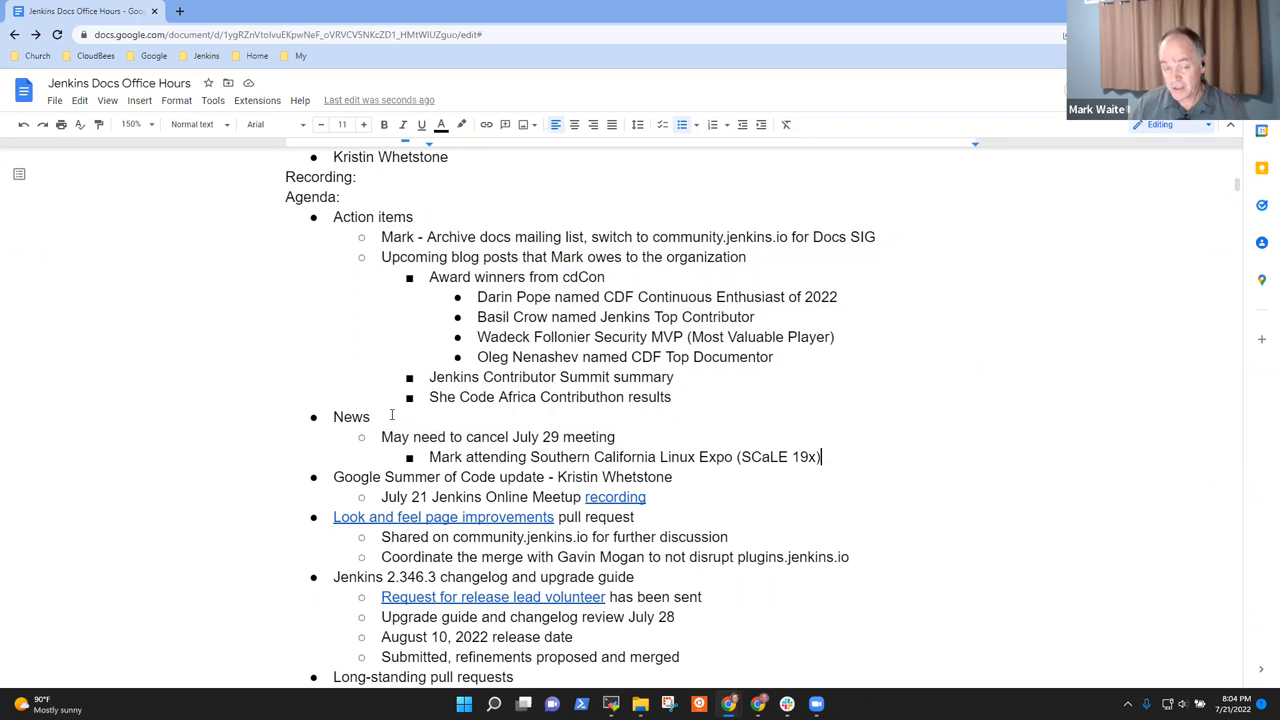
pyautogui.press('enter')
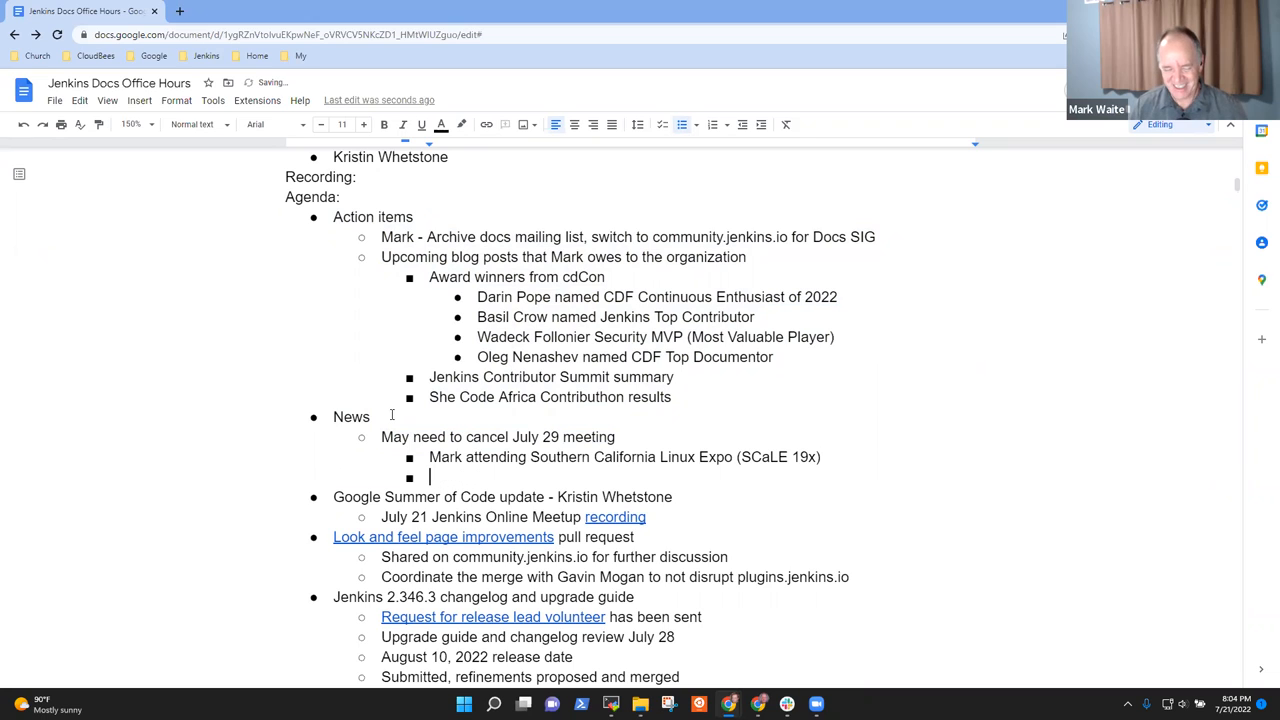
pyautogui.write('Mark to cancel in the calendar')
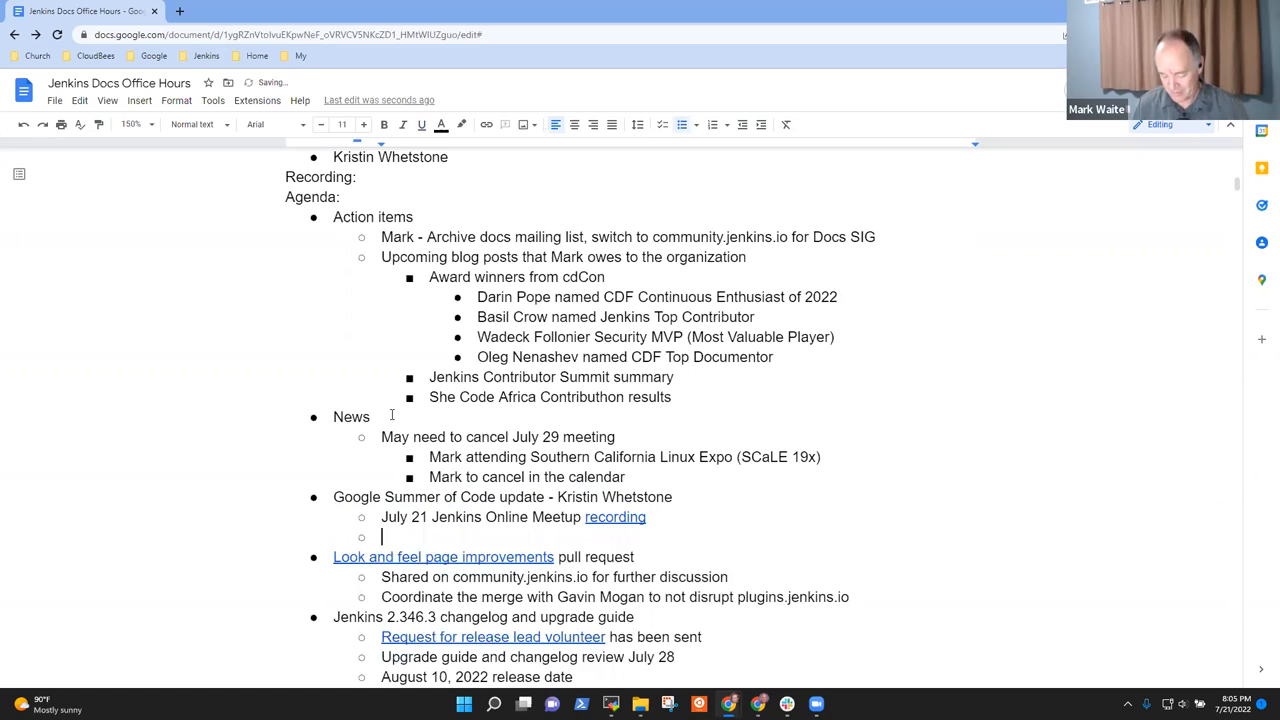
# - Add a Summer of Code bullet 'At the midpoint of GSoC project' after Vihaan's name
pyautogui.write('Vihaan')
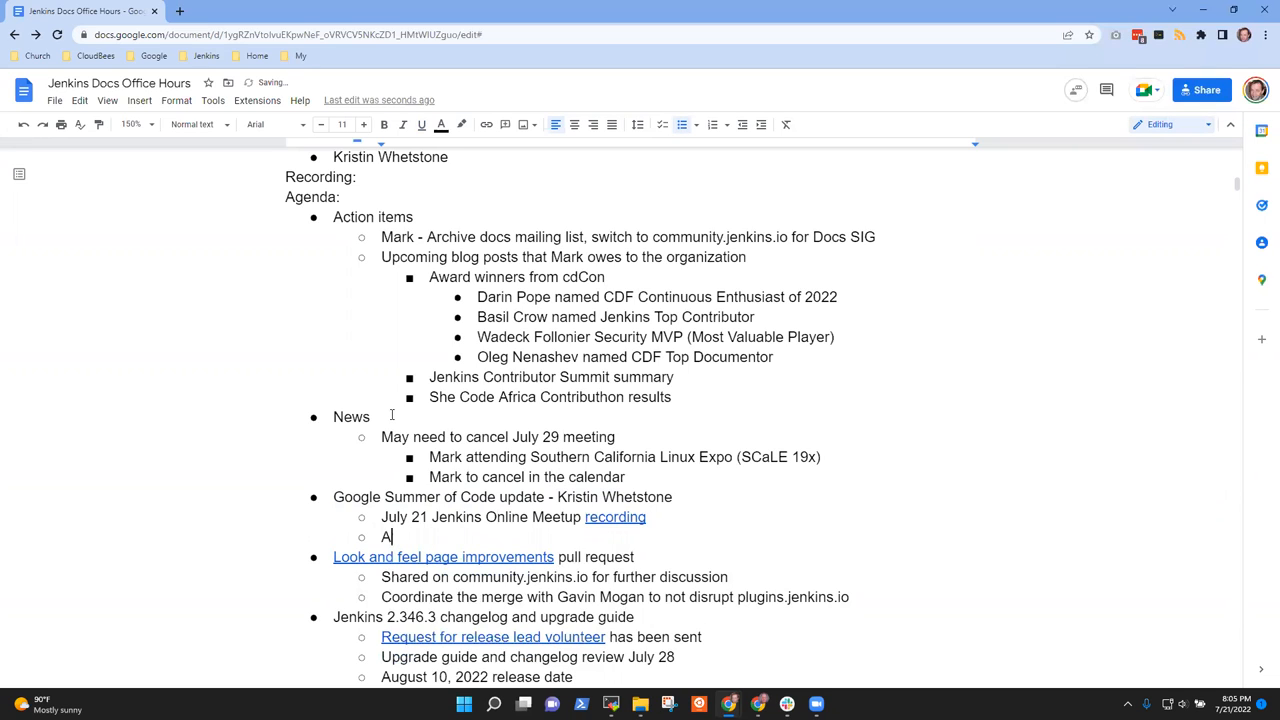
pyautogui.write('t the midpo')
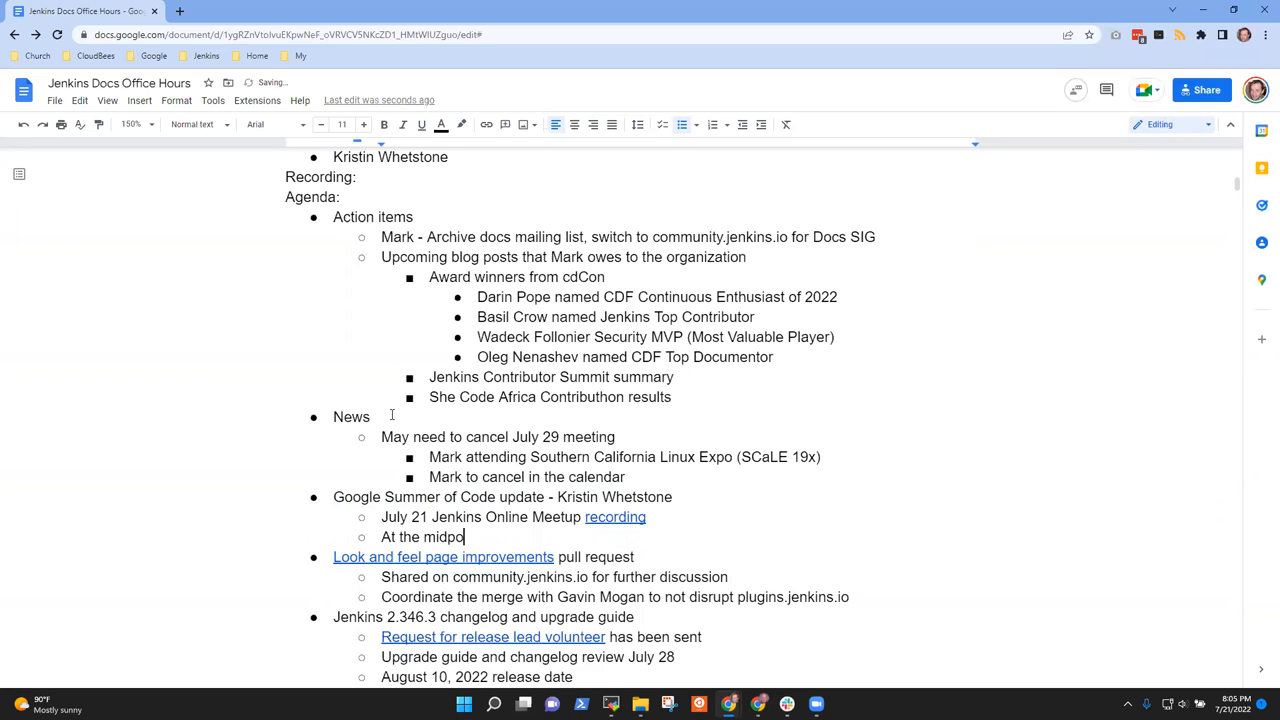
pyautogui.write('int of GSoC project')
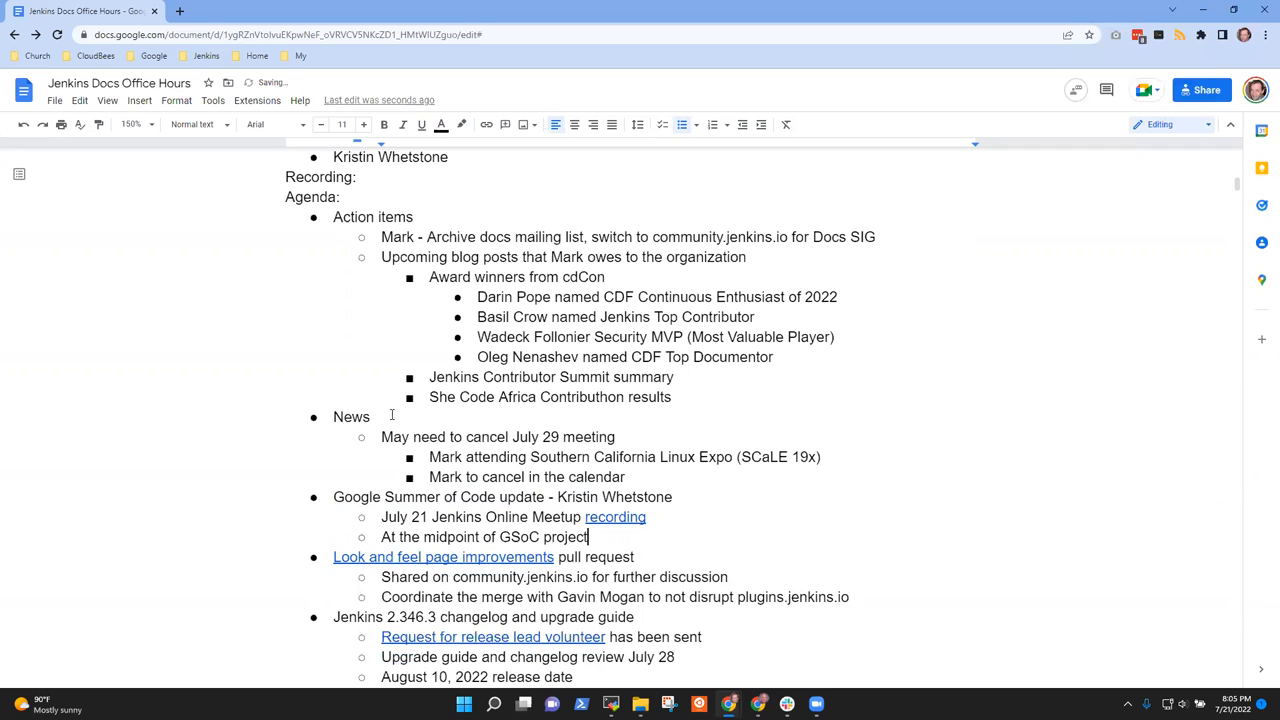
pyautogui.press('enter')
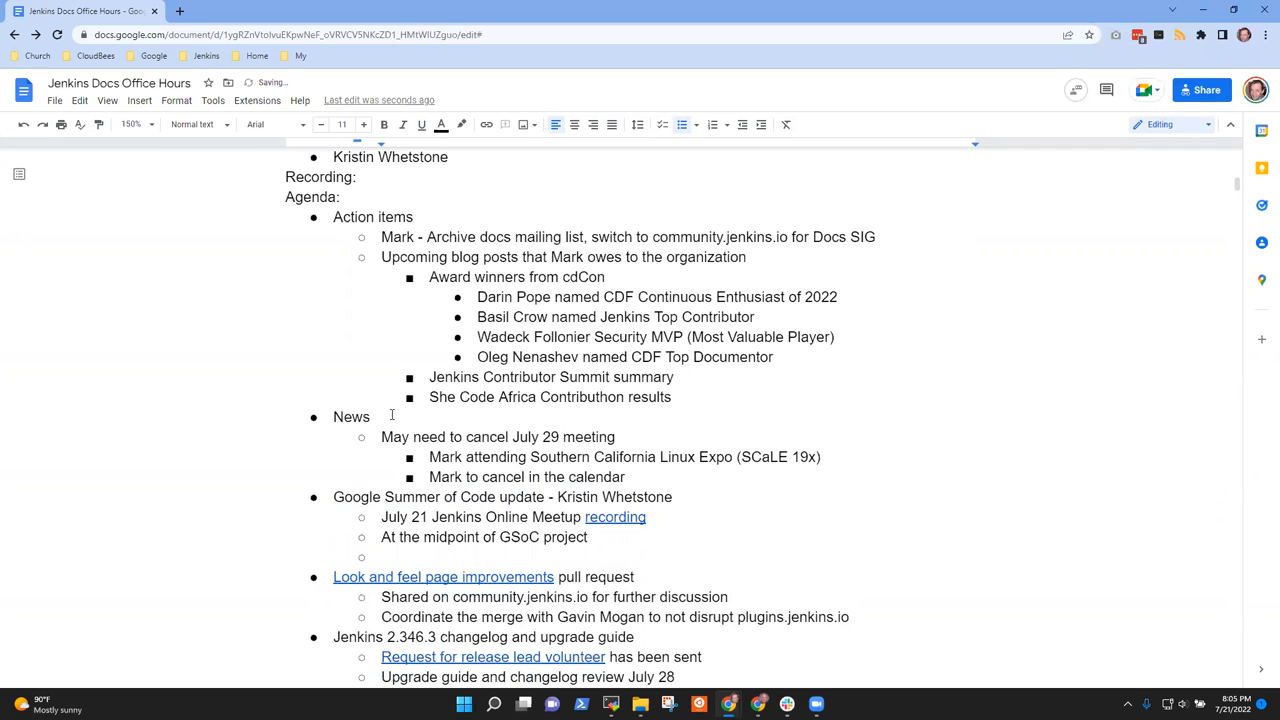
# - Add the bullet 'Online meetup including presentations from all contributors' and start a Docs item
pyautogui.scroll(-3)
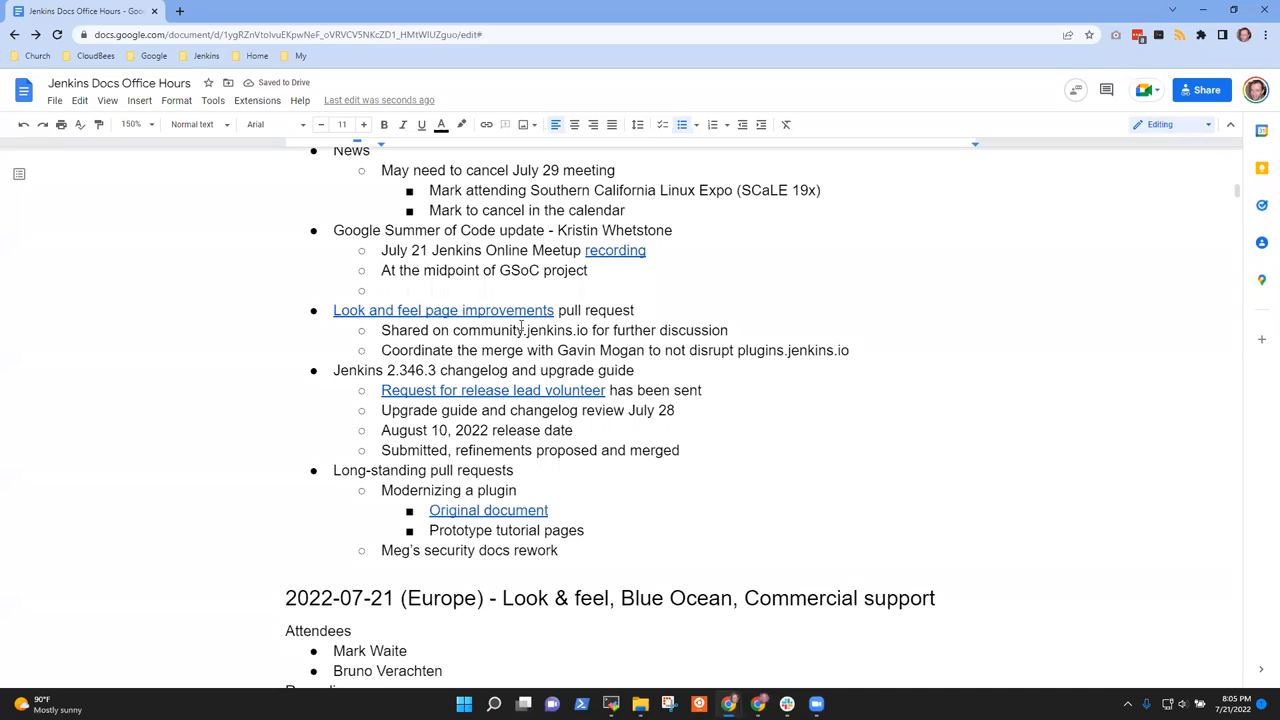
pyautogui.write('Online meetup')
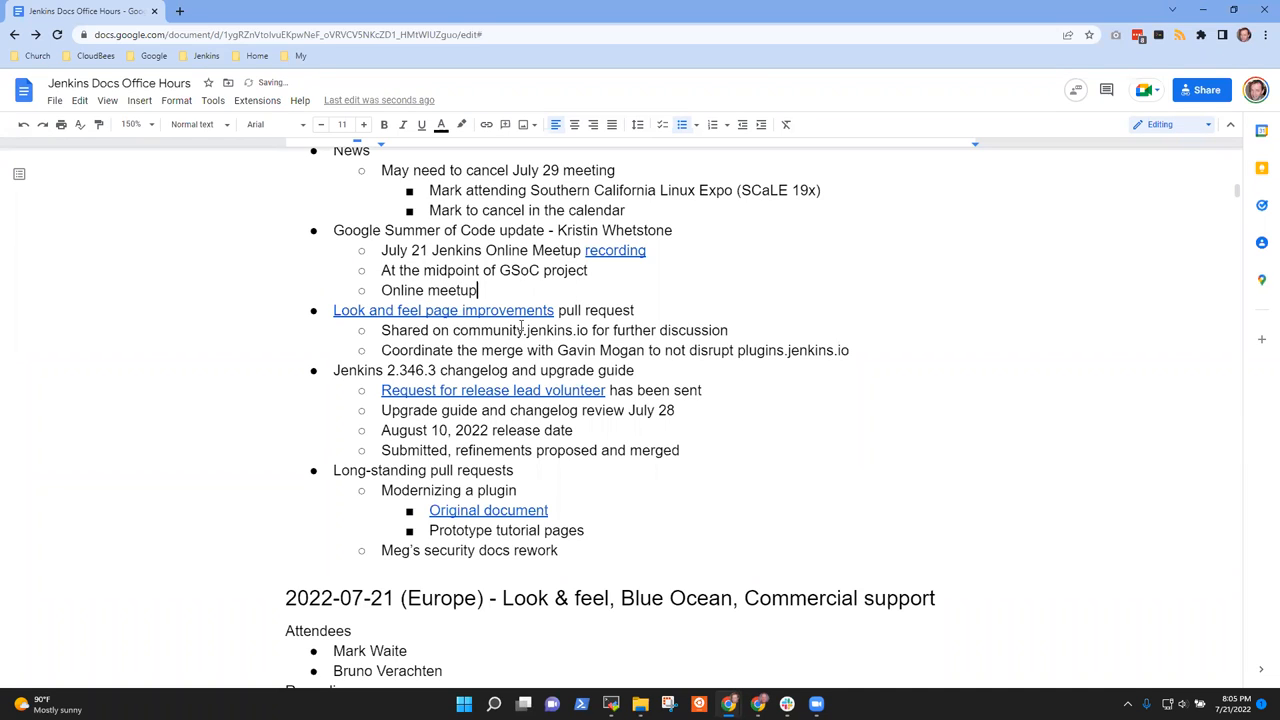
pyautogui.write('including al')
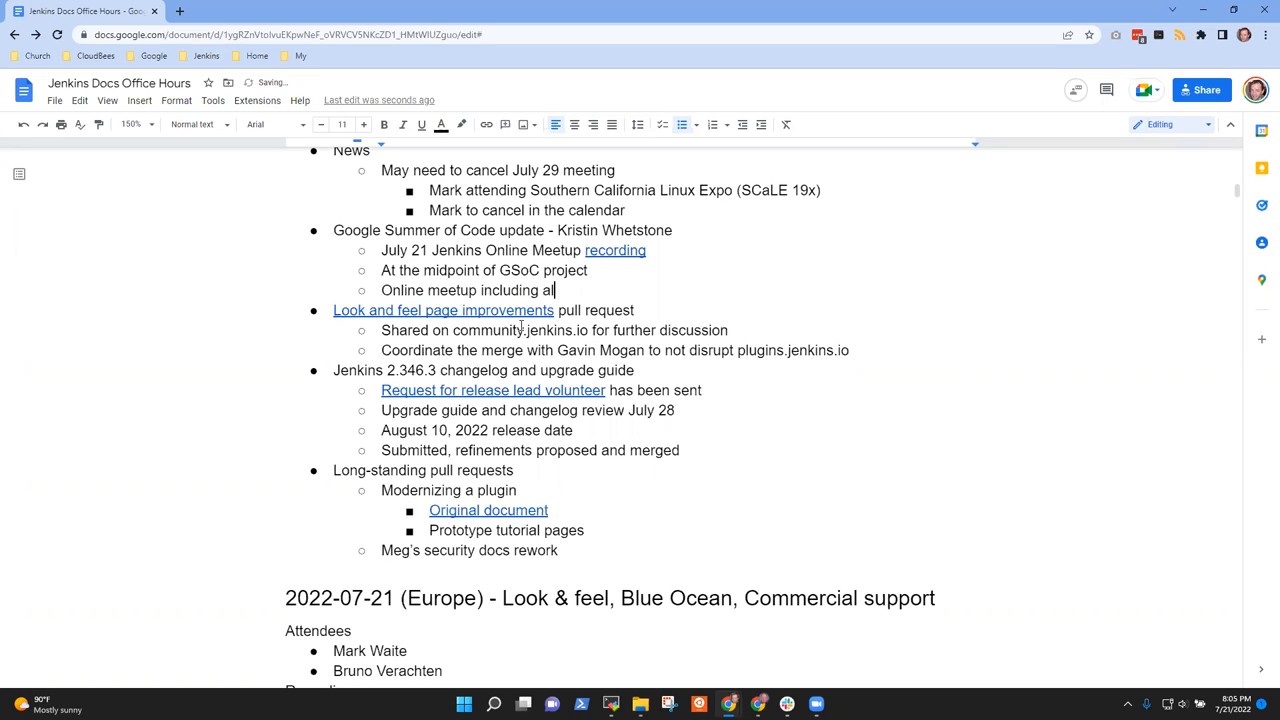
pyautogui.write('presentations from')
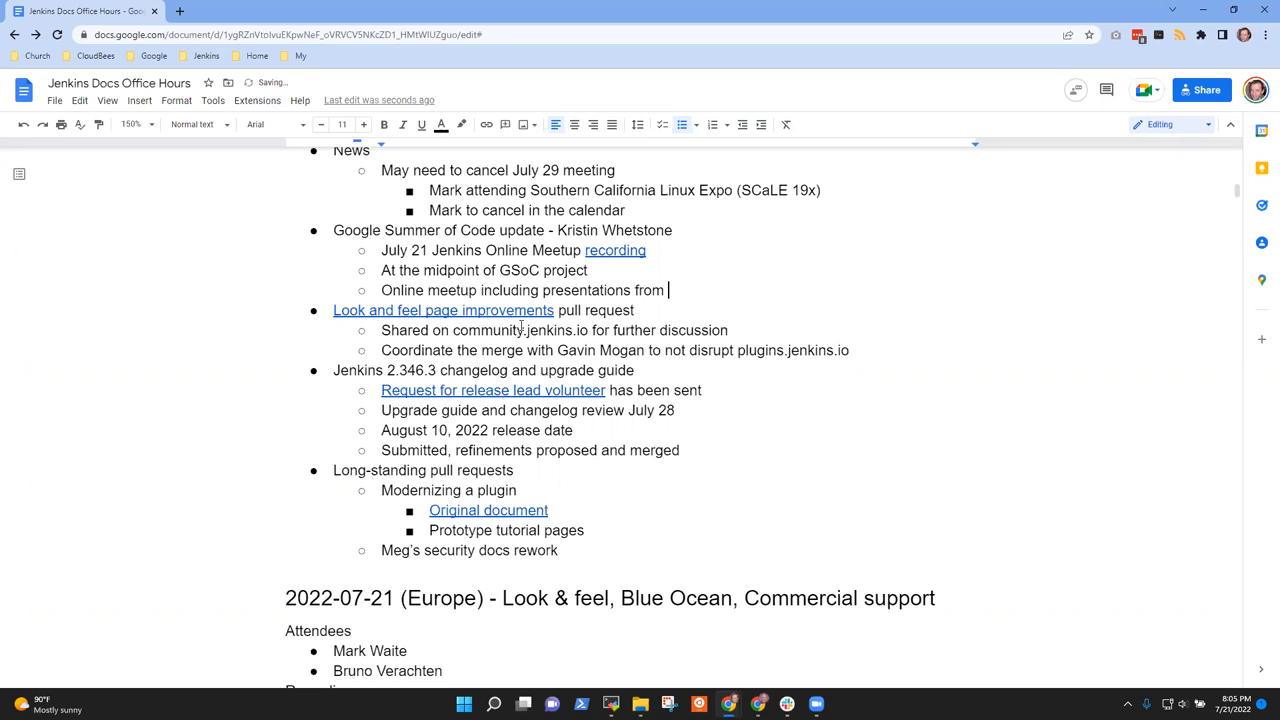
pyautogui.write('all')
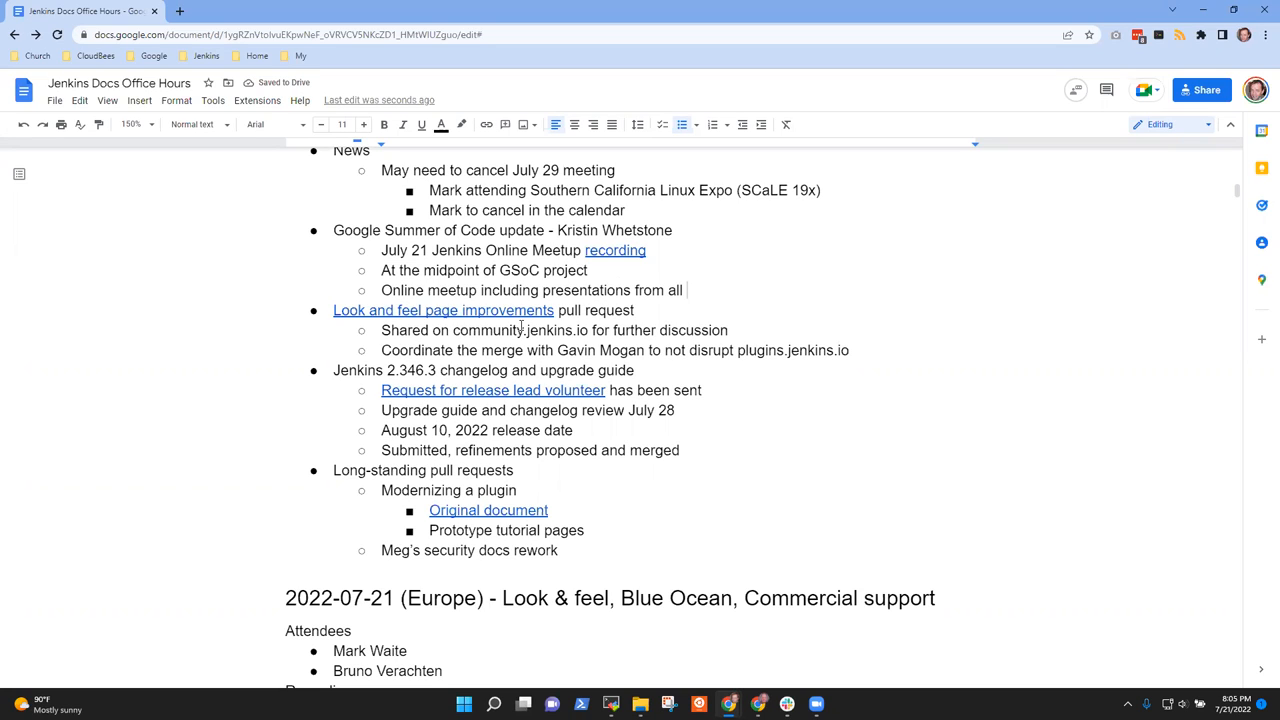
pyautogui.write('contrib')
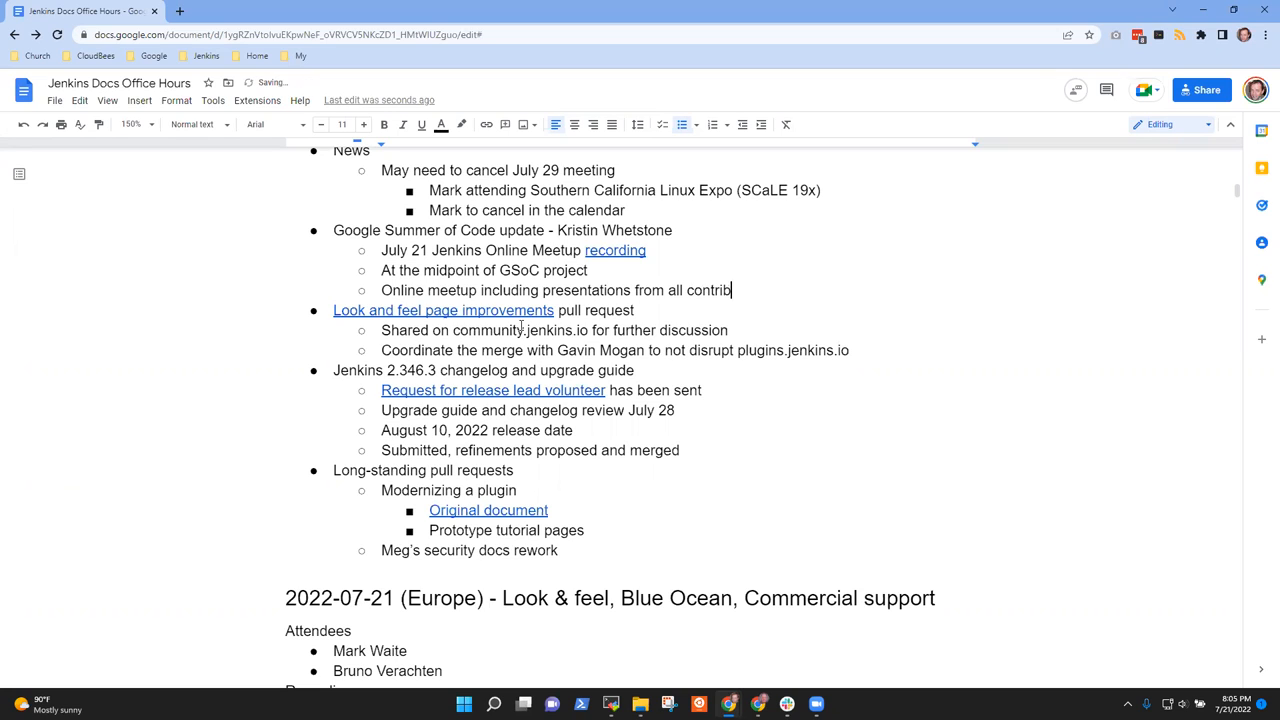
pyautogui.write('utors')
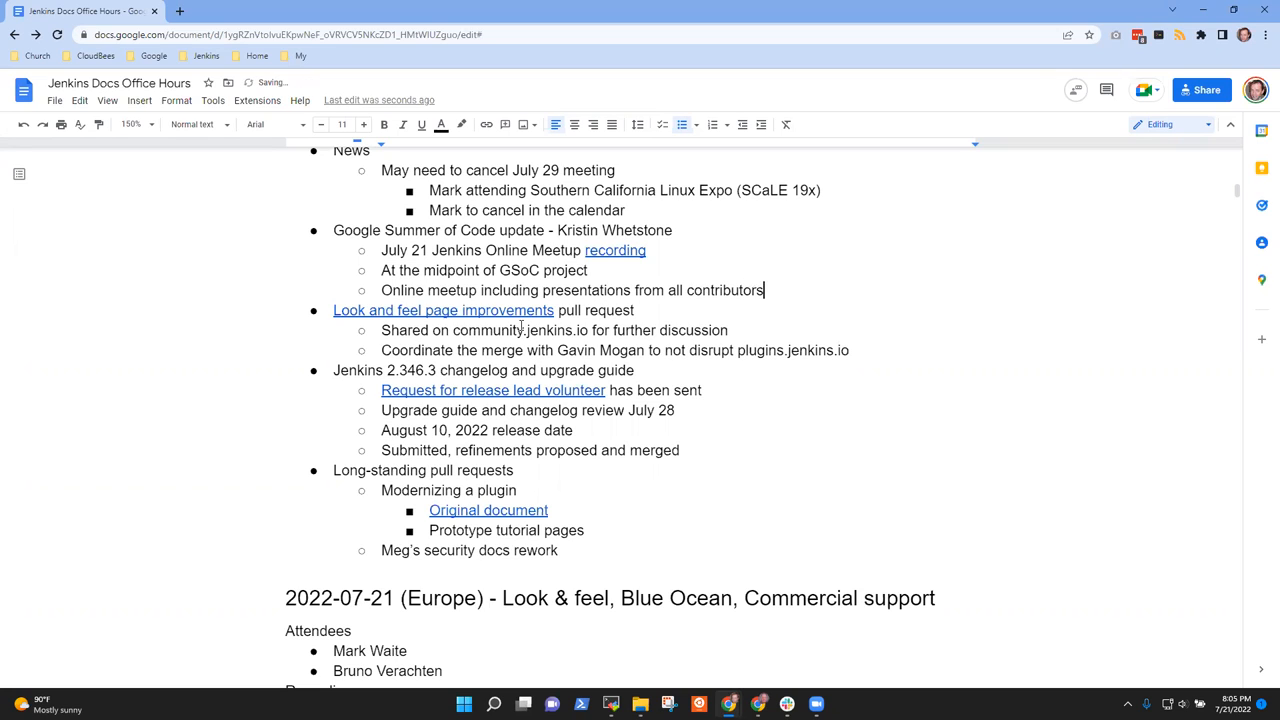
pyautogui.write('D')
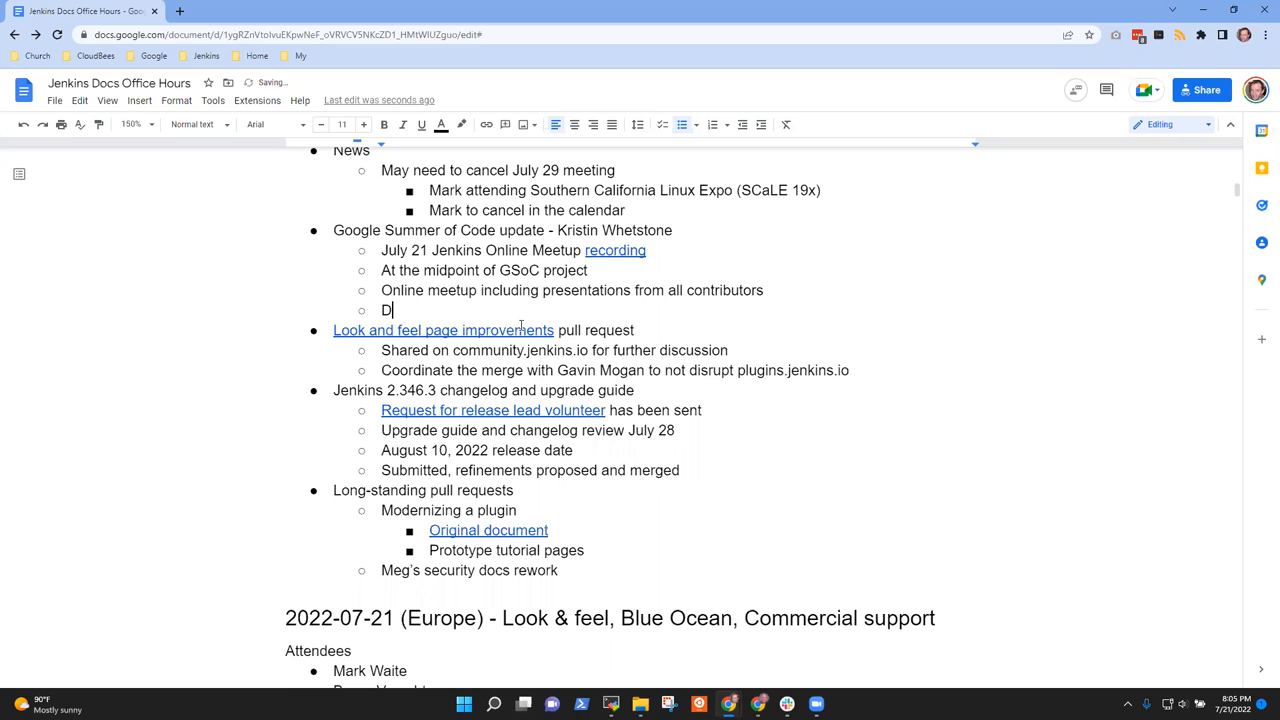
# - Note Docs web site improvements: generator upgrades, search, and a static scroll bar easier to navigate
pyautogui.write('ocs web site improvements')
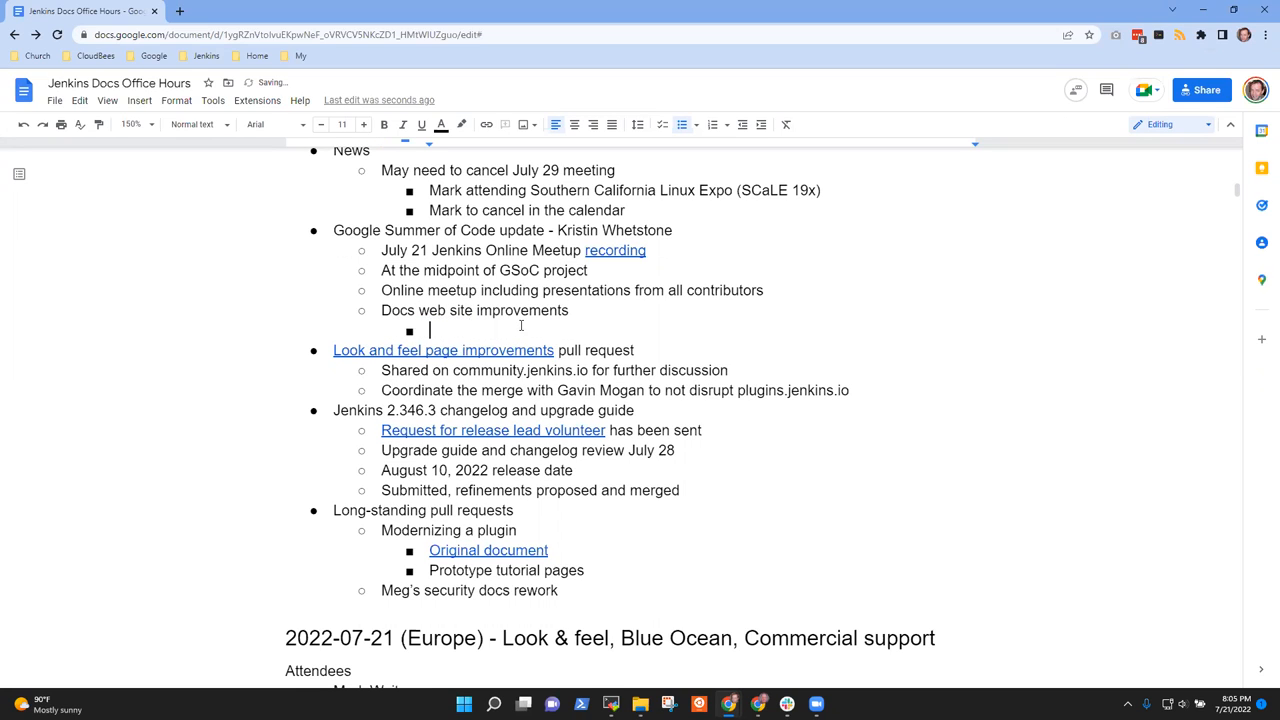
pyautogui.write('Upgrades to th')
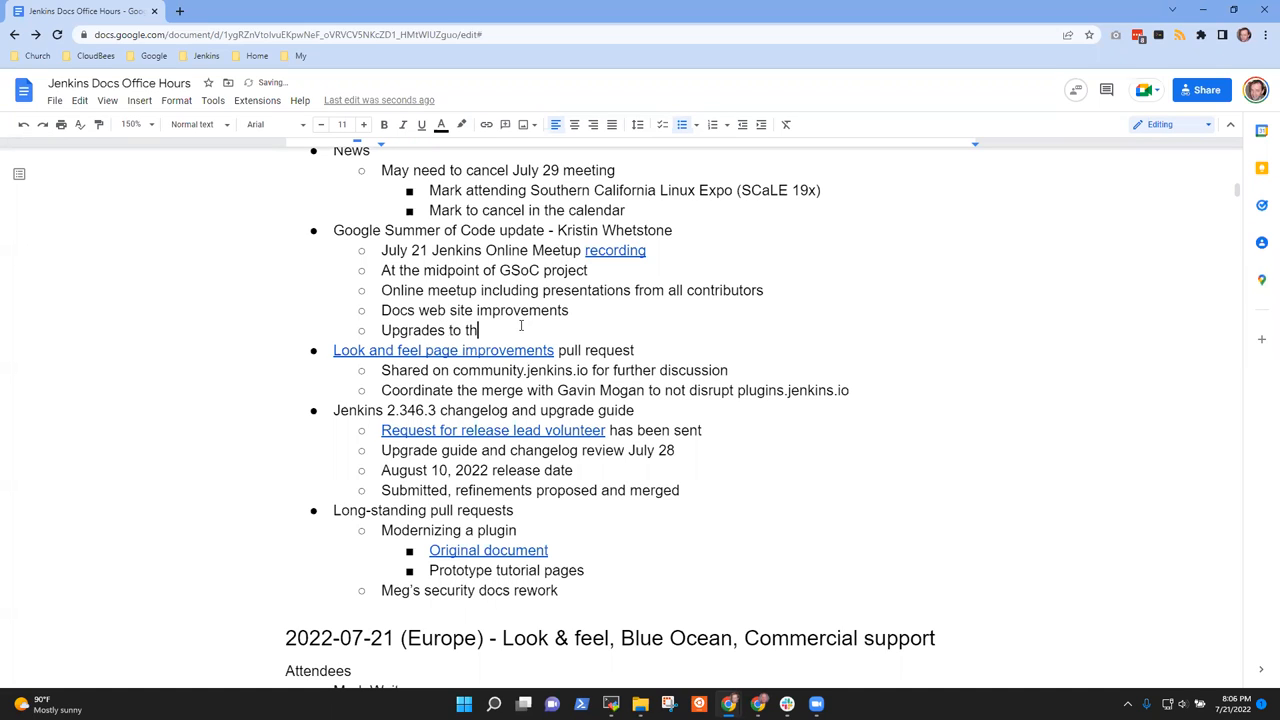
pyautogui.write('e generator')
pyautogui.write('W')
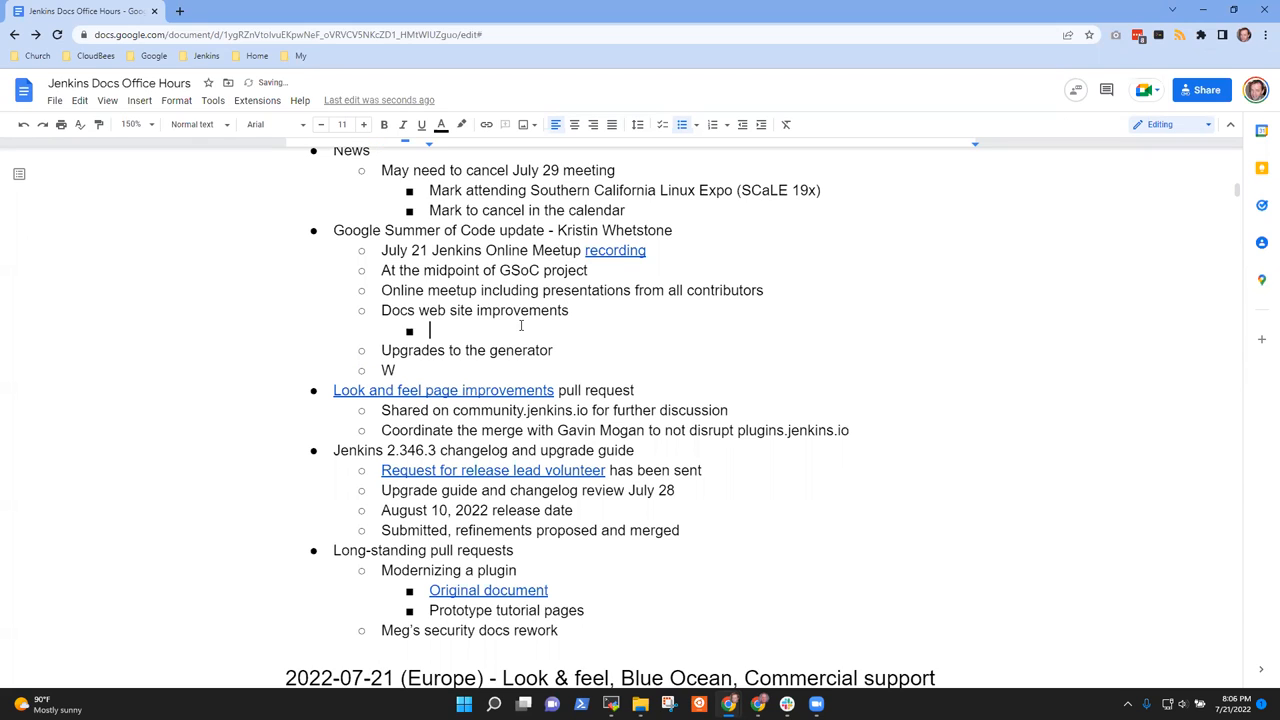
pyautogui.write('Search in the')
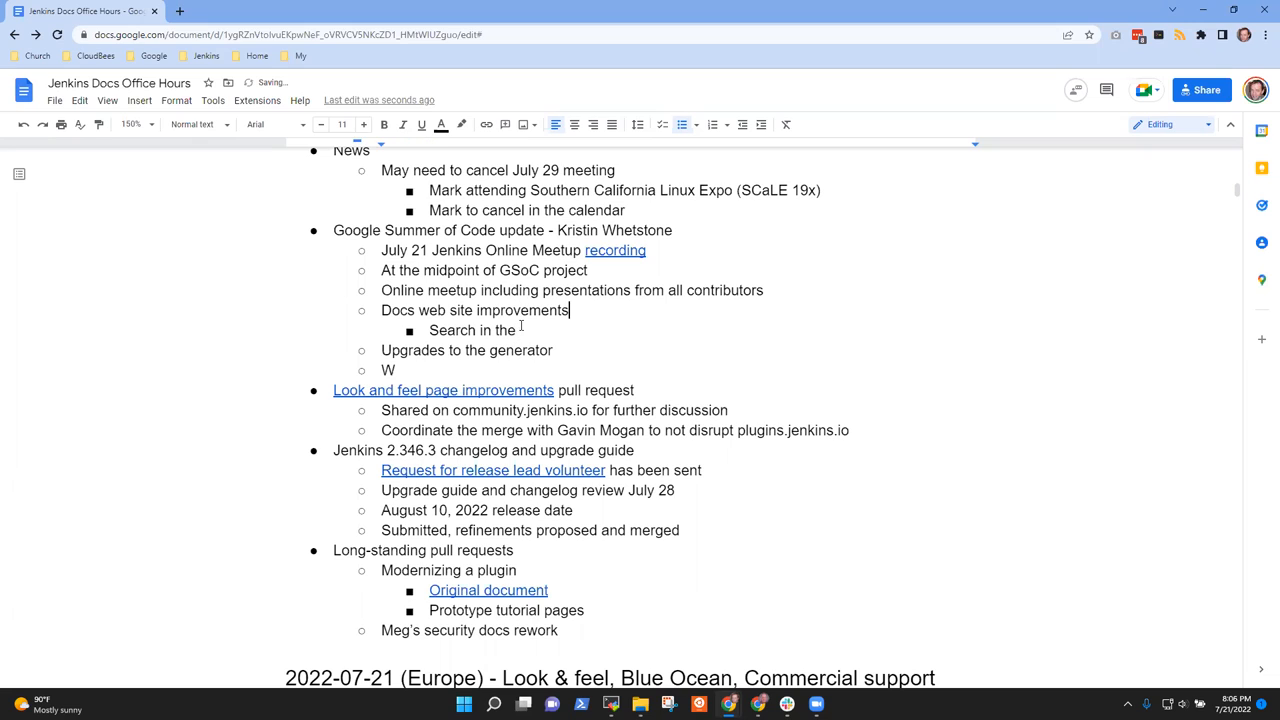
pyautogui.write('Static scr')
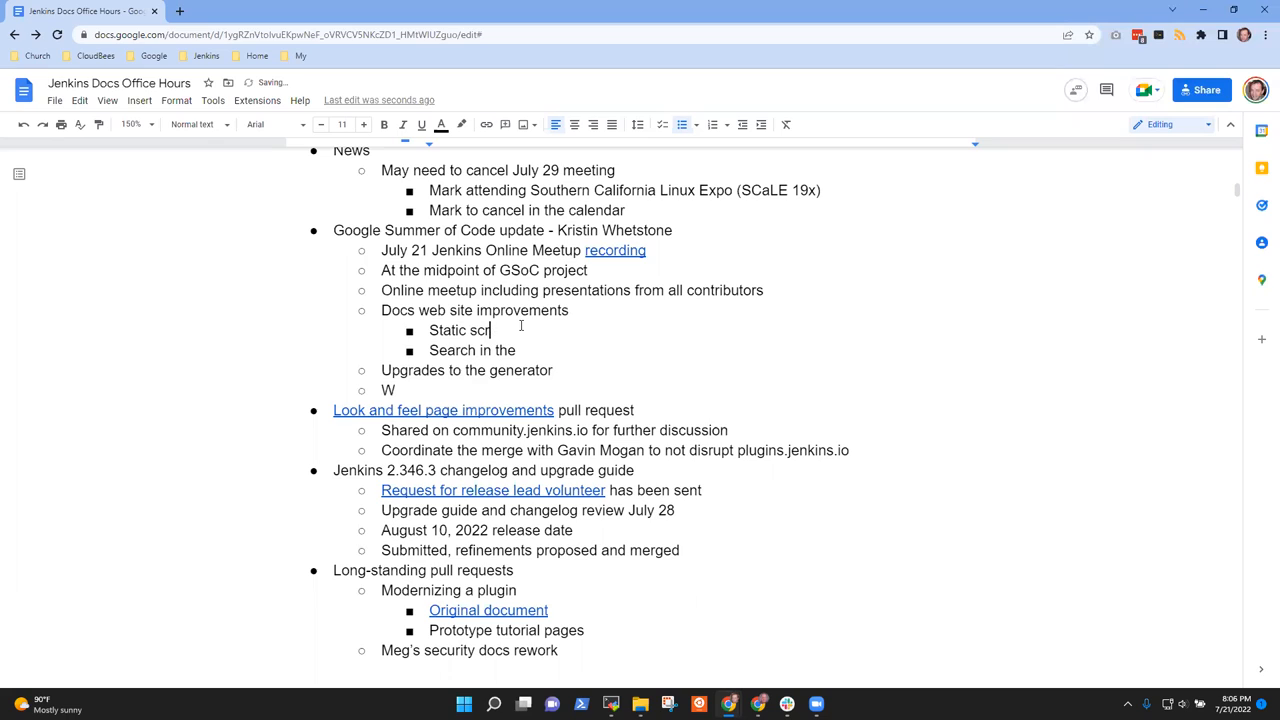
pyautogui.write('oll bar -')
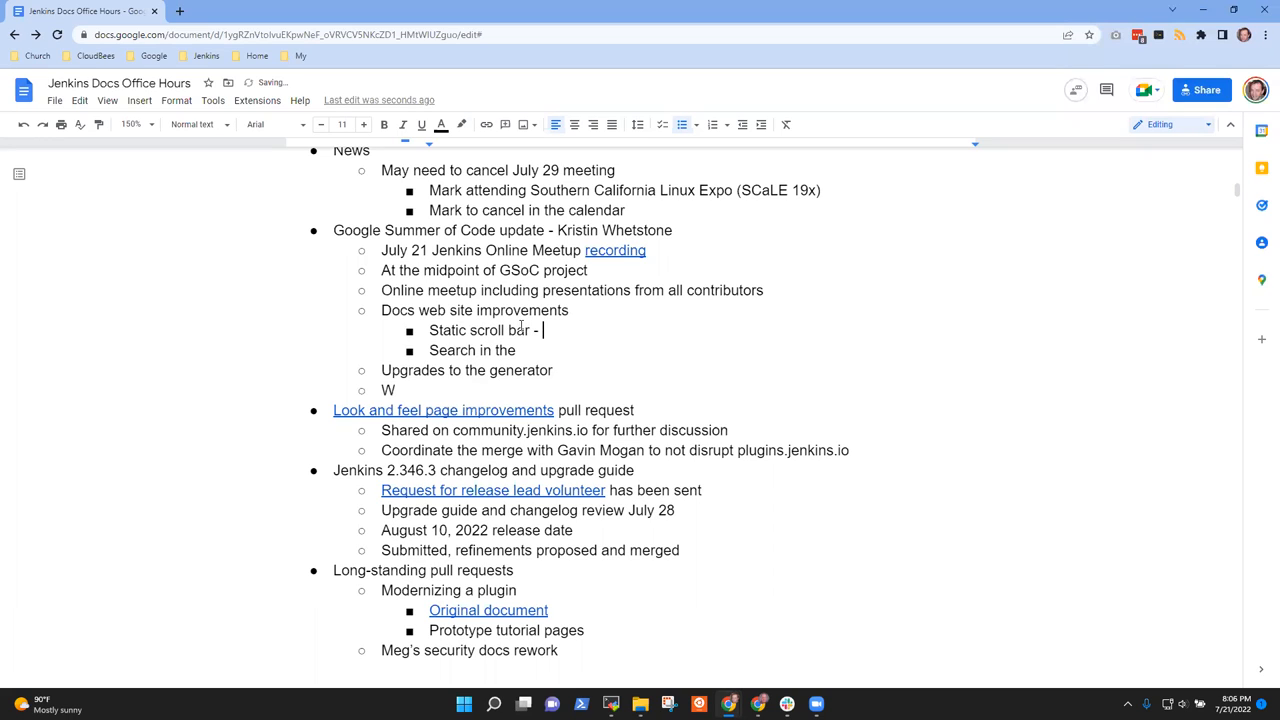
pyautogui.write('easier to n')
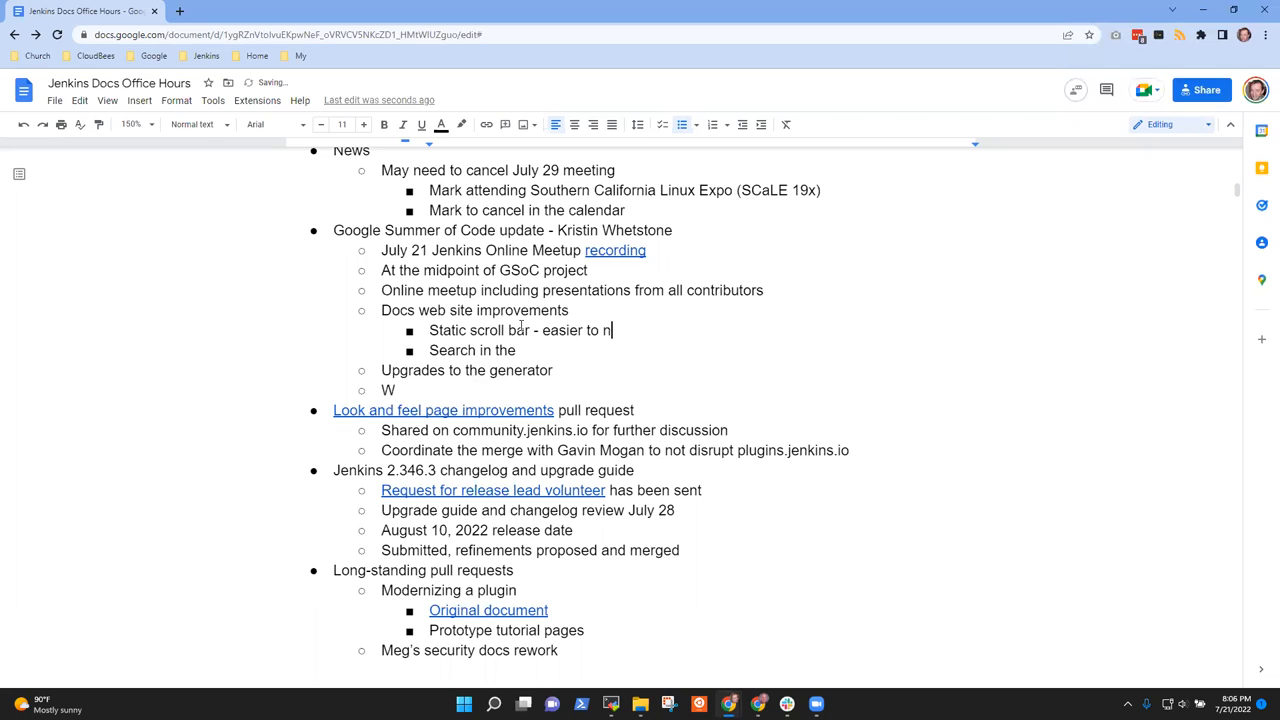
pyautogui.write('avigate')
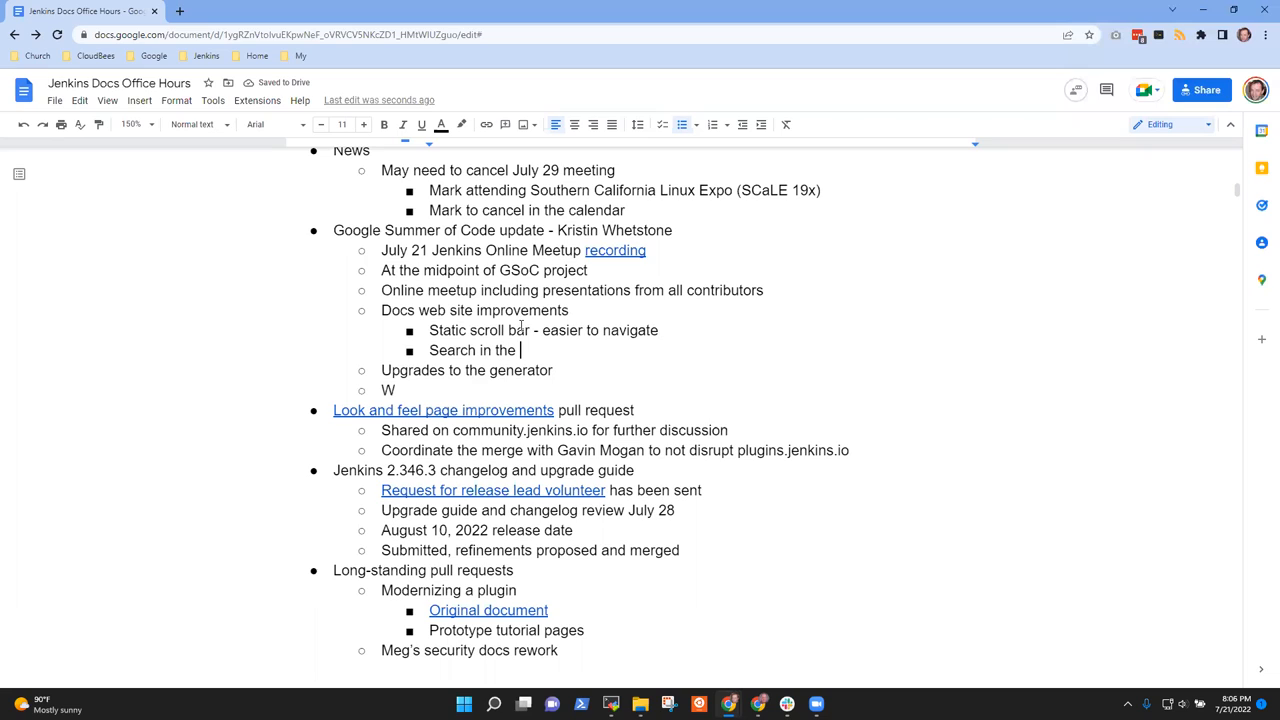
# - Add pipeline-step search and 'Additional feedback is welcomed and encouraged' bullets, and remove the stray W line
pyautogui.write('pi')
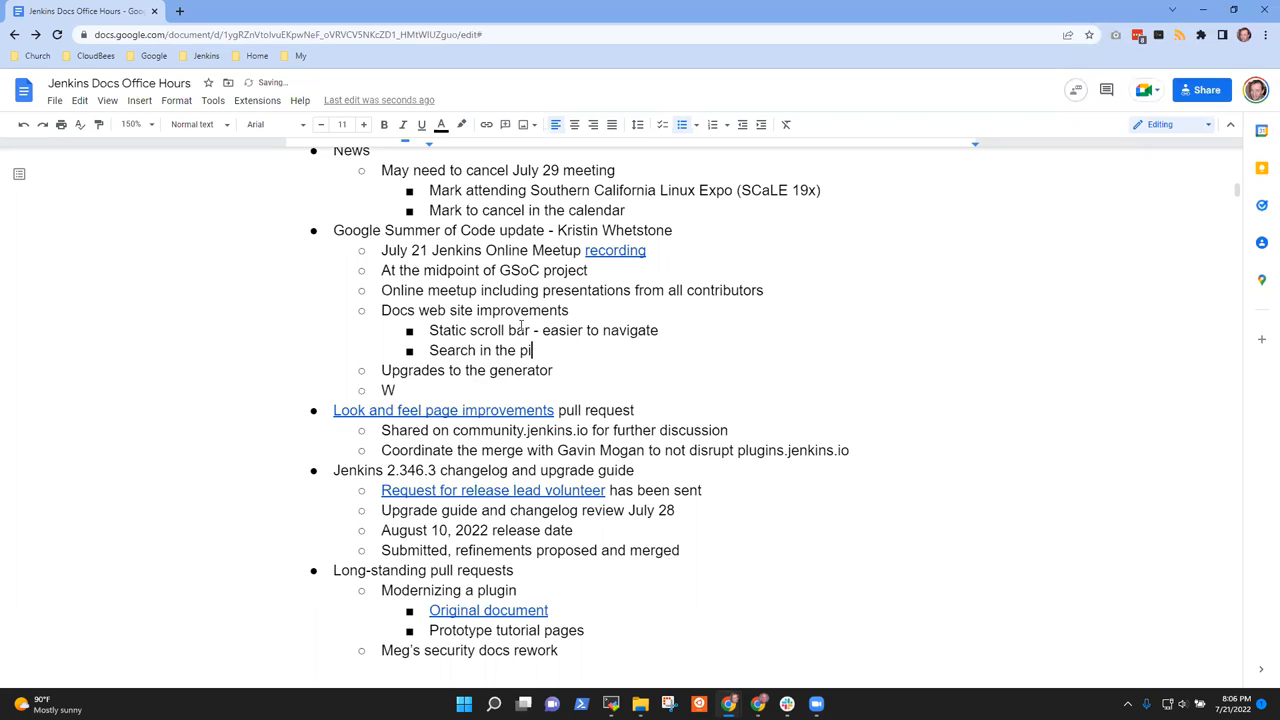
pyautogui.write('peline step')
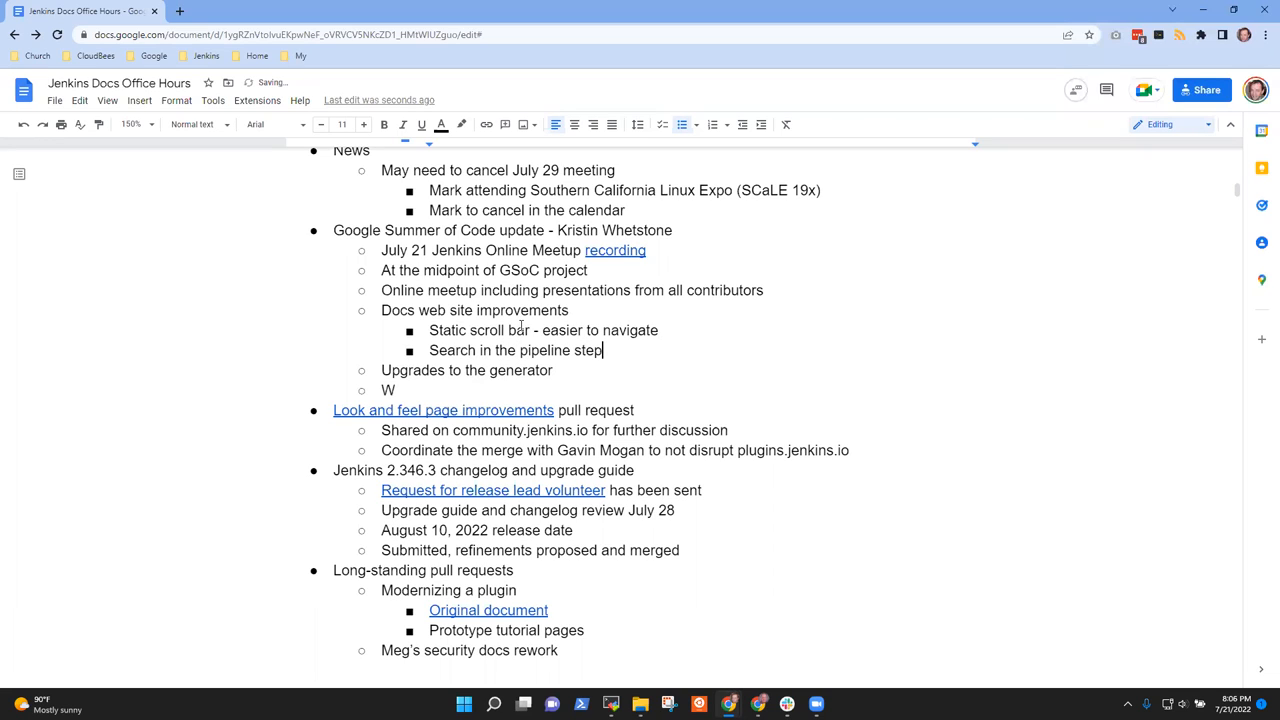
pyautogui.write('Addit')
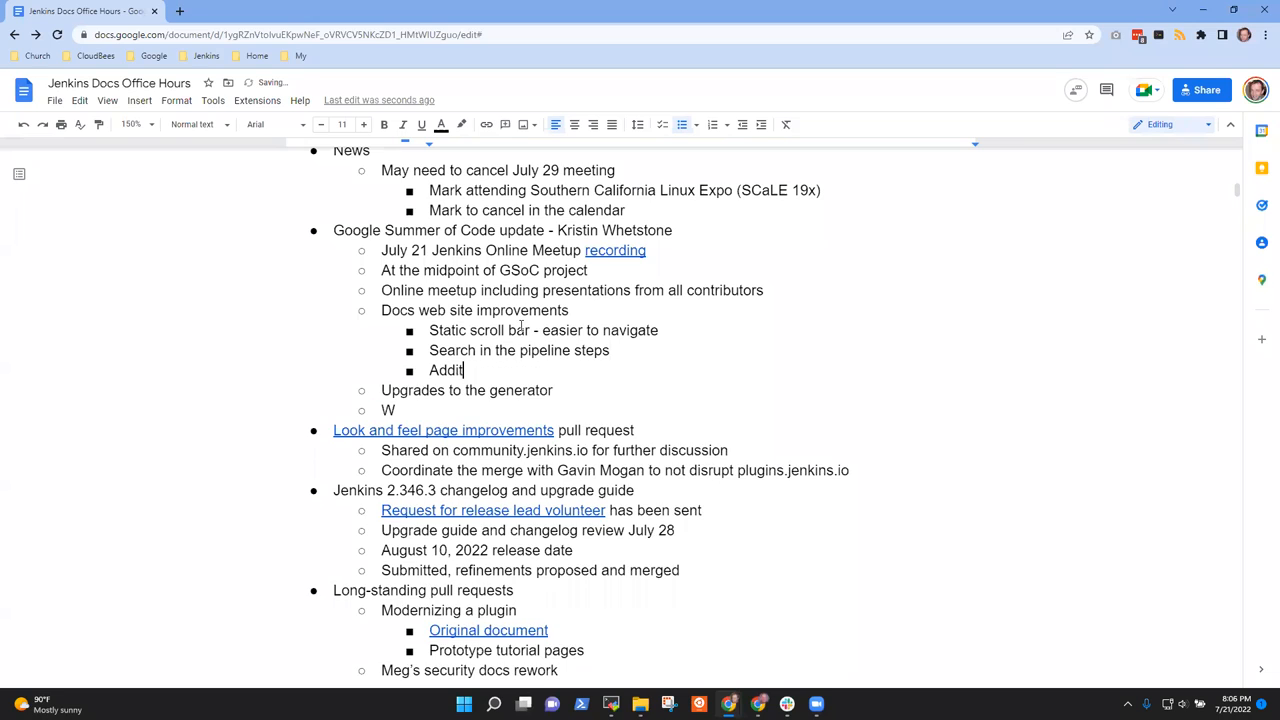
pyautogui.write('ional feedback')
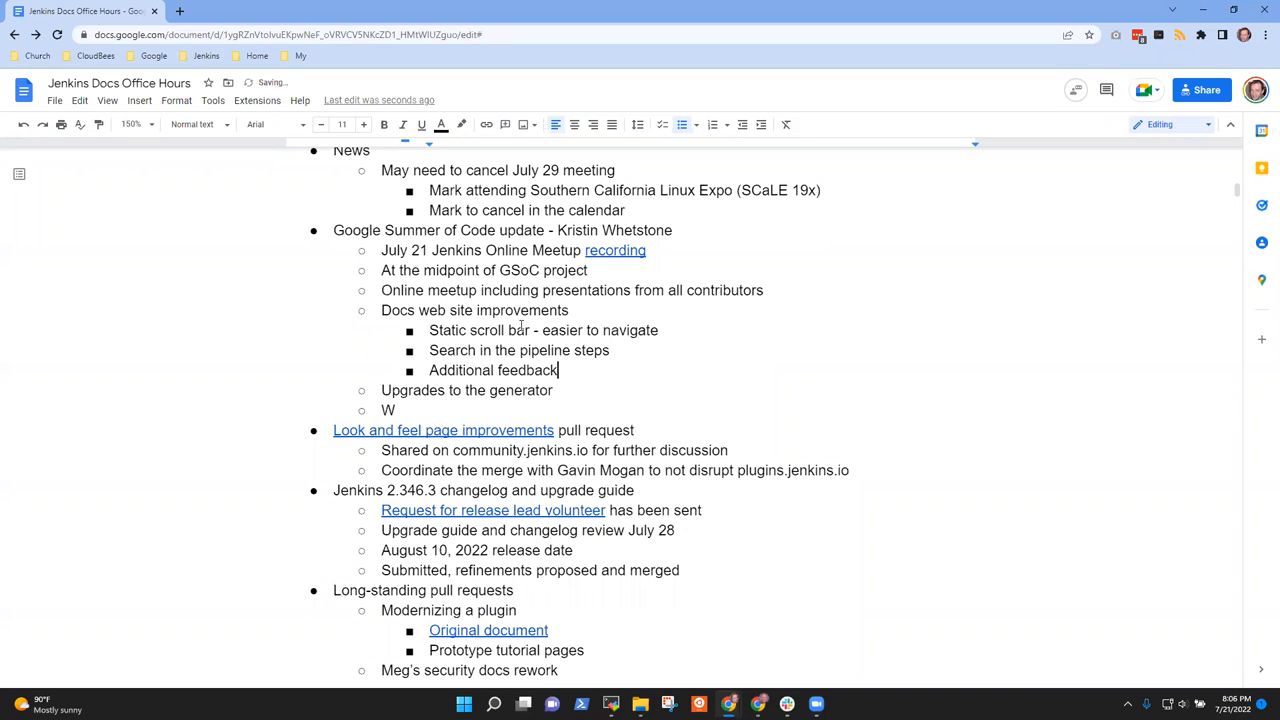
pyautogui.write('is welcomed and')
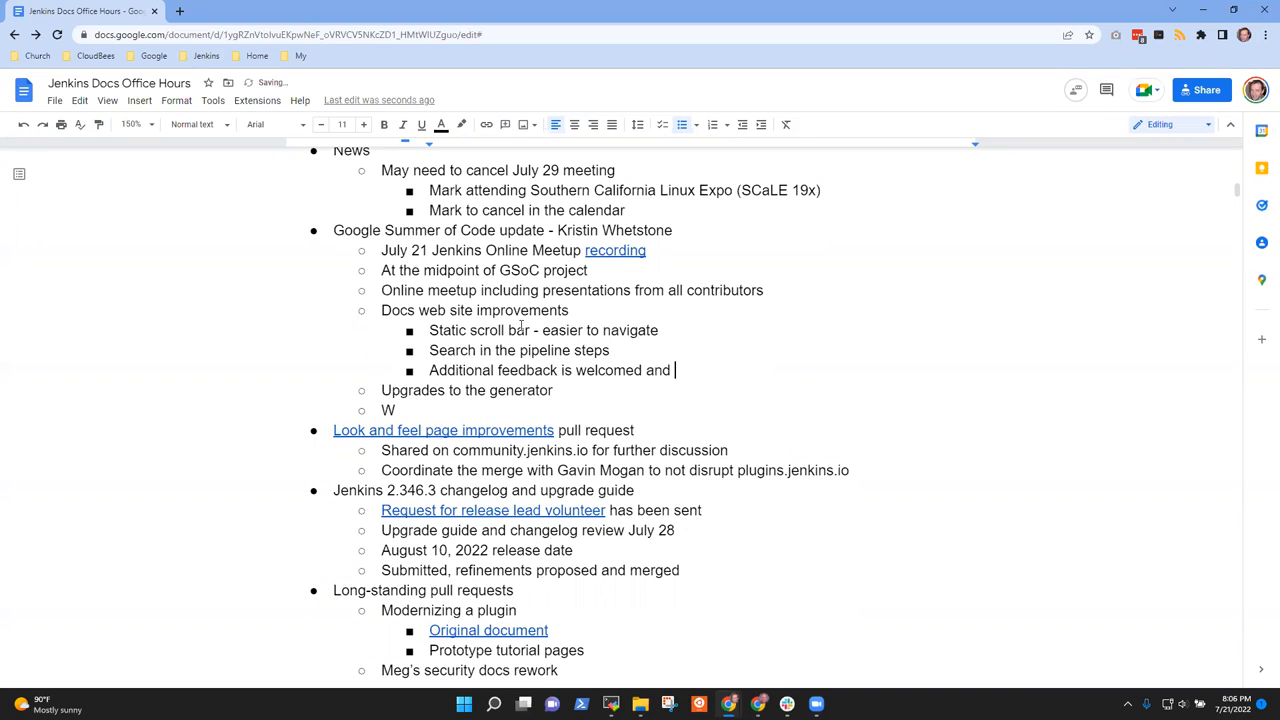
pyautogui.write('encouraged')
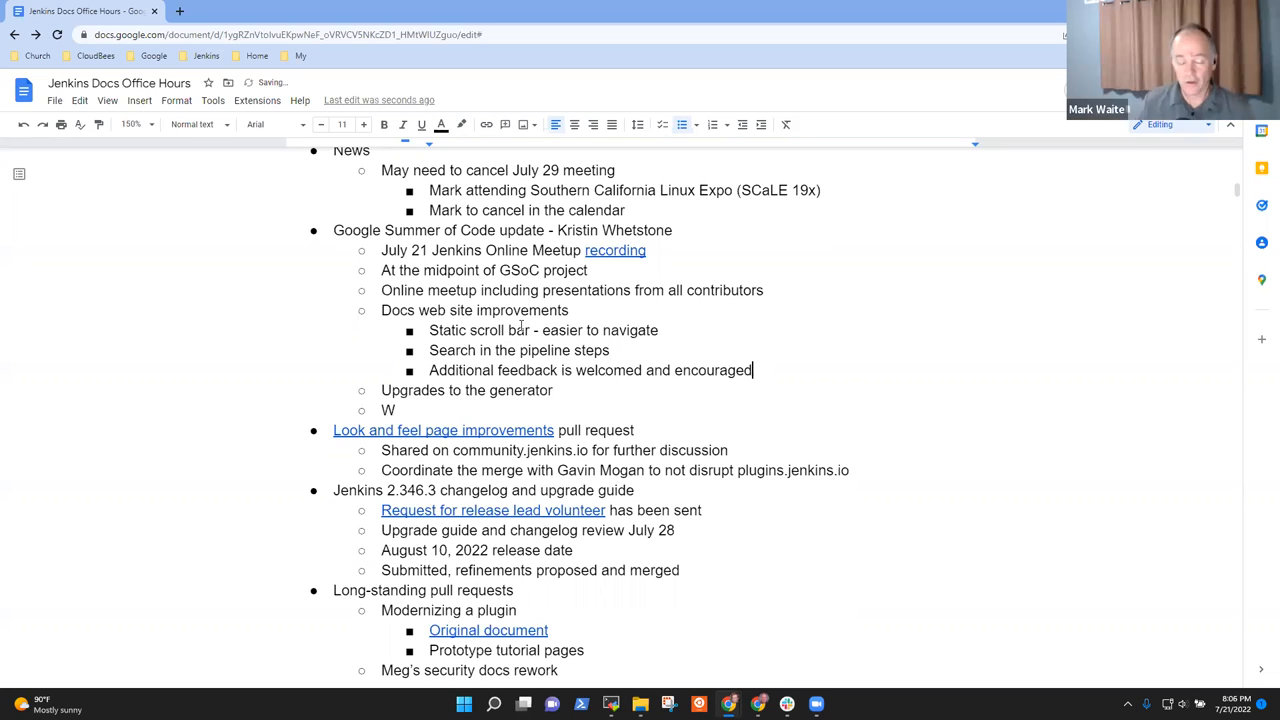
pyautogui.doubleClick(388, 410)
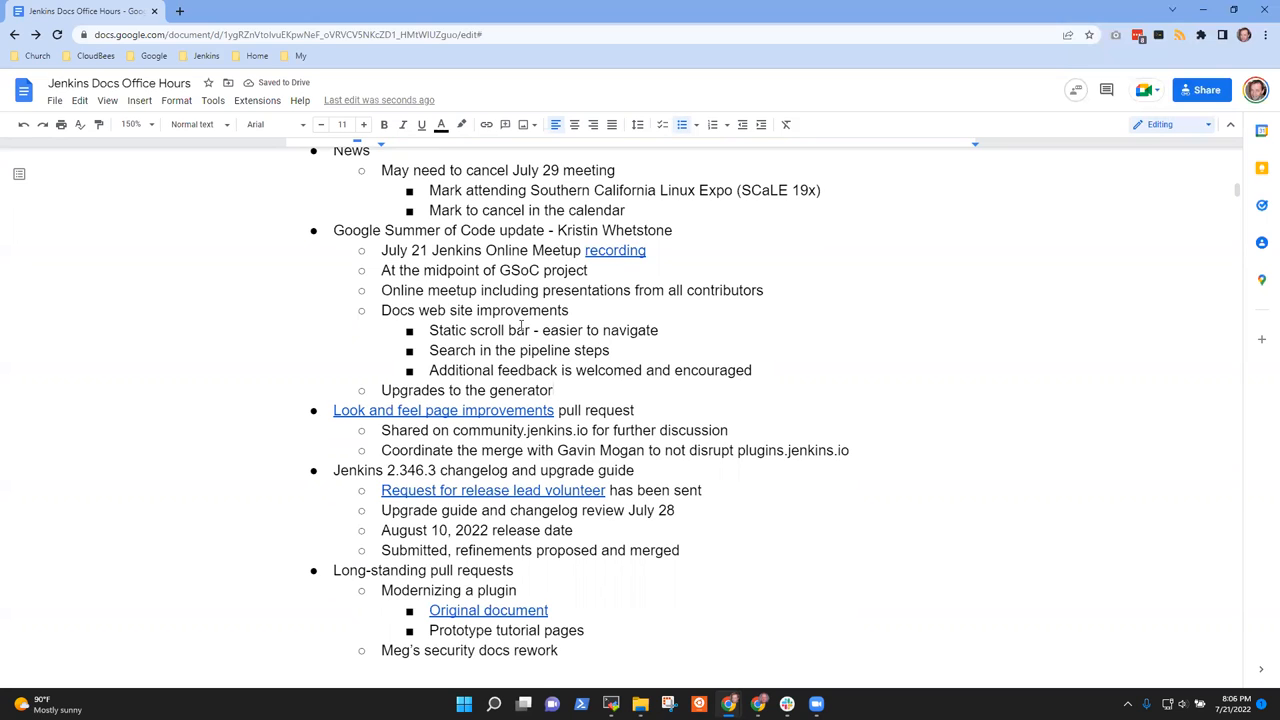
# - Start a What's next? section noting improving very large pages like `step` and `checkout`
pyautogui.write("What's")
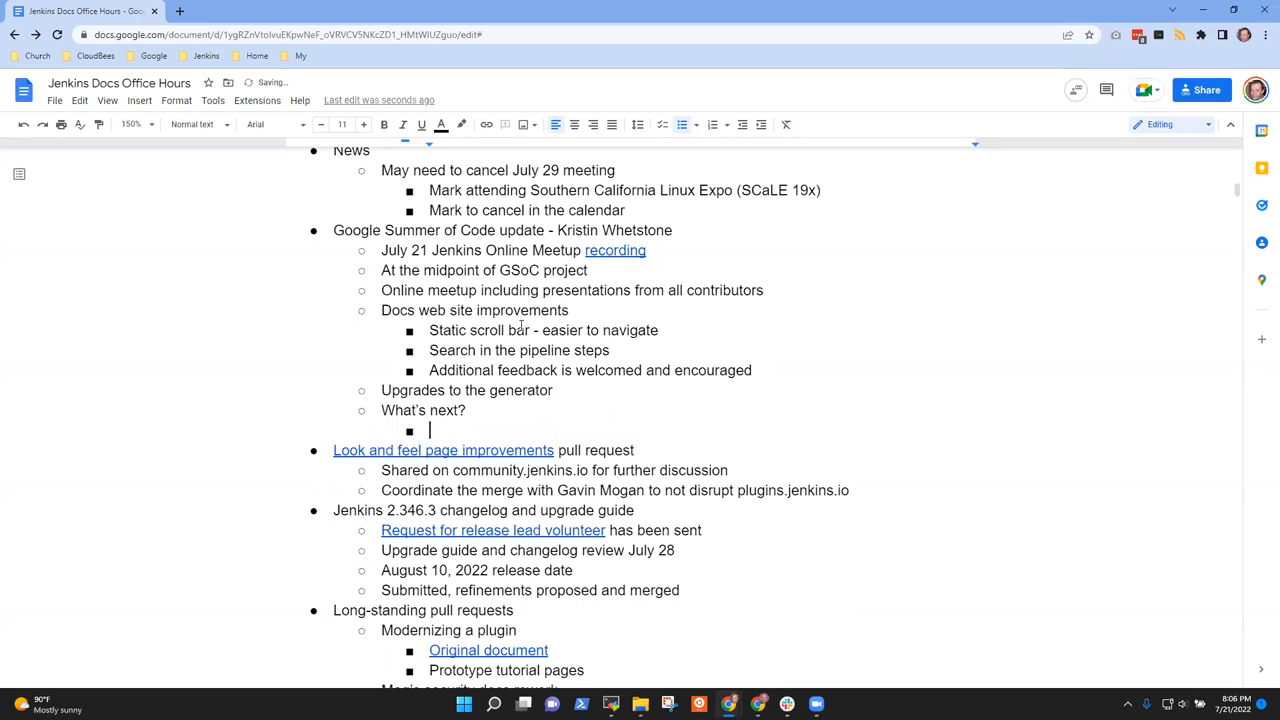
pyautogui.write('Improving the')
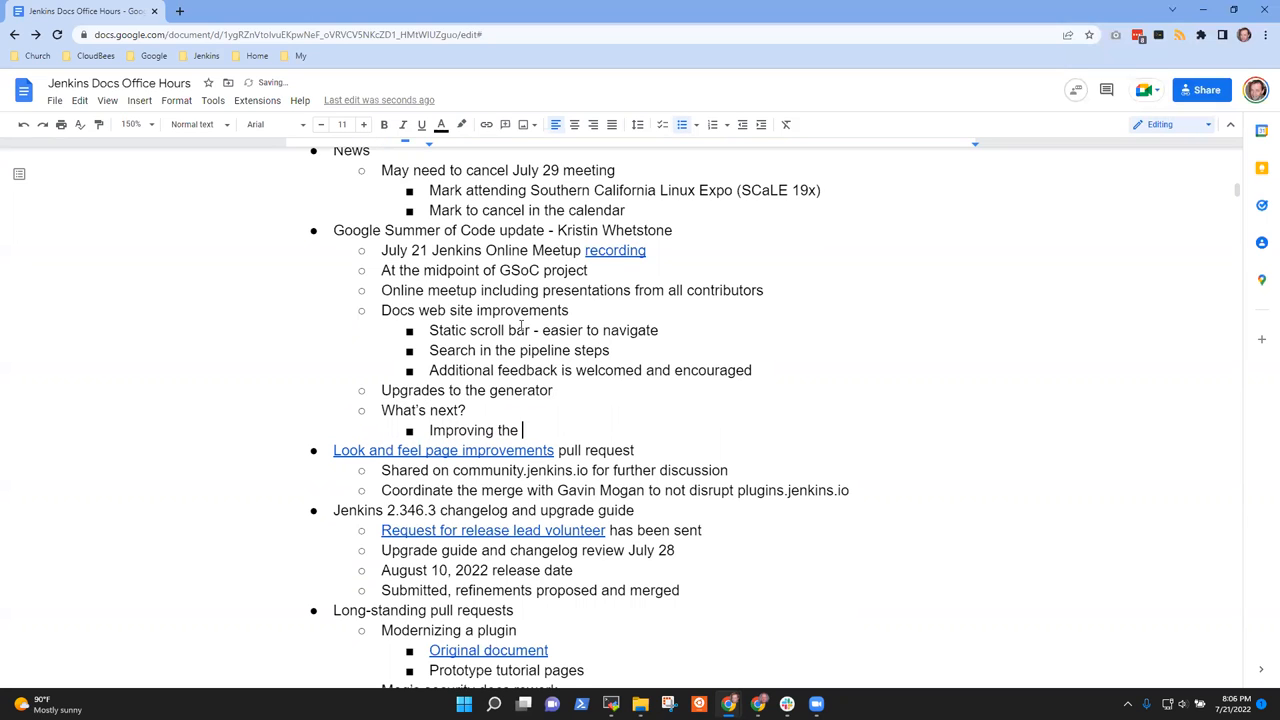
pyautogui.write('very large')
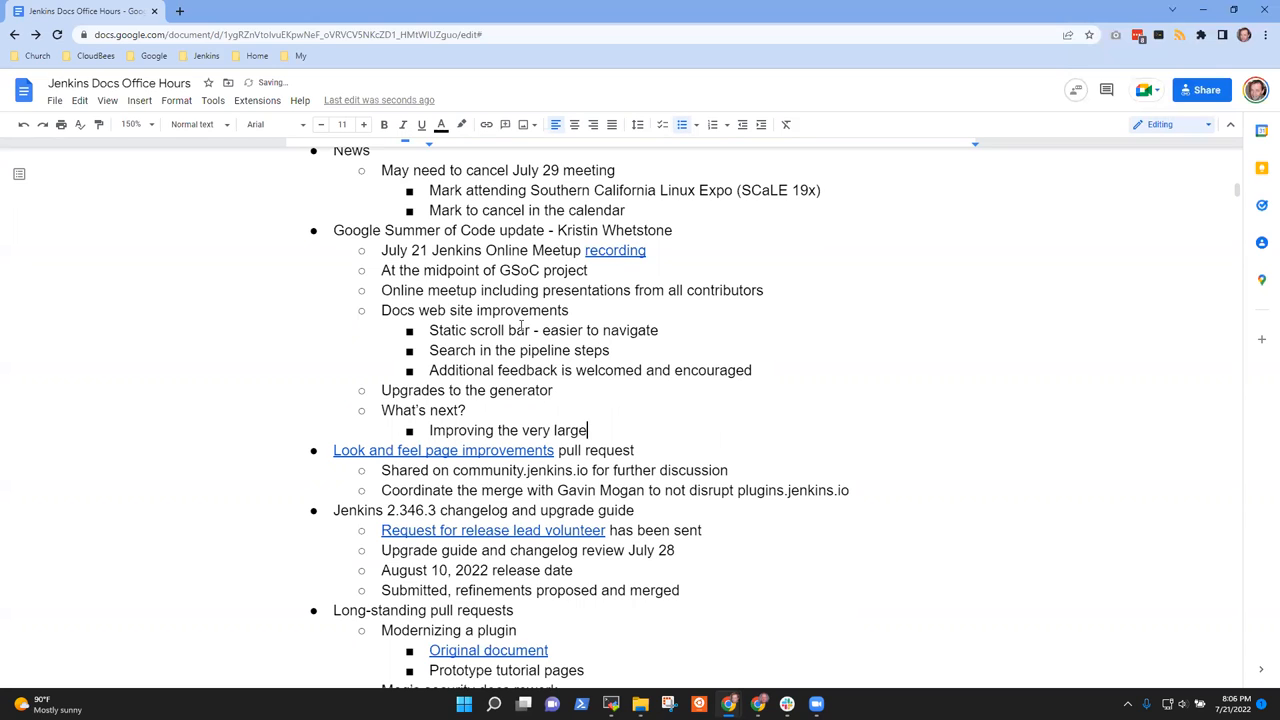
pyautogui.write('pages (like')
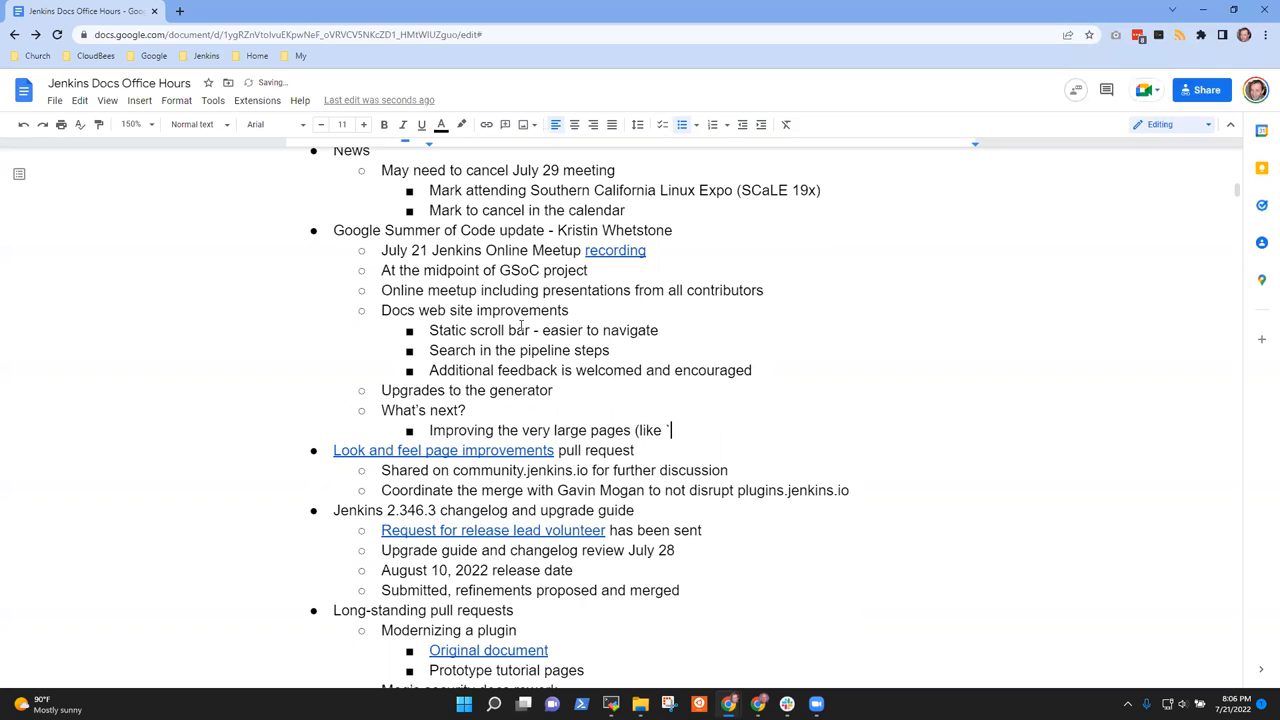
pyautogui.write('st')
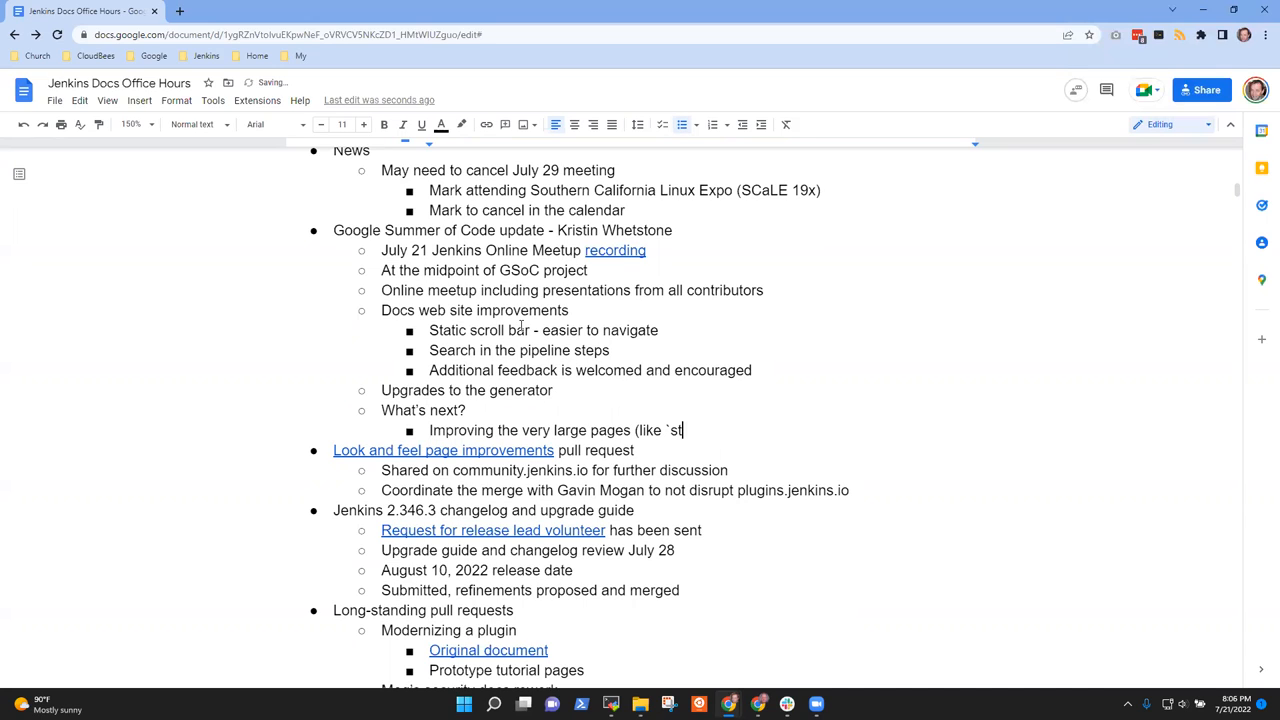
pyautogui.write('ep` and `')
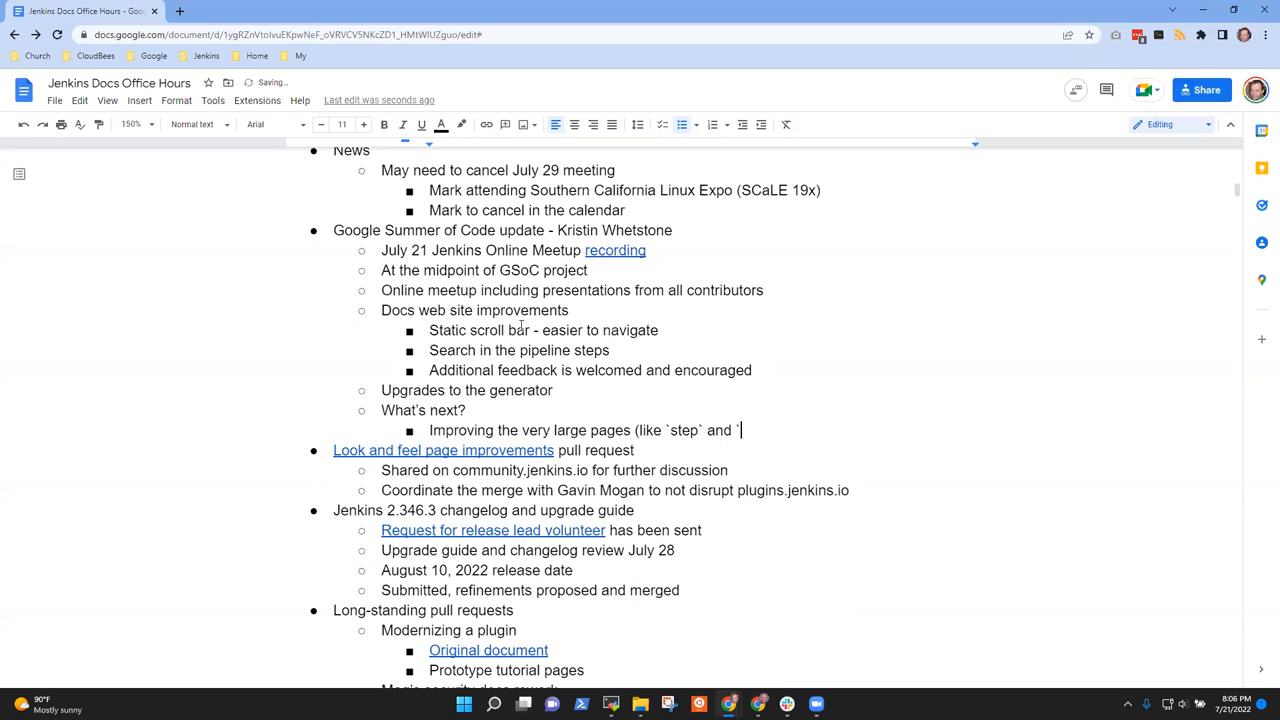
pyautogui.write('checkout`)')
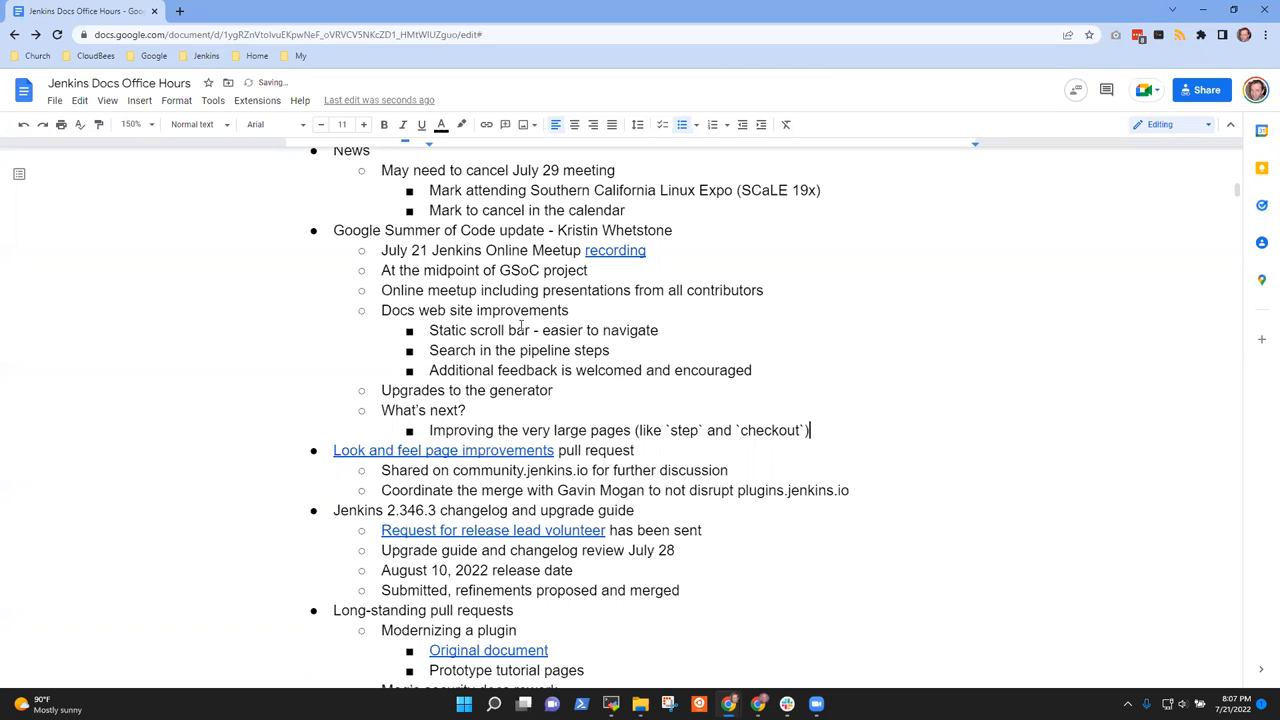
pyautogui.press('enter')
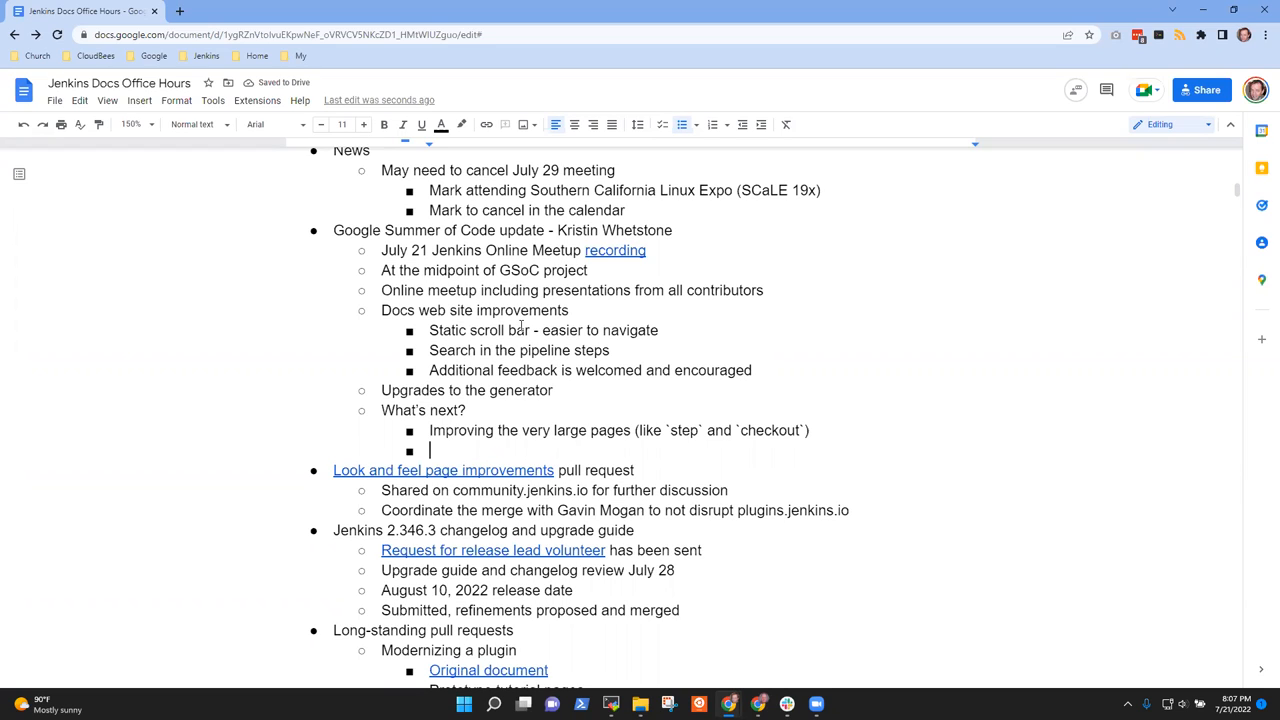
# - Note Phase 1 completed successfully, Phase 2 status, and attending Europe office hours for latest progress
pyautogui.write('Phase')
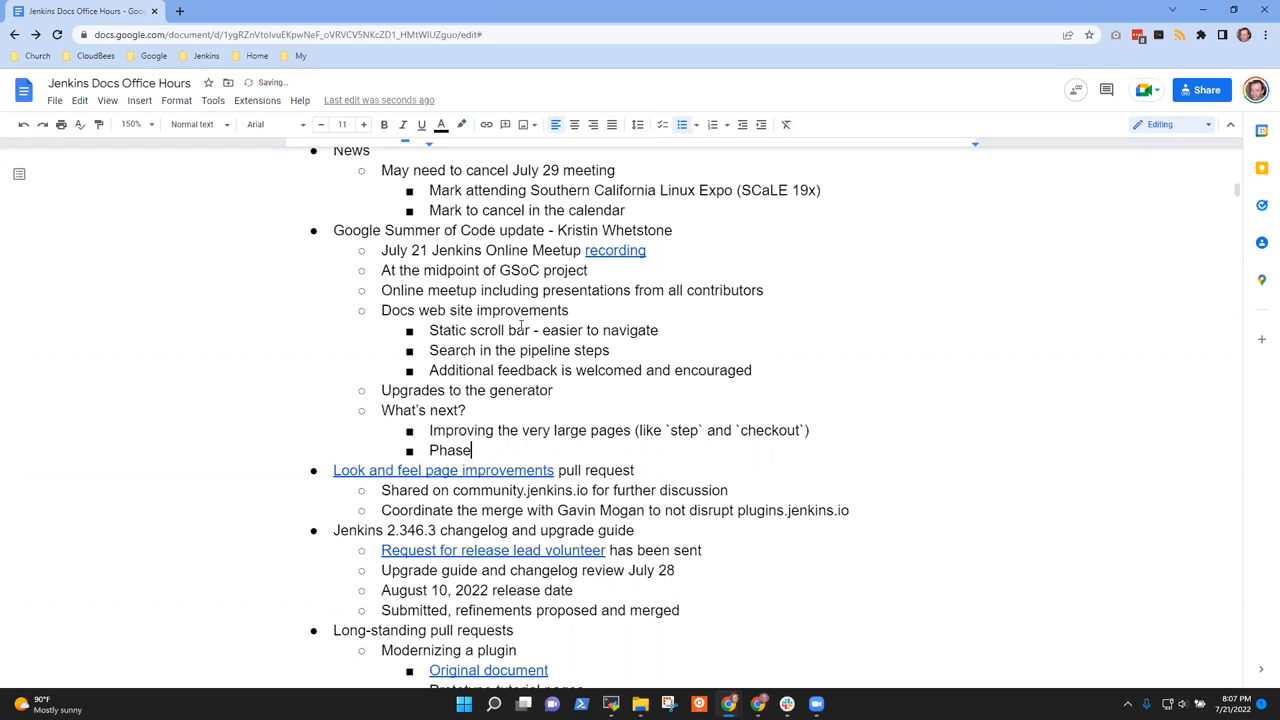
pyautogui.write('1 c')
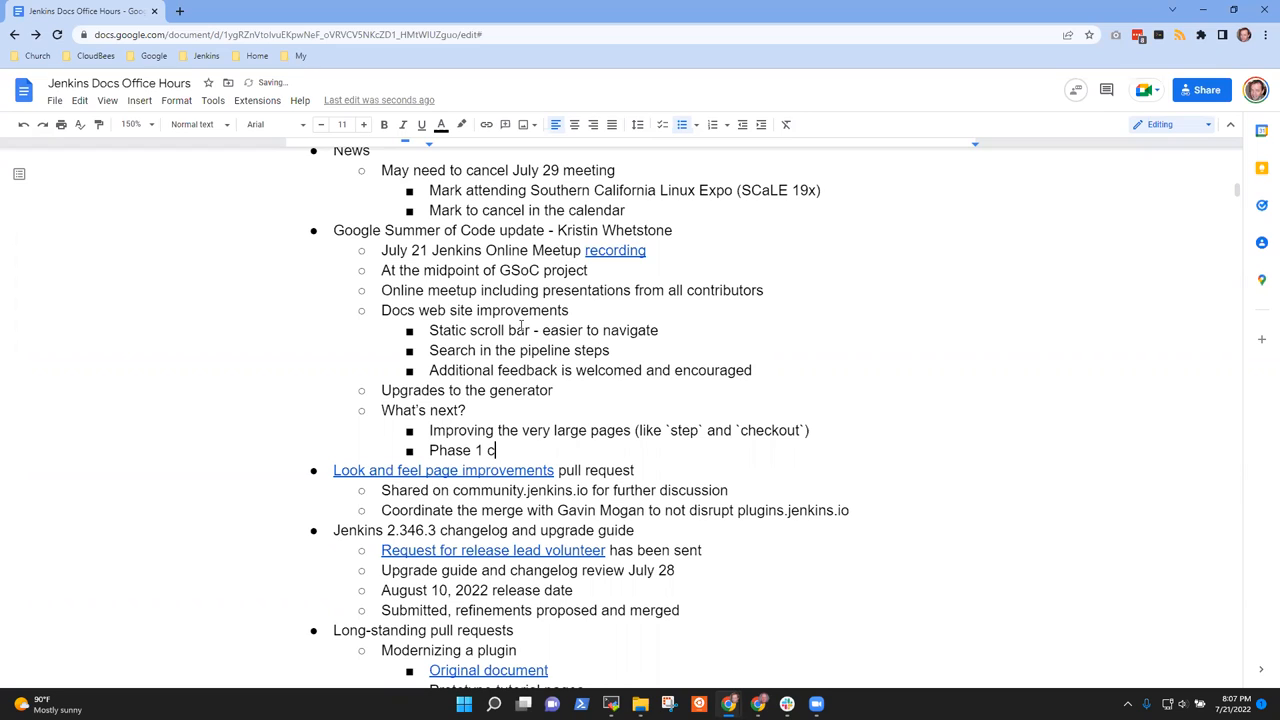
pyautogui.write('ompleted successfully')
pyautogui.write('Pah')
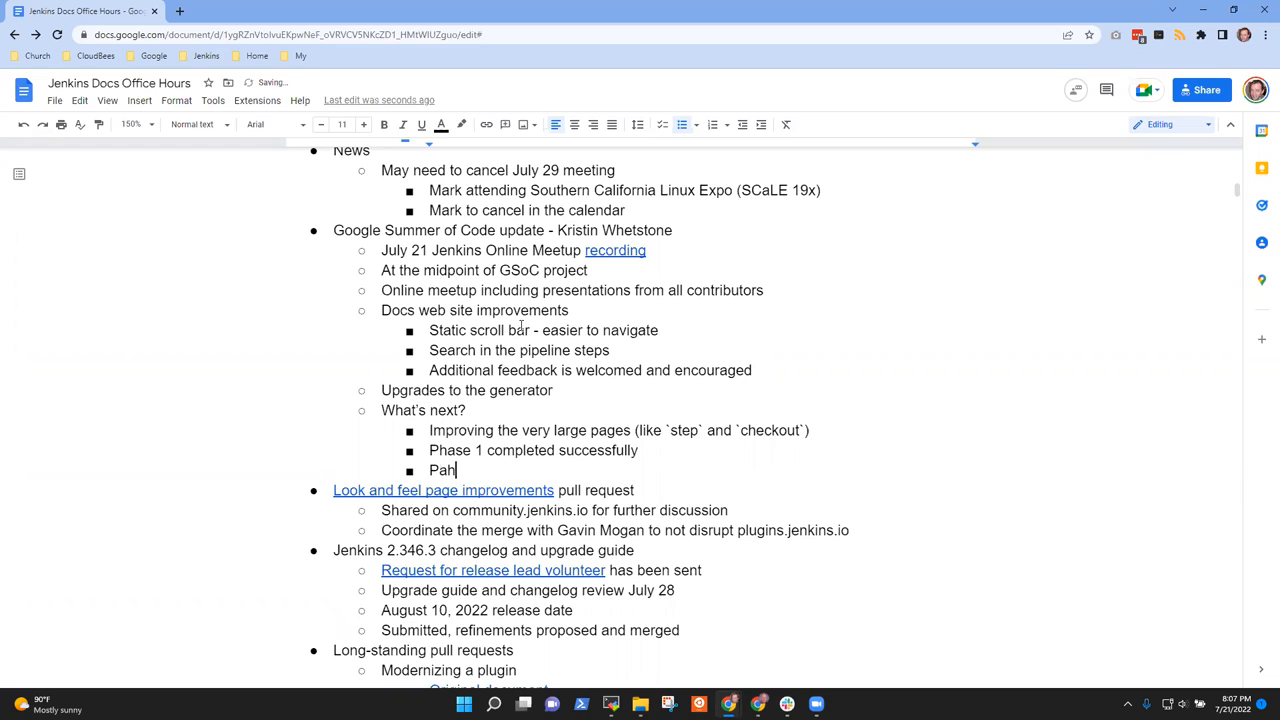
pyautogui.write('Phase 2 planning in progre')
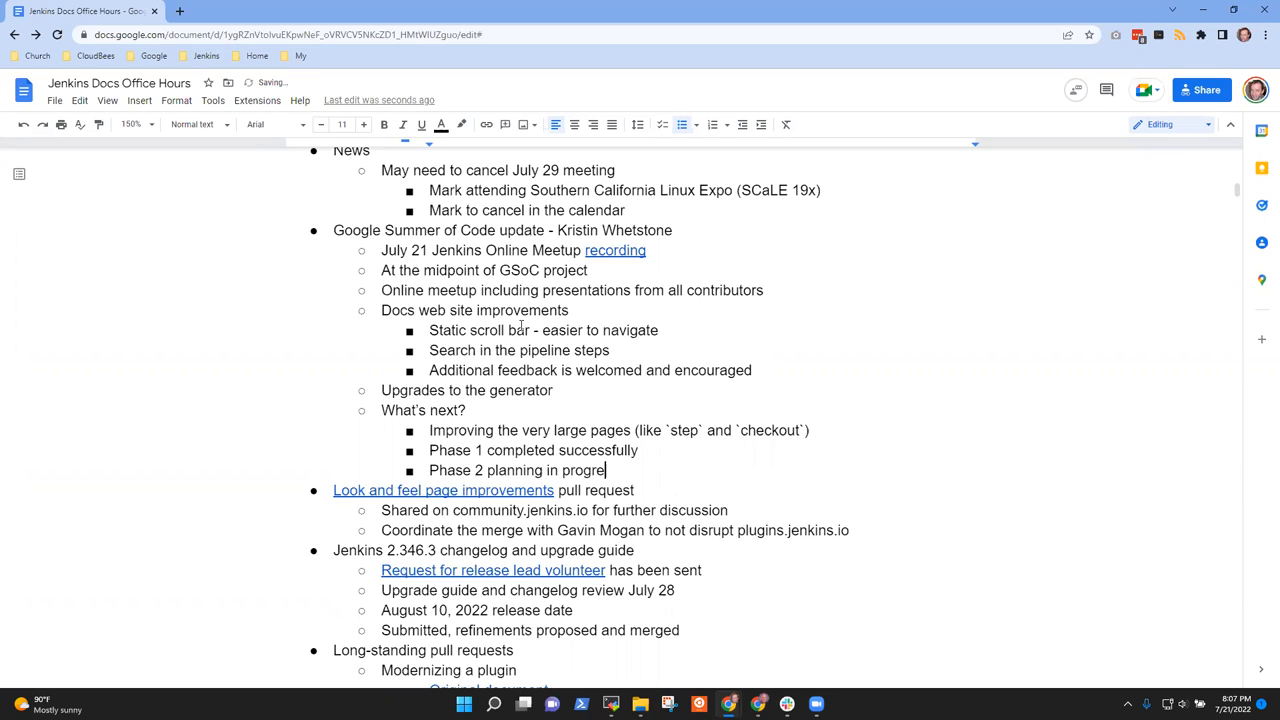
pyautogui.press('enter')
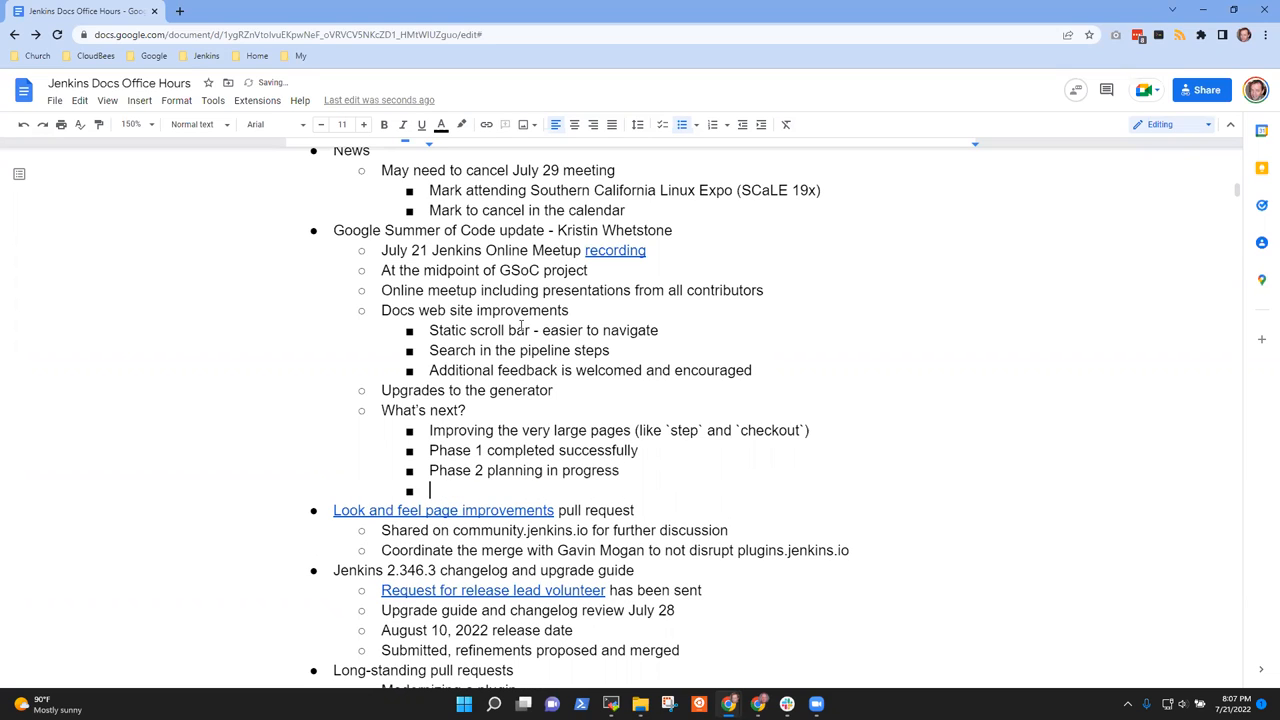
pyautogui.write('Attend the')
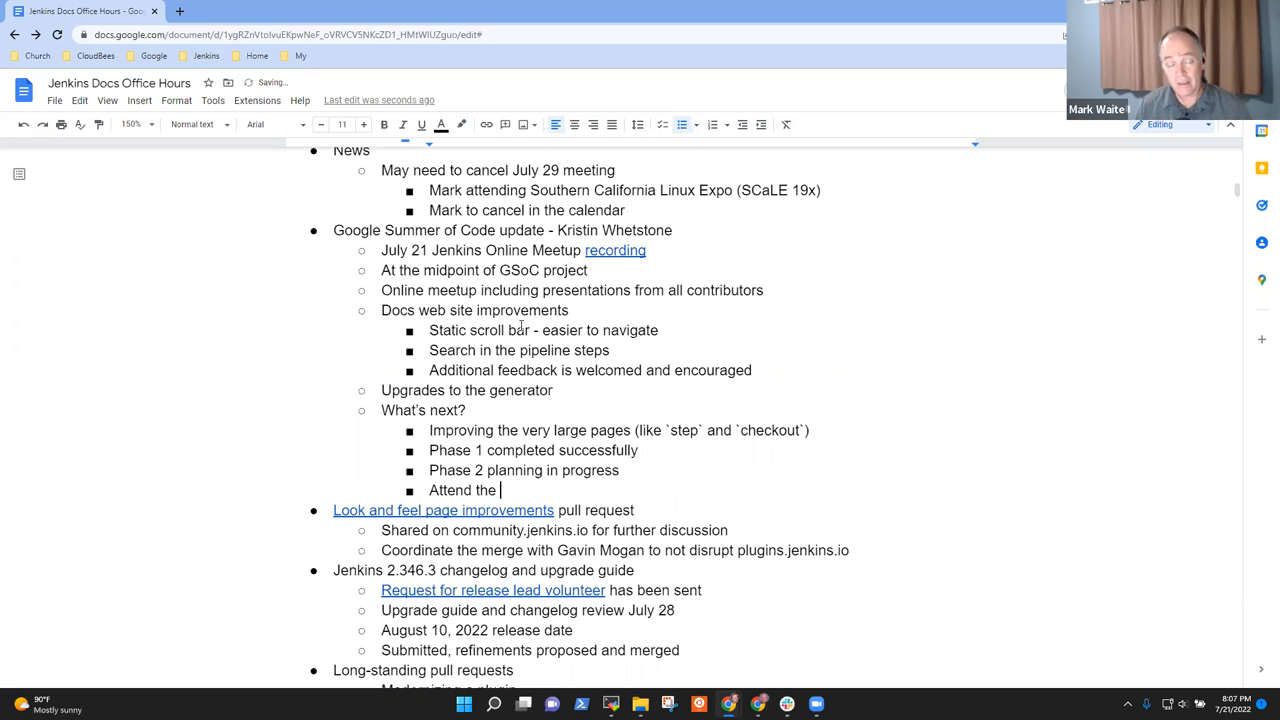
pyautogui.write('Europe')
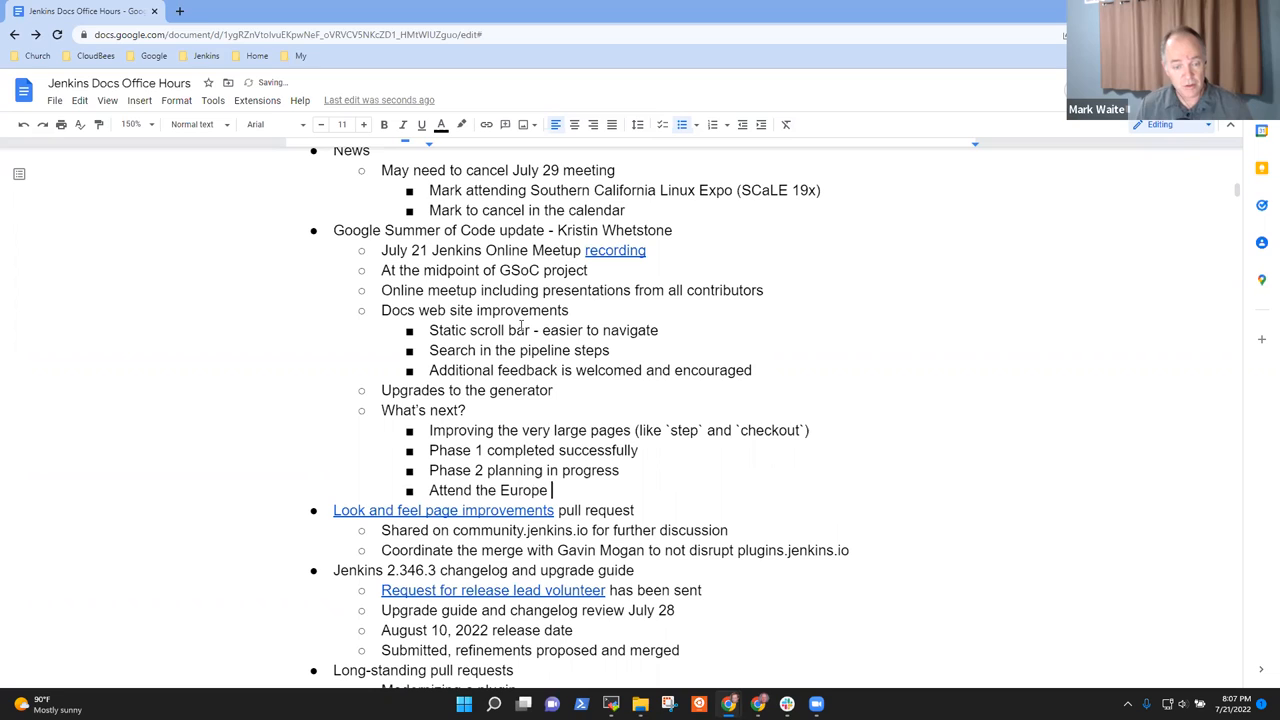
pyautogui.write('office h')
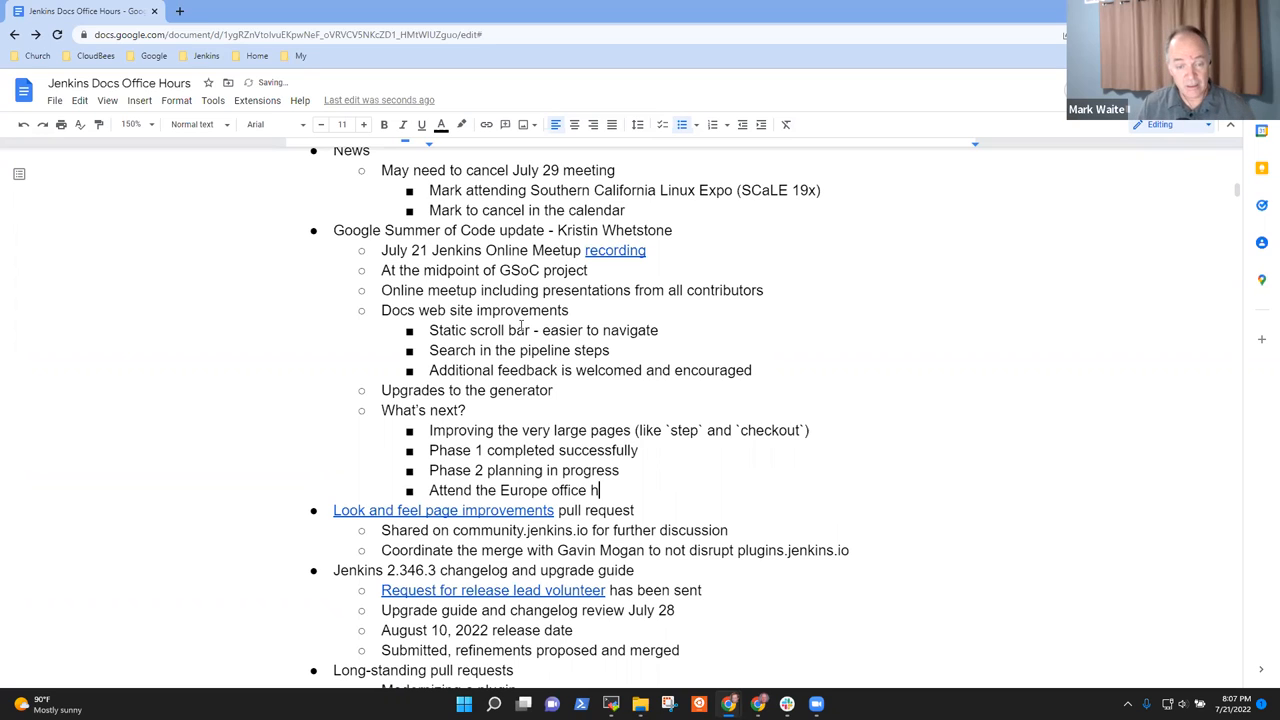
pyautogui.write('ours')
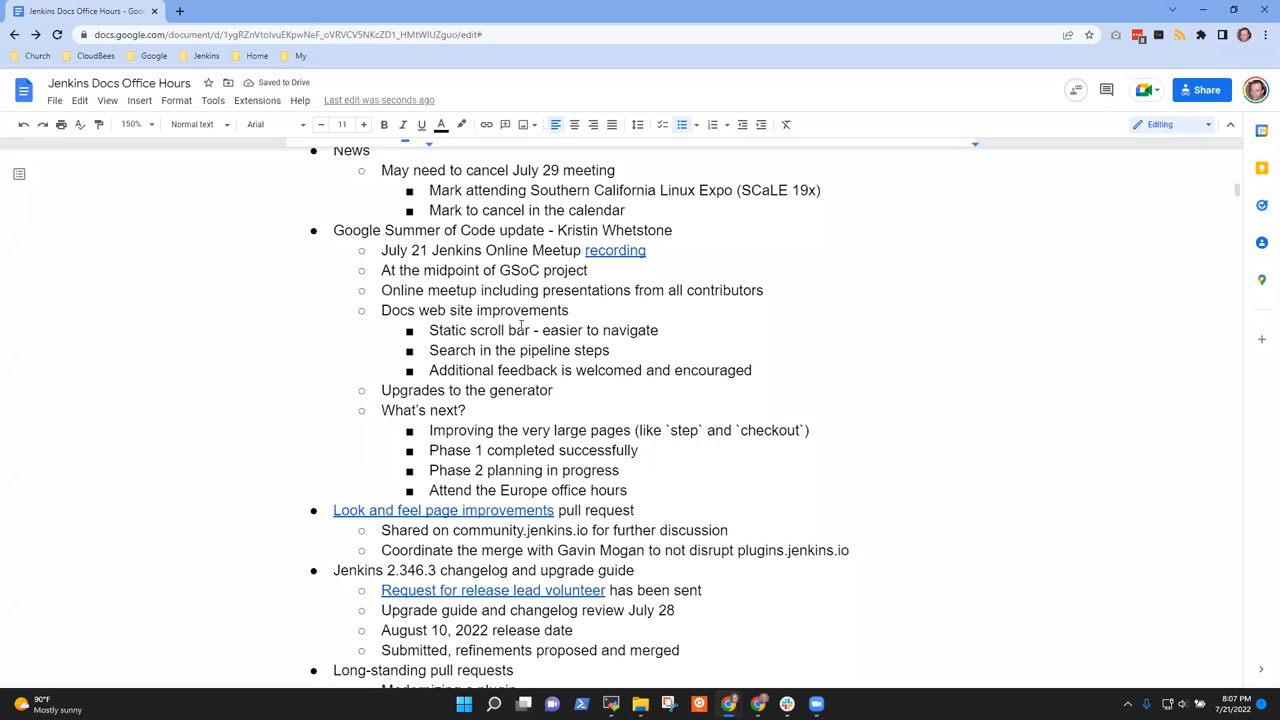
pyautogui.write('for latest progress reports')
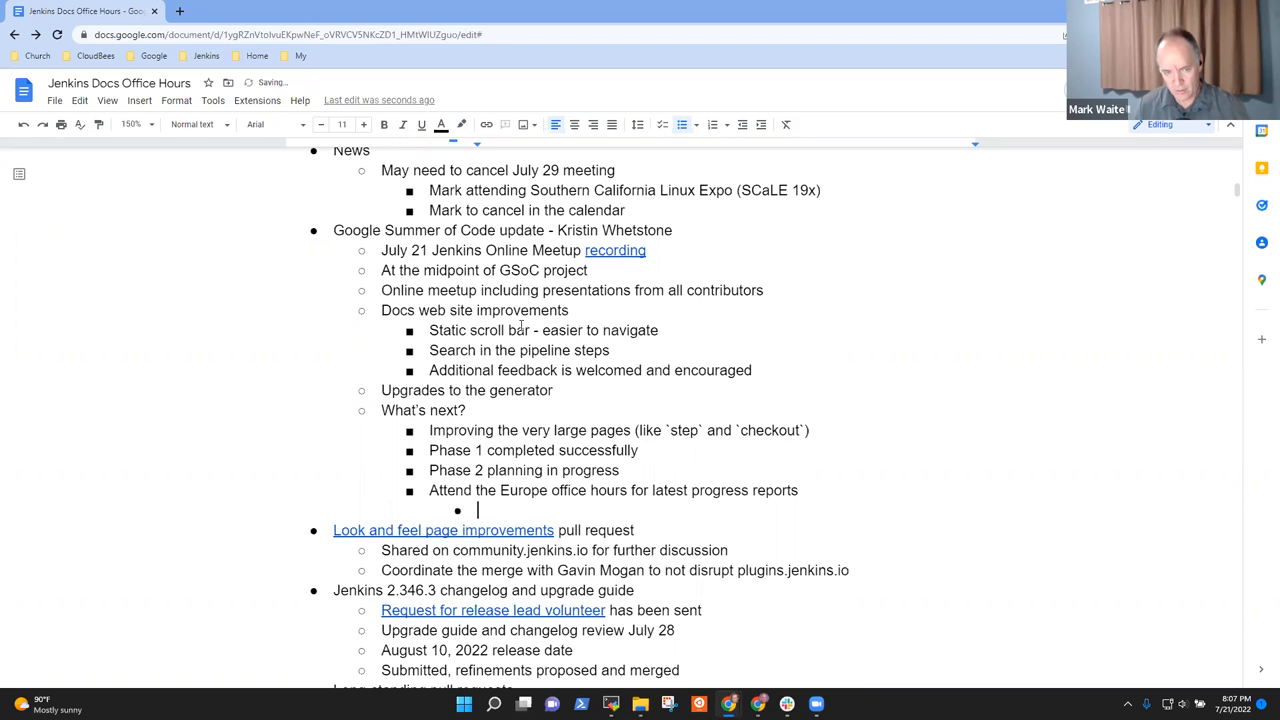
# - Note no Docs office hours next week, the Gitter docs channel for suggestions, and coming wireframe layouts
pyautogui.write('No issue that')
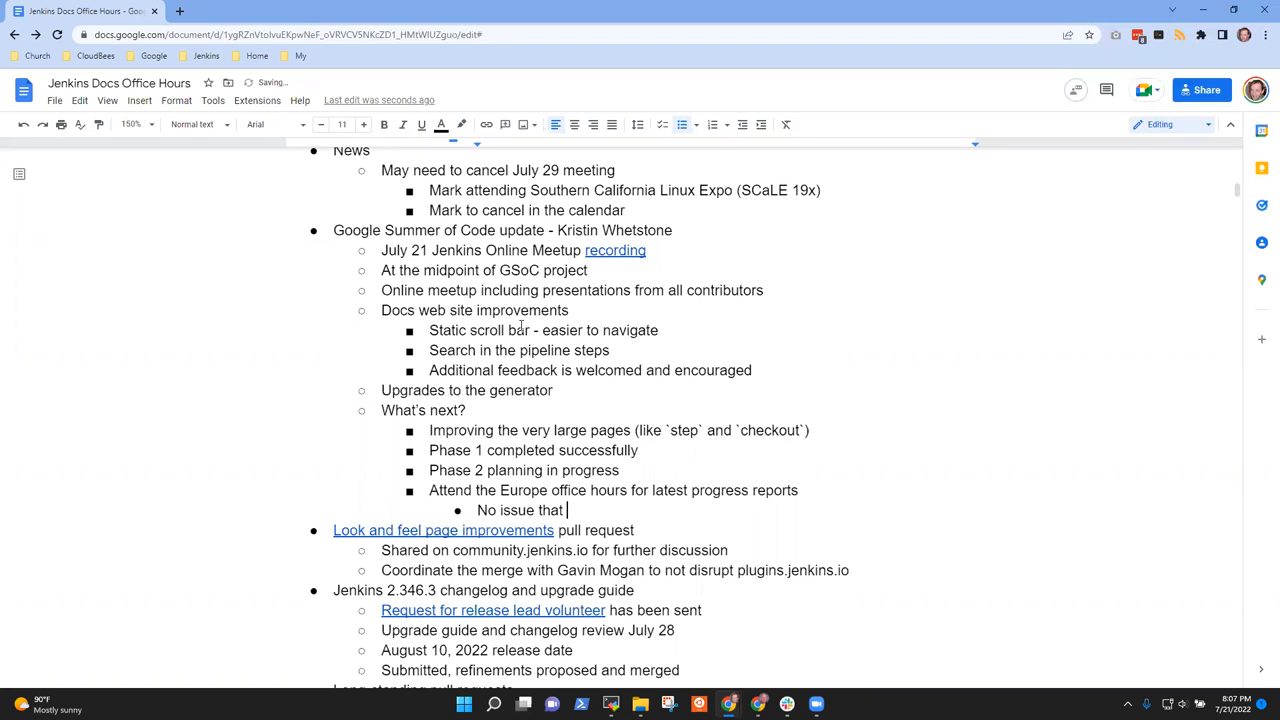
pyautogui.write('no Docs office h')
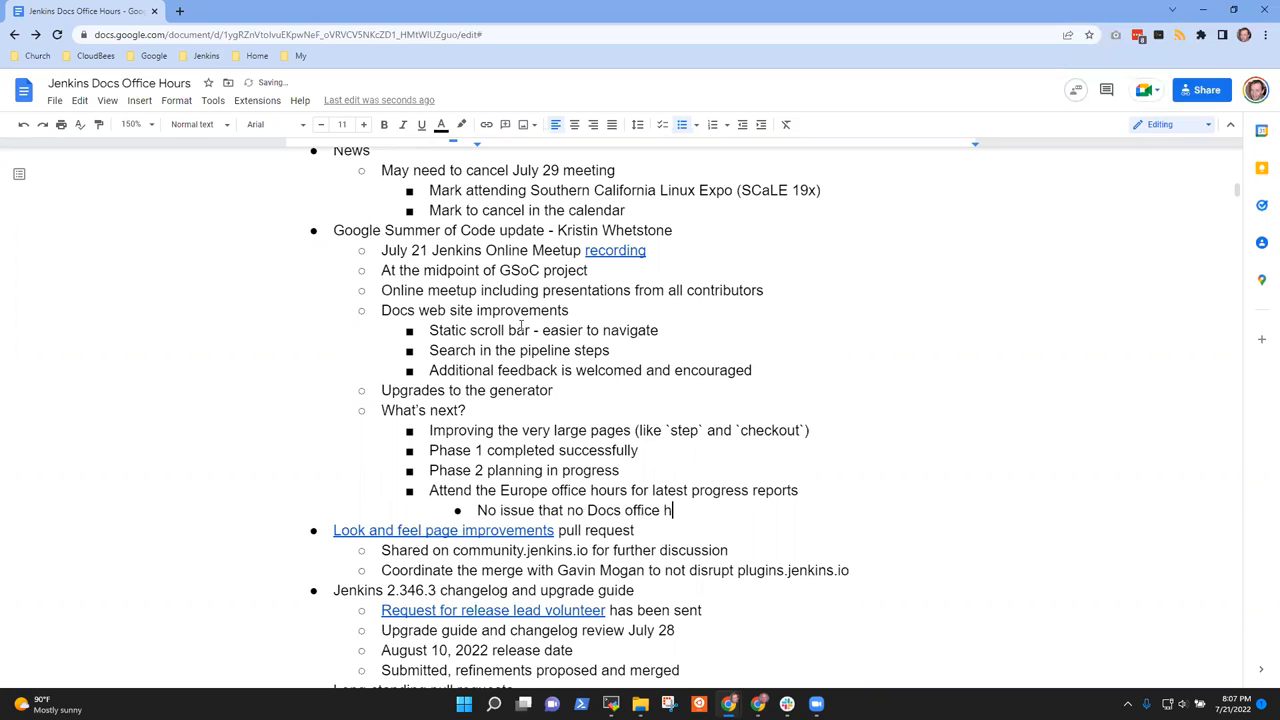
pyautogui.write('ours')
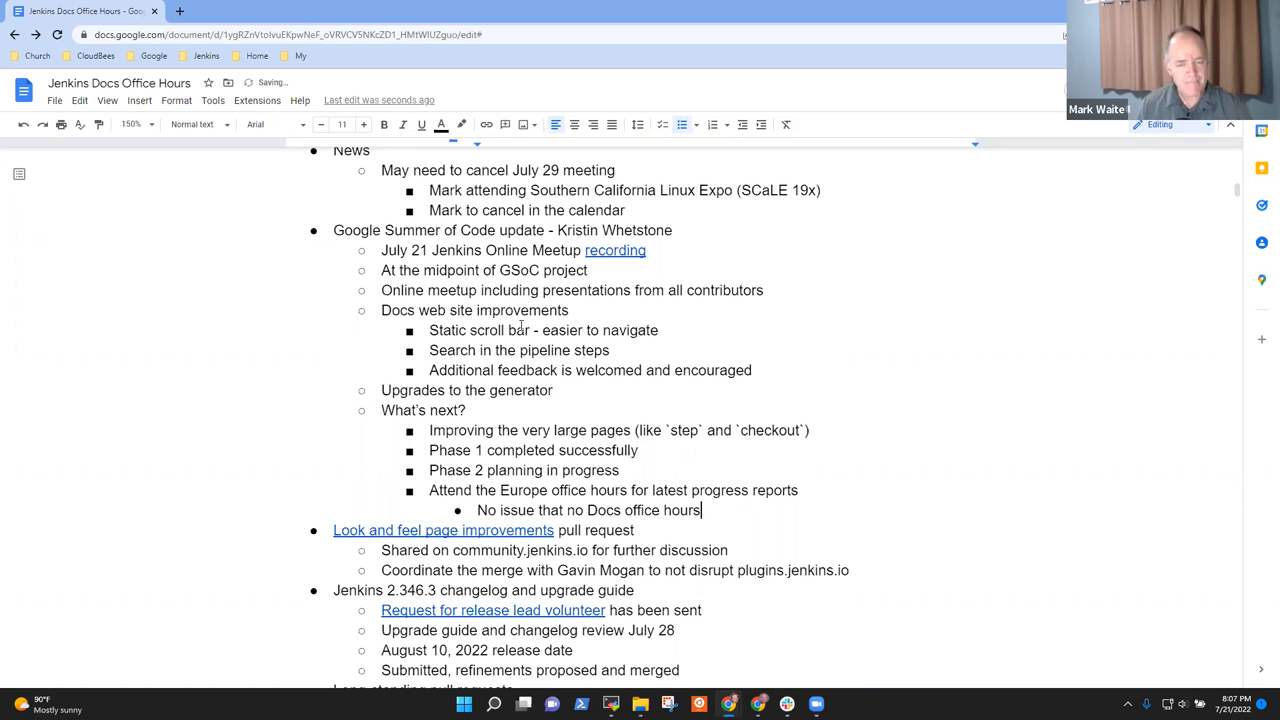
pyautogui.write('next week')
pyautogui.write('See the G')
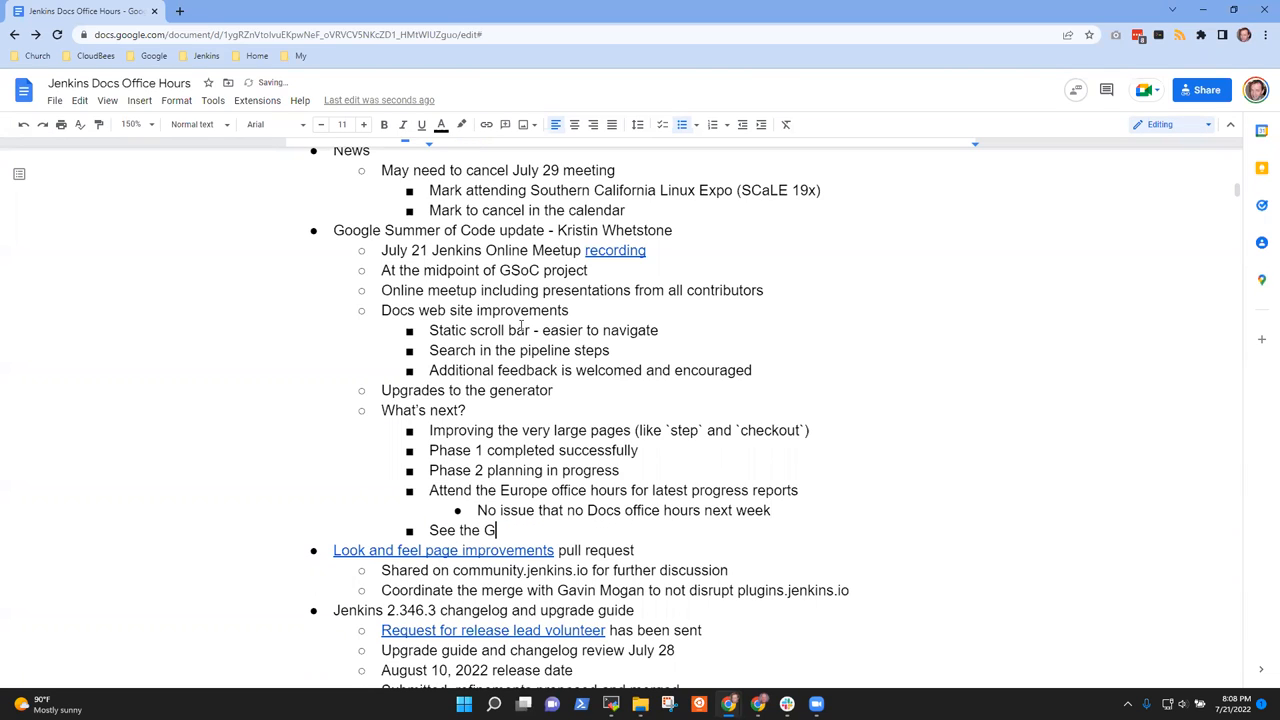
pyautogui.write('itter docs chann')
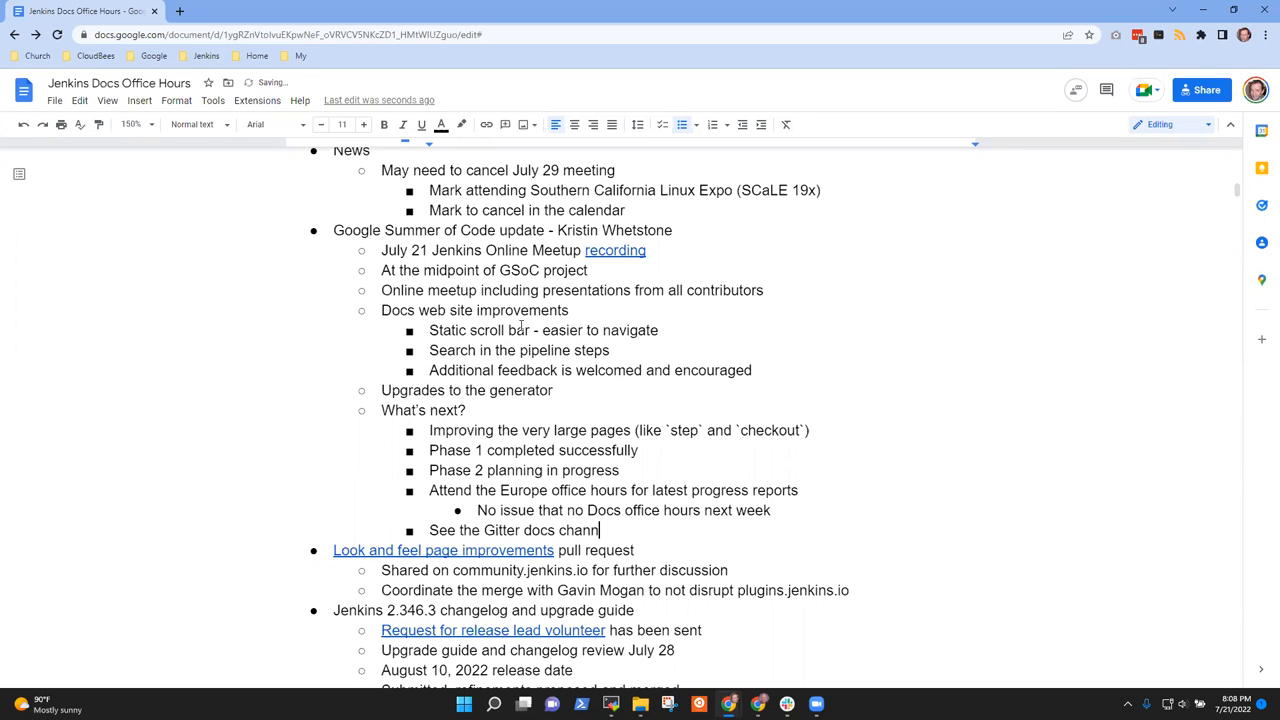
pyautogui.write('el, suggestions encouraged there')
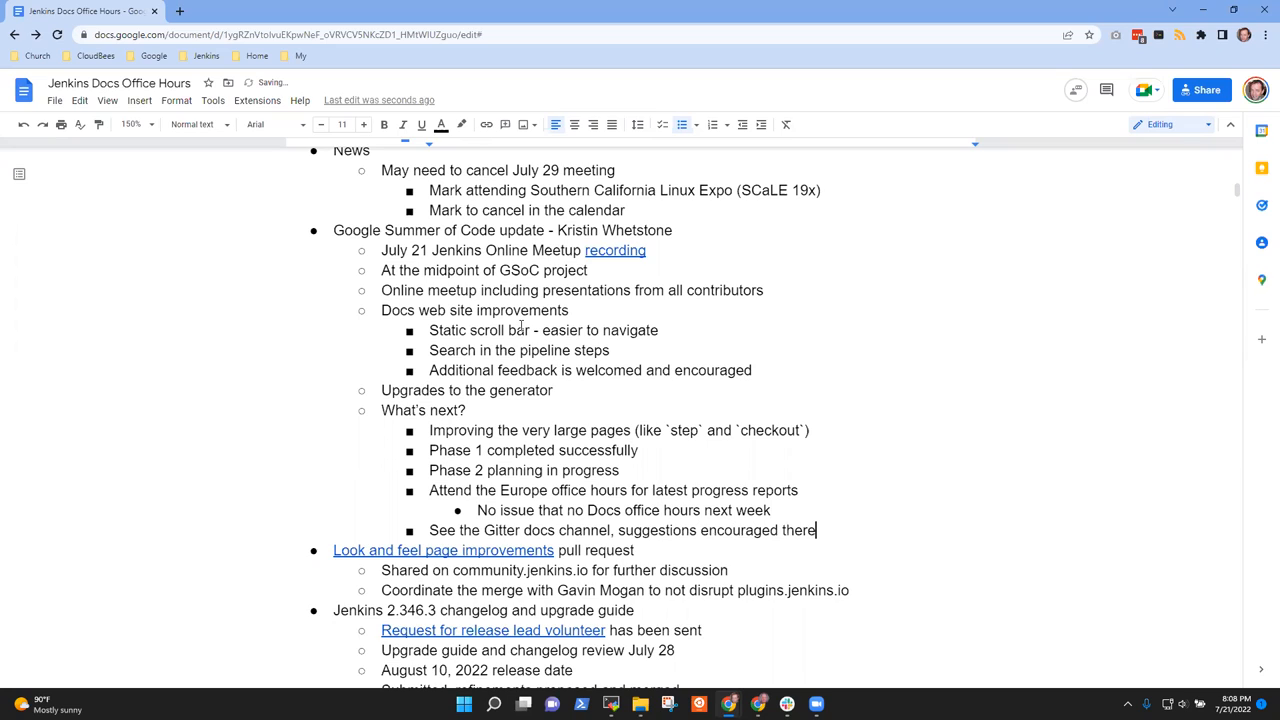
pyautogui.write('Possible wirefra')
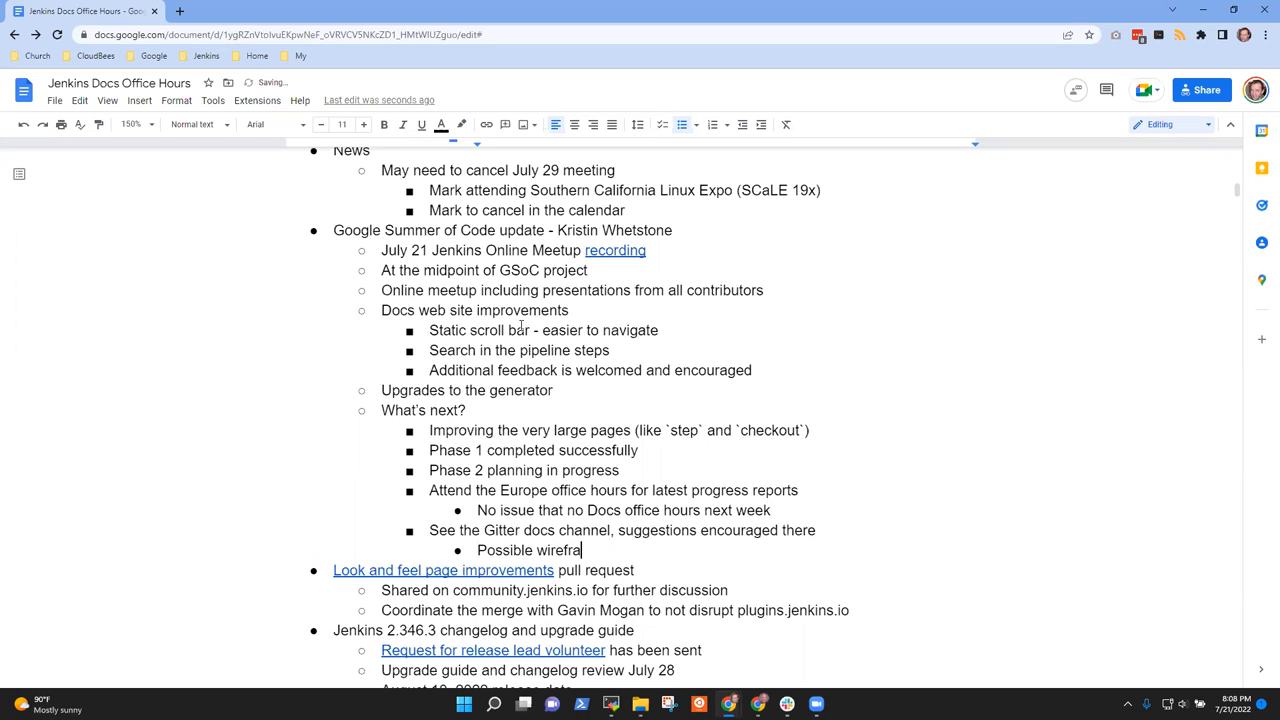
pyautogui.write('me layouts coming')
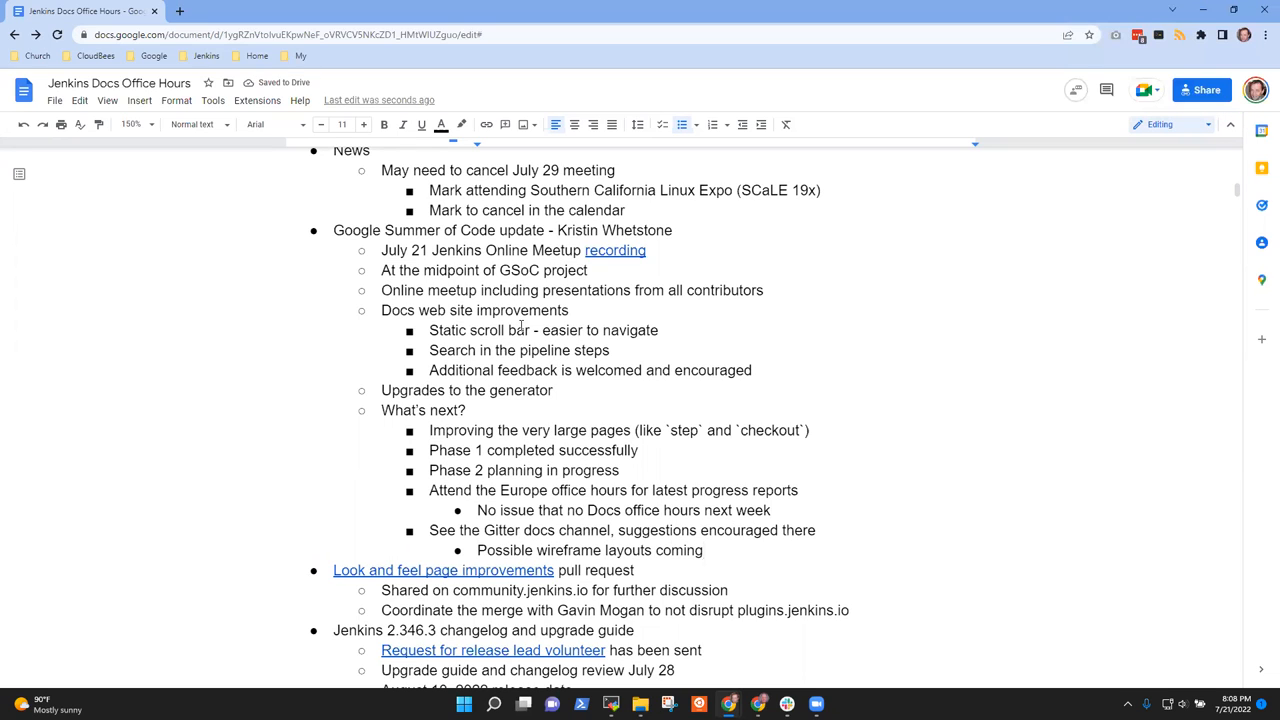
# - Add the bullet 'Very successful that the Docs SIG has been here to cheer'
pyautogui.press('enter')
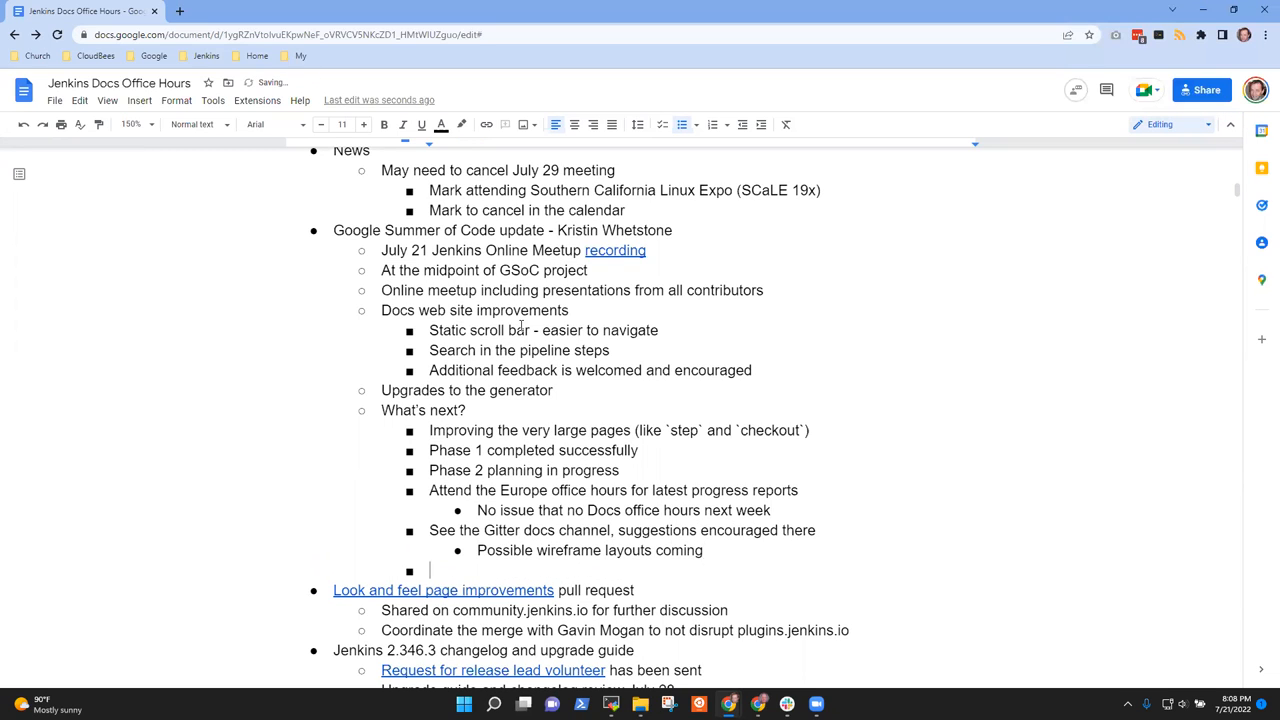
pyautogui.write('Very successful that the Docs')
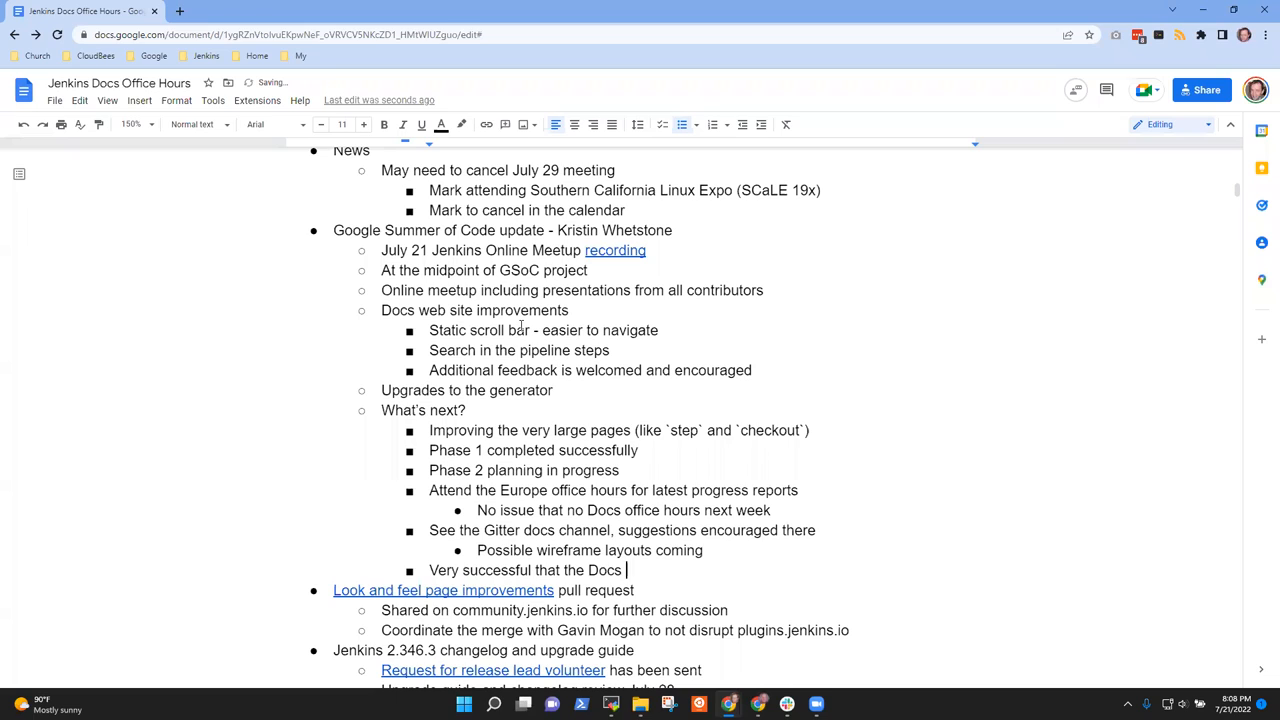
pyautogui.write('SIG has been')
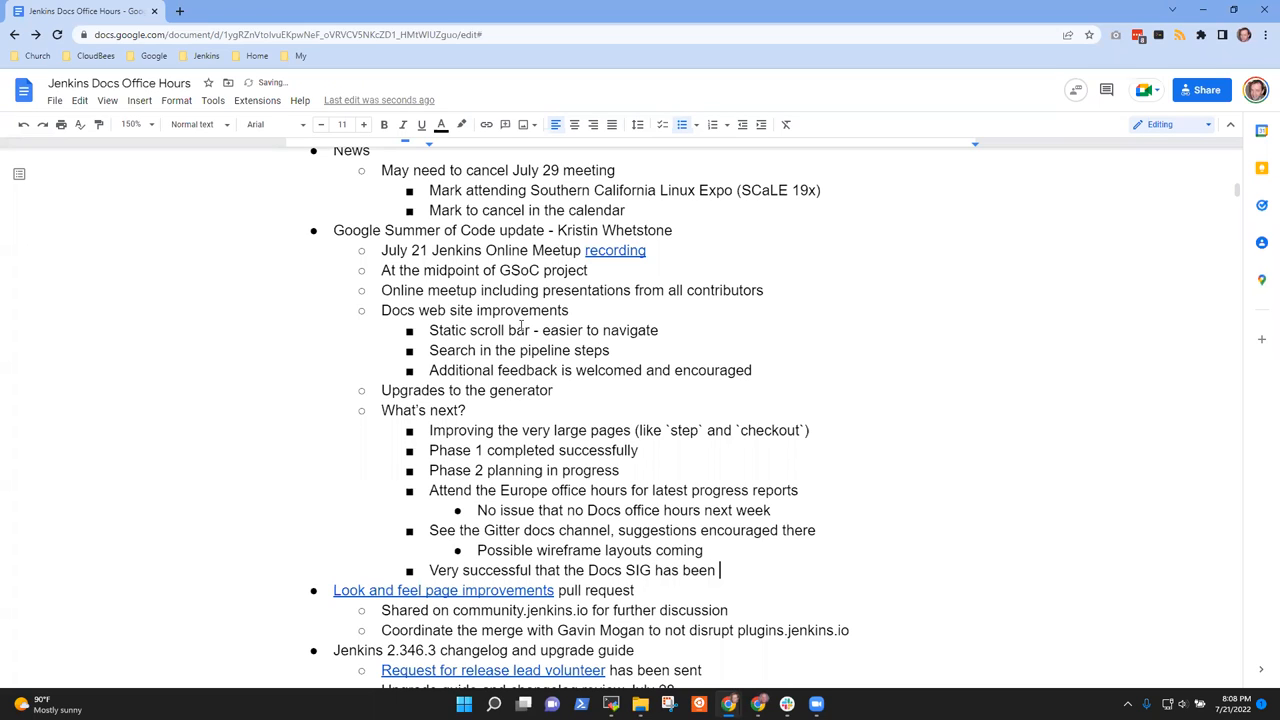
pyautogui.write('here to')
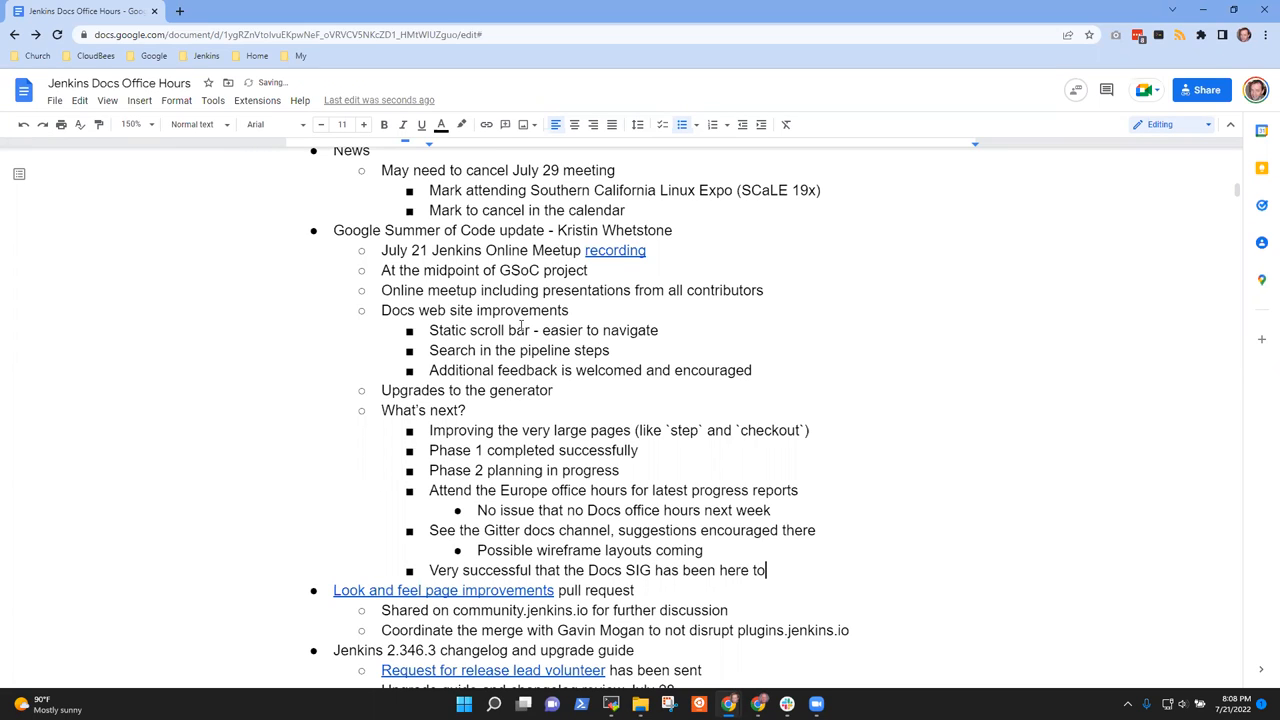
pyautogui.write('cheer')
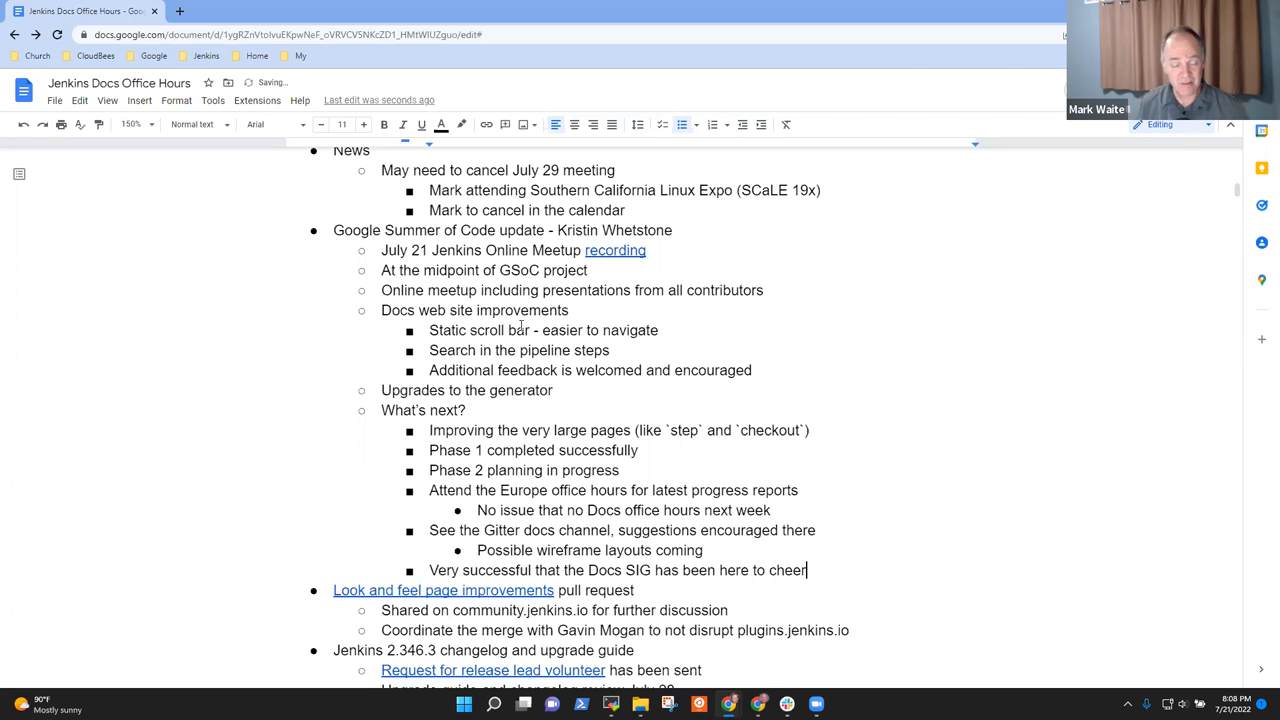
pyautogui.scroll(-3)
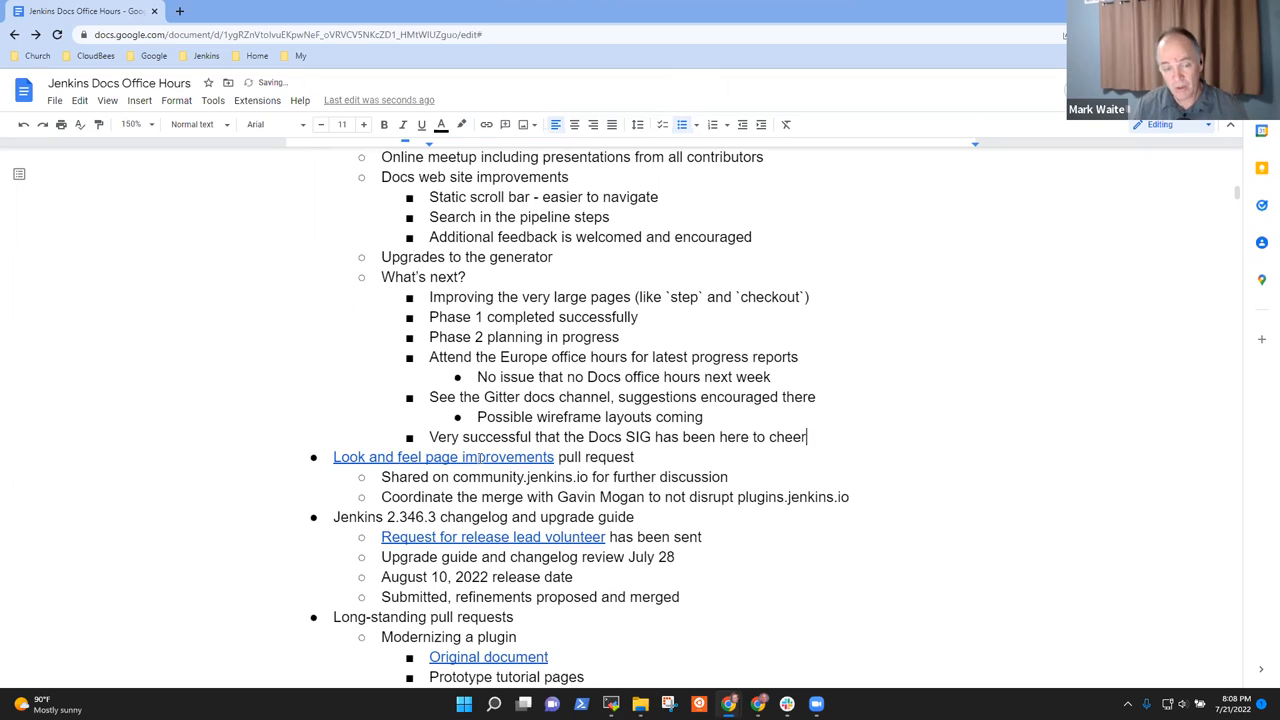
# - Open the latest deployment preview of jenkins.io pull request #5274 from its conversation
pyautogui.click(444, 456)
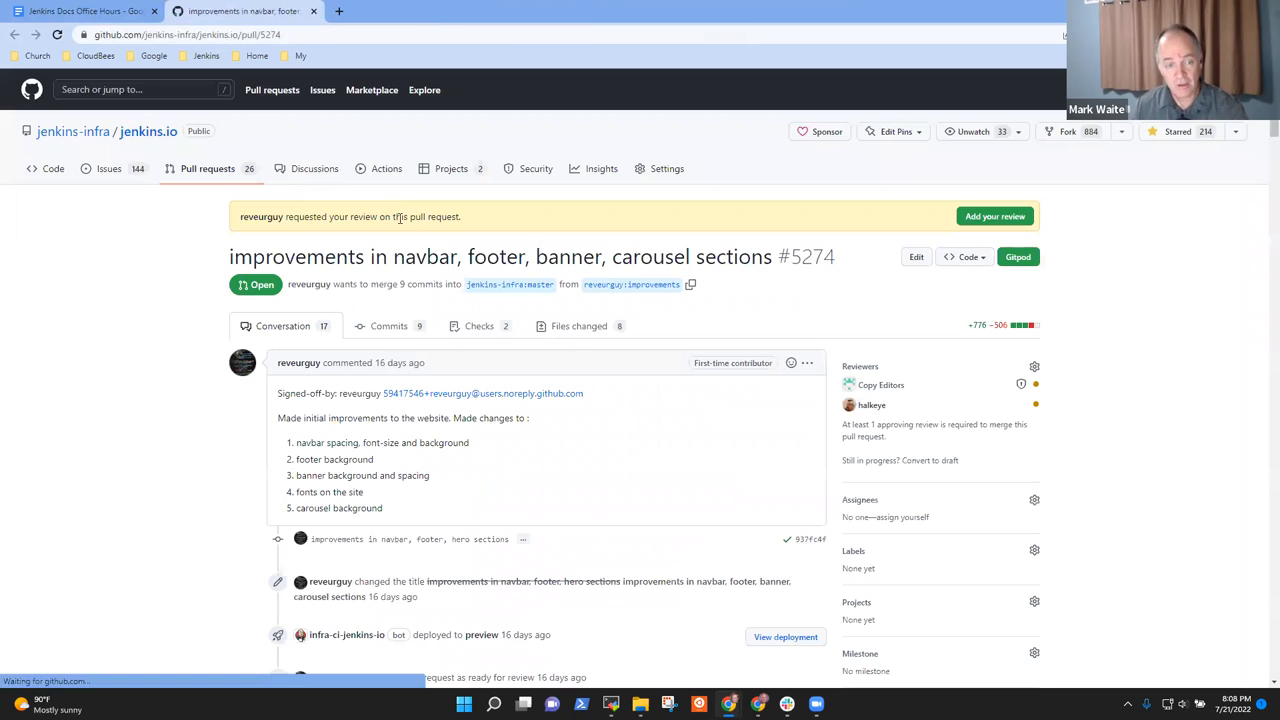
pyautogui.scroll(-3)
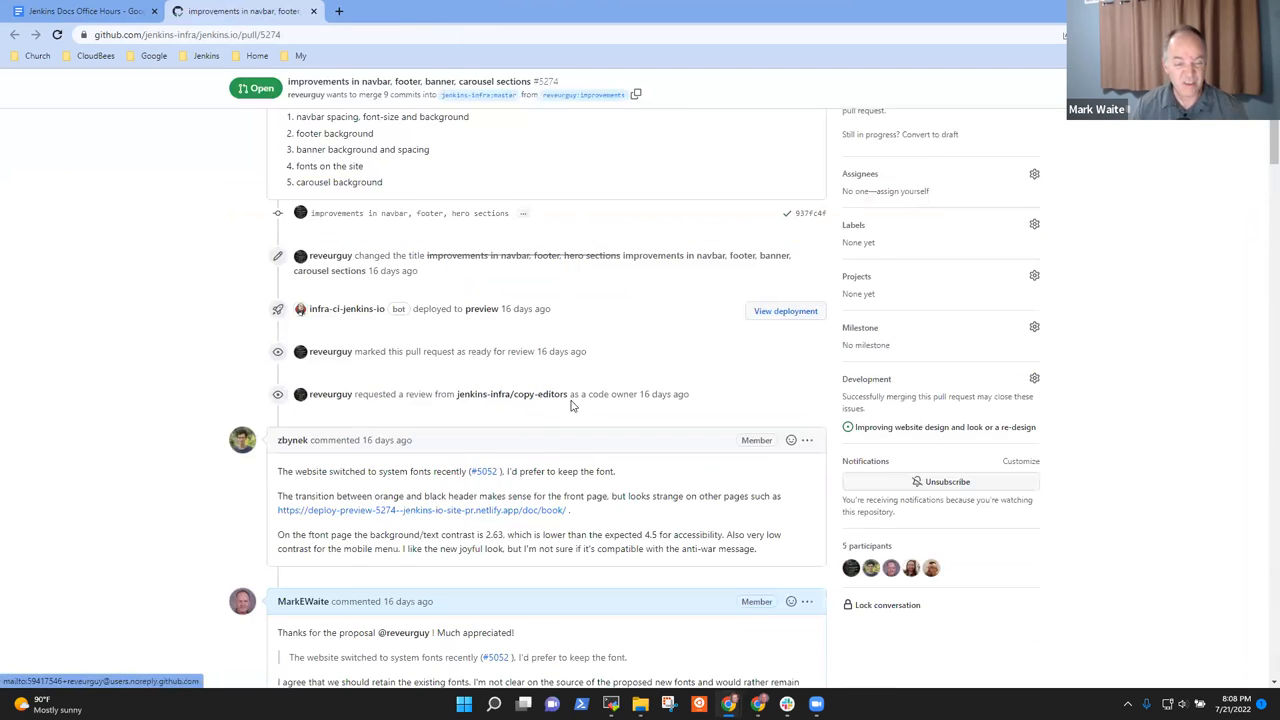
pyautogui.scroll(-3)
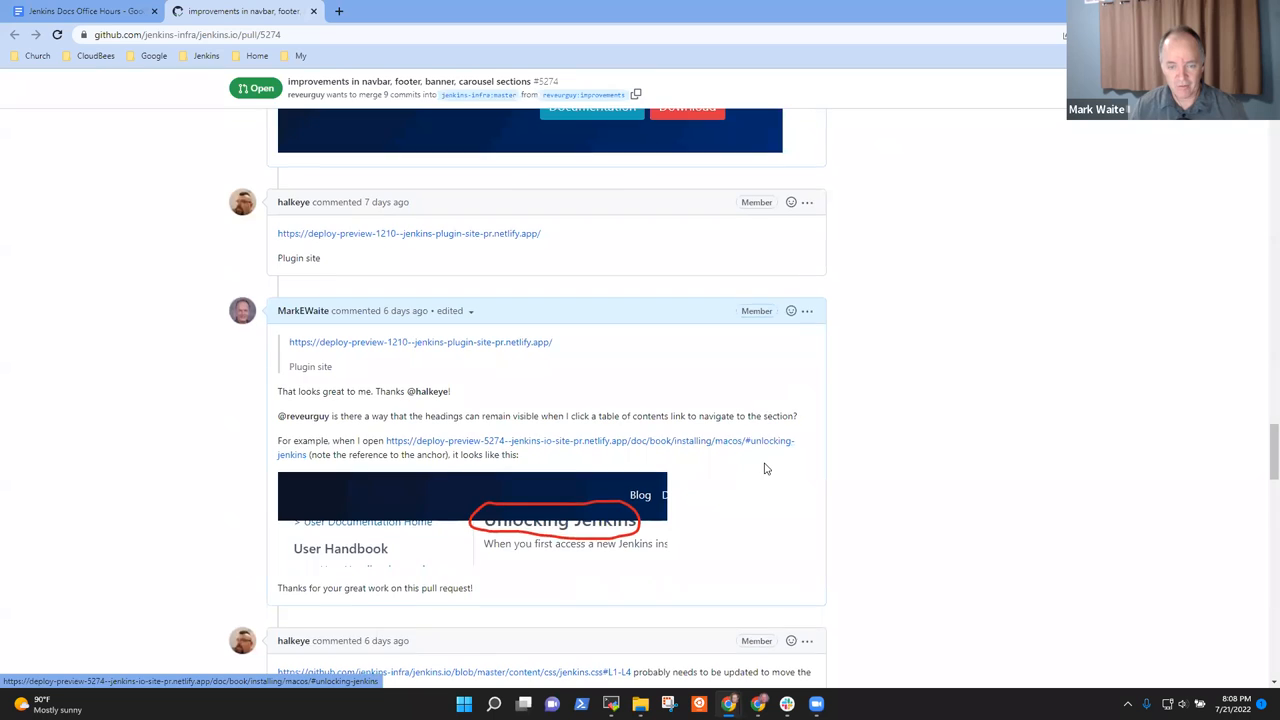
pyautogui.scroll(-3)
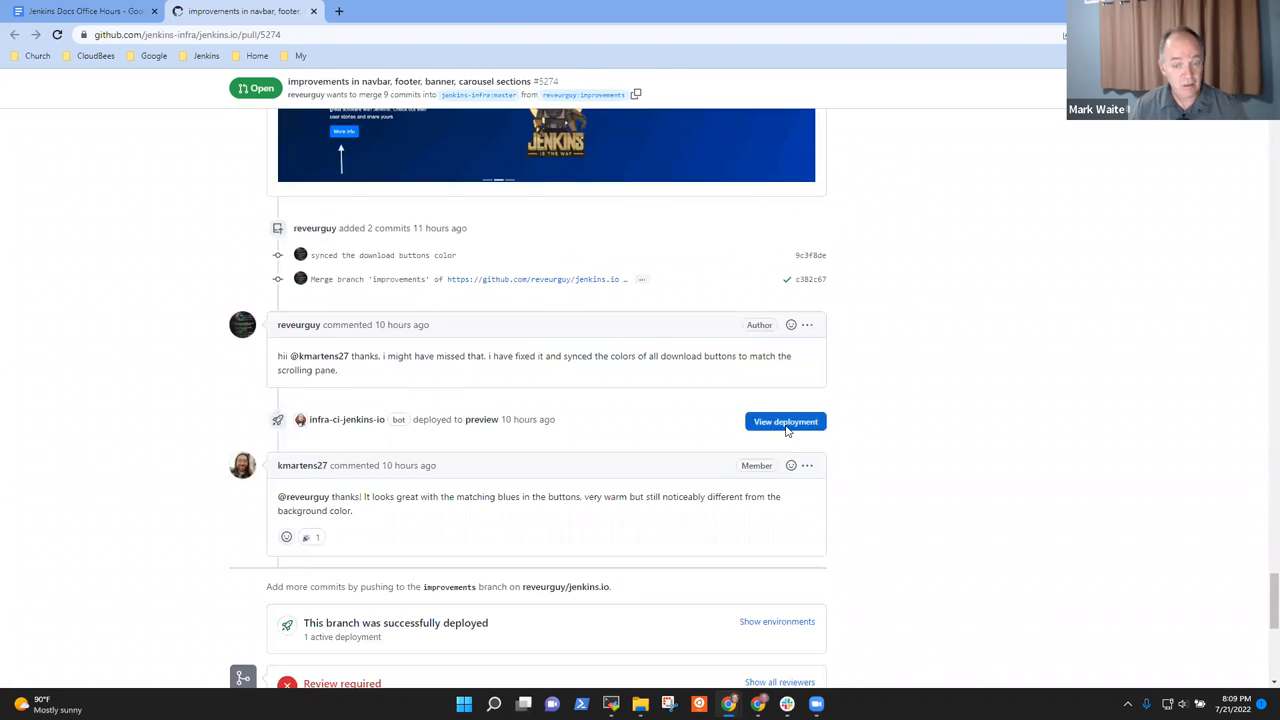
pyautogui.click(784, 420)
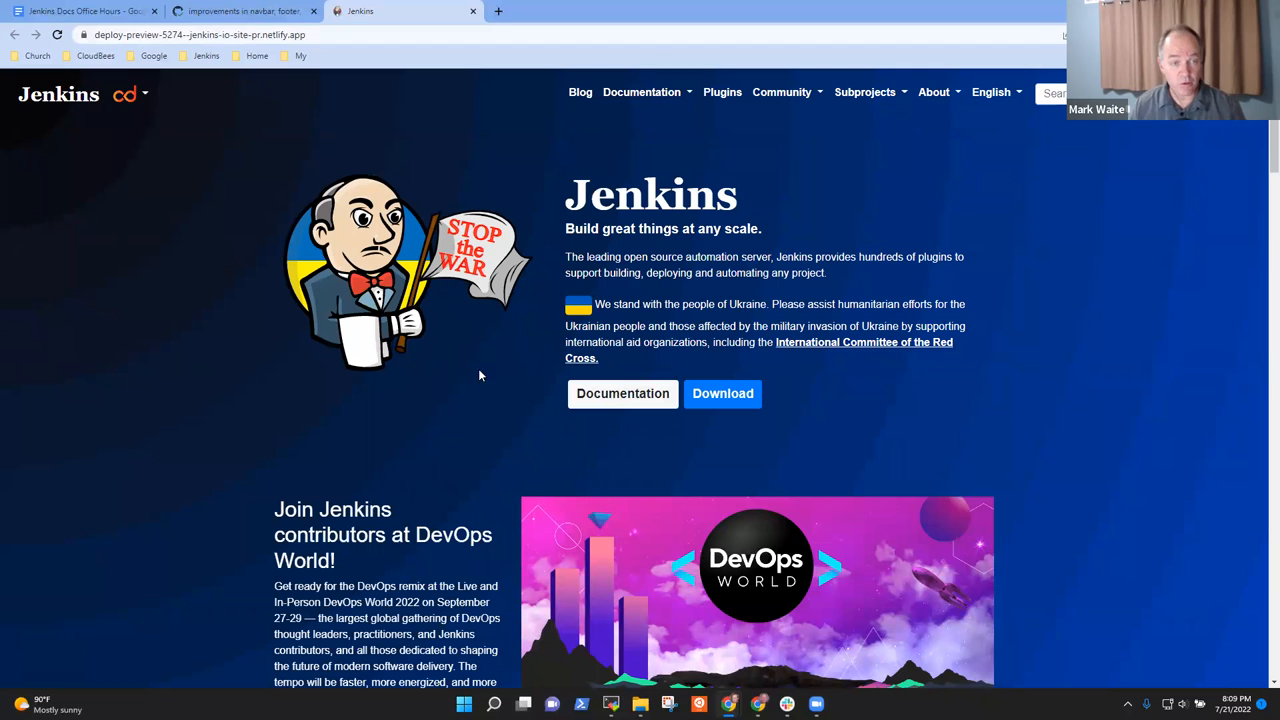
# - Open the live jenkins.io site in a new tab beside the preview, then return to the preview
pyautogui.rightClick(356, 12)
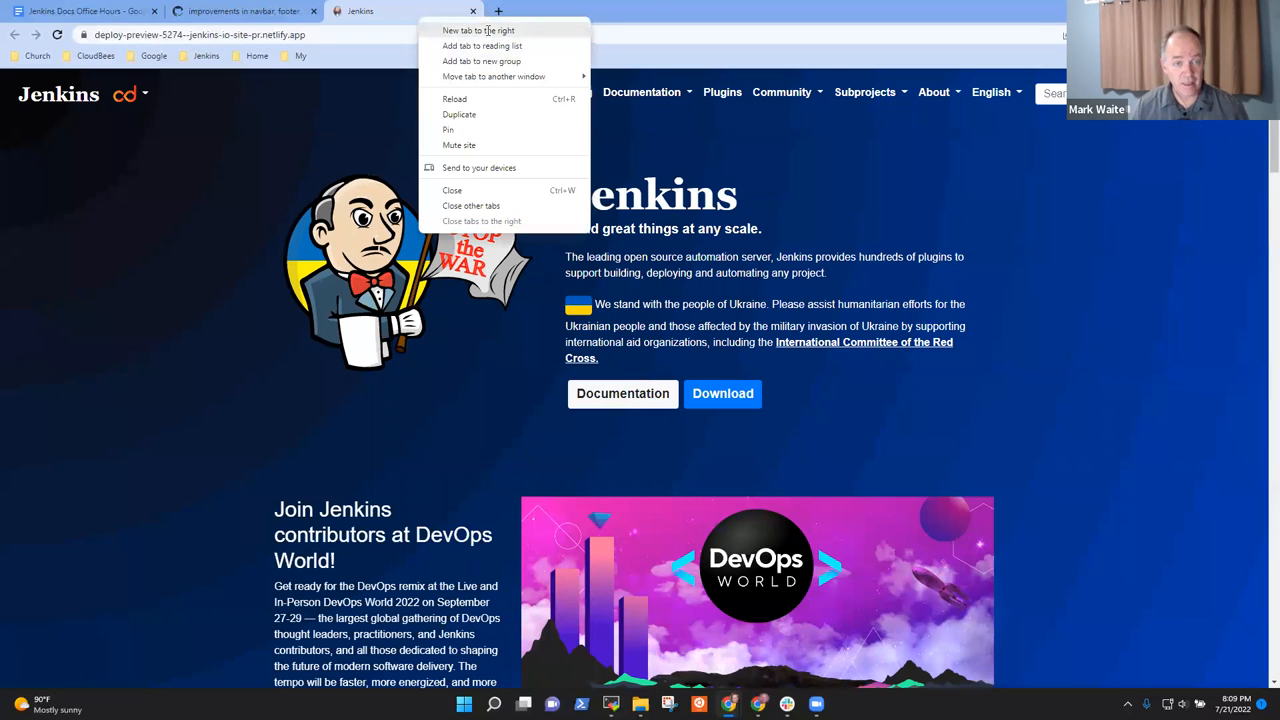
pyautogui.click(478, 30)
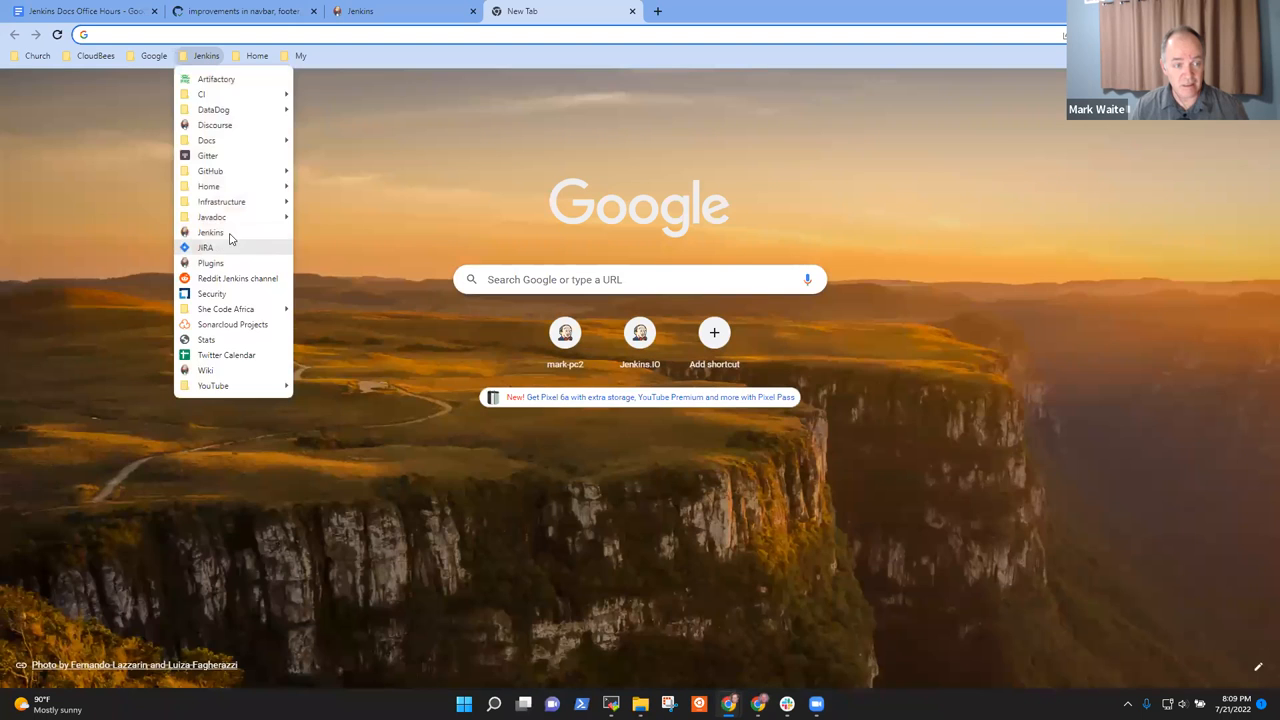
pyautogui.click(210, 232)
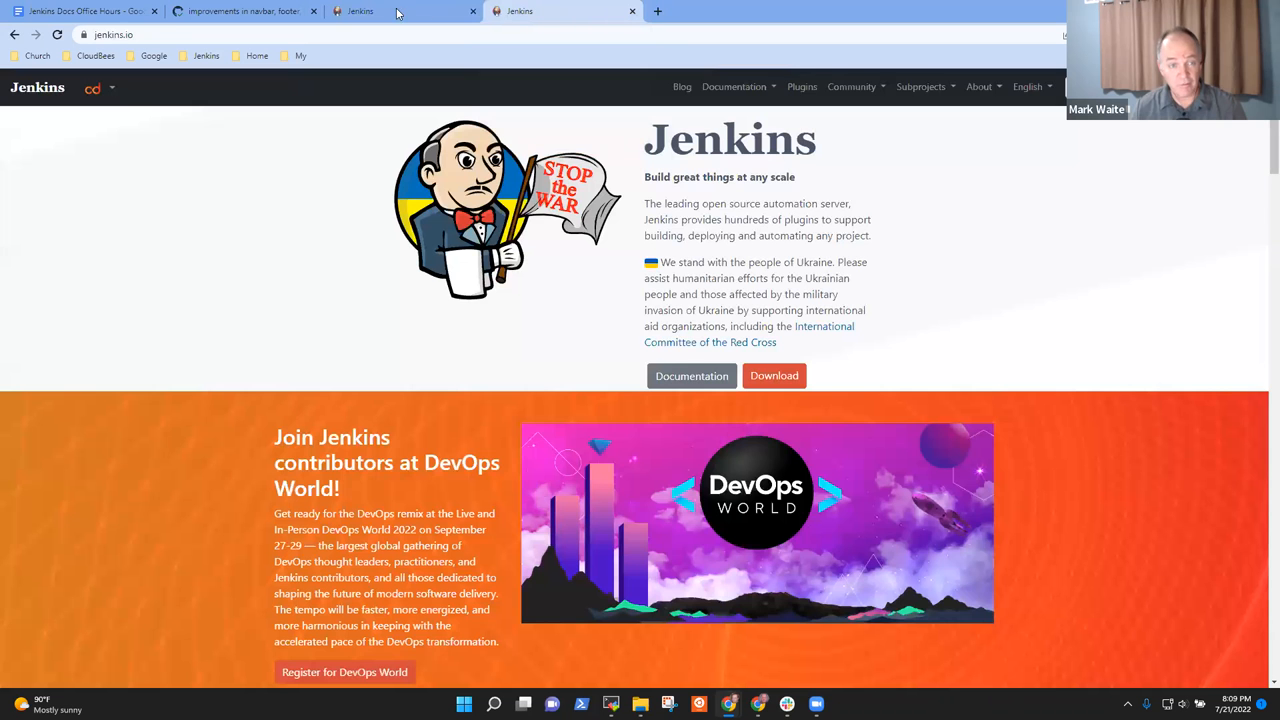
pyautogui.click(396, 12)
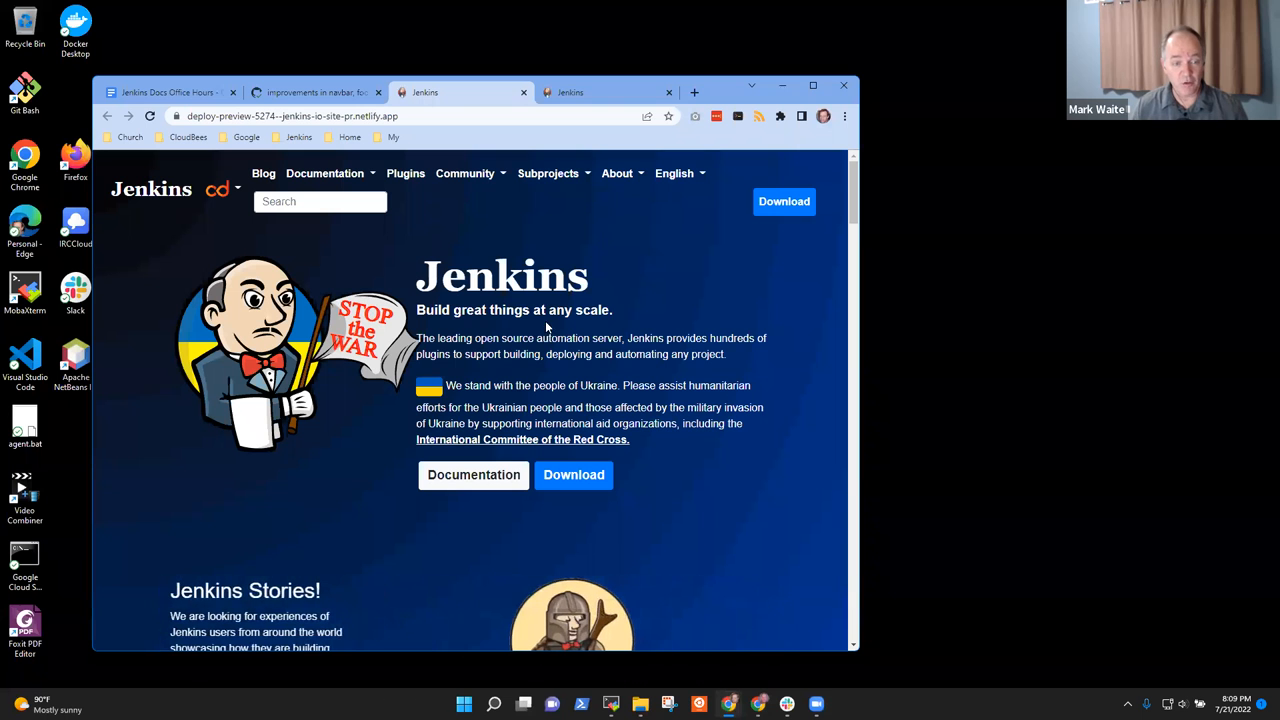
pyautogui.moveTo(860, 144)
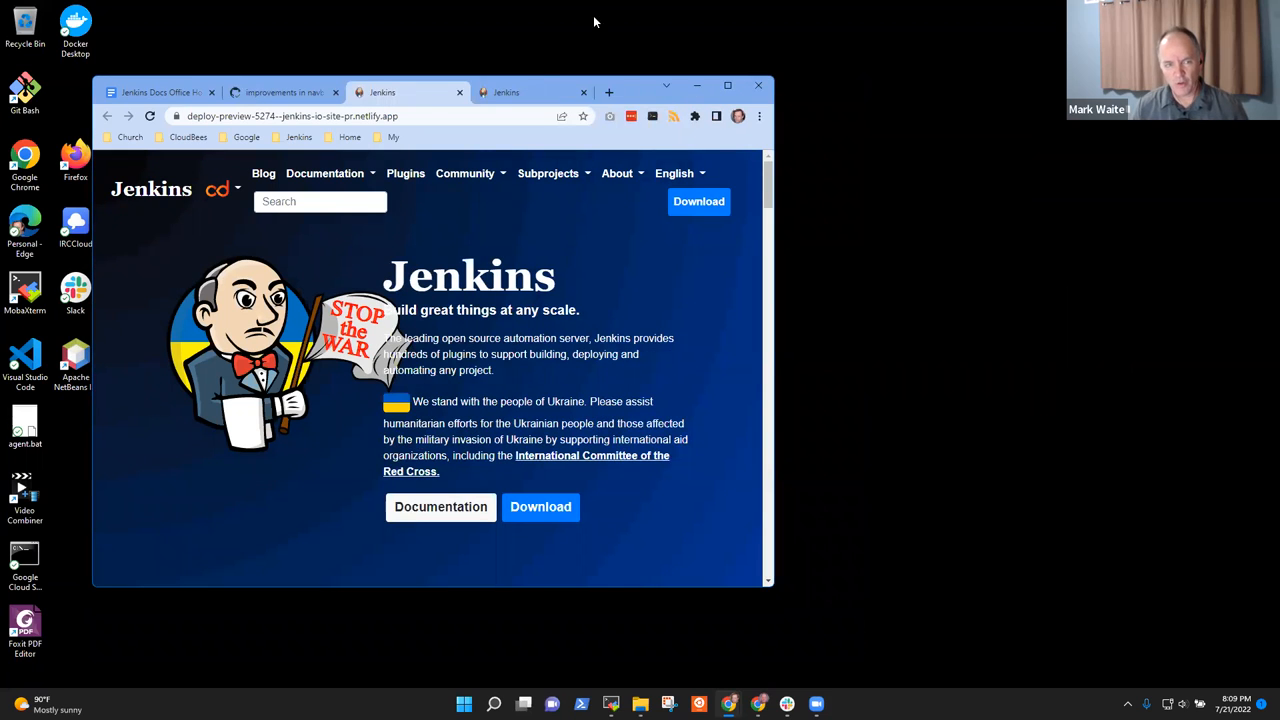
# - Inspect the preview home page at narrower window widths, then maximize the window again
pyautogui.click(530, 92)
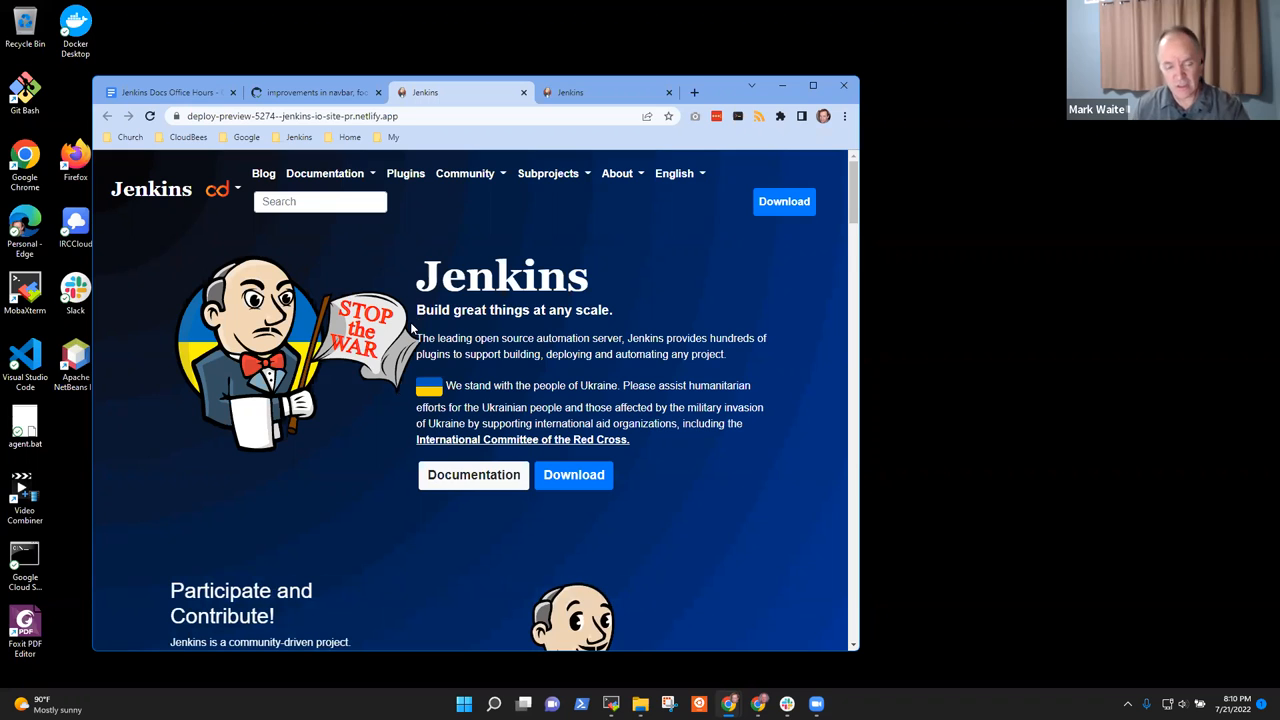
pyautogui.click(604, 92)
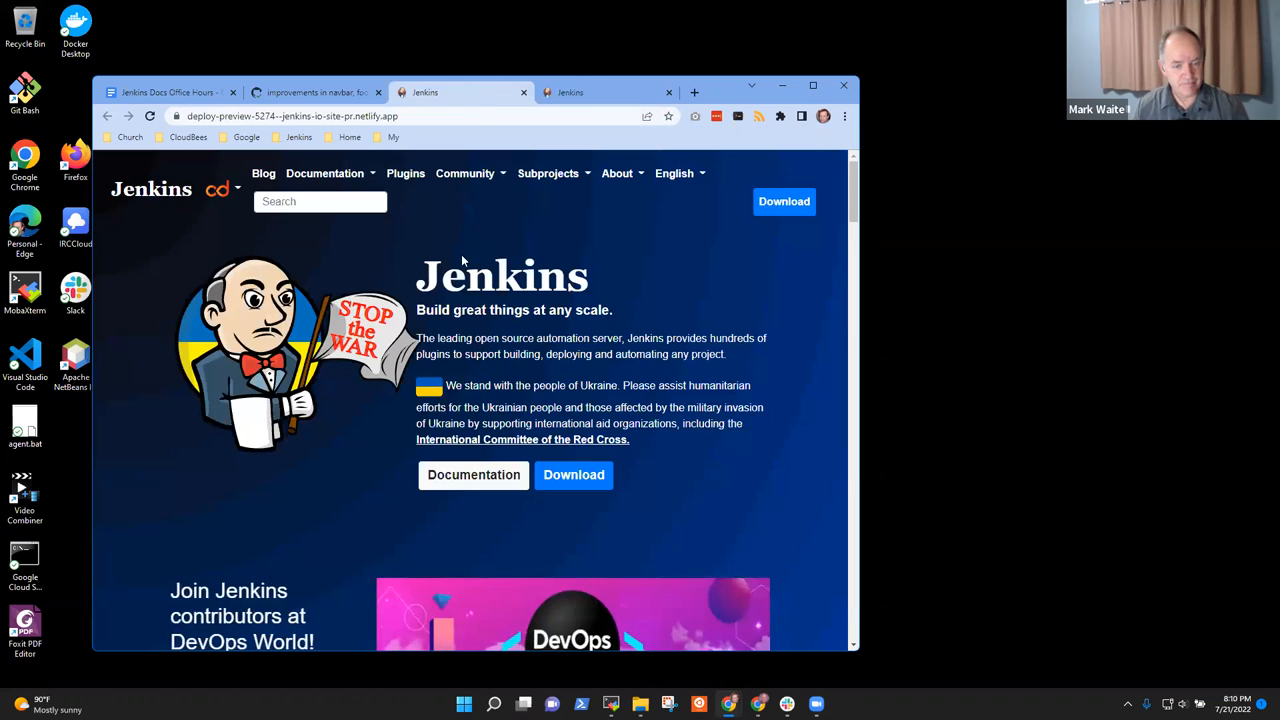
pyautogui.scroll(-3)
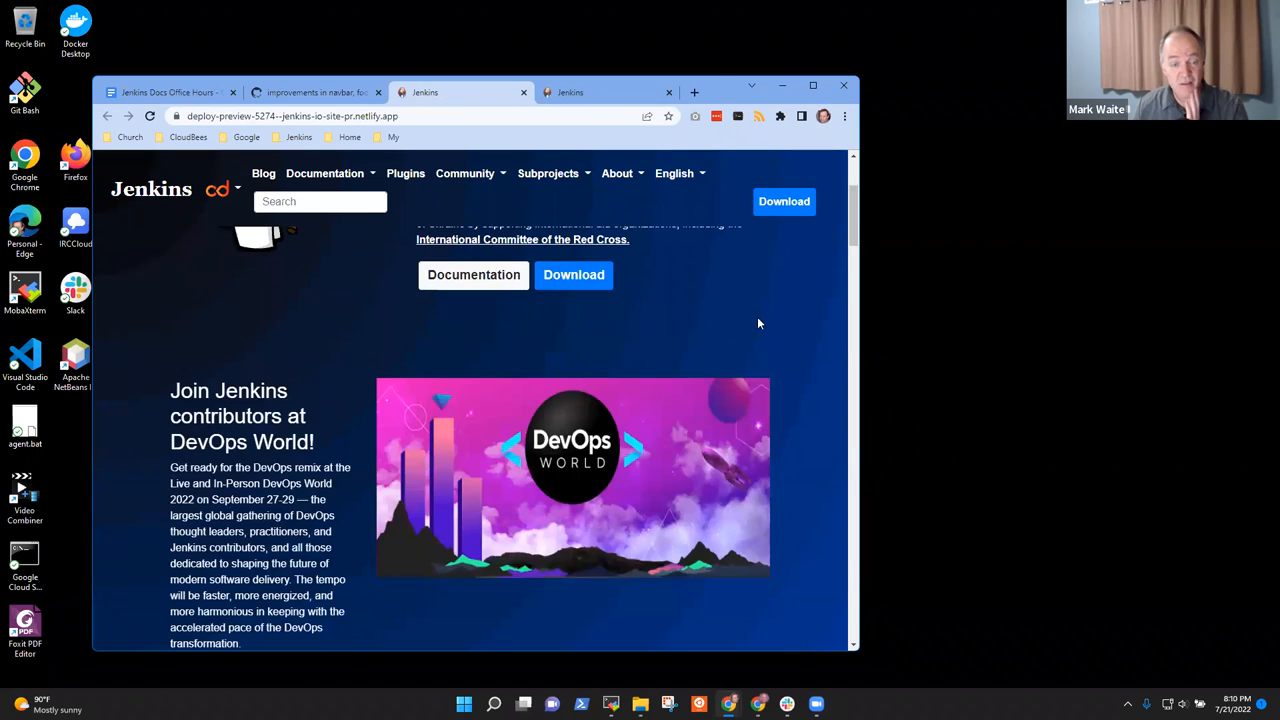
pyautogui.scroll(-3)
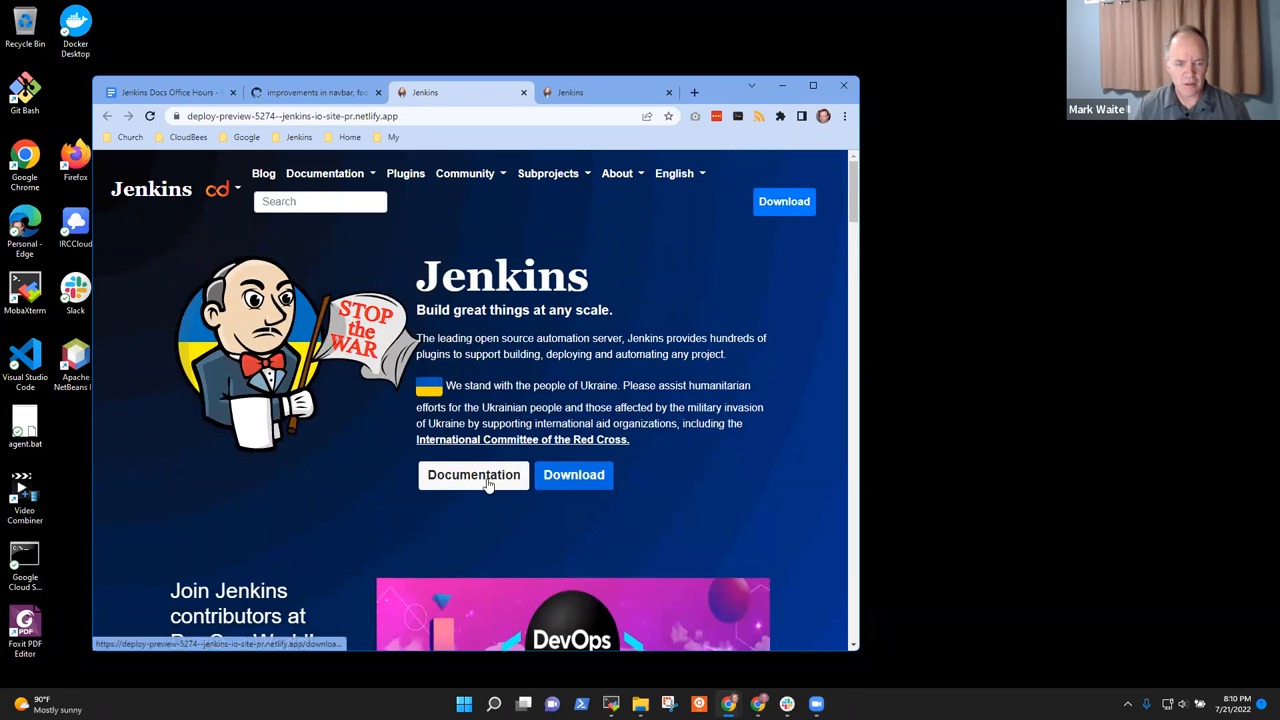
pyautogui.moveTo(696, 252)
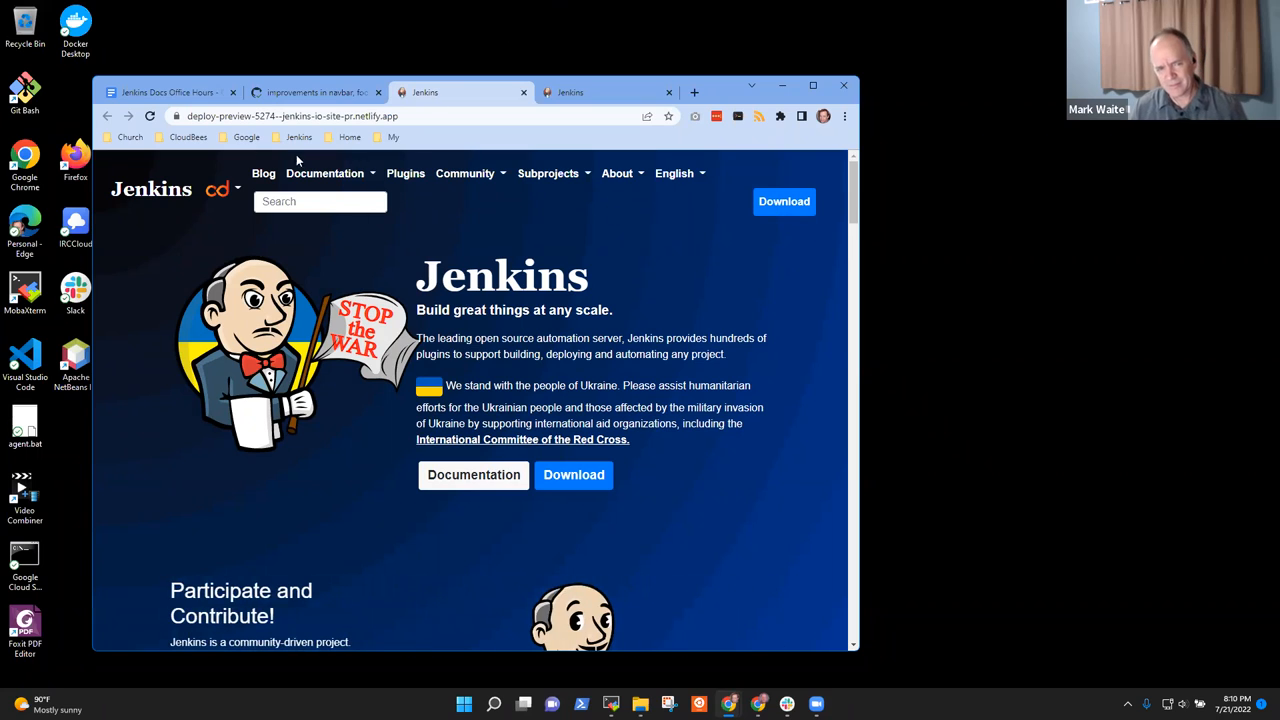
pyautogui.moveTo(368, 64)
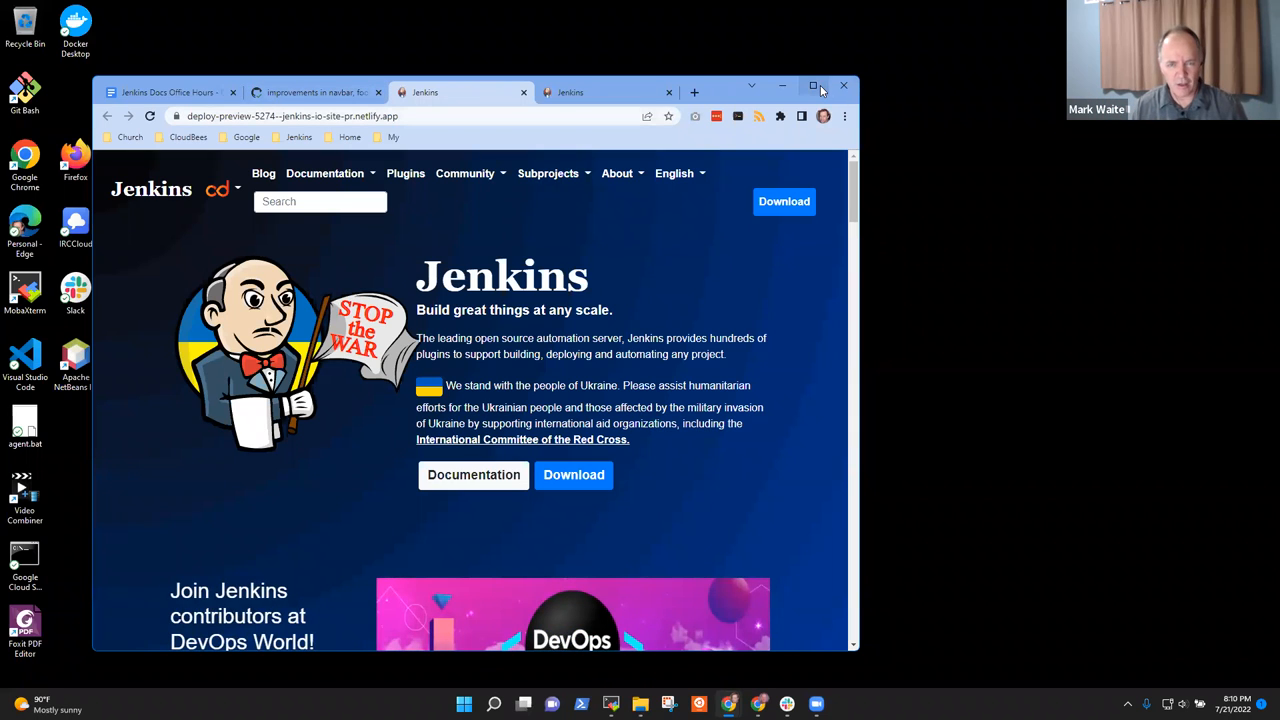
pyautogui.click(812, 84)
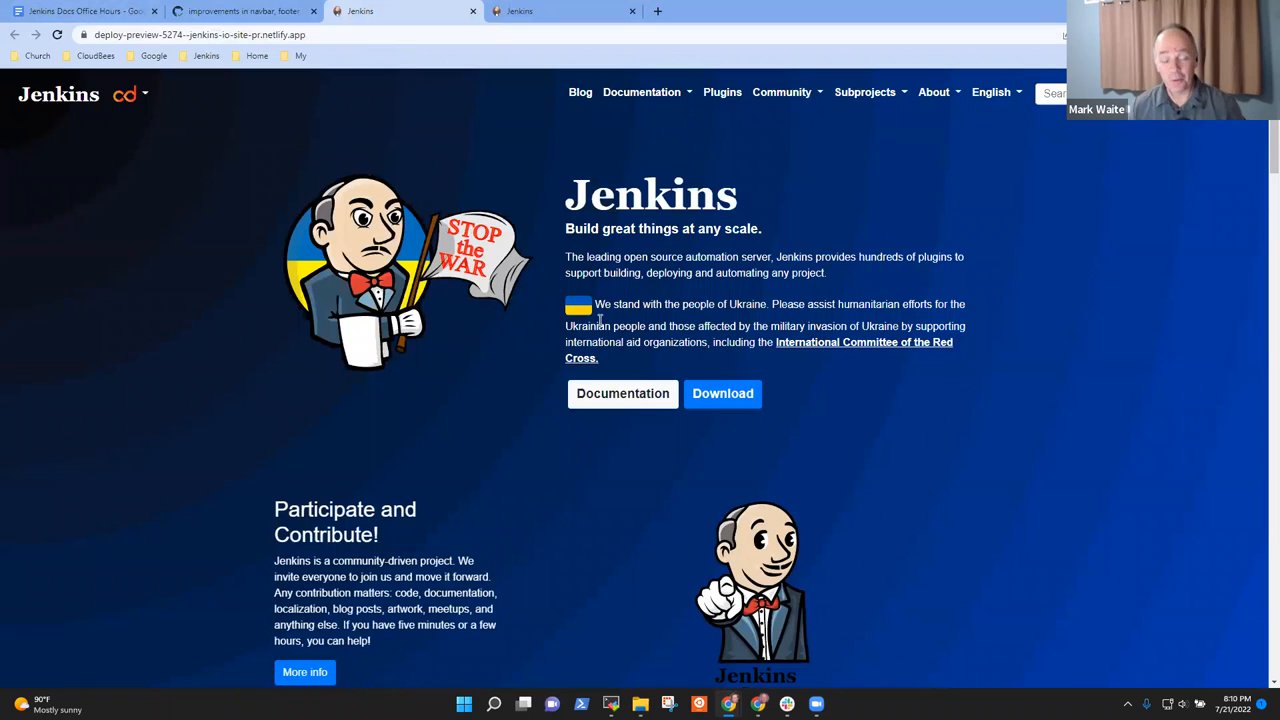
pyautogui.moveTo(424, 152)
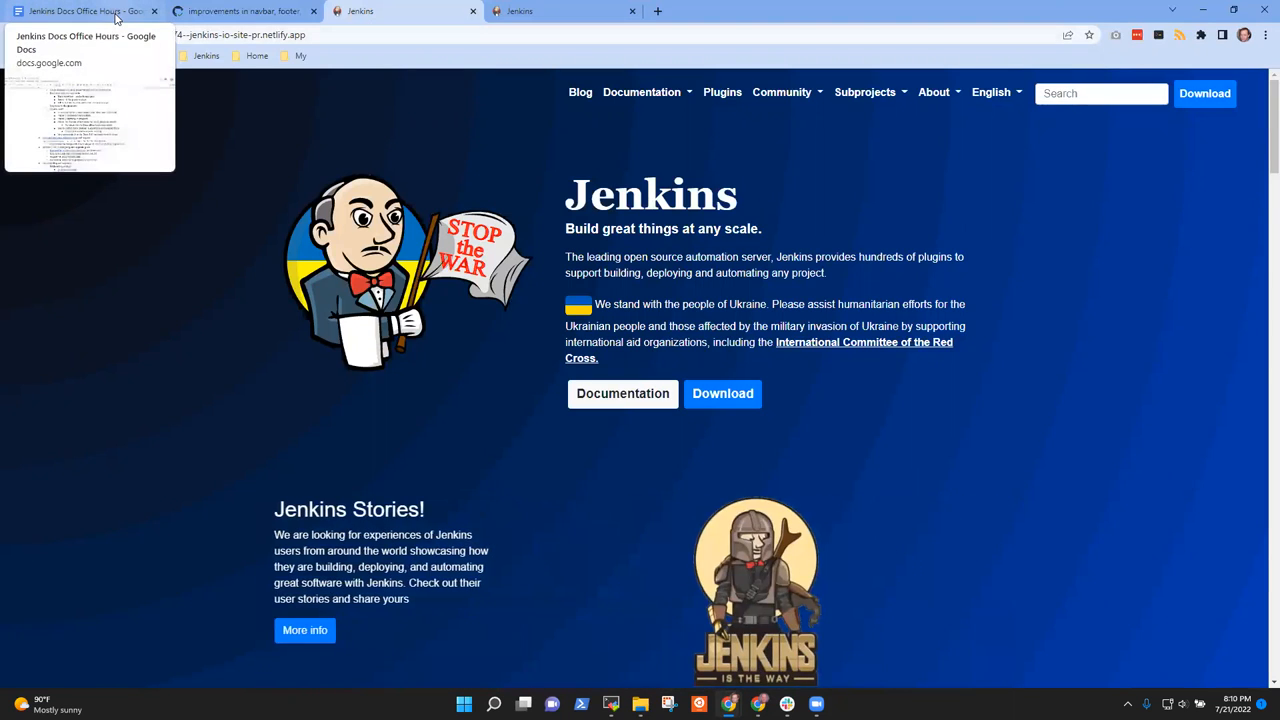
pyautogui.click(84, 12)
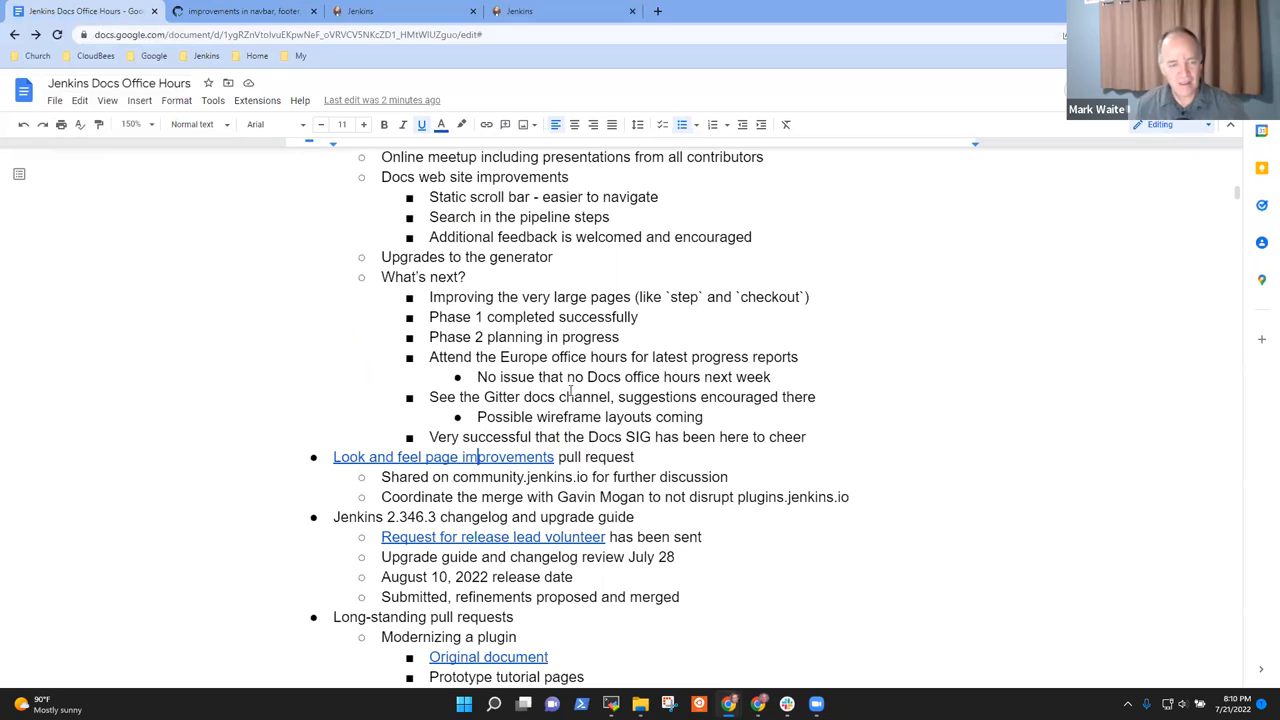
pyautogui.moveTo(638, 500)
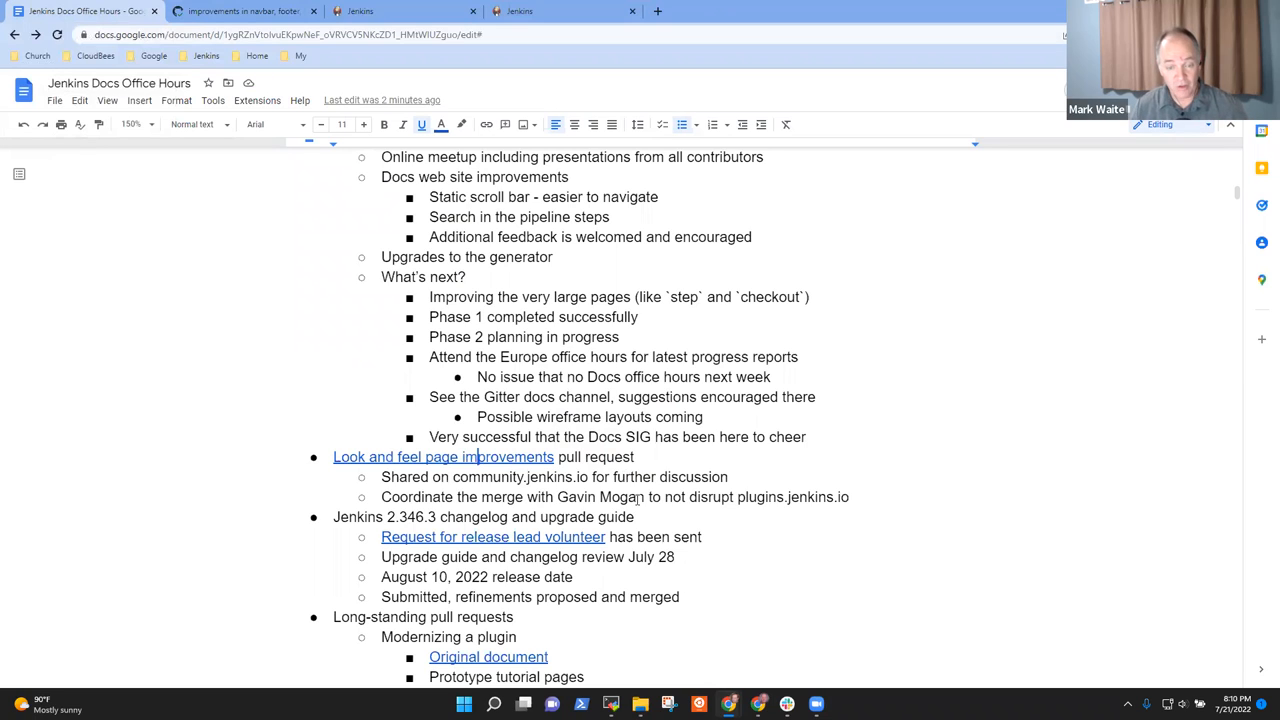
pyautogui.moveTo(380, 496); pyautogui.dragTo(556, 496)
pyautogui.write('Gavin Mogan has adapted plugins.jenkins.io to the new la')
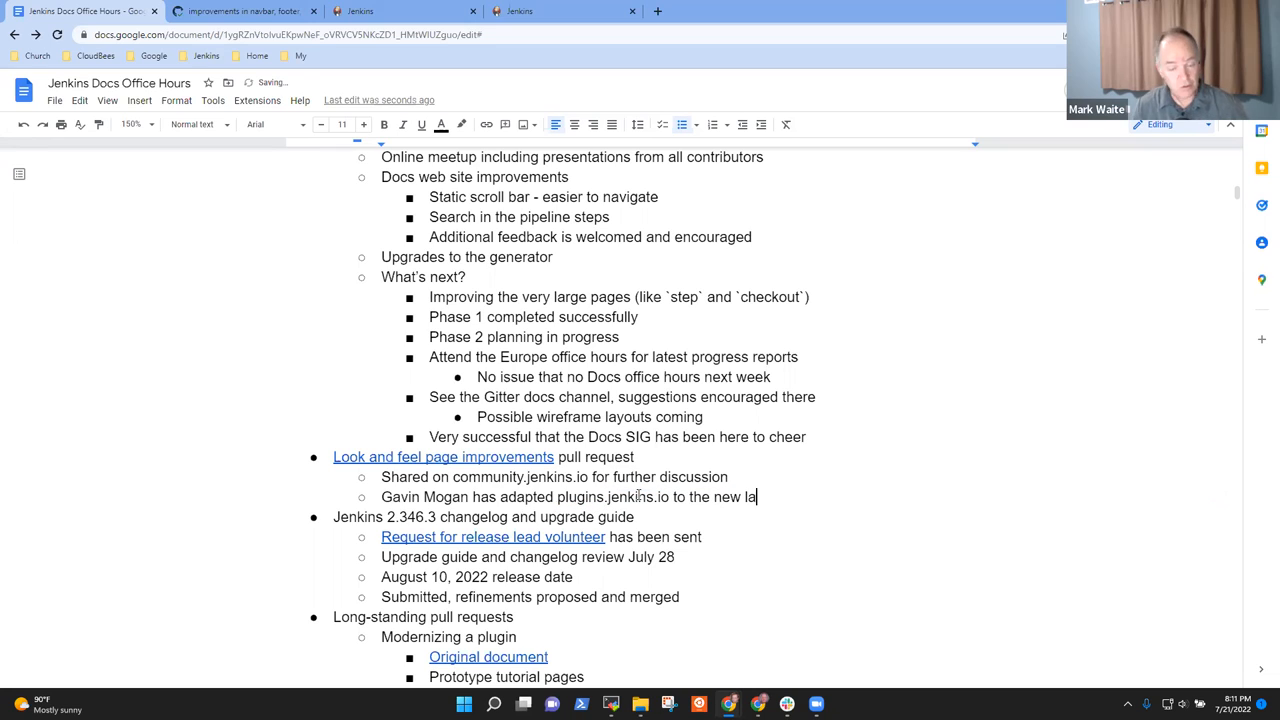
pyautogui.press('enter')
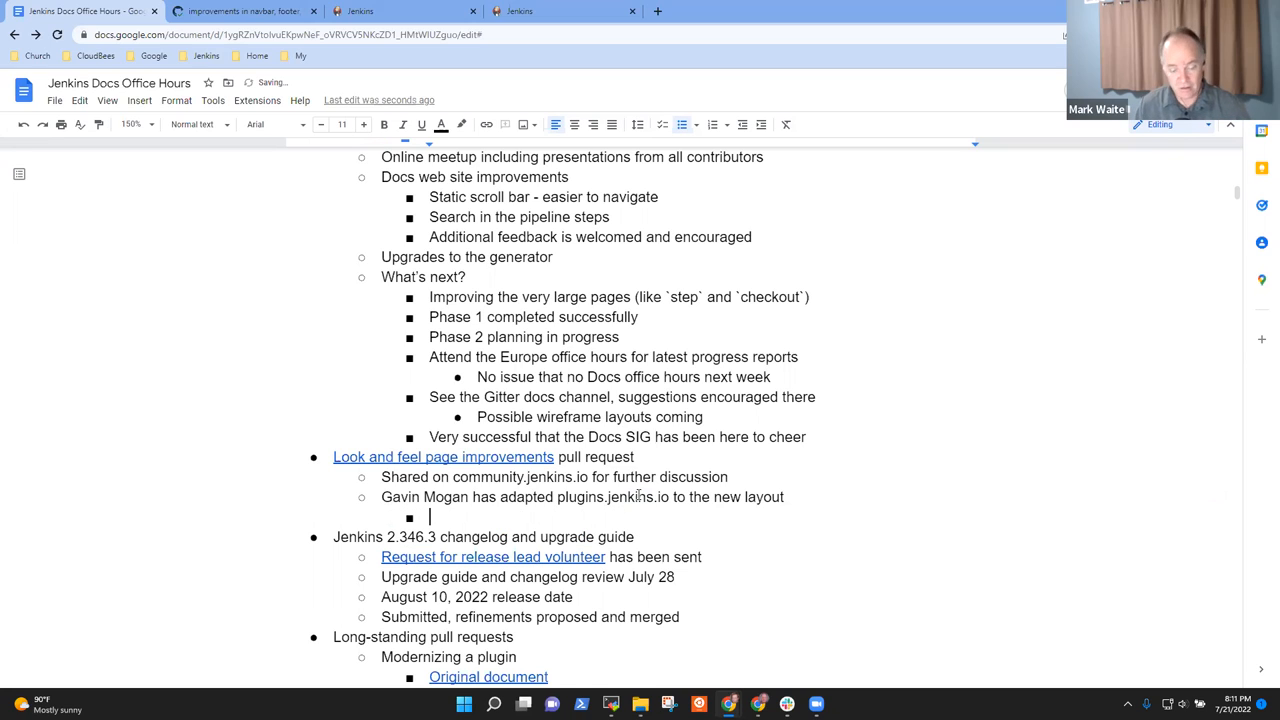
pyautogui.write('Ready to merge a')
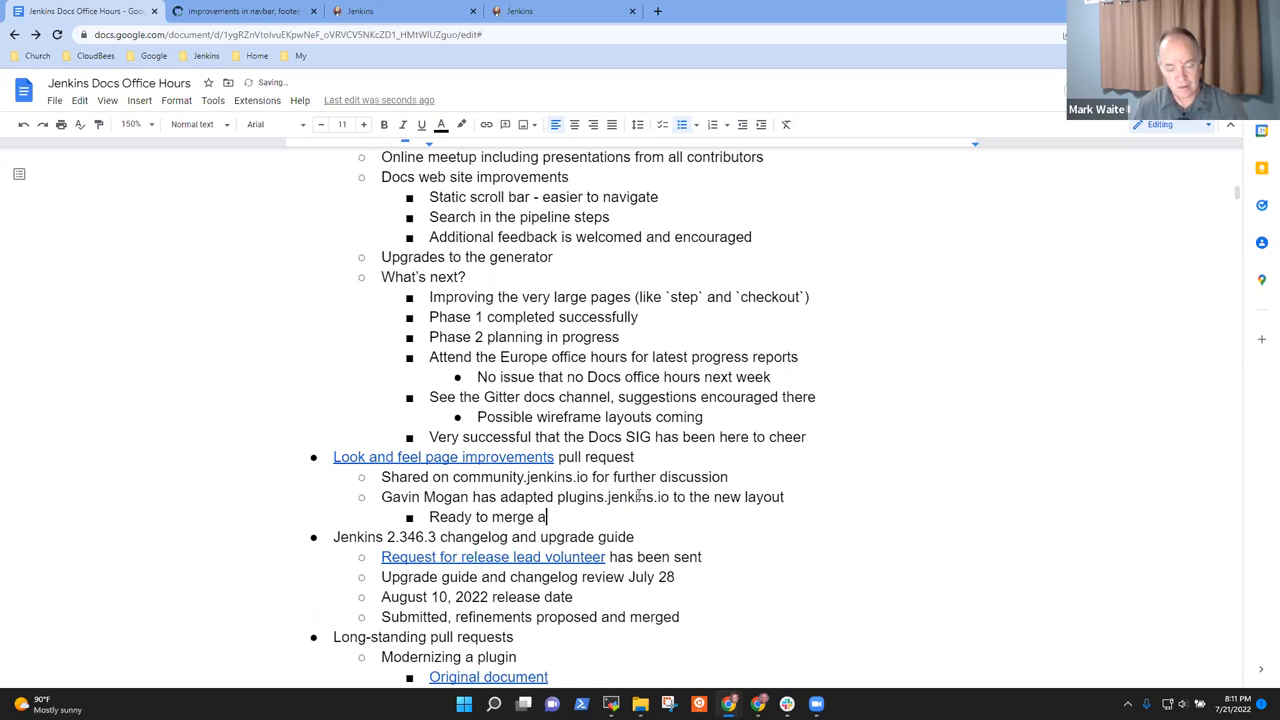
pyautogui.write('ny tim')
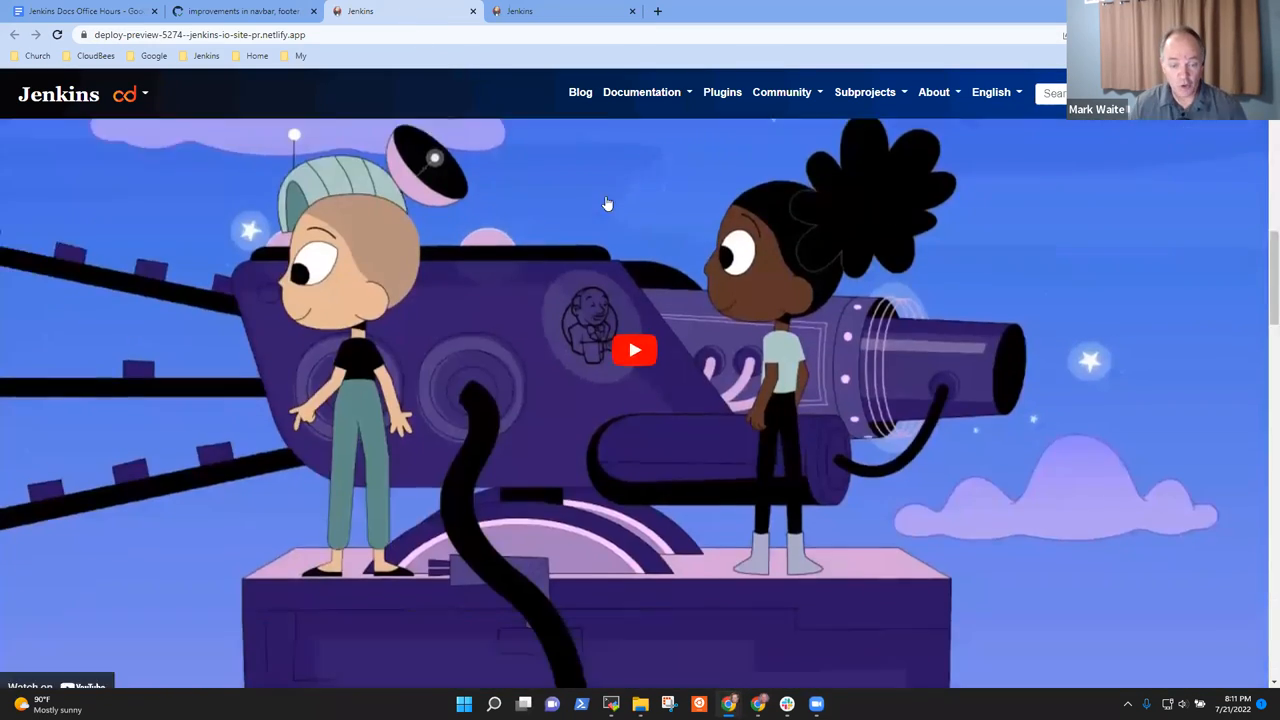
# - Browse the Installing Jenkins guide in the deploy preview's documentation sections
pyautogui.scroll(-3)
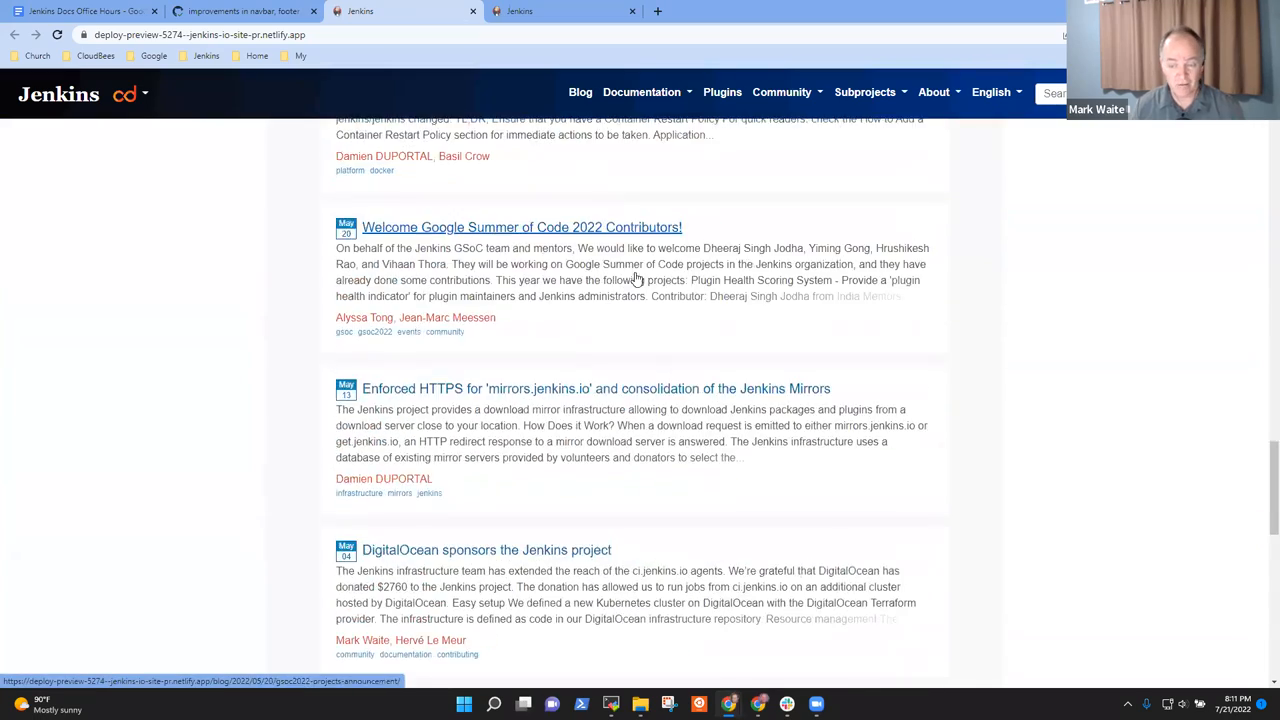
pyautogui.click(640, 92)
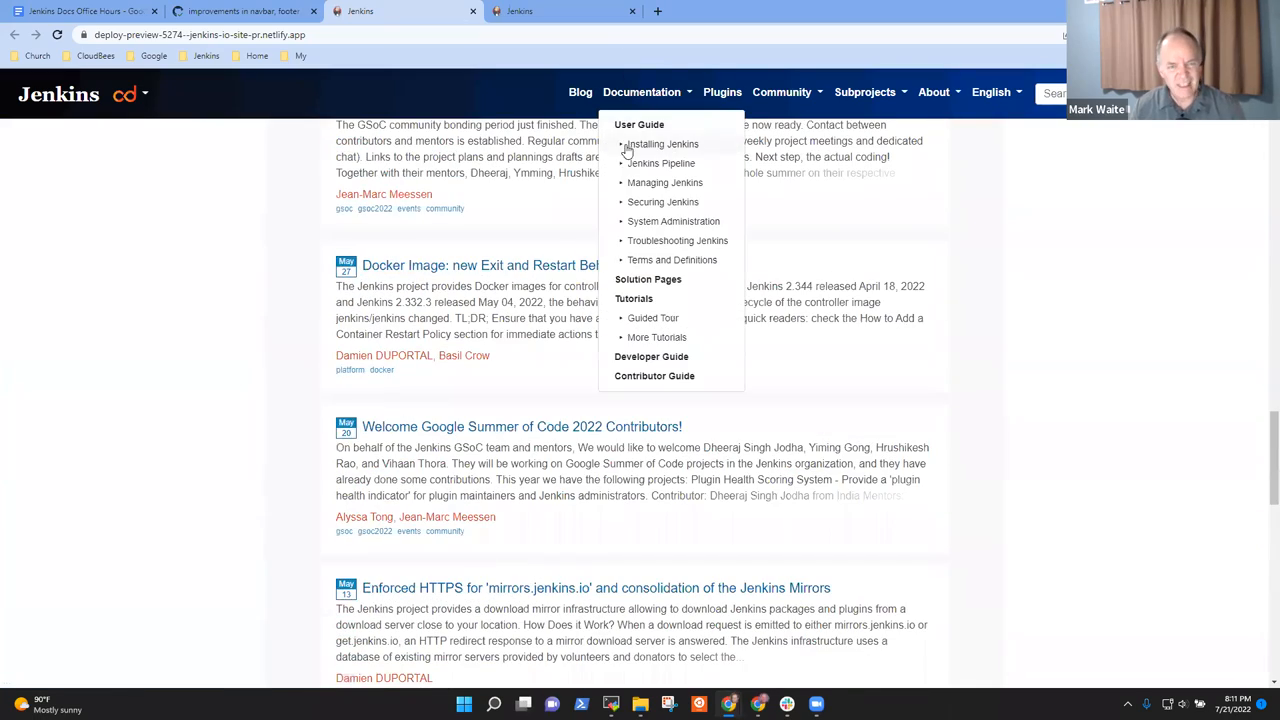
pyautogui.click(660, 144)
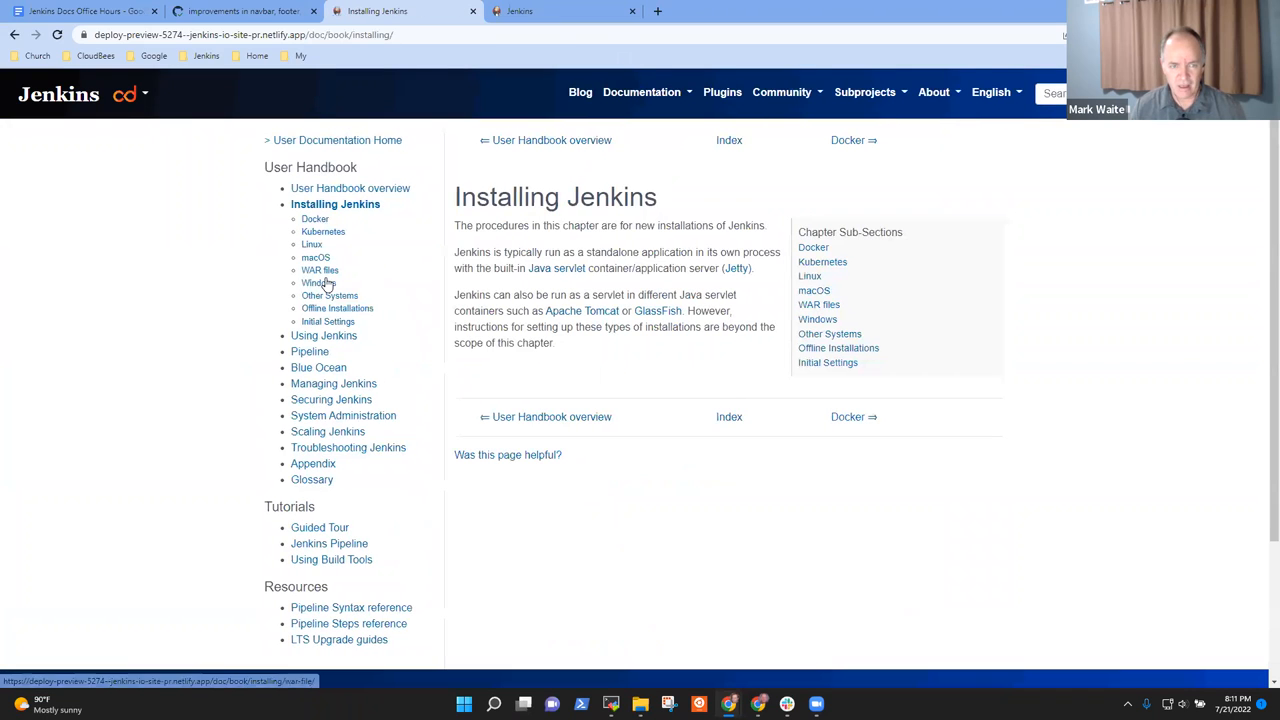
pyautogui.click(320, 284)
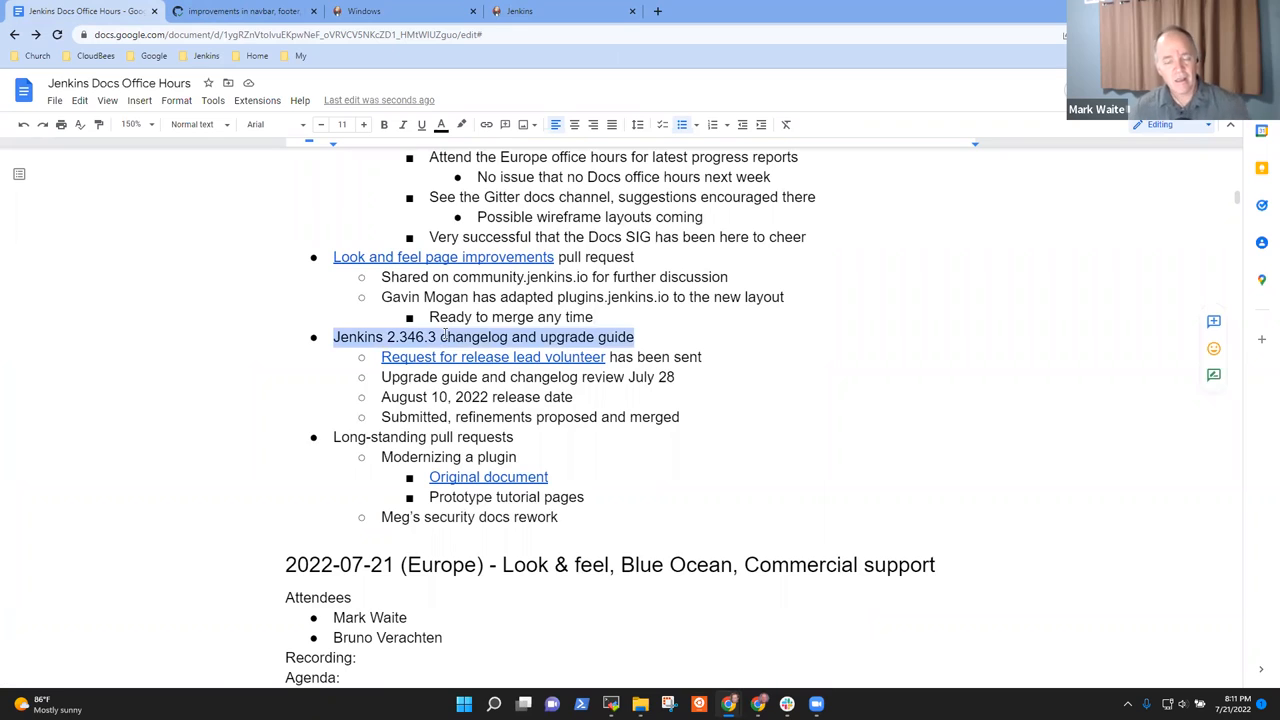
# - Add sub-bullet 'Mark and Kevin to create the draft next week' under the July 28 review
pyautogui.click(576, 396)
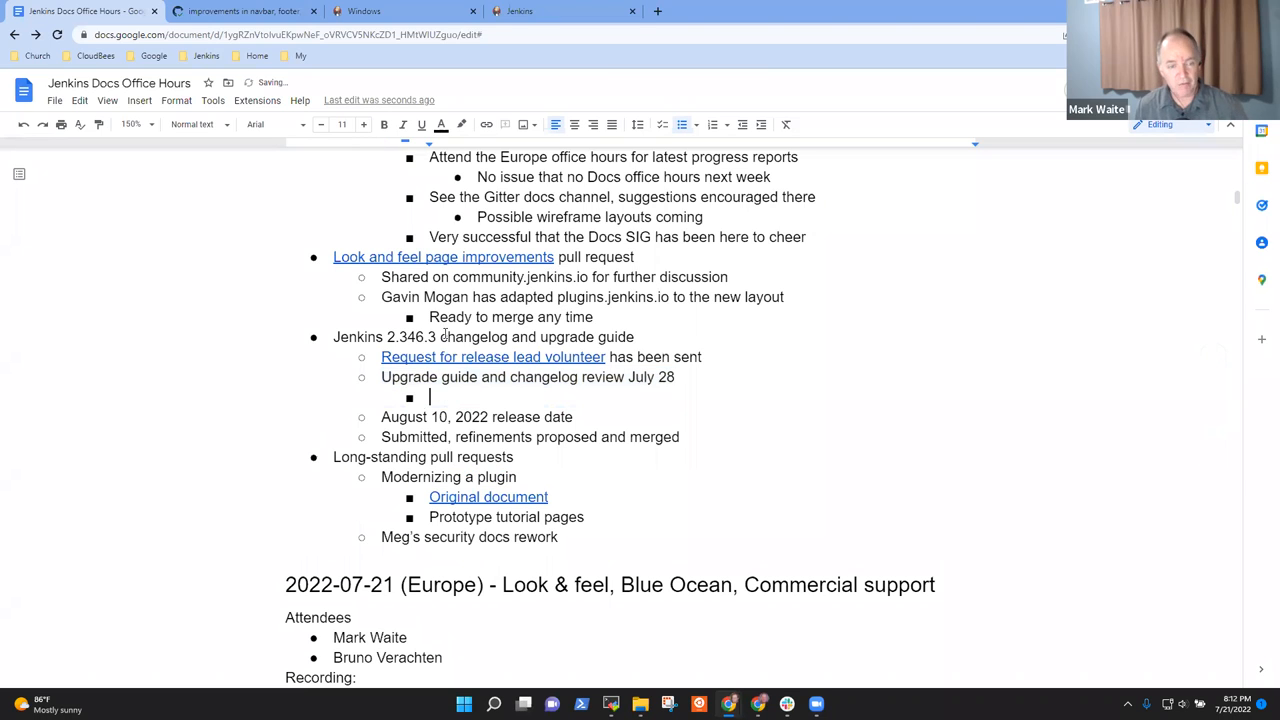
pyautogui.write('Mark')
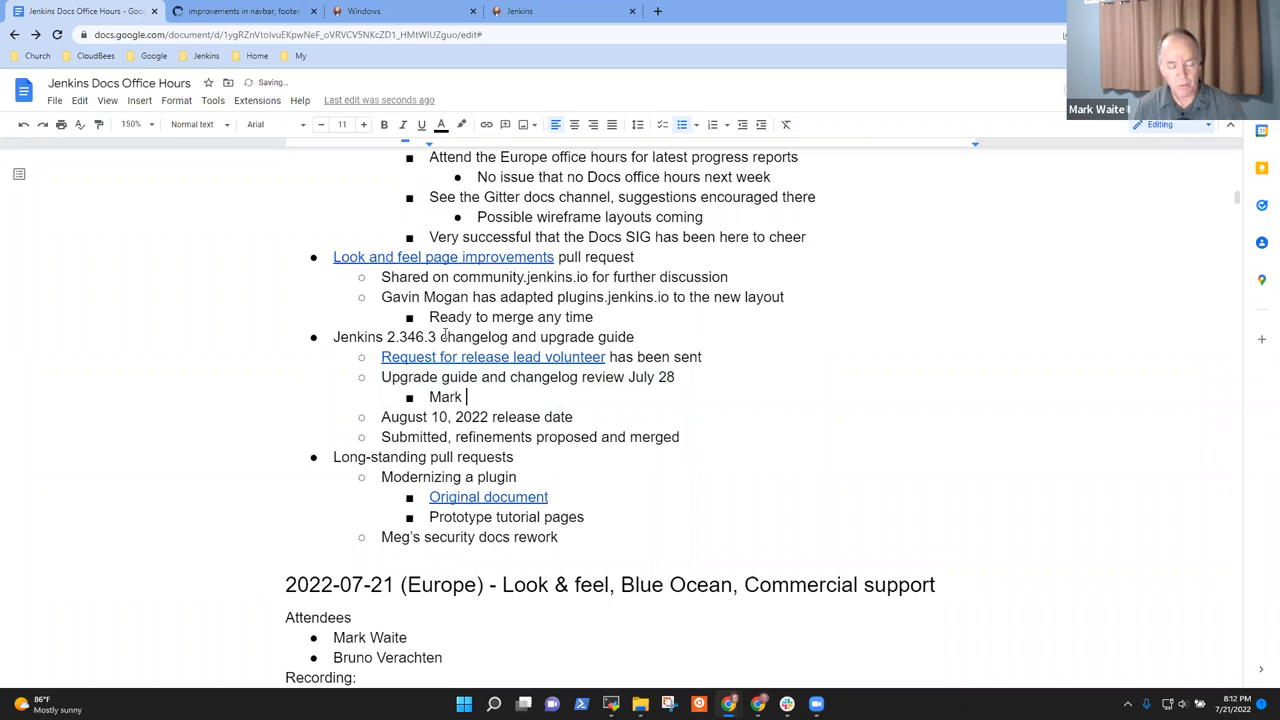
pyautogui.write('and Kevin t')
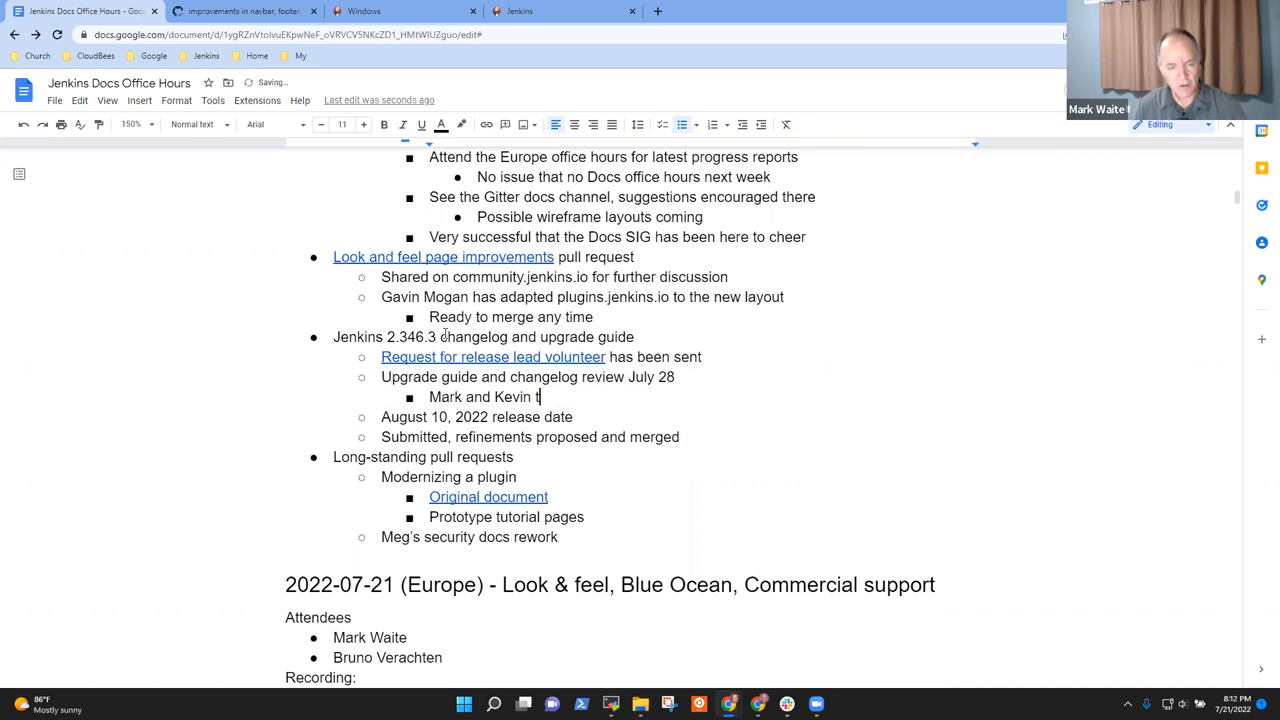
pyautogui.write('to create teh')
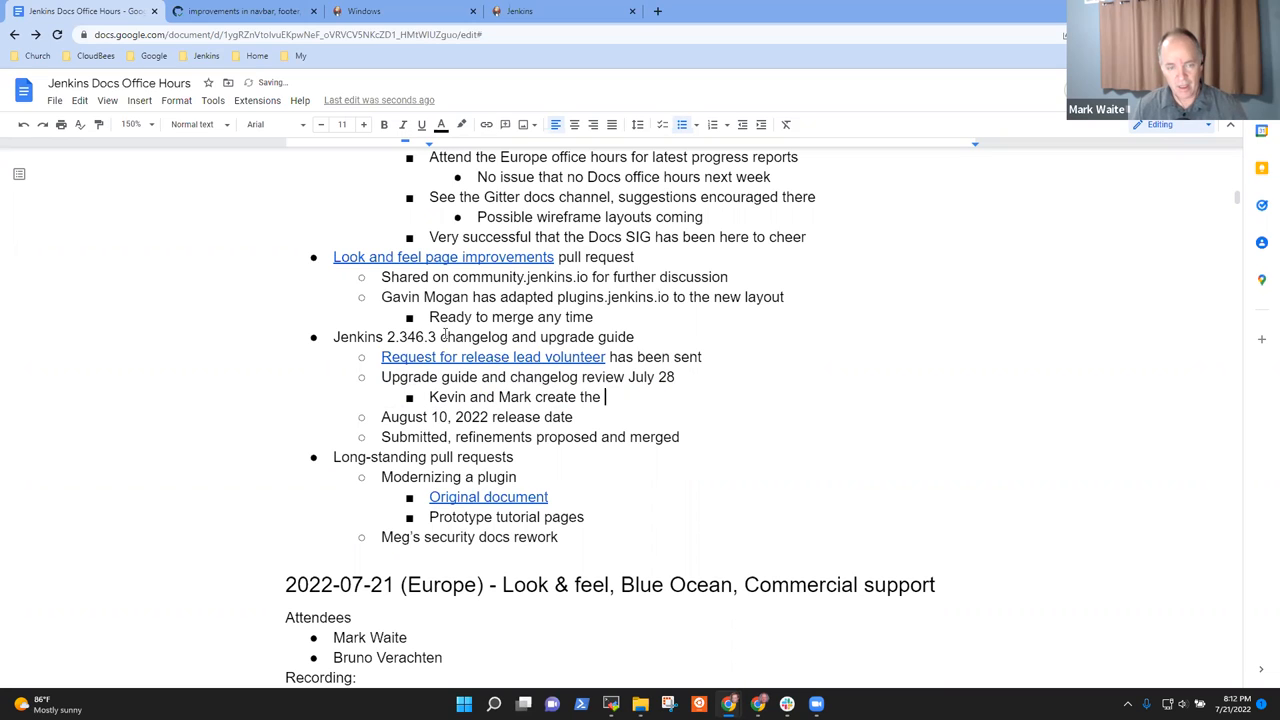
pyautogui.write('draft')
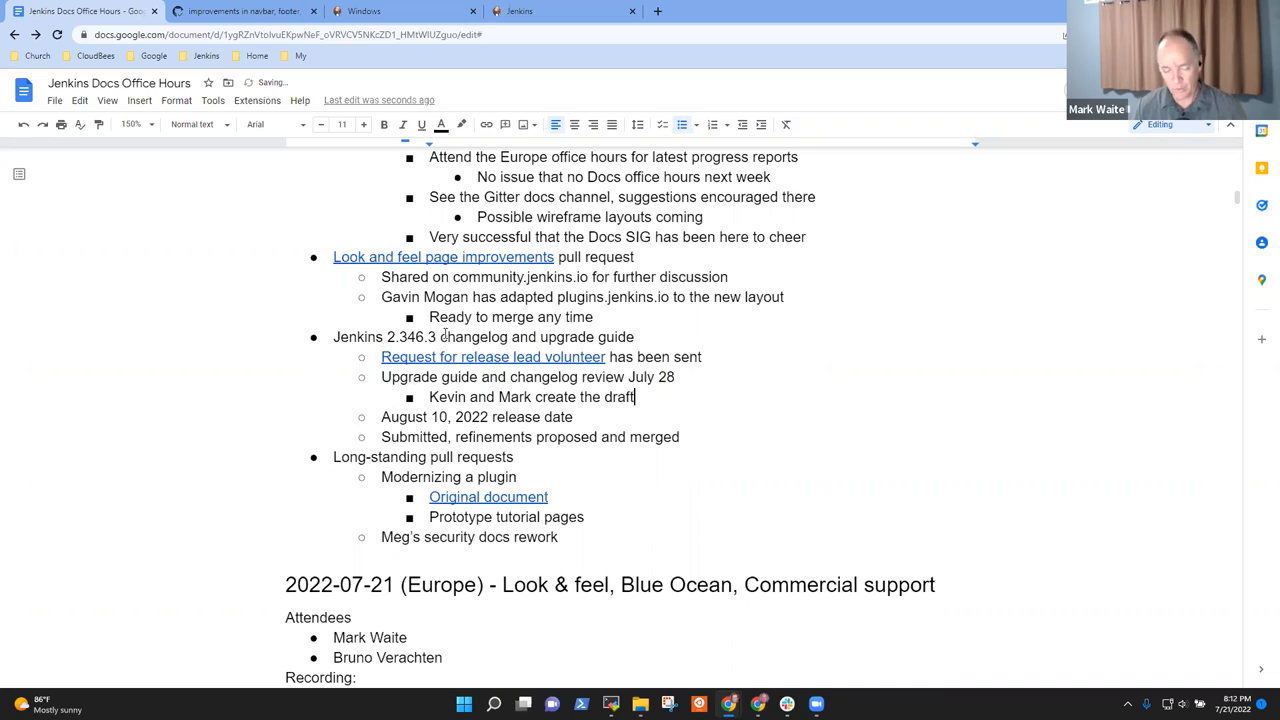
pyautogui.write('next week')
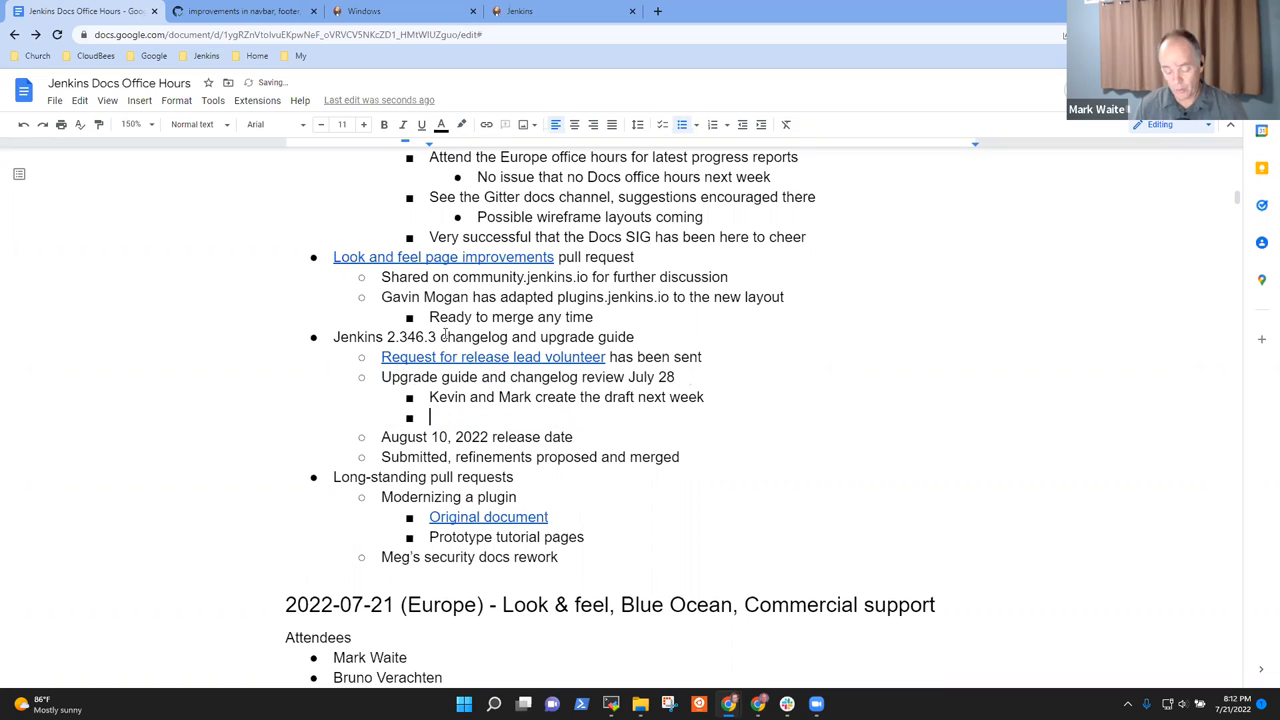
# - Add sub-bullet 'Review async, look at the pull request'
pyautogui.write('Review async (')
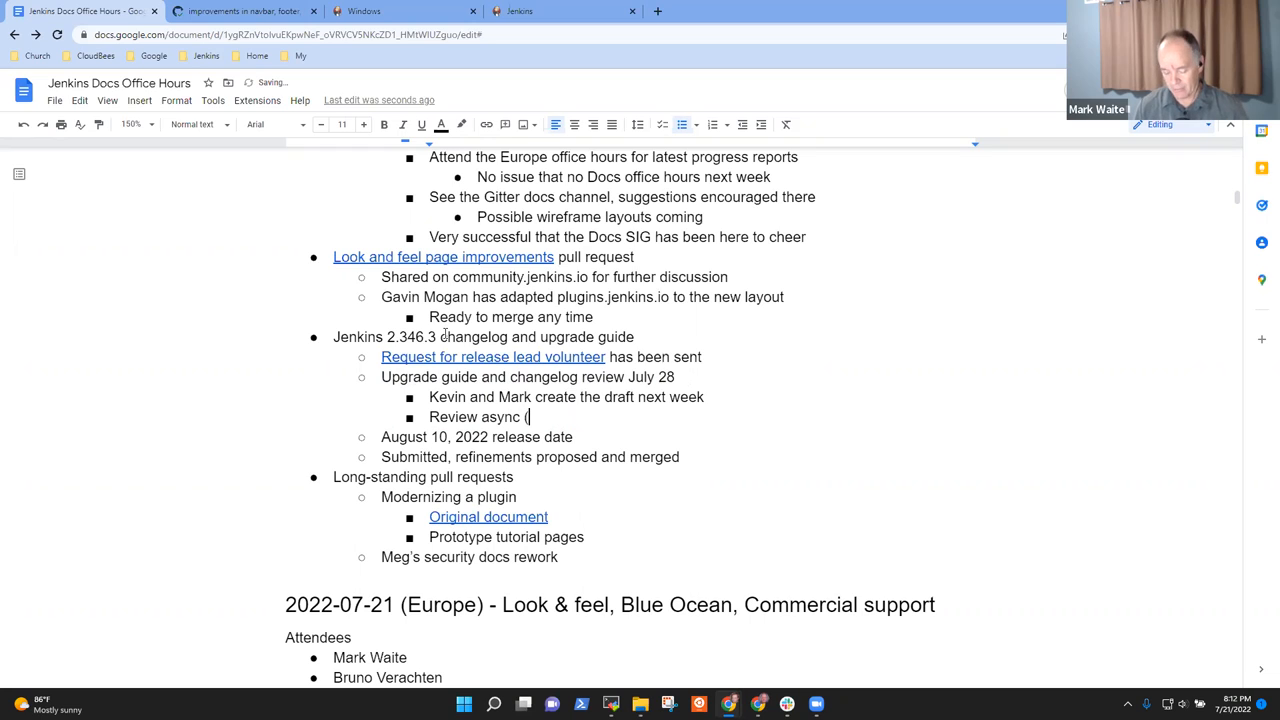
pyautogui.write('look at')
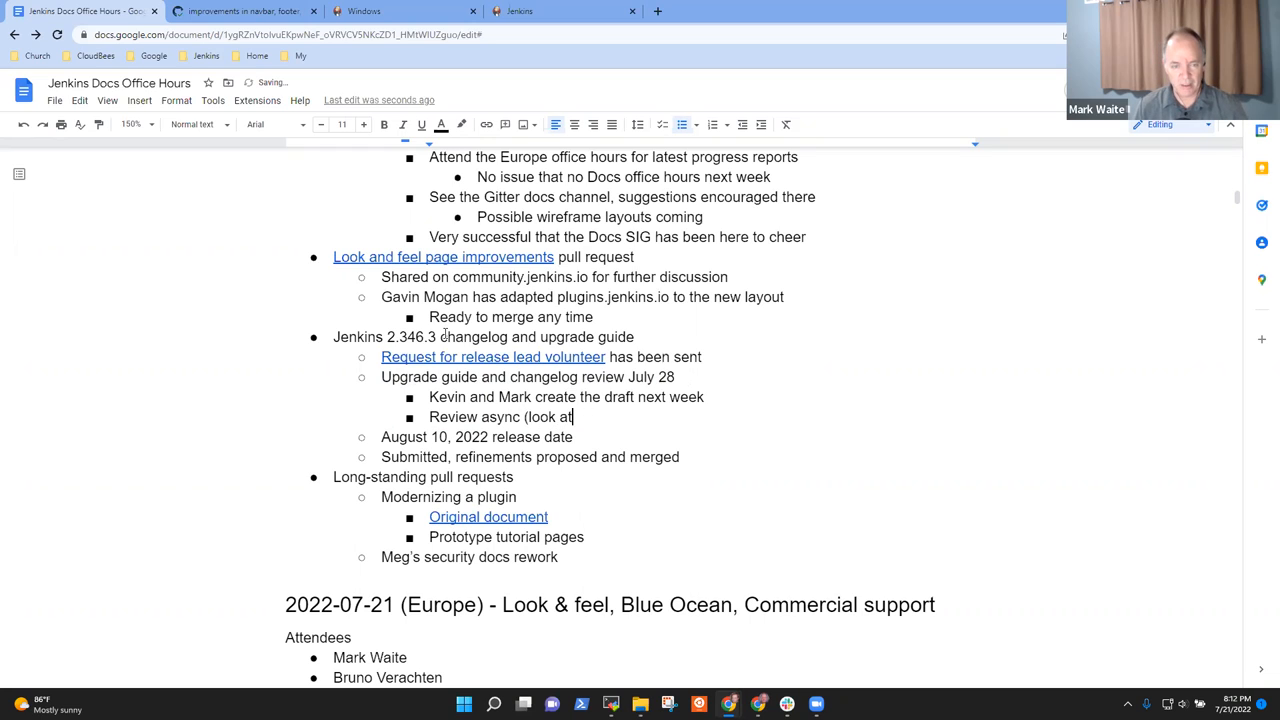
pyautogui.write('the pull request)')
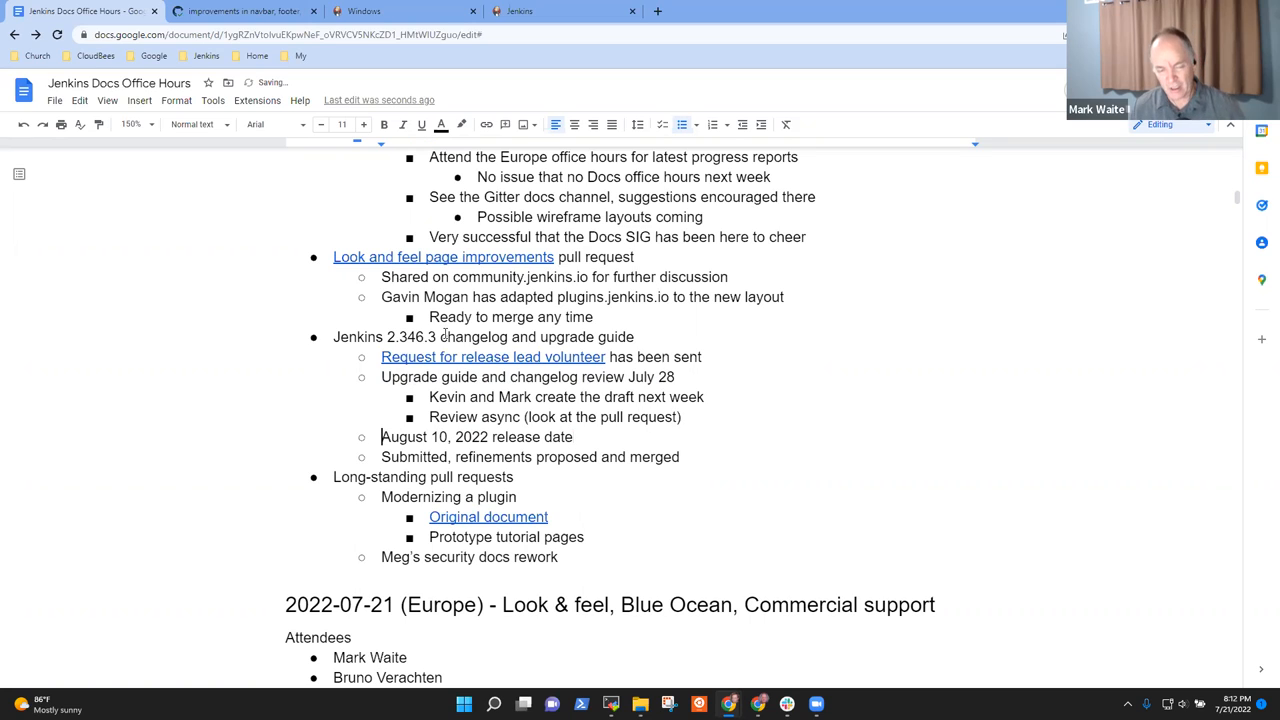
pyautogui.tripleClick(476, 436)
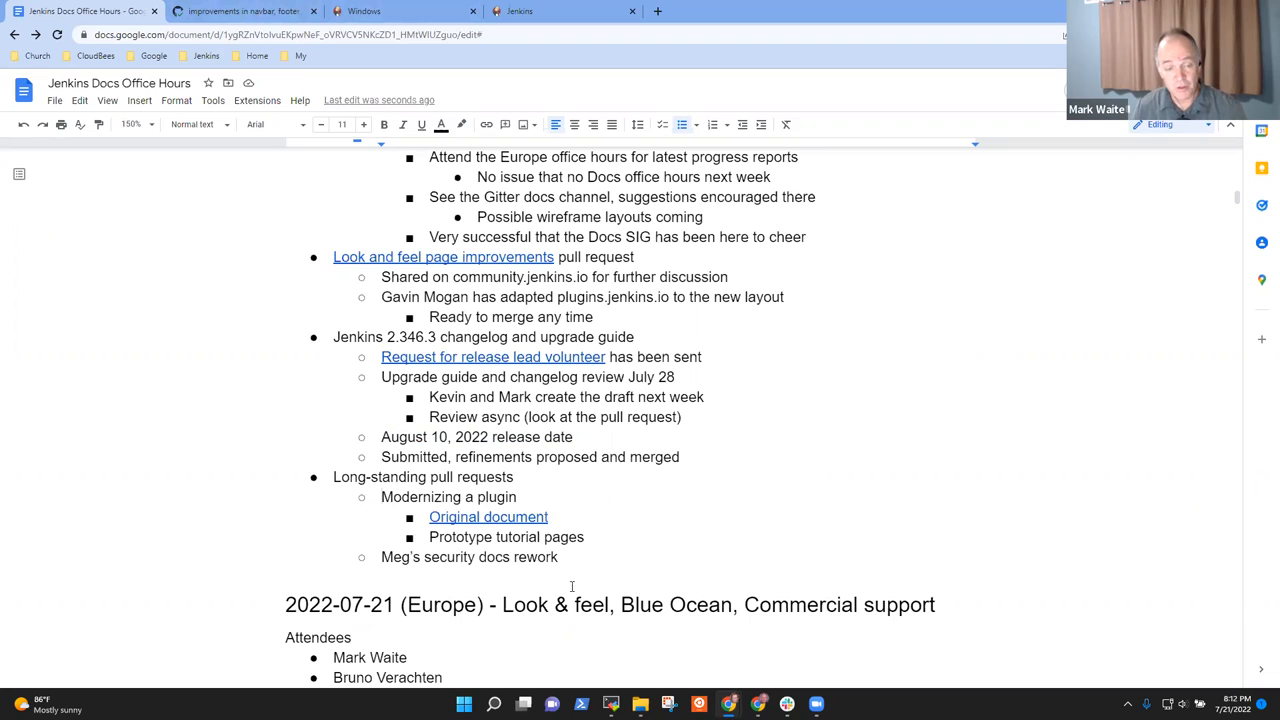
# - Note a 2 hour DevOps World session on adopting plugins, presenters Mark, Jean-Marc, Bruno
pyautogui.doubleClick(448, 496)
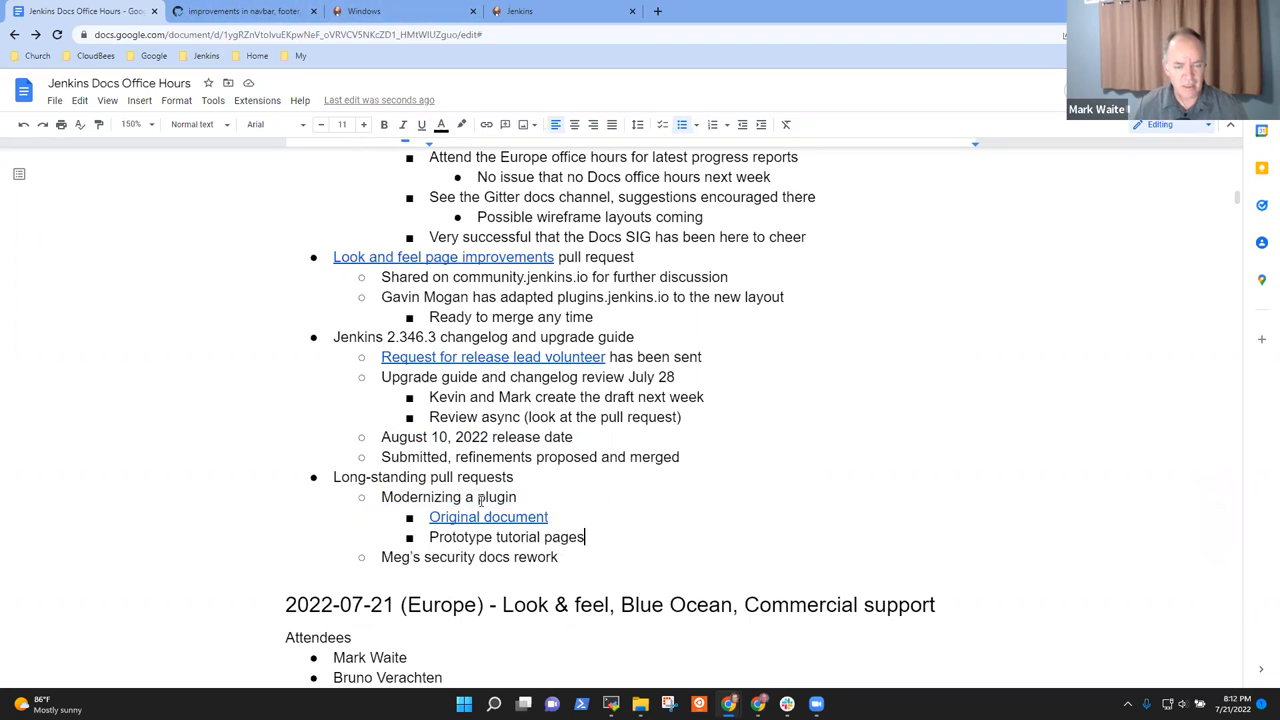
pyautogui.write('Sessioun')
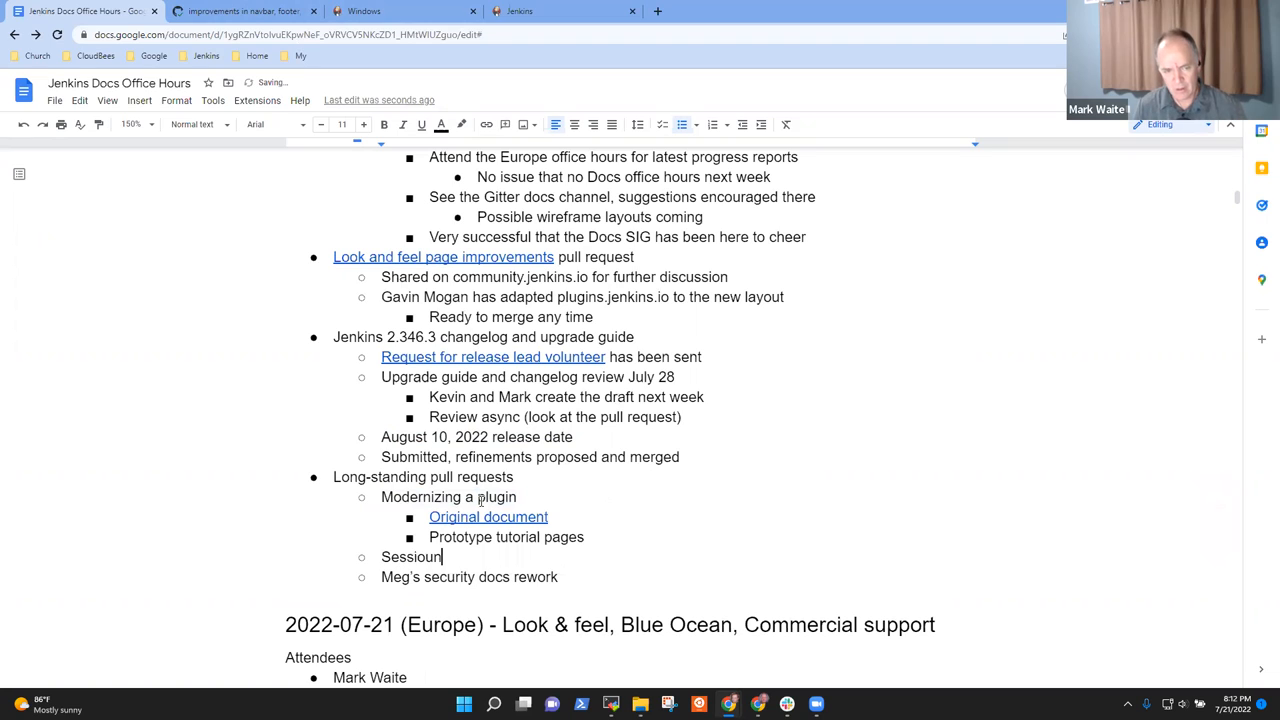
pyautogui.write('2 hour se')
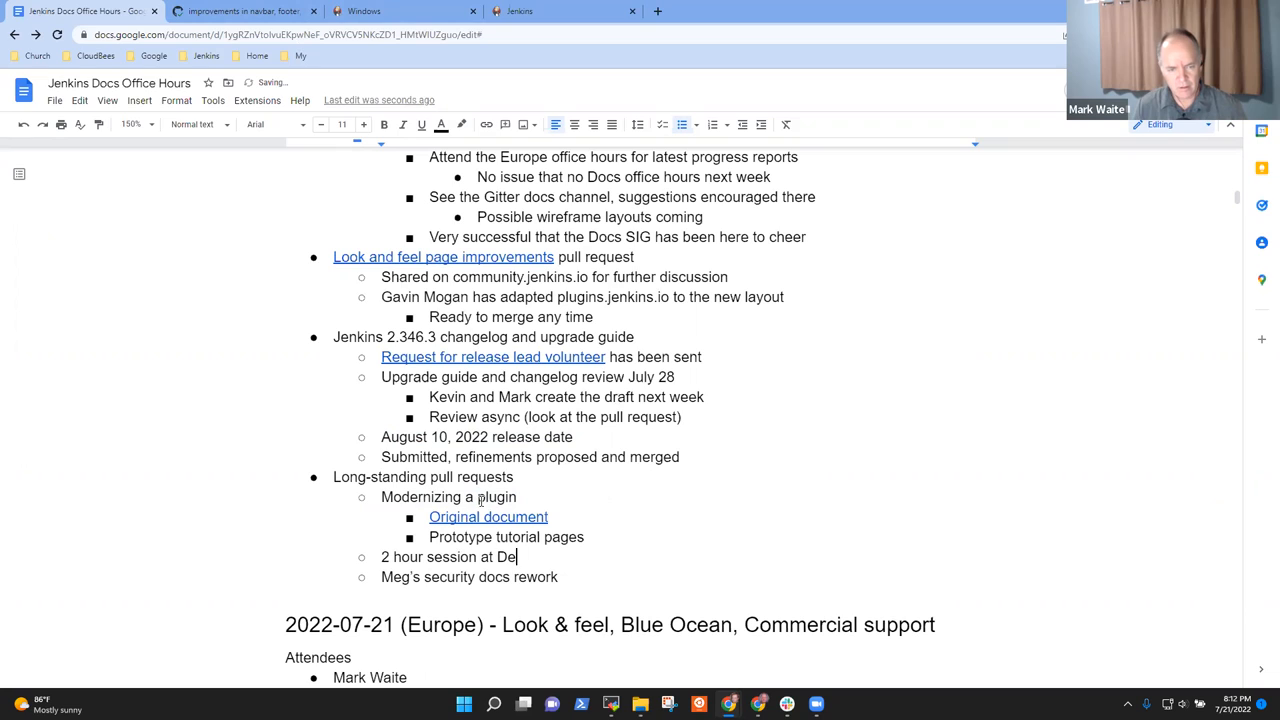
pyautogui.write('vOps World on')
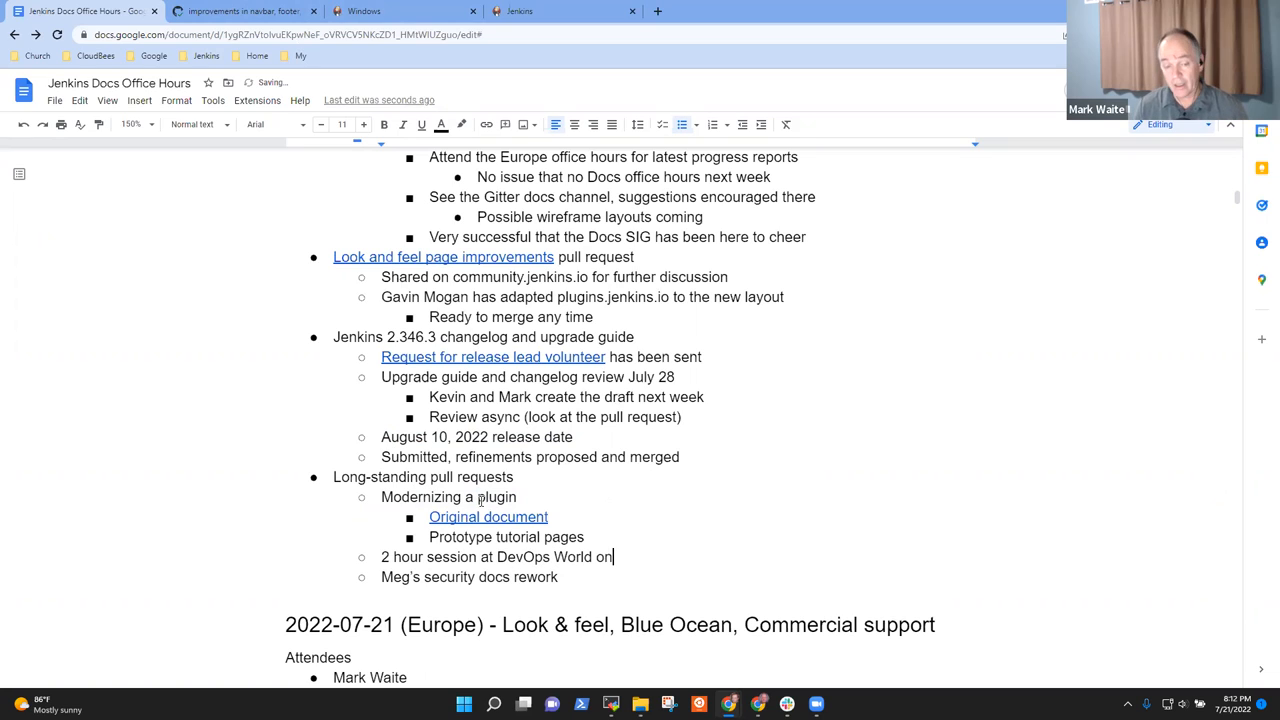
pyautogui.write('Adopting a plugin')
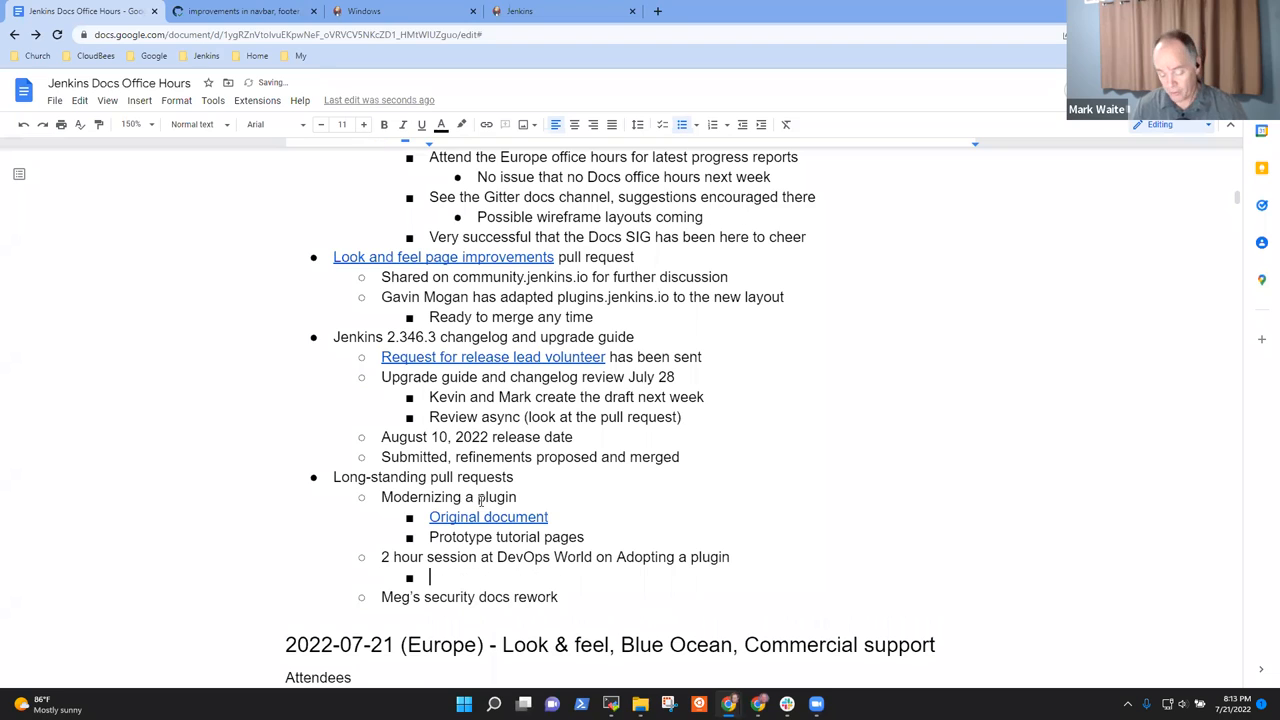
pyautogui.write('Ma')
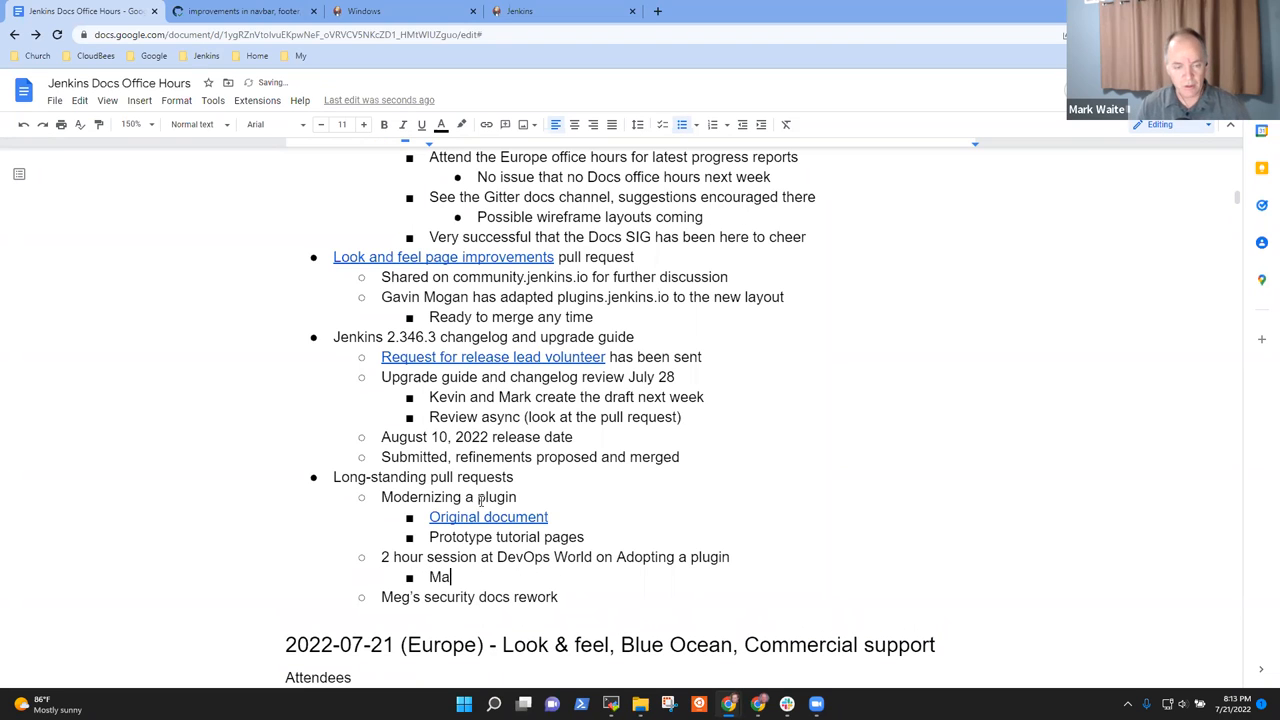
pyautogui.write('rk, Jean-Mar')
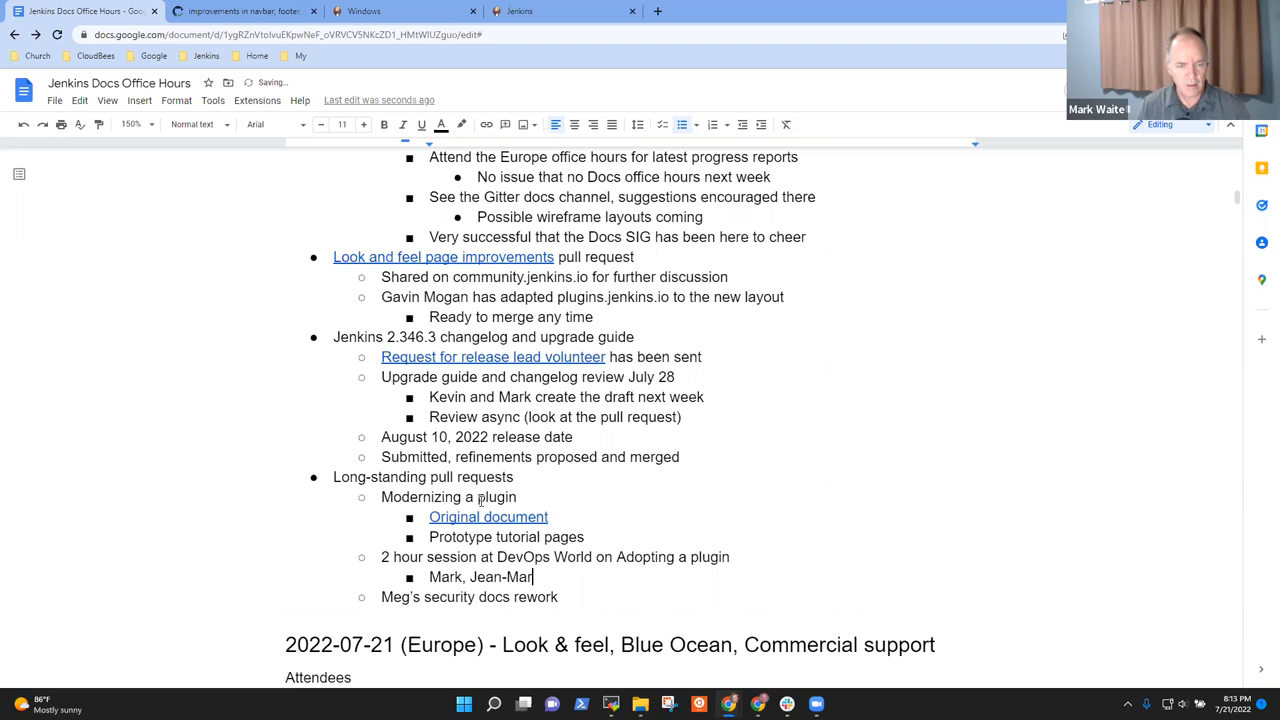
pyautogui.write('c, Bruno Verachte')
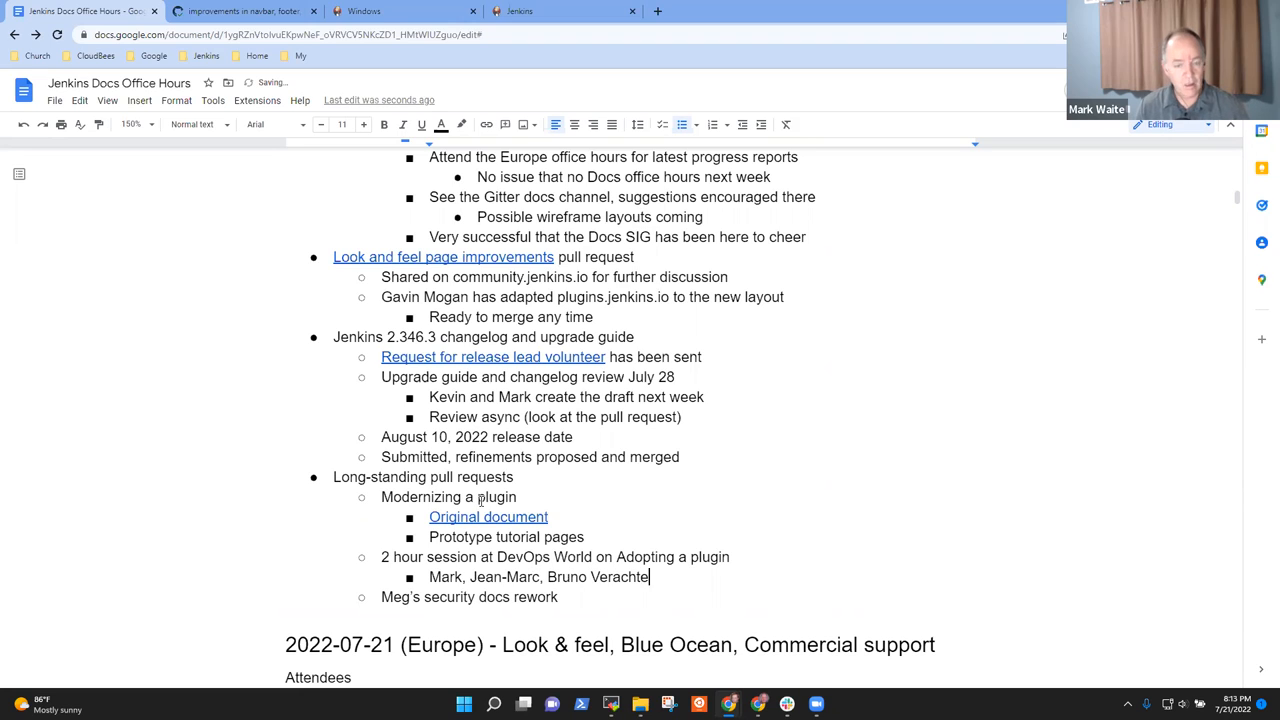
# - Add nested bullets: adopt ~30 plugins for modernization, students check the answer guide when stuck
pyautogui.press('enter')
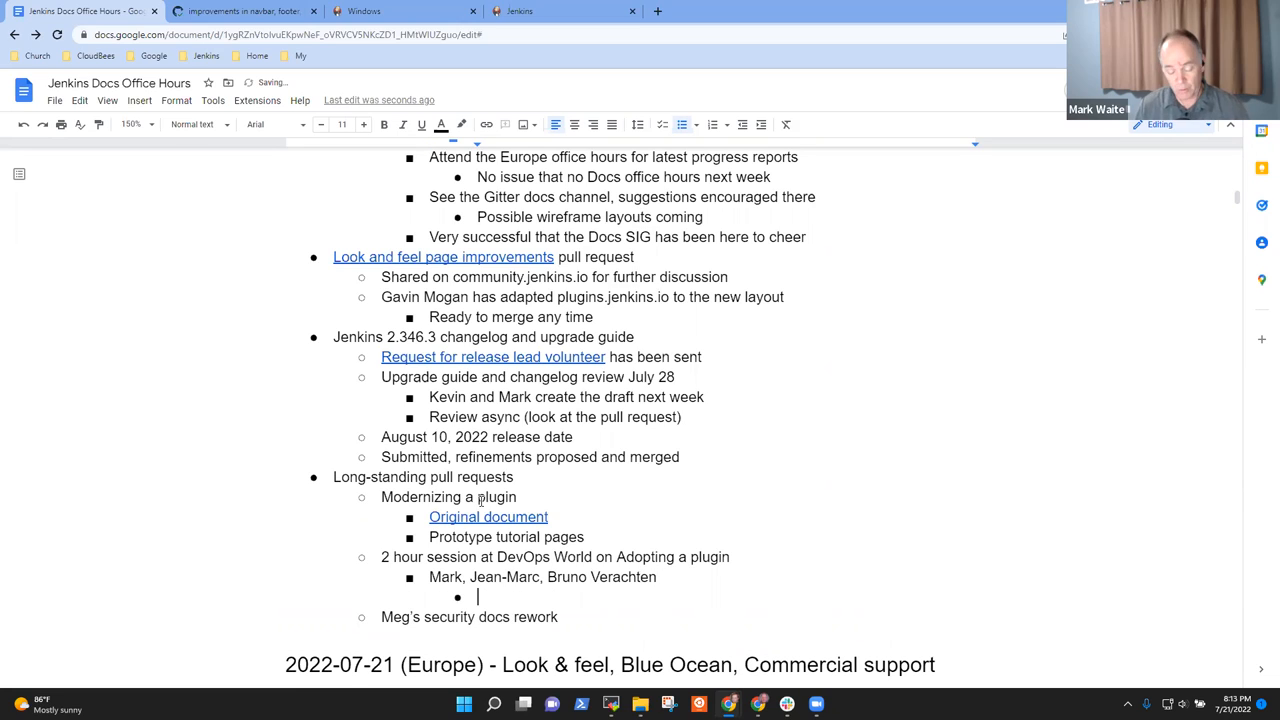
pyautogui.write('Adopt')
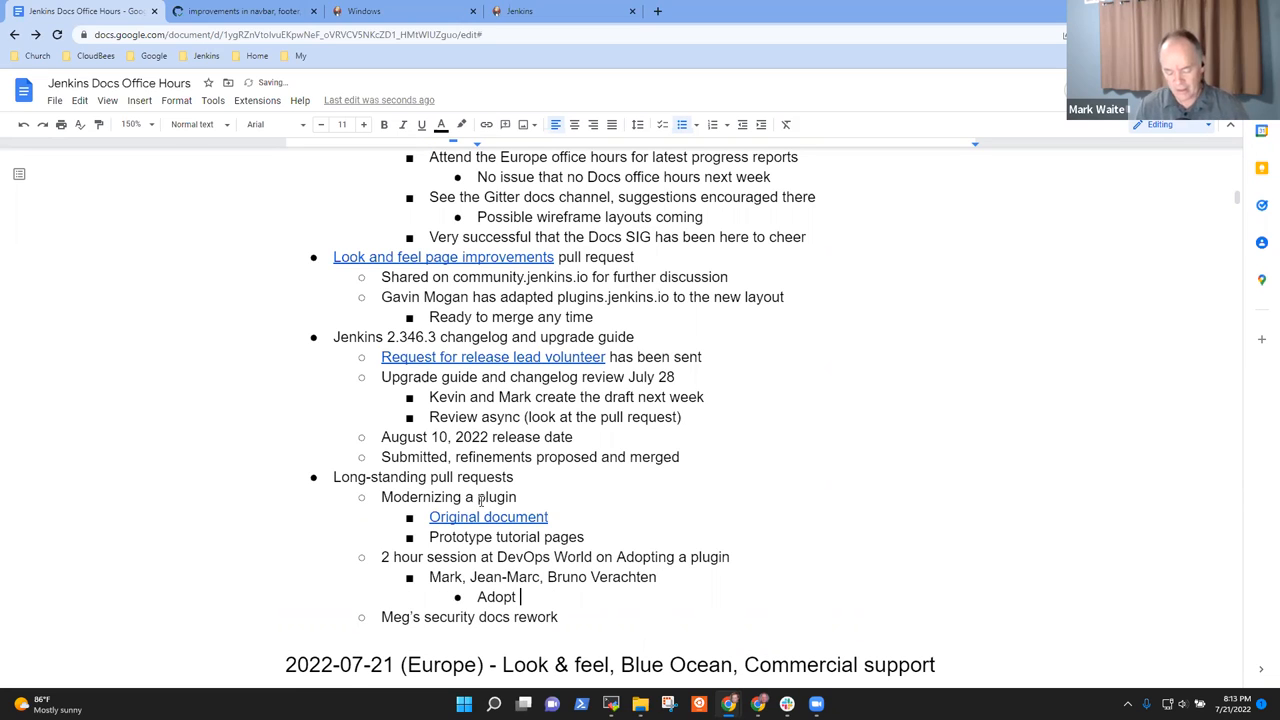
pyautogui.write('~30')
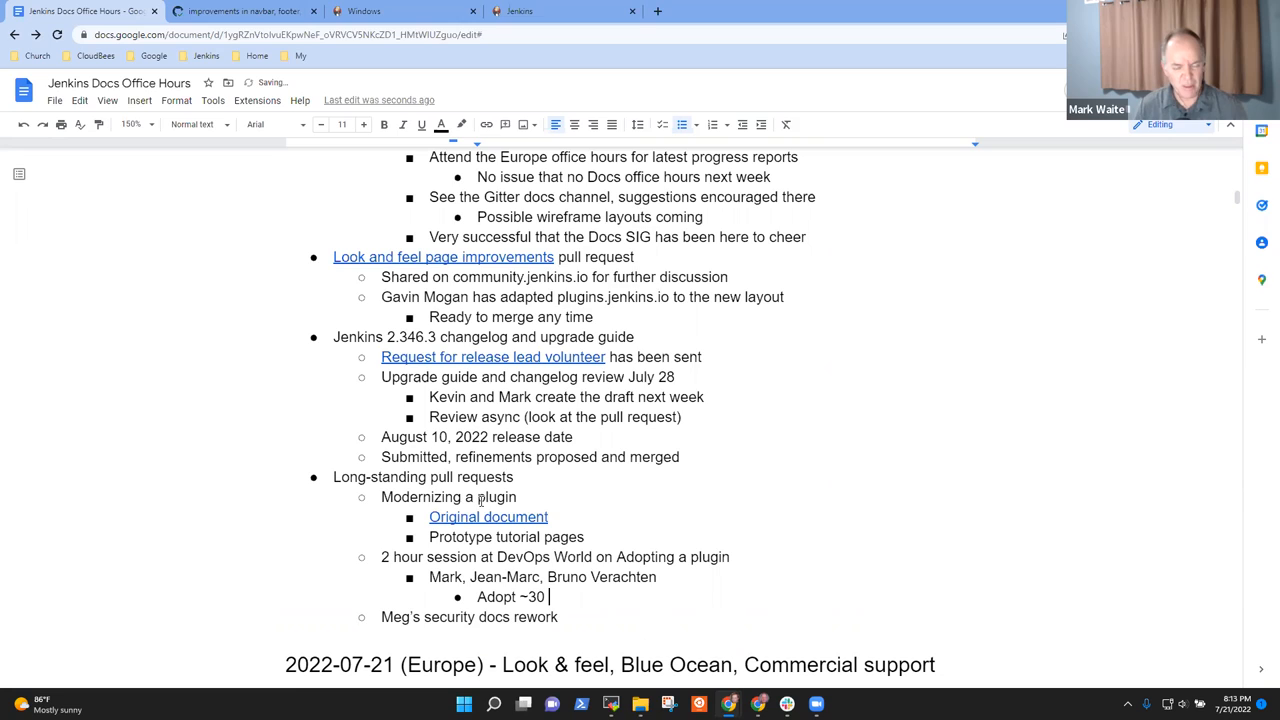
pyautogui.write('plugins,')
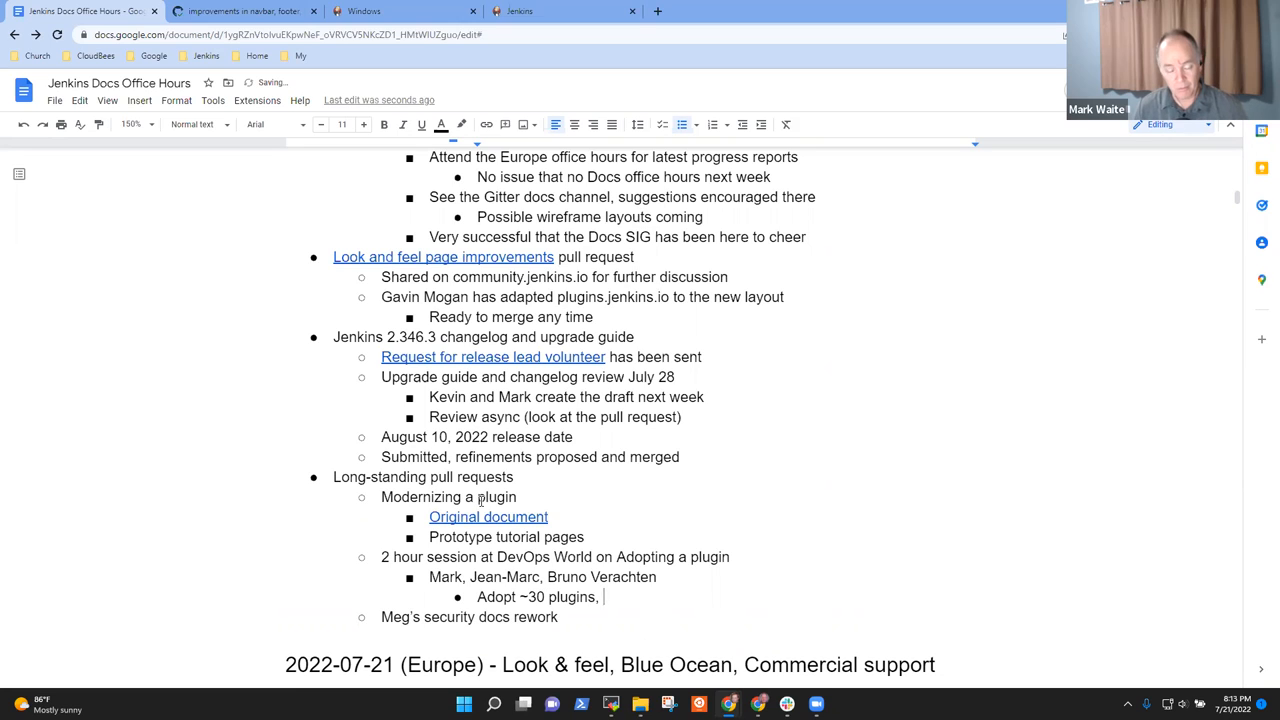
pyautogui.write('modernize them, hide the moder')
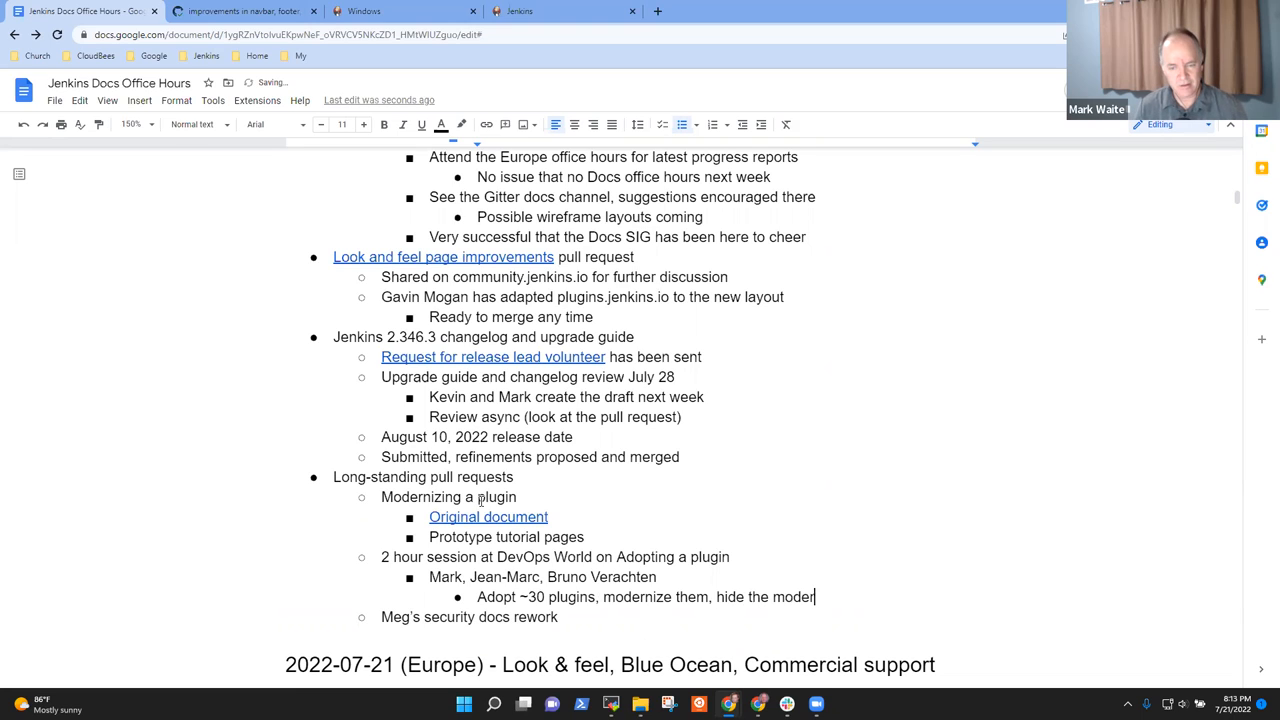
pyautogui.write('nizations')
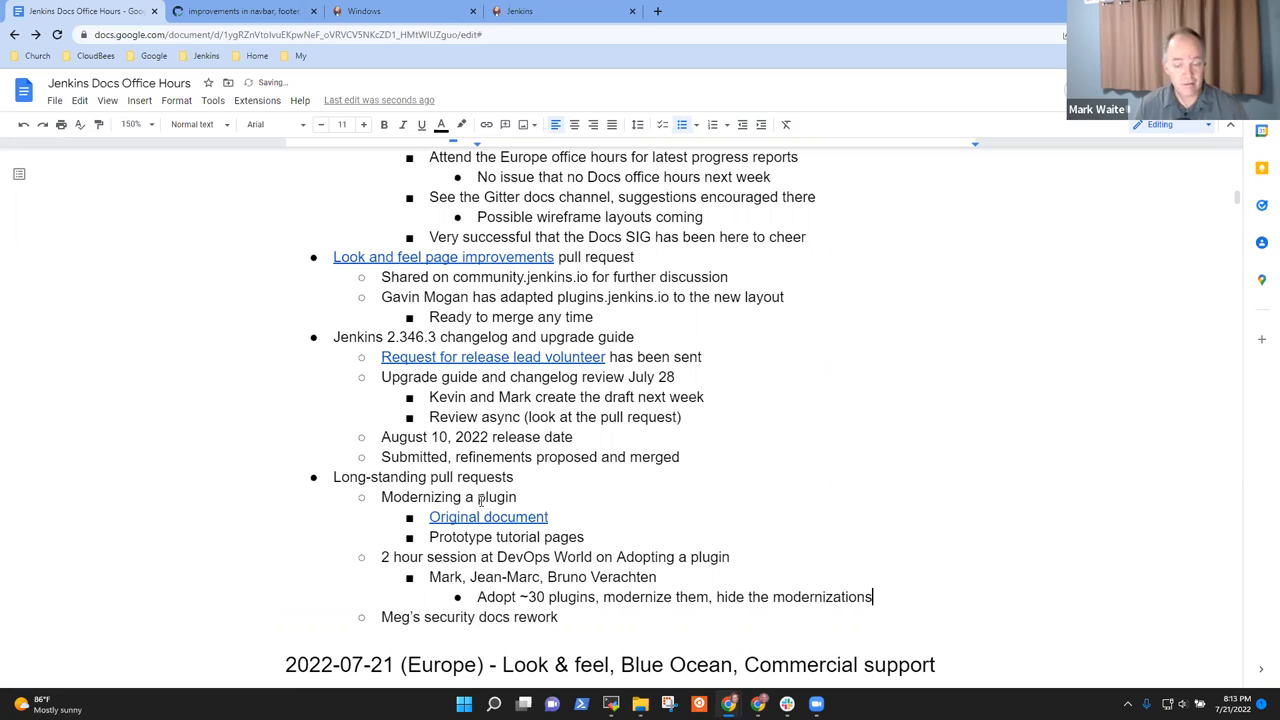
pyautogui.write('Students in a workshop modernize them.')
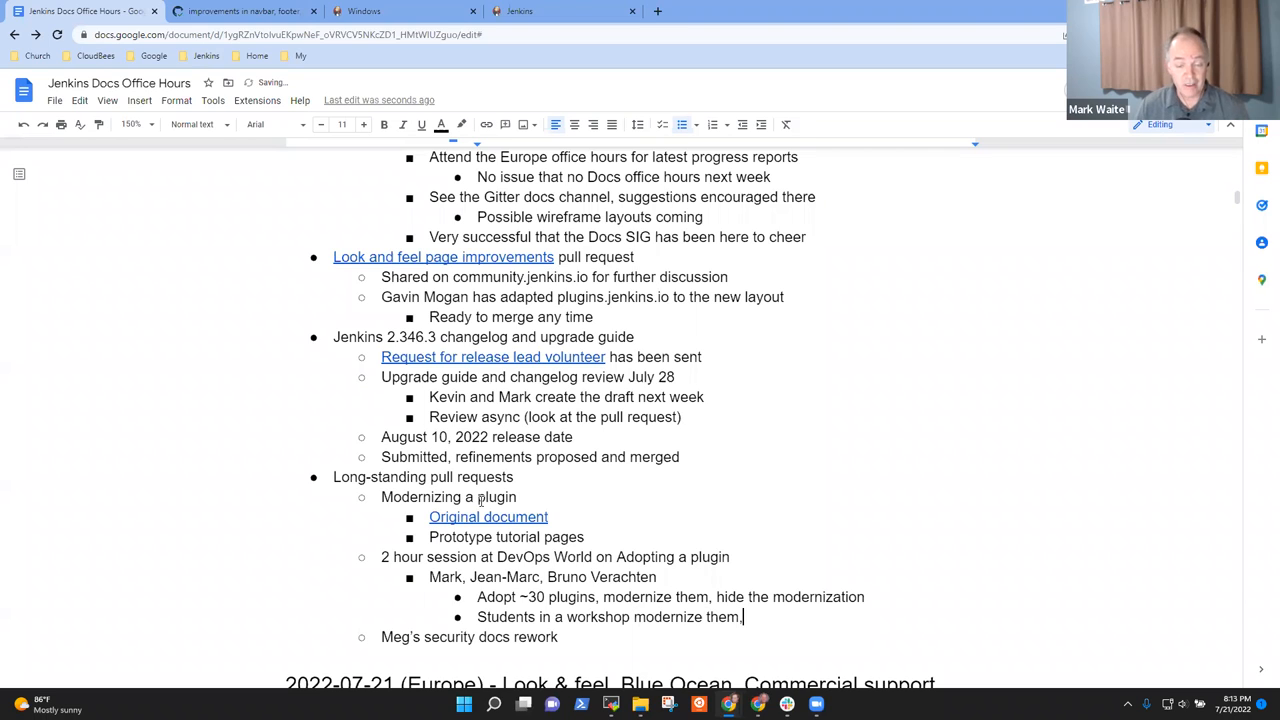
pyautogui.write('look in the')
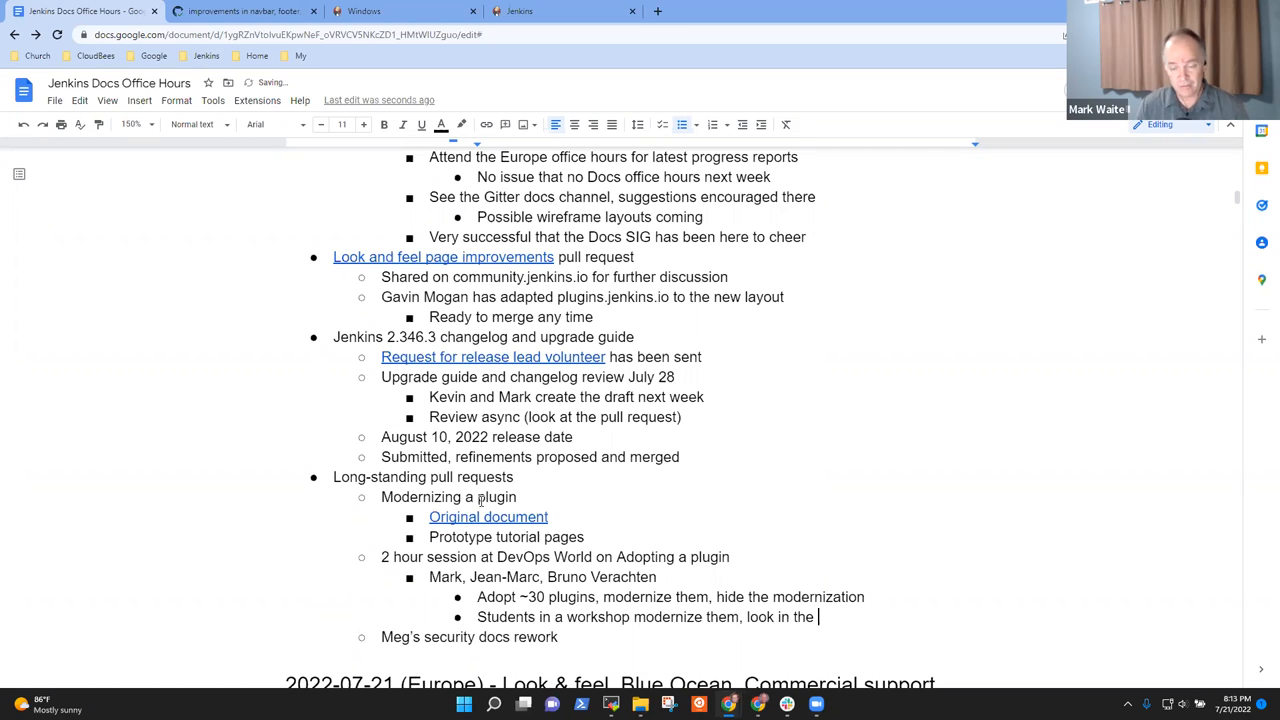
pyautogui.write('"back of the book”')
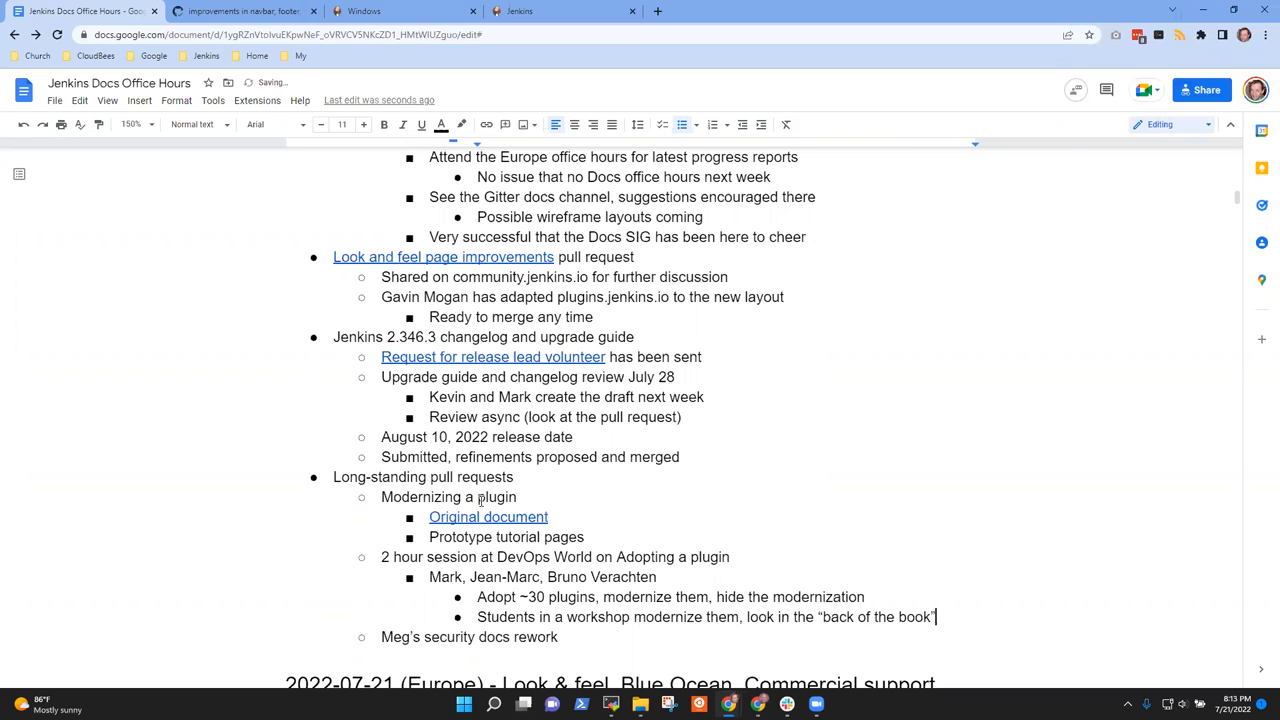
pyautogui.write('ofor')
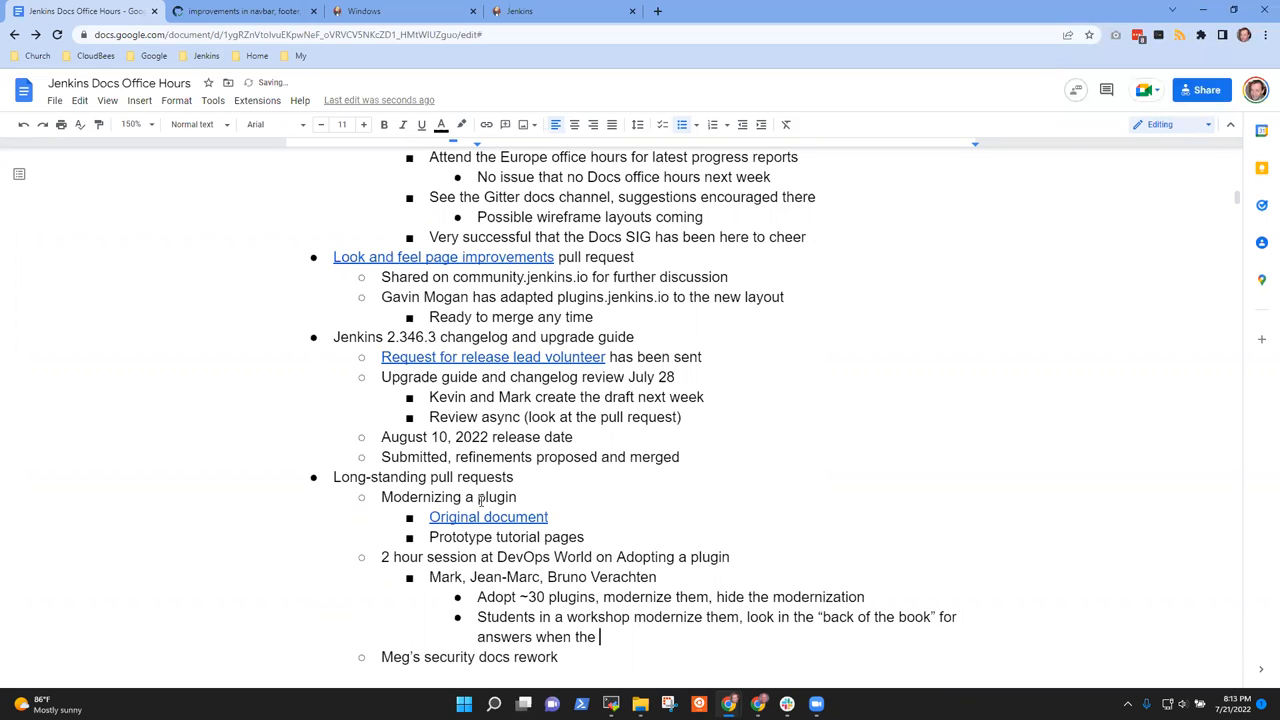
pyautogui.write('they hit a pl')
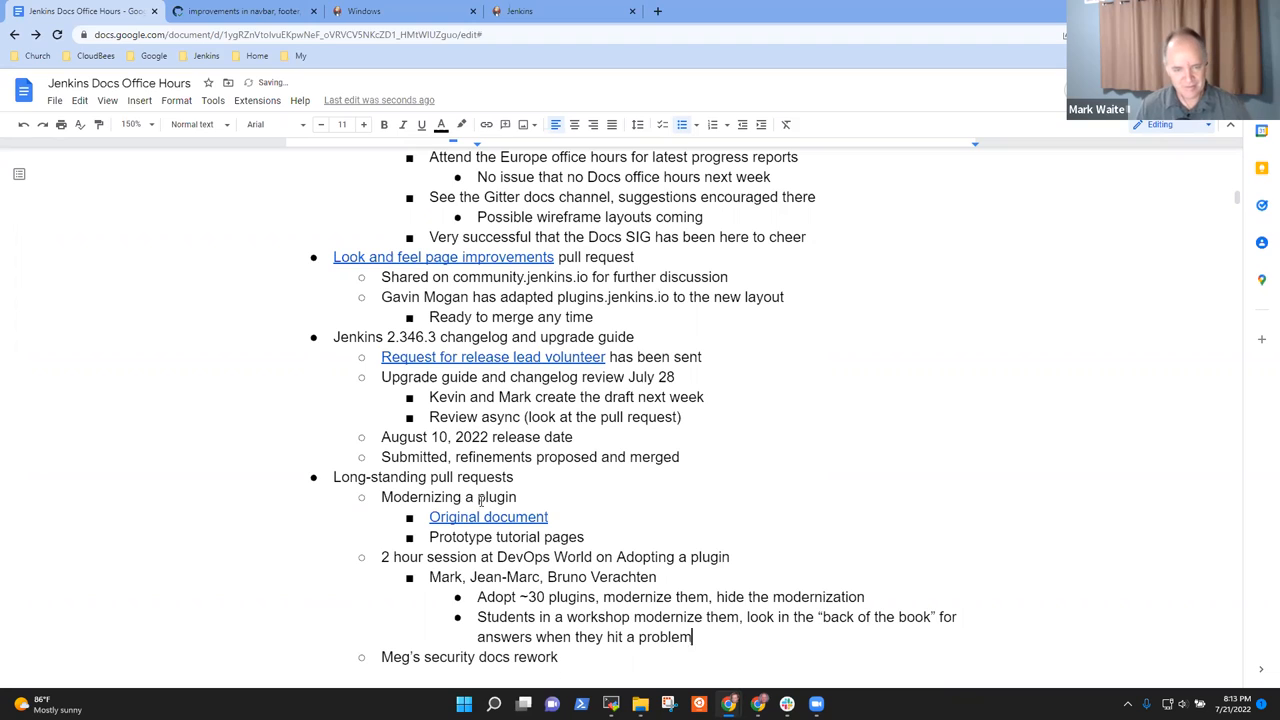
# - Add 'Merge the students work' and begin the 'Goal: each student…' bullet
pyautogui.write('Merge the ts')
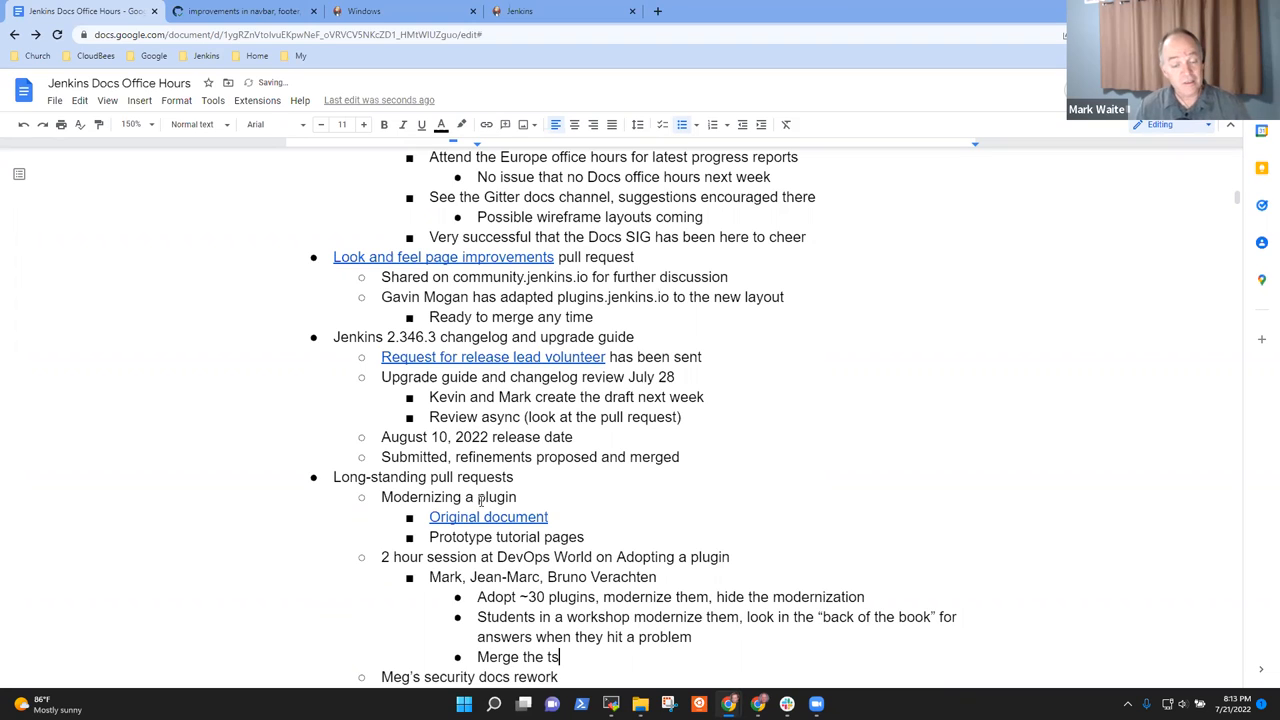
pyautogui.write('tudents work')
pyautogui.write('Goa')
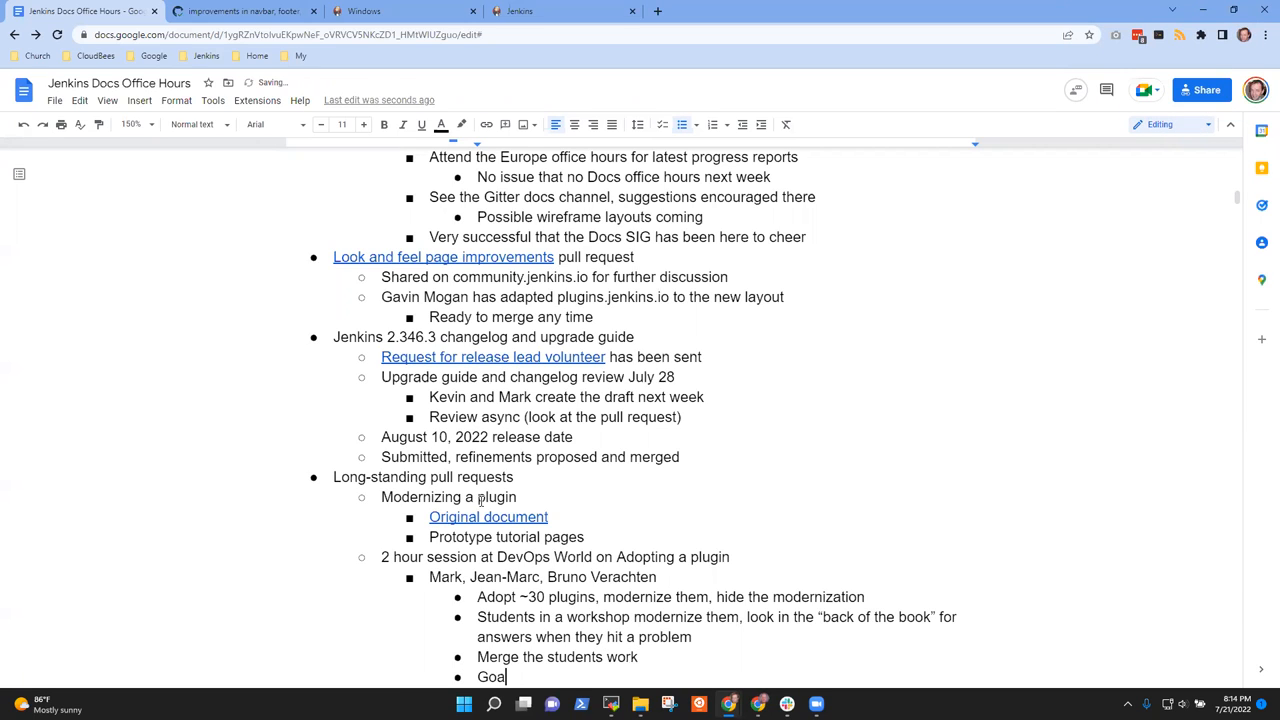
pyautogui.write(': each')
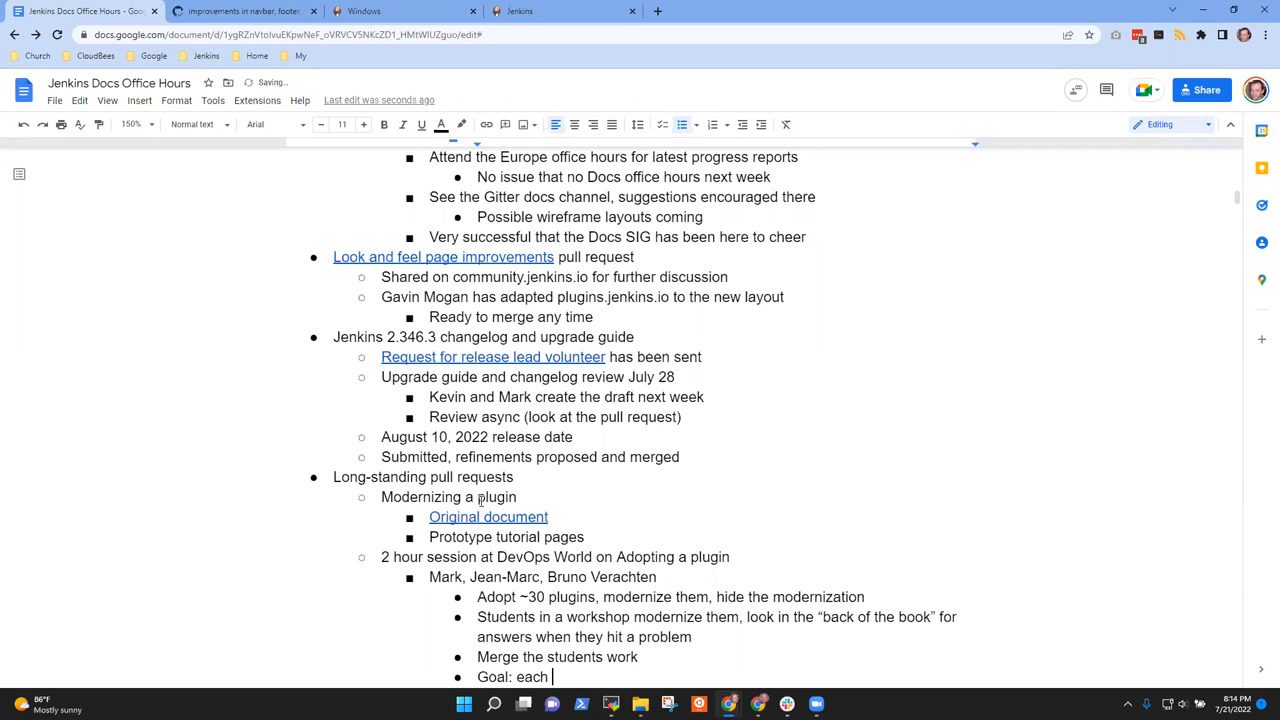
pyautogui.write('staunde')
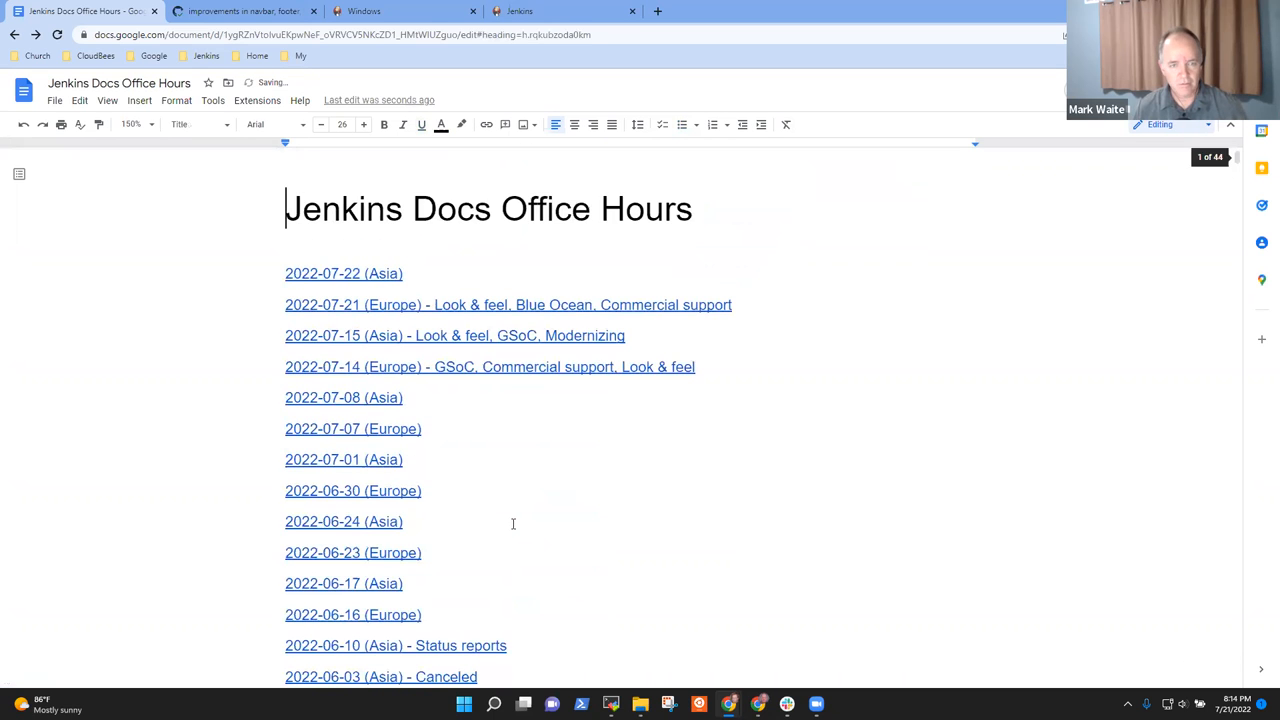
# - Fix the Goal bullet: each student merge at least one pull in the two hours of workshop
pyautogui.scroll(-3)
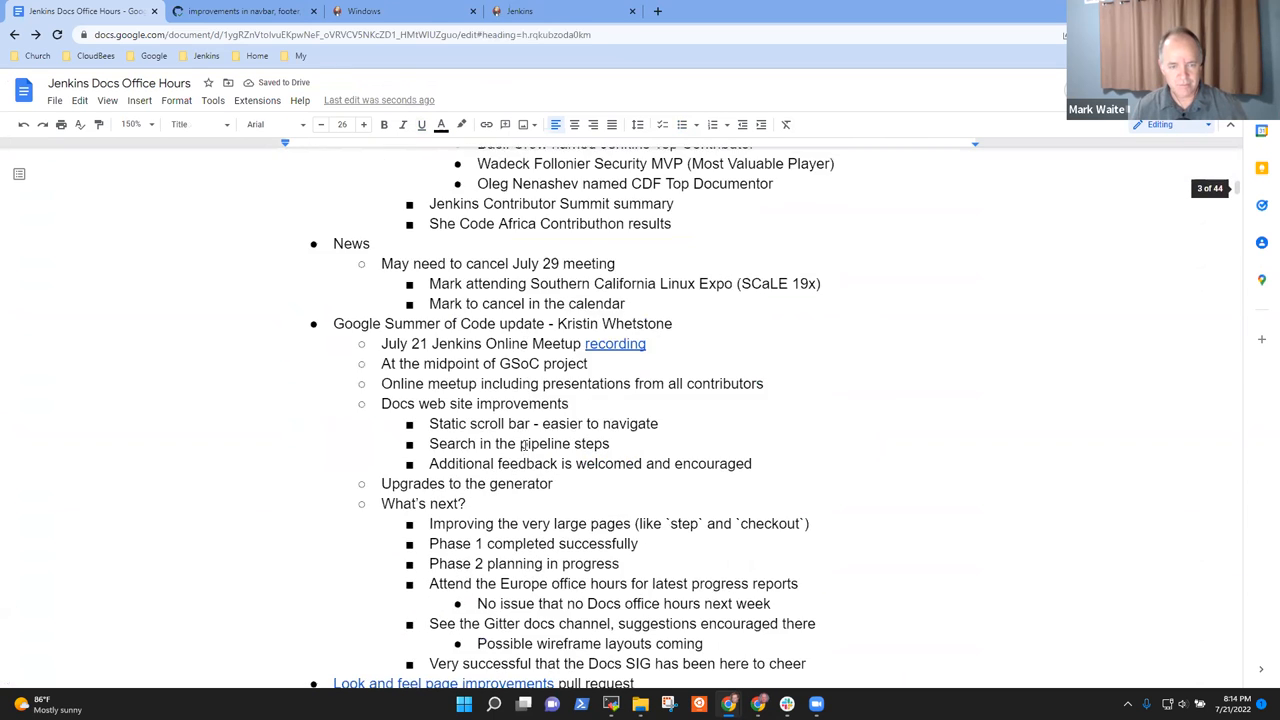
pyautogui.scroll(-3)
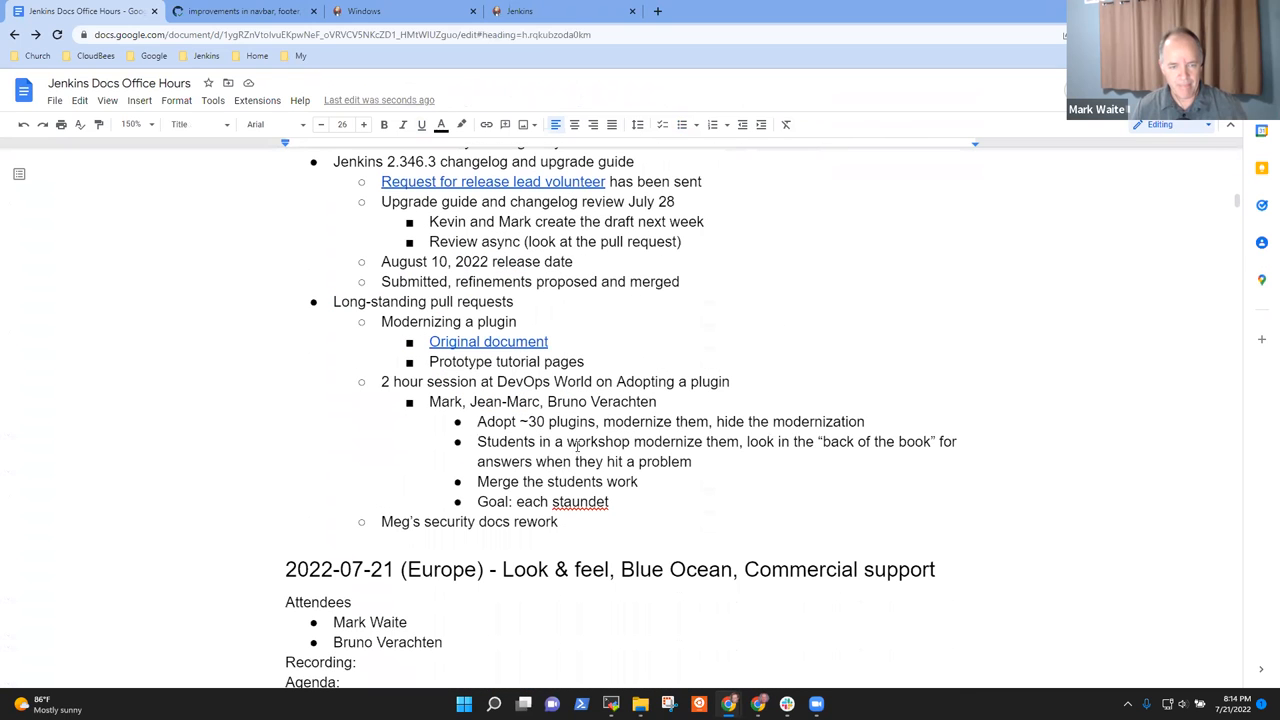
pyautogui.doubleClick(580, 500)
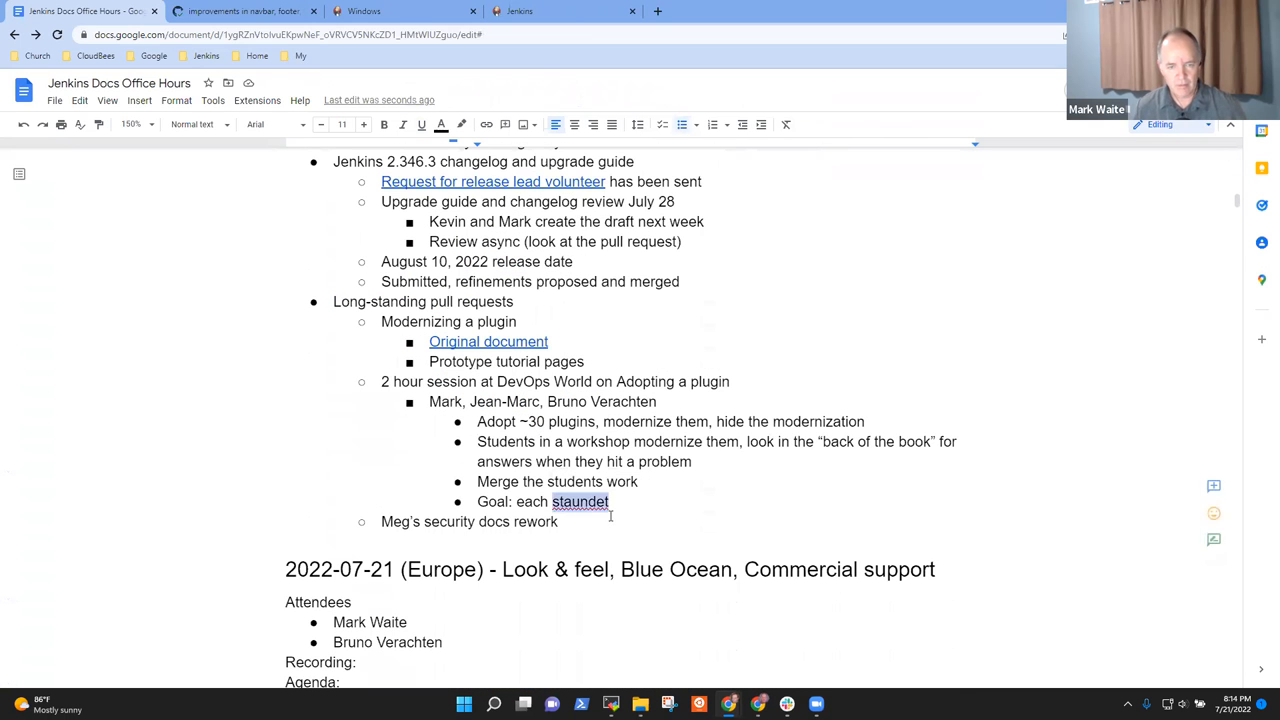
pyautogui.write('student merge at least one')
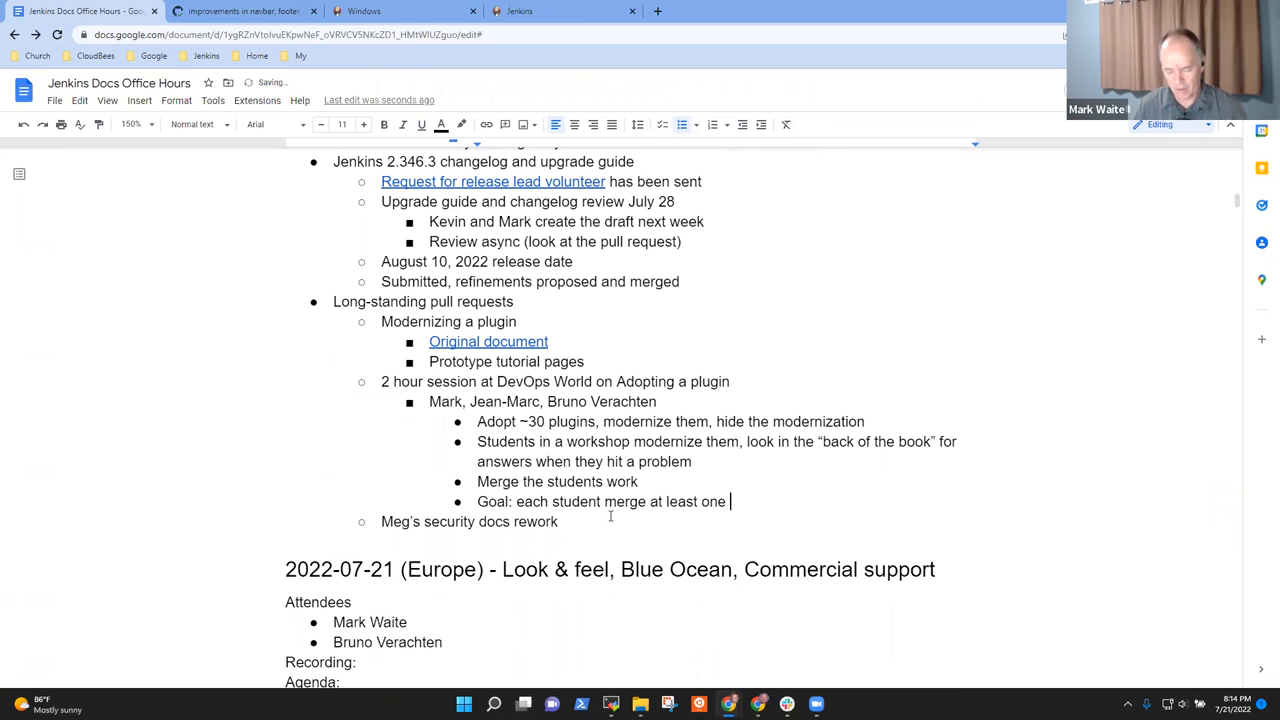
pyautogui.write('pull in the two hours of worksho')
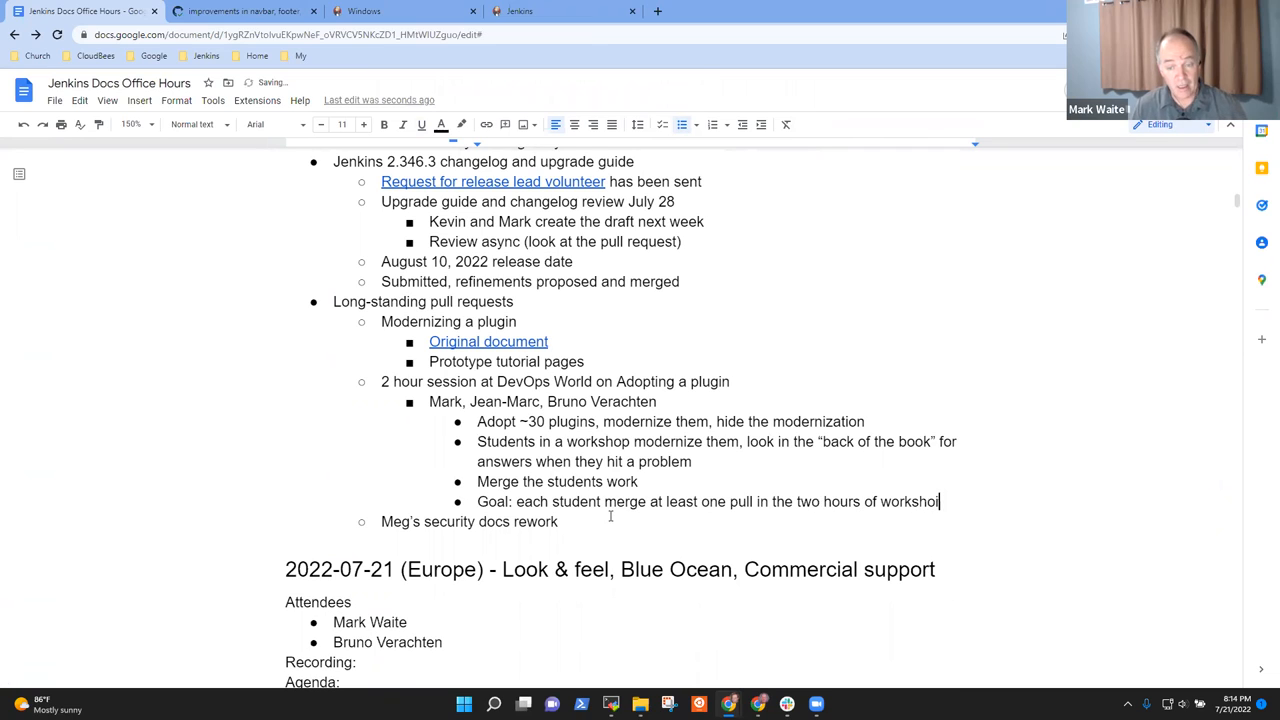
# - Add bullet 'Use Gitpod to create and delete development environment'
pyautogui.press('enter')
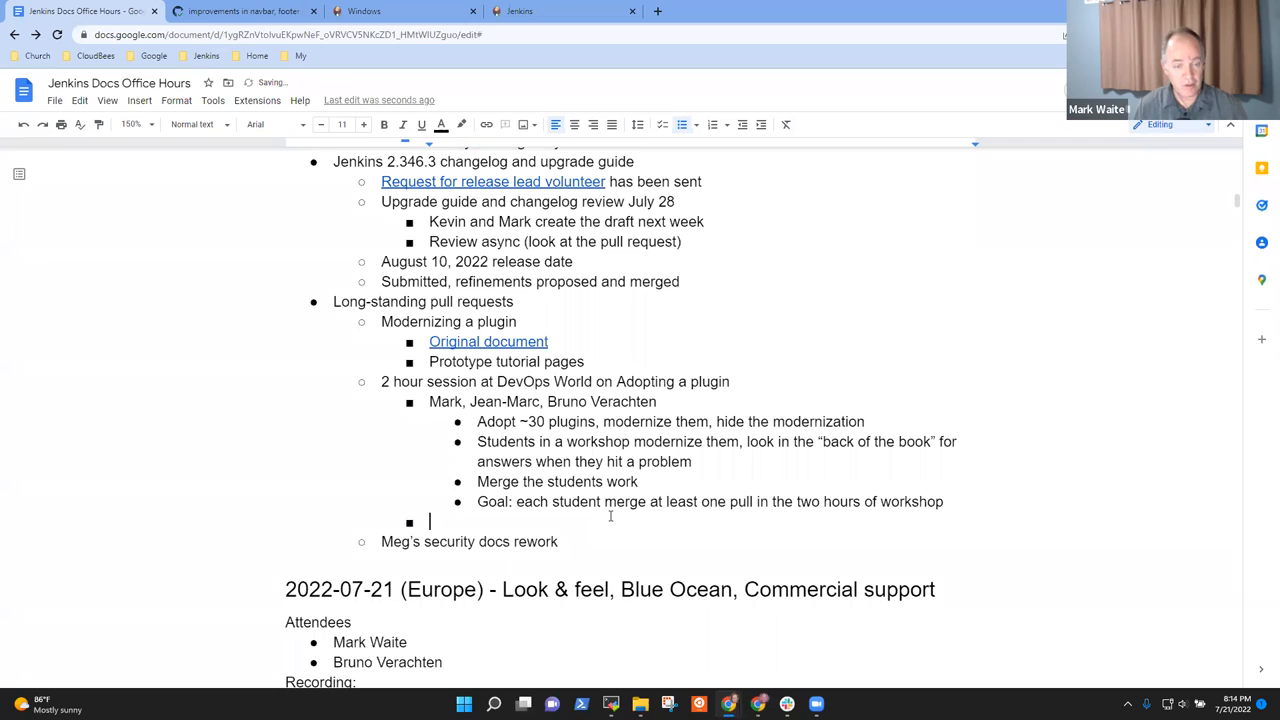
pyautogui.write('Use G')
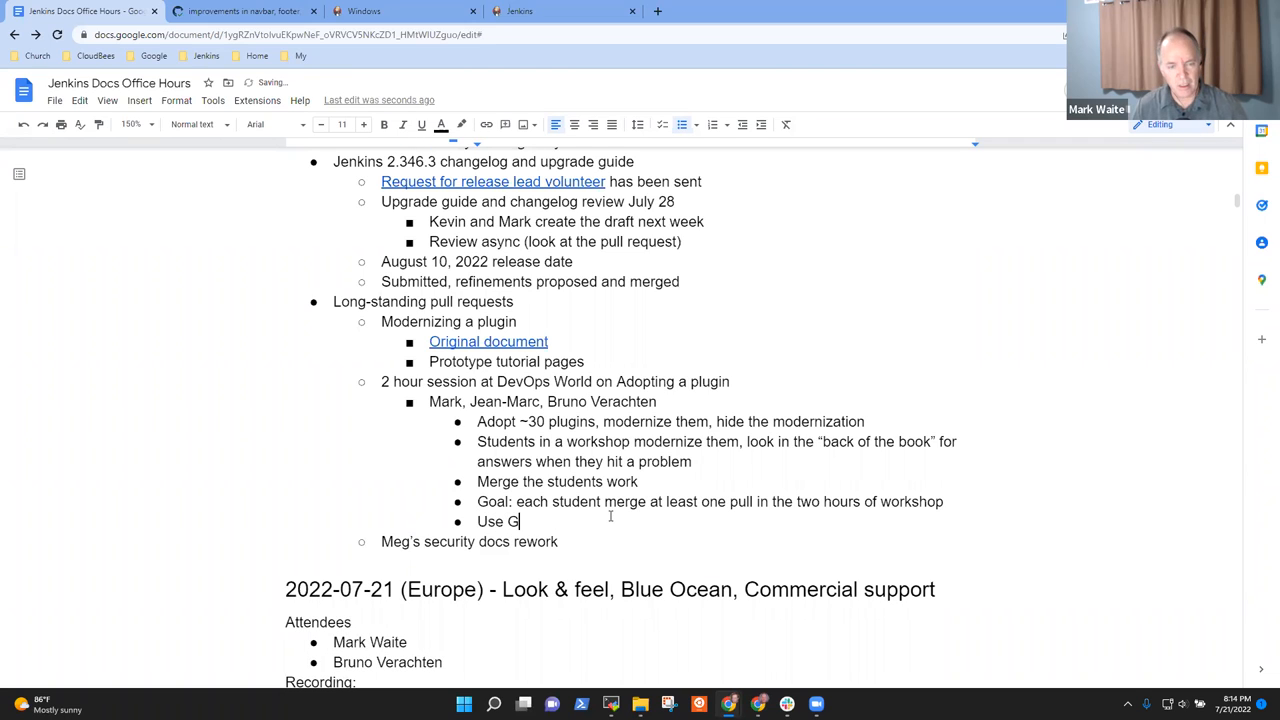
pyautogui.write('itpod to c')
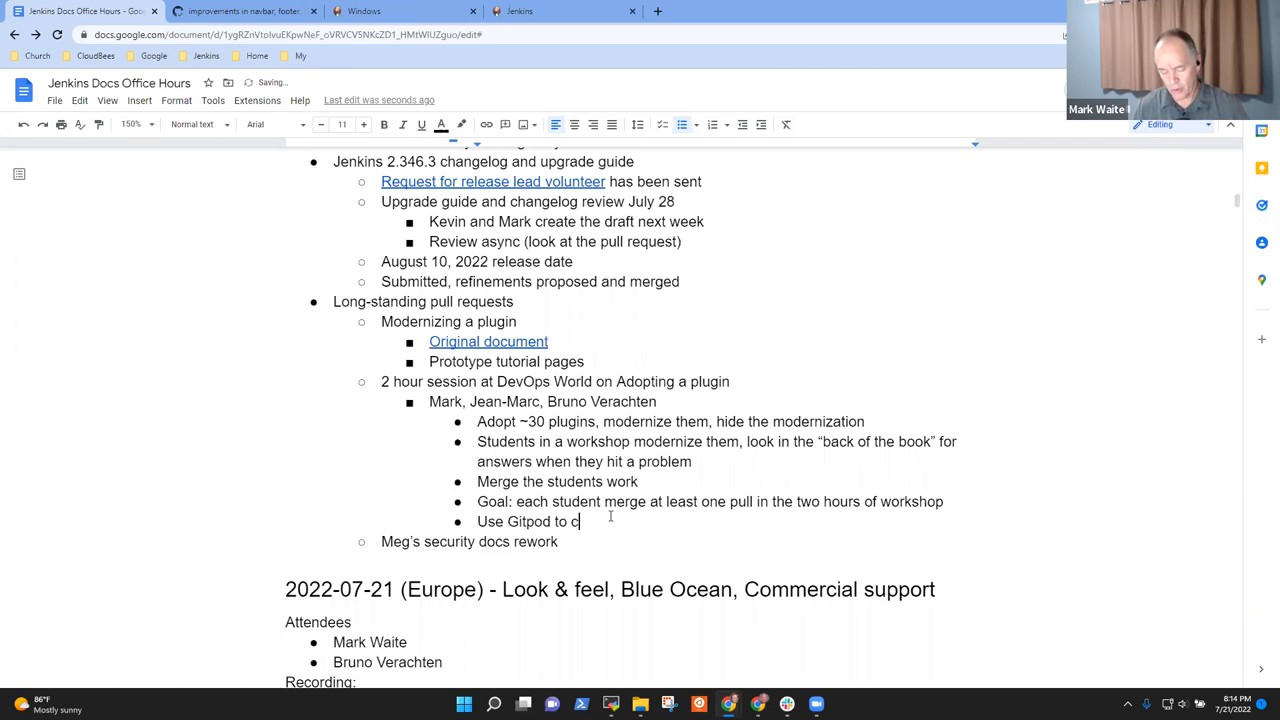
pyautogui.write('reate and delete')
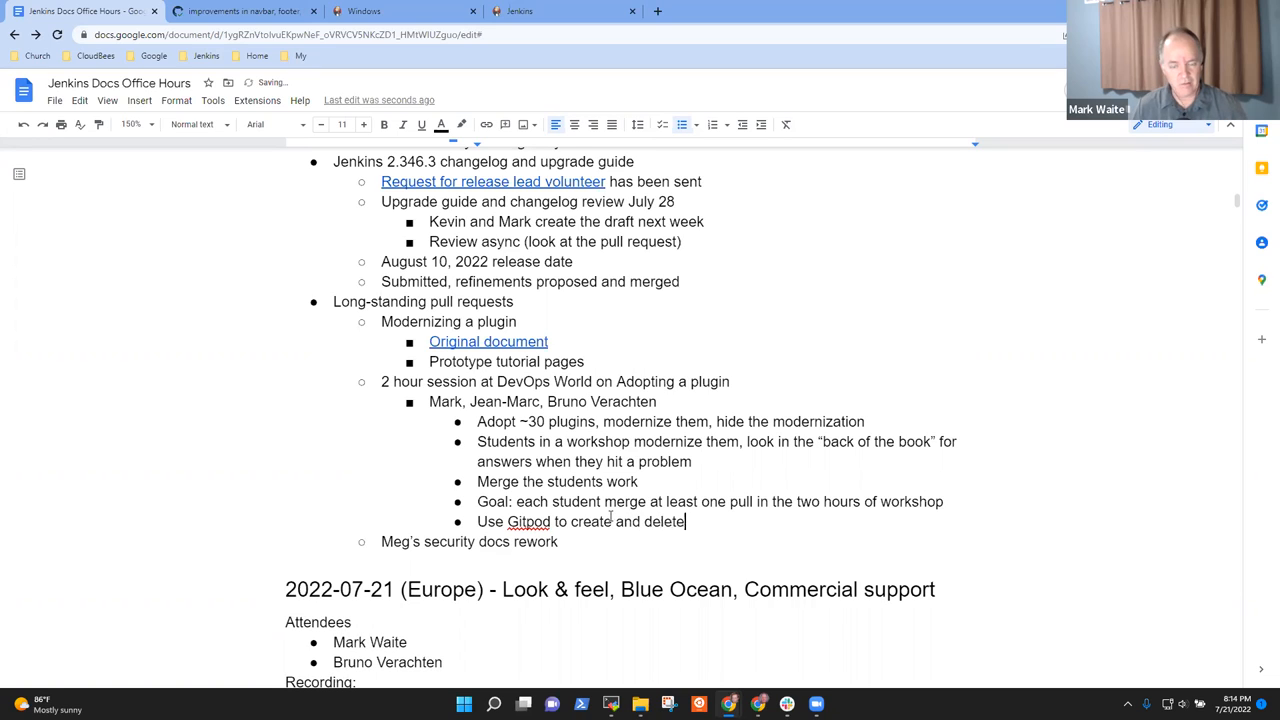
pyautogui.write('development environment')
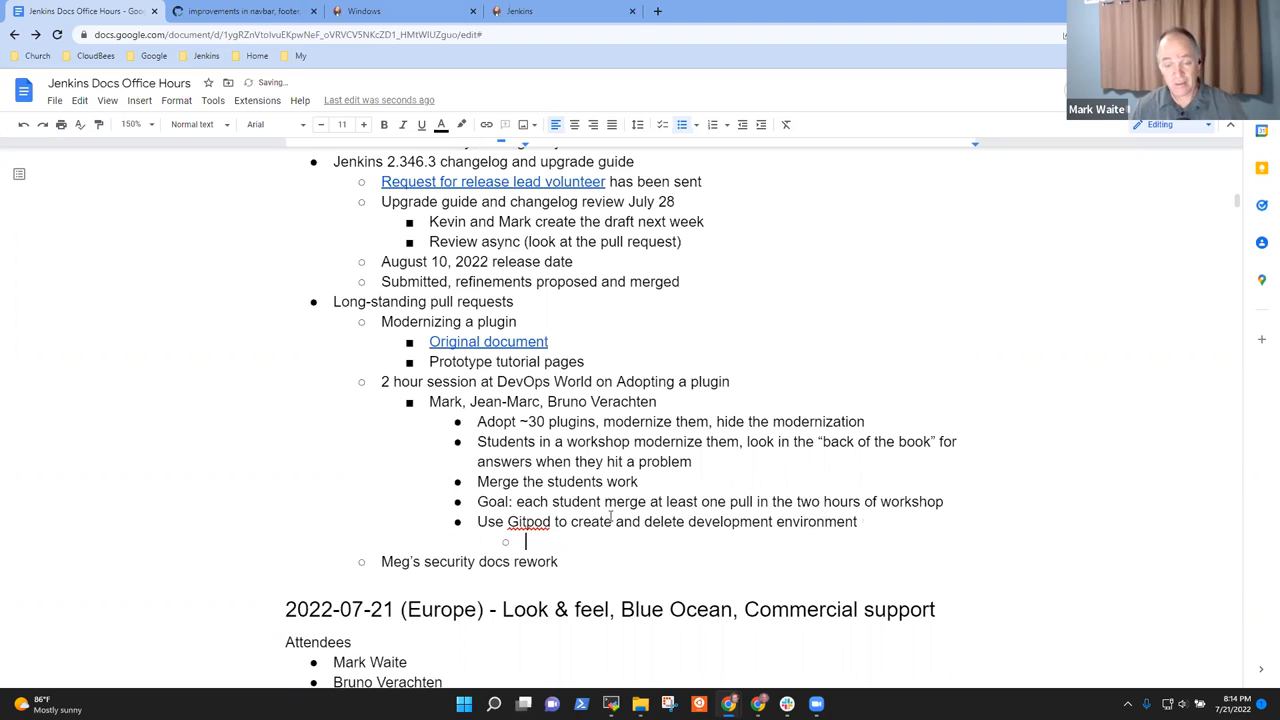
# - Add sub-bullets on automation of good development environments and correct Java, Maven
pyautogui.write('Automatic creati')
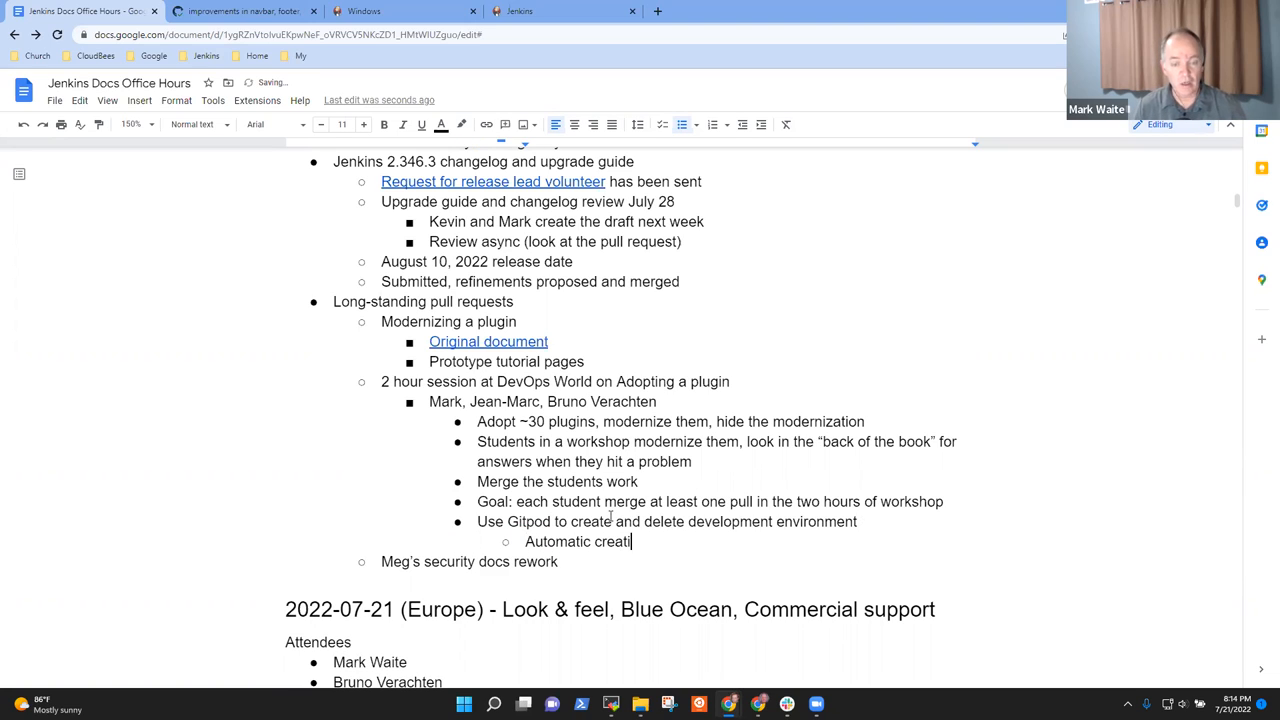
pyautogui.write('on of good')
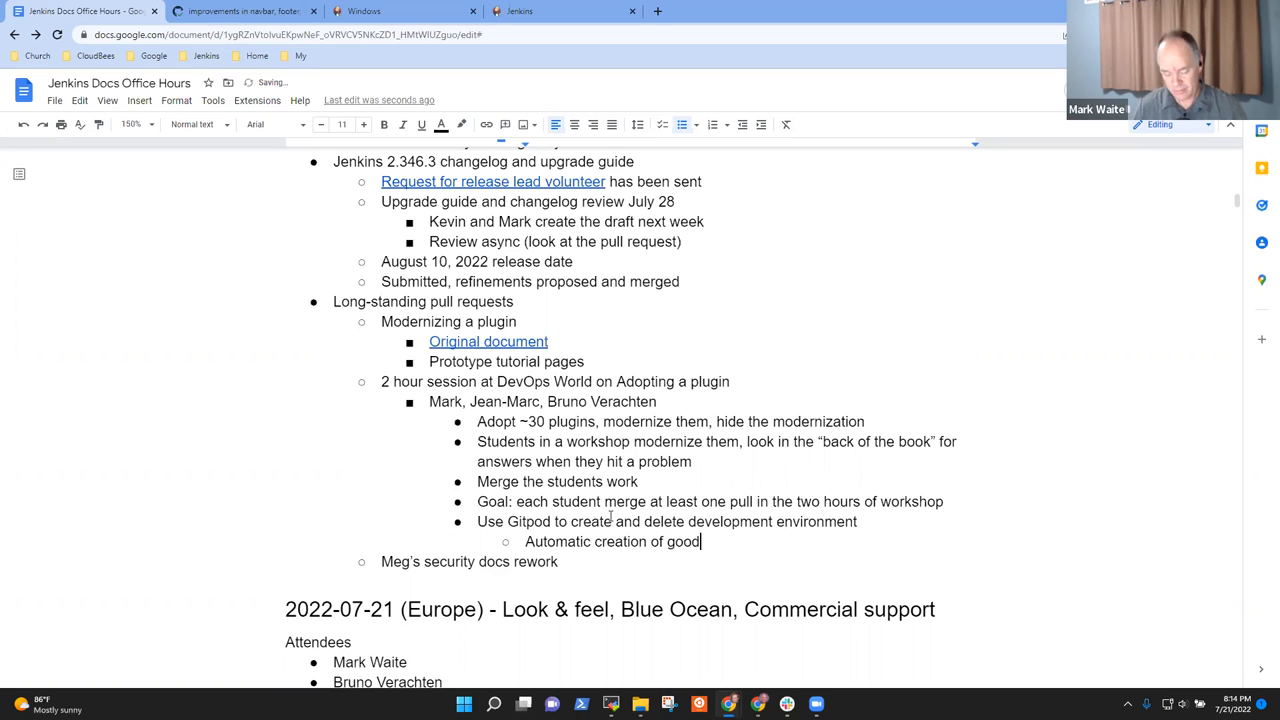
pyautogui.write('development environments')
pyautogui.write('(“')
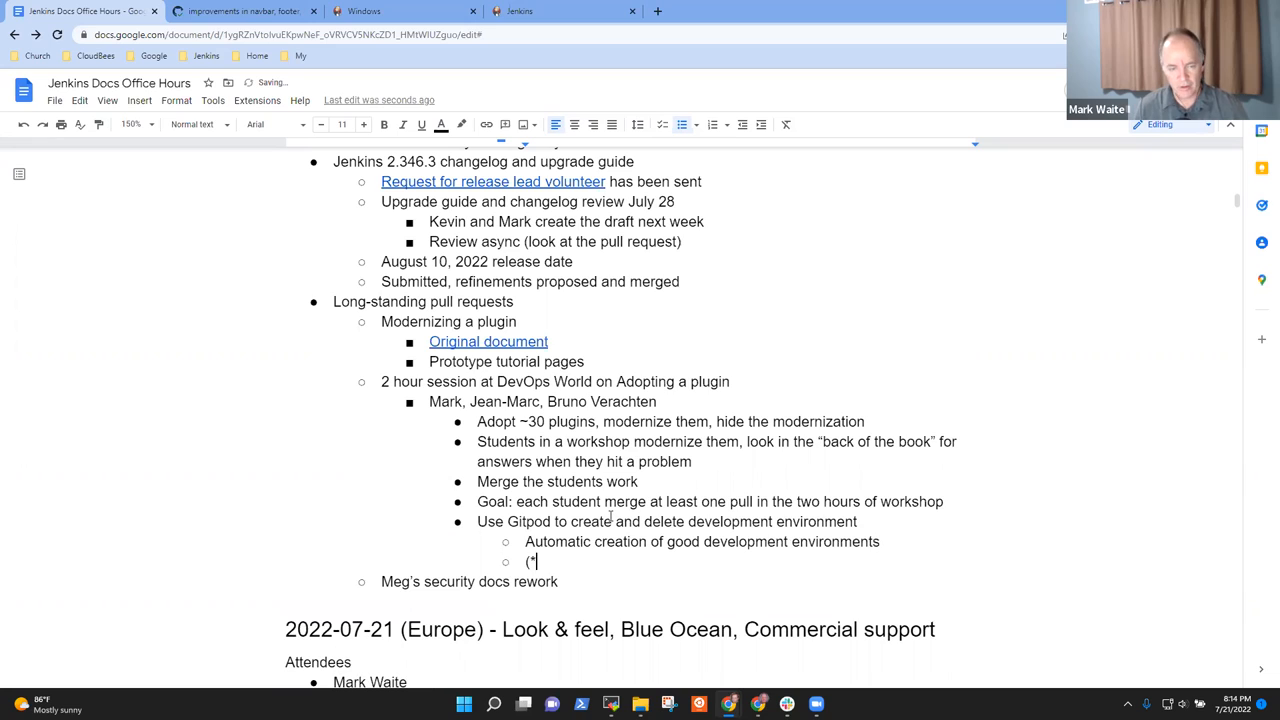
pyautogui.write('Correct')
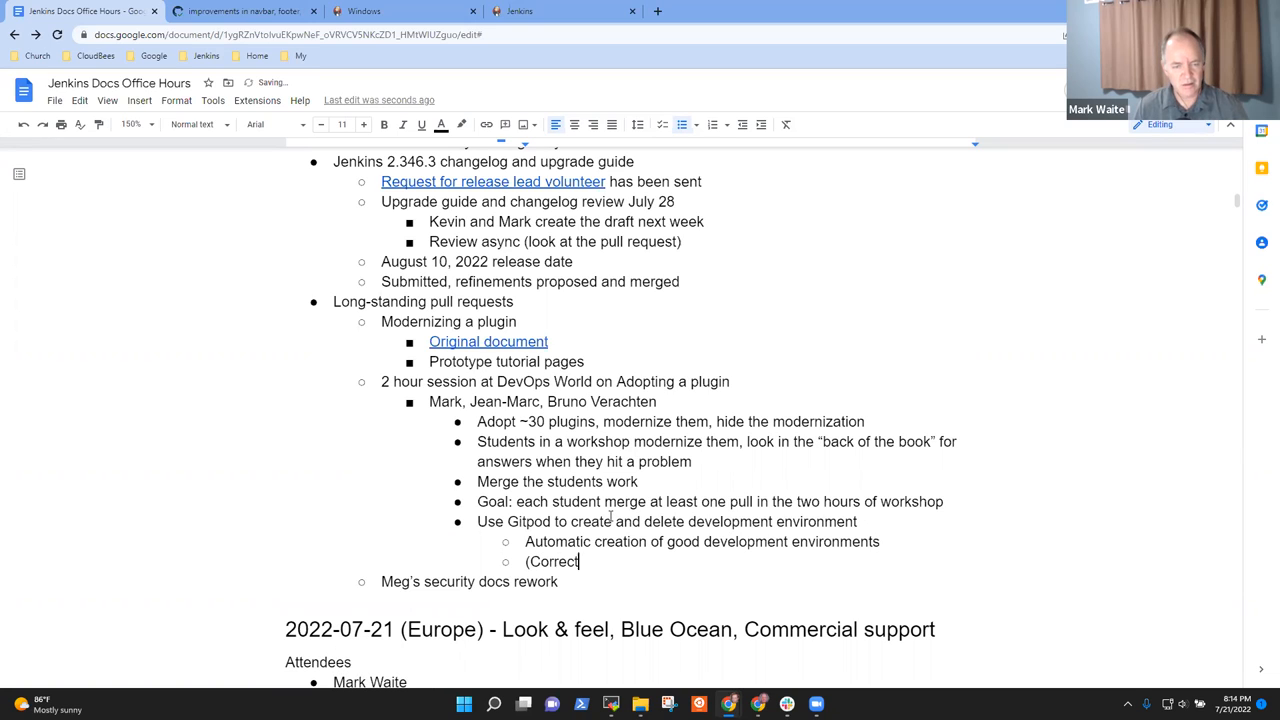
pyautogui.write('Java,')
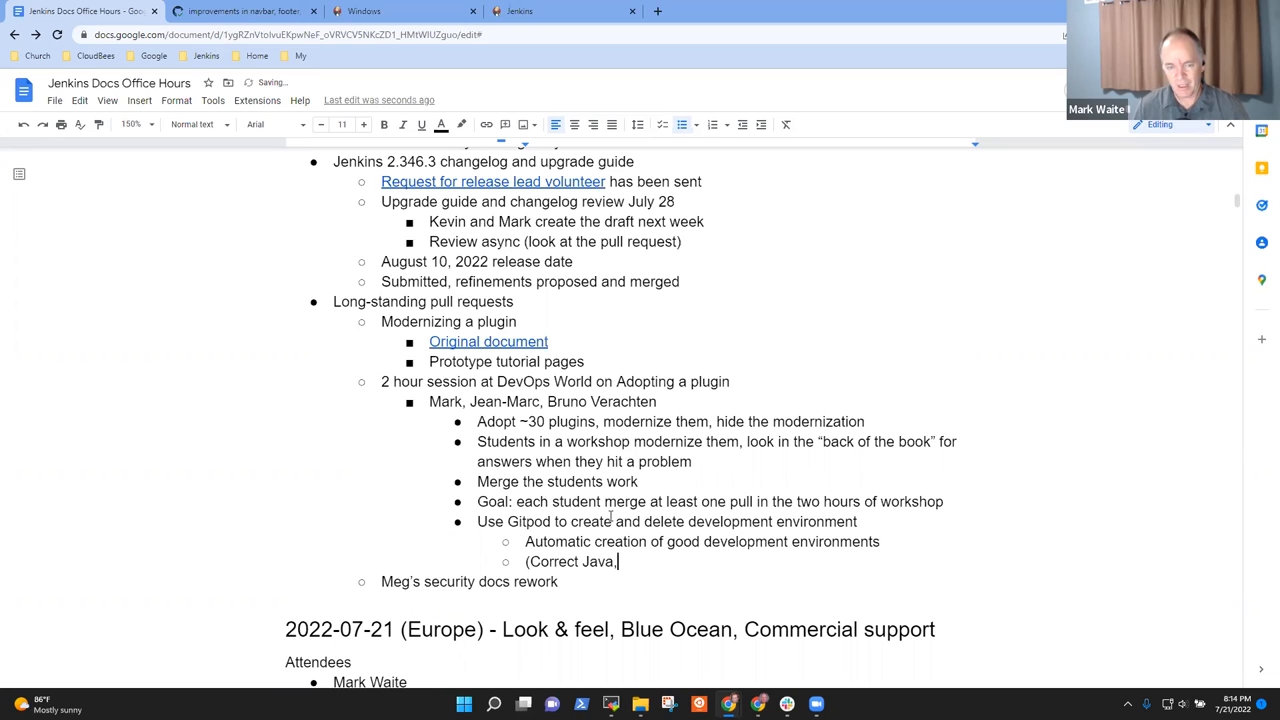
pyautogui.write('Maven, etc.)')
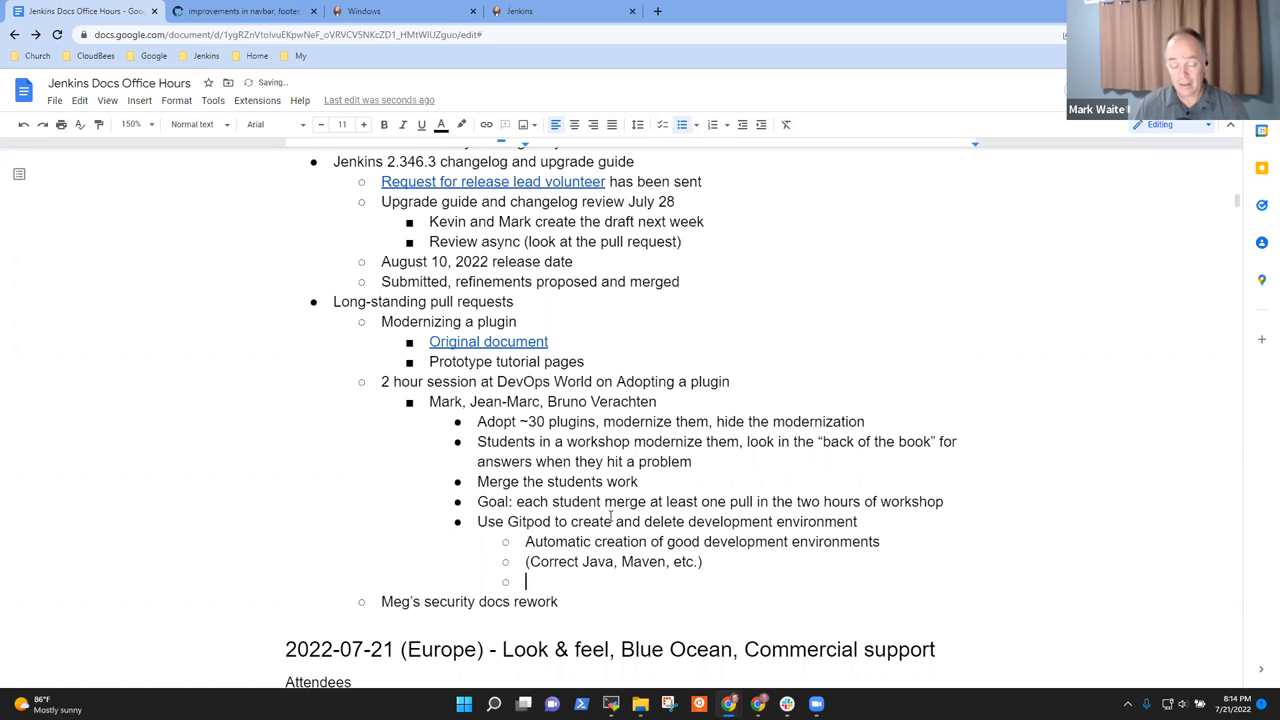
# - Add sub-bullet: lets them run Jenkins without ever putting it on their computer
pyautogui.write("Let's")
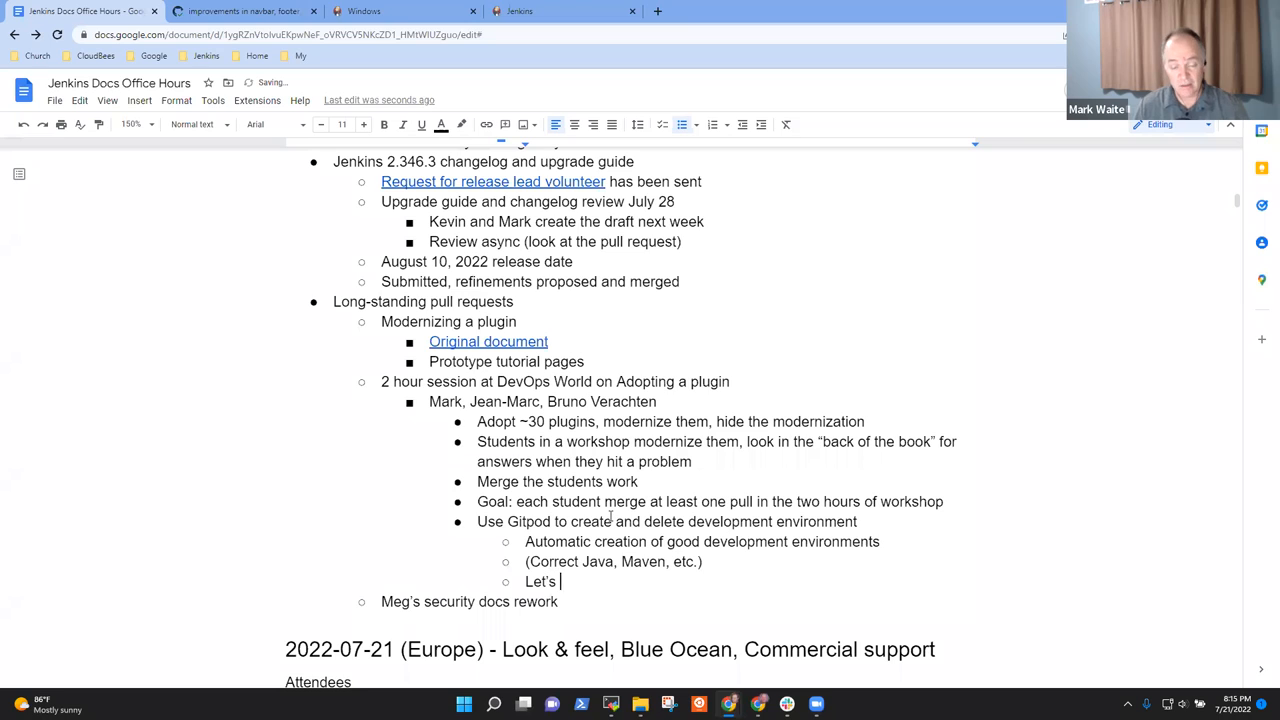
pyautogui.write('them run Jenkins')
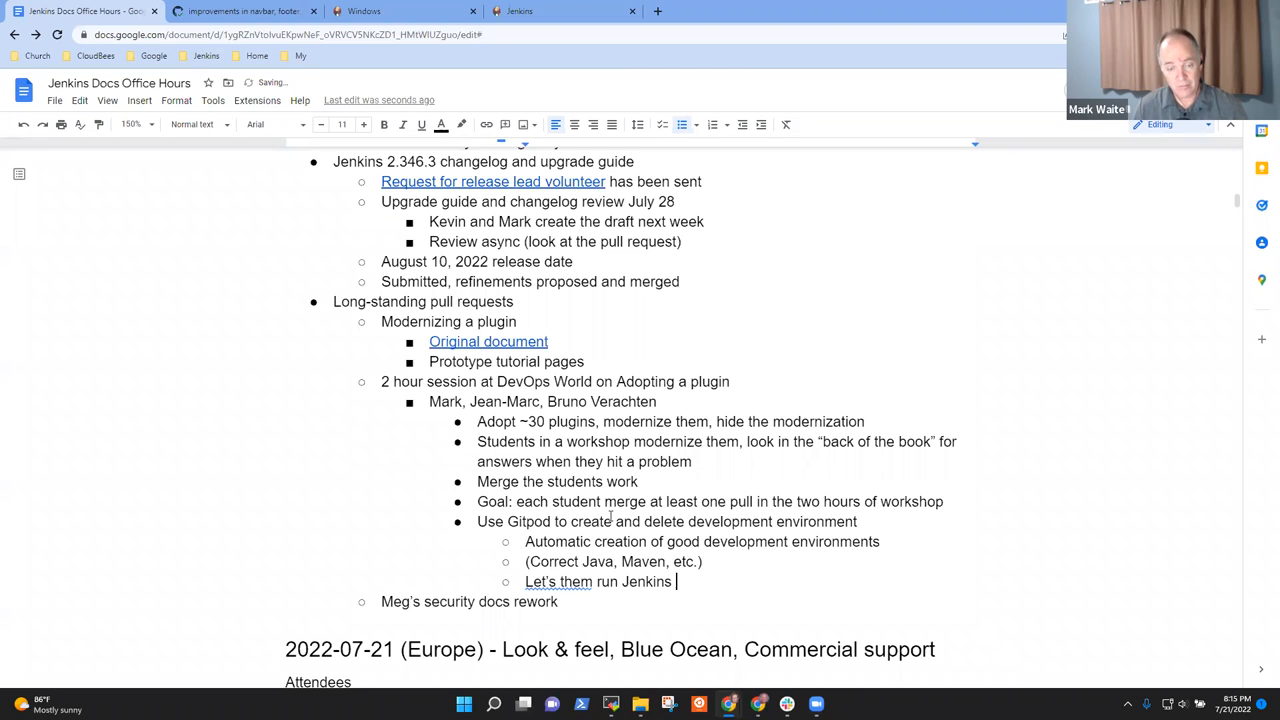
pyautogui.write('without e')
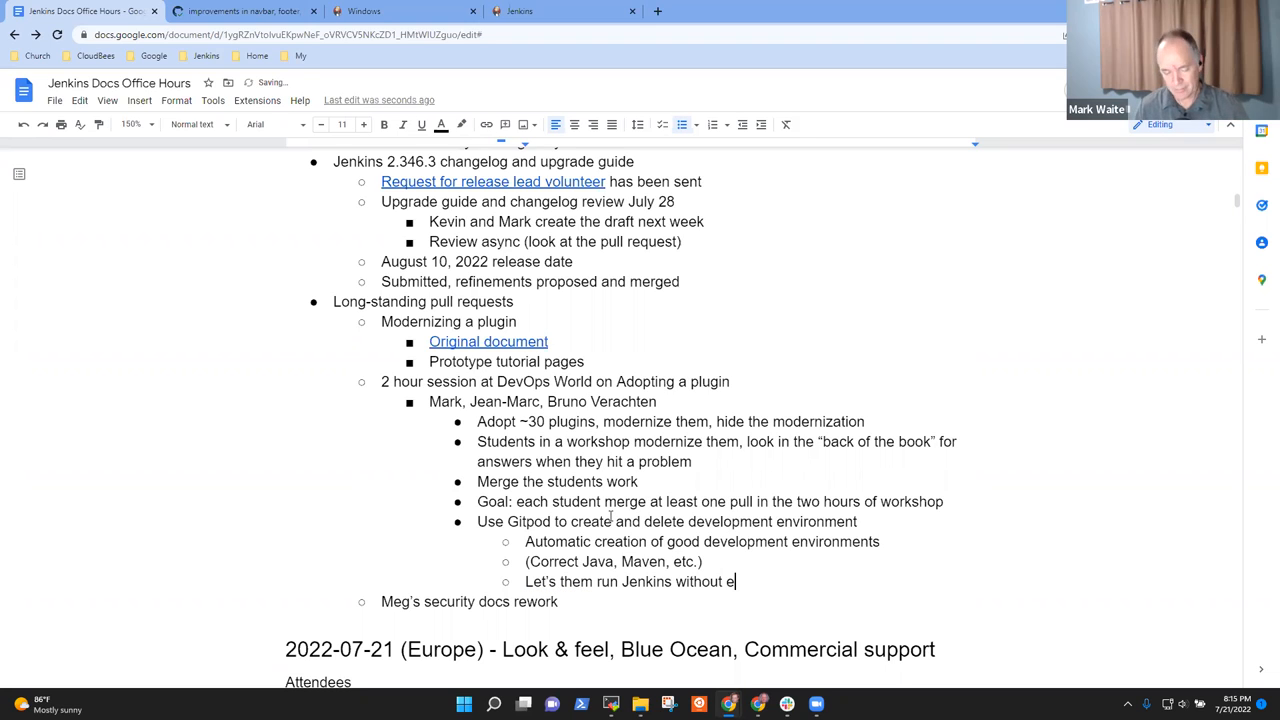
pyautogui.write('ver putting it on their')
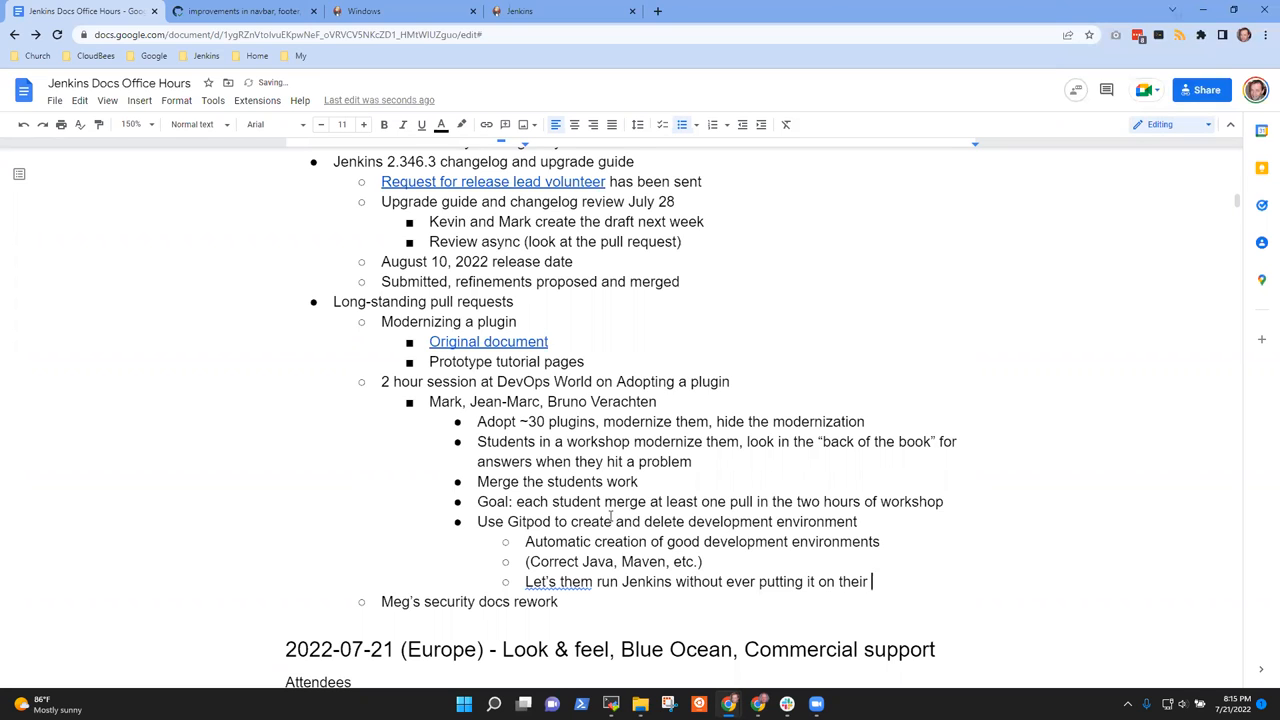
pyautogui.write('computer')
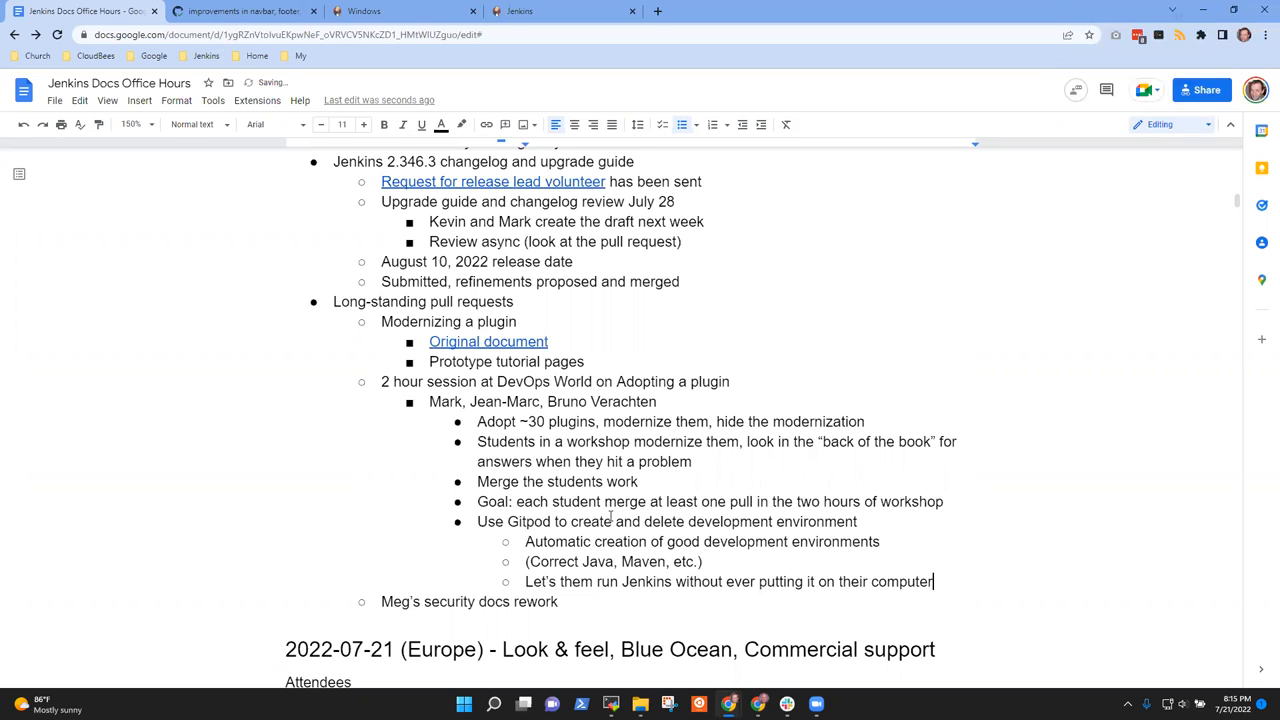
pyautogui.press('enter')
pyautogui.write('On location workshop in Orlando,')
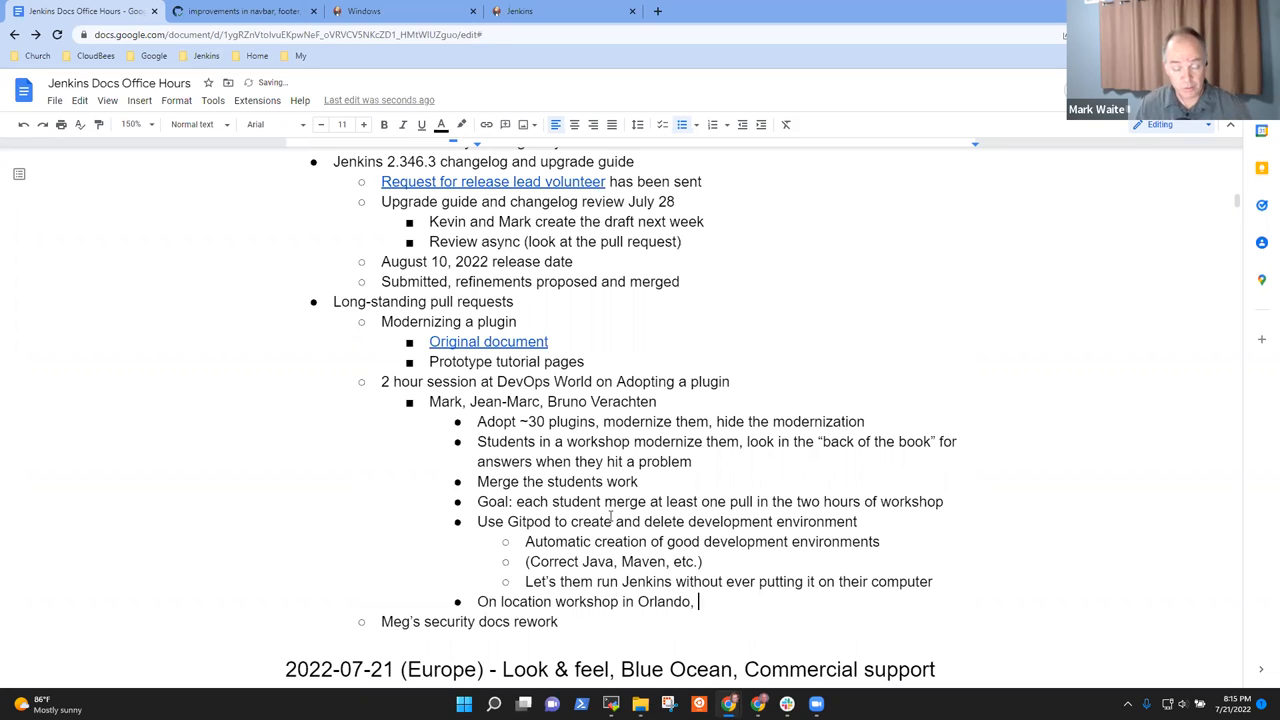
# - Note the Orlando, FL workshop and that tutorial pages must be published and usable by then
pyautogui.write('FL')
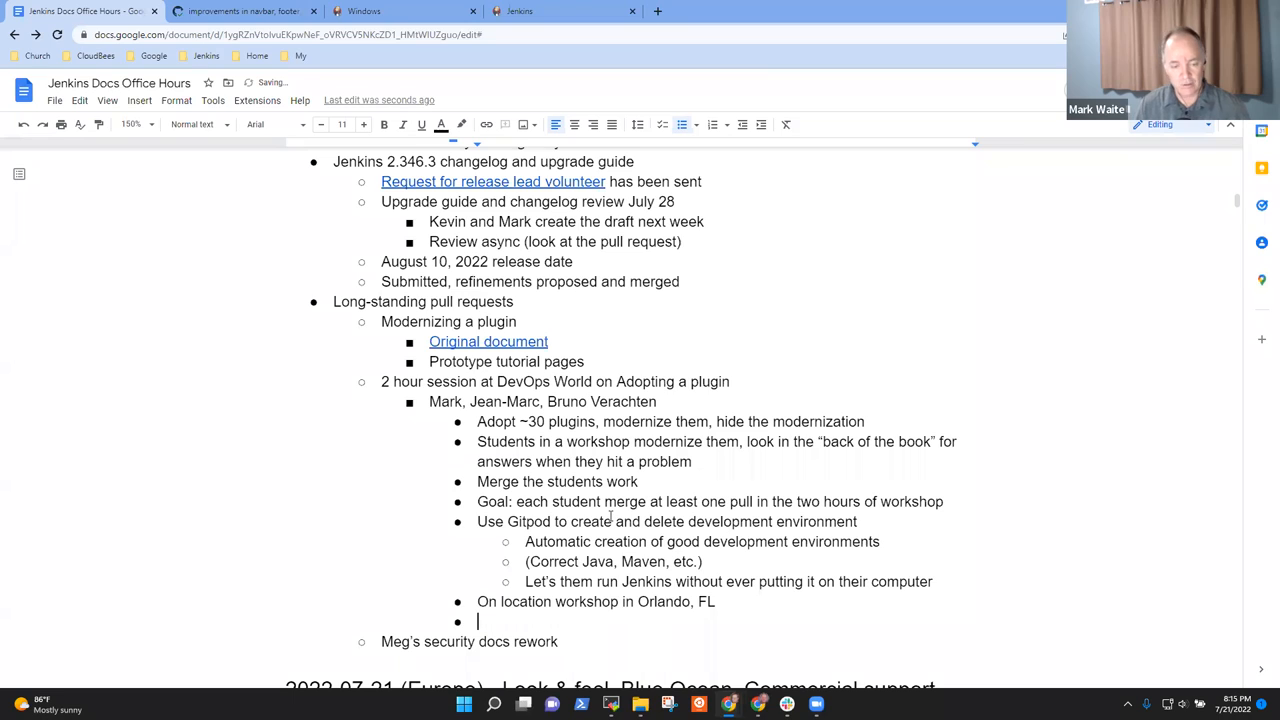
pyautogui.write('Use the')
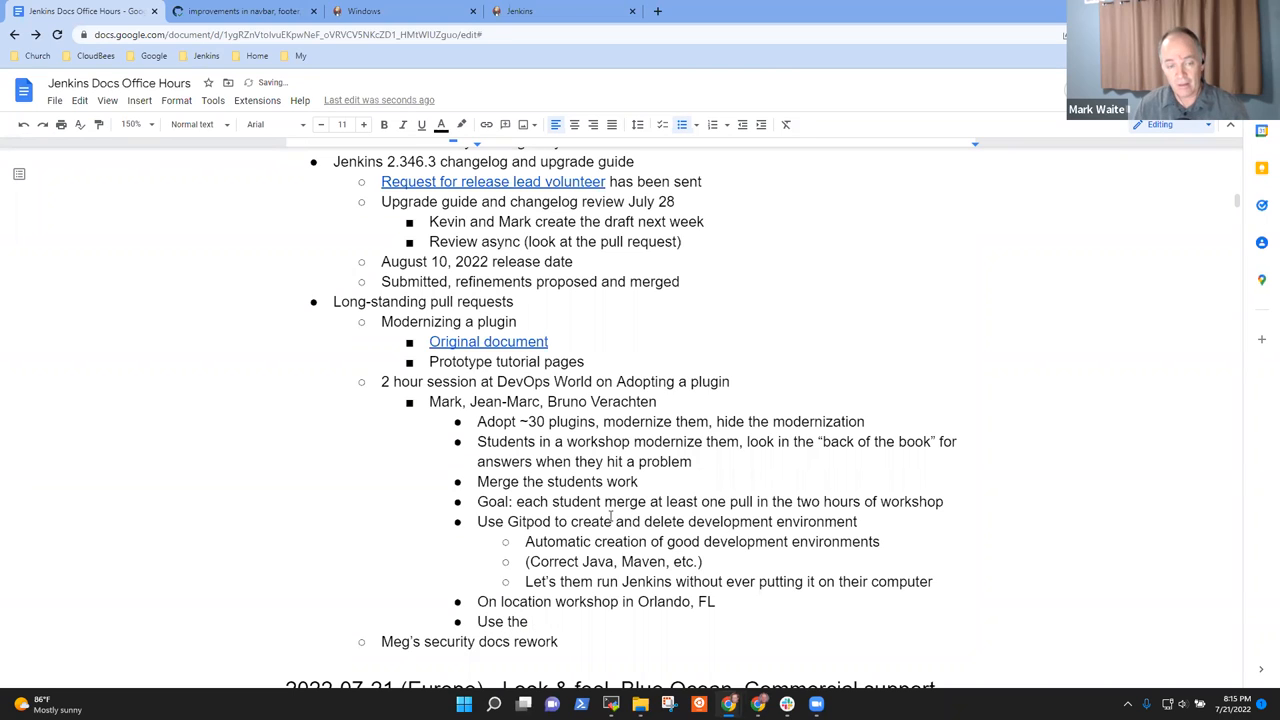
pyautogui.write('tuto')
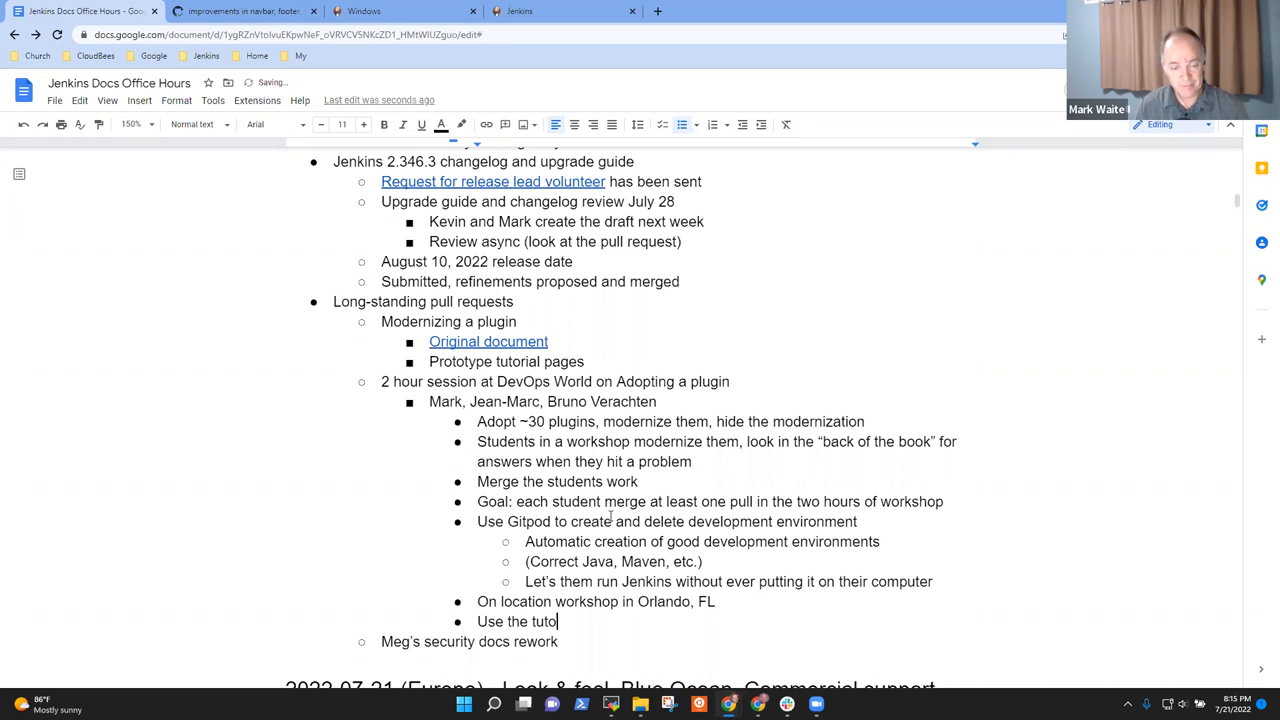
pyautogui.write('rial pages')
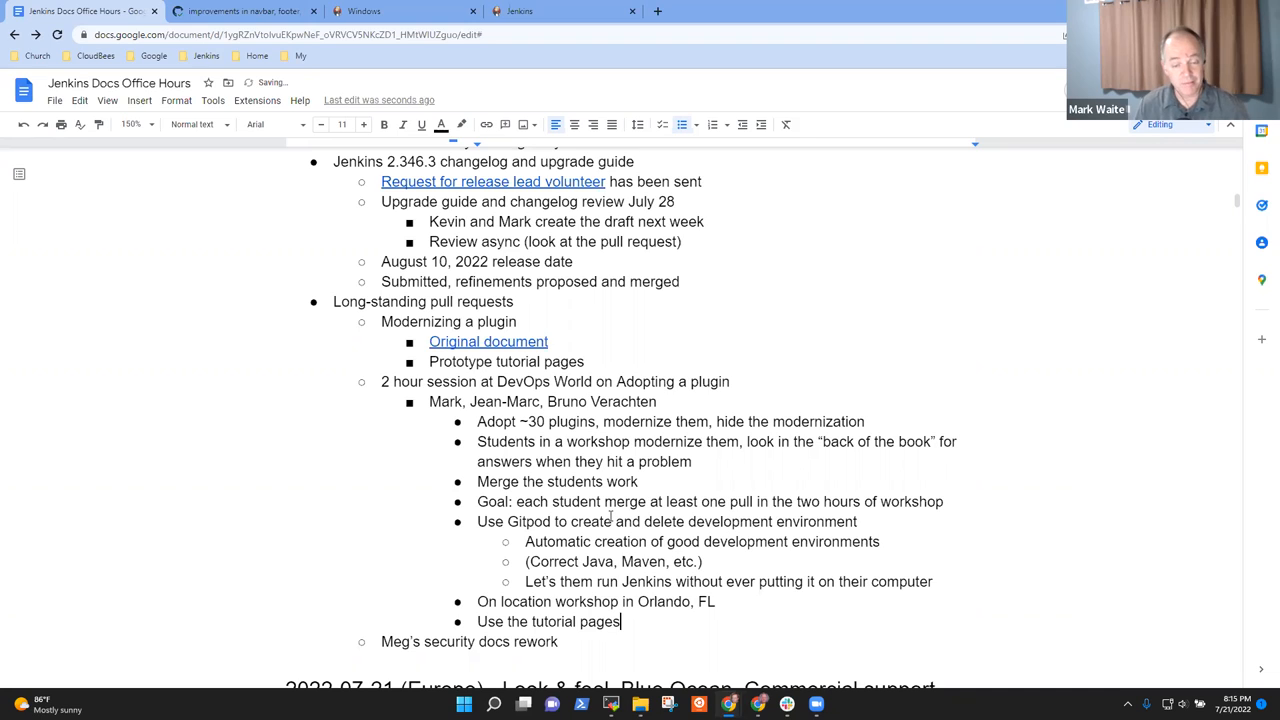
pyautogui.write(', must be pu')
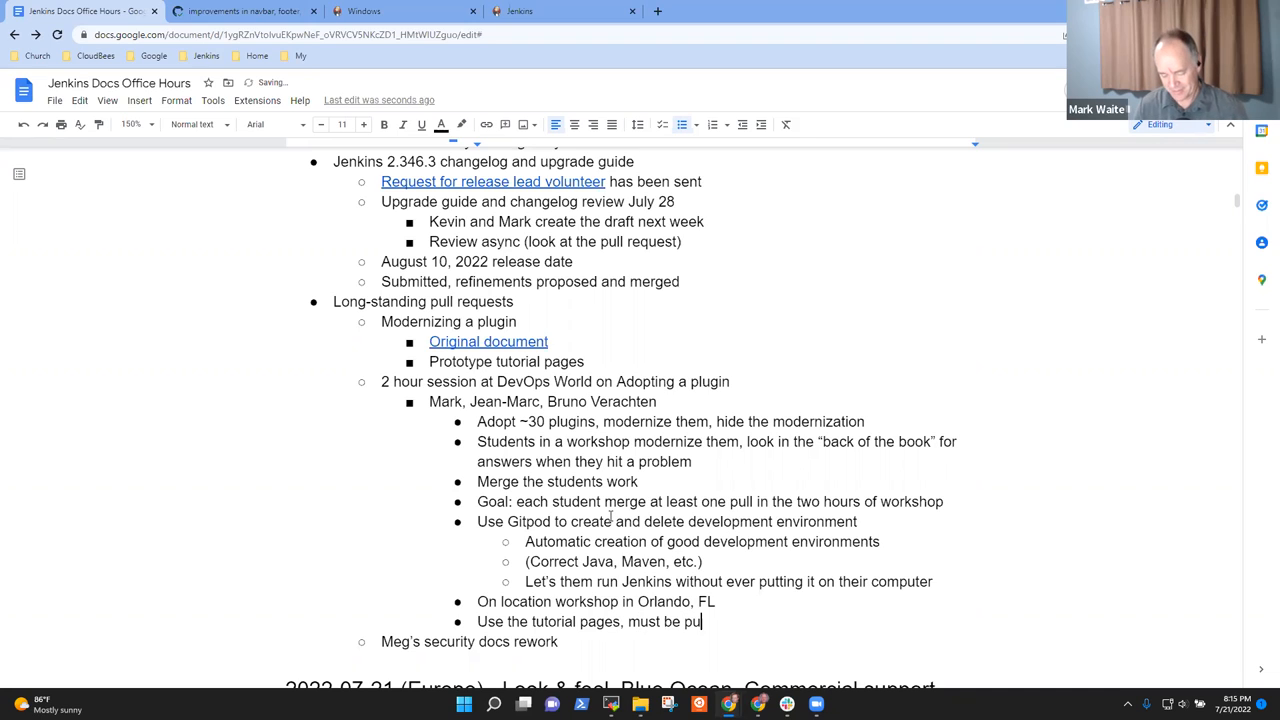
pyautogui.write('blished and')
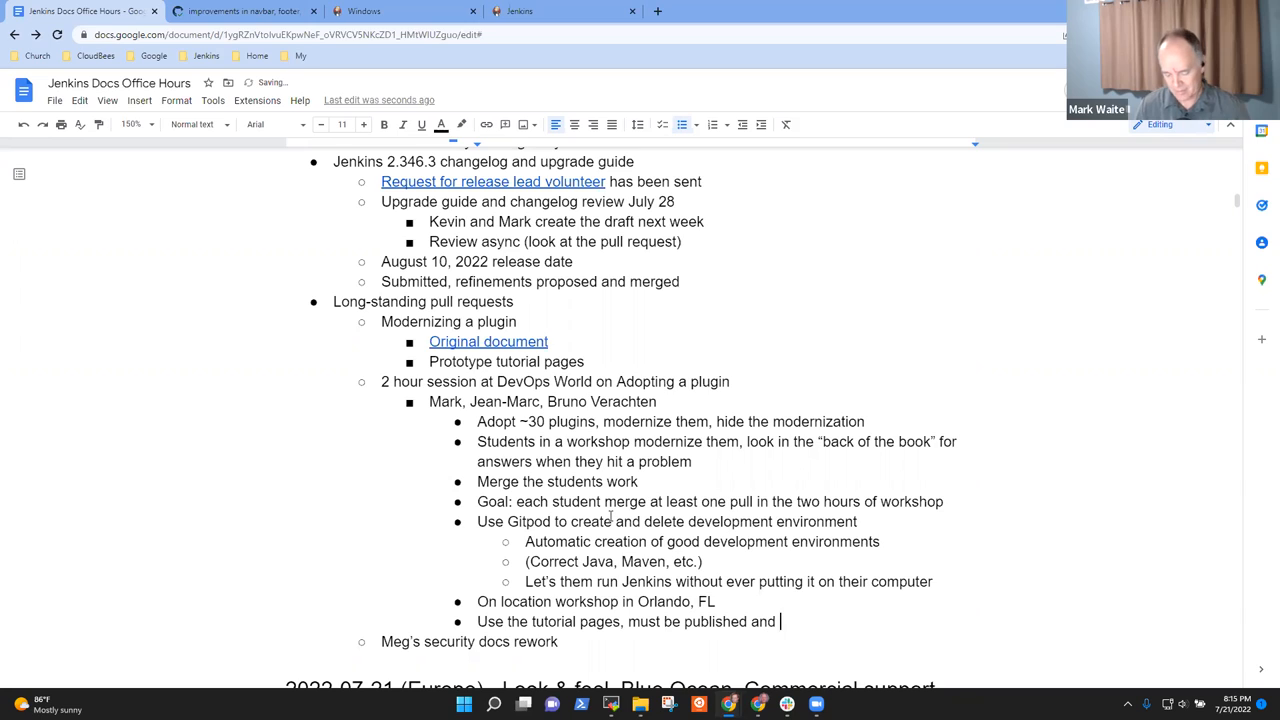
pyautogui.write('usabe')
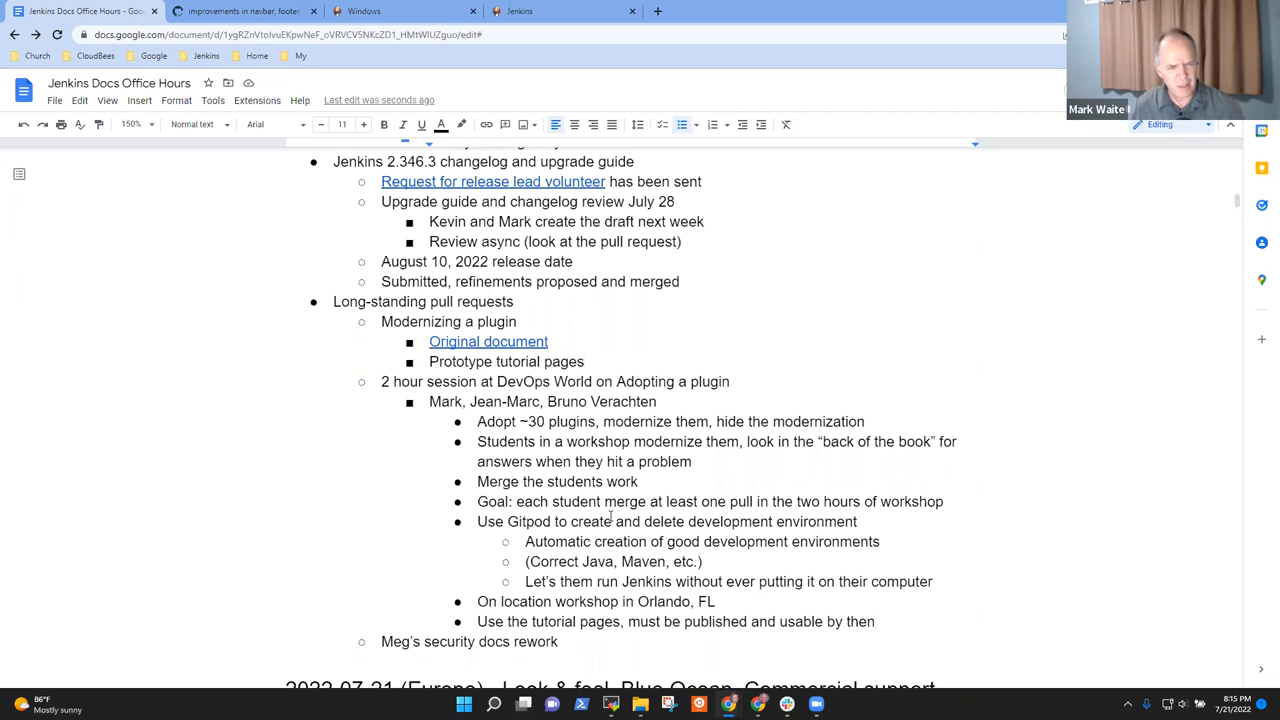
pyautogui.doubleClick(506, 360)
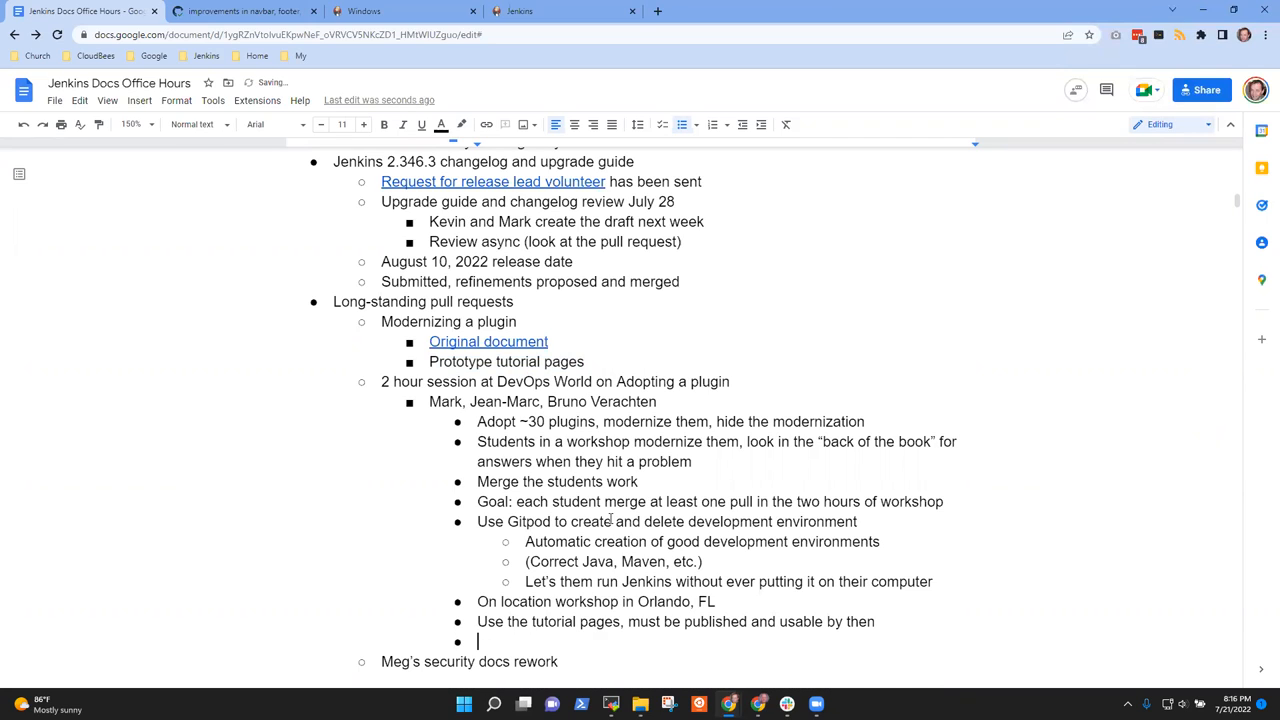
pyautogui.press('Tab')
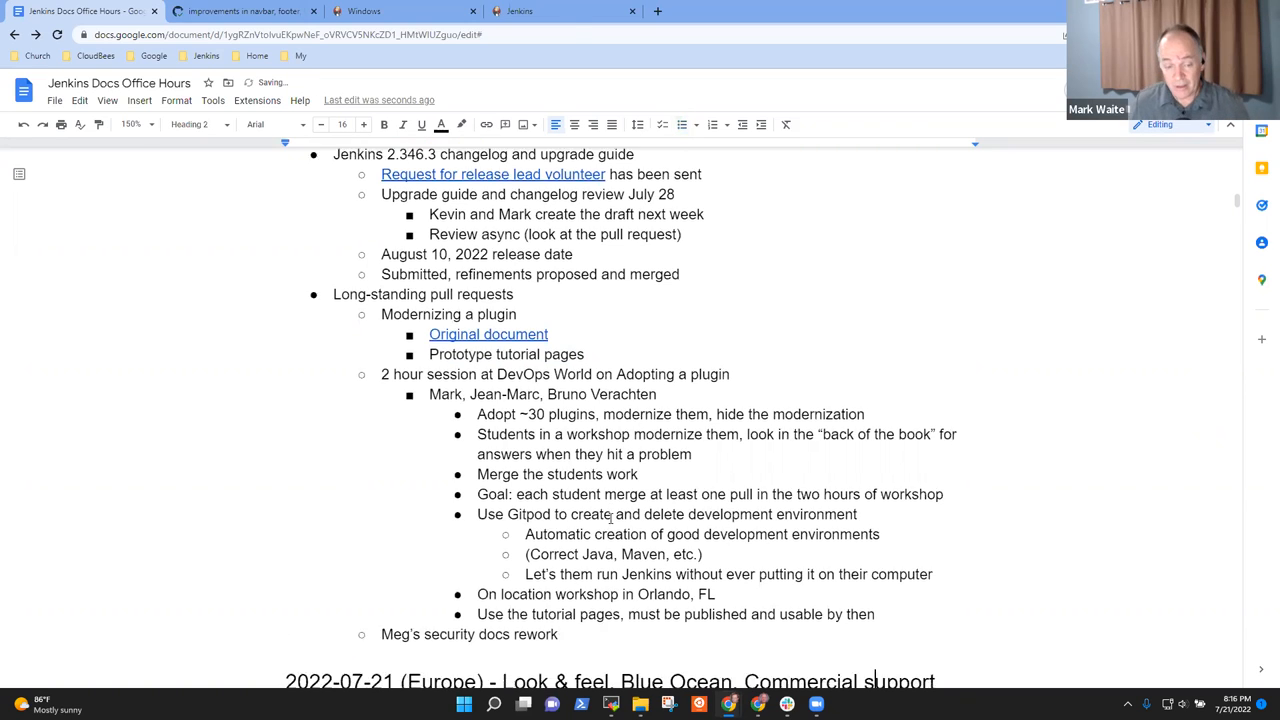
# - Start a top-level bullet 'Look at Jenkins' after the security docs rework item
pyautogui.scroll(-3)
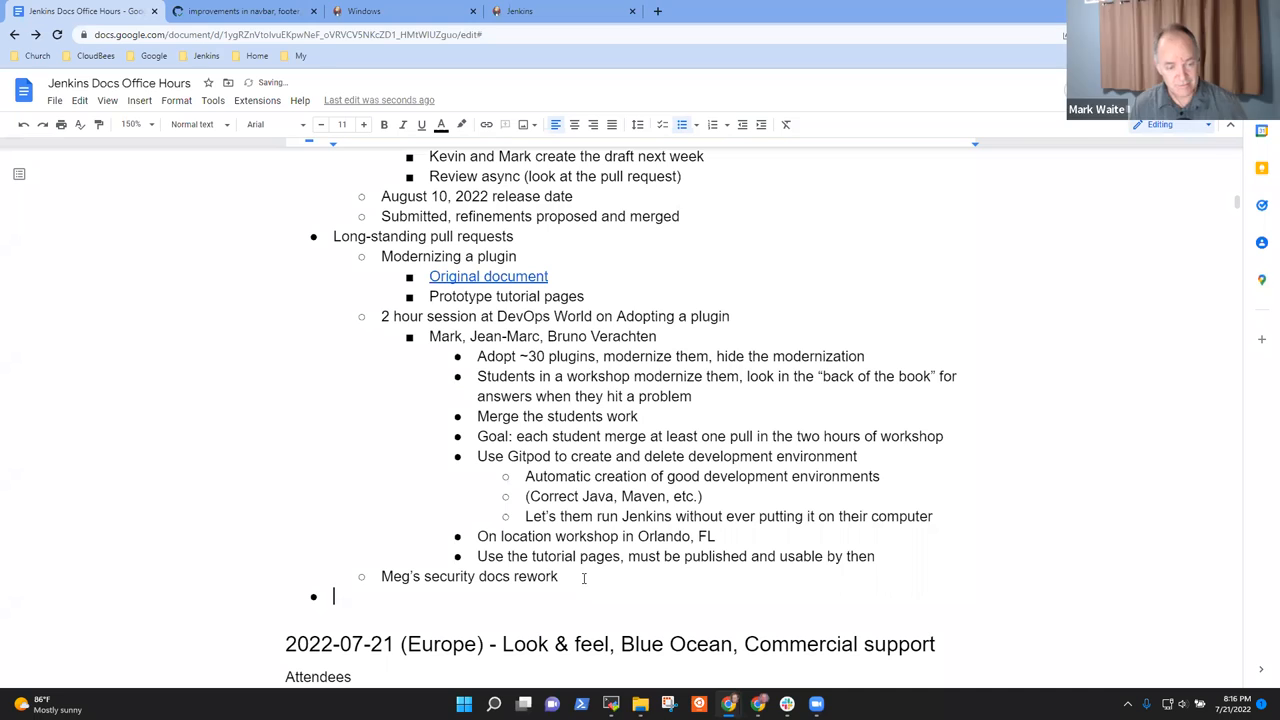
pyautogui.write('Look at Jenkins')
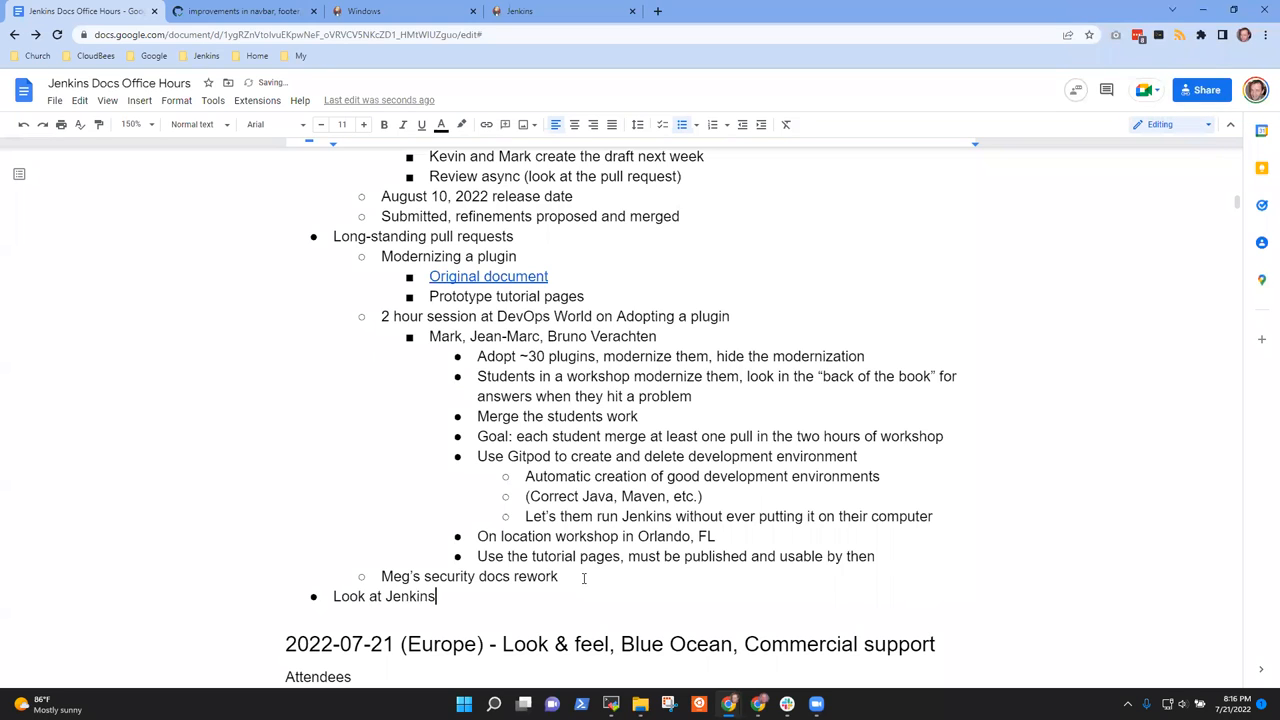
# - Finish 'pull requests', then open the jenkins.io CSP compatibility guidelines PR #5301 on GitHub
pyautogui.write('pull requests')
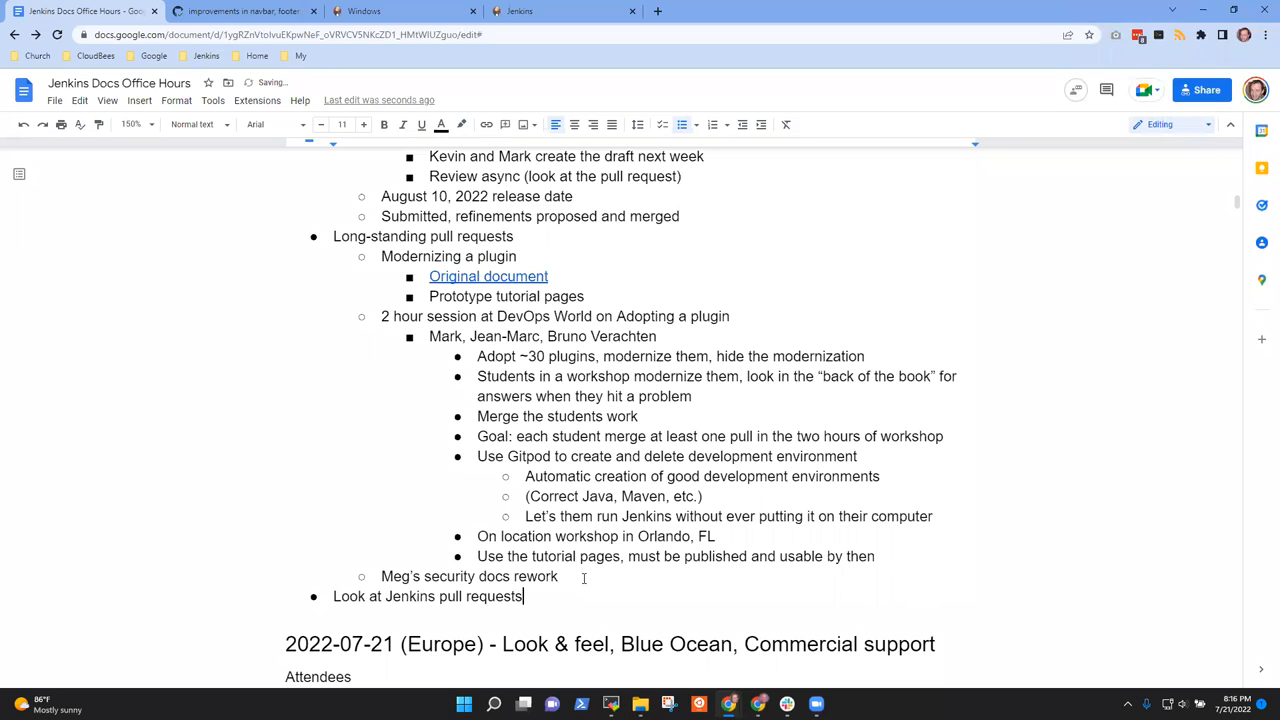
pyautogui.click(518, 12)
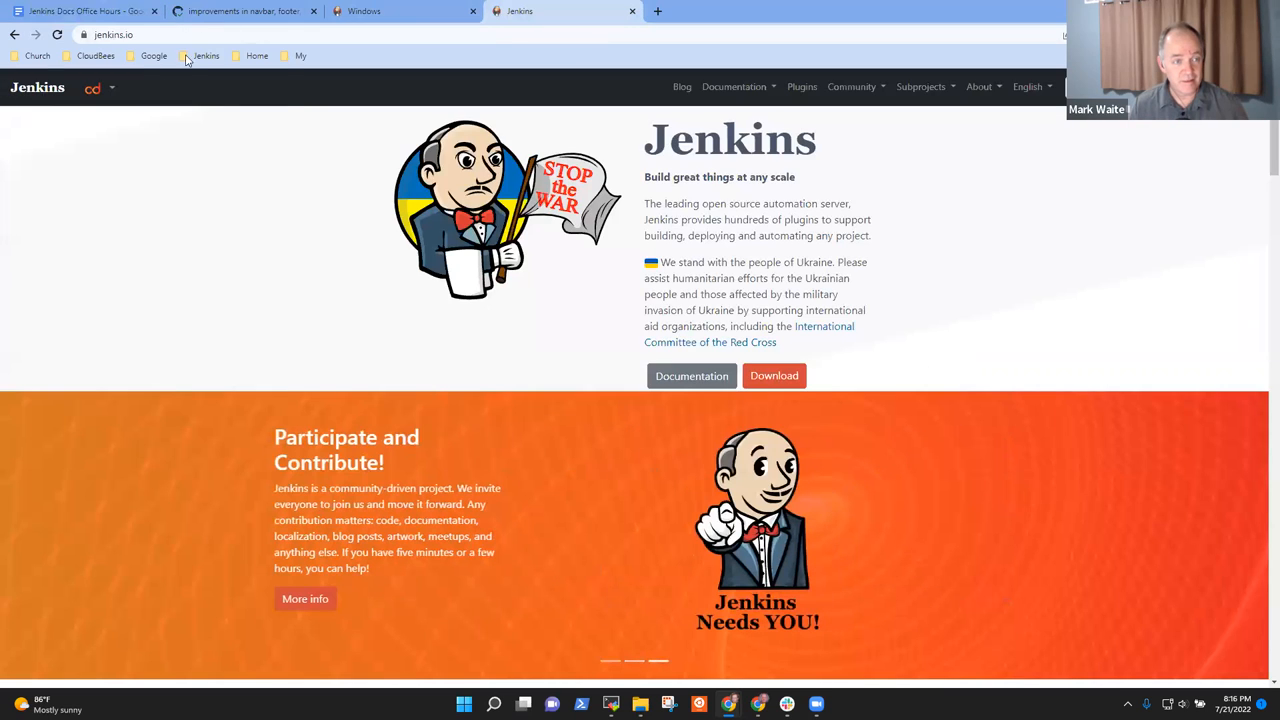
pyautogui.click(206, 56)
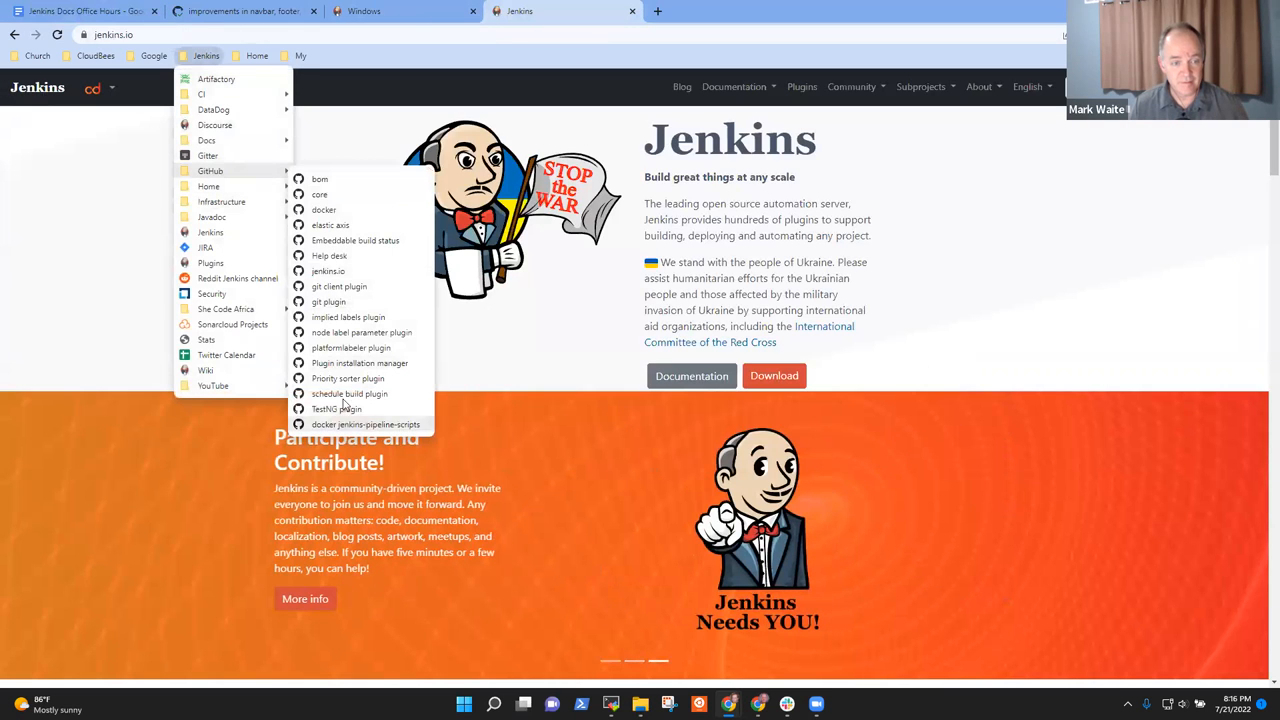
pyautogui.moveTo(328, 272)
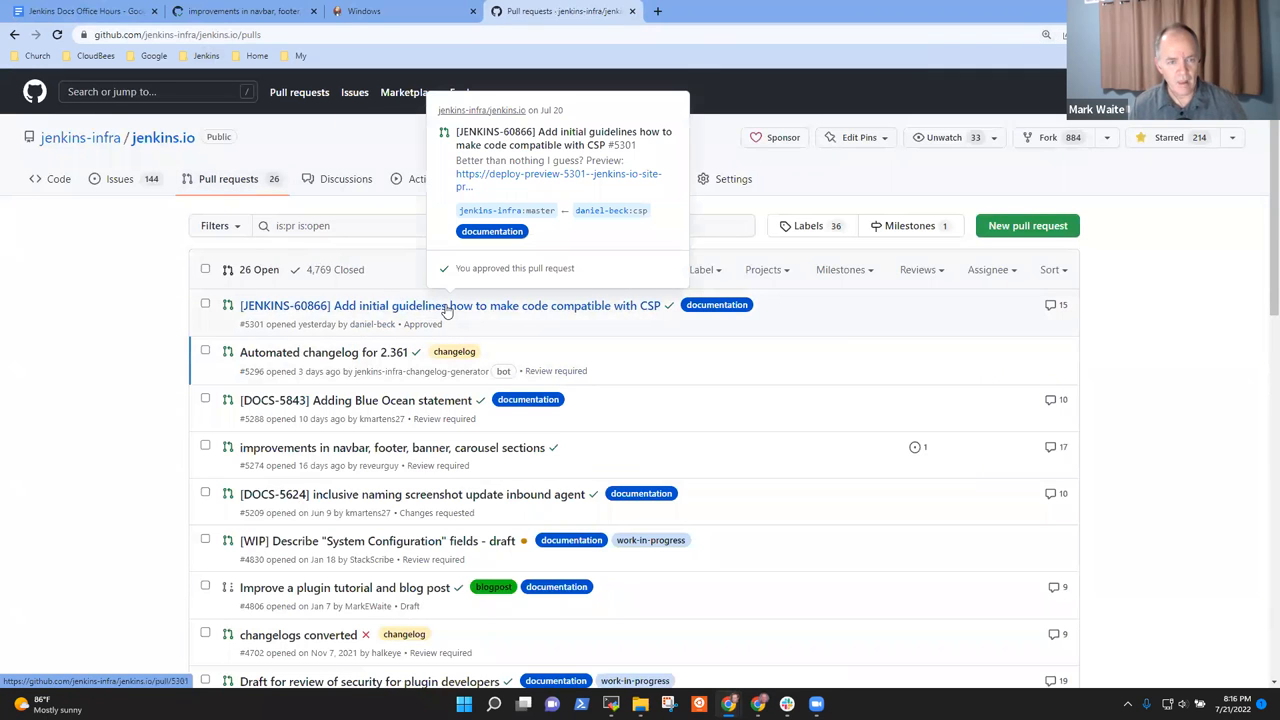
pyautogui.click(444, 304)
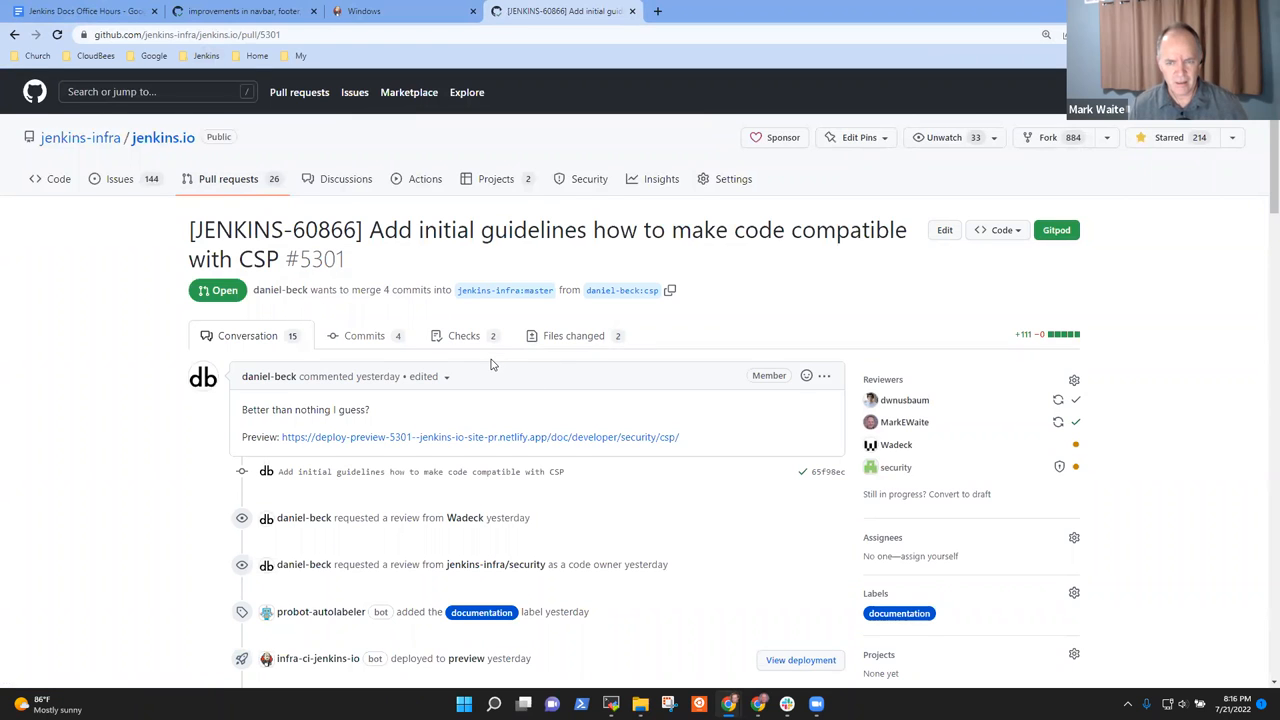
# - Scroll through the CSP guidelines pull request discussion
pyautogui.scroll(-3)
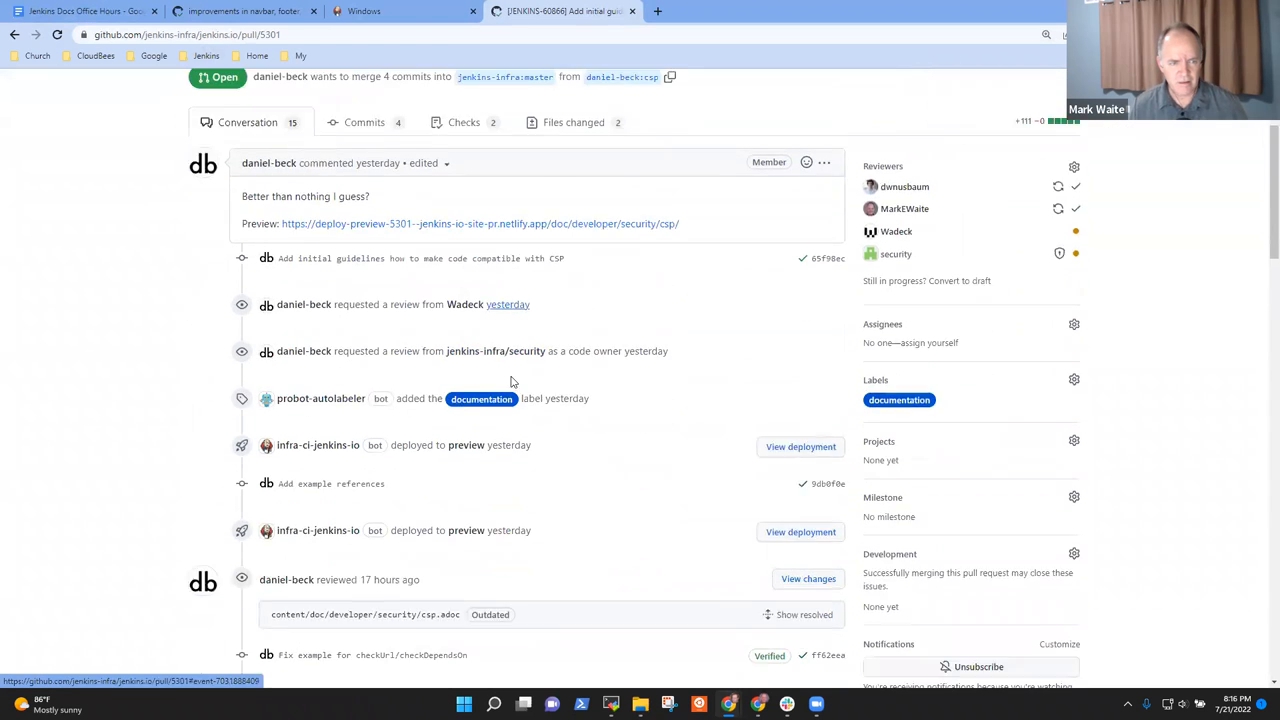
pyautogui.scroll(-3)
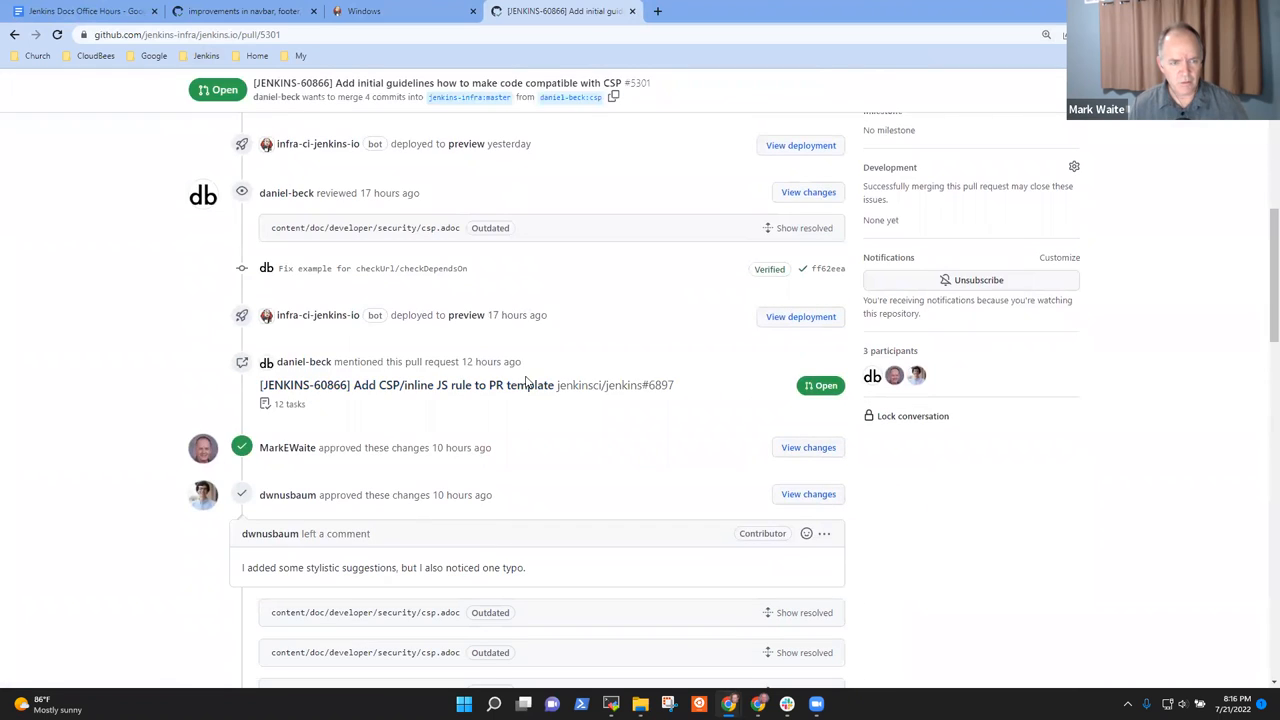
pyautogui.scroll(-3)
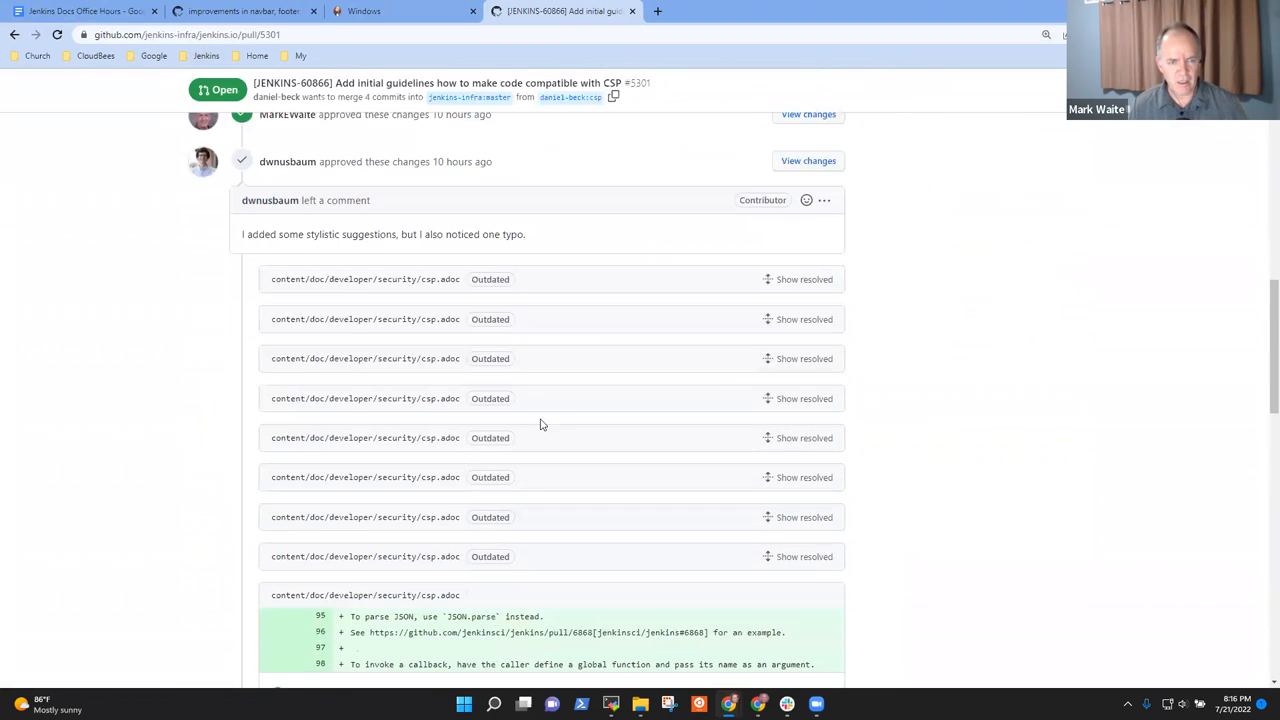
pyautogui.scroll(-3)
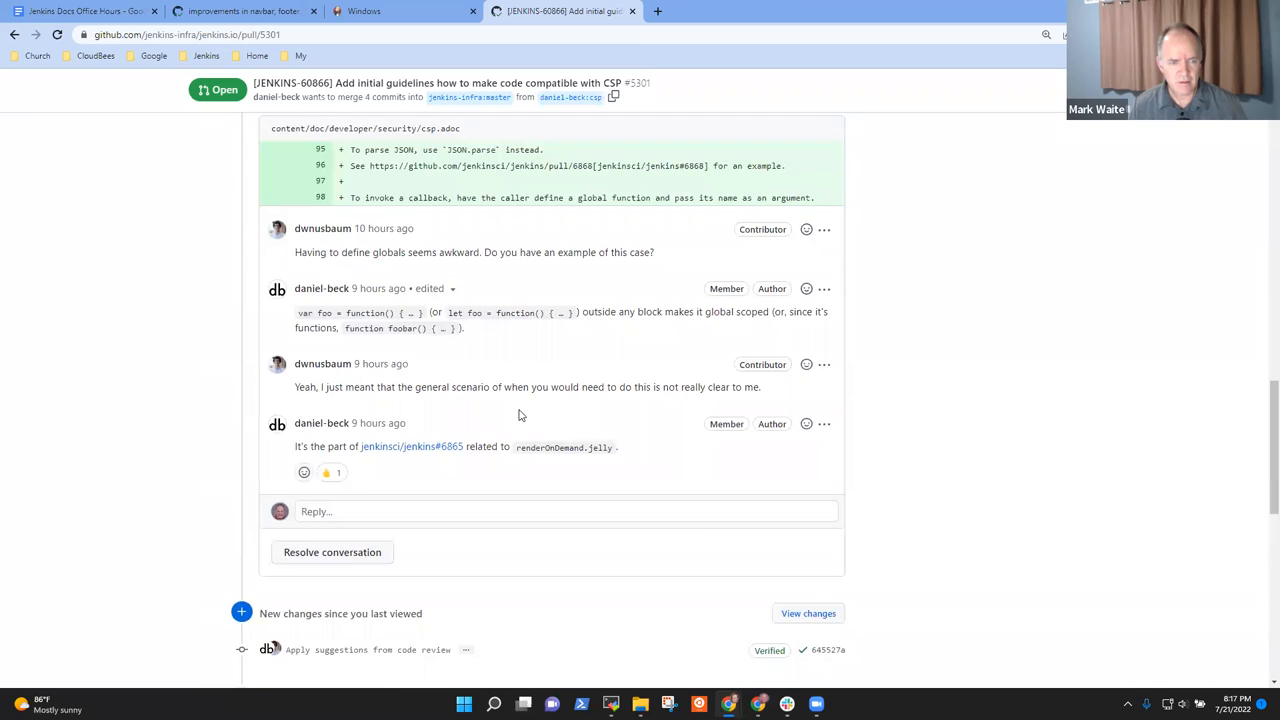
pyautogui.scroll(-3)
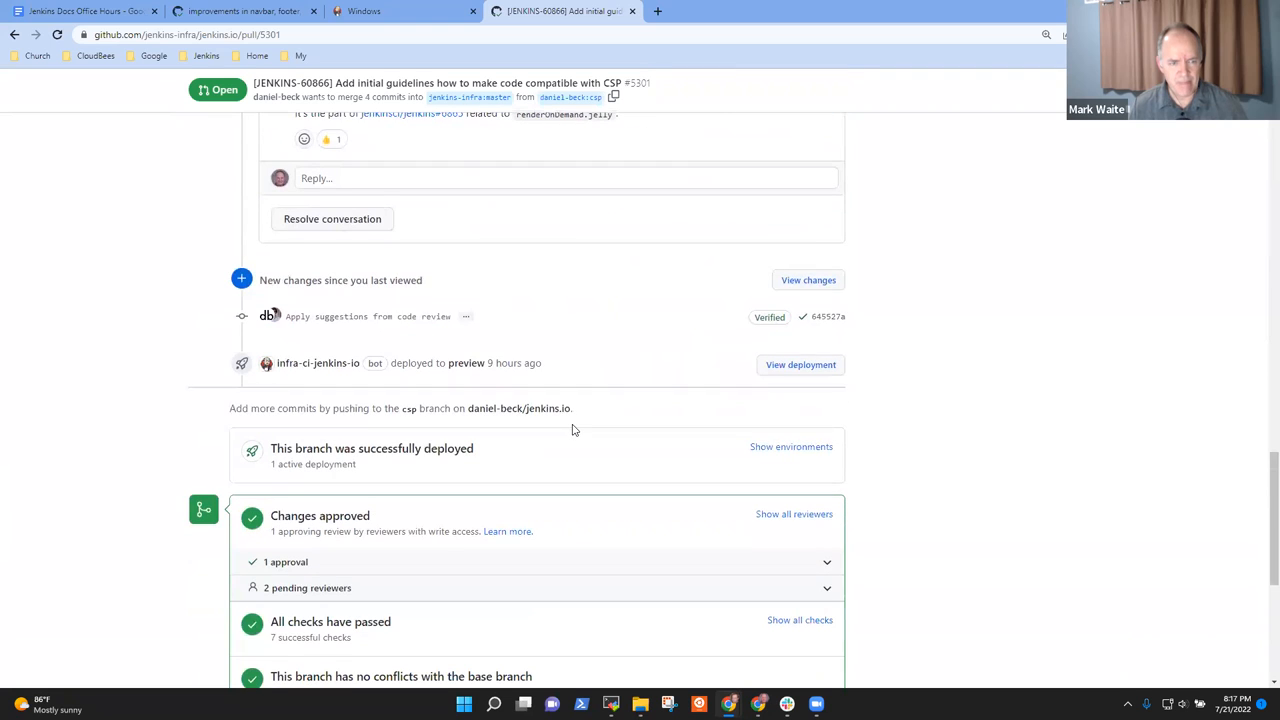
pyautogui.scroll(-3)
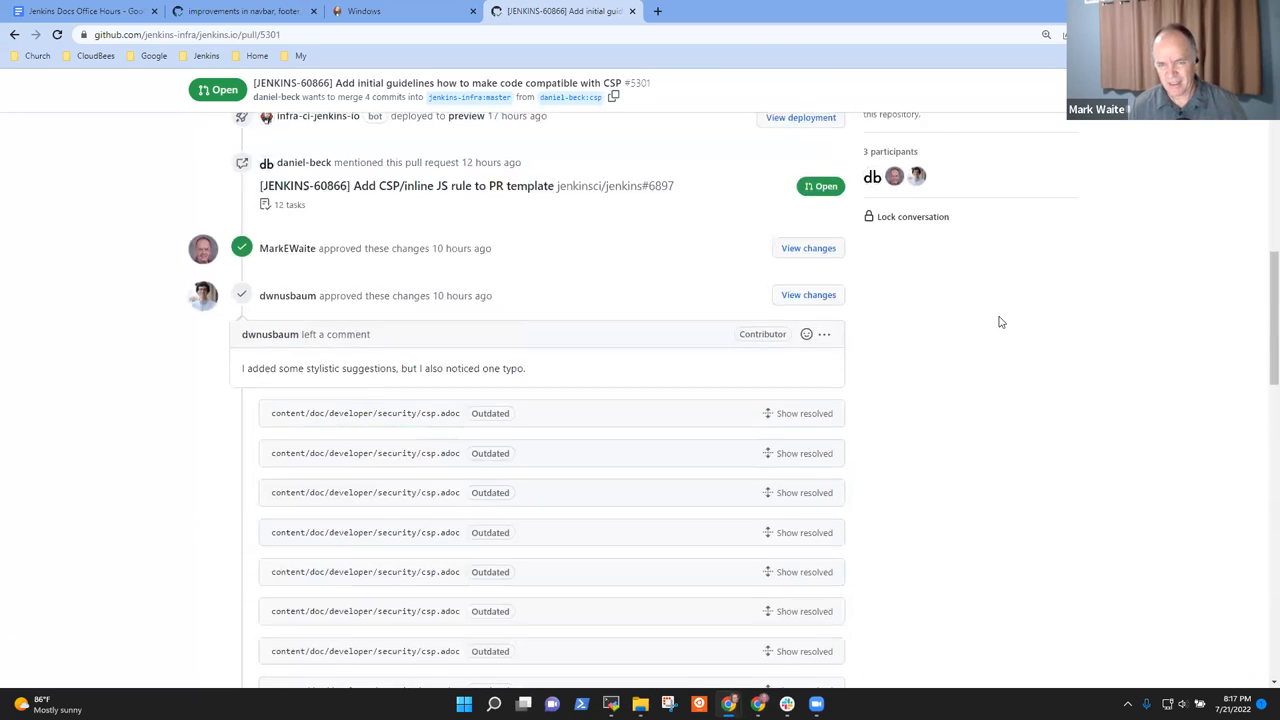
pyautogui.scroll(3)
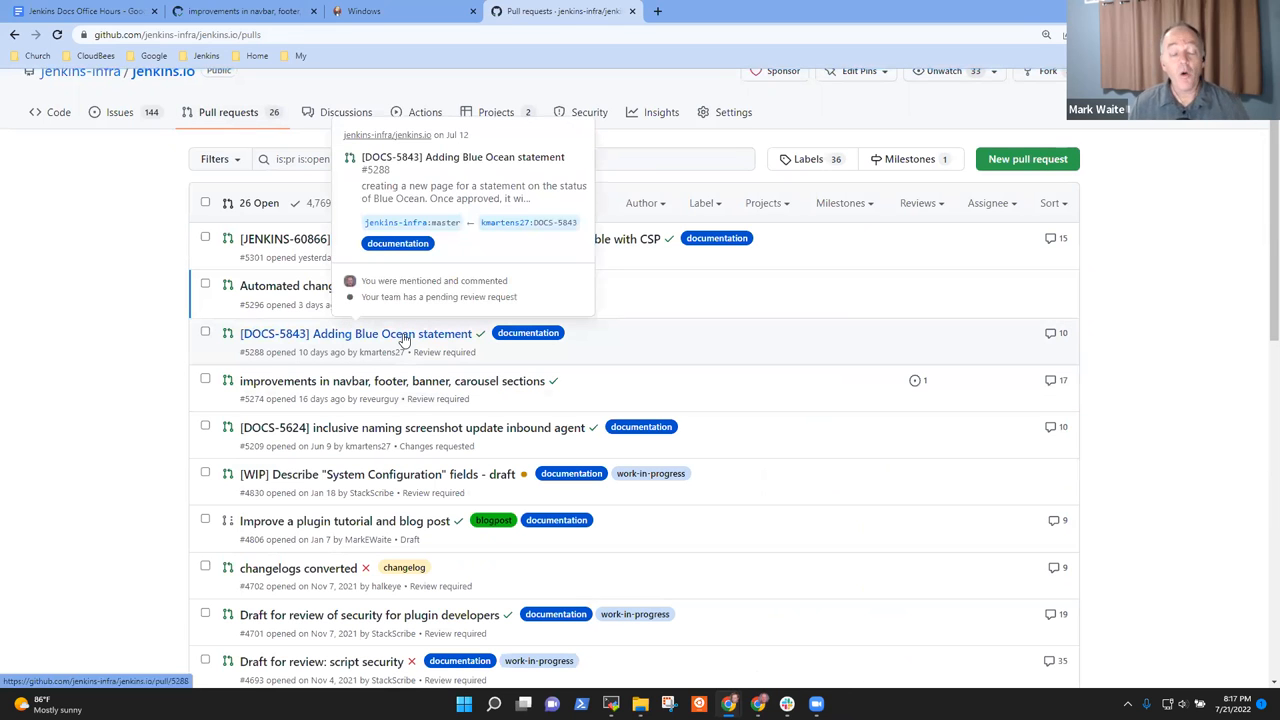
pyautogui.moveTo(400, 344)
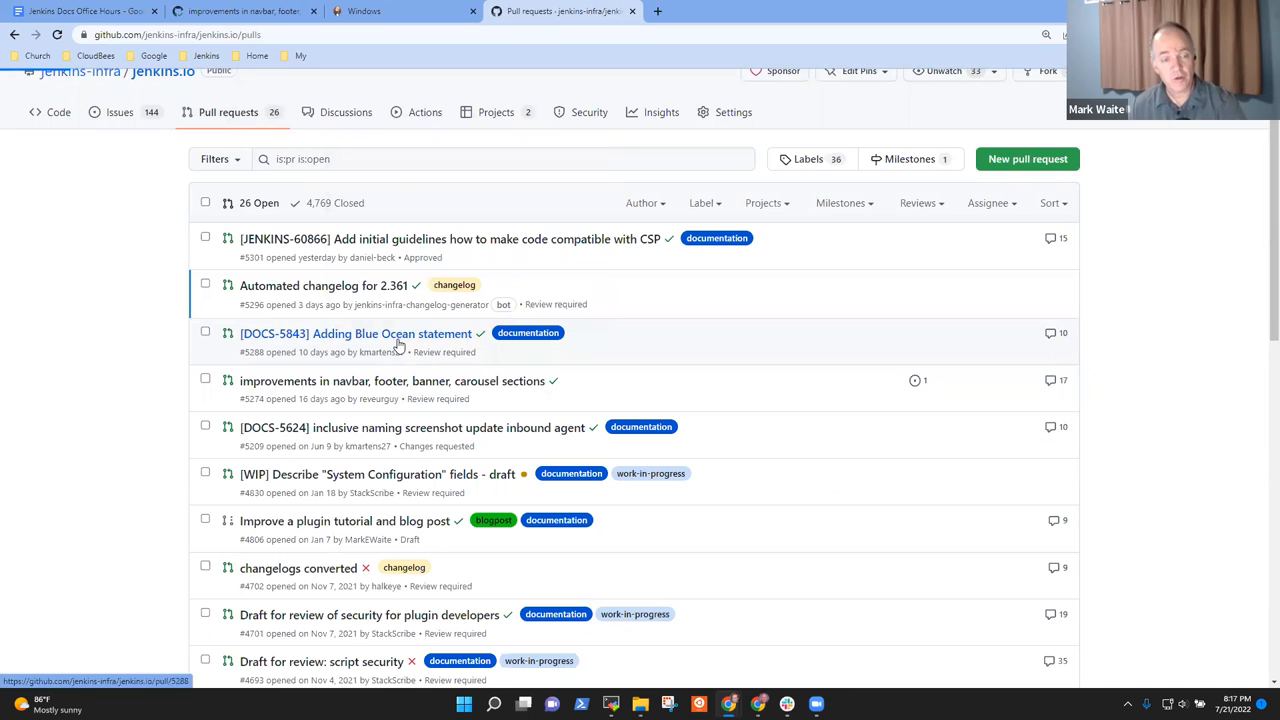
# - Open PR #5288 '[DOCS-5843] Adding Blue Ocean statement' and view its changed files
pyautogui.click(352, 332)
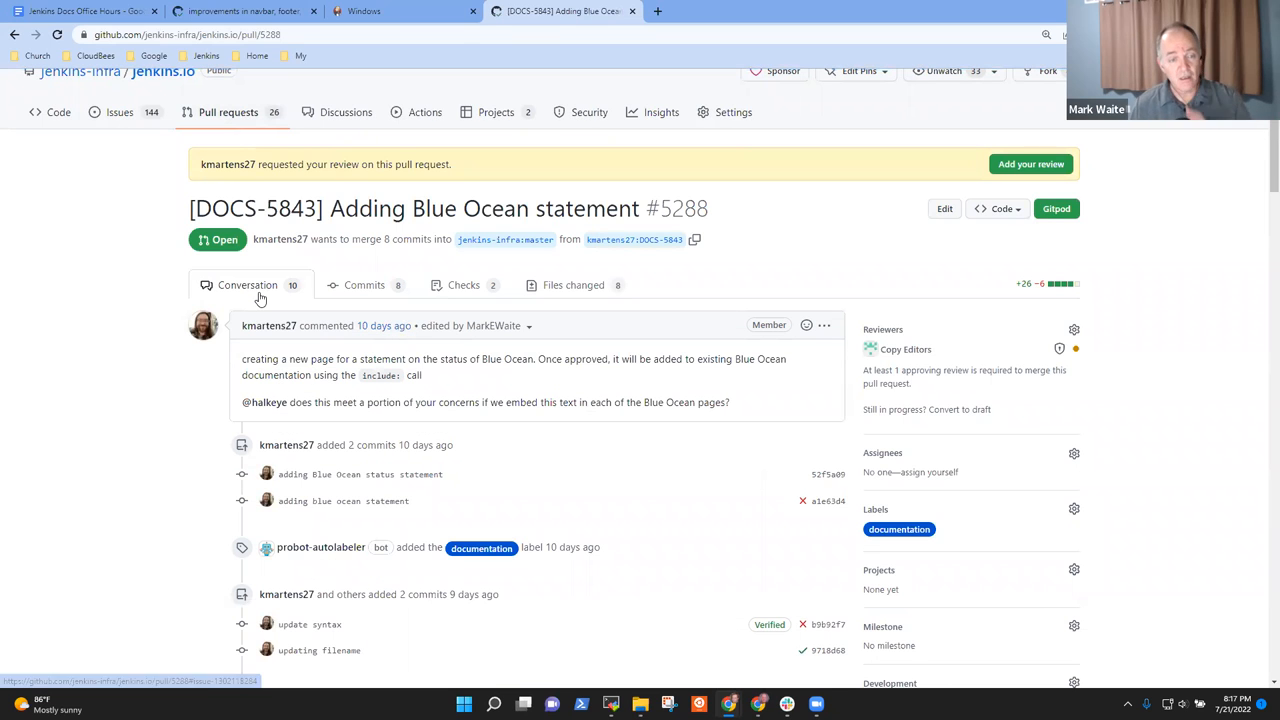
pyautogui.moveTo(444, 436)
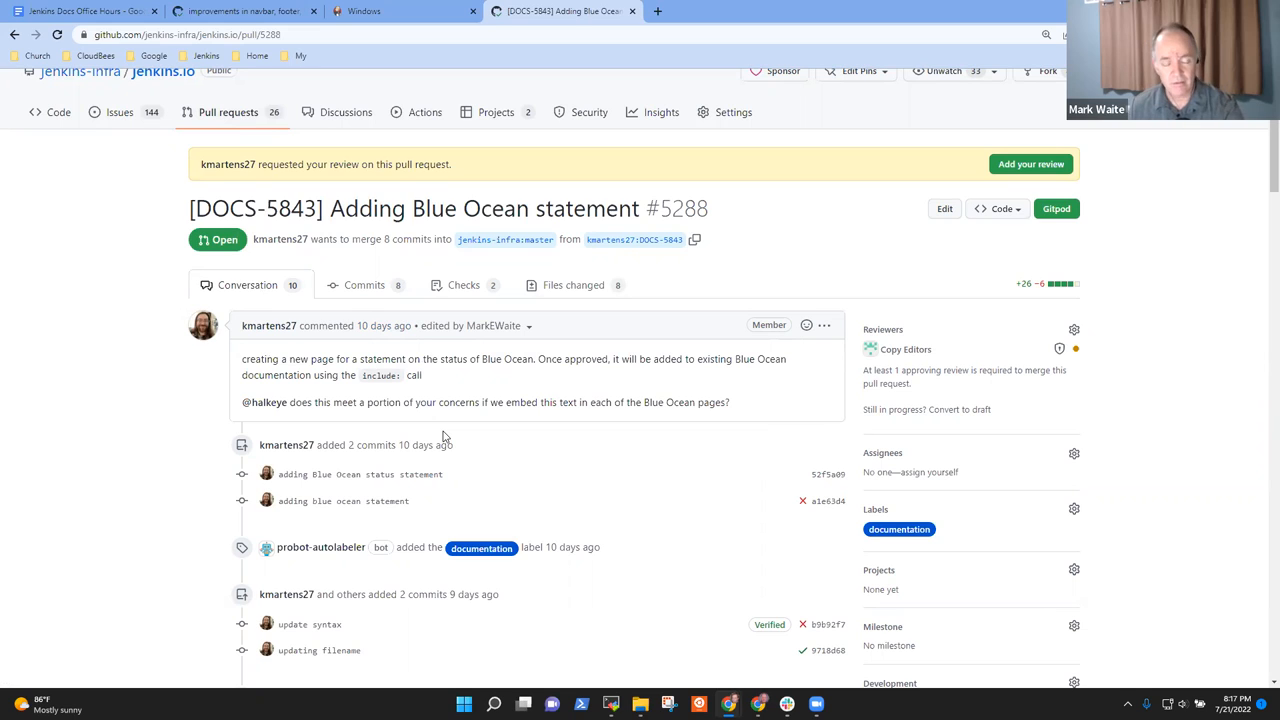
pyautogui.moveTo(448, 480)
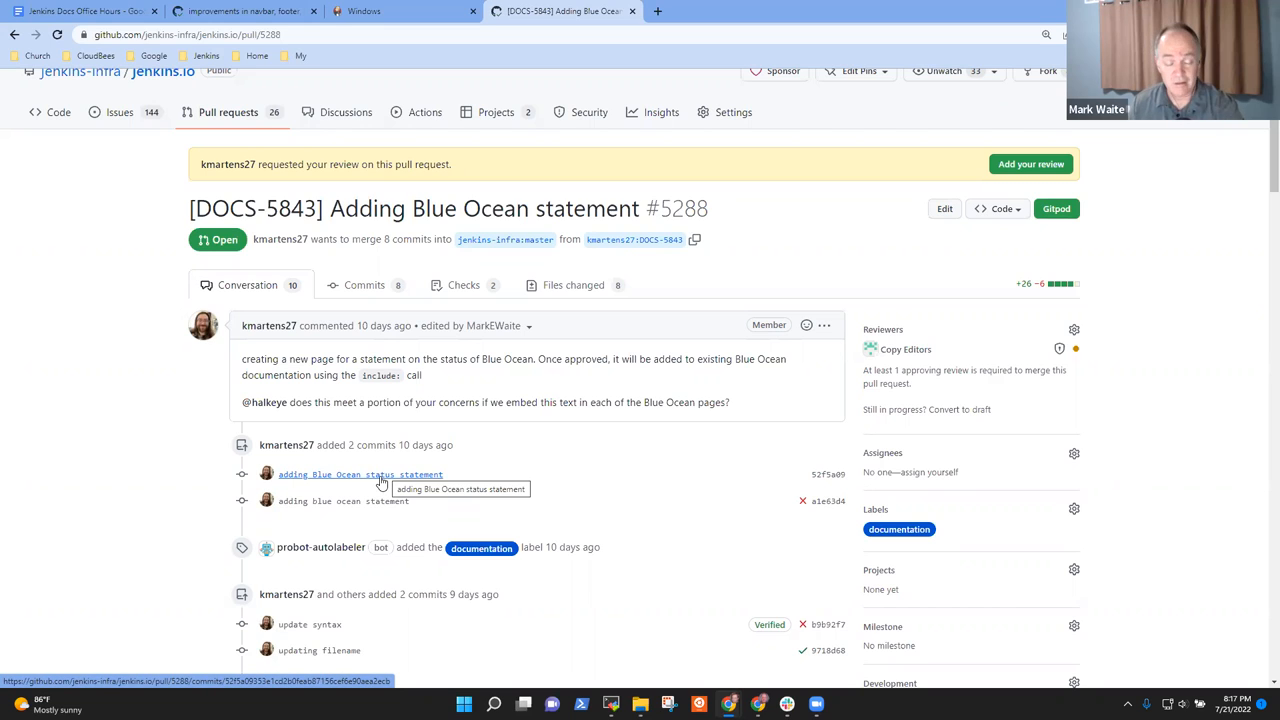
pyautogui.moveTo(372, 486)
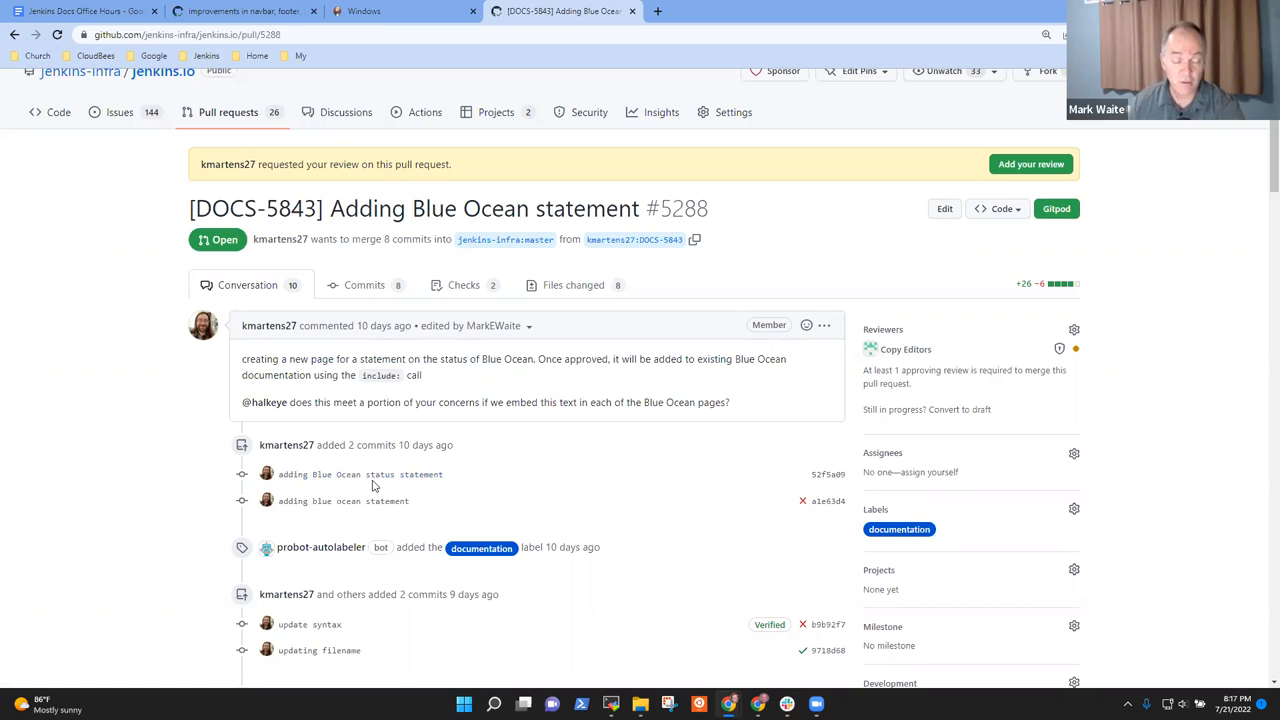
pyautogui.moveTo(290, 500)
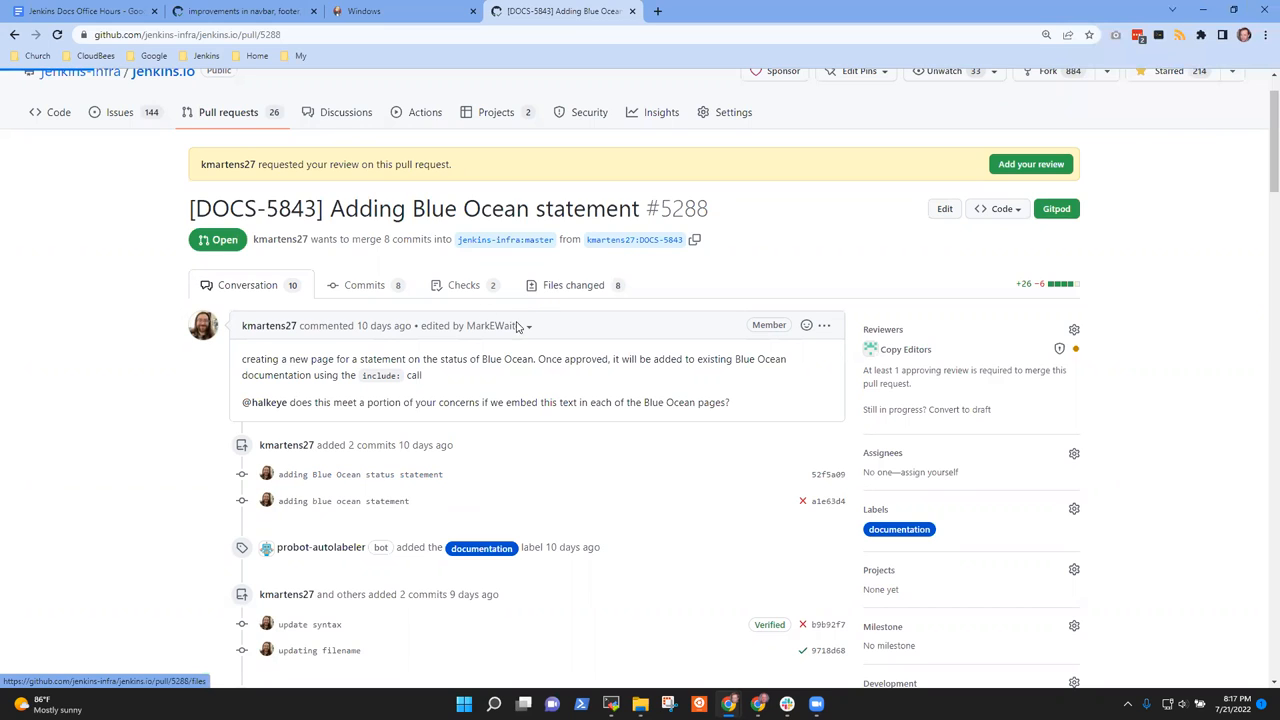
pyautogui.click(574, 284)
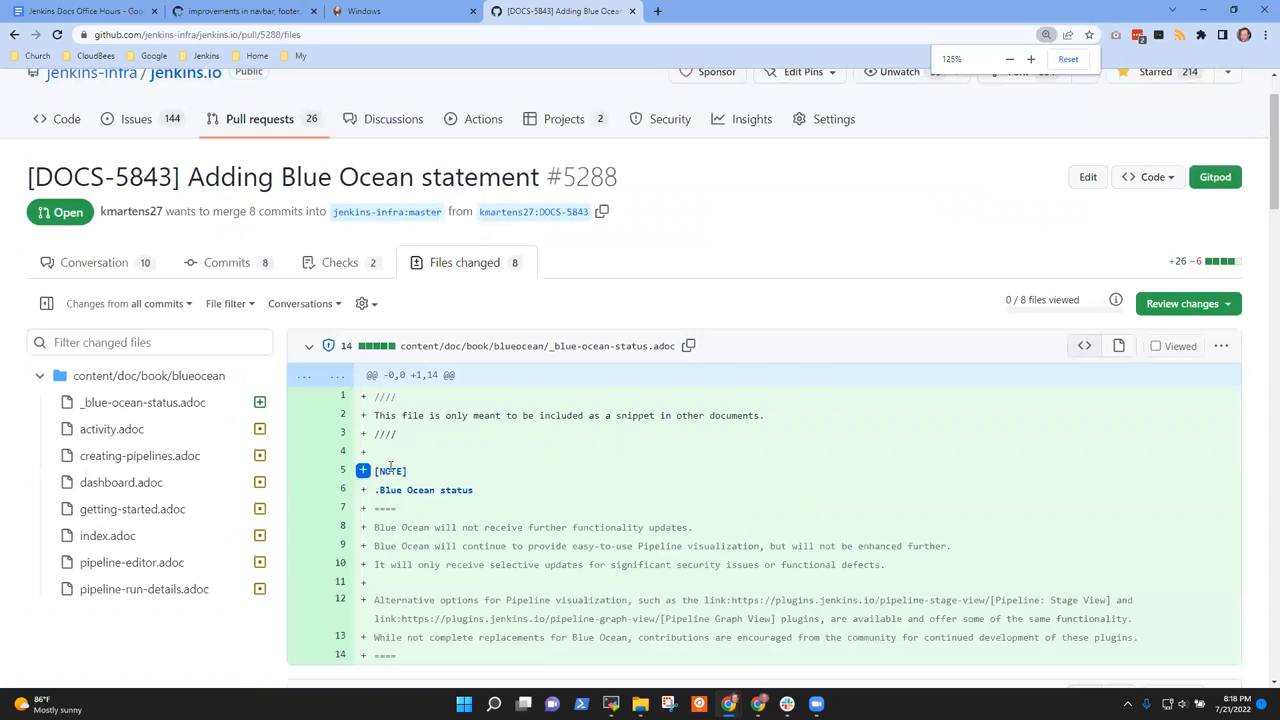
pyautogui.scroll(-3)
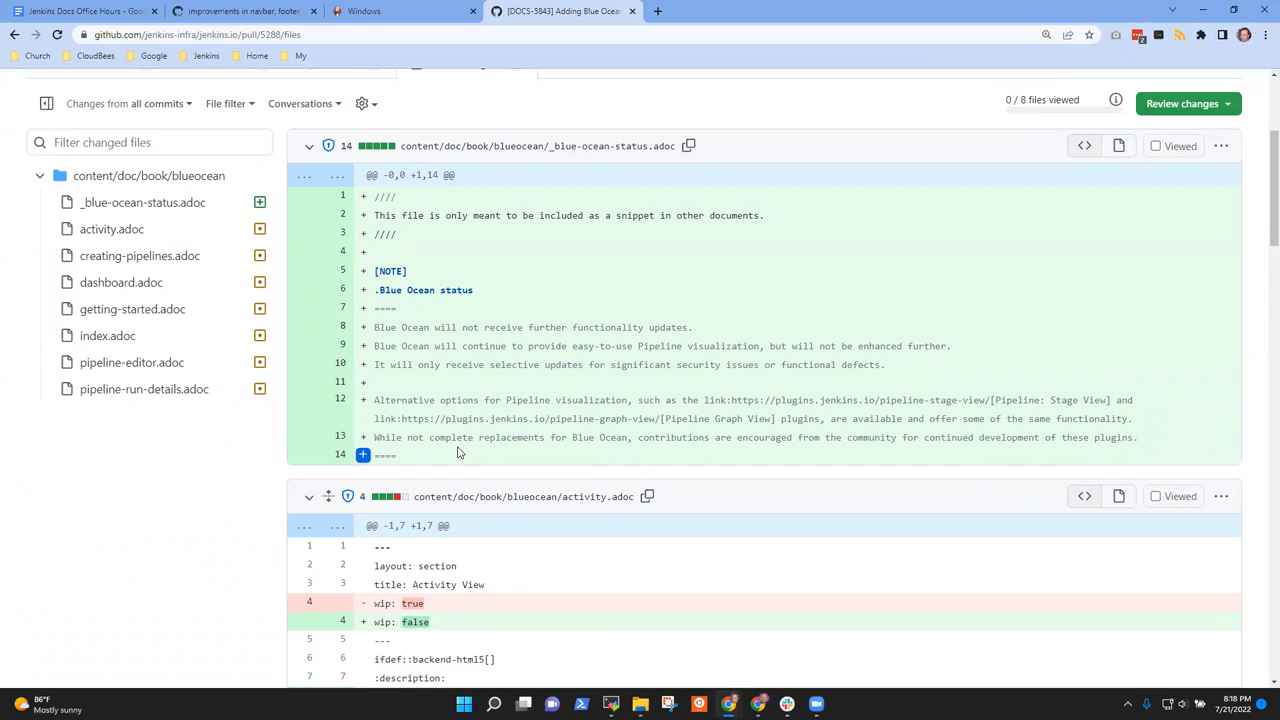
pyautogui.moveTo(500, 442)
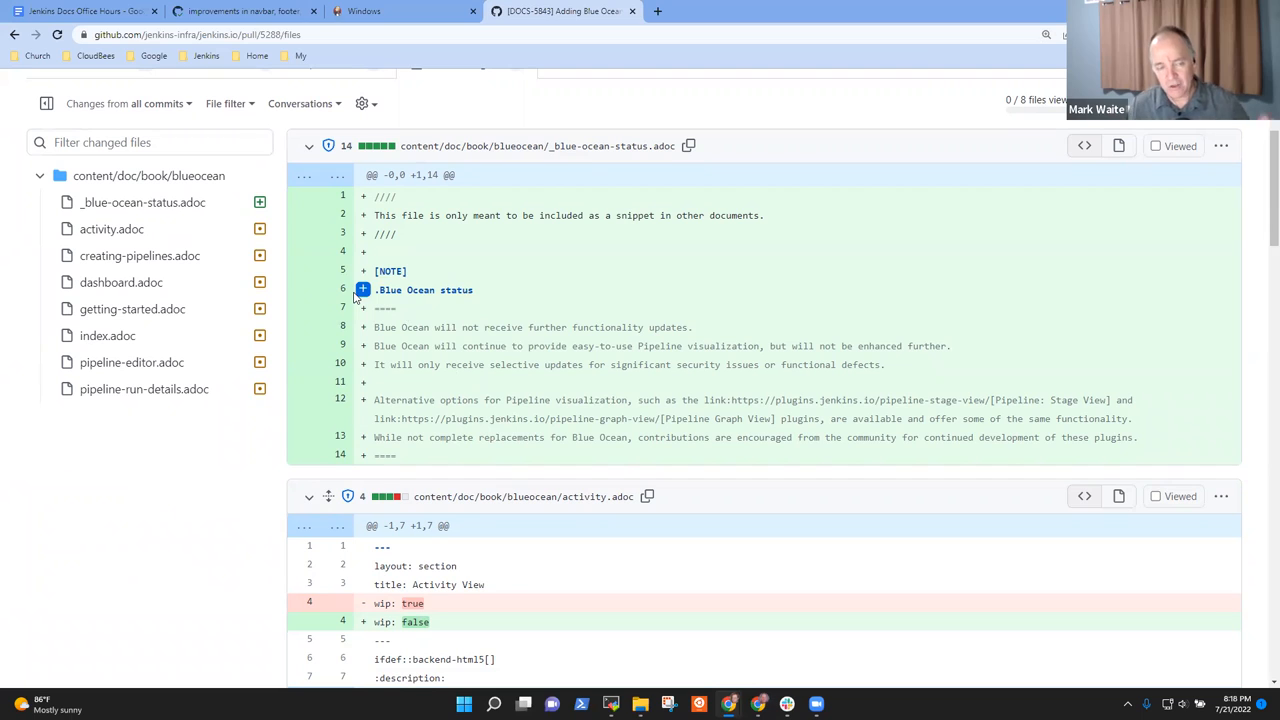
pyautogui.moveTo(360, 302)
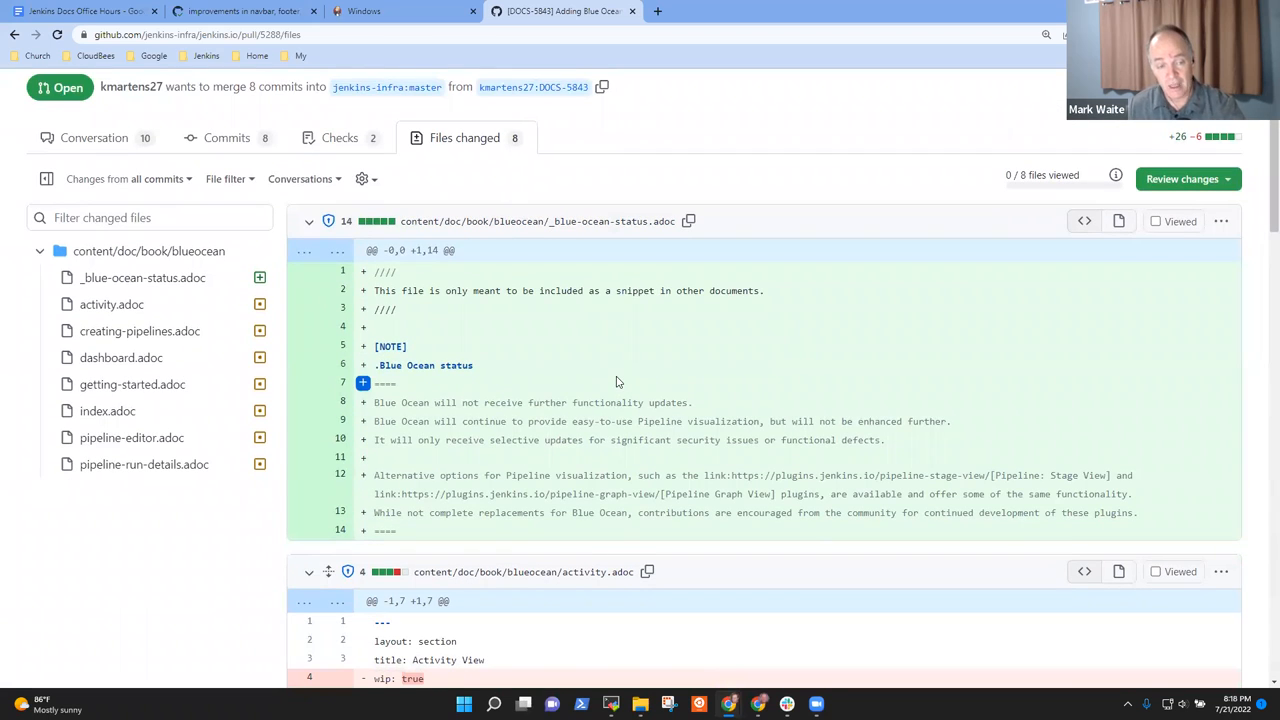
pyautogui.moveTo(630, 392)
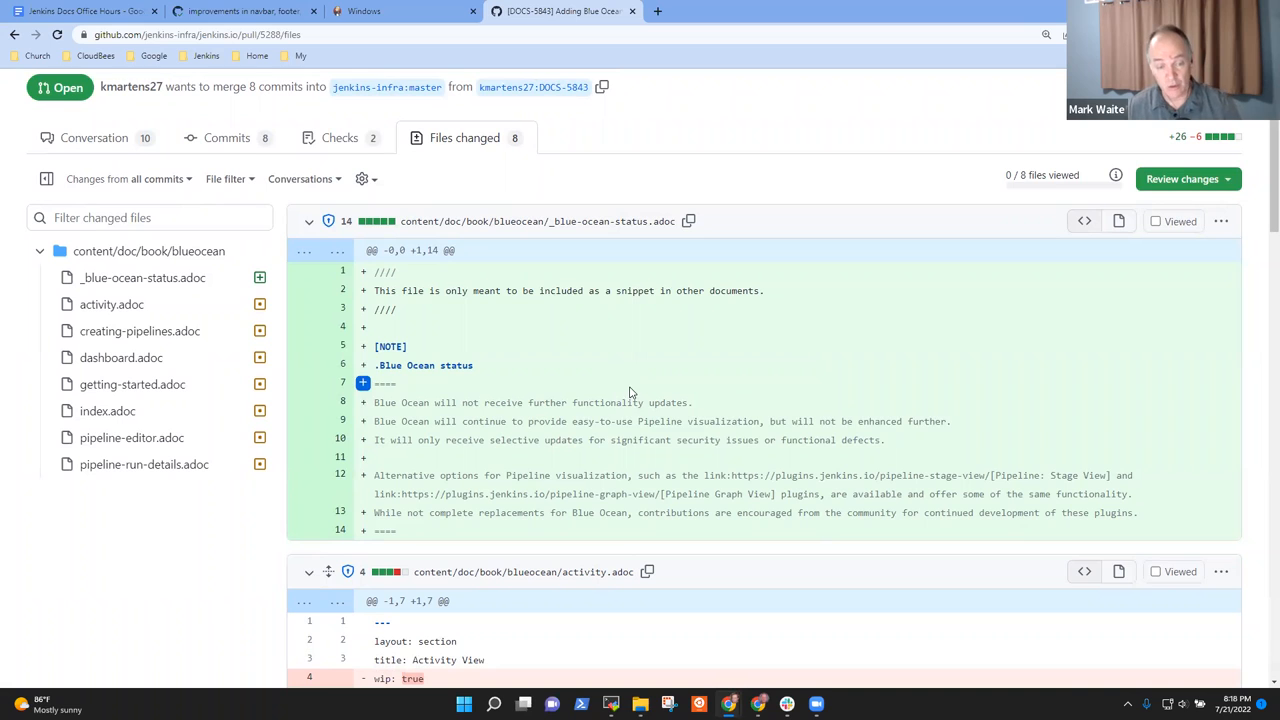
pyautogui.scroll(-3)
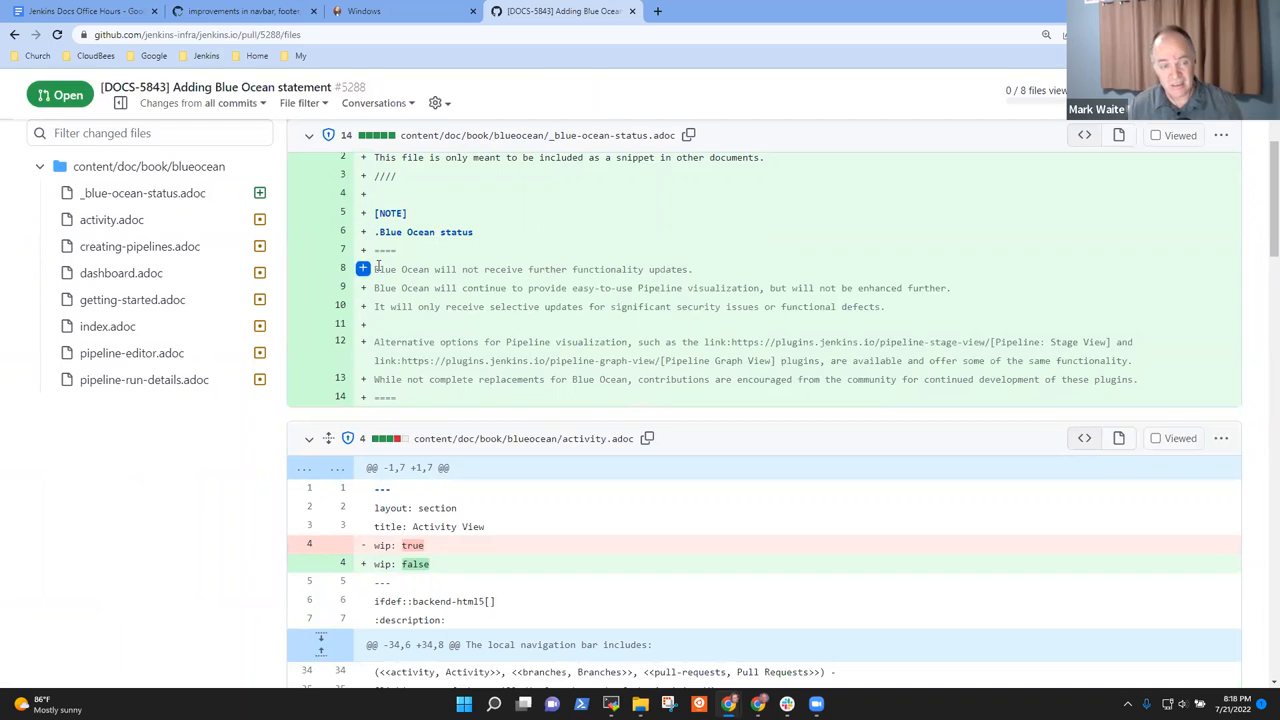
pyautogui.moveTo(376, 268)
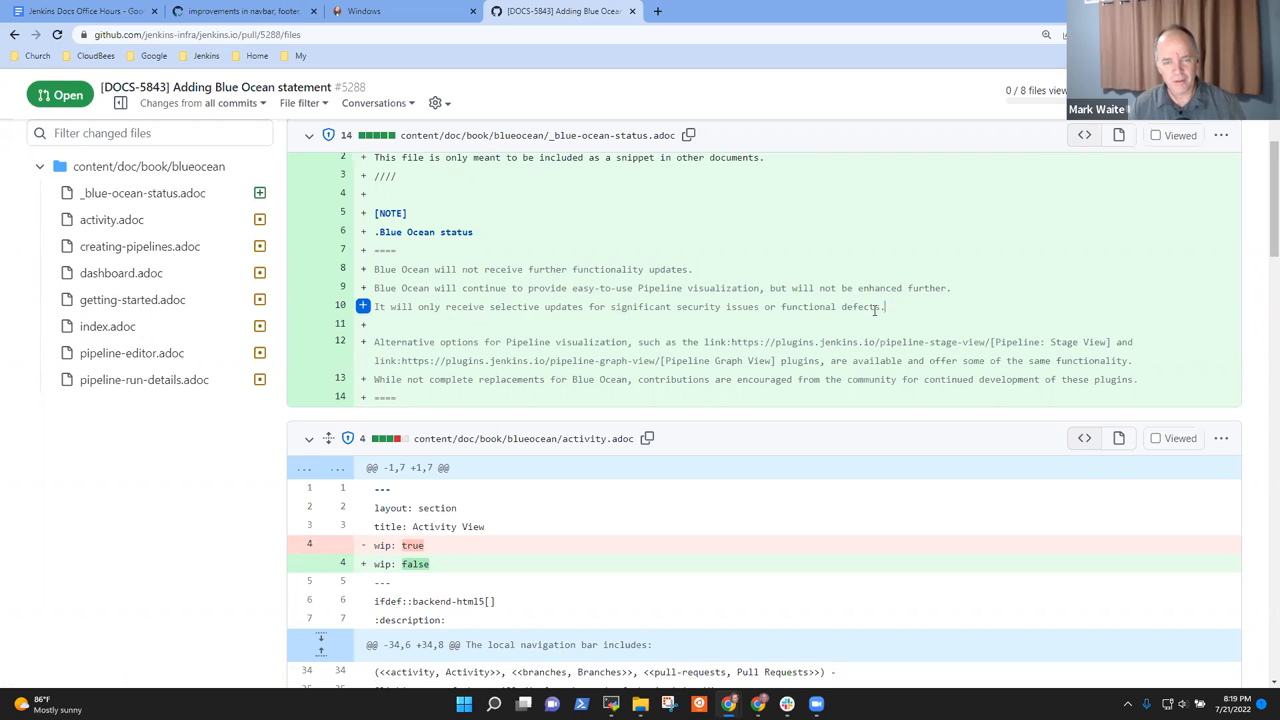
pyautogui.moveTo(374, 268); pyautogui.dragTo(884, 306)
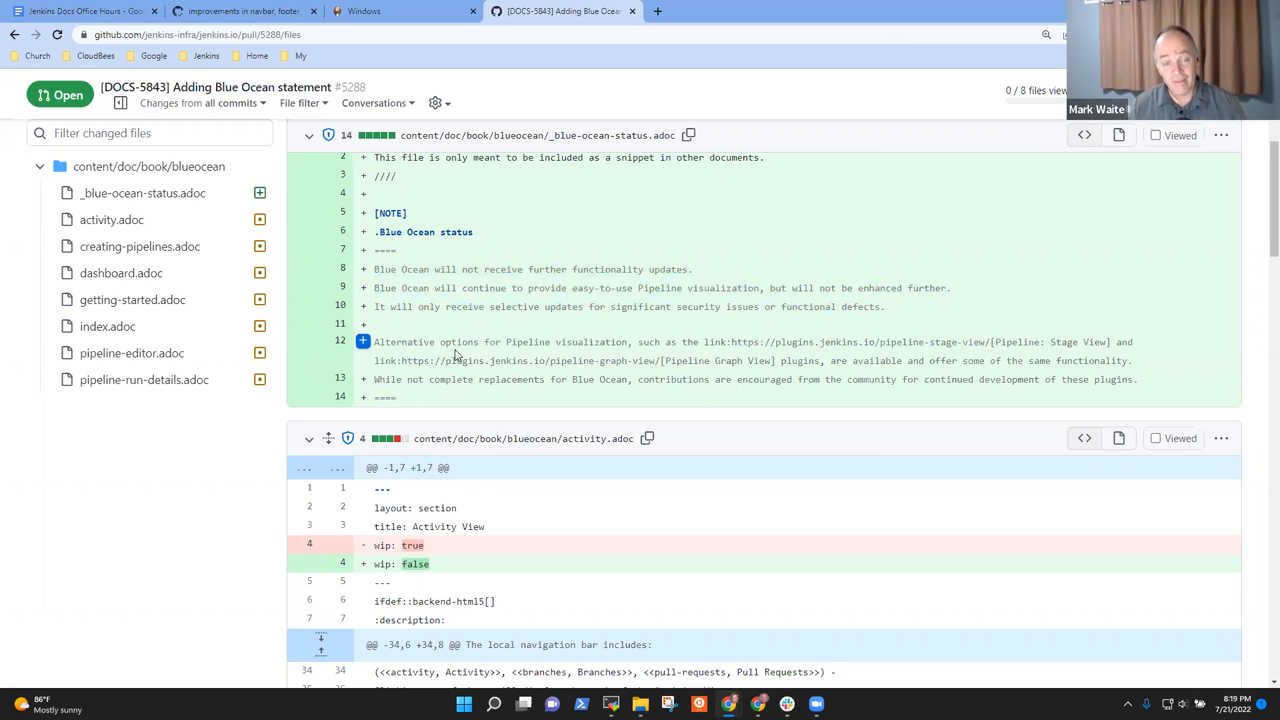
pyautogui.doubleClick(404, 342)
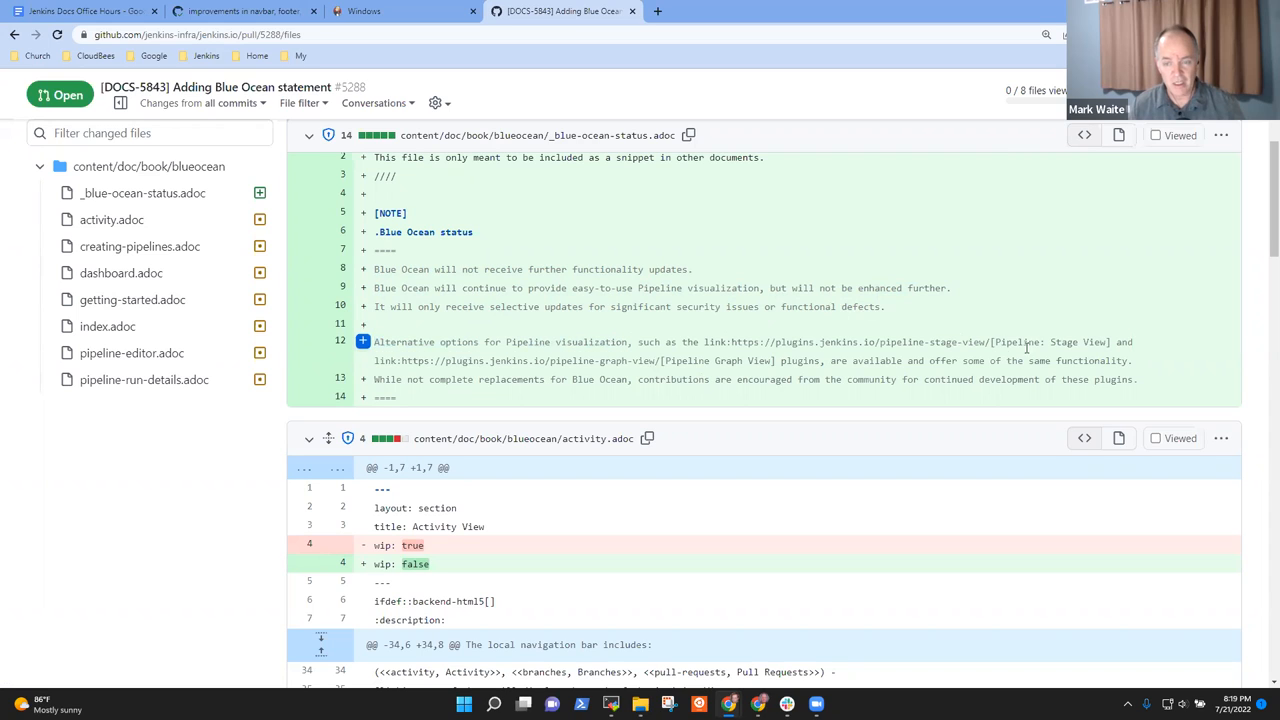
pyautogui.doubleClick(1040, 342)
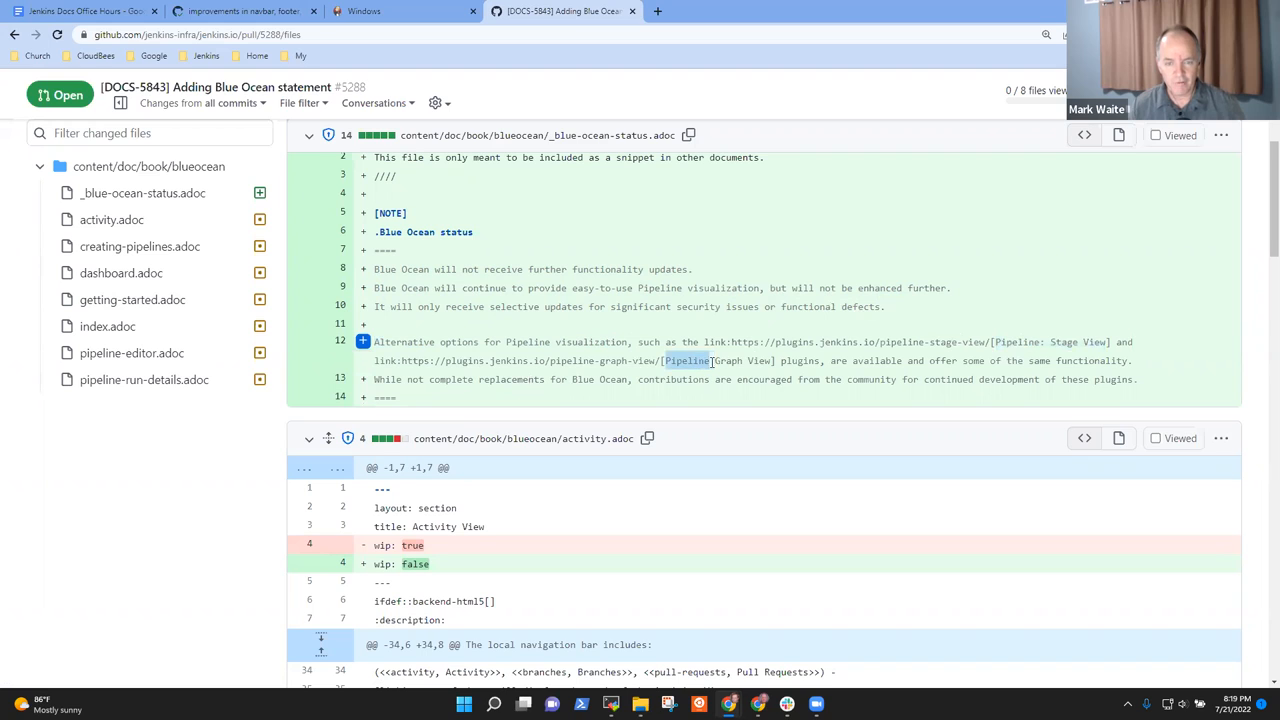
pyautogui.moveTo(664, 360); pyautogui.dragTo(770, 360)
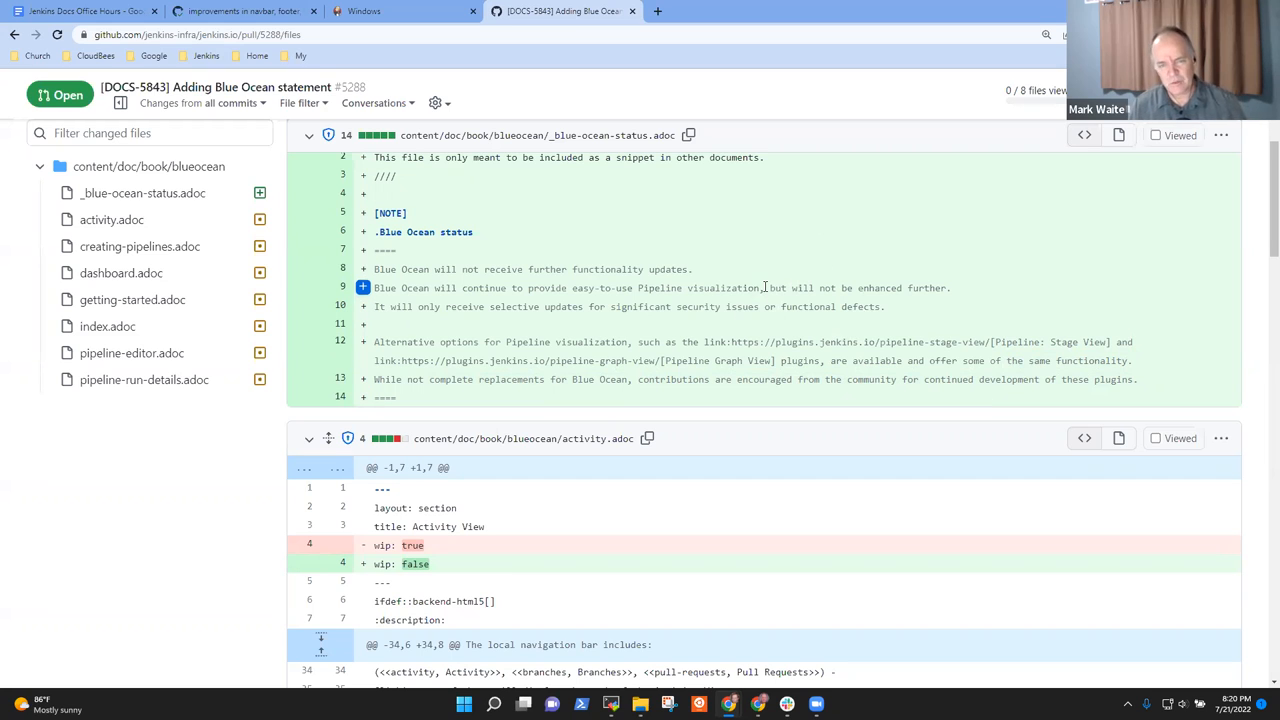
pyautogui.moveTo(772, 288); pyautogui.dragTo(948, 288)
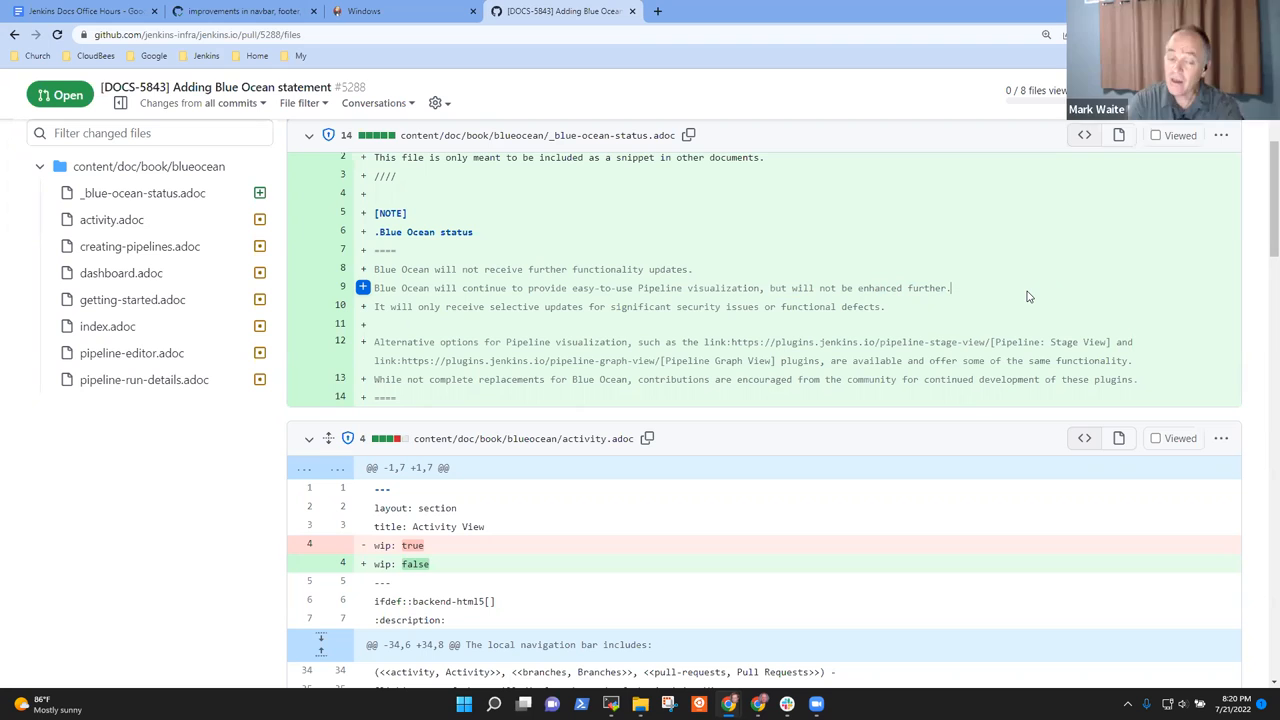
pyautogui.moveTo(700, 396)
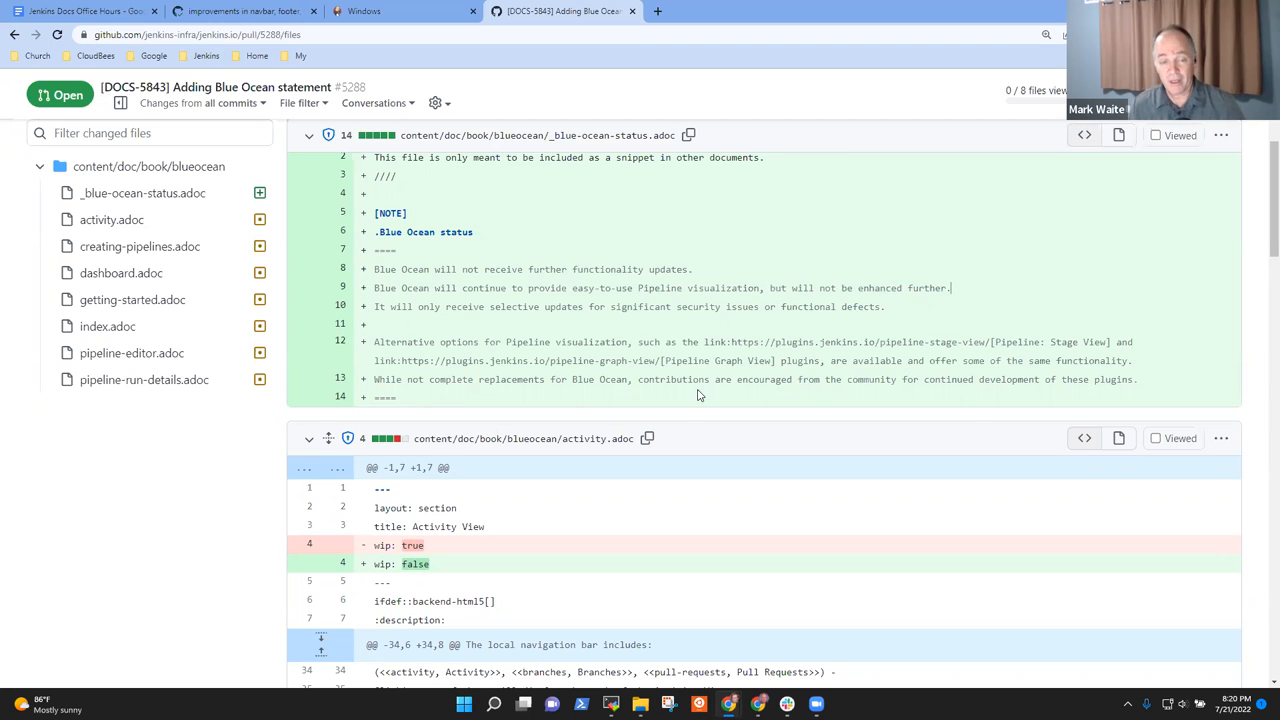
pyautogui.doubleClick(564, 342)
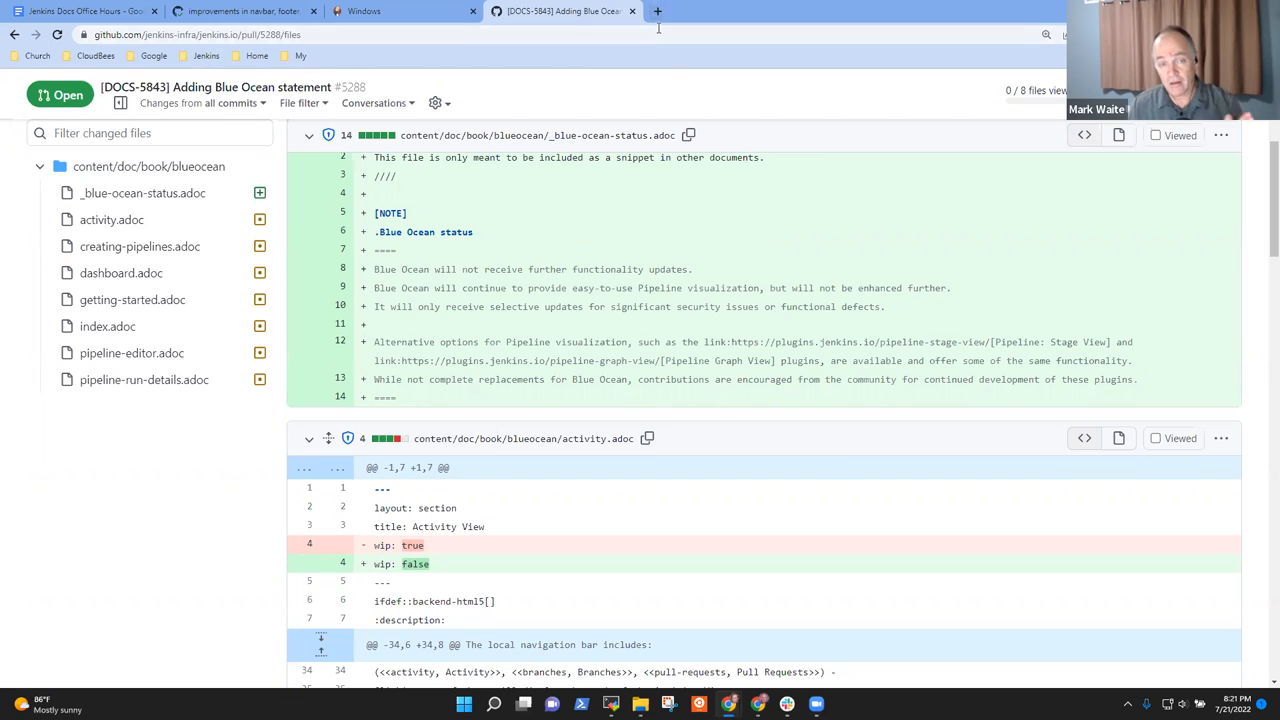
# - Load jenkins.io in a new tab and reach the Tutorials overview via Documentation
pyautogui.click(656, 12)
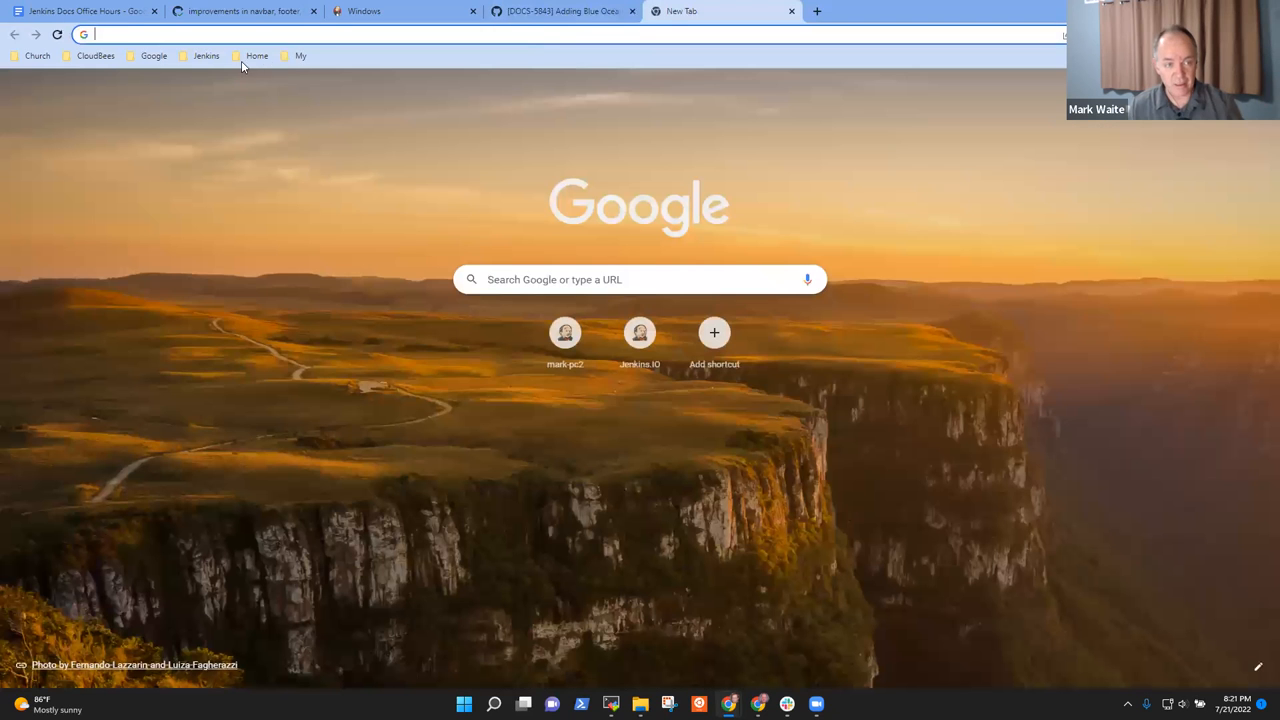
pyautogui.click(206, 56)
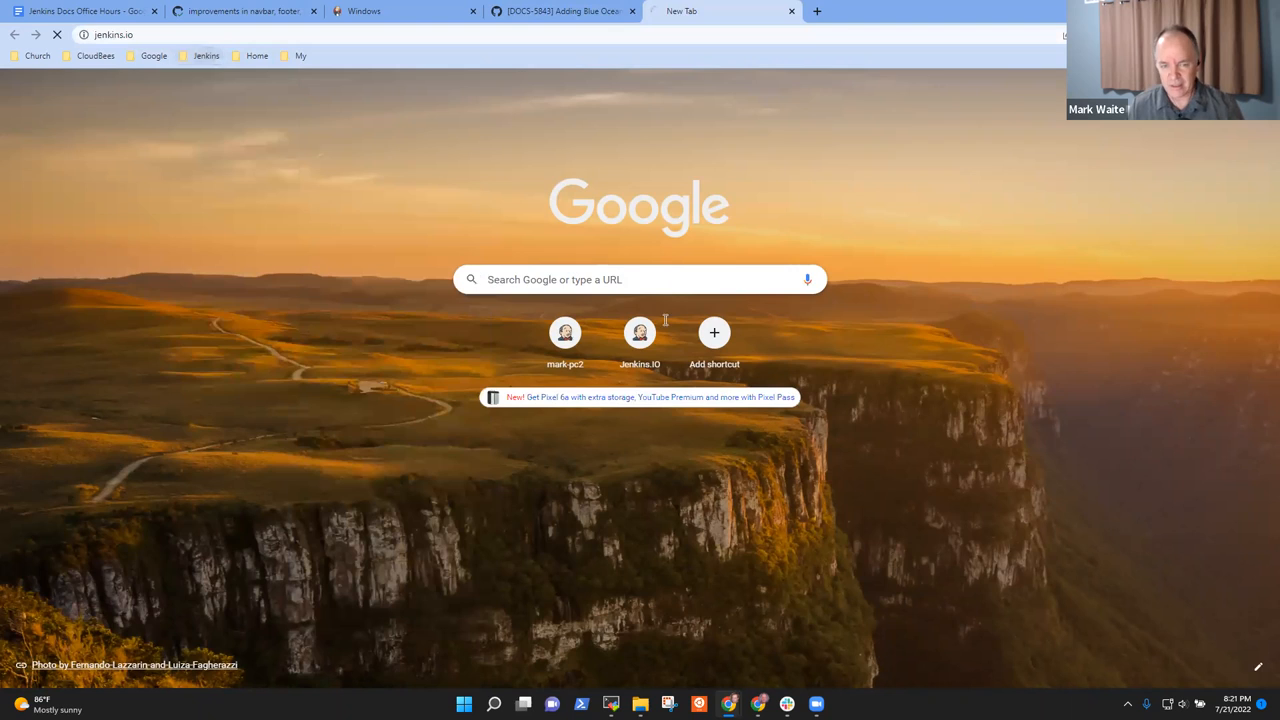
pyautogui.click(640, 332)
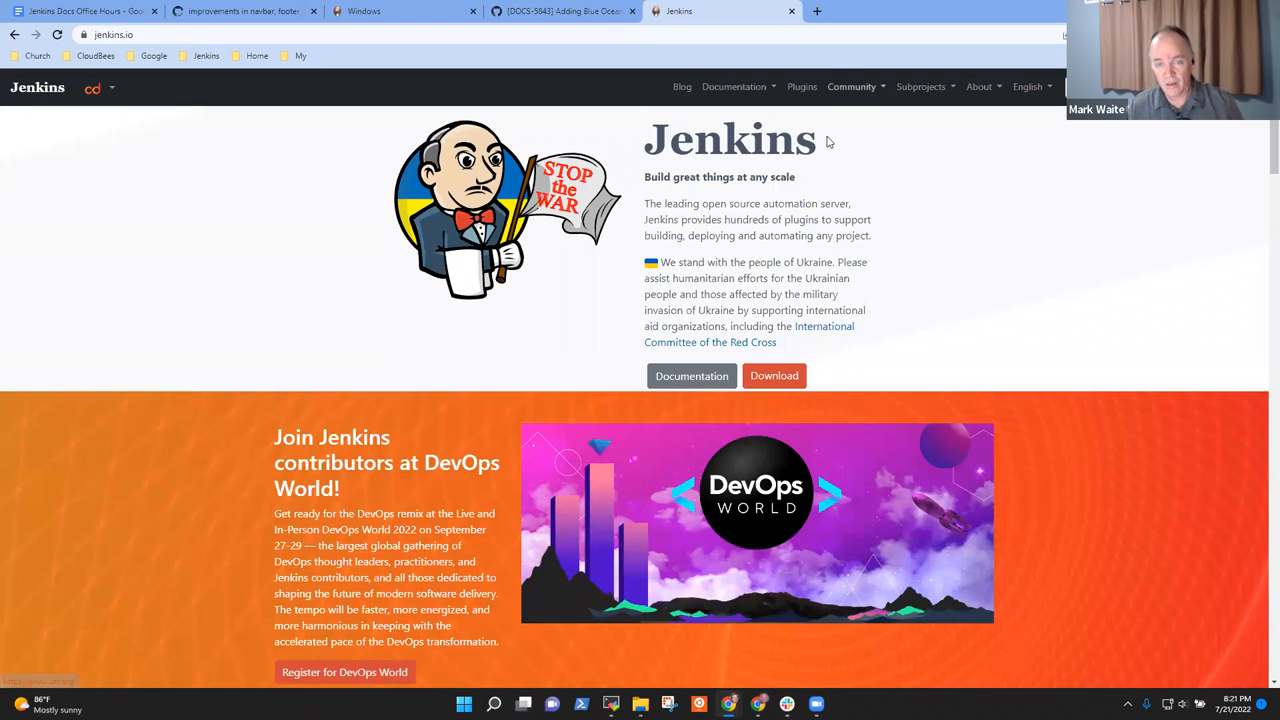
pyautogui.click(734, 86)
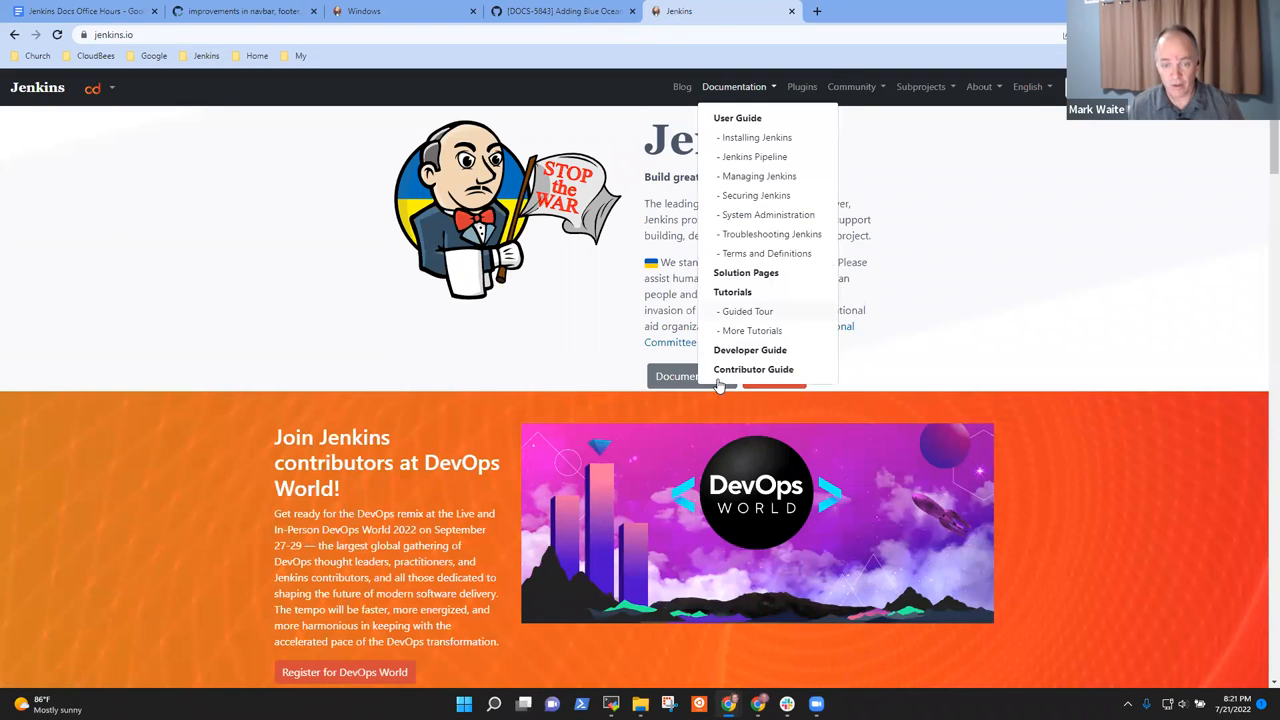
pyautogui.click(750, 330)
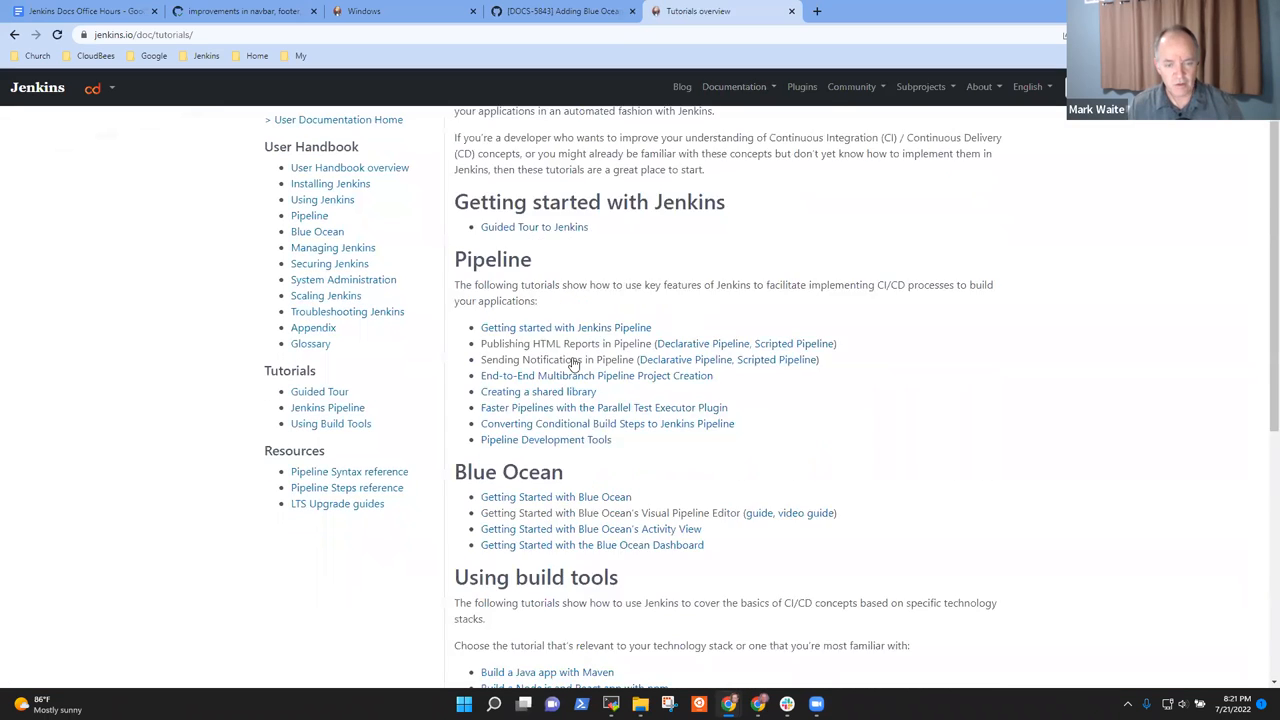
pyautogui.scroll(-3)
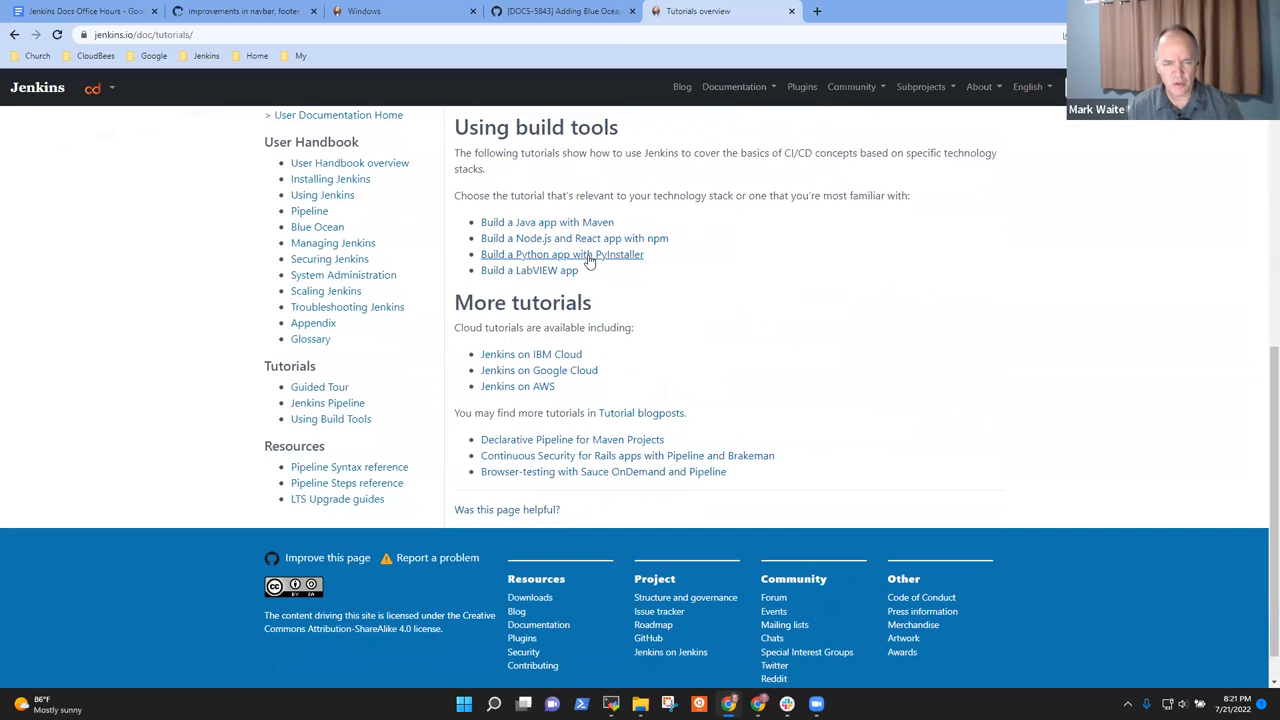
pyautogui.moveTo(548, 222)
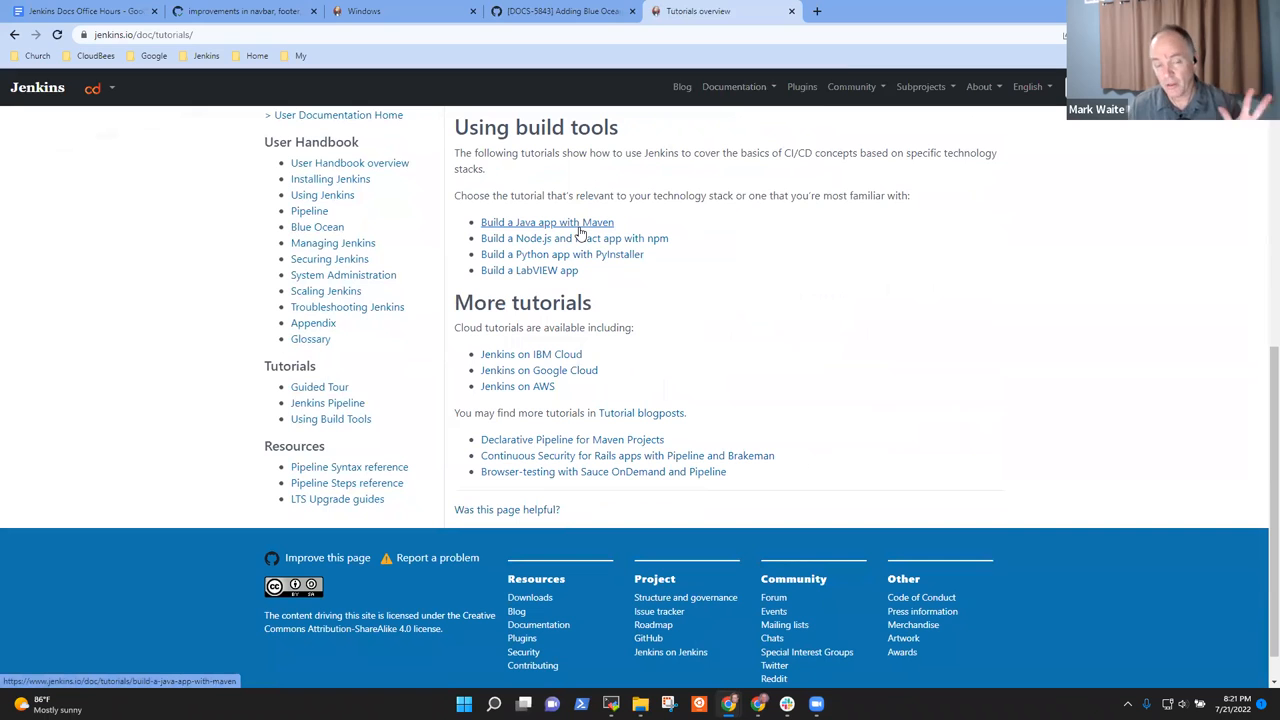
# - Skim the Build a Java app with Maven tutorial and return to the Tutorials overview
pyautogui.click(548, 222)
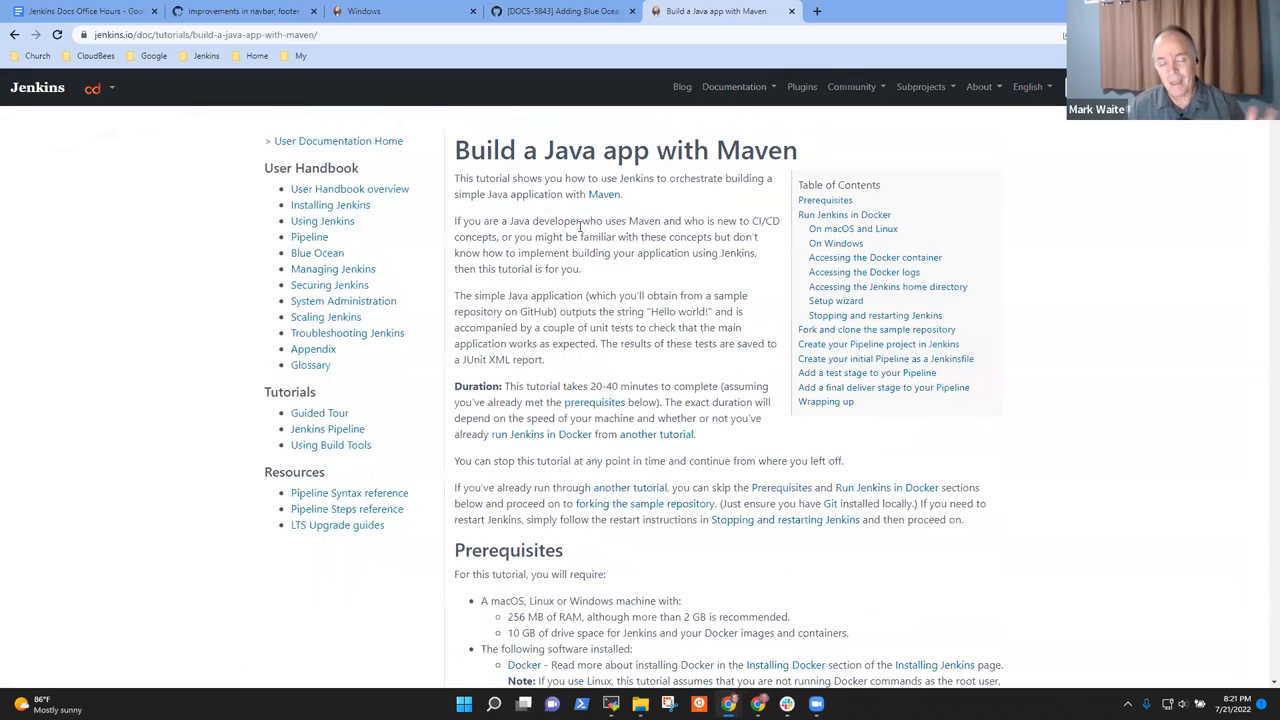
pyautogui.scroll(-3)
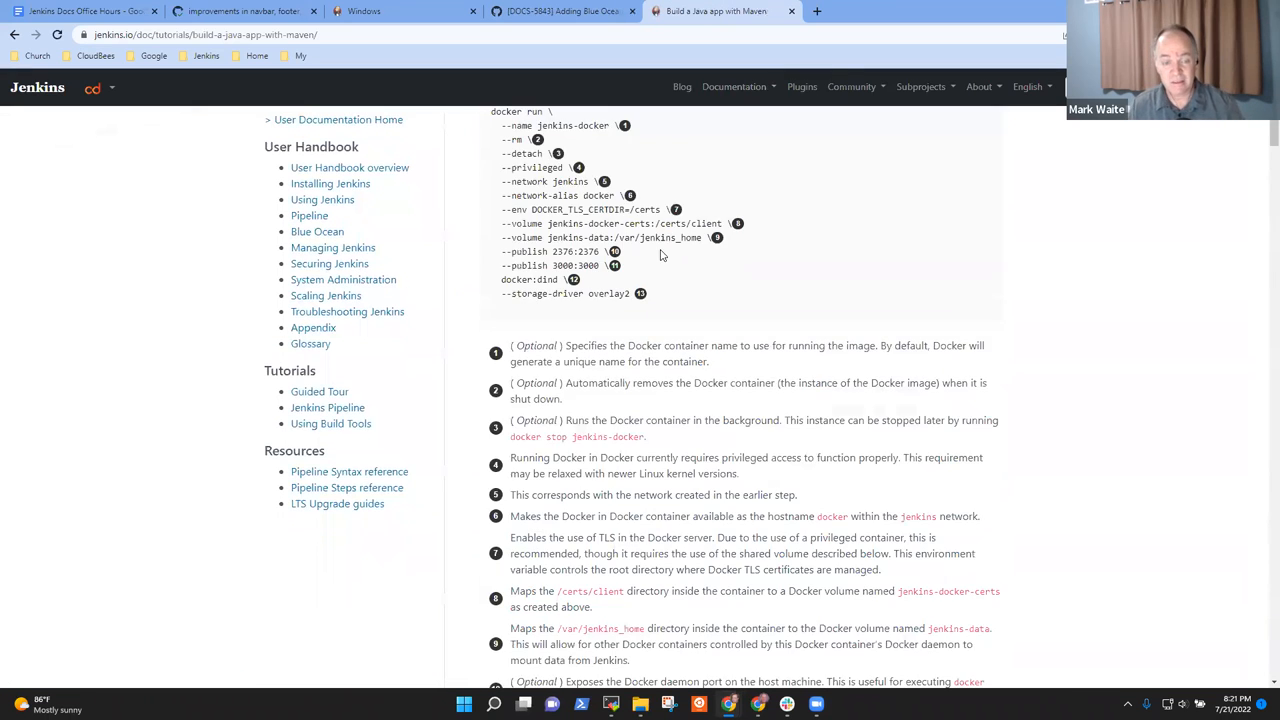
pyautogui.scroll(-3)
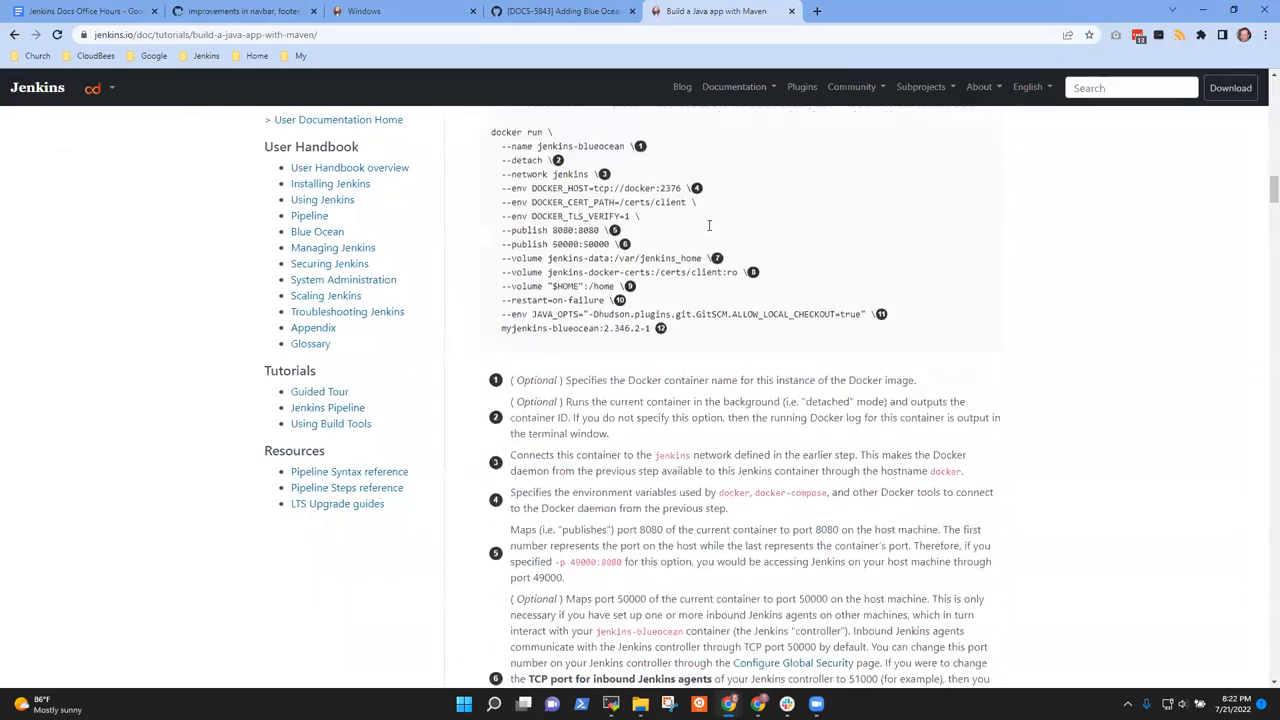
pyautogui.click(16, 34)
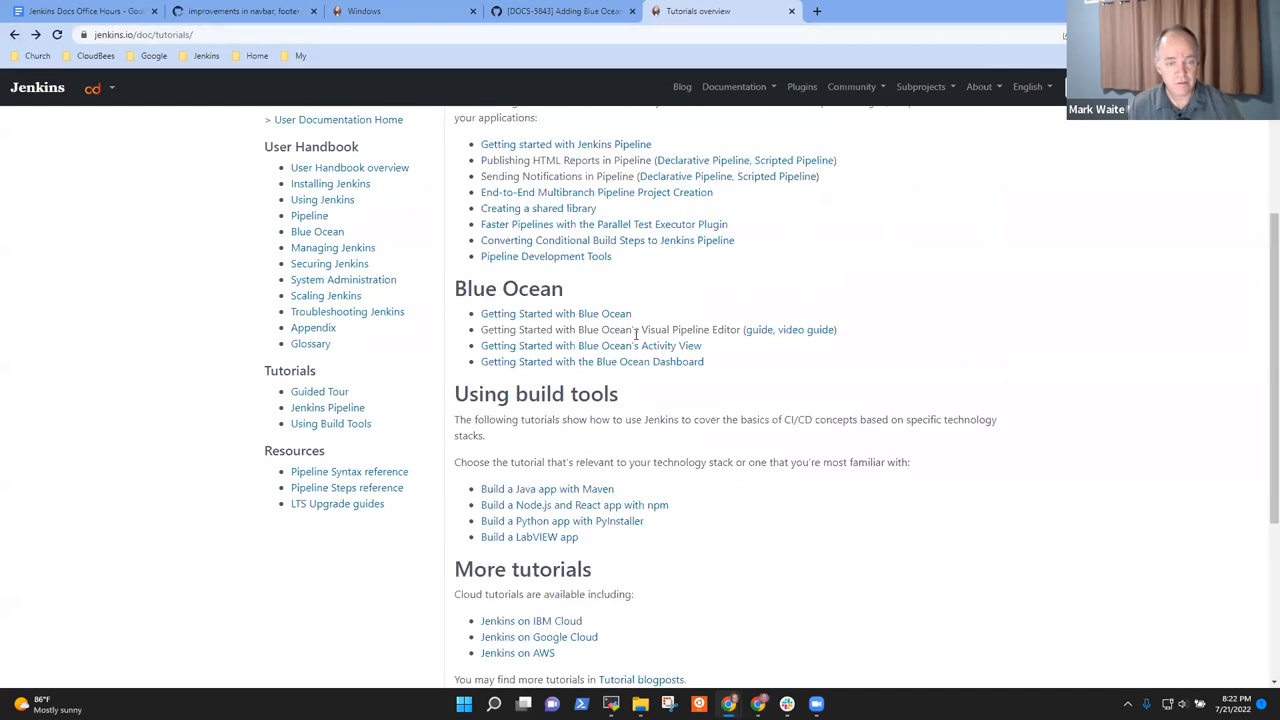
pyautogui.scroll(3)
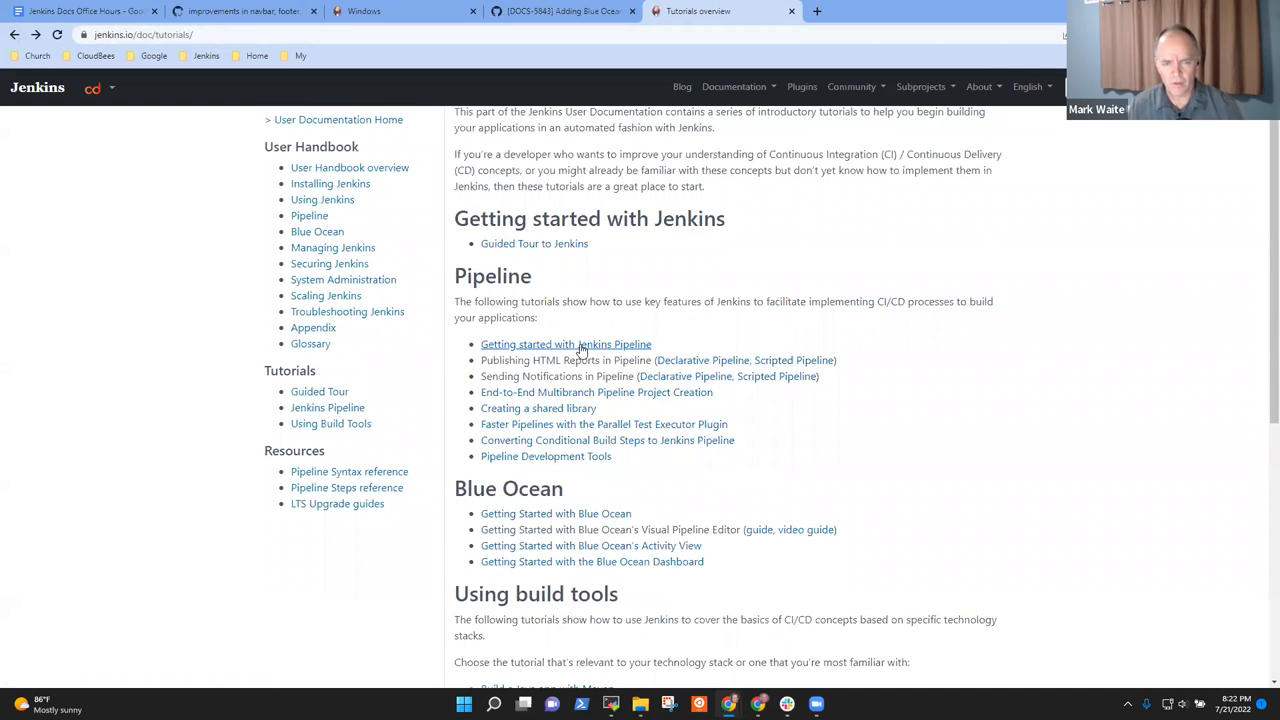
# - Start the Jenkins Pipeline guided tour and continue through Create your first Pipeline and Running multiple steps
pyautogui.click(564, 344)
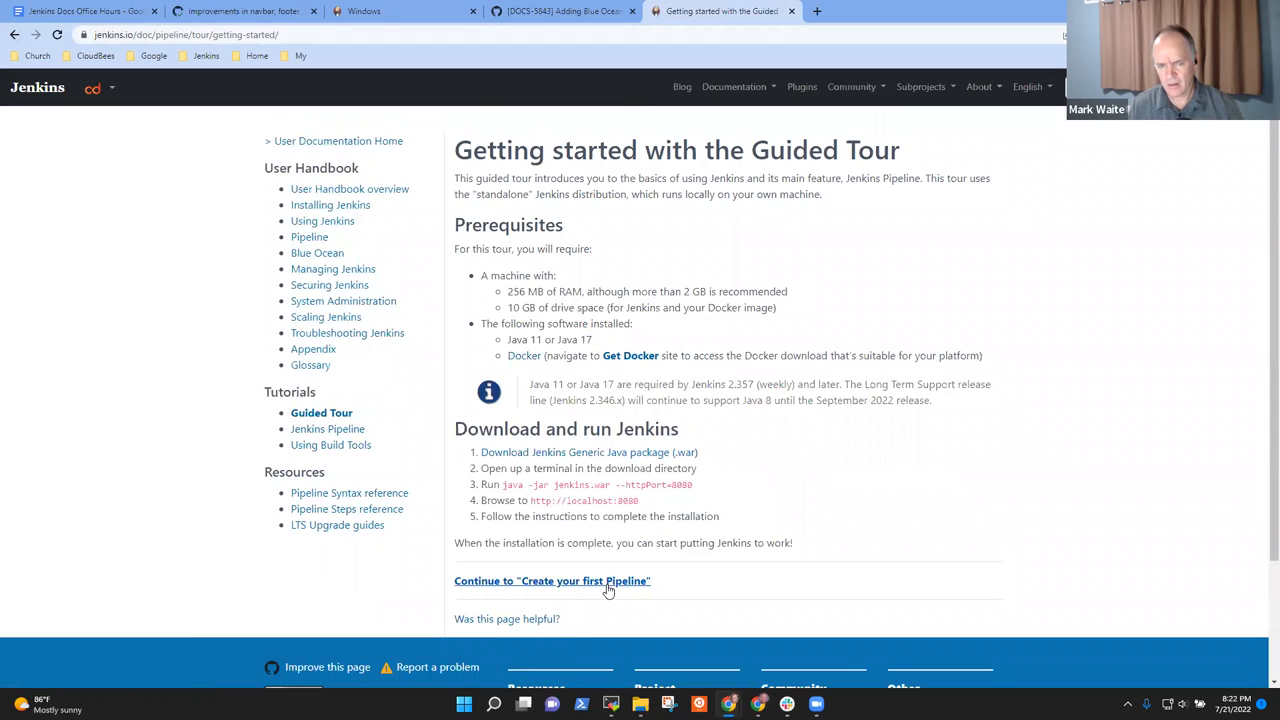
pyautogui.click(552, 580)
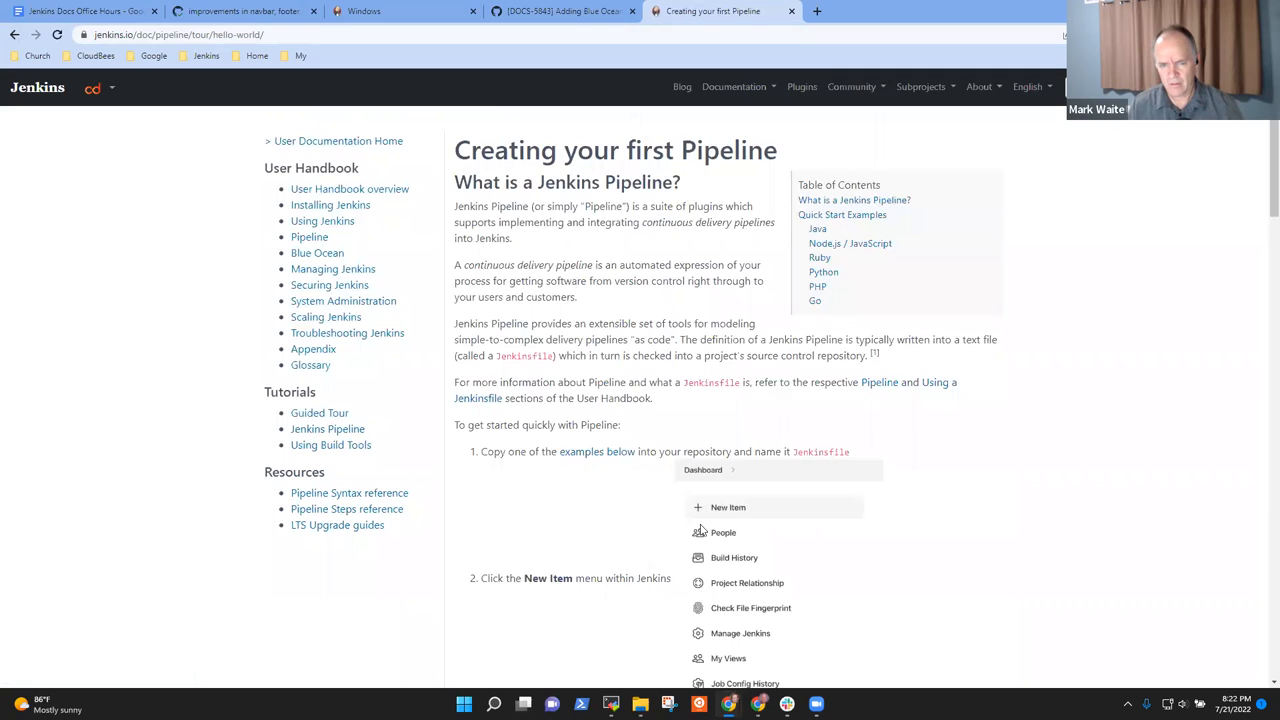
pyautogui.scroll(-3)
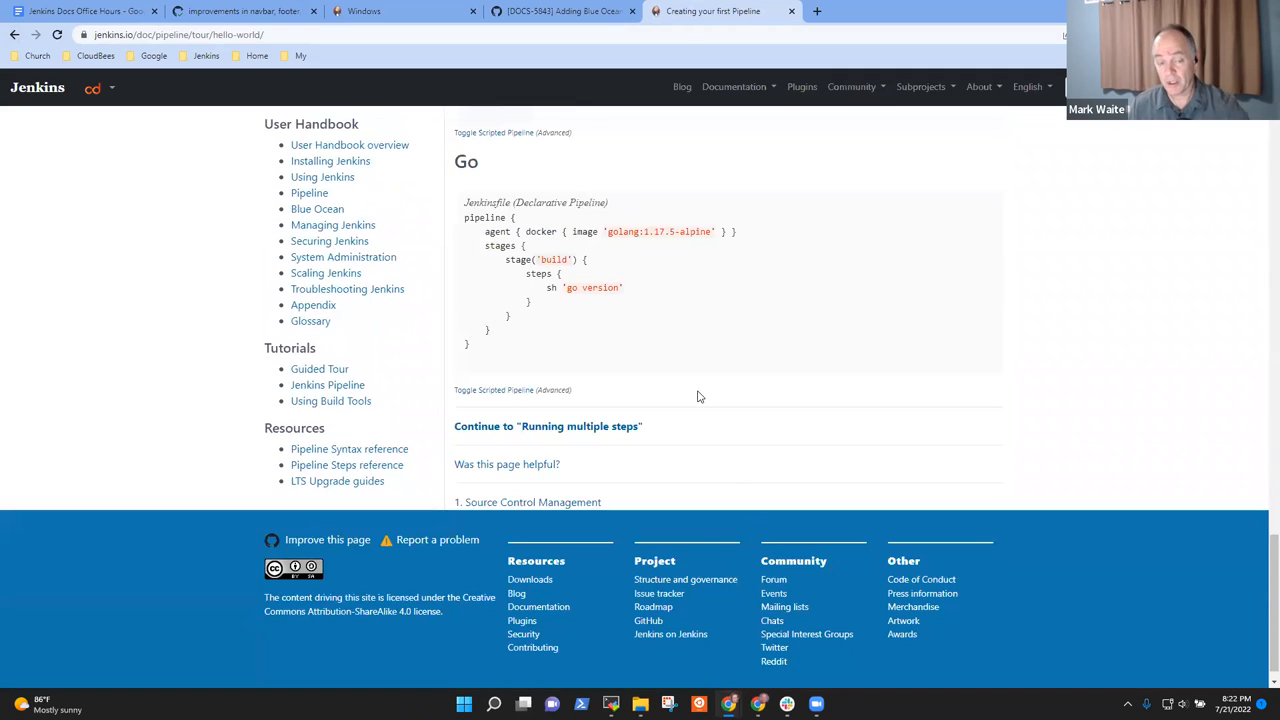
pyautogui.click(548, 426)
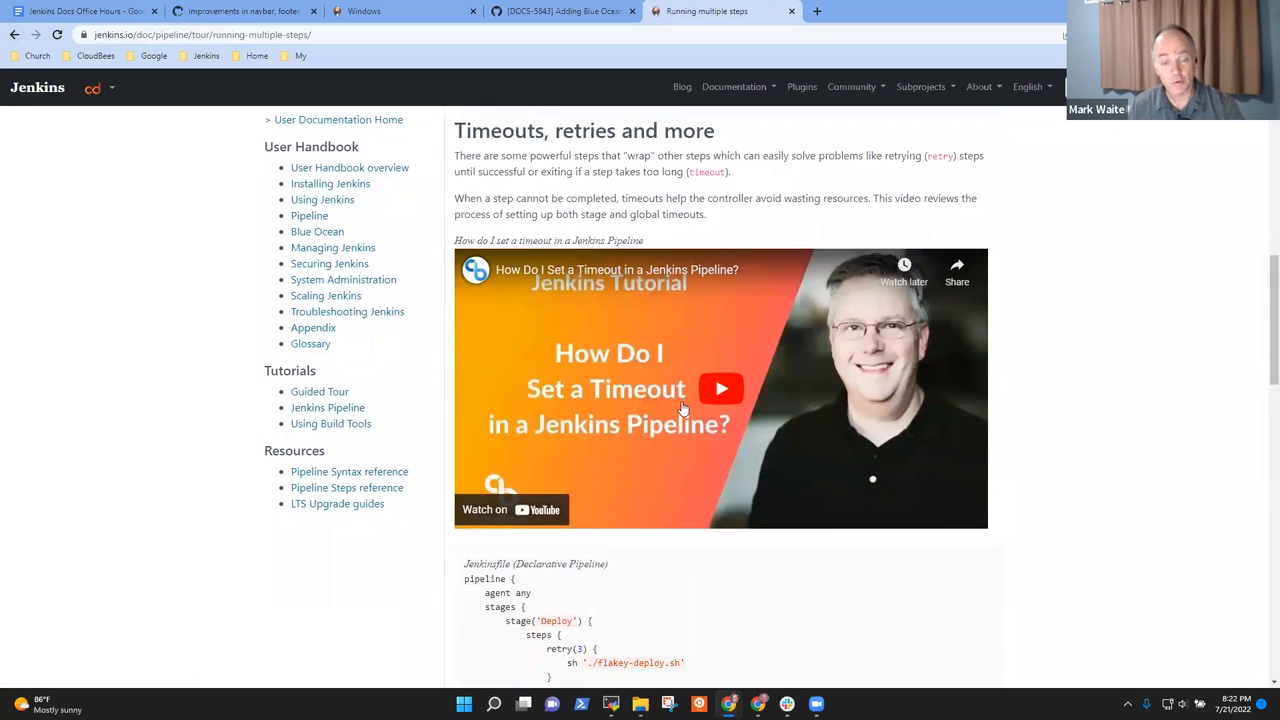
pyautogui.scroll(-3)
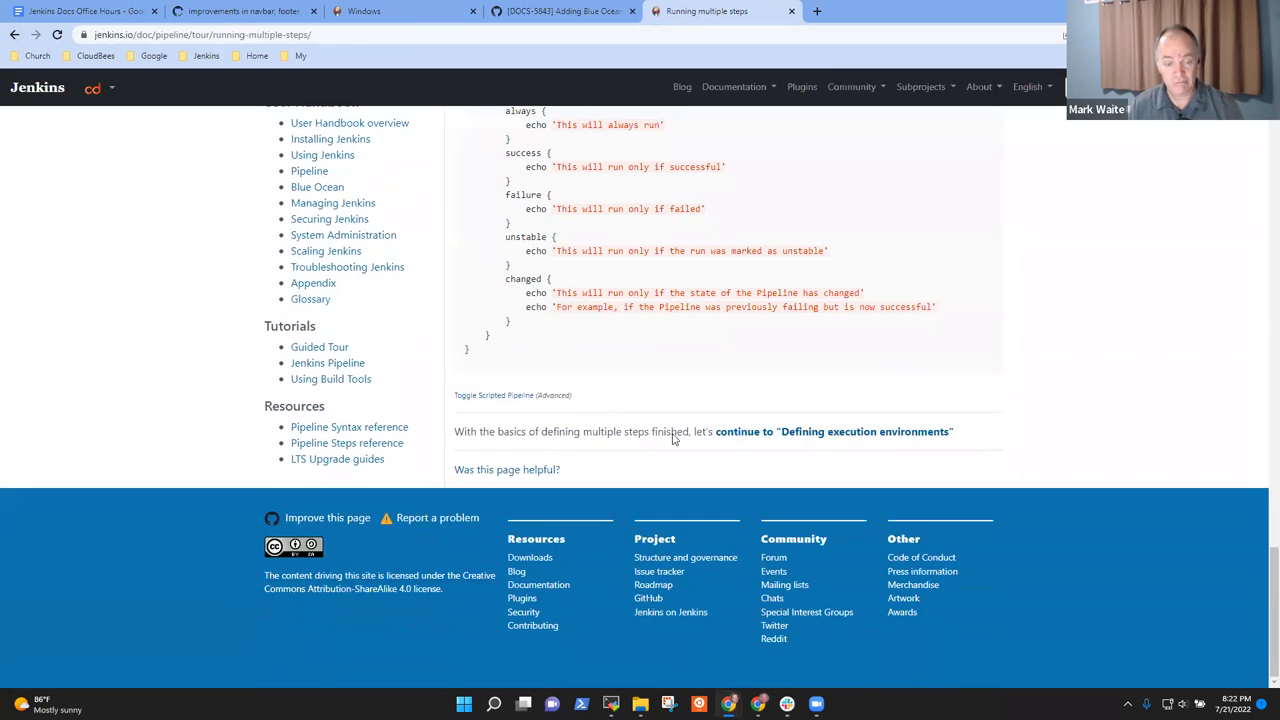
pyautogui.moveTo(852, 444)
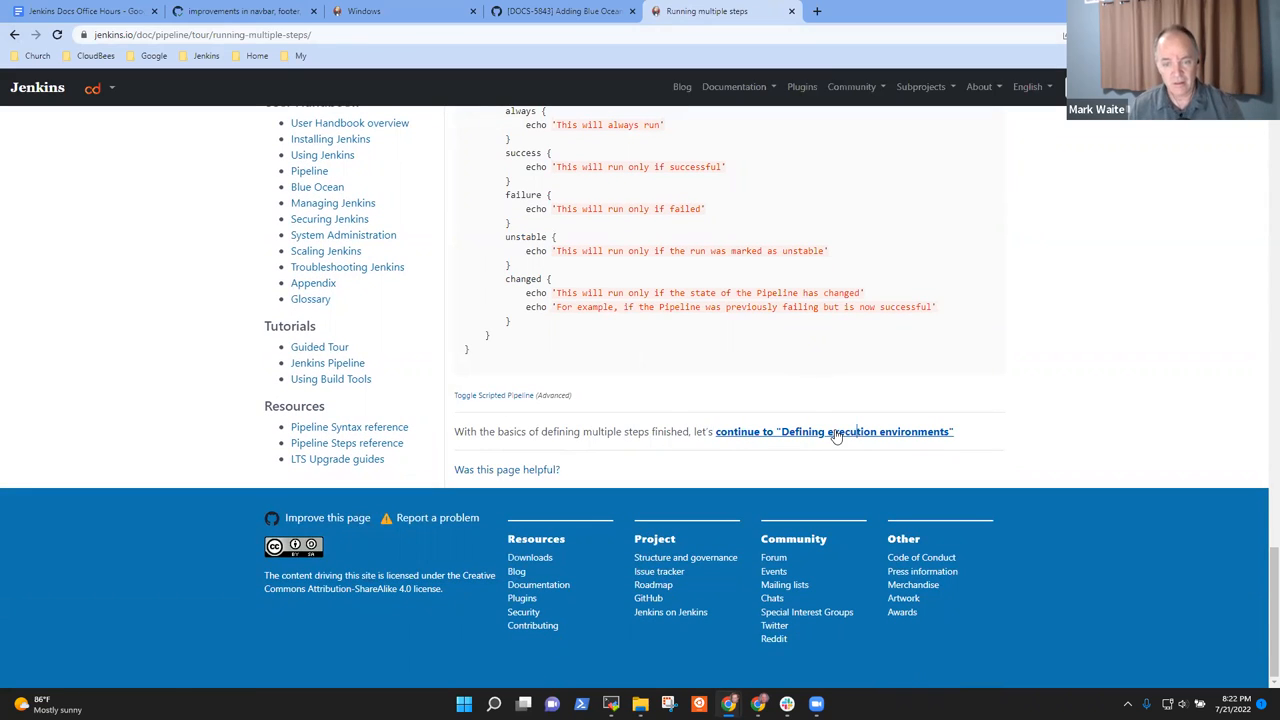
# - Continue to Defining execution environments, then return to the guided tour's first page
pyautogui.click(832, 432)
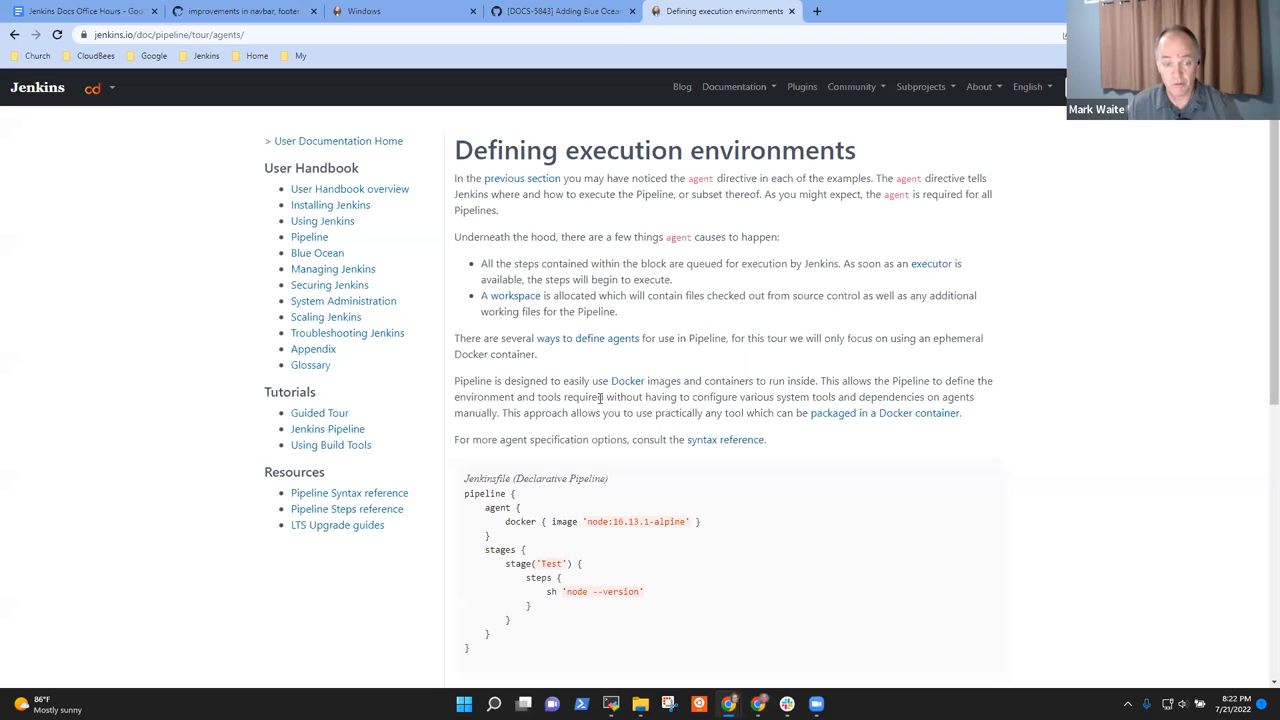
pyautogui.scroll(-3)
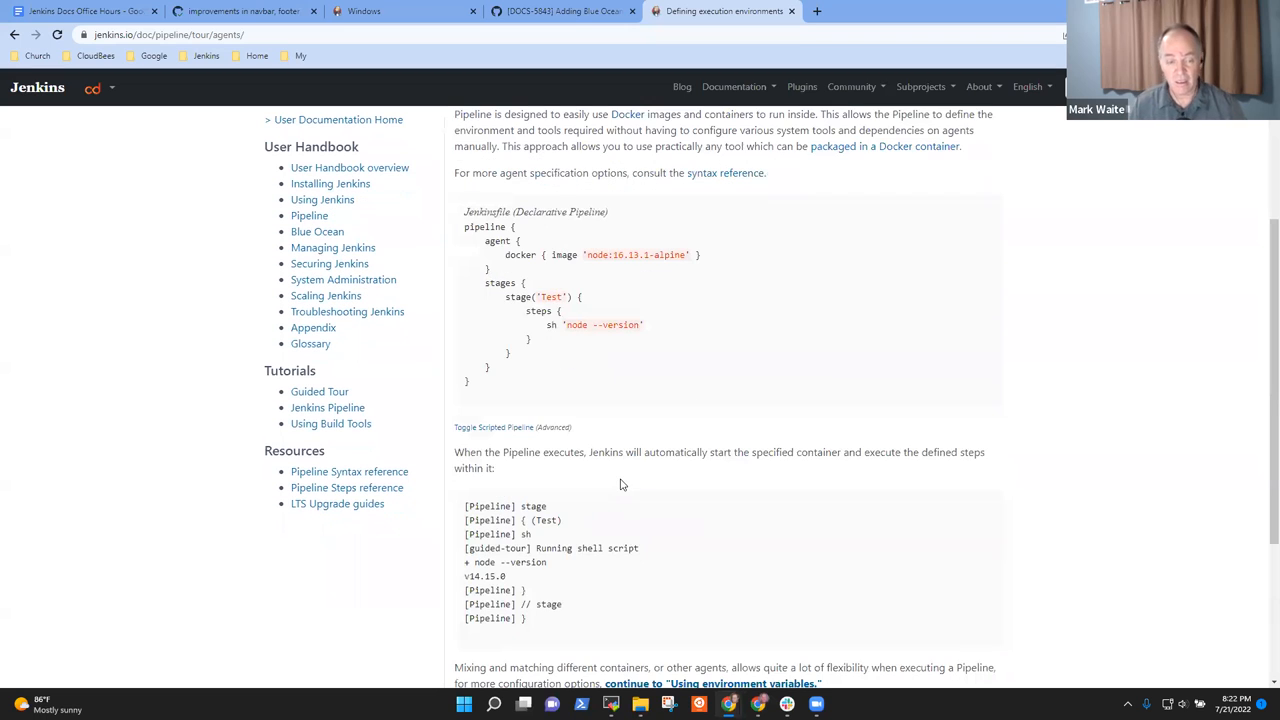
pyautogui.scroll(3)
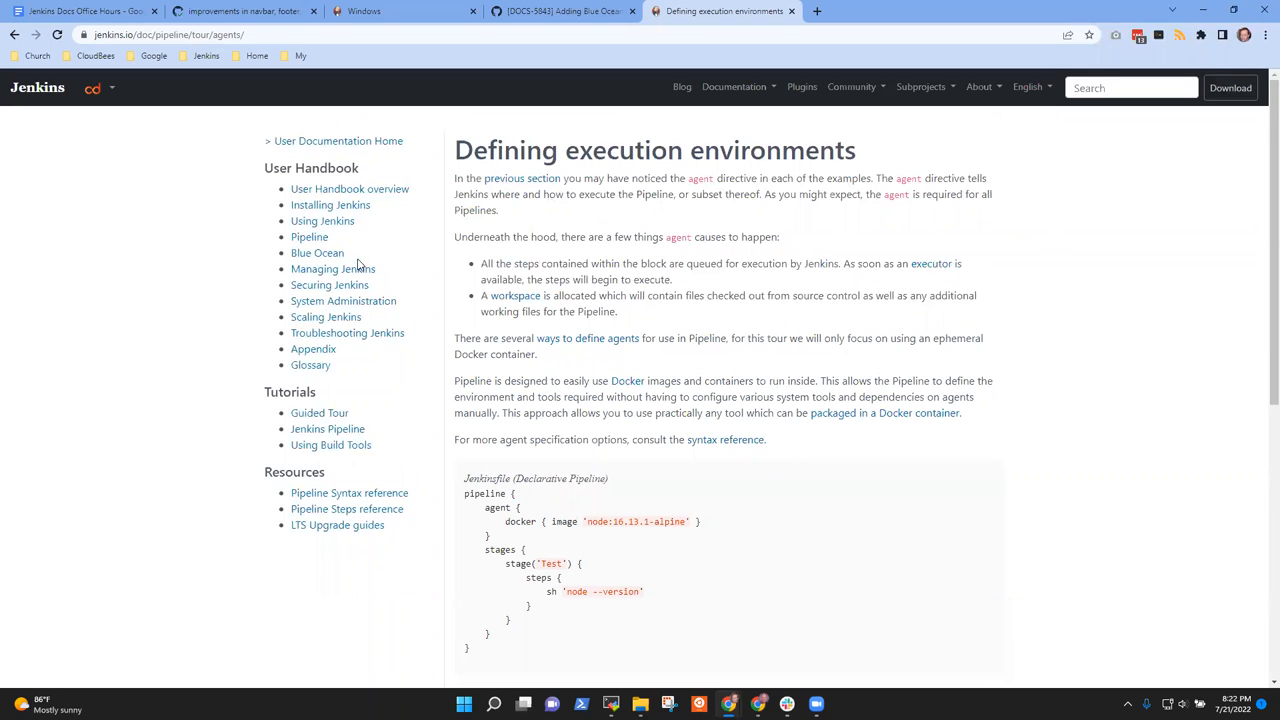
pyautogui.click(320, 412)
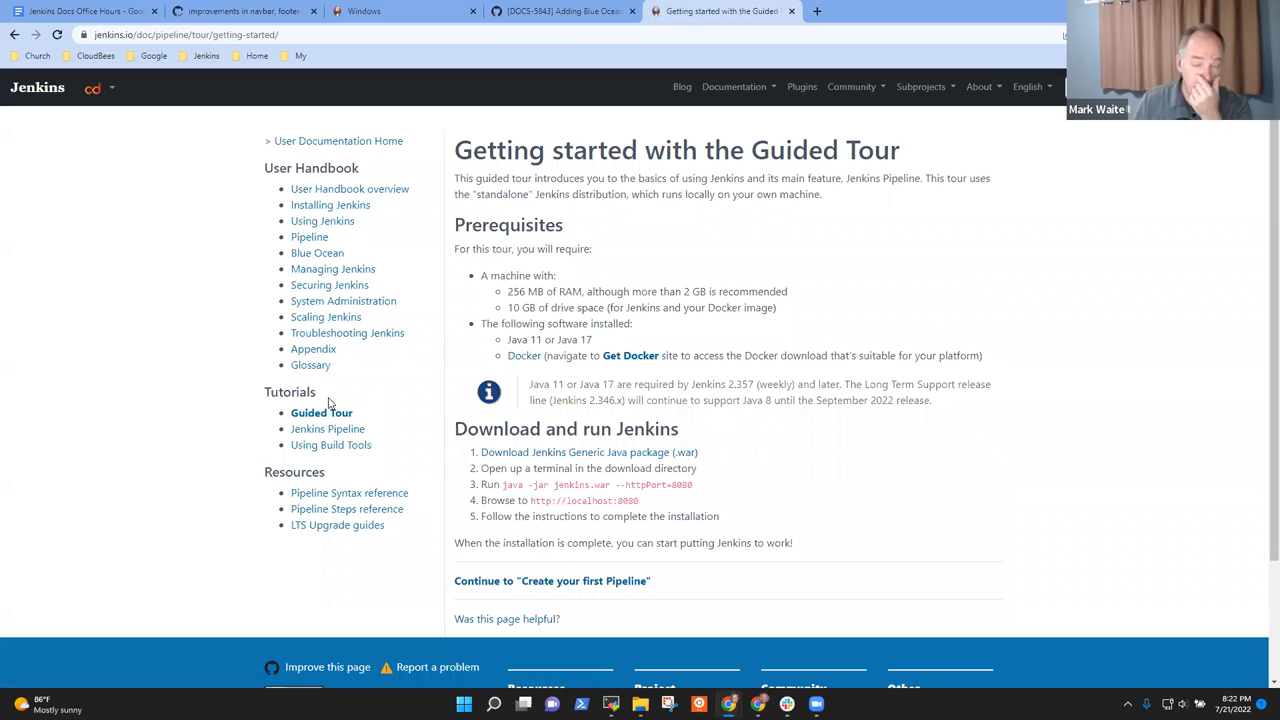
pyautogui.moveTo(328, 428)
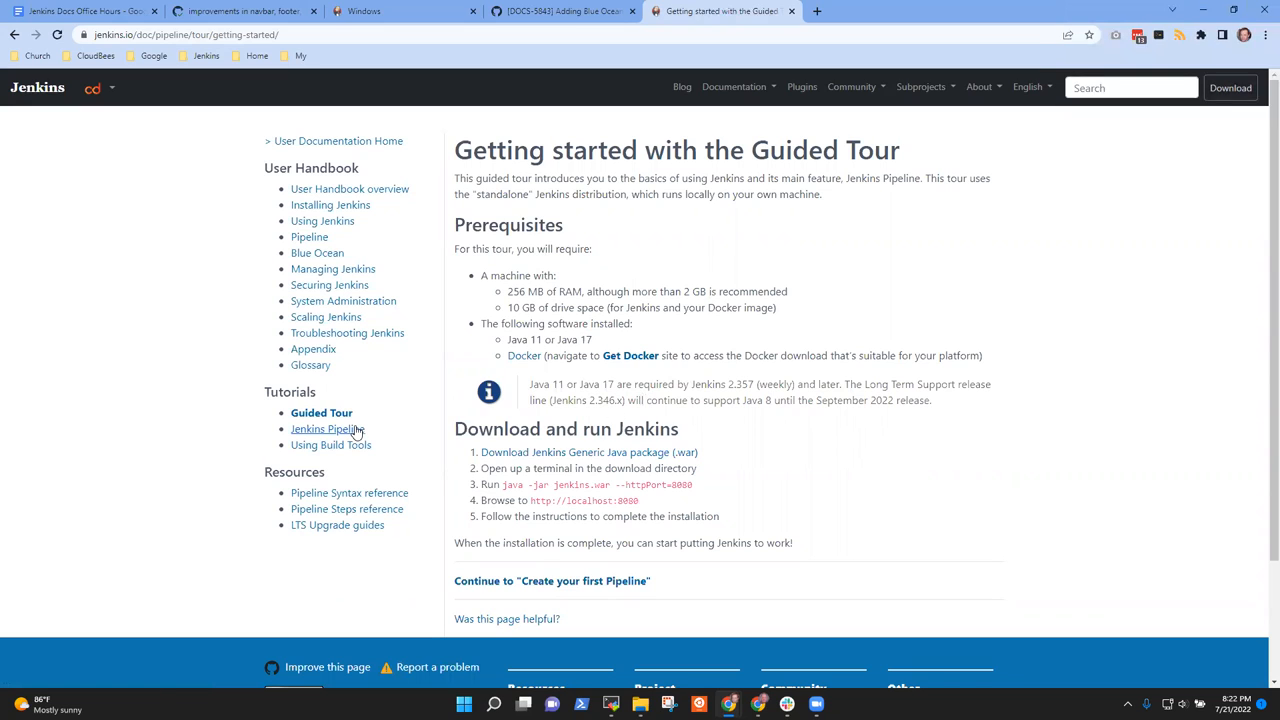
pyautogui.moveTo(384, 404)
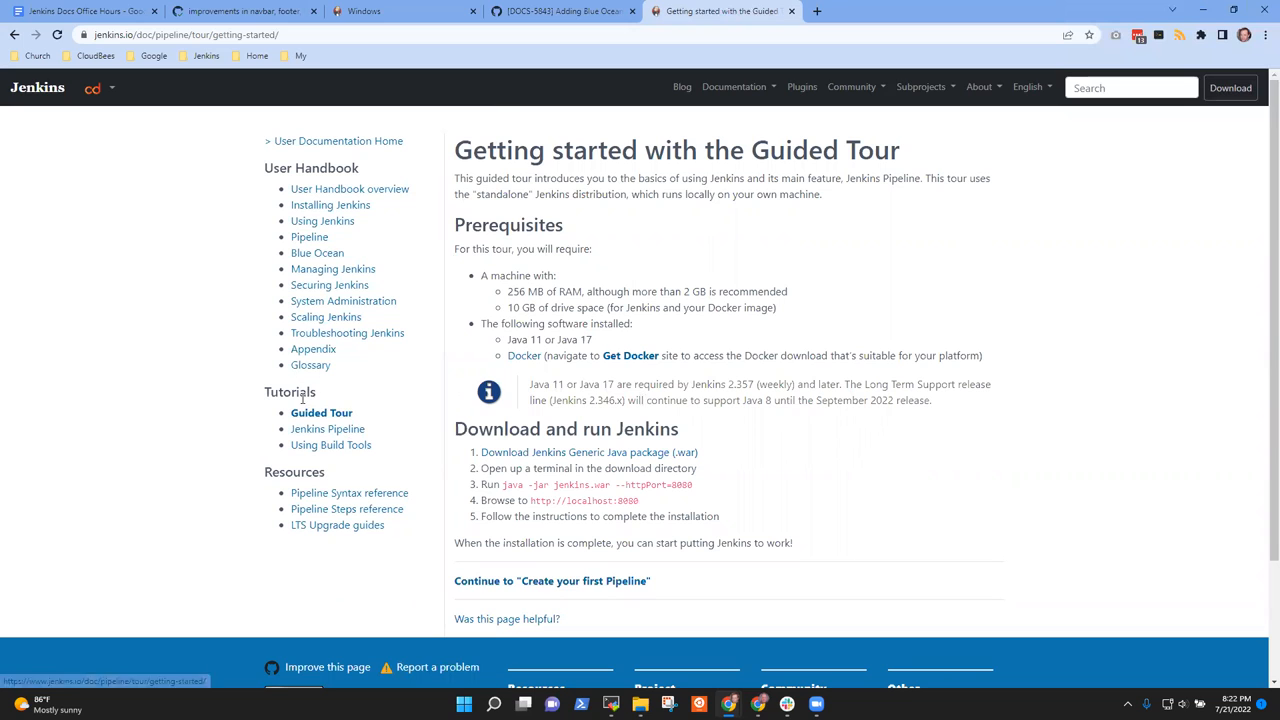
# - Reach the End-to-End Multibranch Pipeline tutorial via the Pipeline tutorials overview and read its opening steps
pyautogui.click(328, 428)
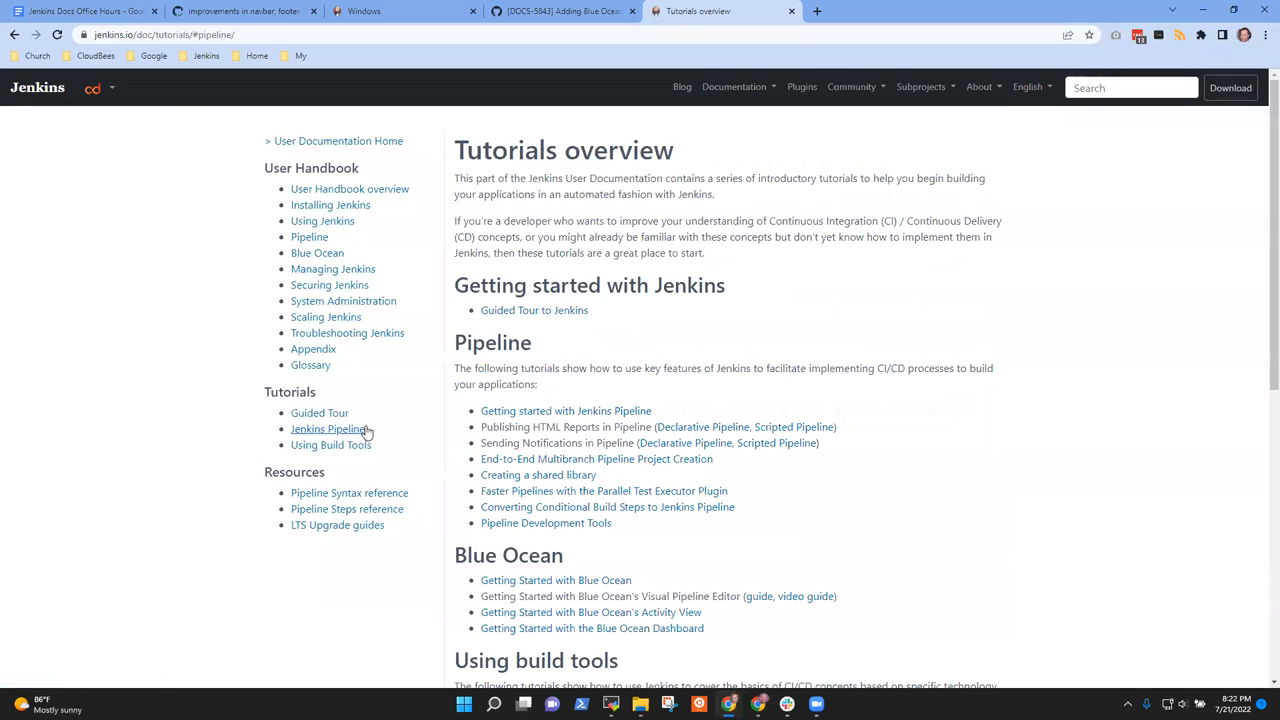
pyautogui.moveTo(588, 362)
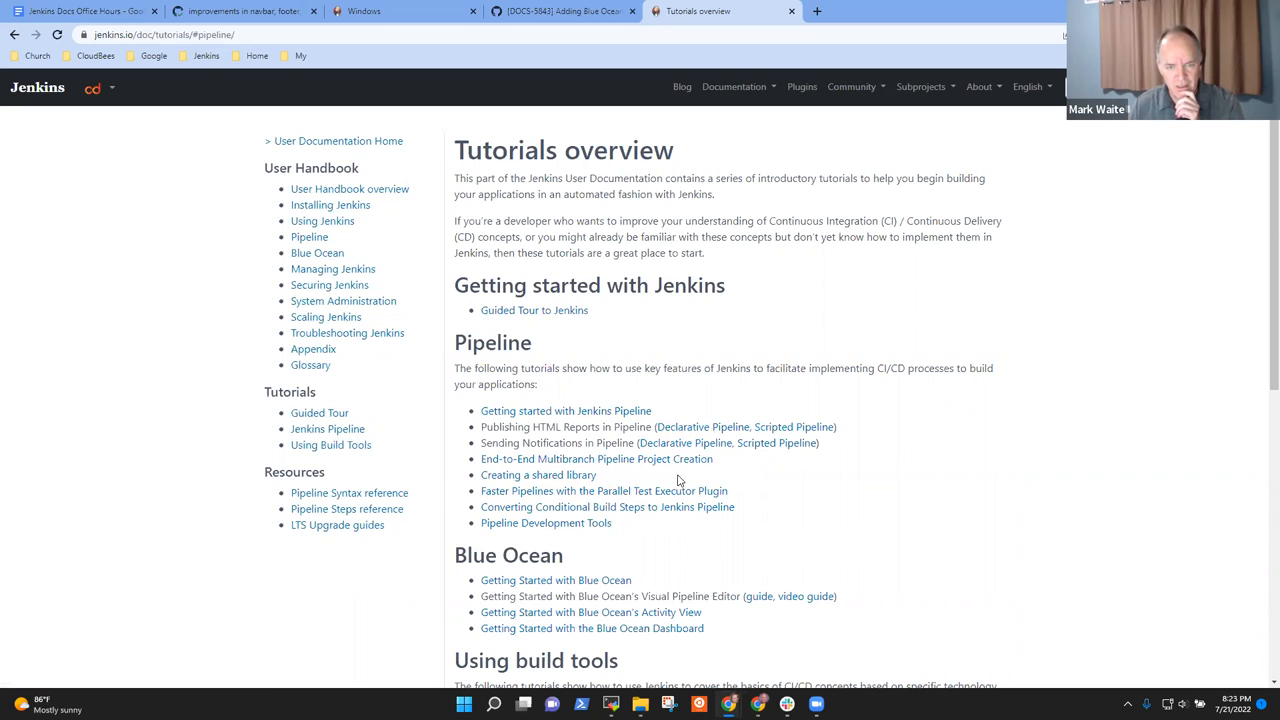
pyautogui.moveTo(684, 444)
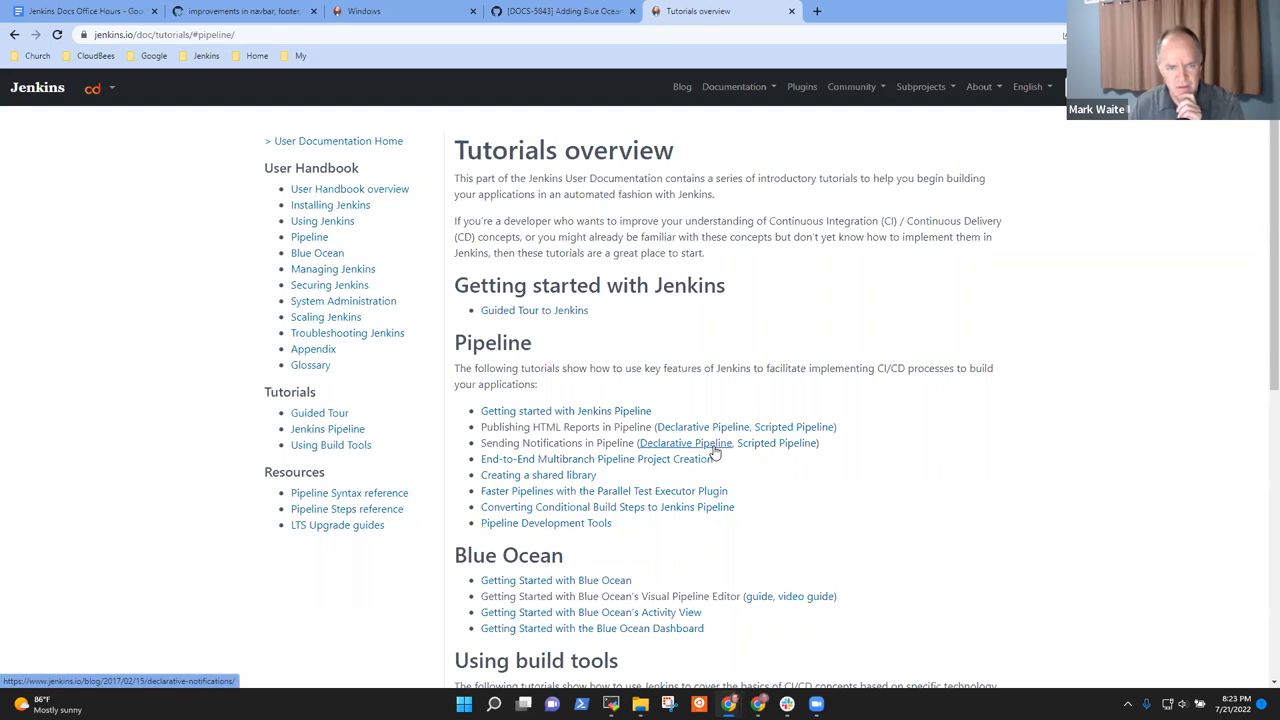
pyautogui.click(684, 444)
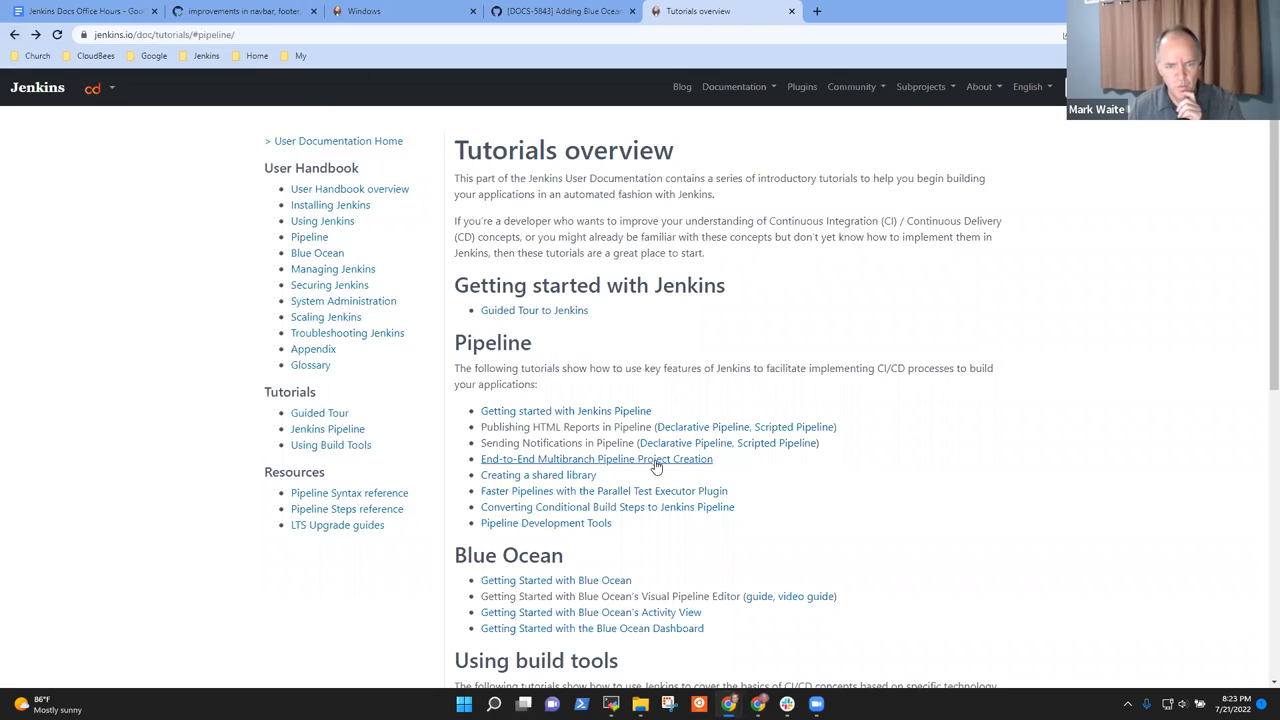
pyautogui.click(596, 458)
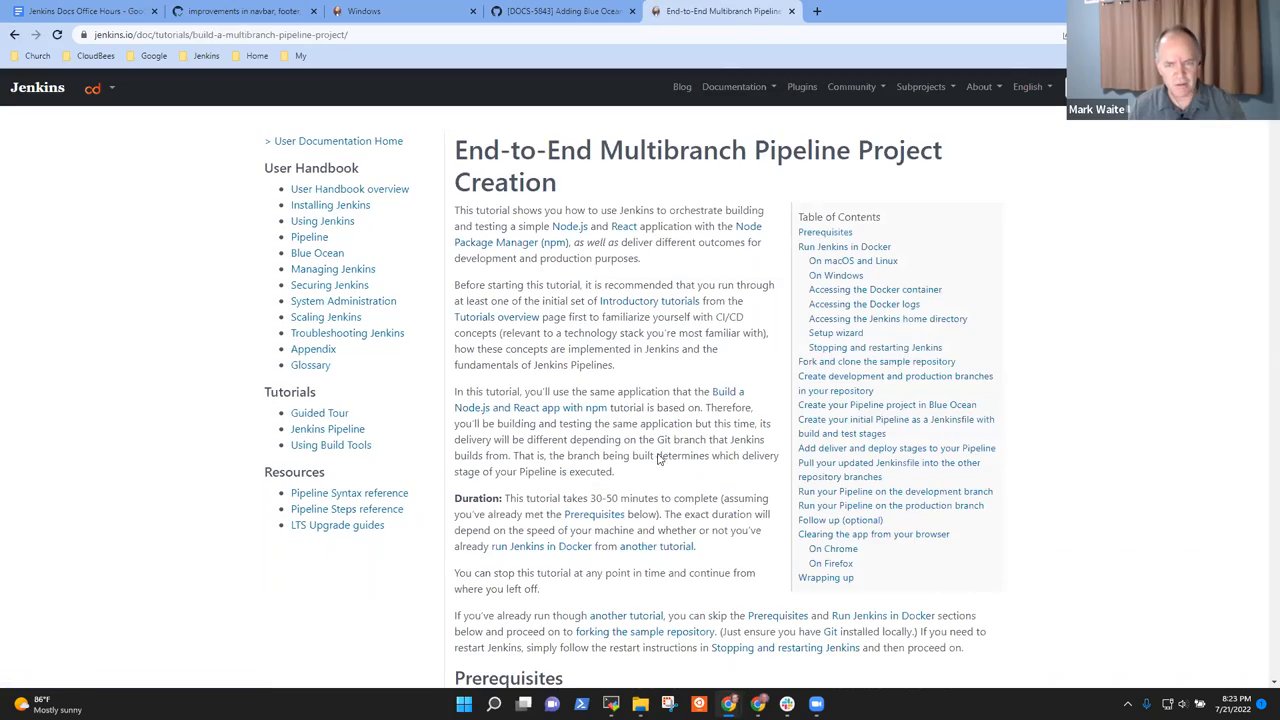
pyautogui.scroll(-3)
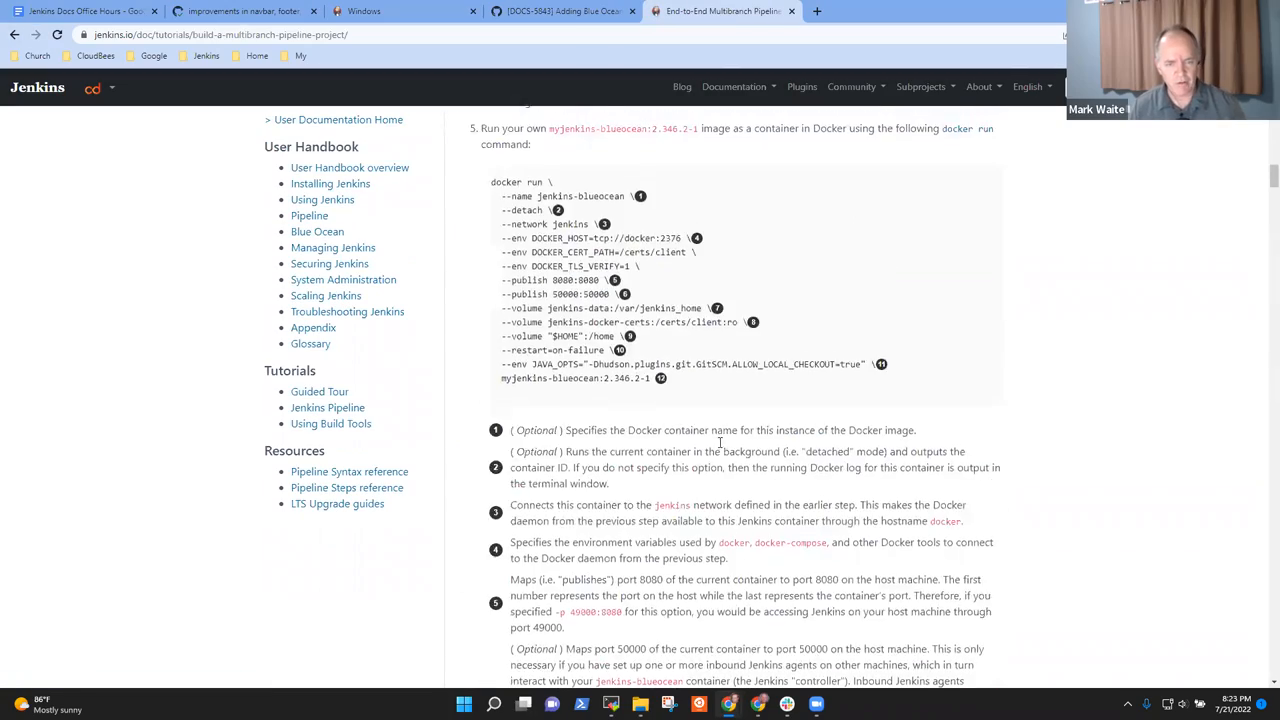
pyautogui.scroll(-3)
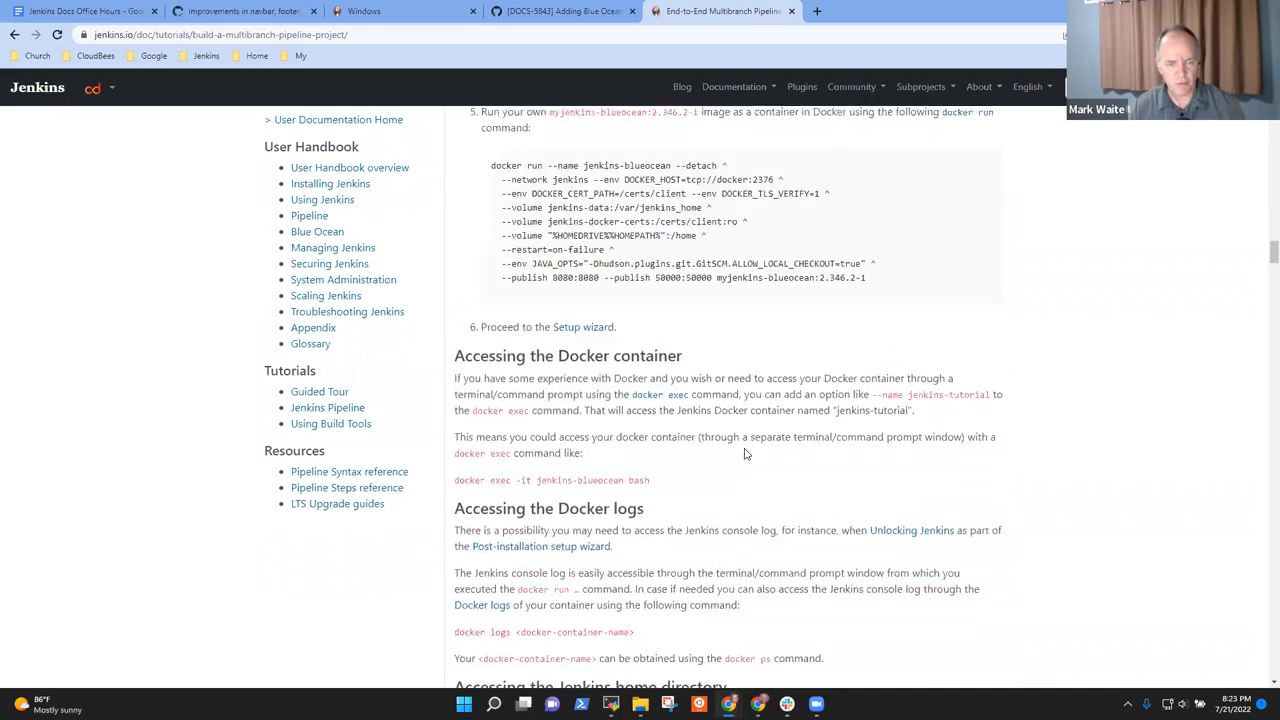
pyautogui.scroll(-3)
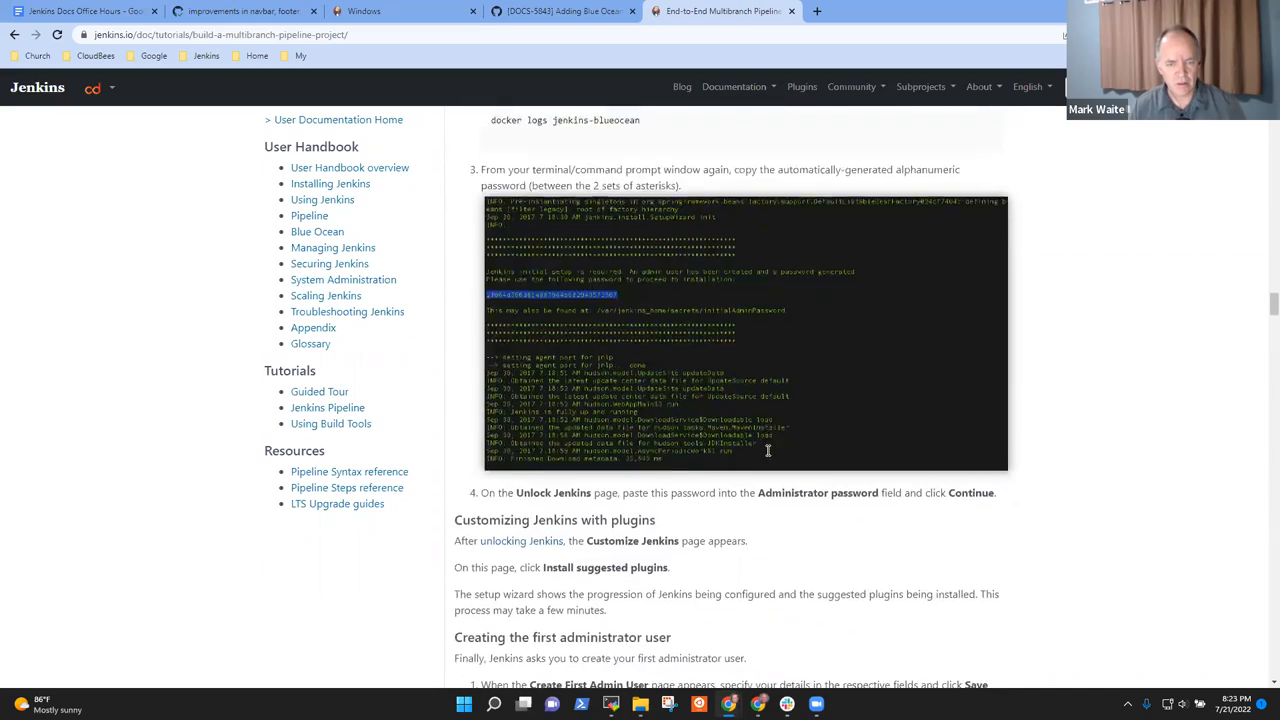
# - Read further down the tutorial, highlighting the Windows repository path along the way
pyautogui.scroll(-3)
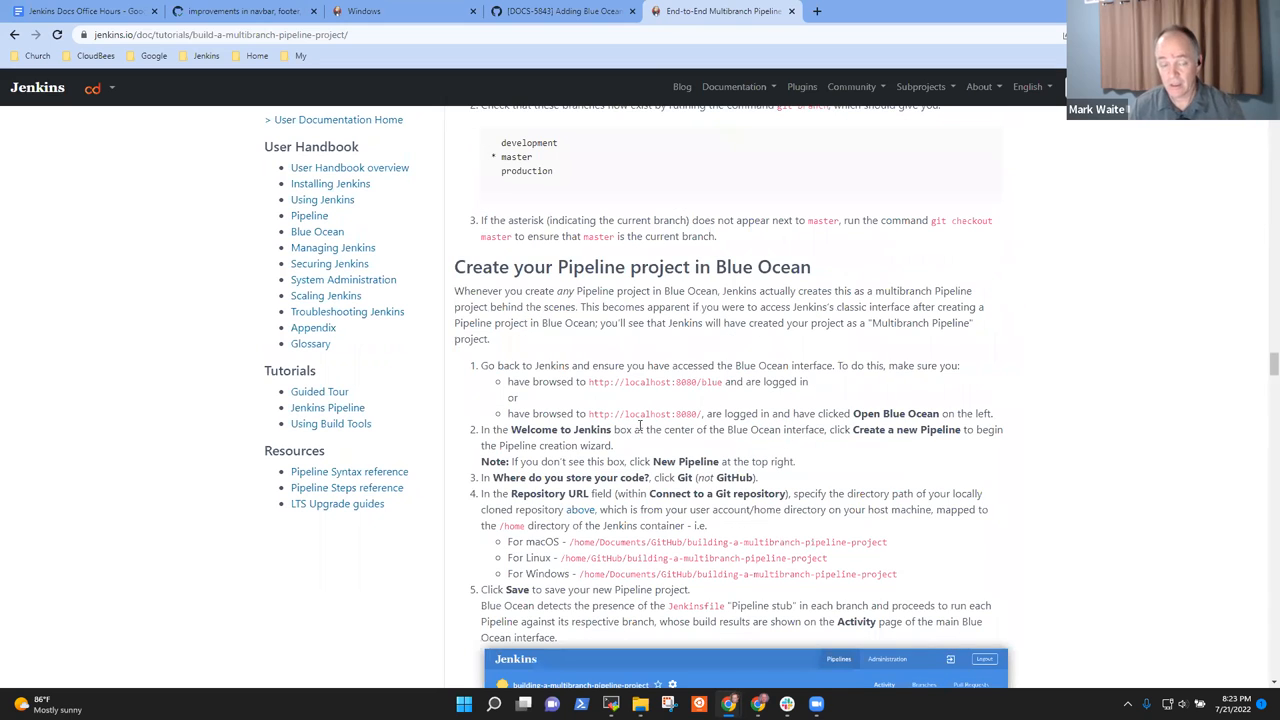
pyautogui.scroll(-3)
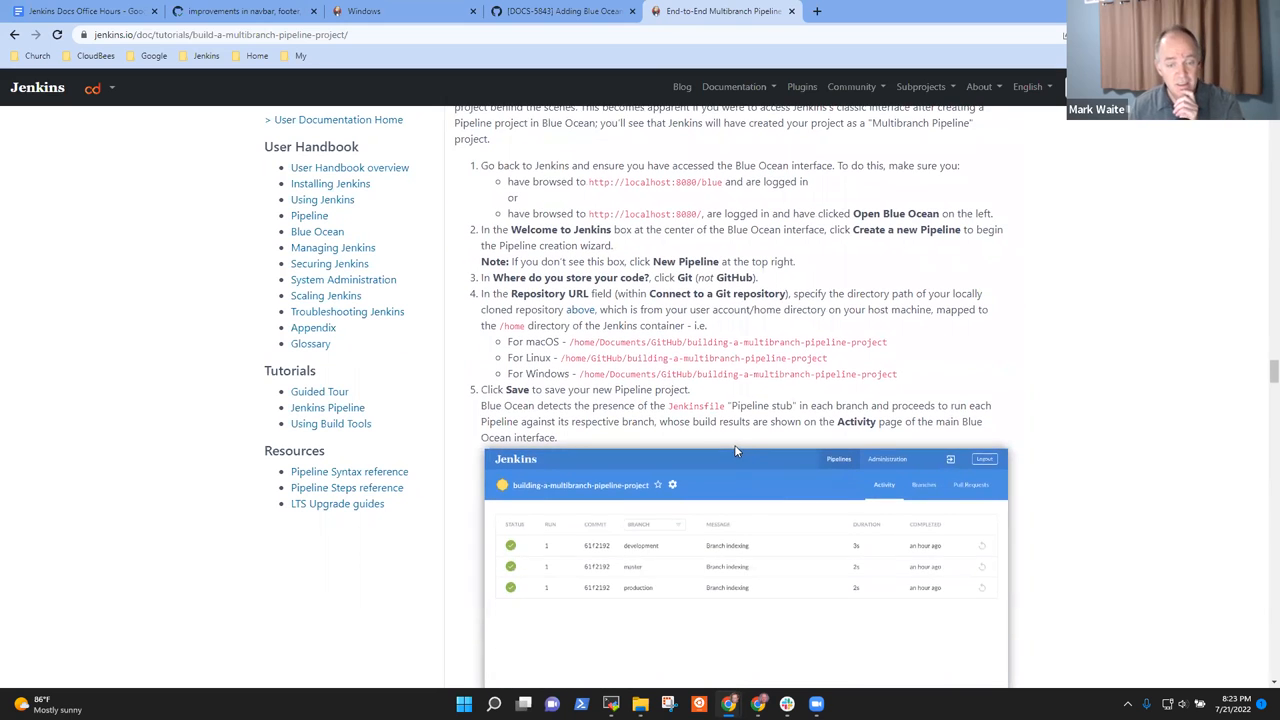
pyautogui.scroll(-3)
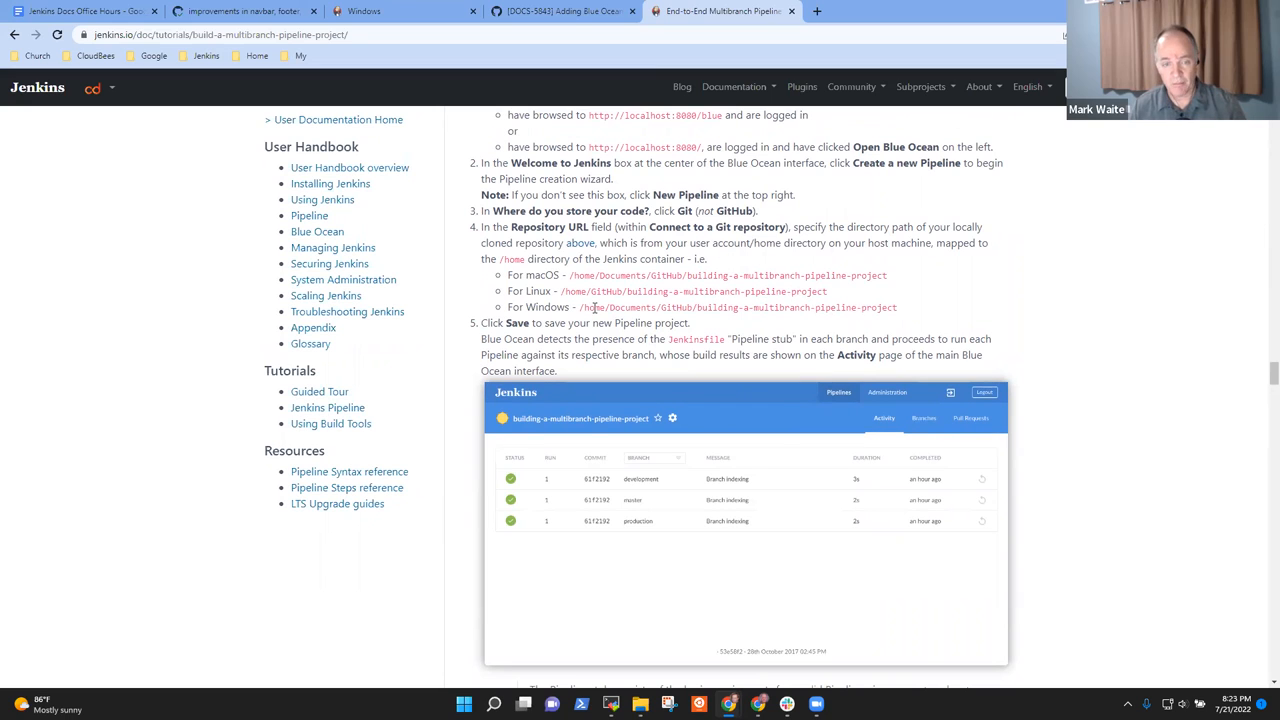
pyautogui.moveTo(584, 308); pyautogui.dragTo(856, 308)
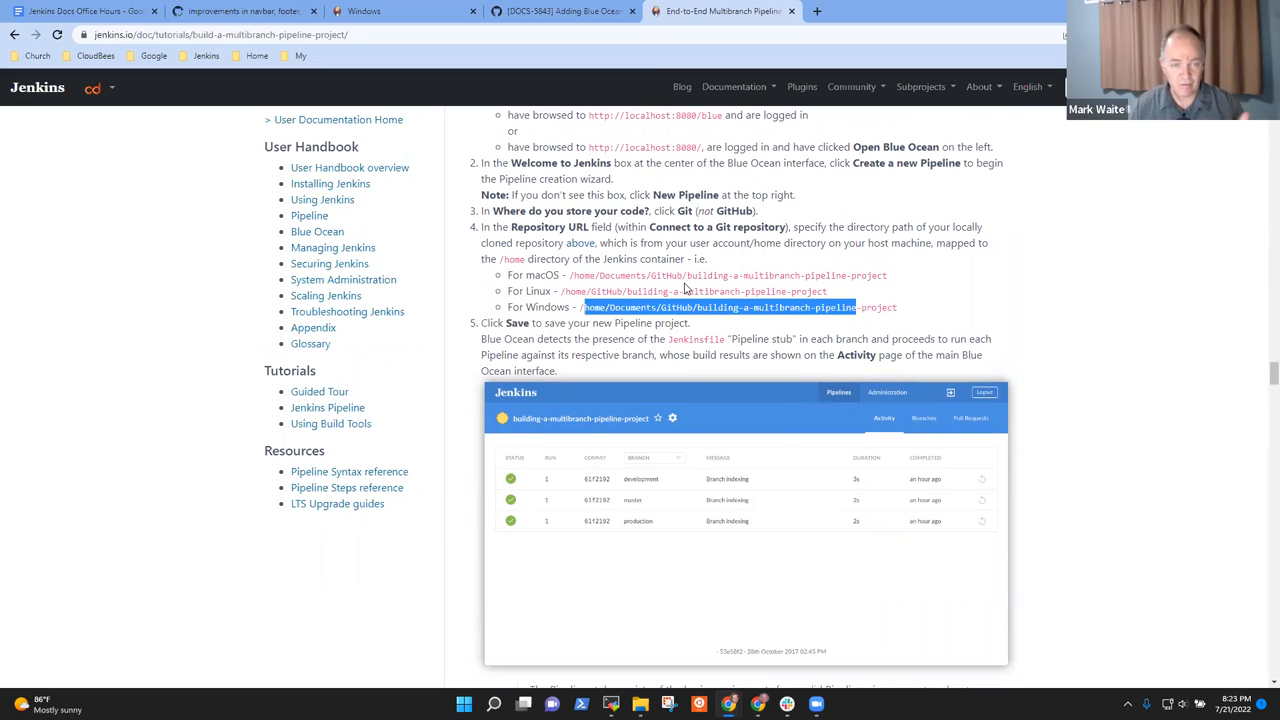
pyautogui.scroll(-3)
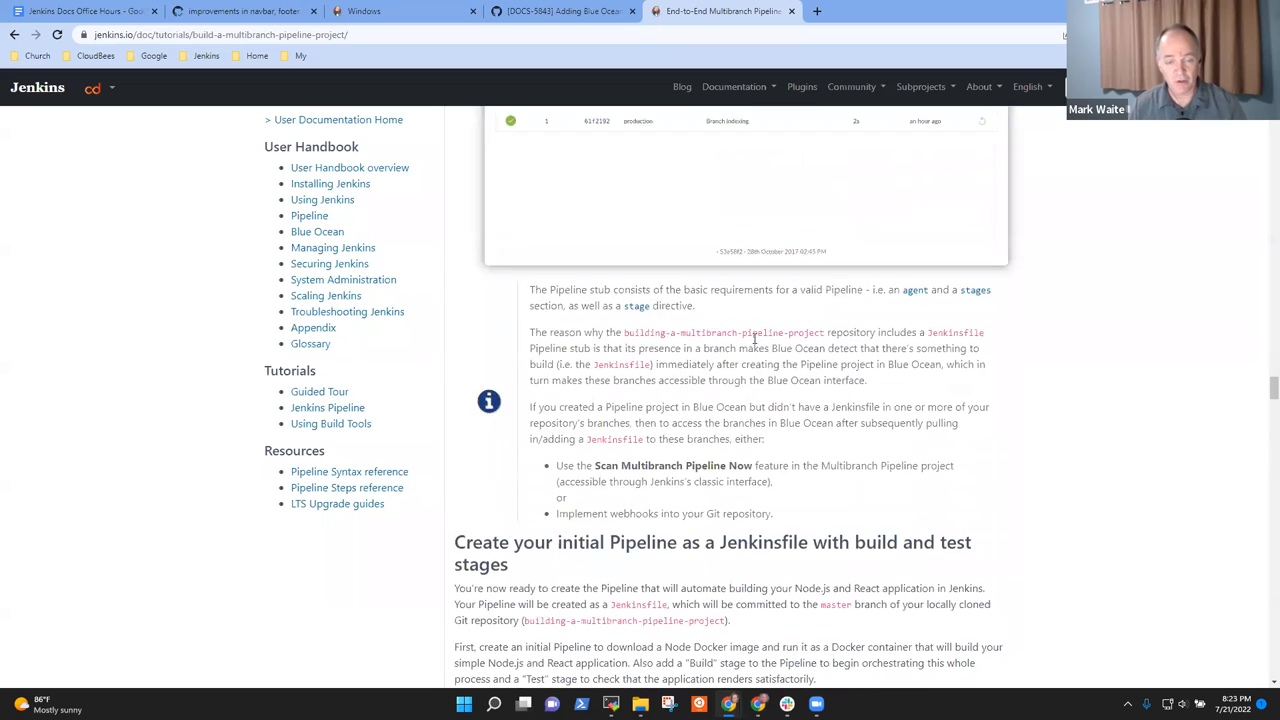
pyautogui.scroll(-3)
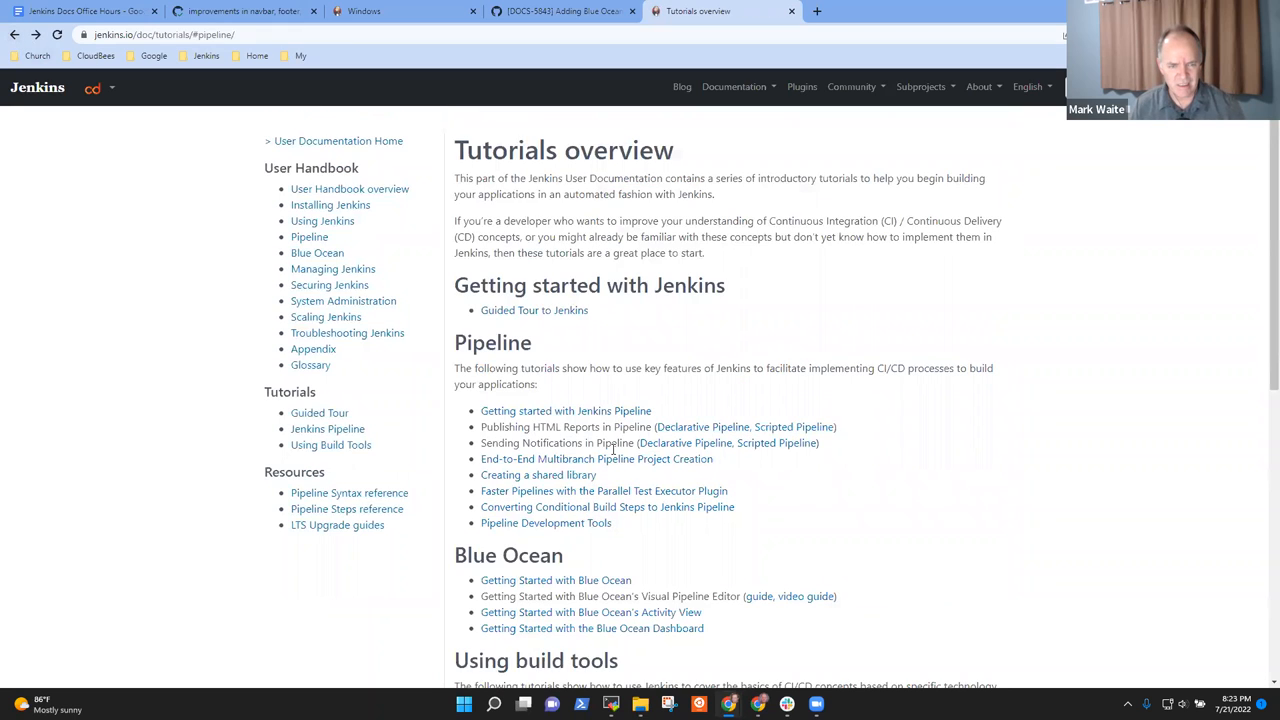
pyautogui.moveTo(608, 508)
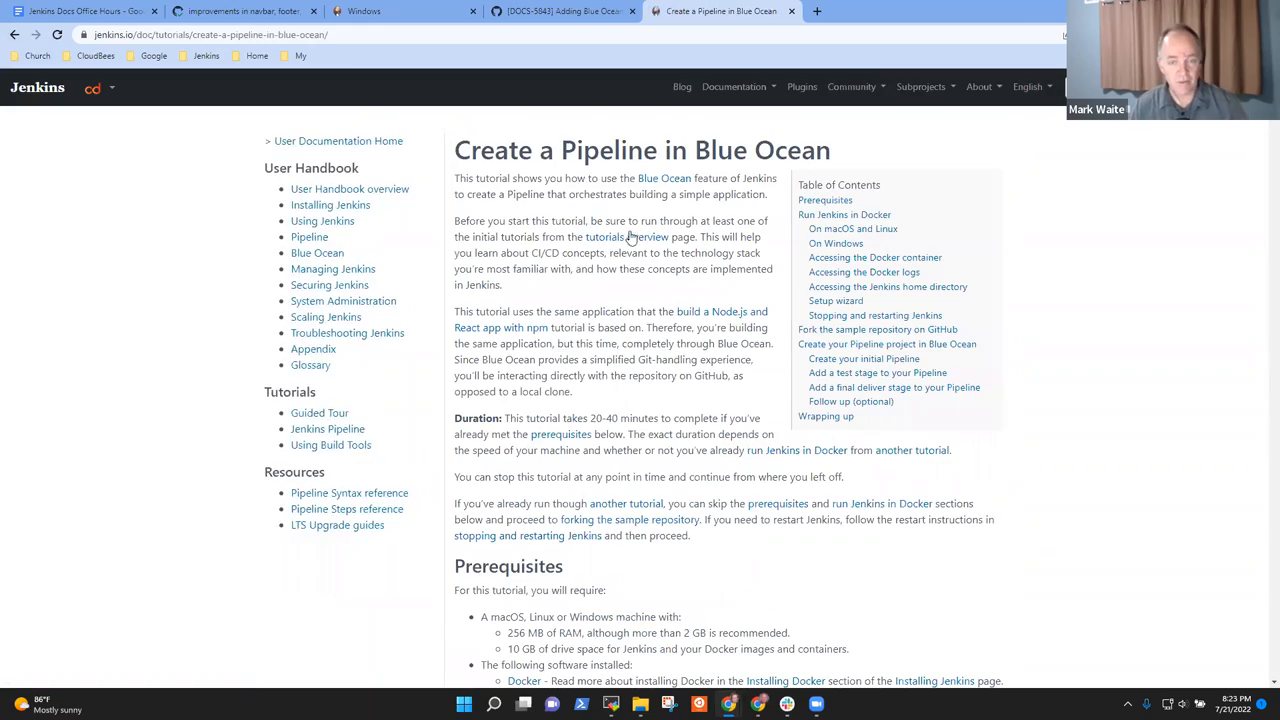
# - Scroll through the Create a Pipeline in Blue Ocean tutorial page
pyautogui.scroll(-3)
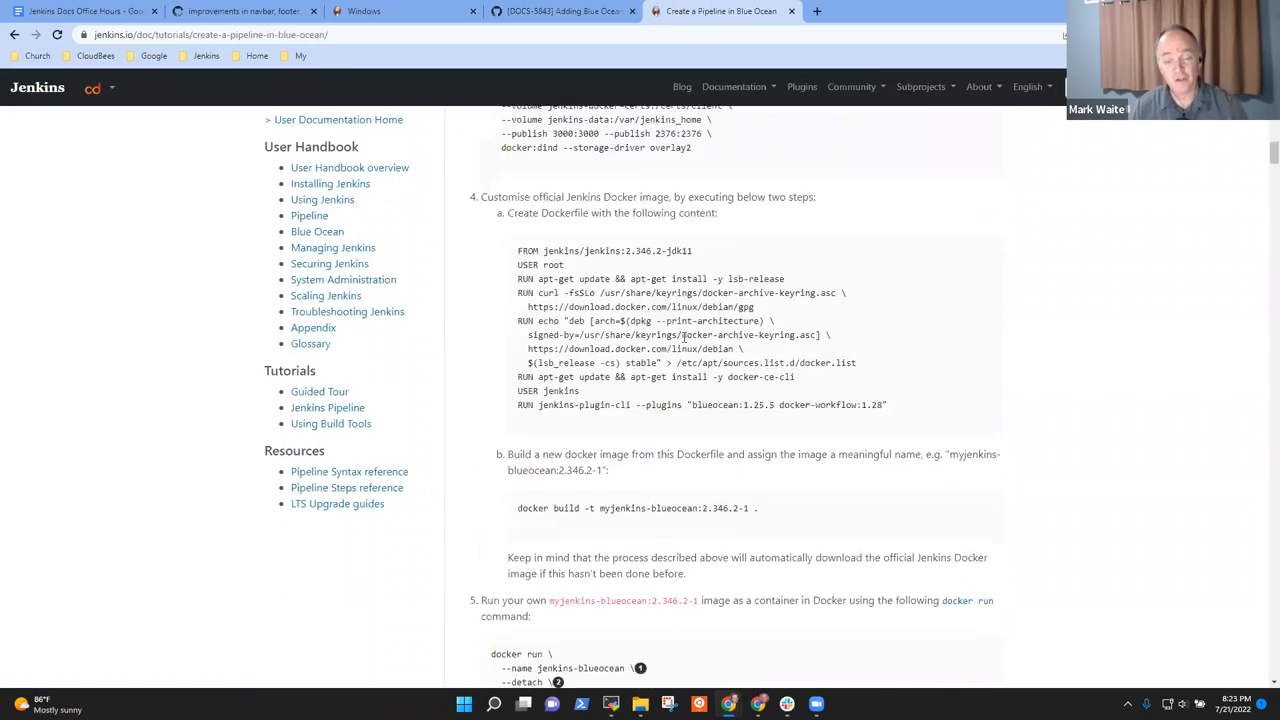
pyautogui.scroll(-3)
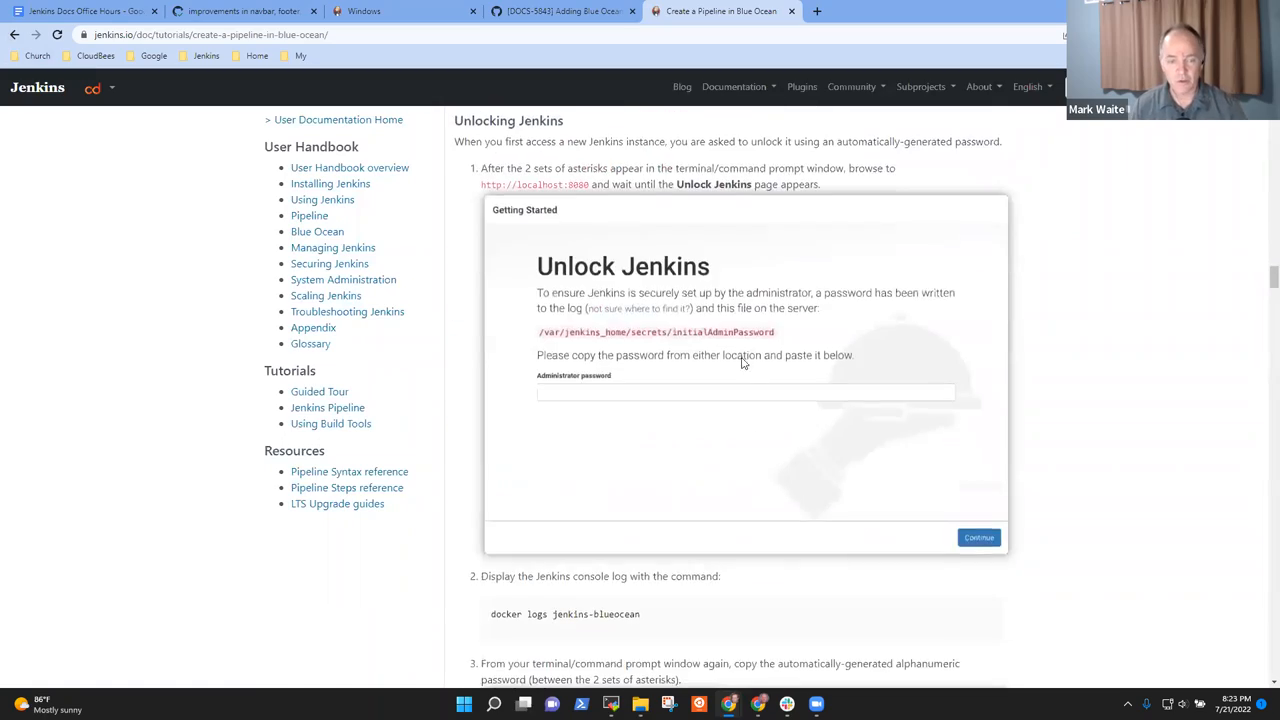
pyautogui.scroll(-3)
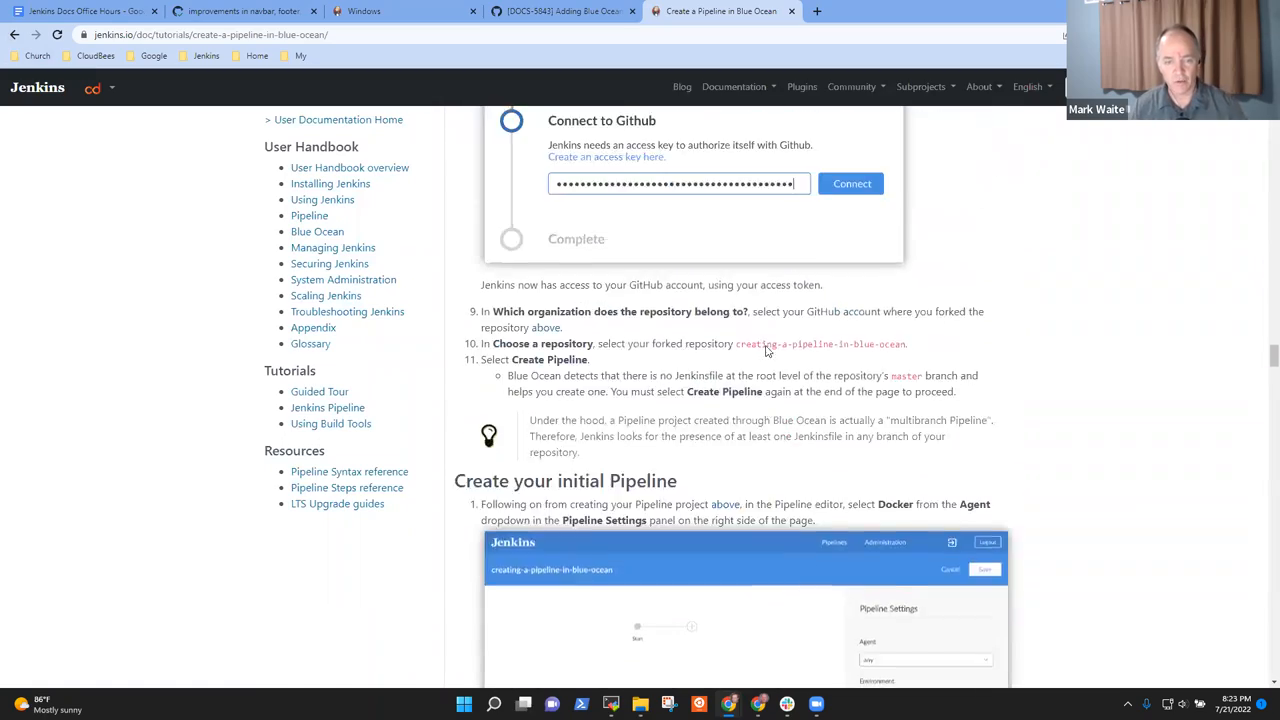
pyautogui.scroll(3)
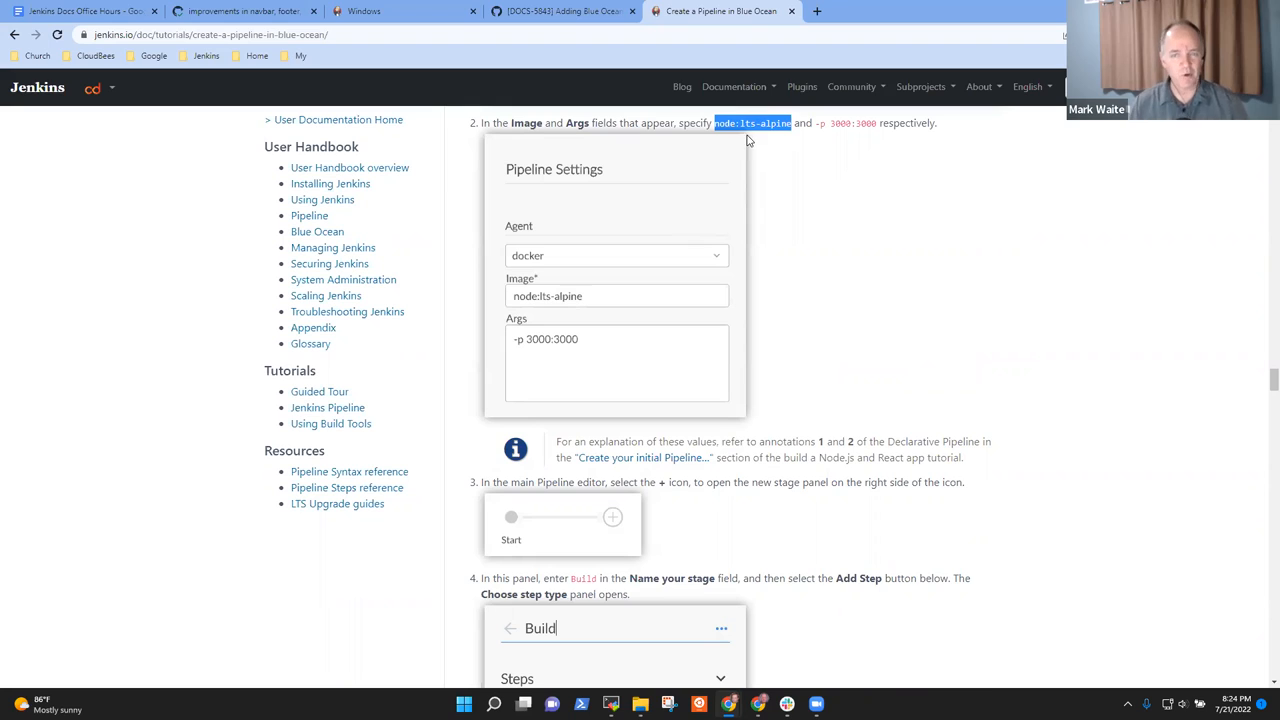
pyautogui.moveTo(620, 334)
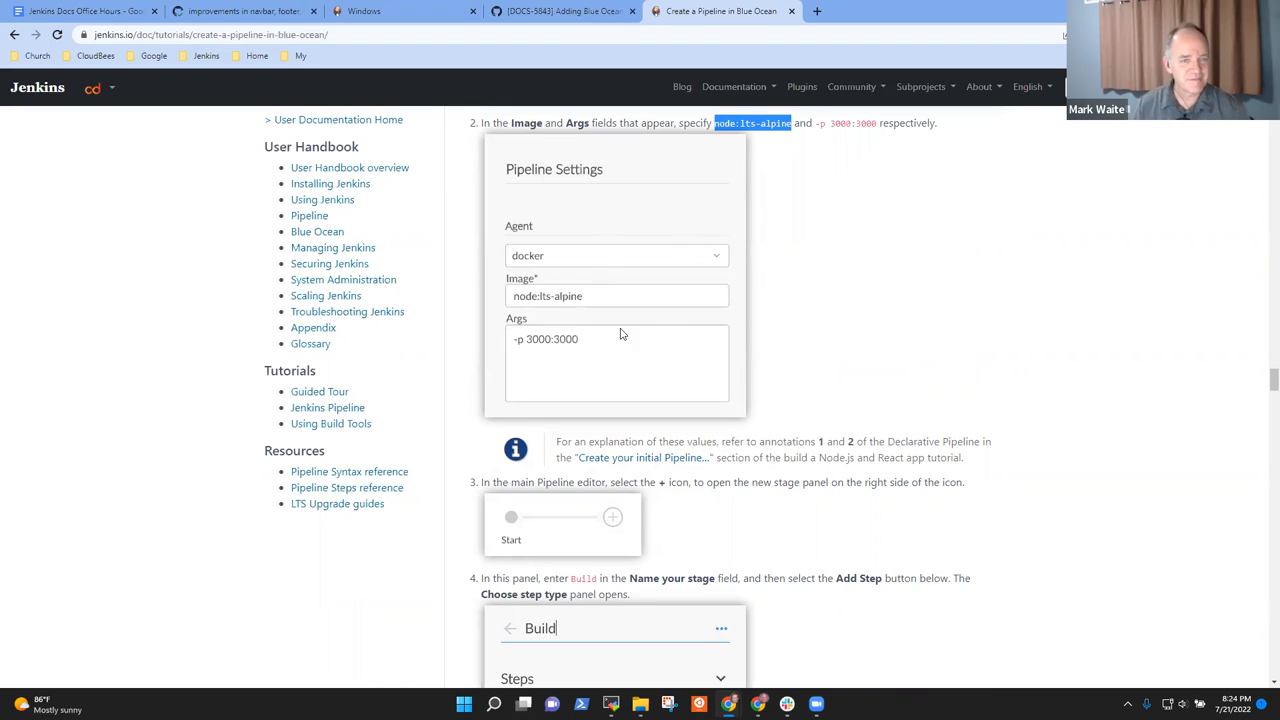
pyautogui.moveTo(700, 282)
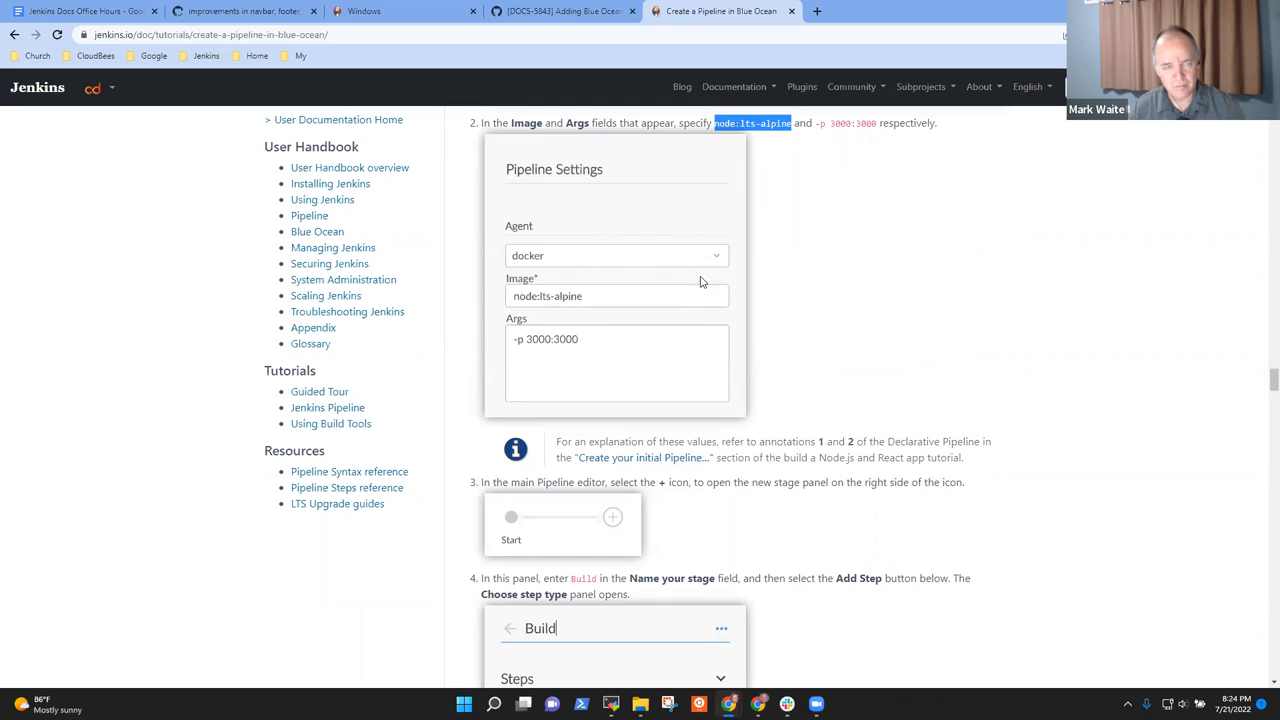
# - Review the Blue Ocean statement pull request conversation on GitHub
pyautogui.click(560, 12)
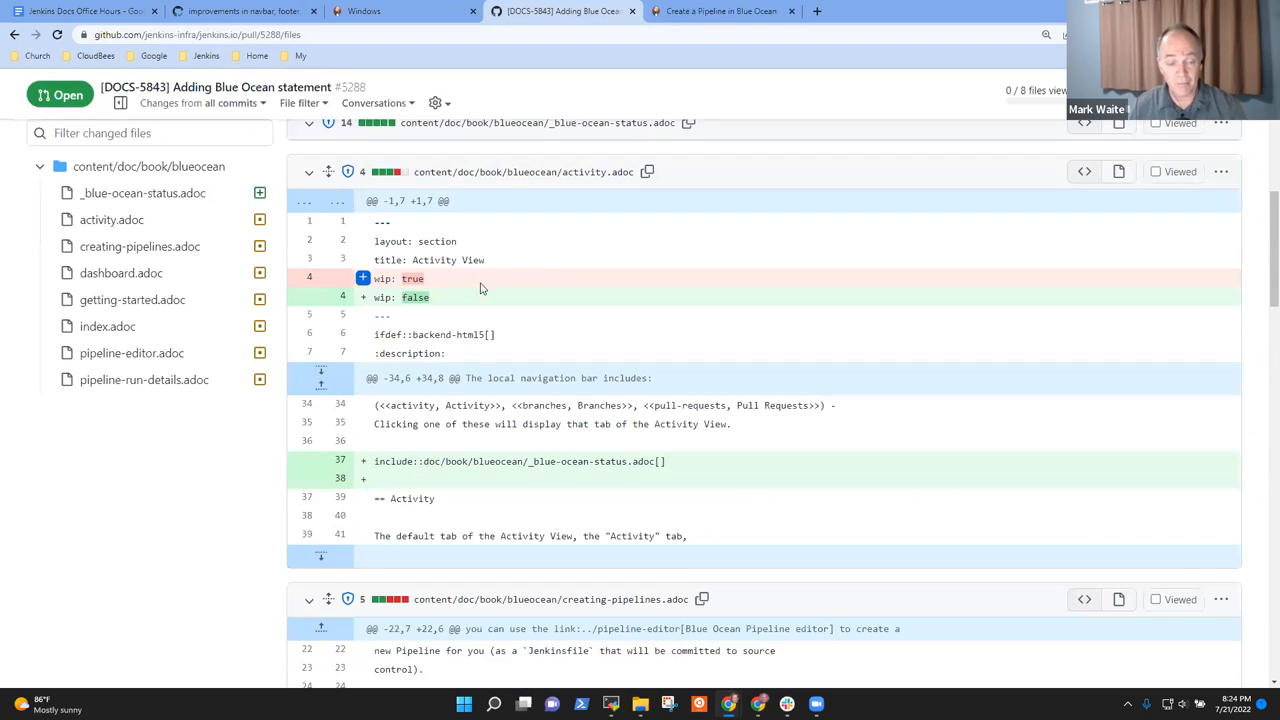
pyautogui.scroll(-3)
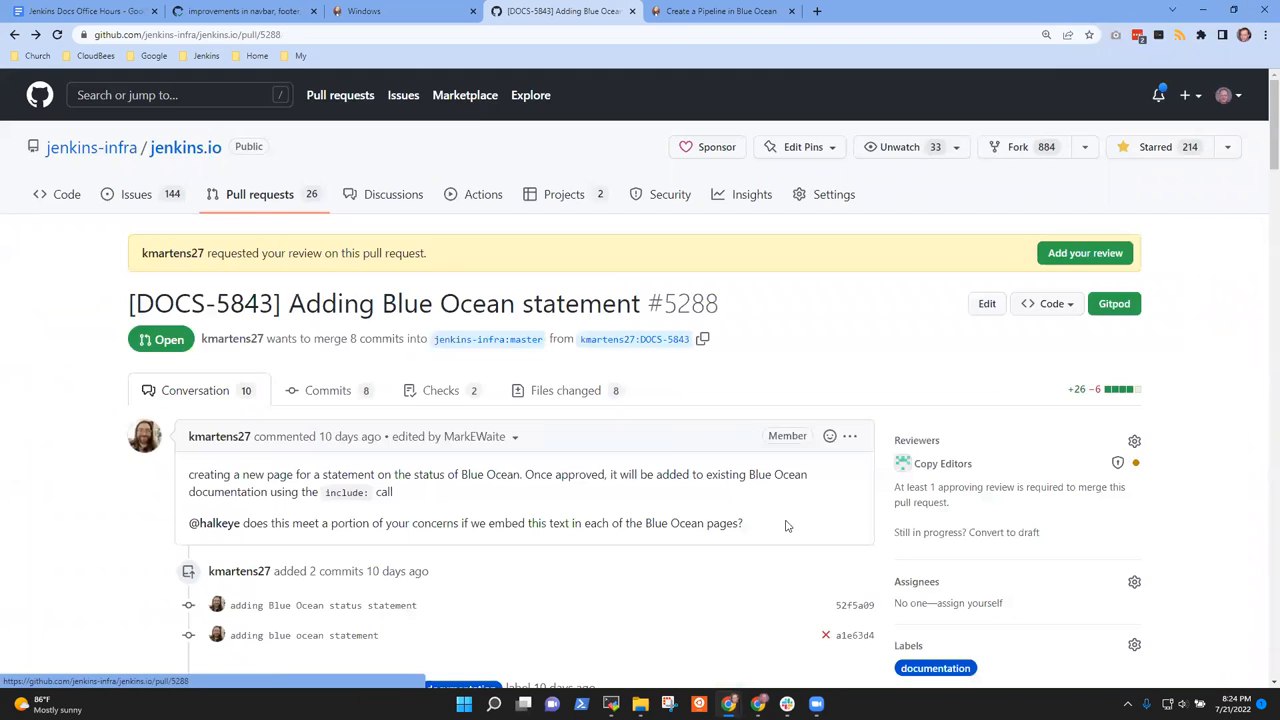
pyautogui.scroll(-3)
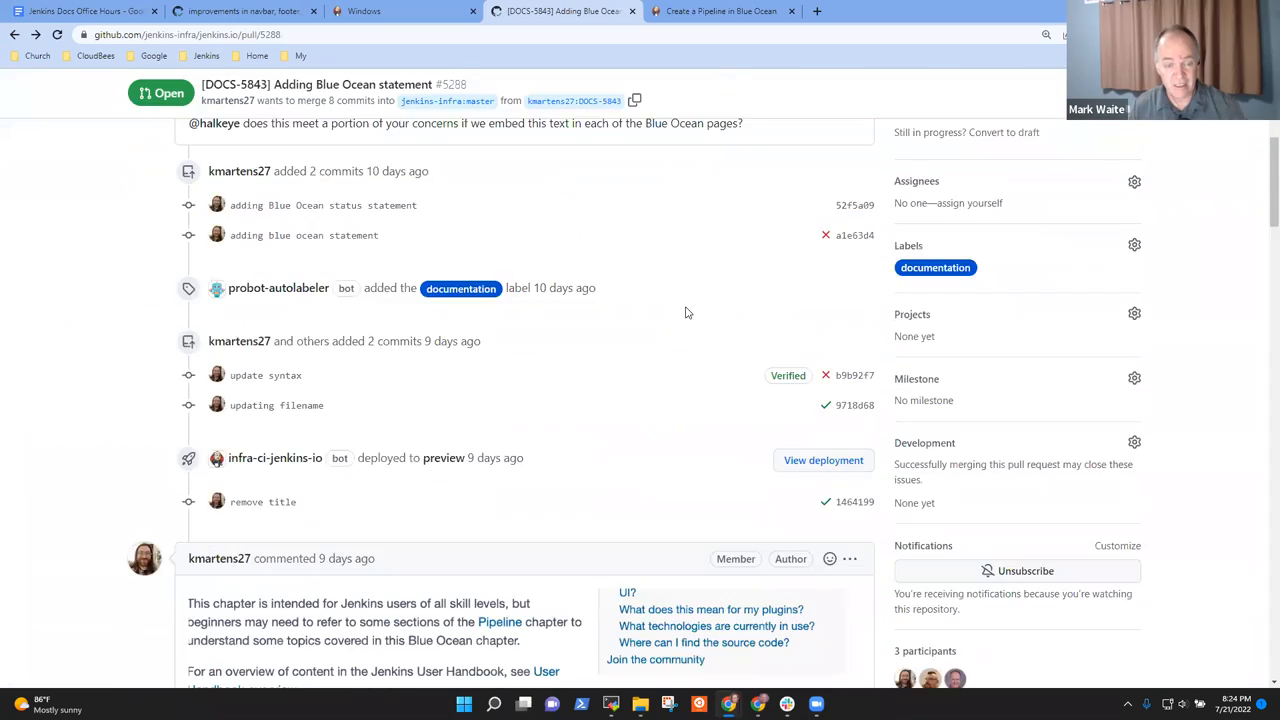
pyautogui.scroll(-3)
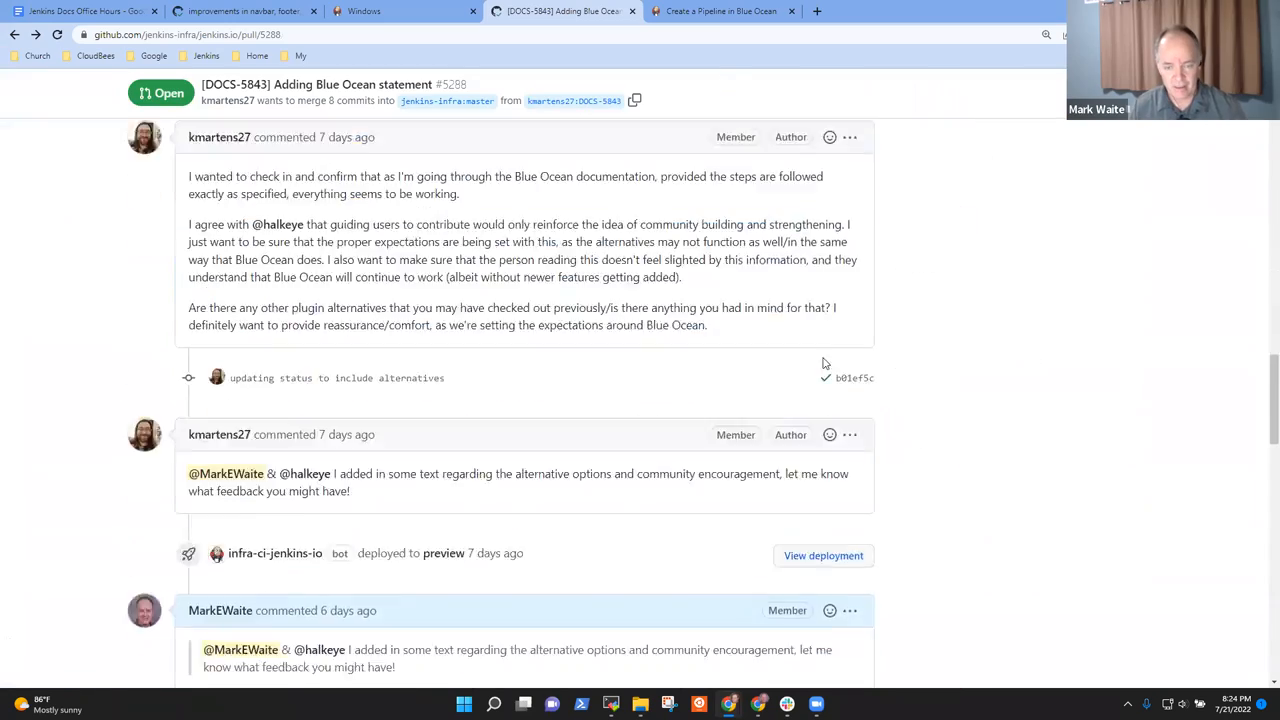
pyautogui.scroll(-3)
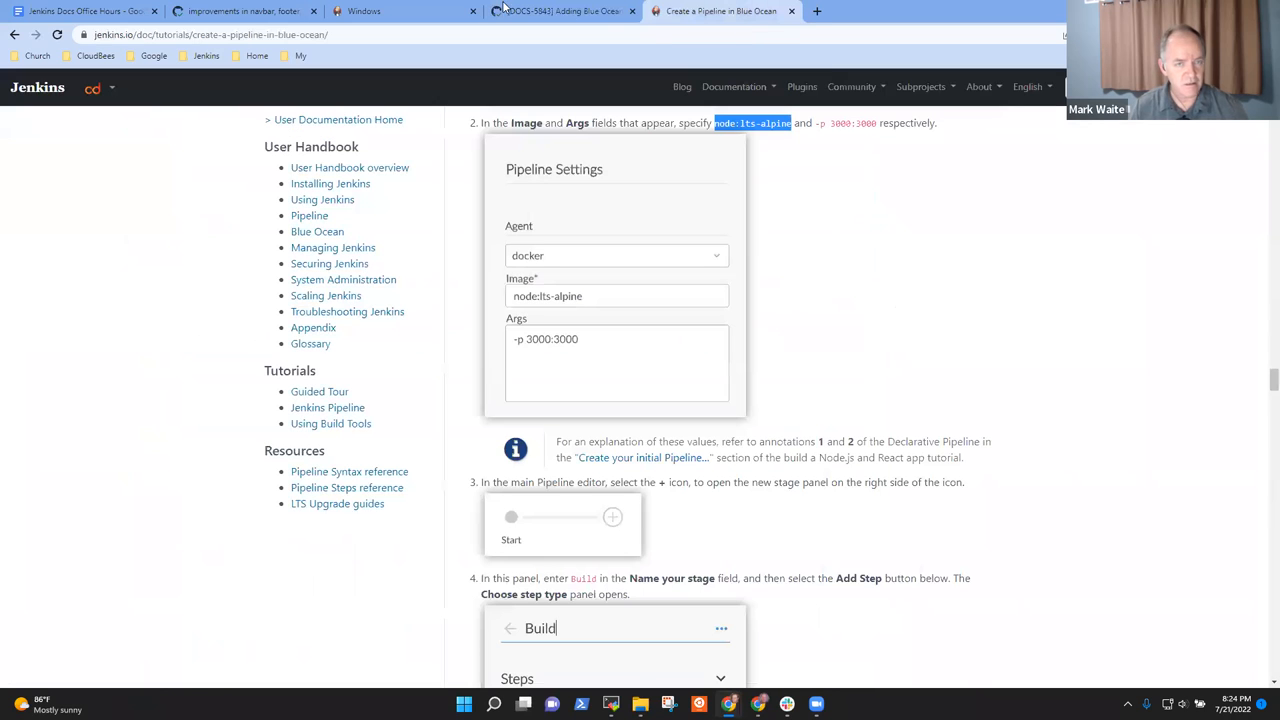
# - On the PR #5288 deploy preview, reach the Blue Ocean handbook chapter via the User Guide
pyautogui.click(560, 12)
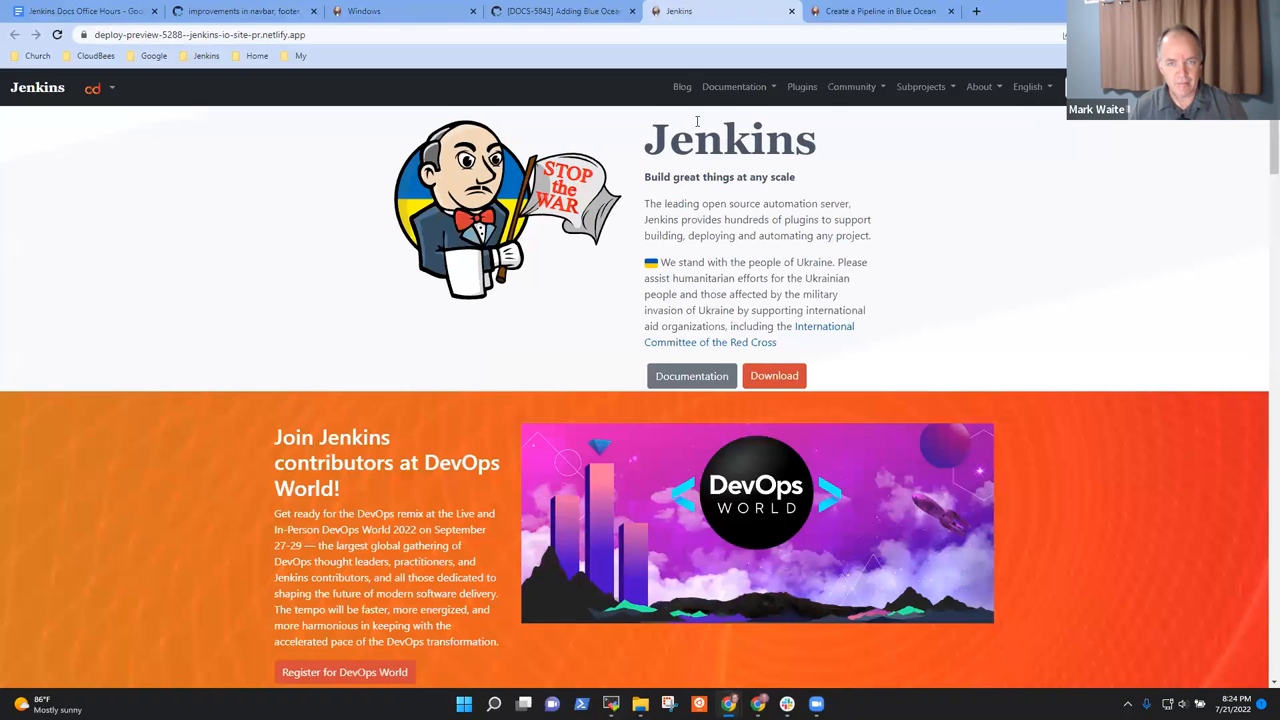
pyautogui.click(734, 86)
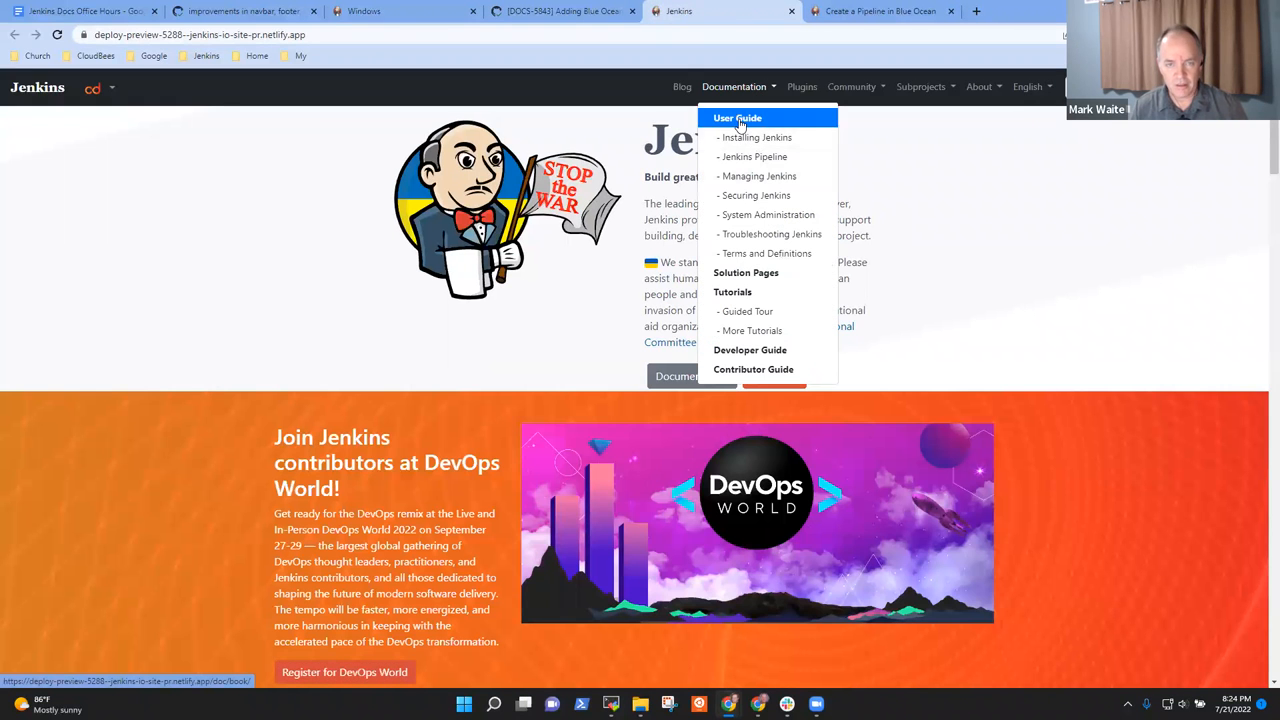
pyautogui.click(738, 118)
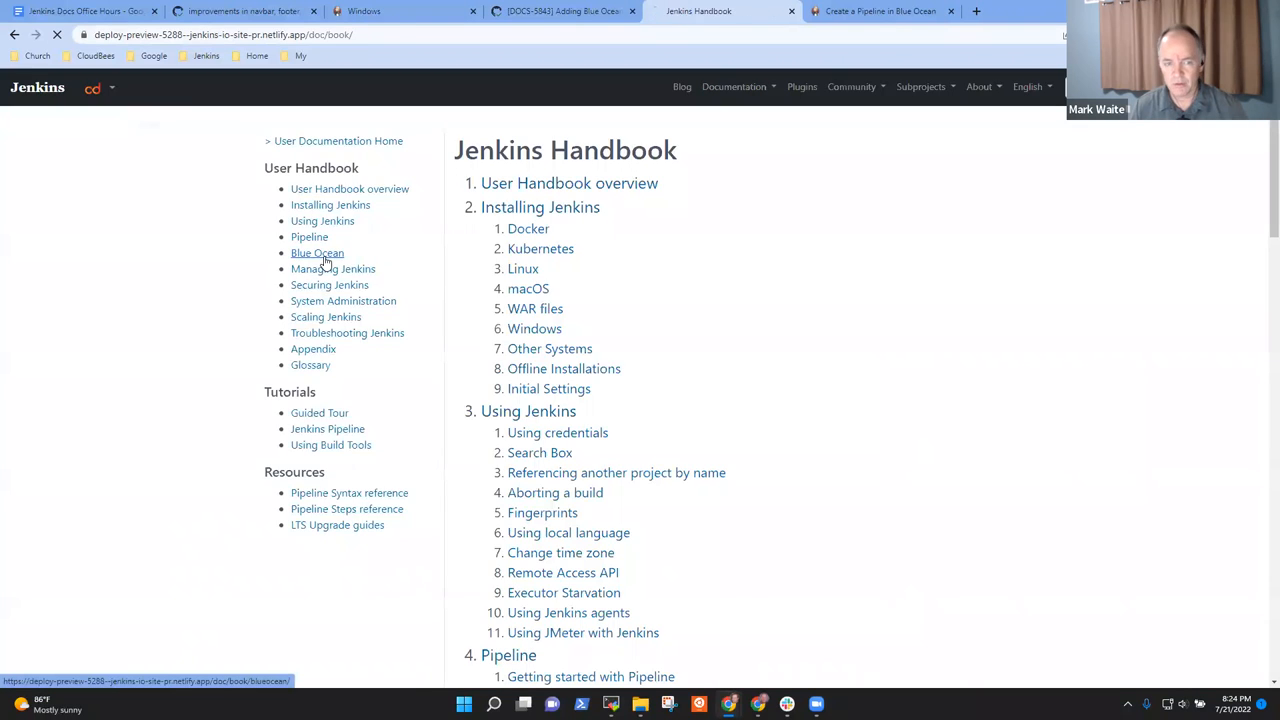
pyautogui.click(316, 252)
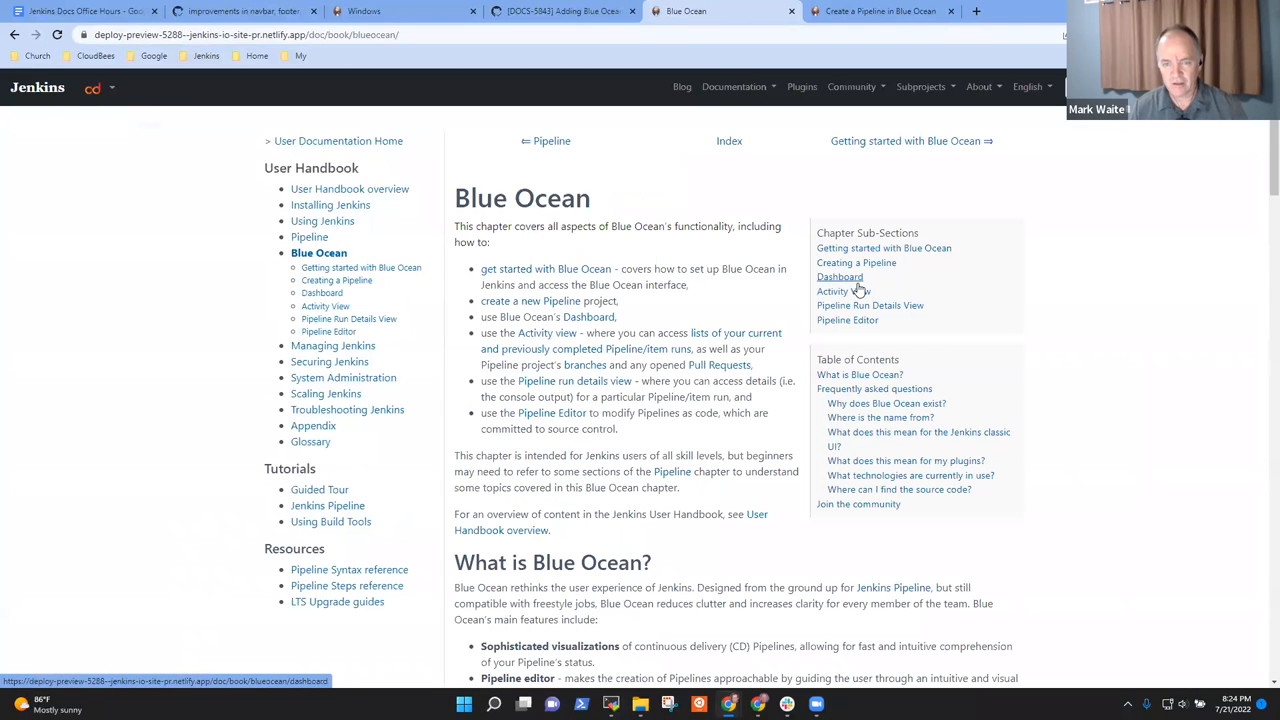
pyautogui.moveTo(844, 292)
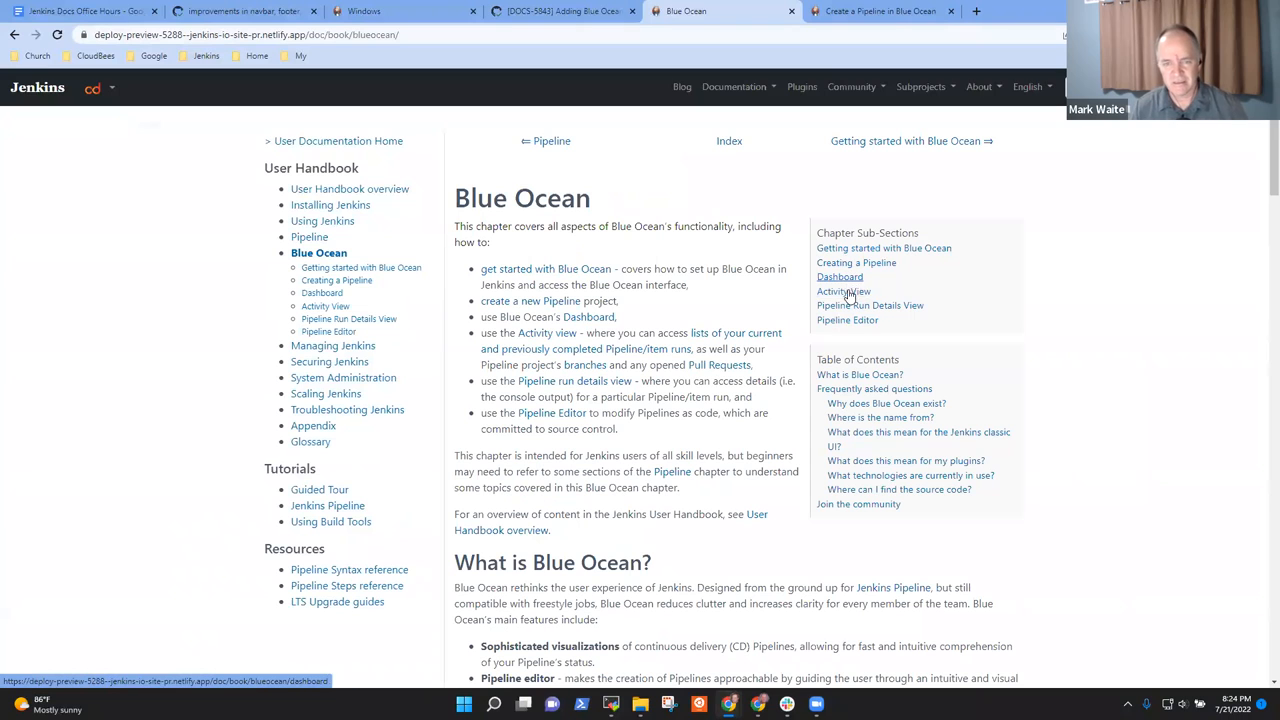
# - Read the Activity View page, highlighting its introduction sentence
pyautogui.click(324, 306)
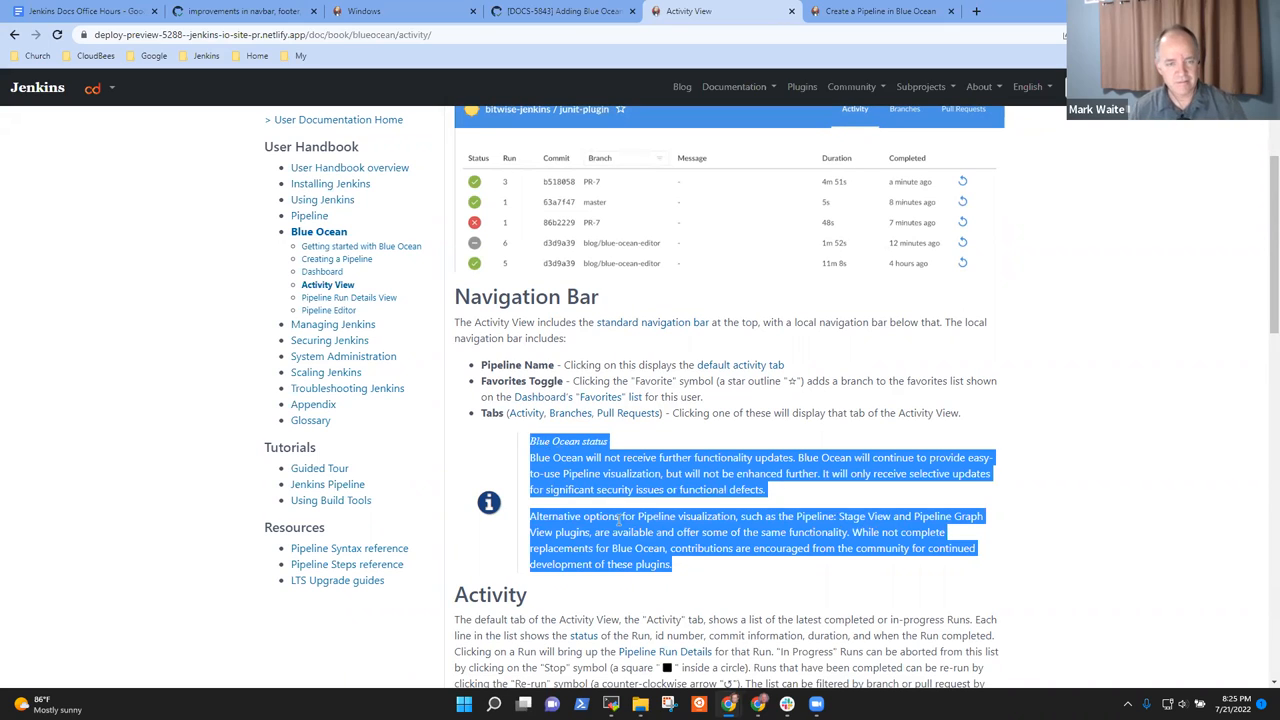
pyautogui.scroll(3)
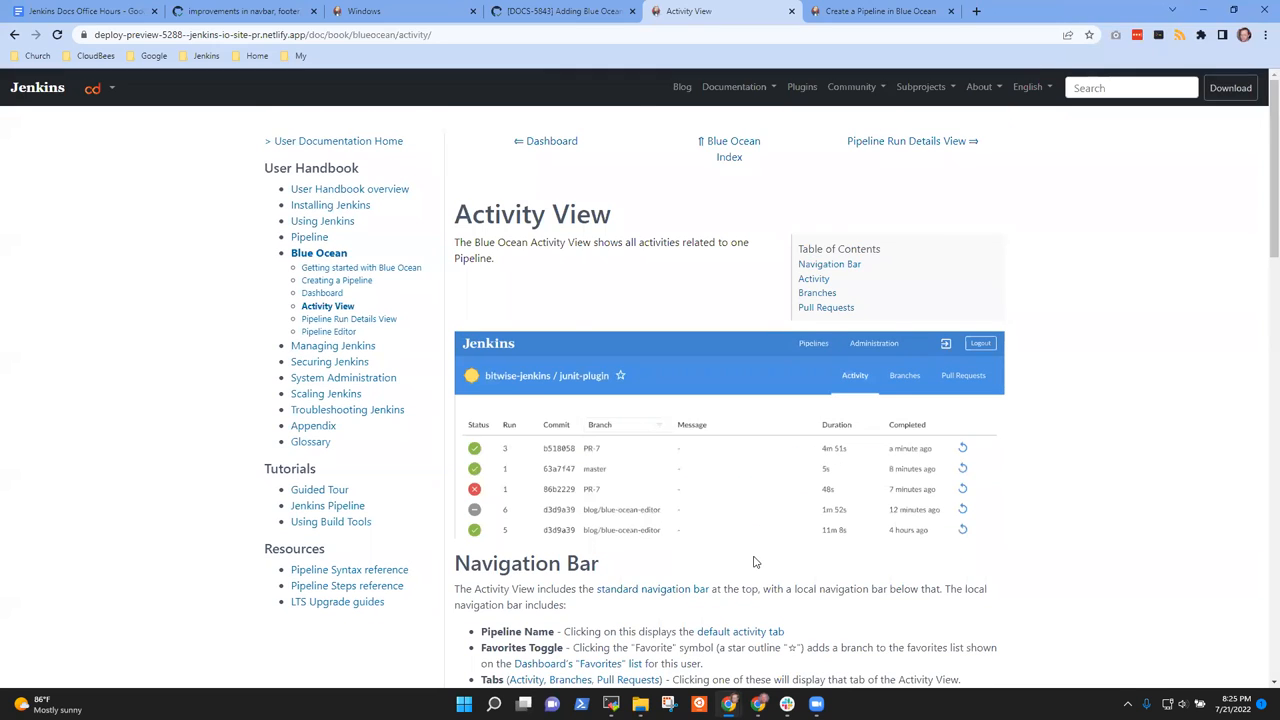
pyautogui.doubleClick(484, 258)
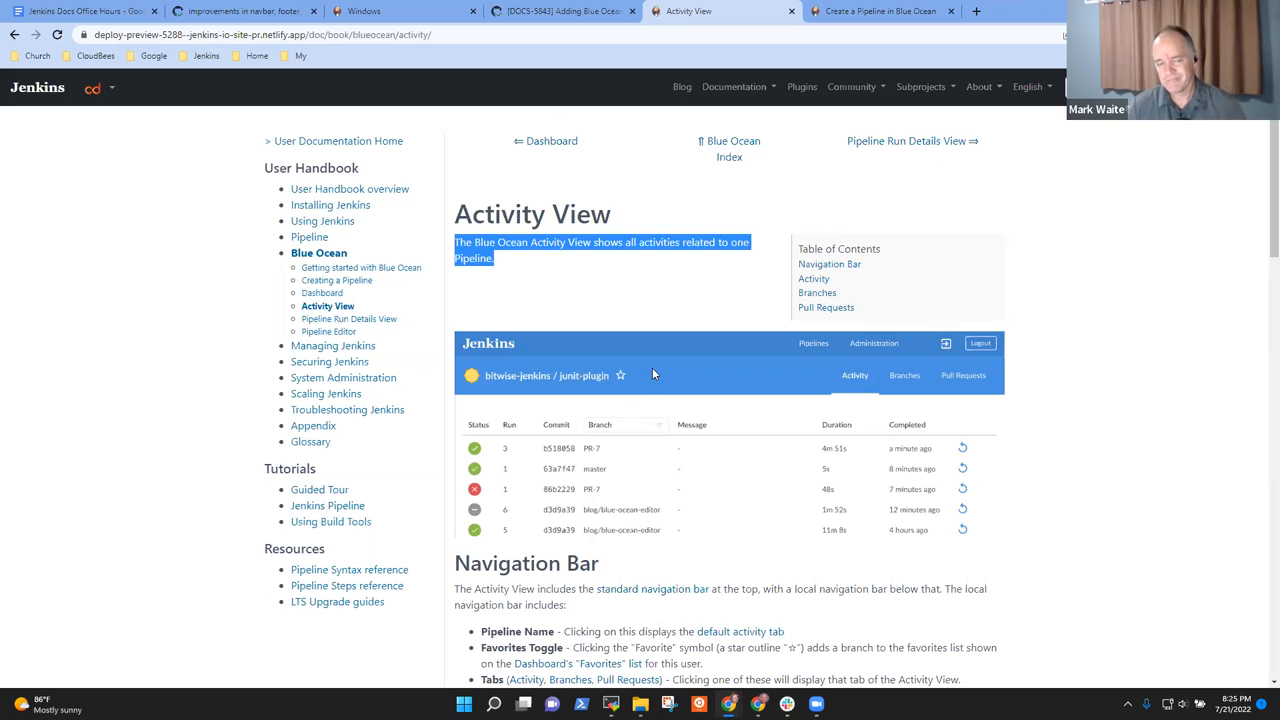
pyautogui.moveTo(660, 396)
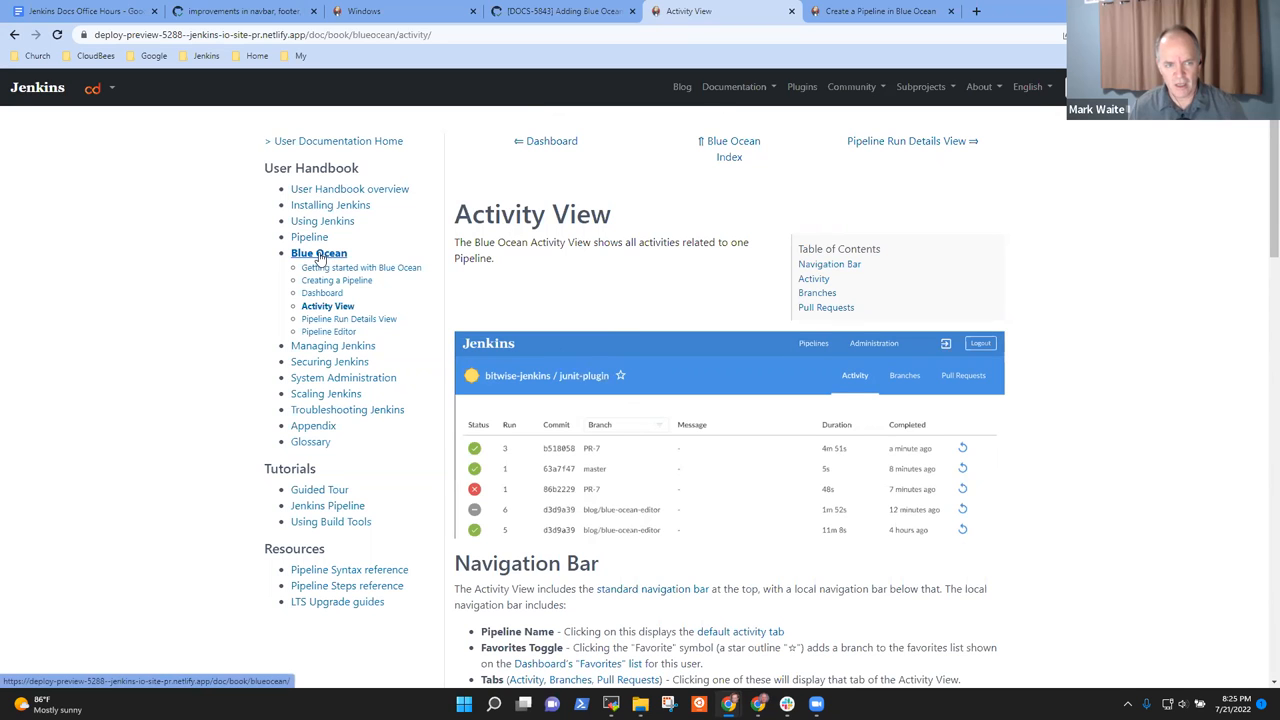
pyautogui.click(320, 252)
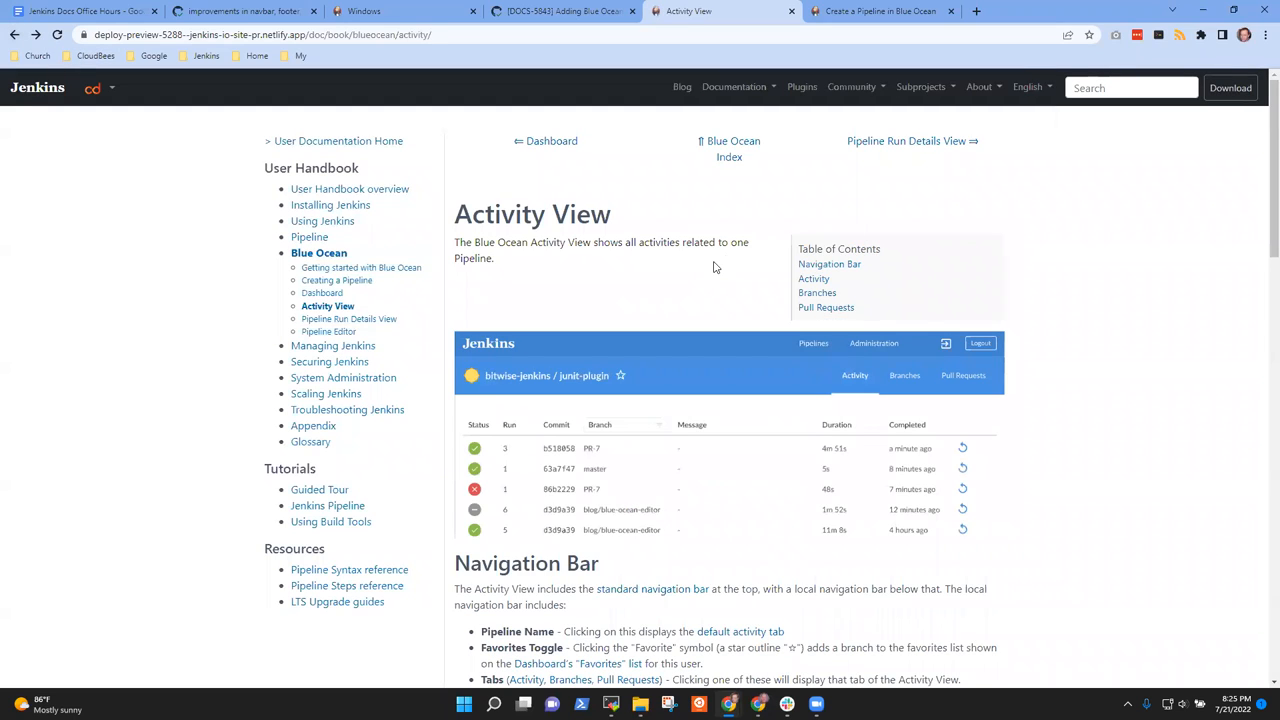
pyautogui.moveTo(328, 304)
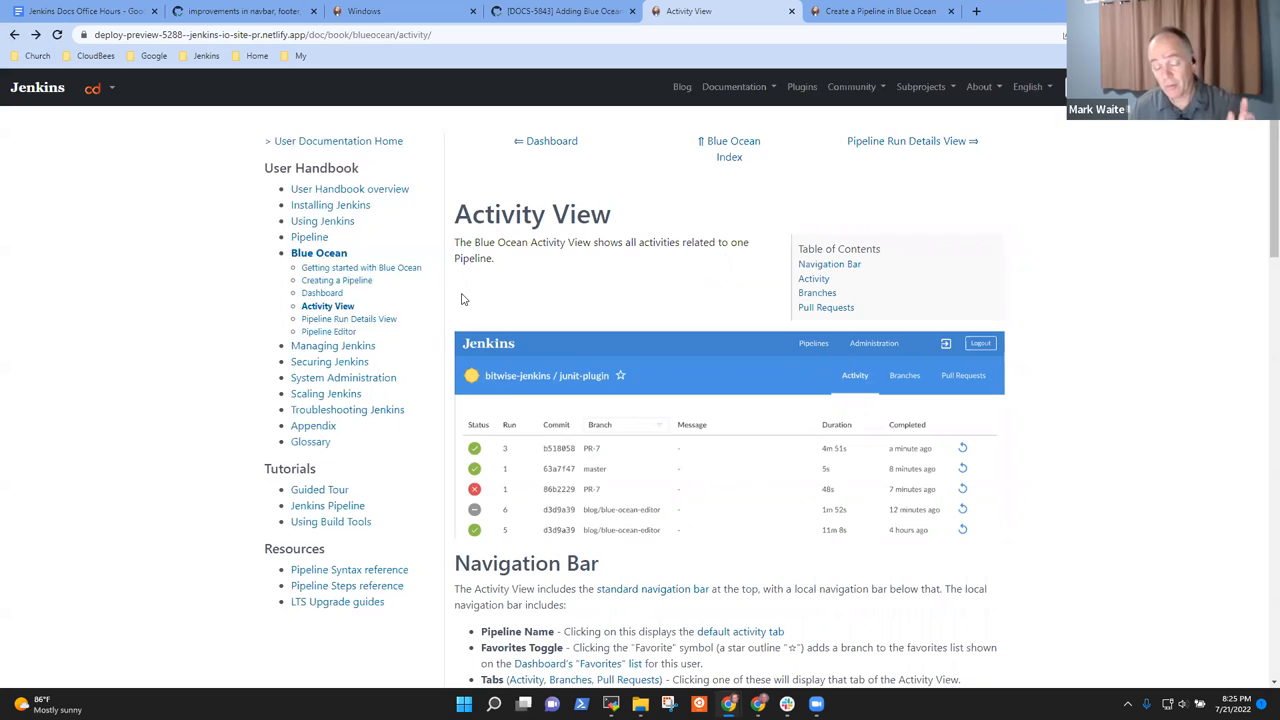
pyautogui.moveTo(404, 294)
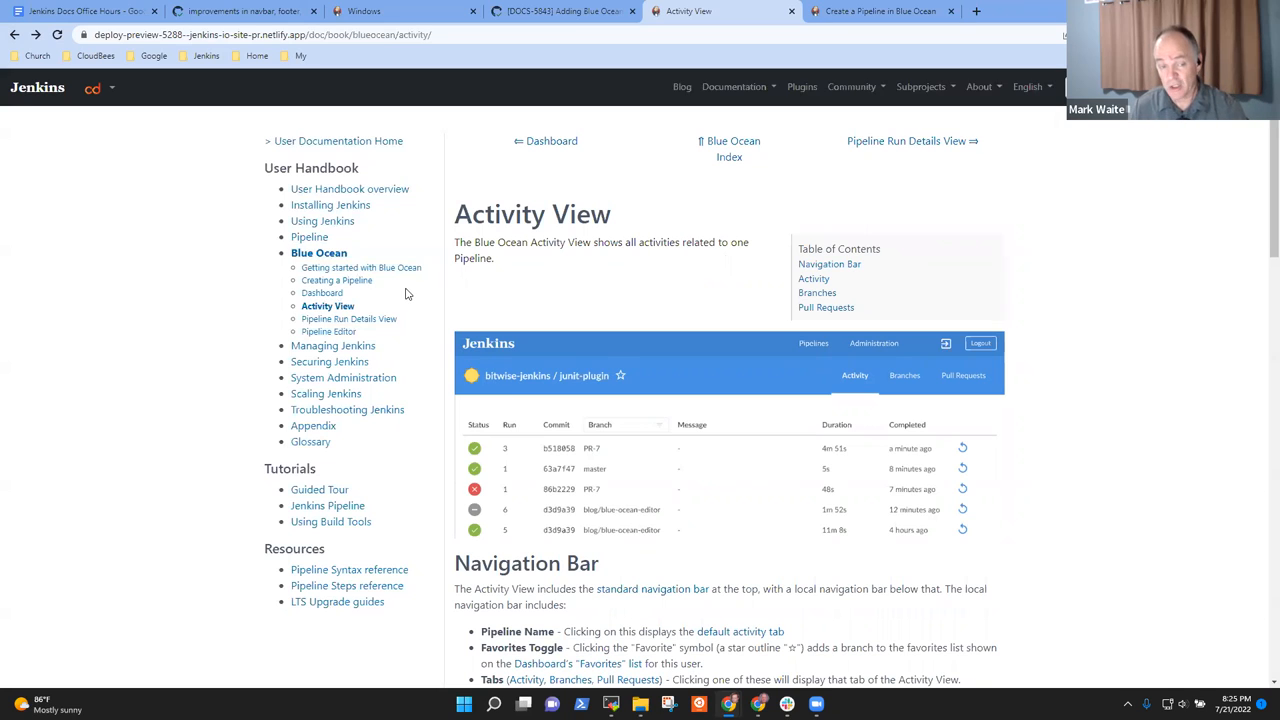
pyautogui.moveTo(360, 268)
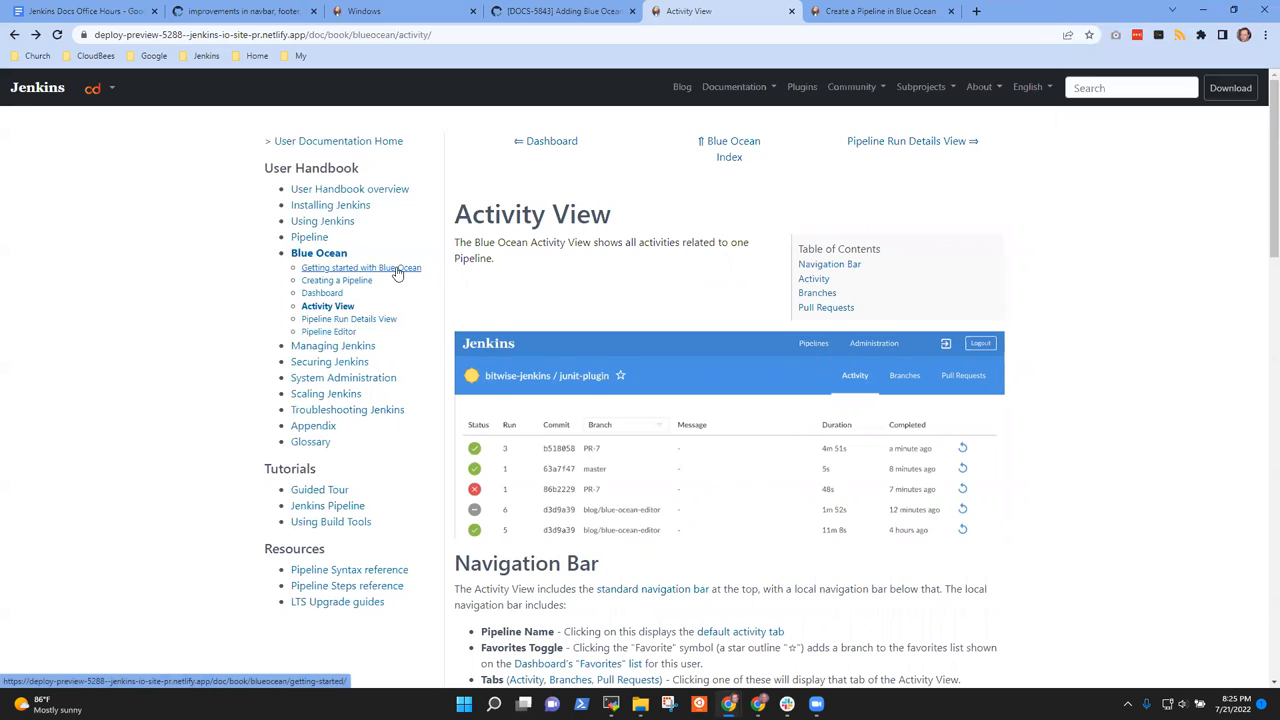
# - View Getting started with Blue Ocean, then navigate via the chapter overview to Creating a Pipeline
pyautogui.click(360, 268)
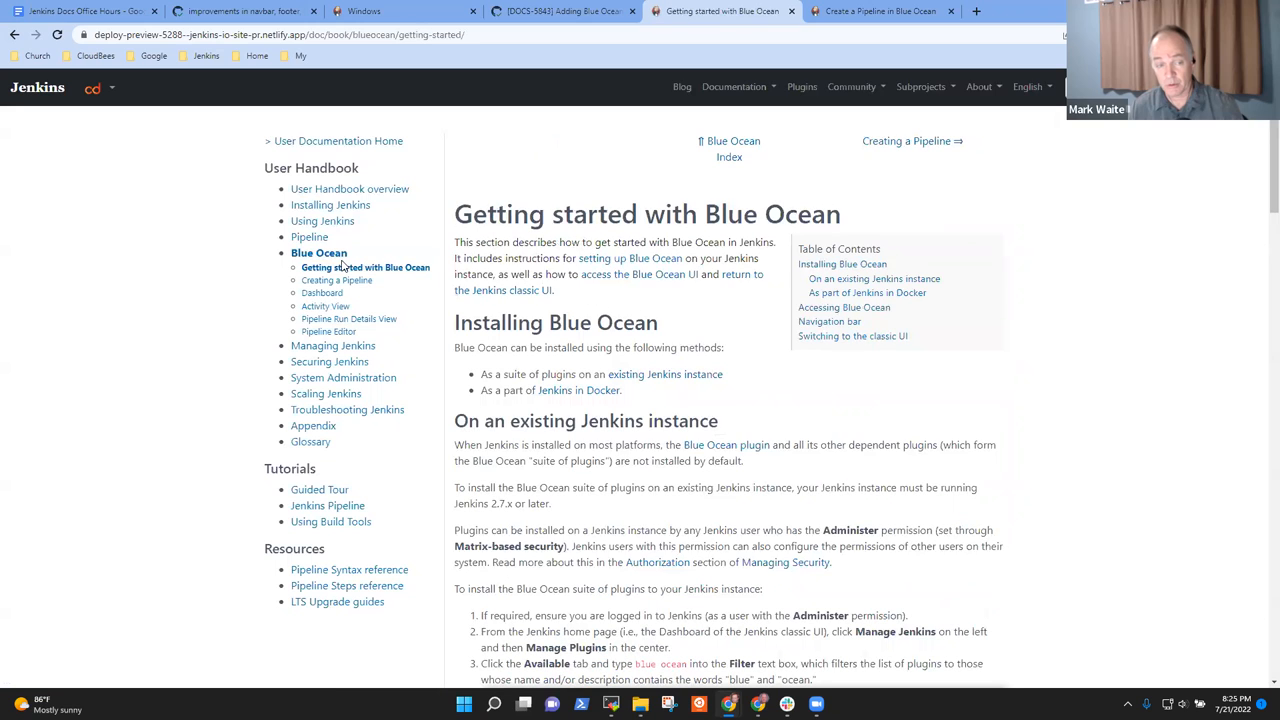
pyautogui.click(318, 252)
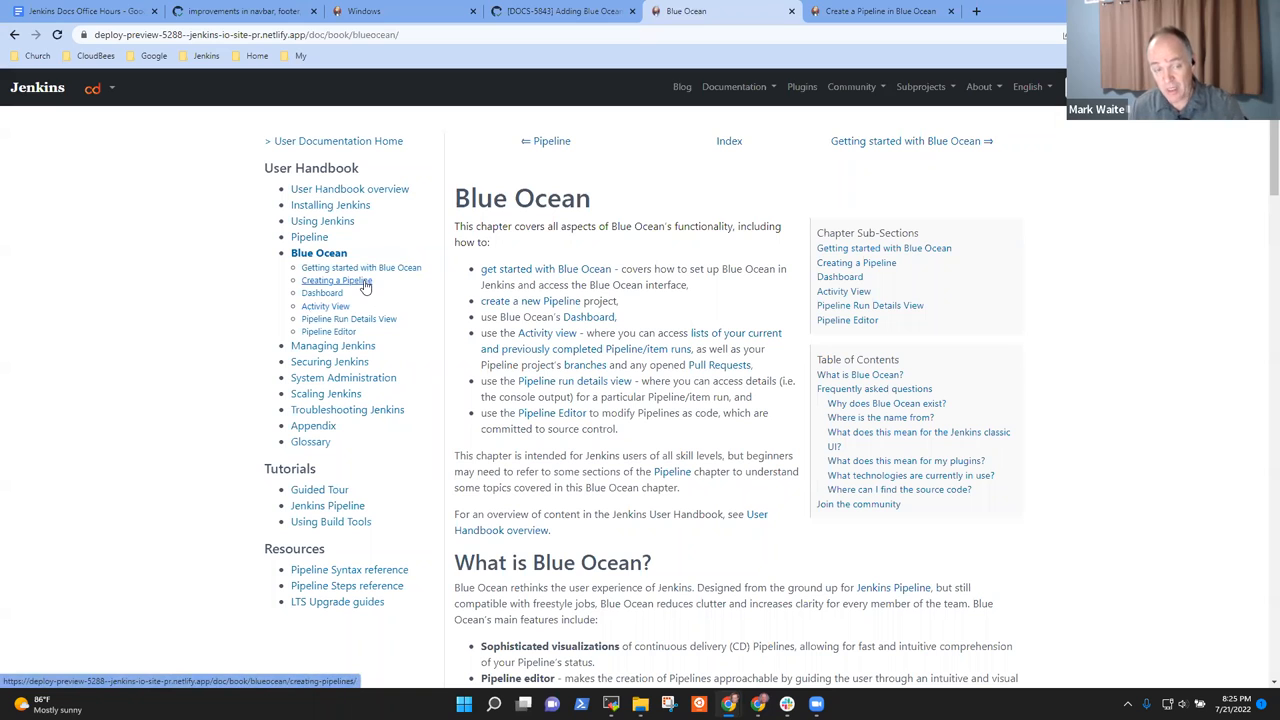
pyautogui.click(338, 280)
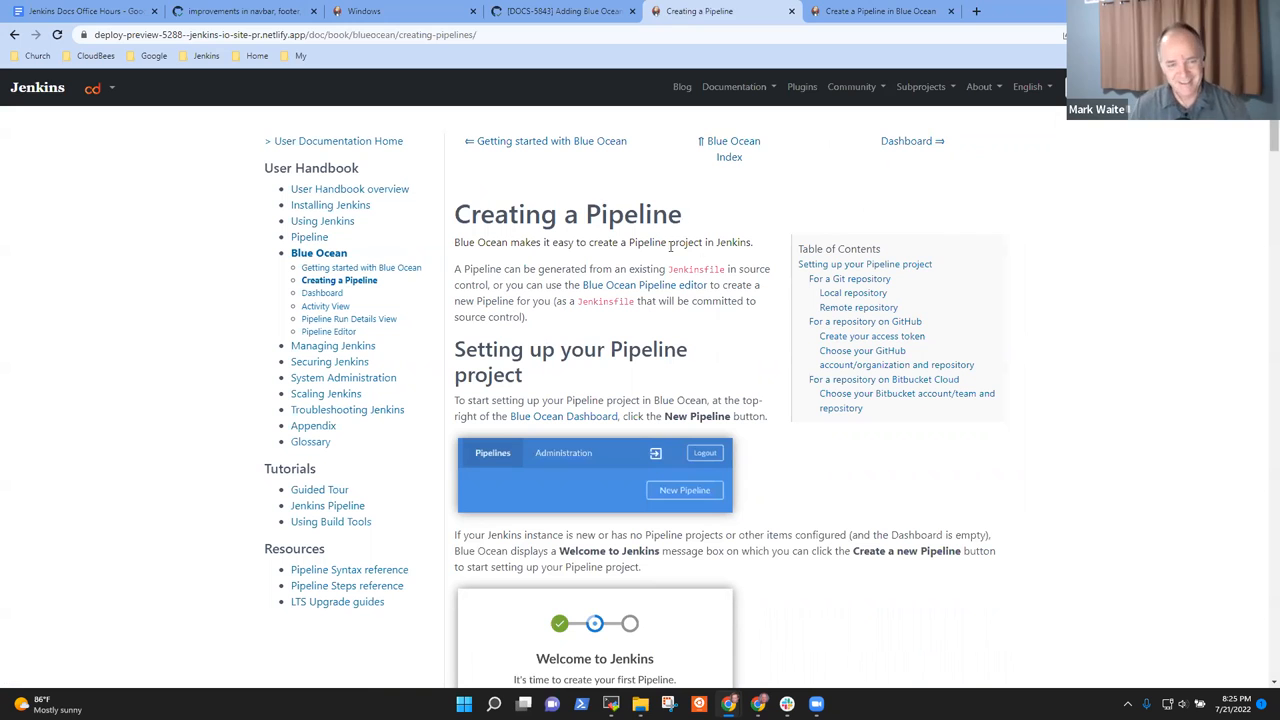
pyautogui.scroll(-3)
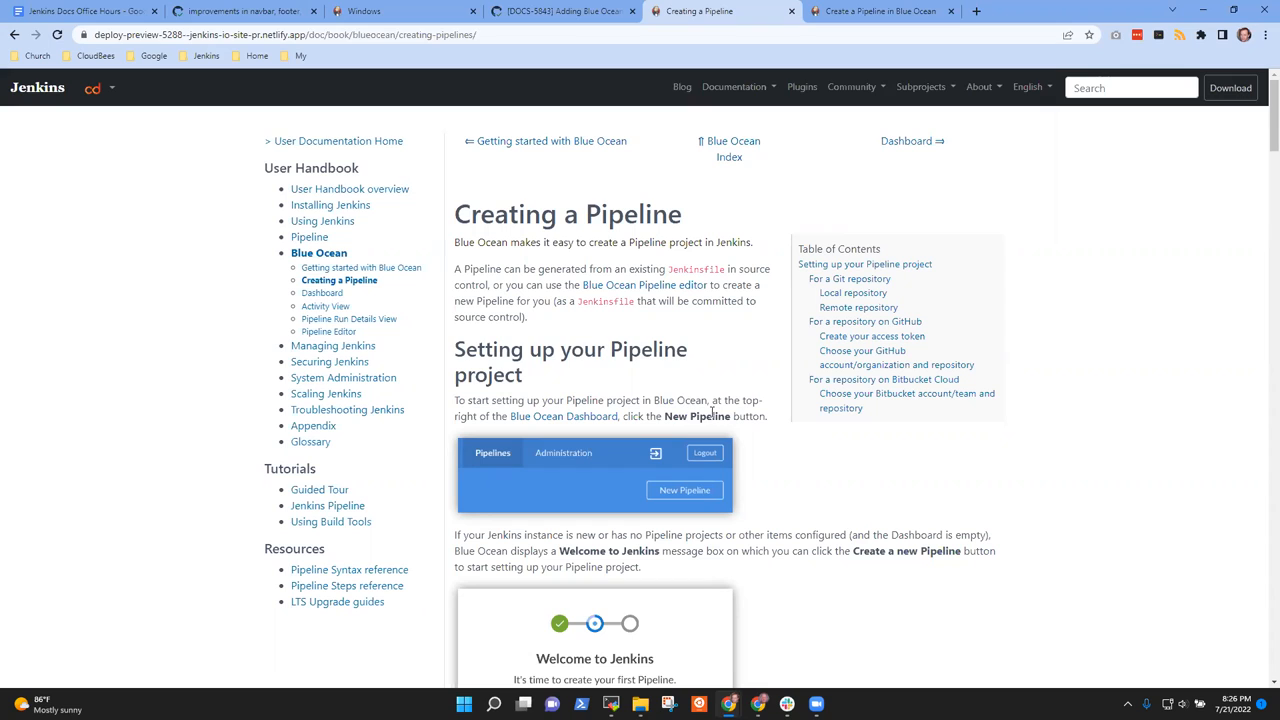
pyautogui.moveTo(532, 316)
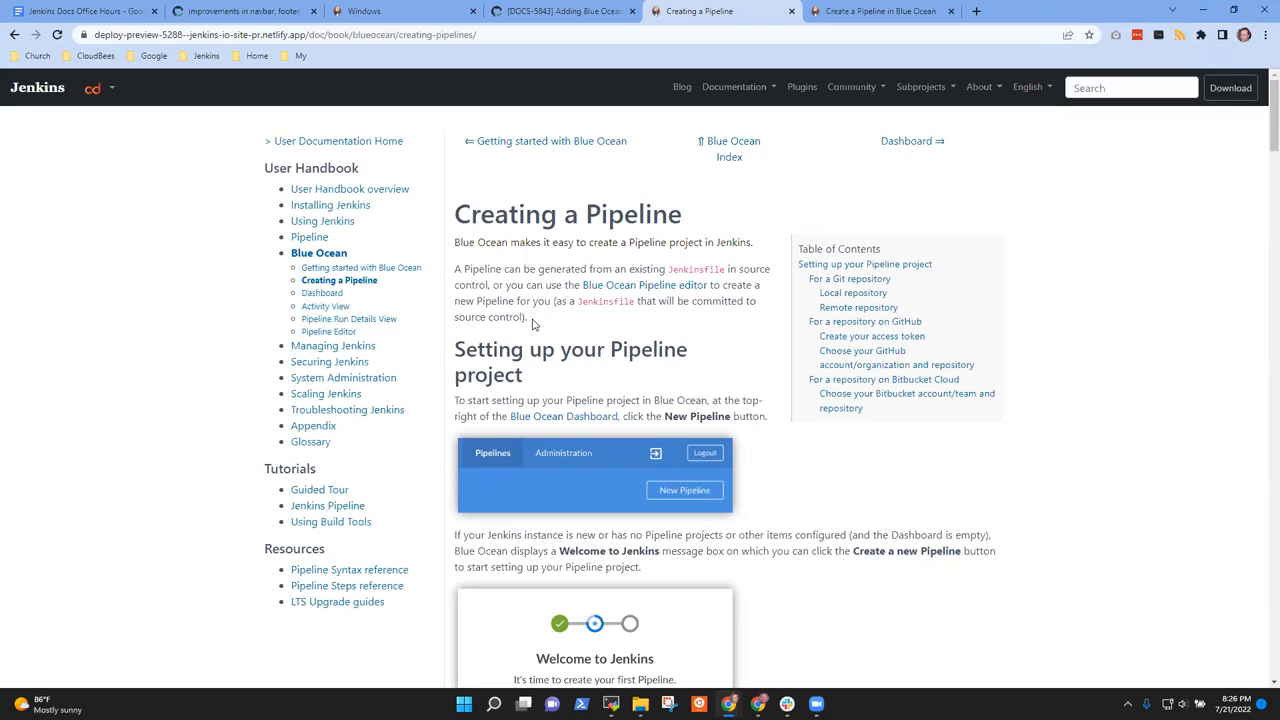
pyautogui.moveTo(454, 242); pyautogui.dragTo(528, 316)
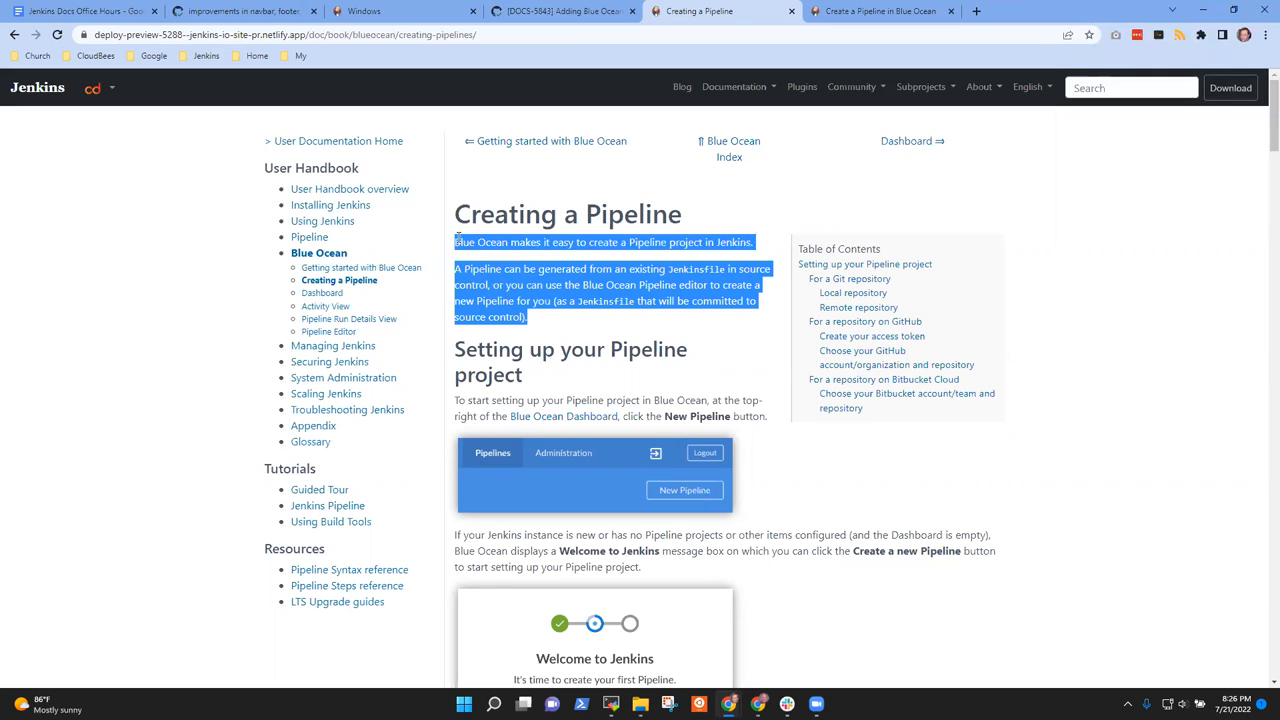
pyautogui.click(544, 326)
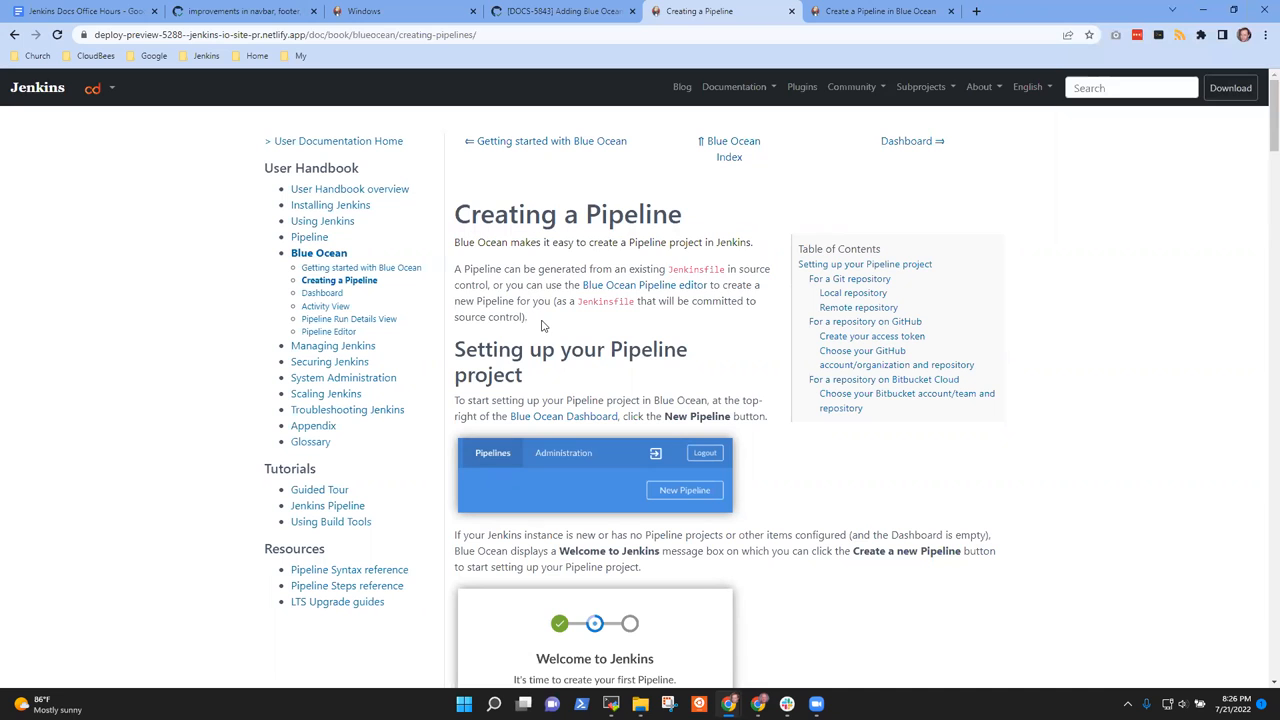
pyautogui.moveTo(538, 324)
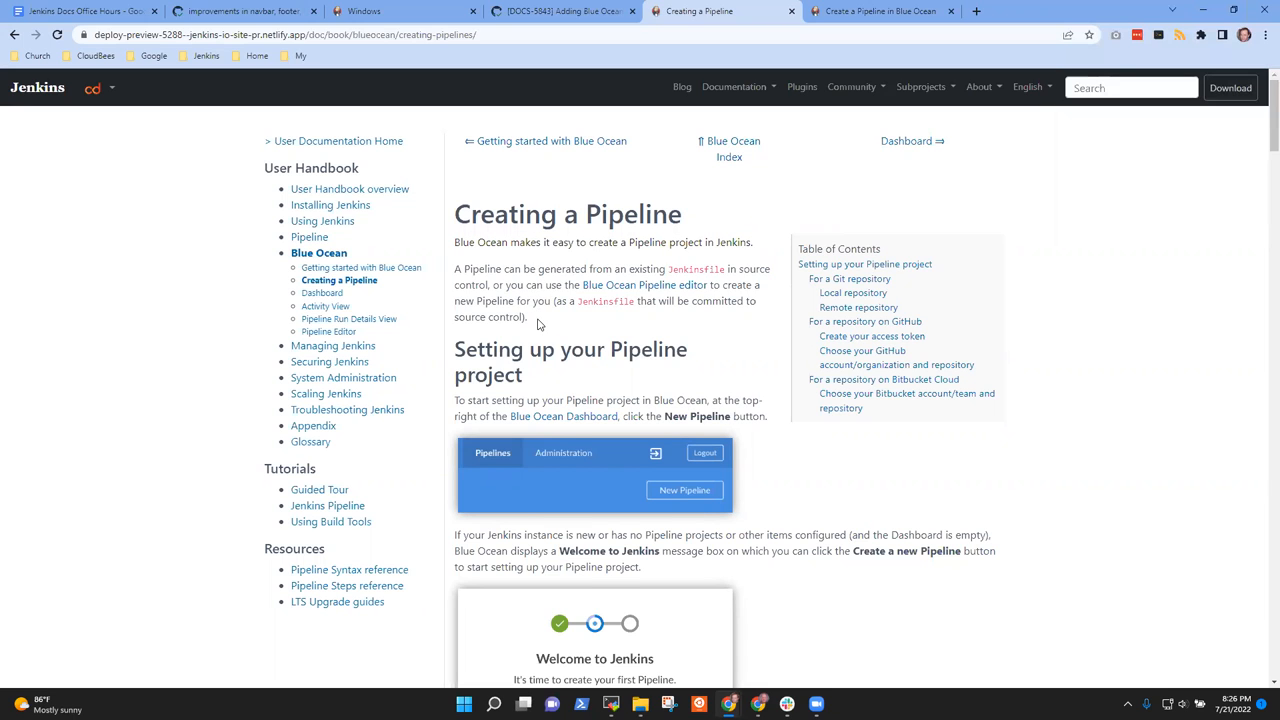
pyautogui.scroll(-3)
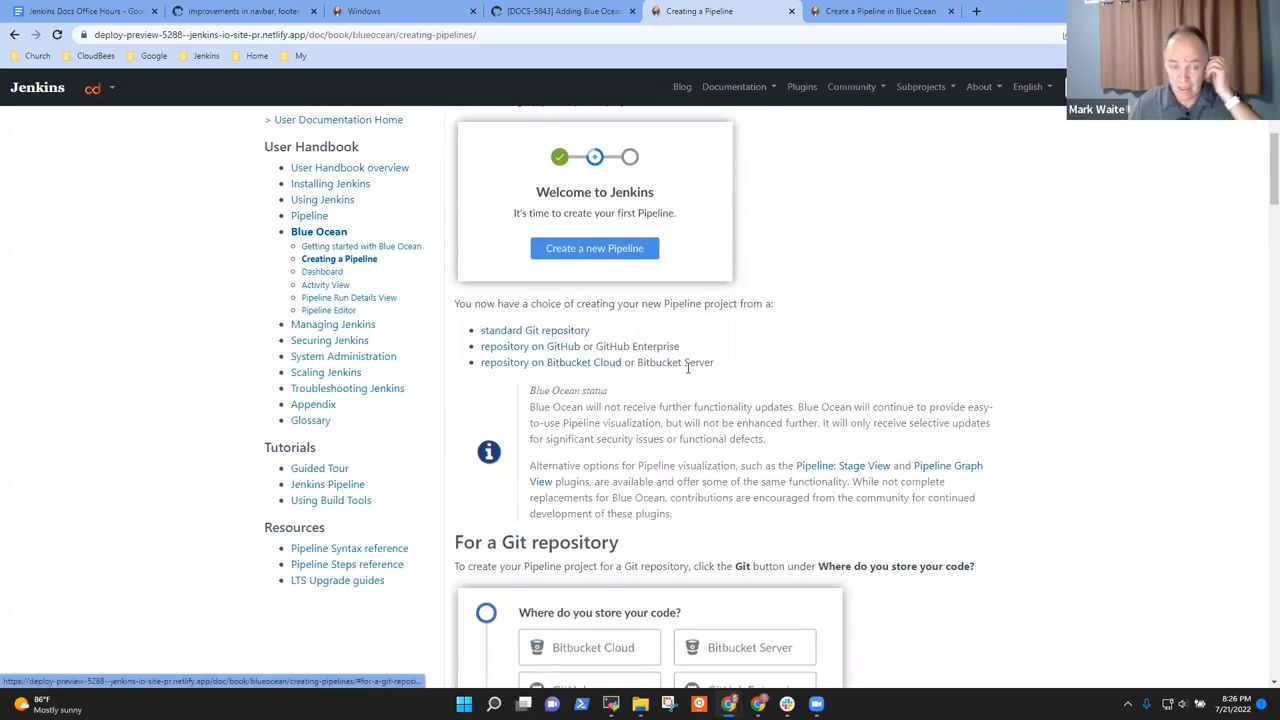
pyautogui.scroll(-3)
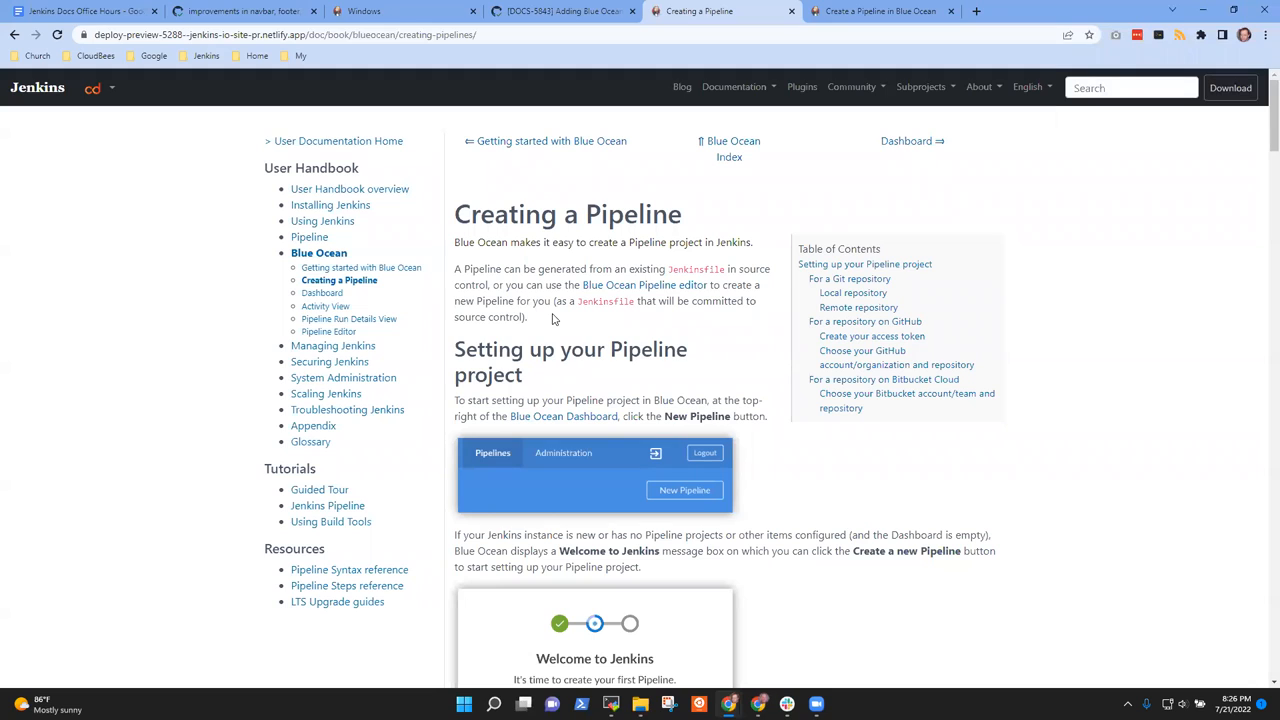
pyautogui.moveTo(578, 290)
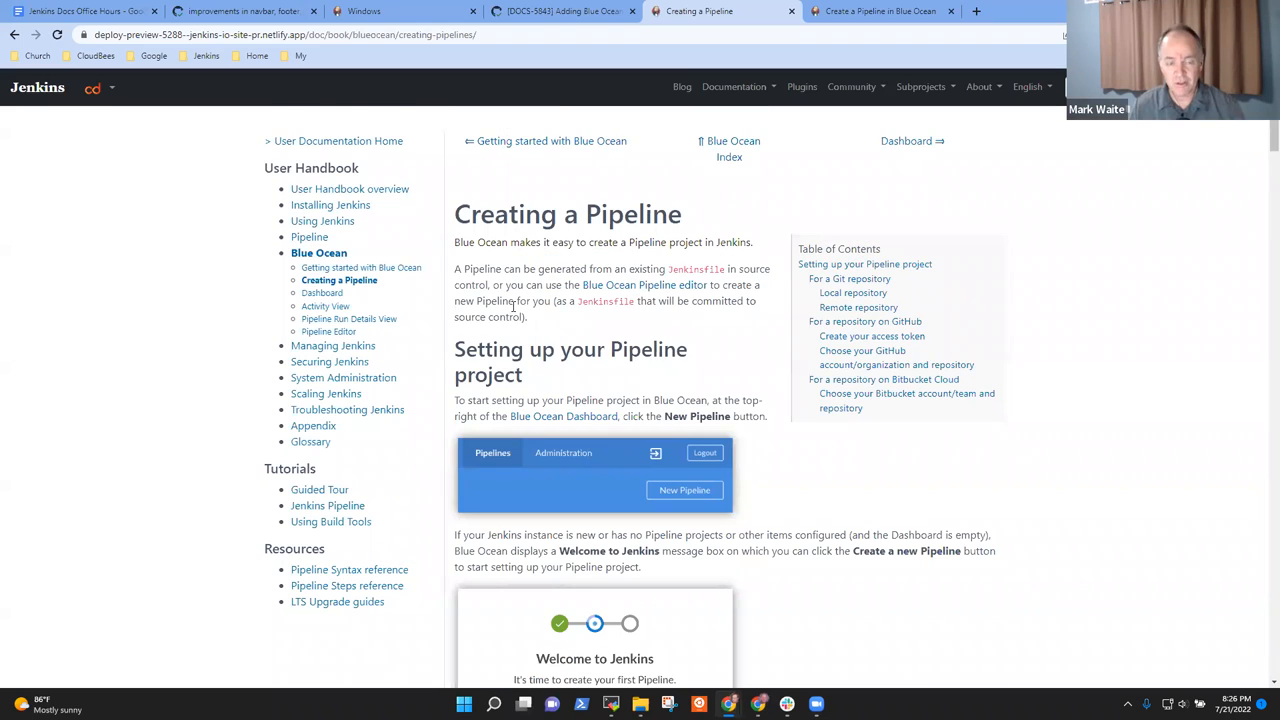
pyautogui.moveTo(456, 268); pyautogui.dragTo(528, 316)
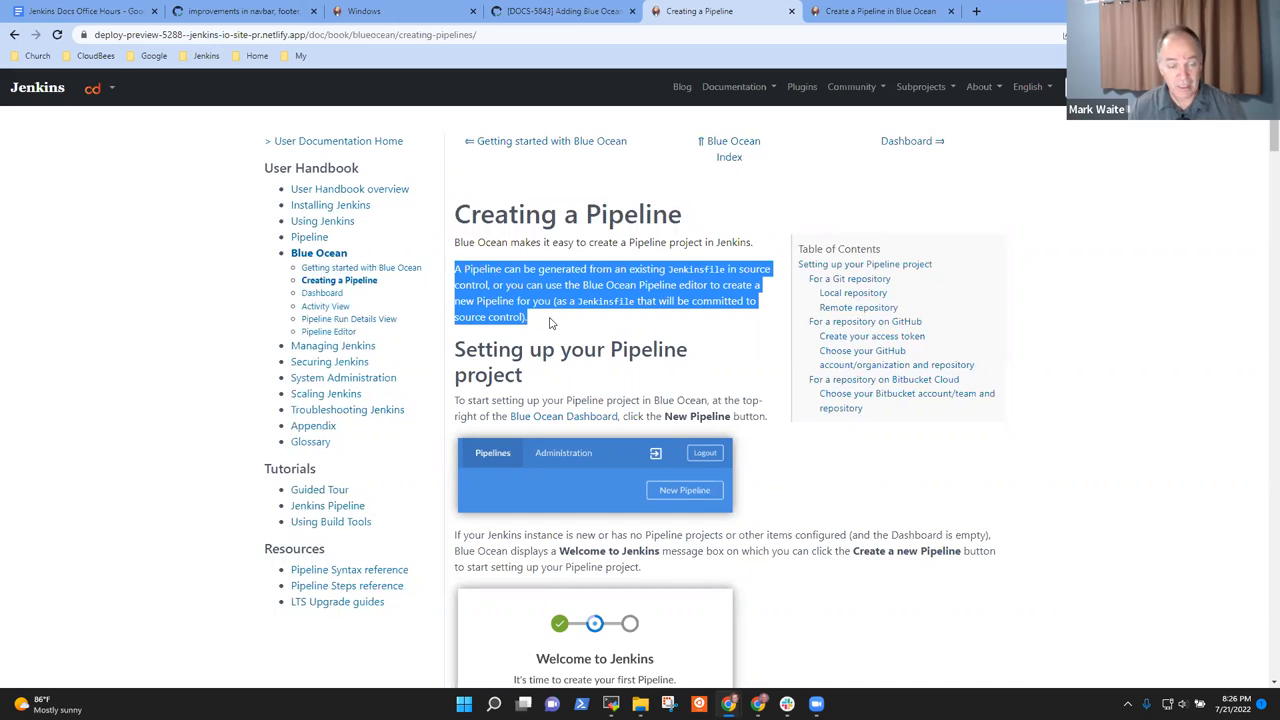
pyautogui.scroll(-3)
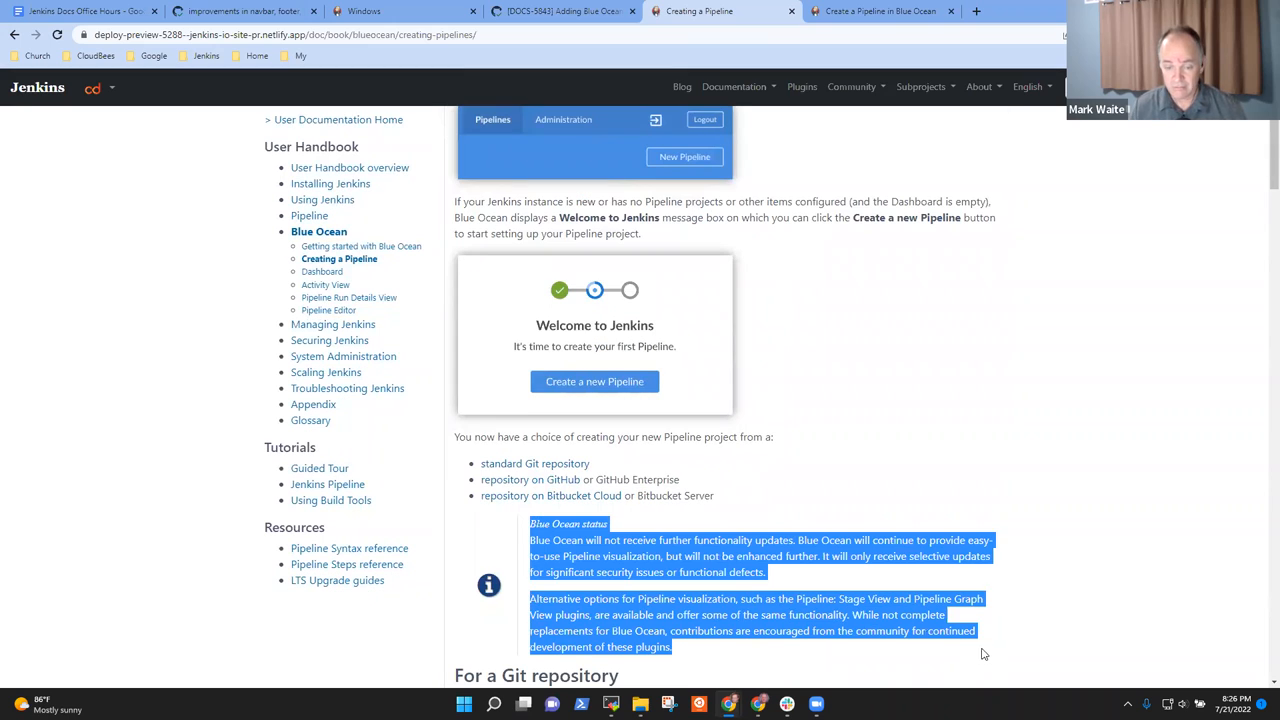
pyautogui.click(876, 632)
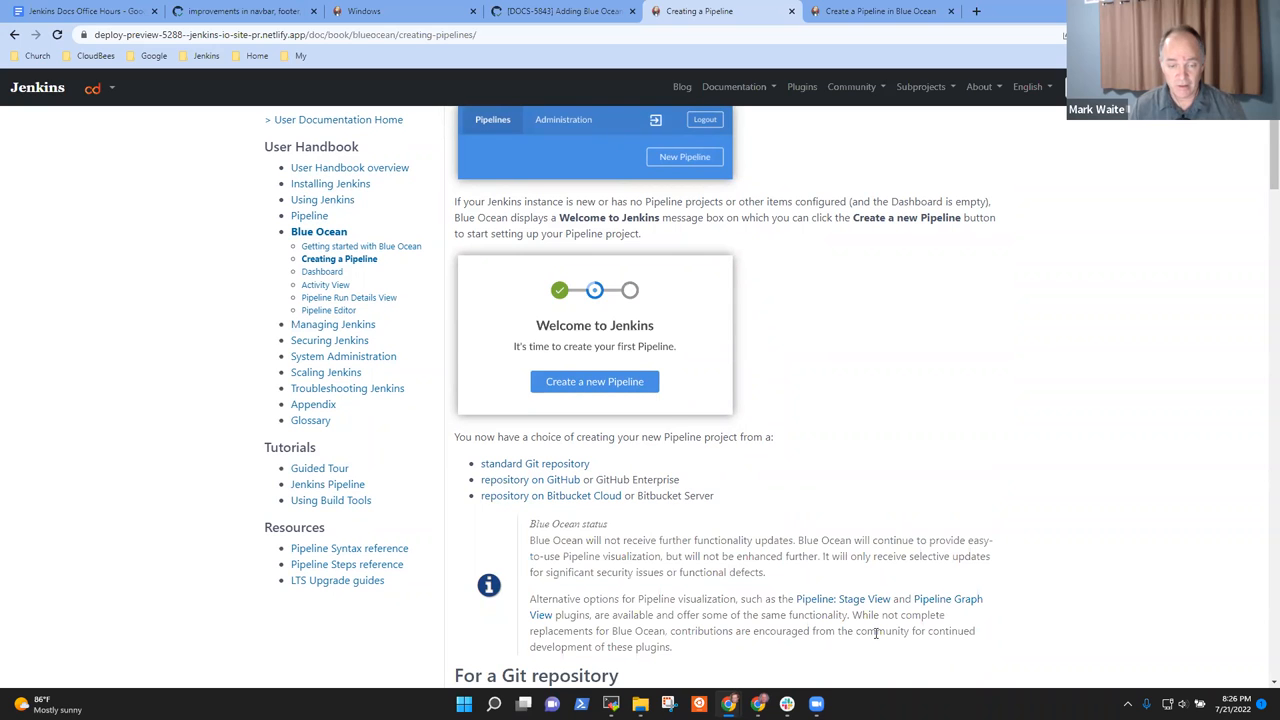
pyautogui.scroll(3)
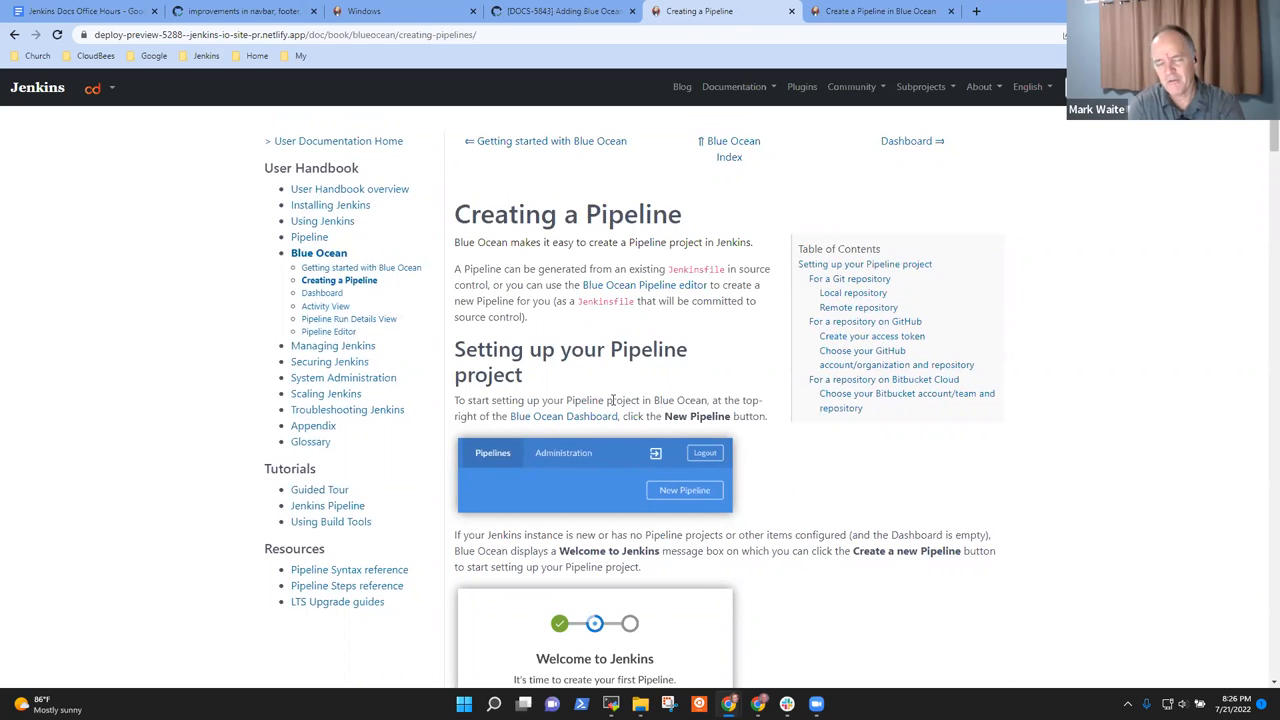
pyautogui.moveTo(476, 248)
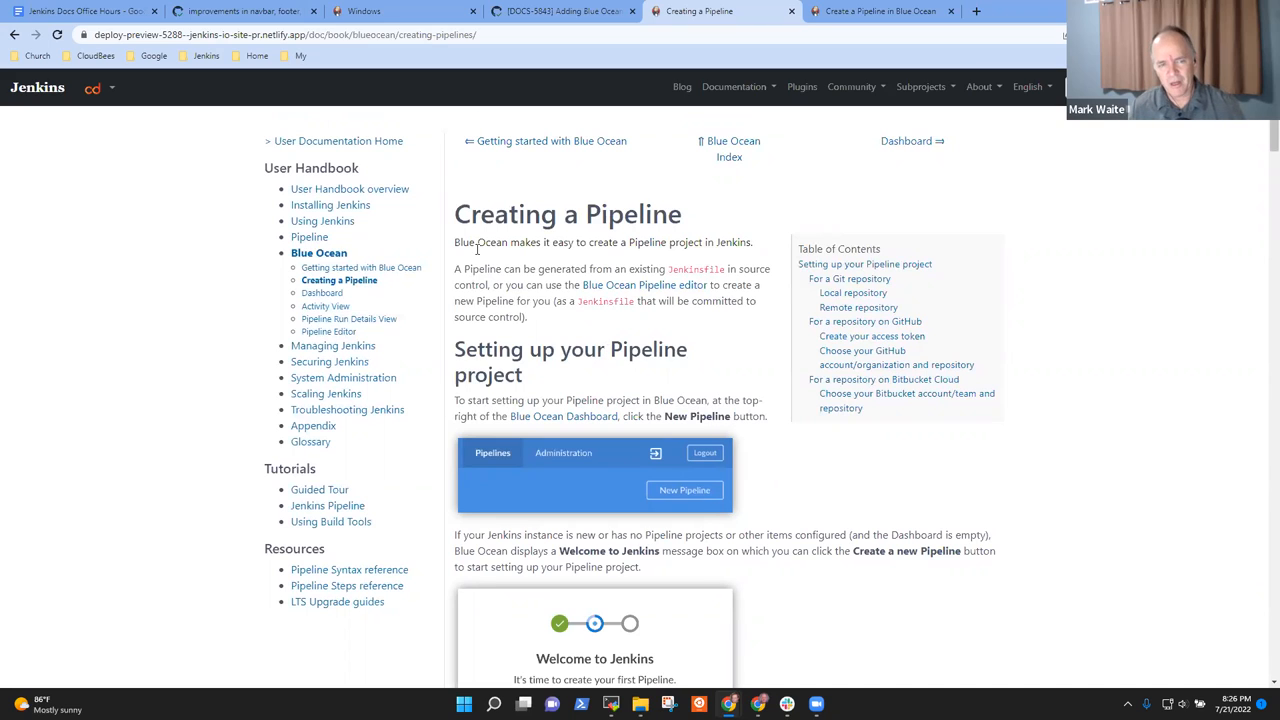
pyautogui.moveTo(454, 242); pyautogui.dragTo(752, 242)
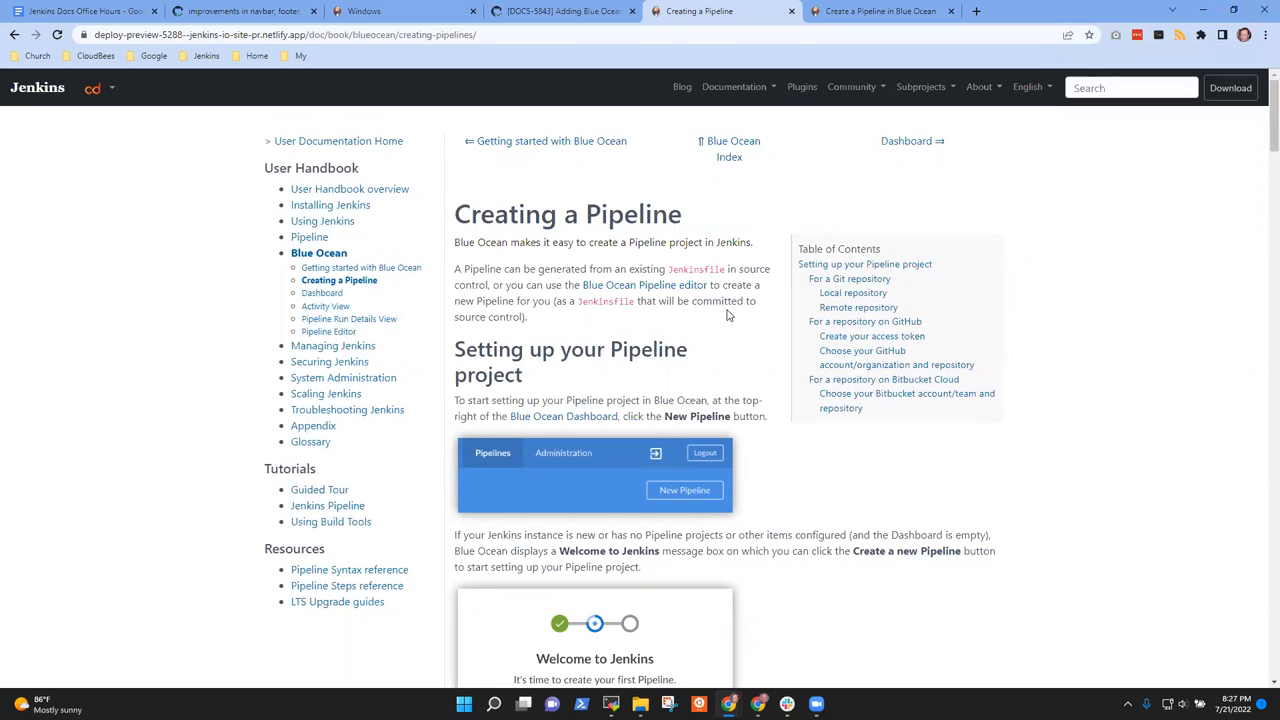
pyautogui.moveTo(648, 324)
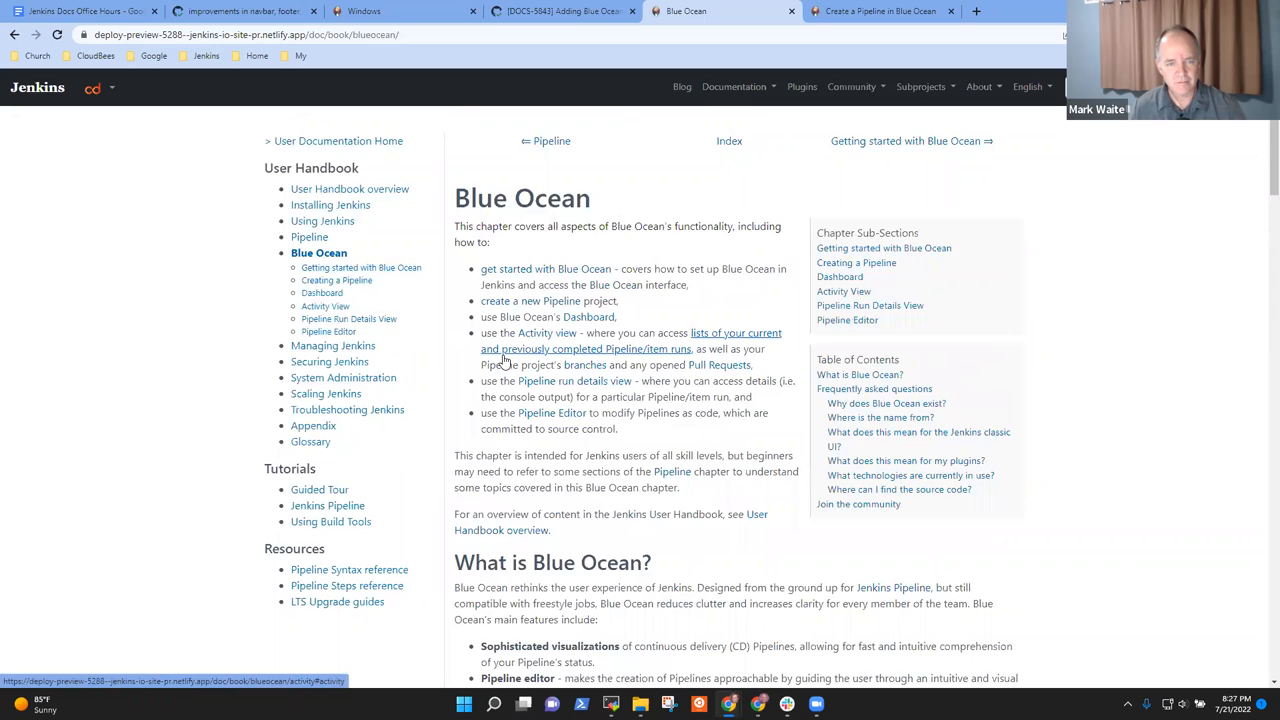
pyautogui.moveTo(564, 344)
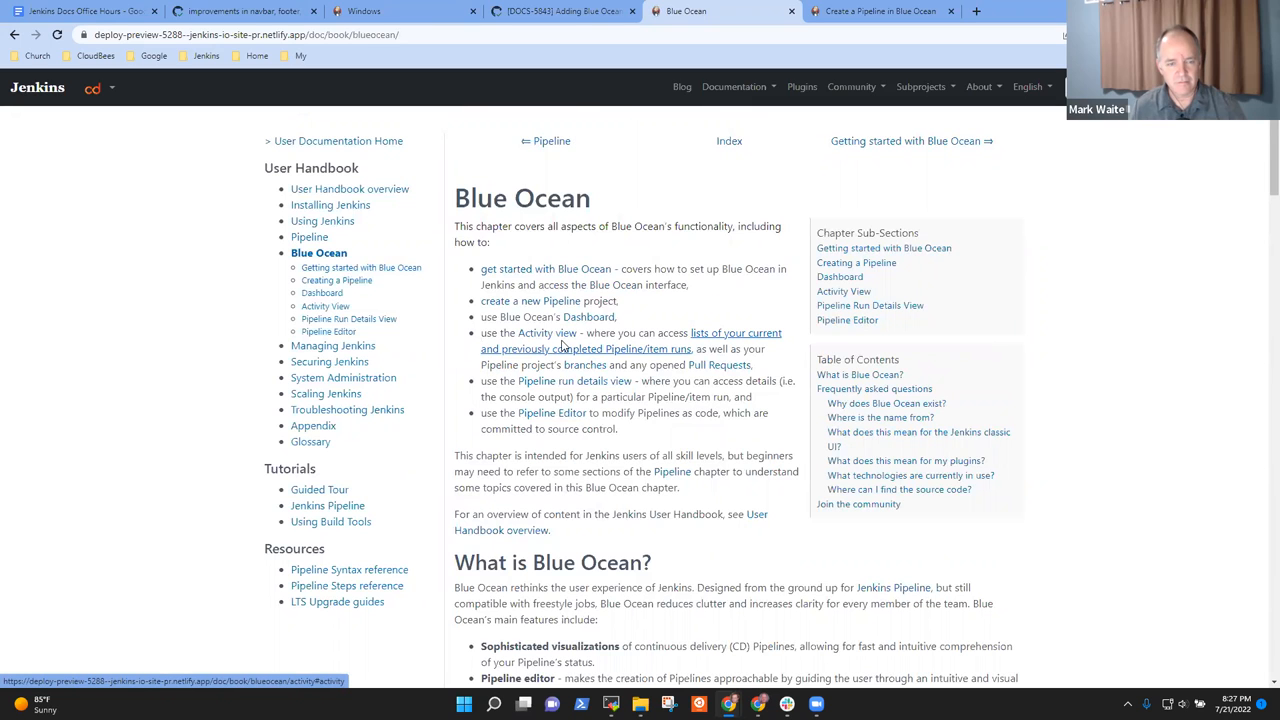
# - Read the Blue Ocean chapter overview, highlighting its bullet list while discussing
pyautogui.scroll(-3)
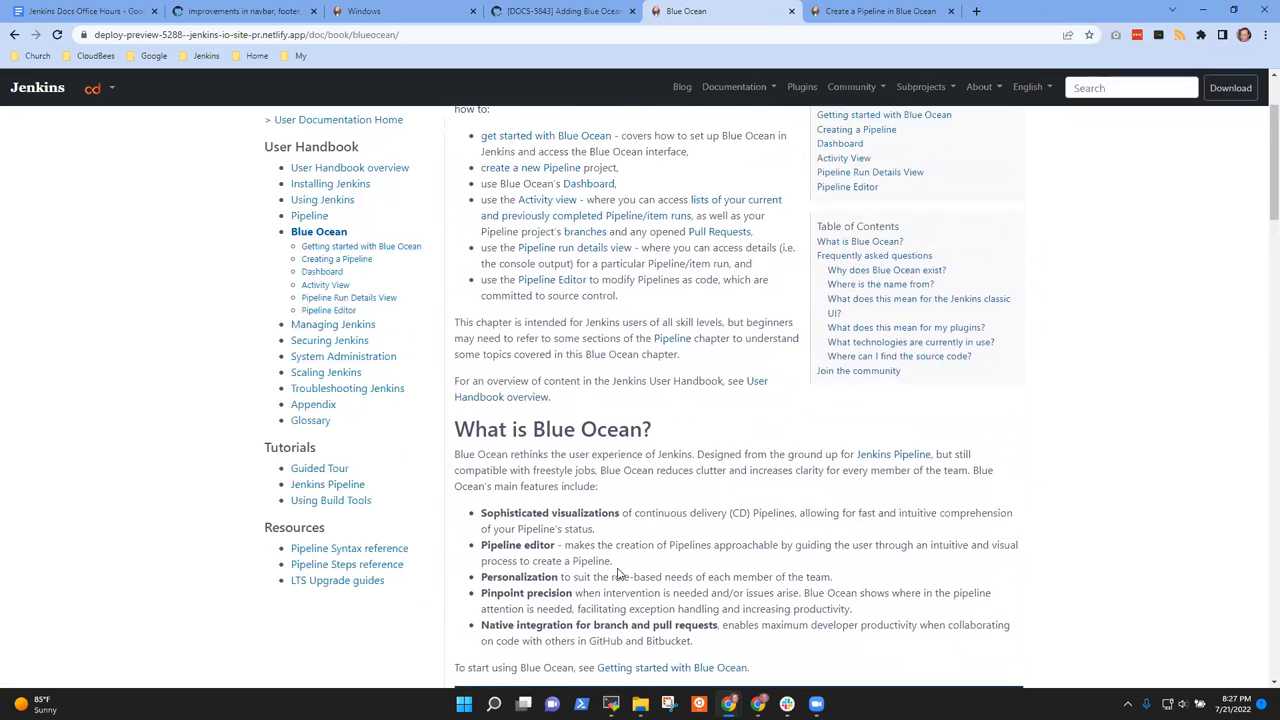
pyautogui.moveTo(608, 454)
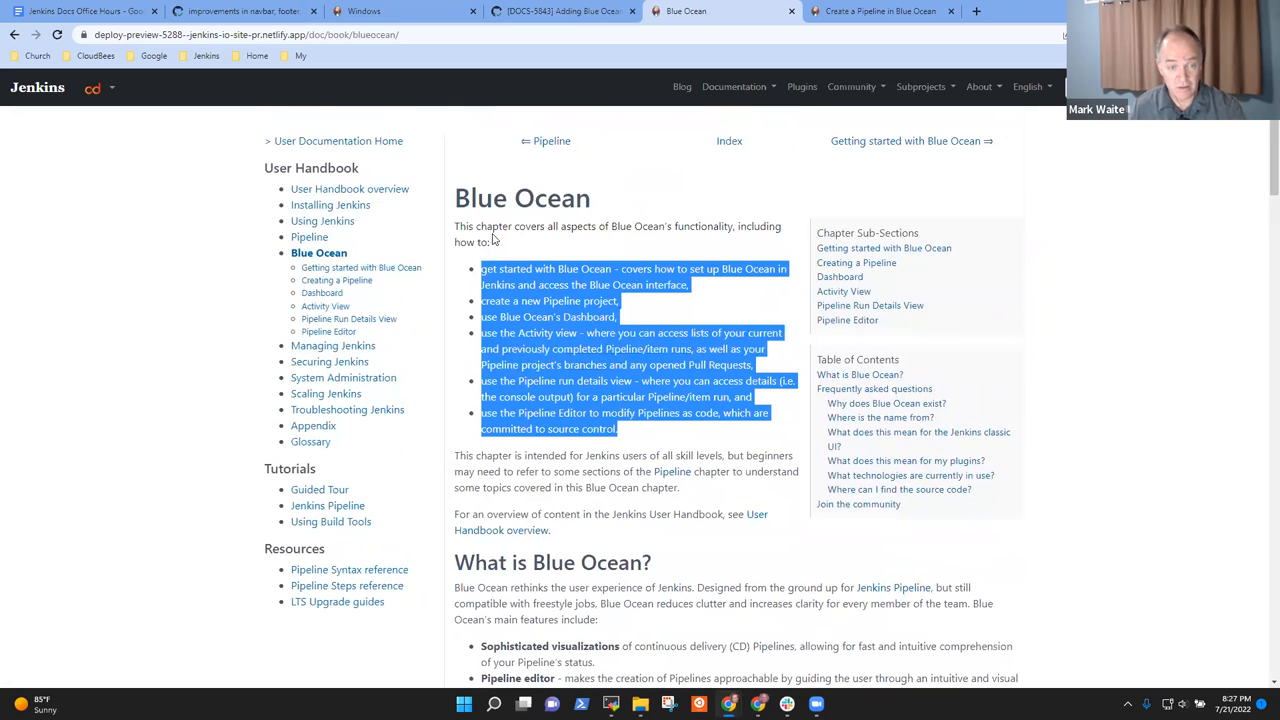
pyautogui.click(452, 452)
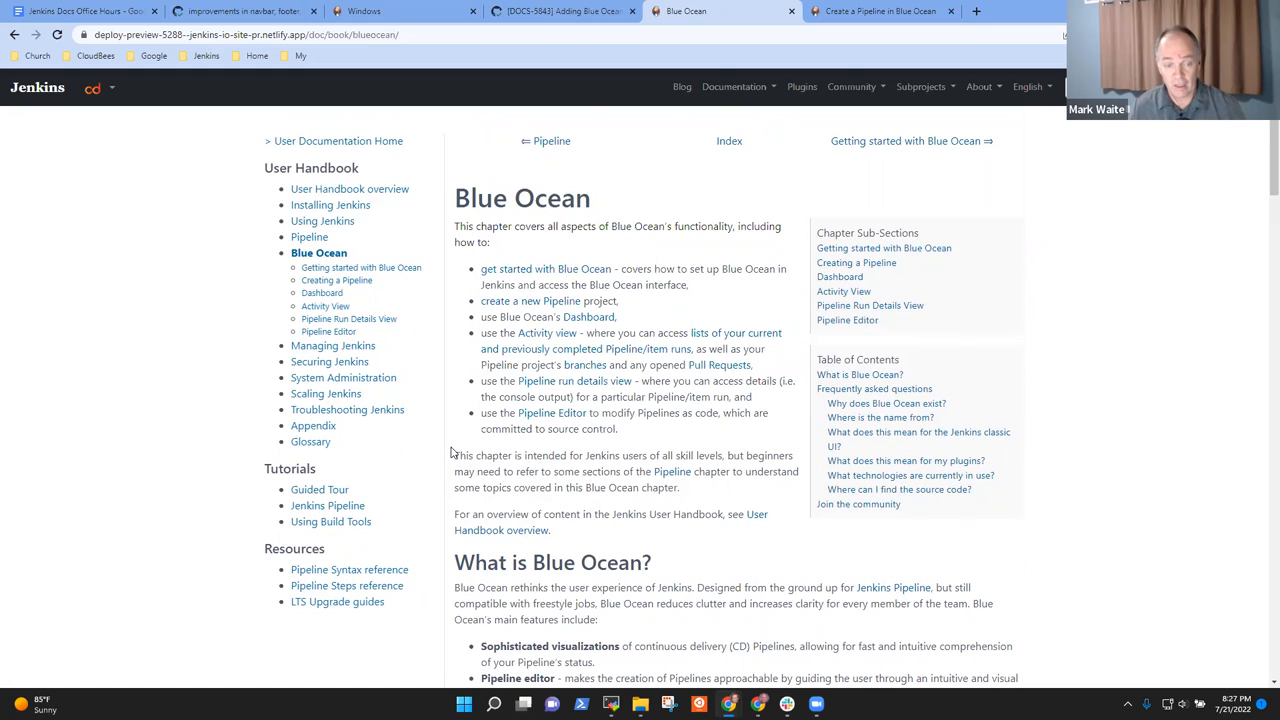
pyautogui.moveTo(454, 456); pyautogui.dragTo(704, 514)
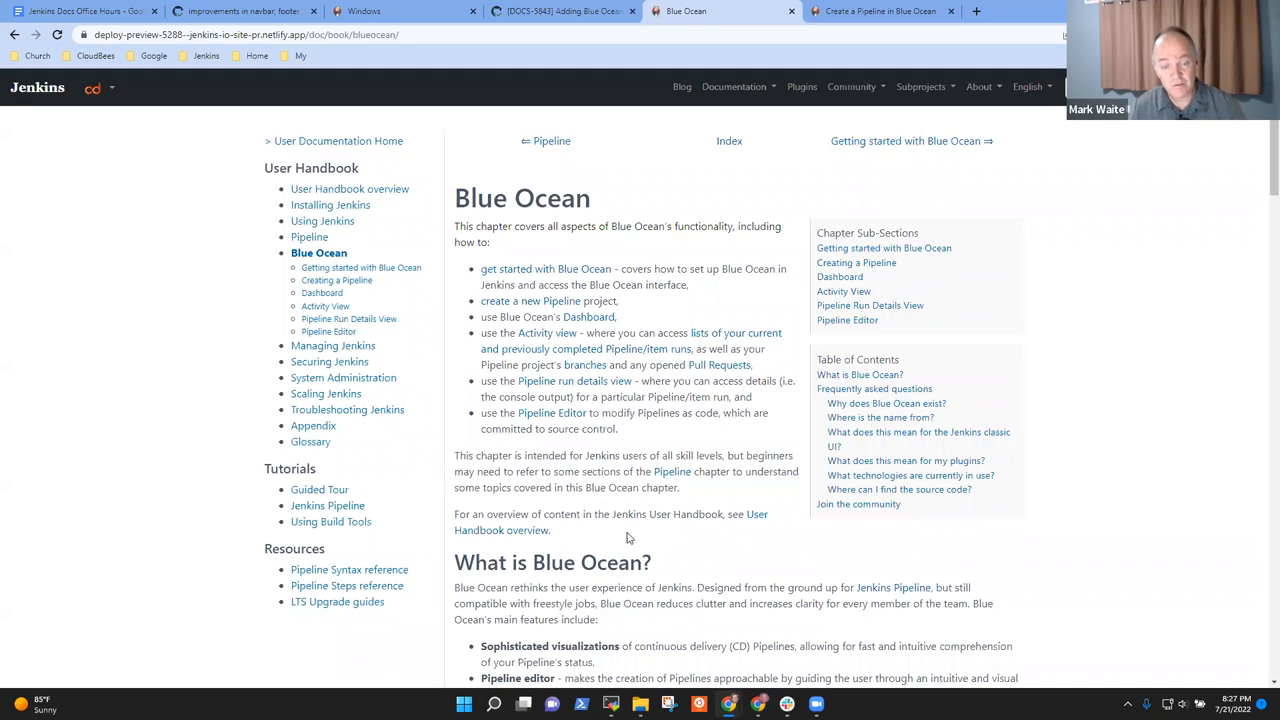
pyautogui.moveTo(456, 236); pyautogui.dragTo(550, 530)
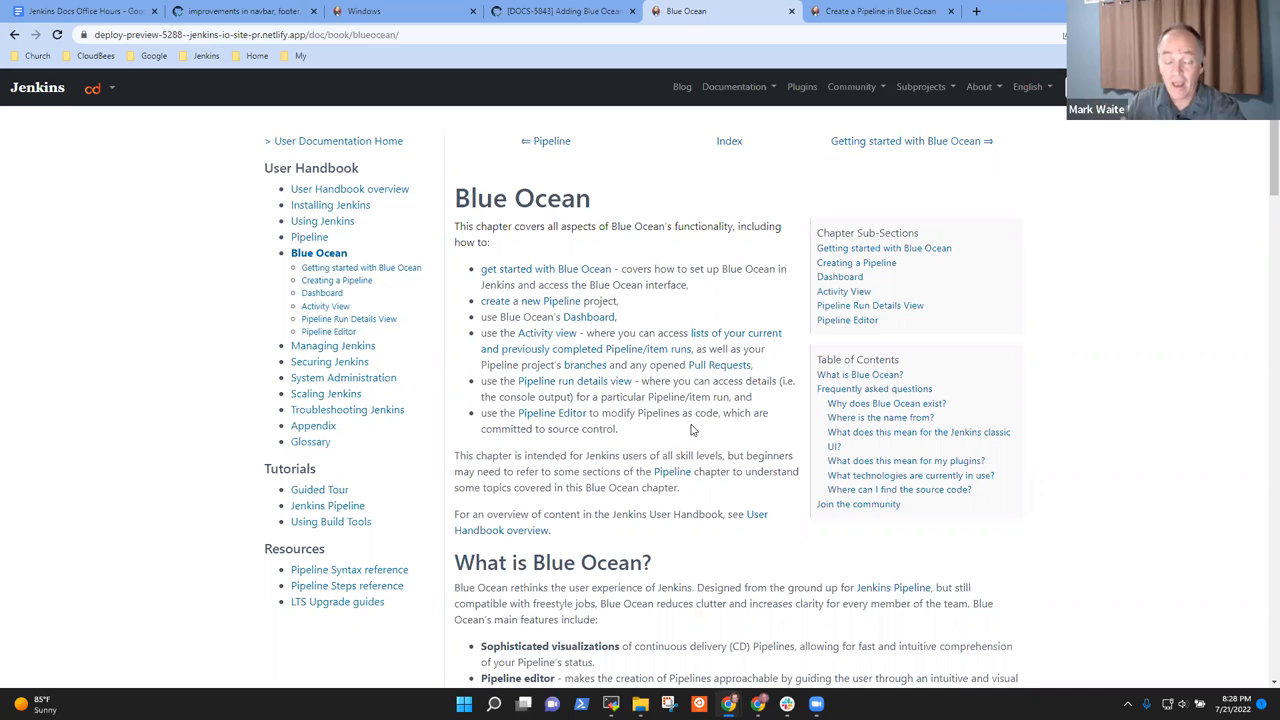
pyautogui.click(880, 12)
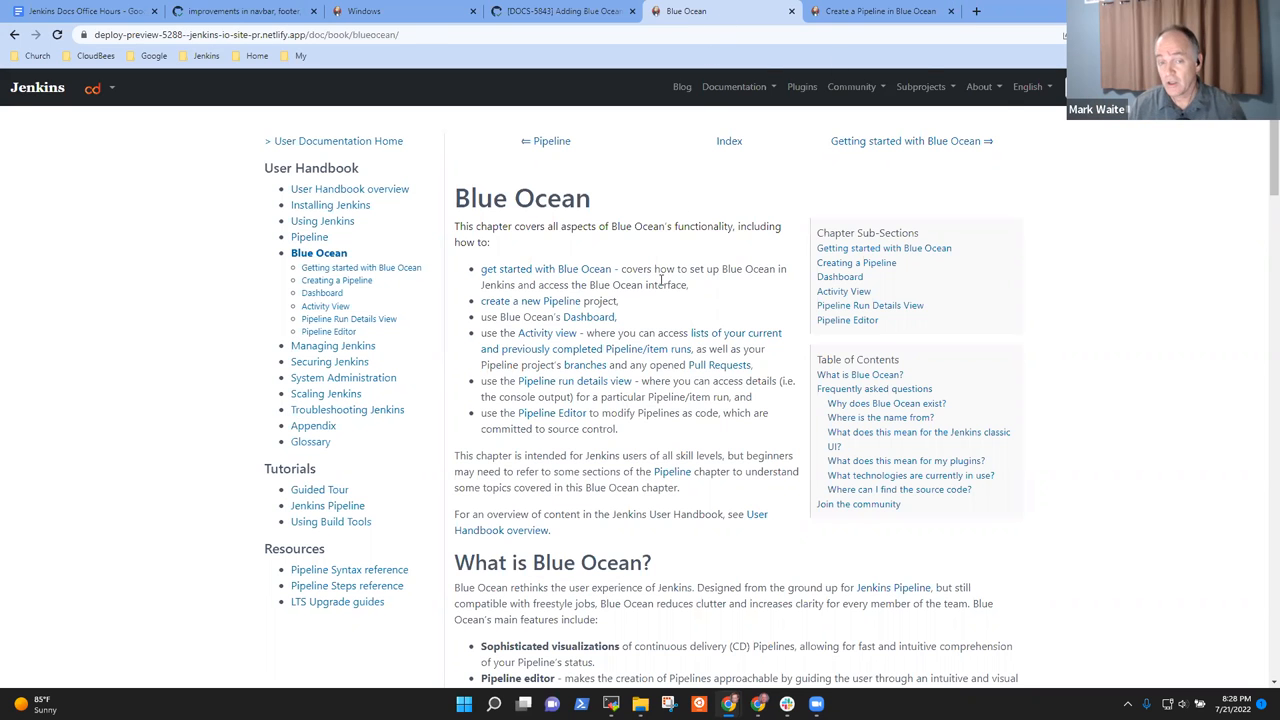
pyautogui.moveTo(742, 304)
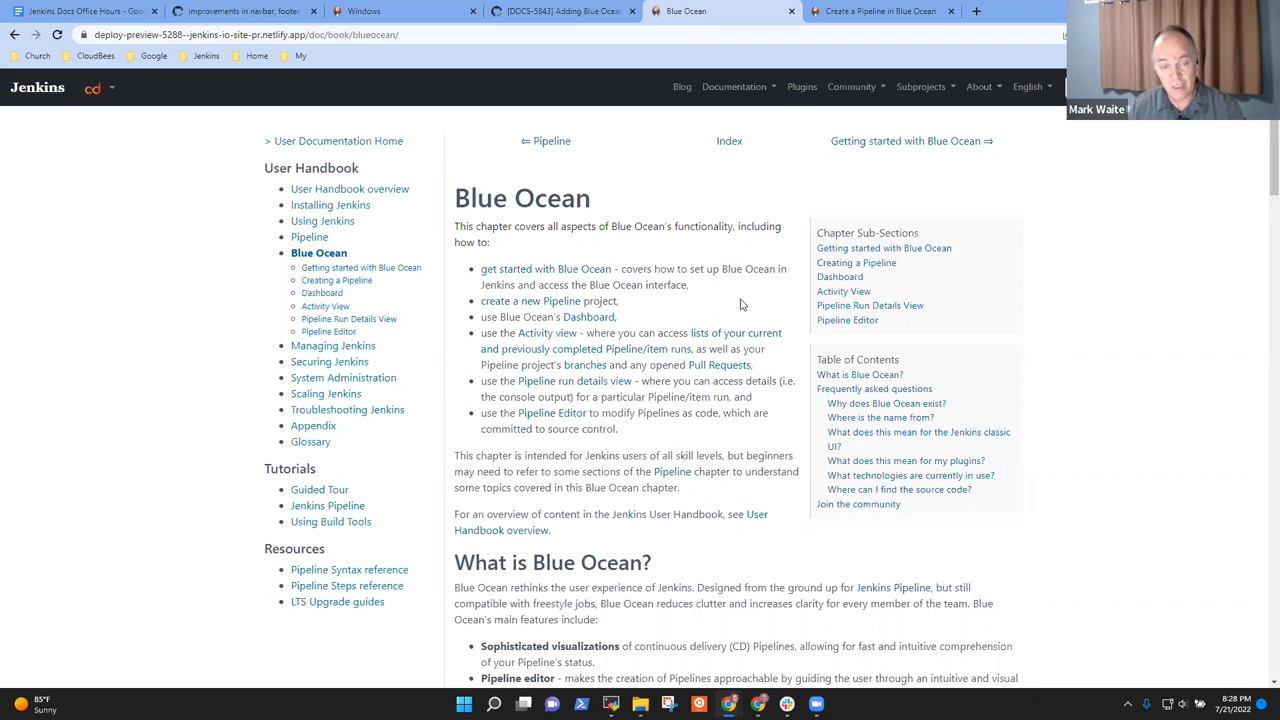
pyautogui.moveTo(736, 308)
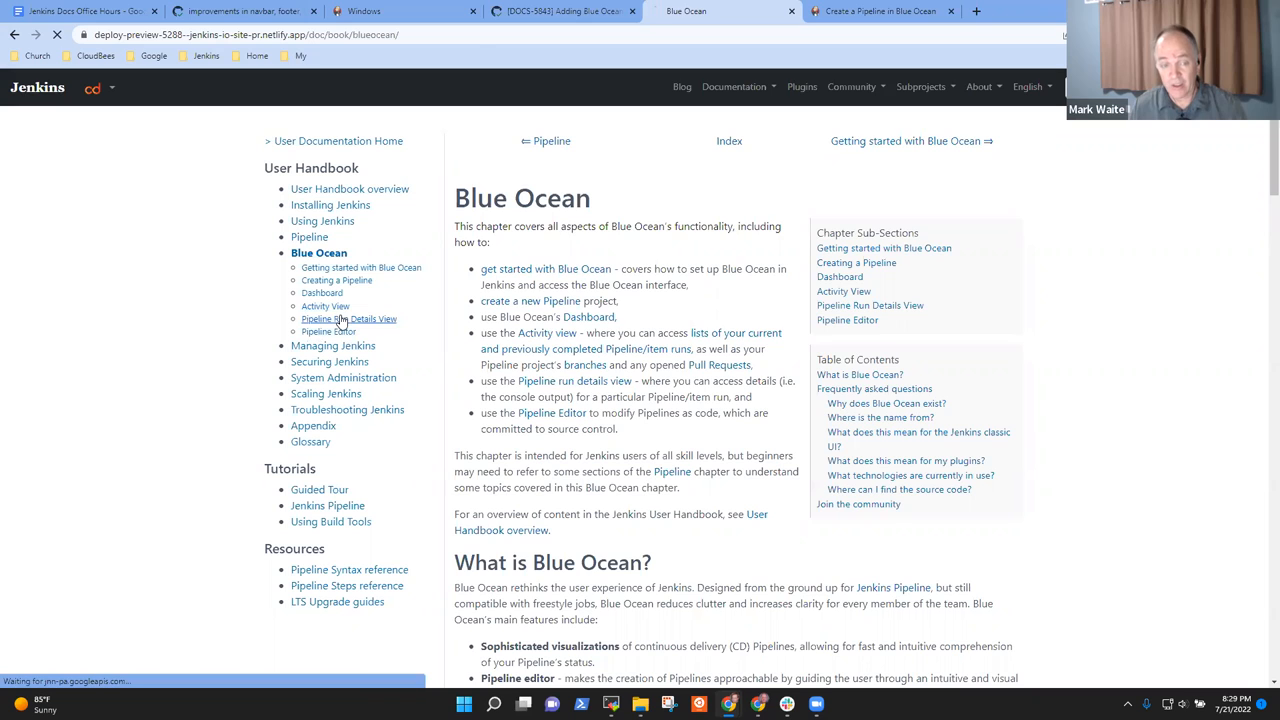
# - Read the Pipeline Run Details View page and highlight the detailed-overview introduction sentence
pyautogui.click(348, 318)
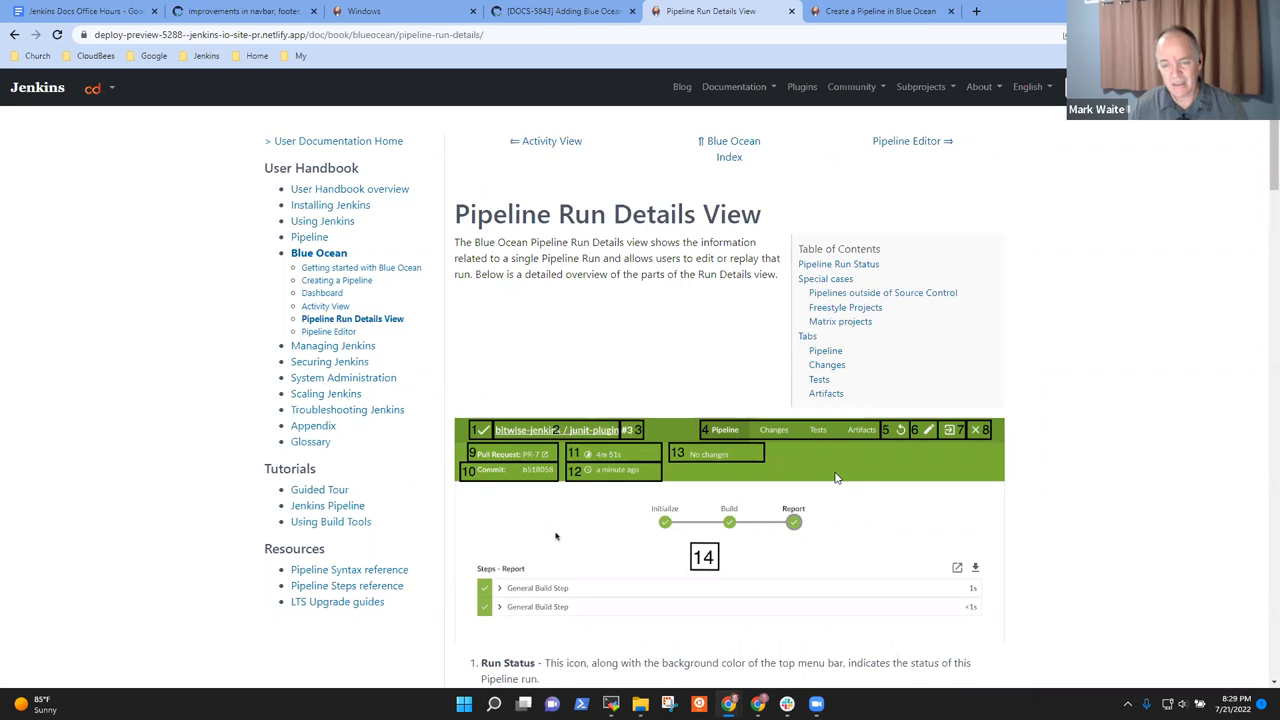
pyautogui.scroll(-3)
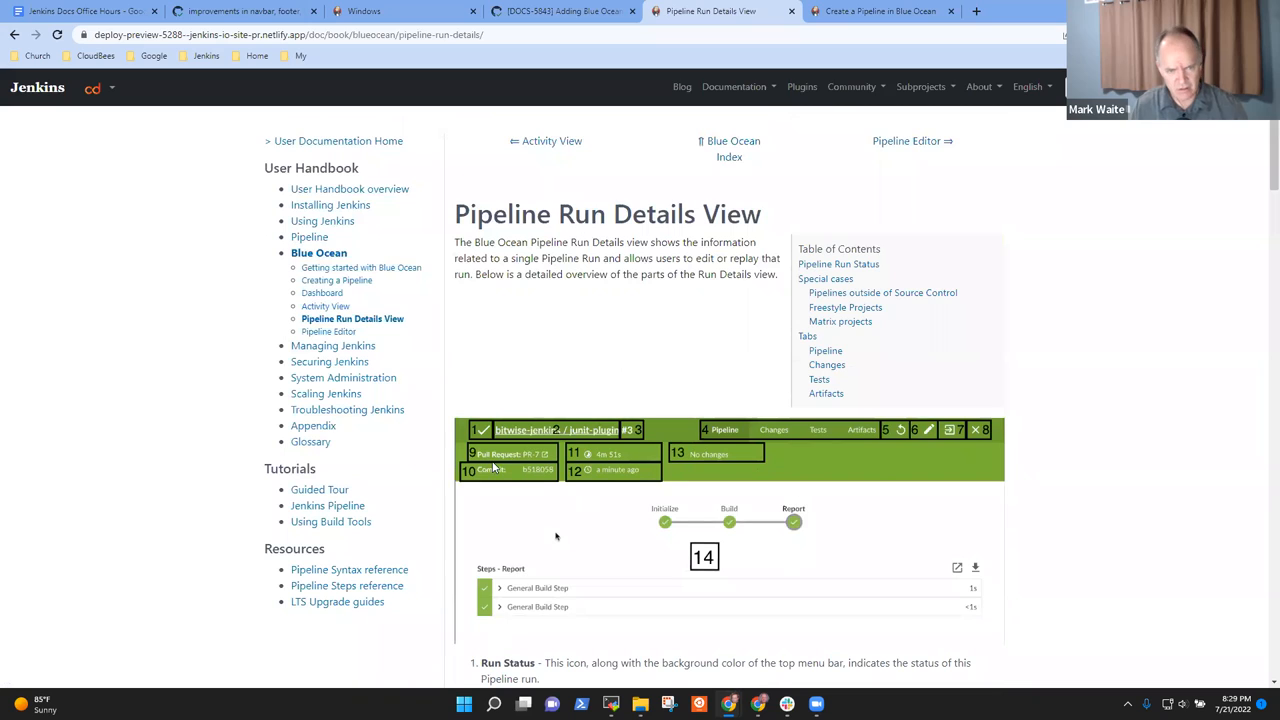
pyautogui.moveTo(770, 470)
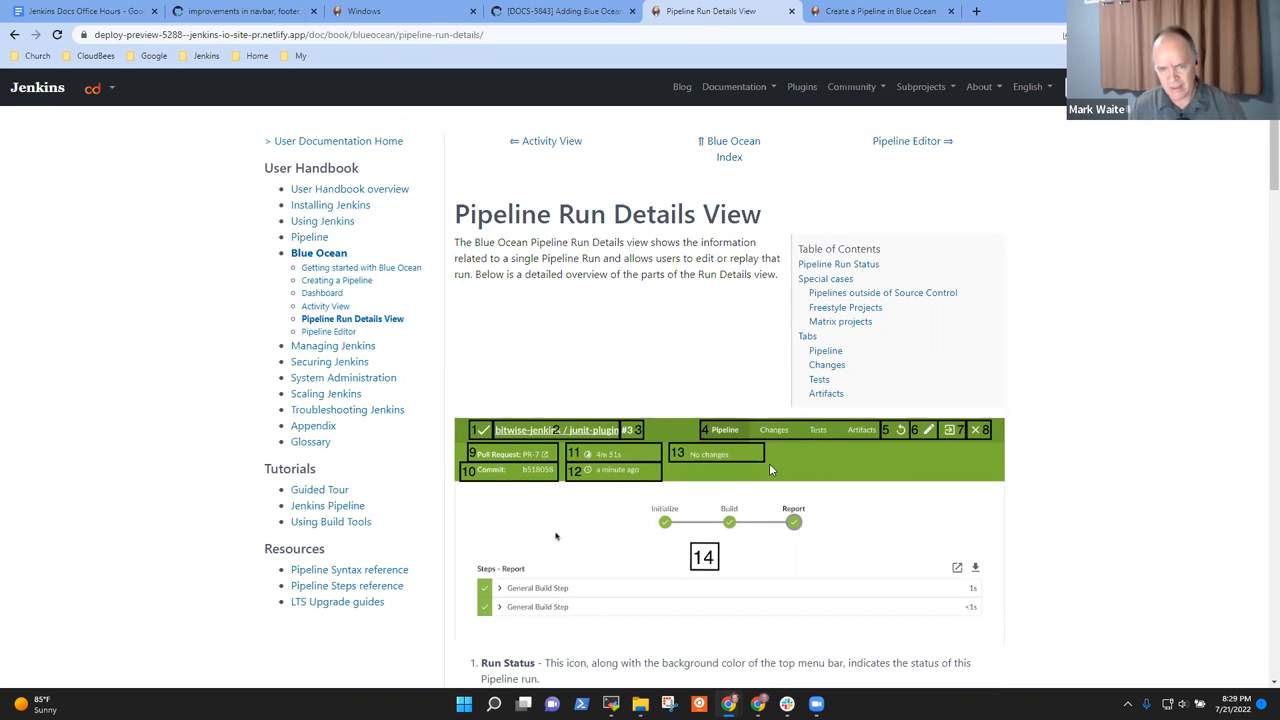
pyautogui.moveTo(550, 392)
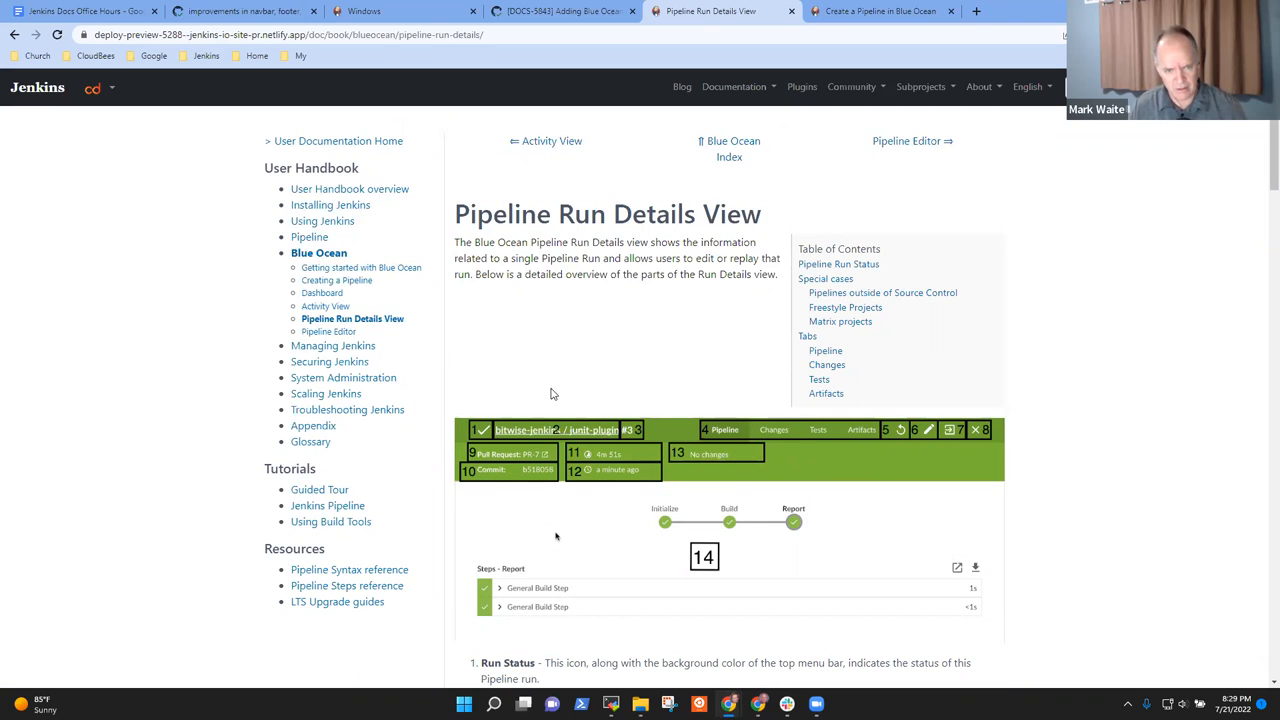
pyautogui.scroll(-3)
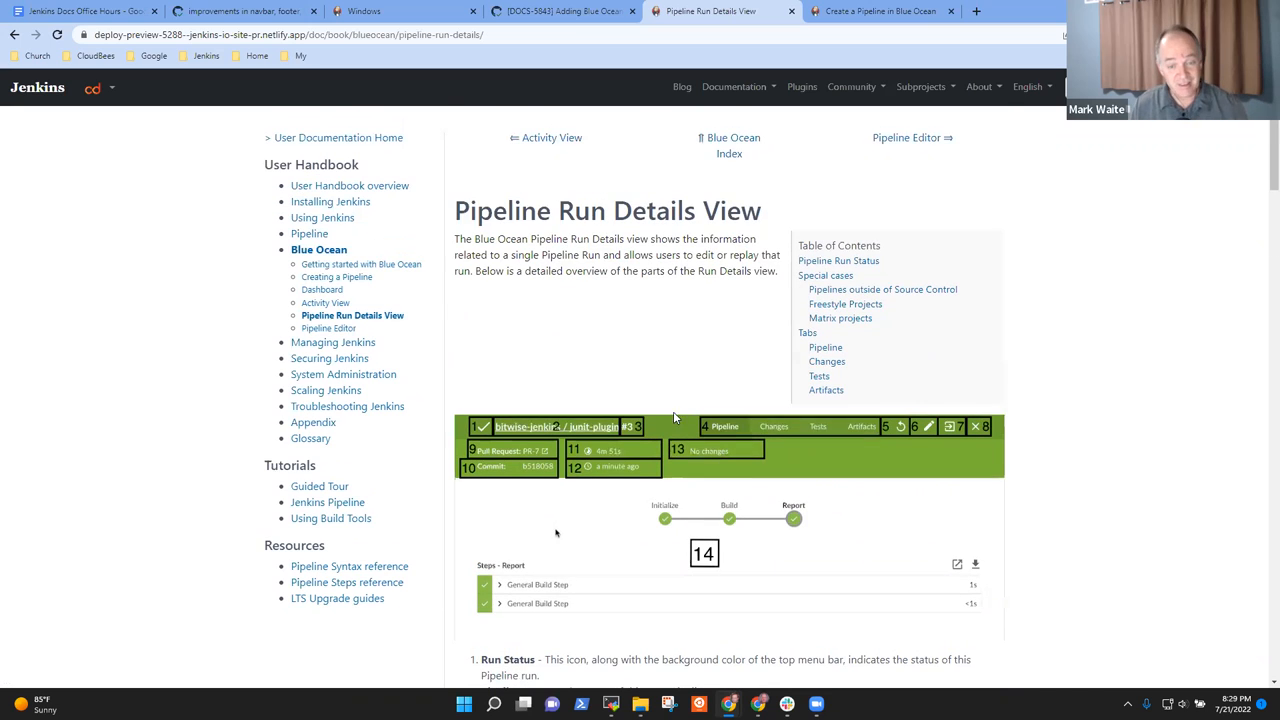
pyautogui.scroll(-3)
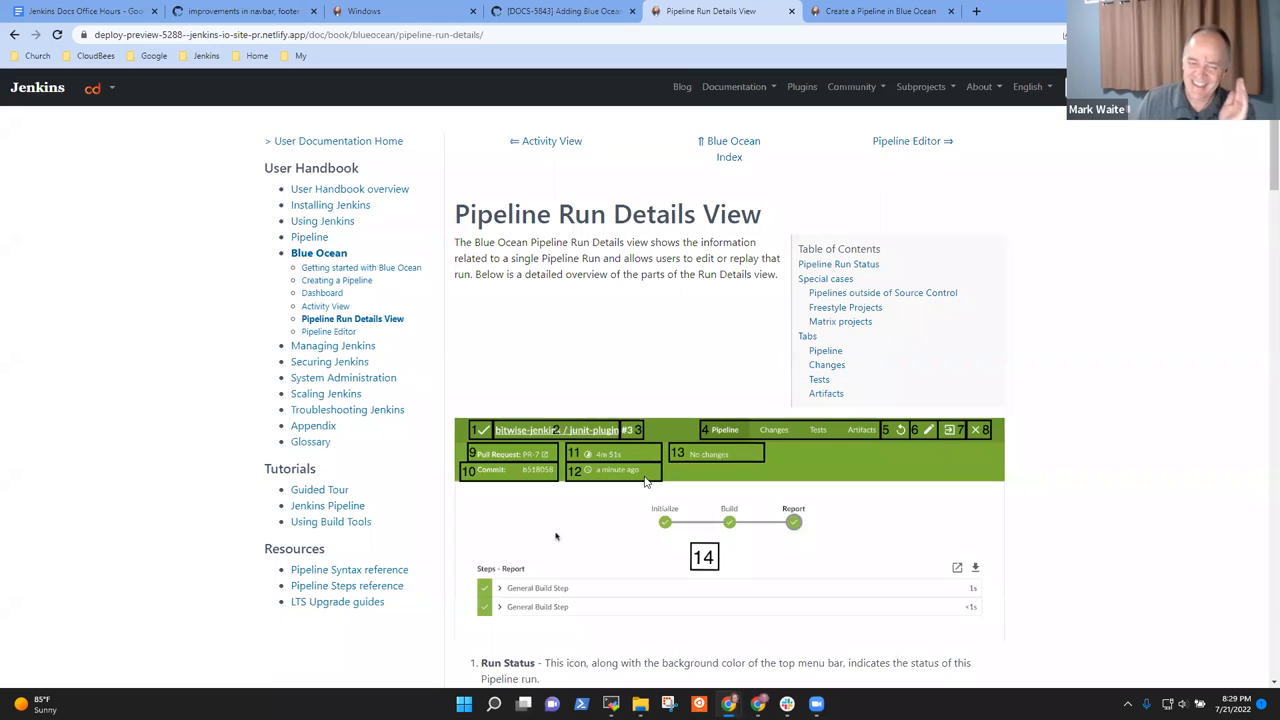
pyautogui.moveTo(620, 488)
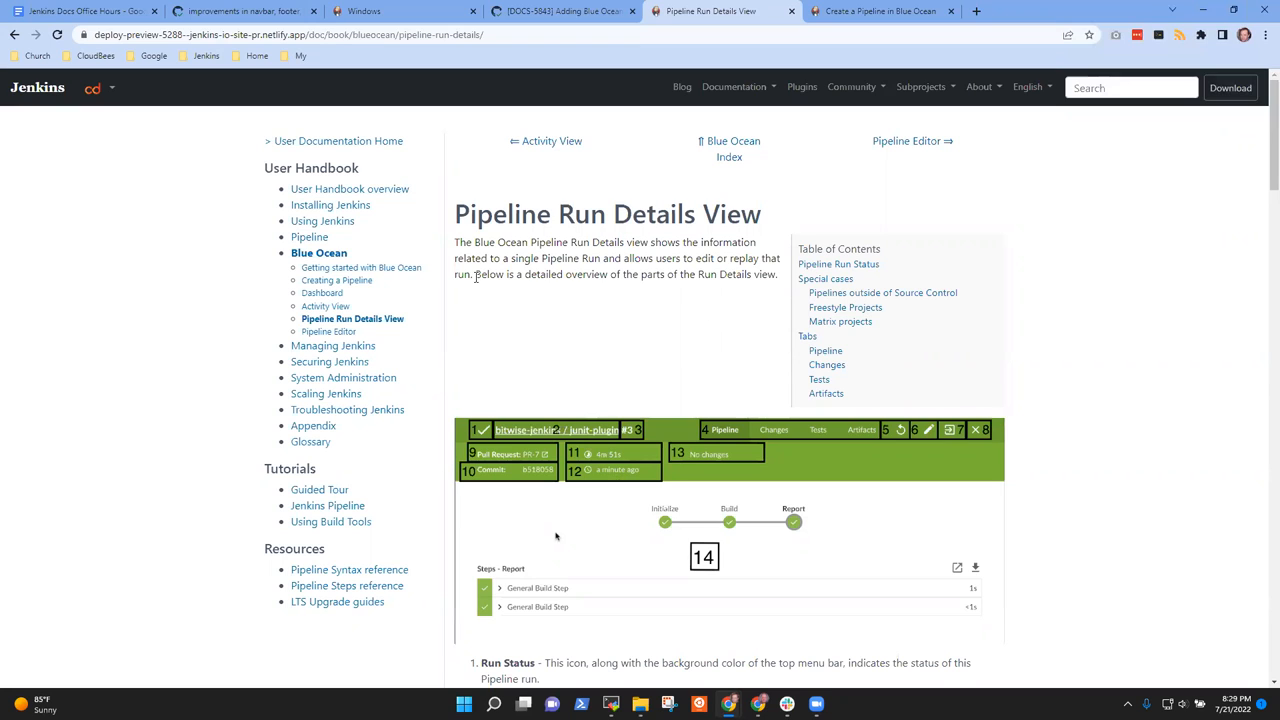
pyautogui.moveTo(476, 274); pyautogui.dragTo(760, 274)
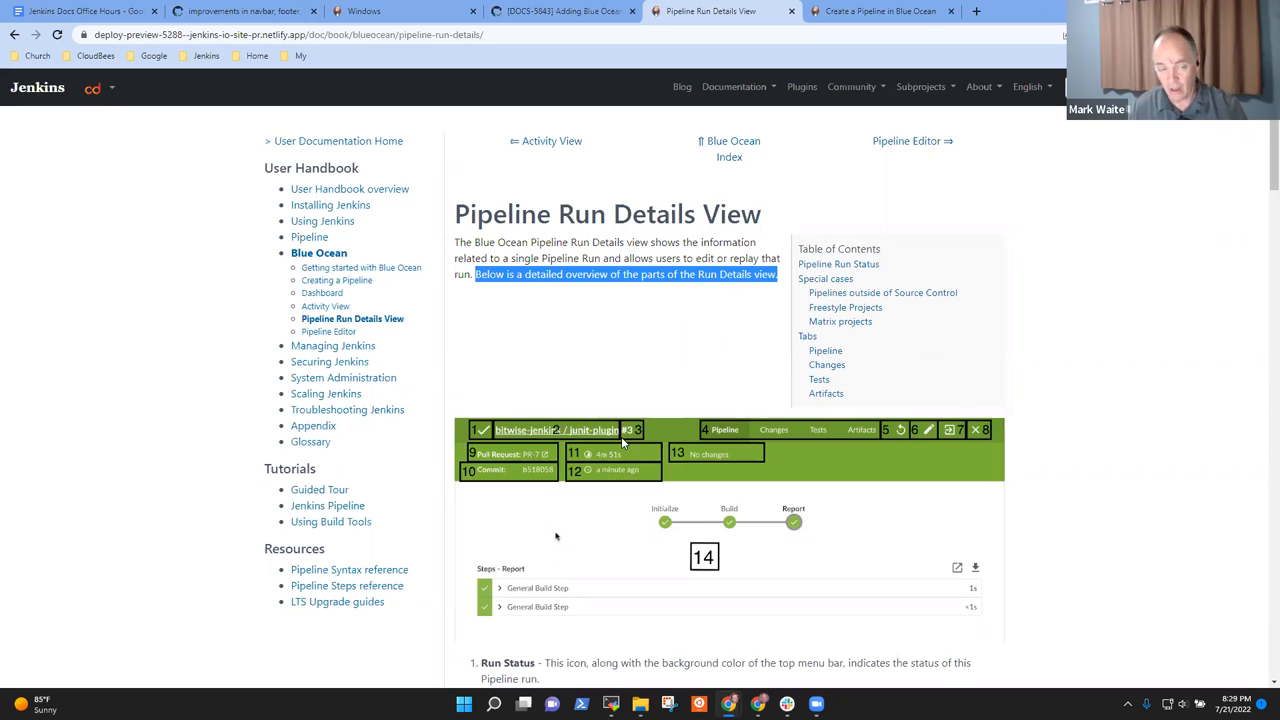
pyautogui.moveTo(772, 388)
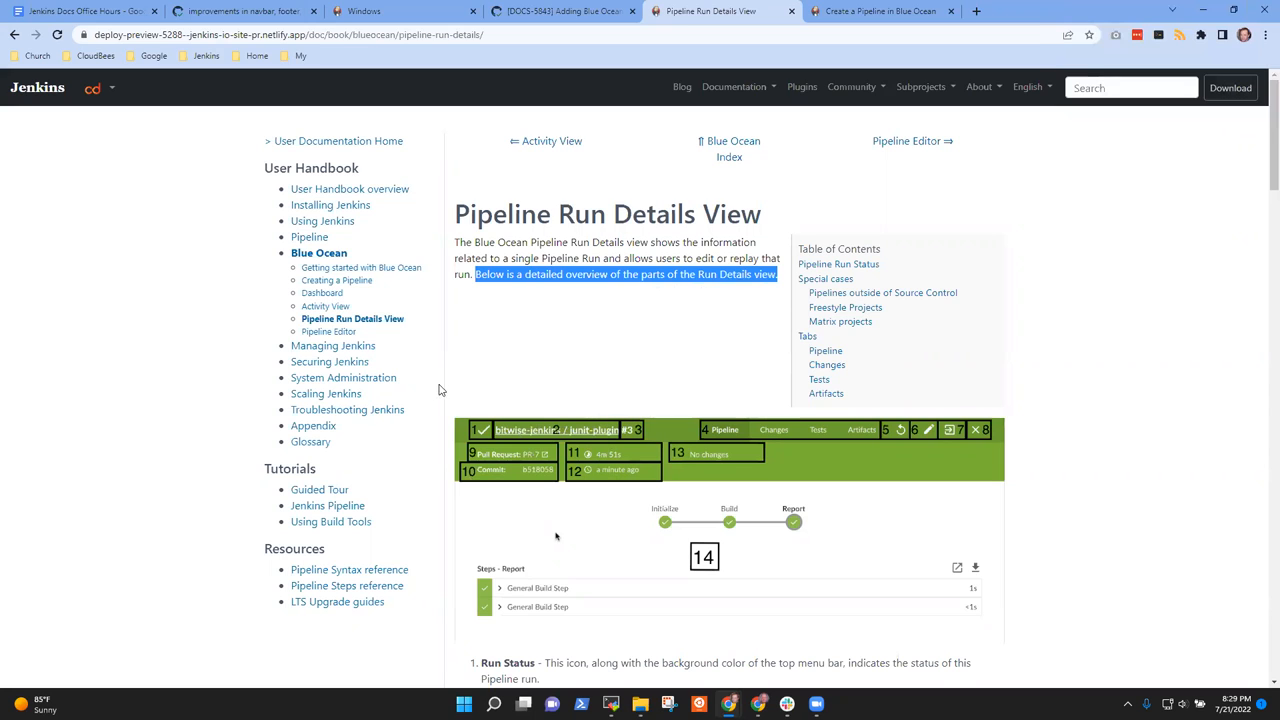
pyautogui.moveTo(670, 376)
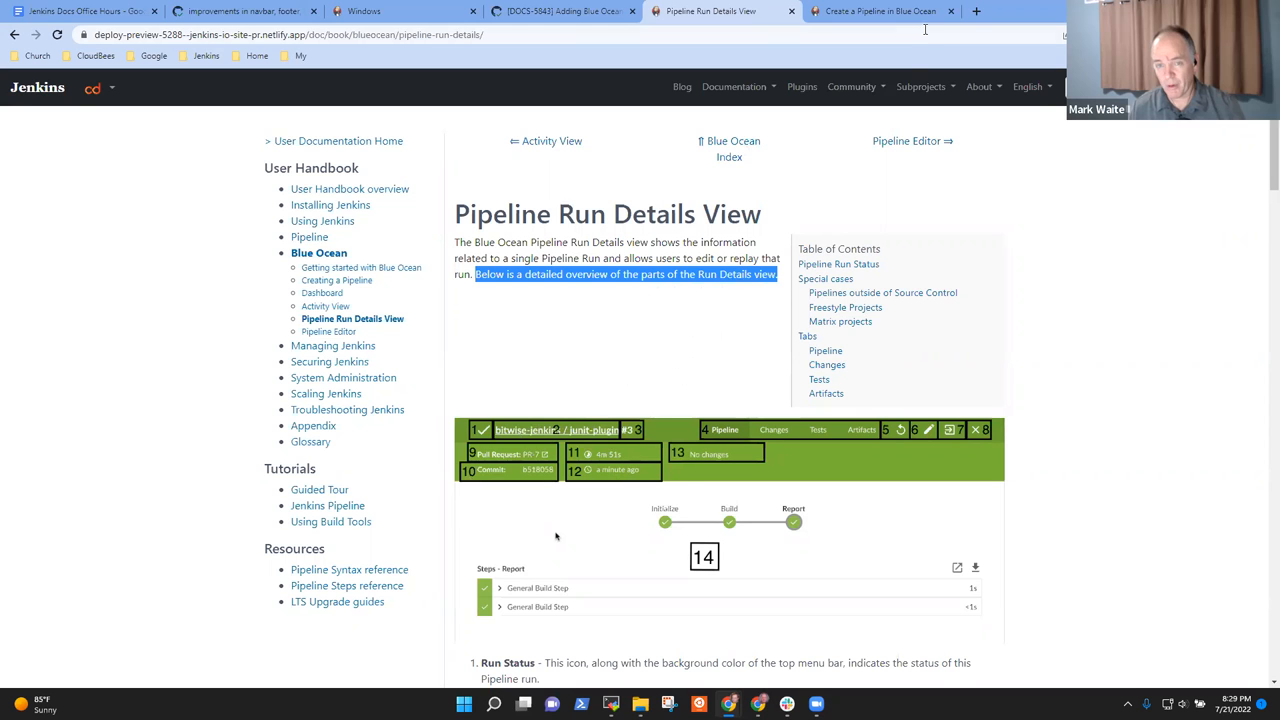
# - Switch back through the tutorial tab to the Blue Ocean statement pull request on GitHub
pyautogui.click(564, 12)
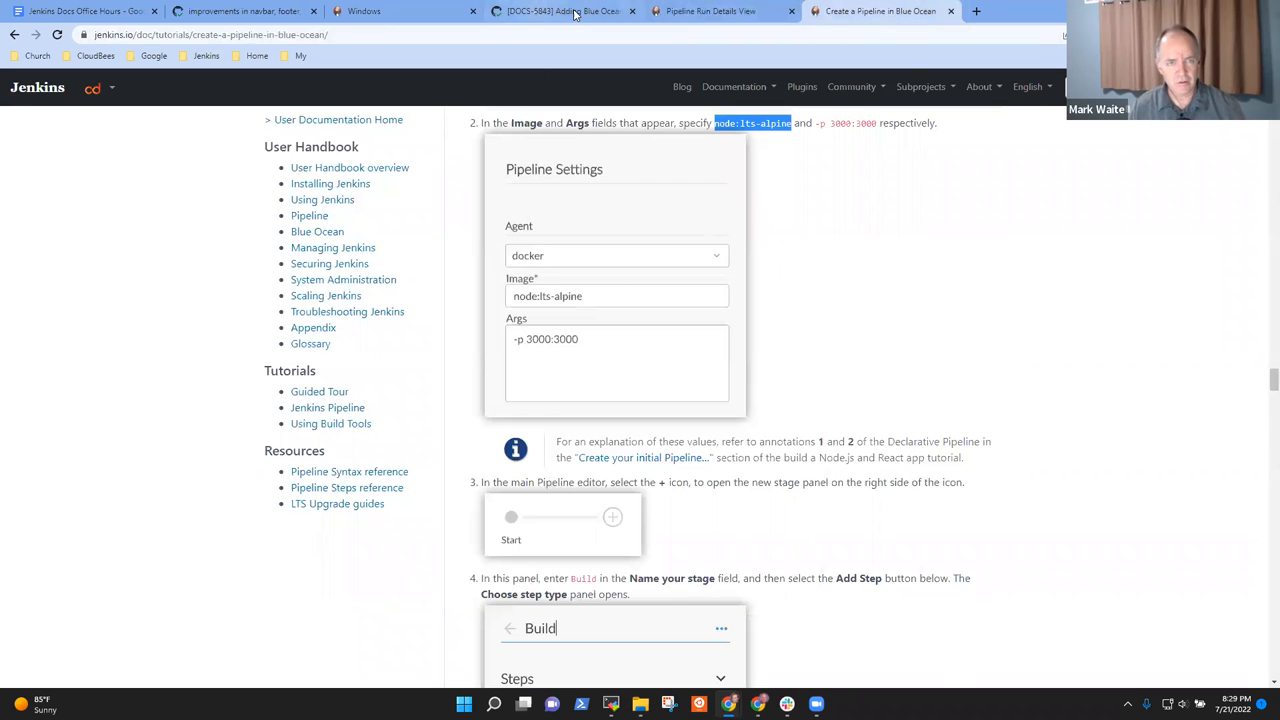
pyautogui.click(562, 12)
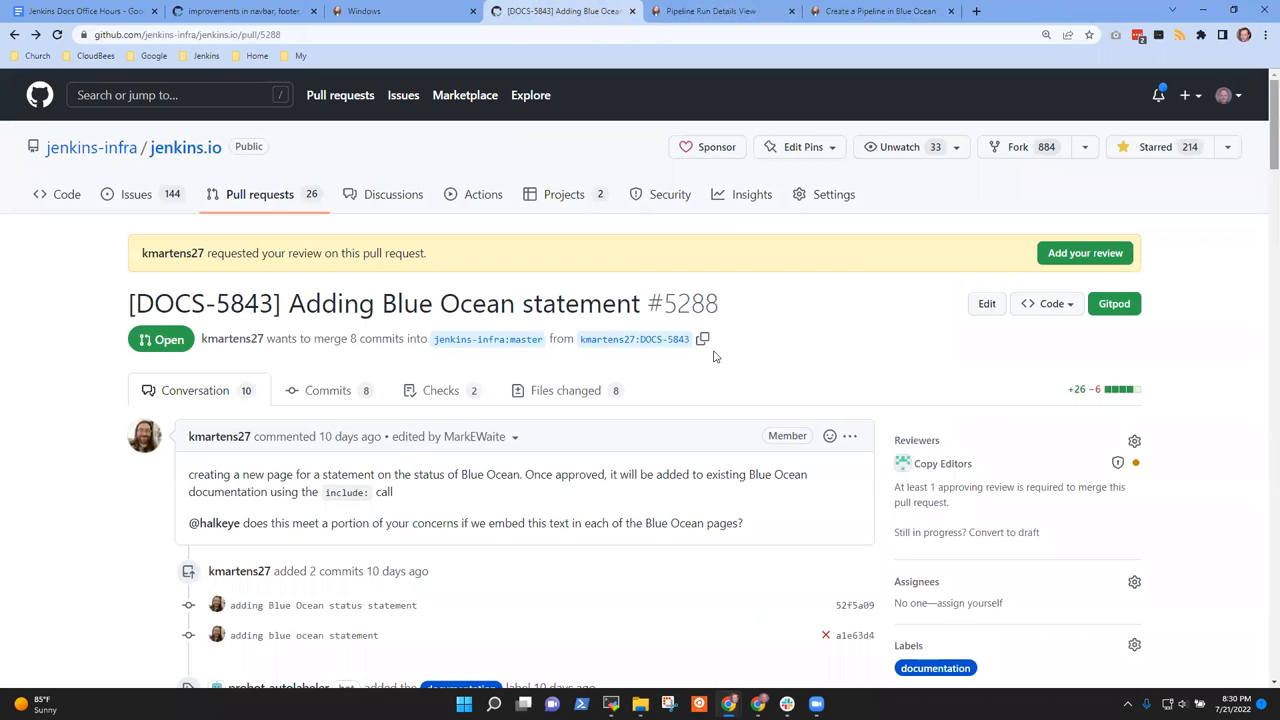
# - View PR #5288's Files changed diff and scroll to _blue-ocean-status.adoc
pyautogui.click(564, 390)
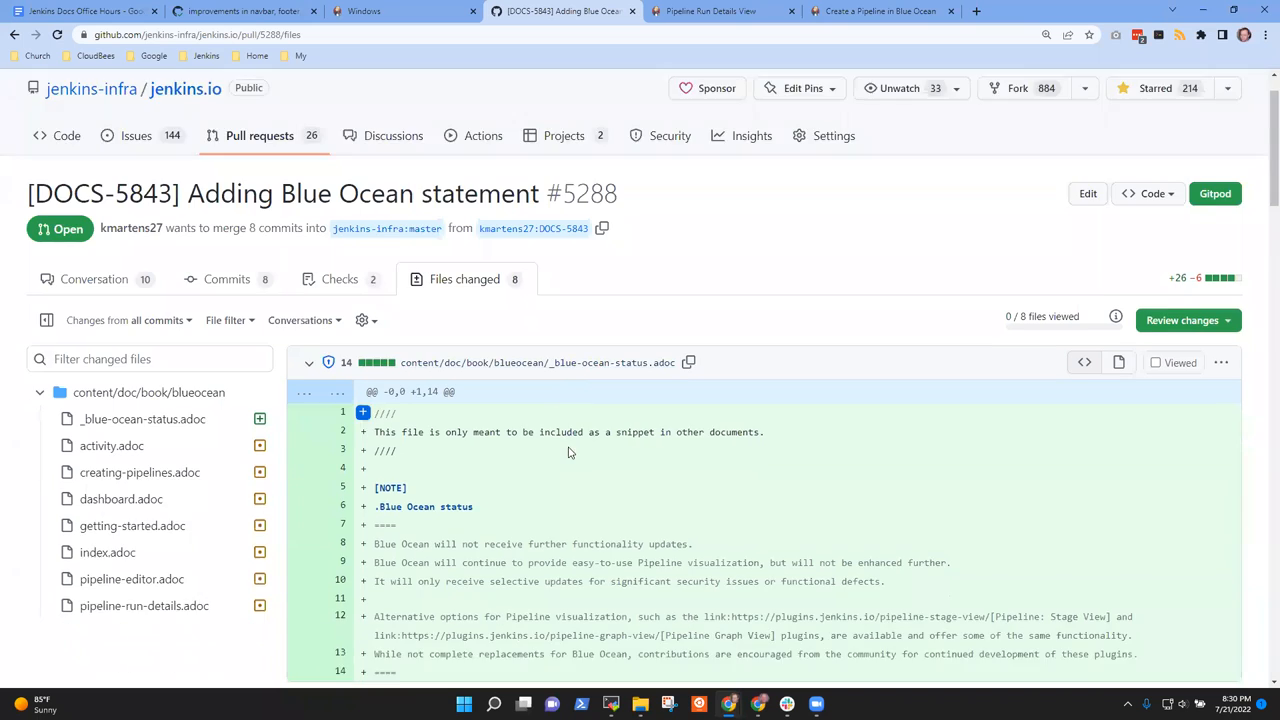
pyautogui.scroll(-3)
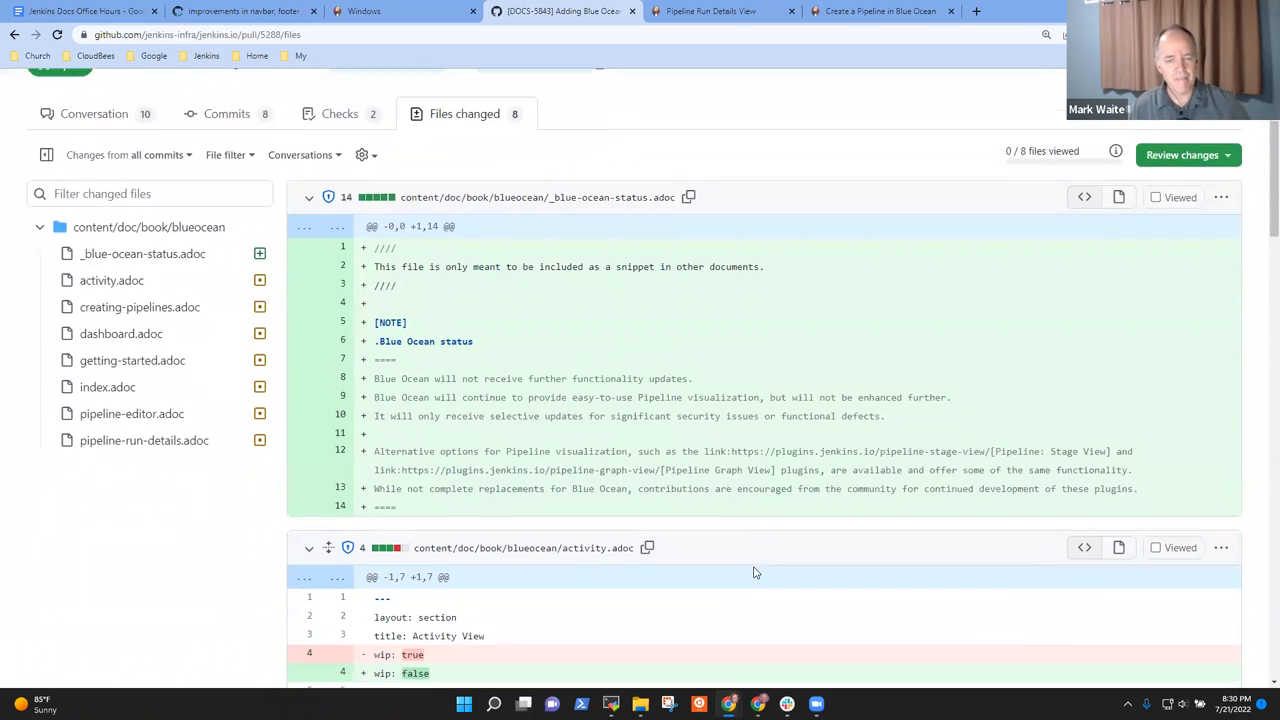
pyautogui.scroll(-3)
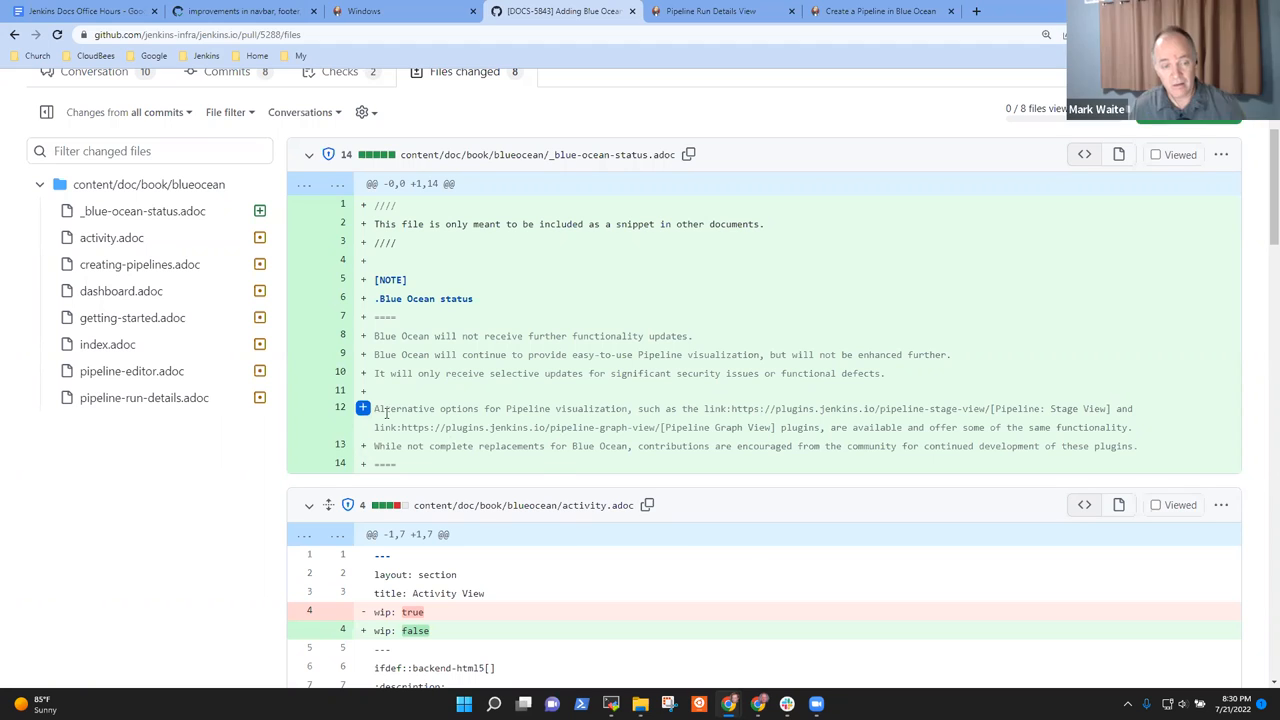
# - Highlight lines of the Alternative options paragraph in the Blue Ocean status snippet while discussing
pyautogui.moveTo(376, 408); pyautogui.dragTo(1030, 436)
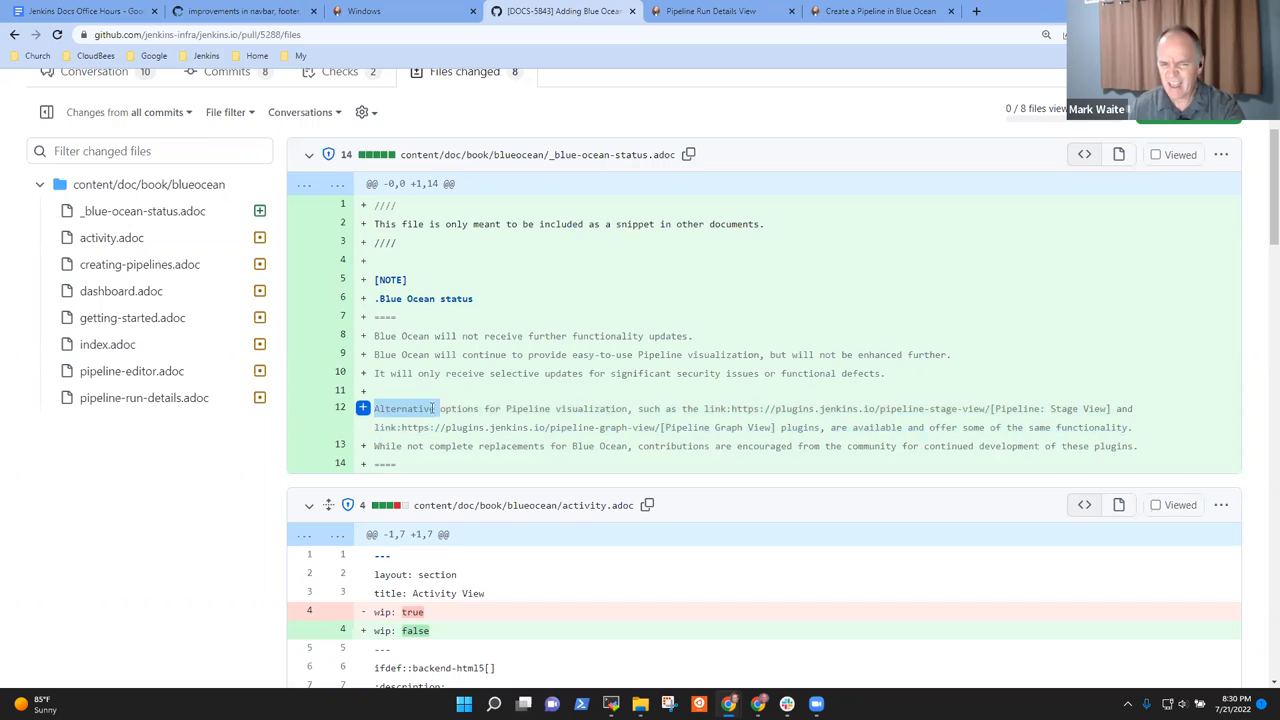
pyautogui.moveTo(434, 408); pyautogui.dragTo(1136, 428)
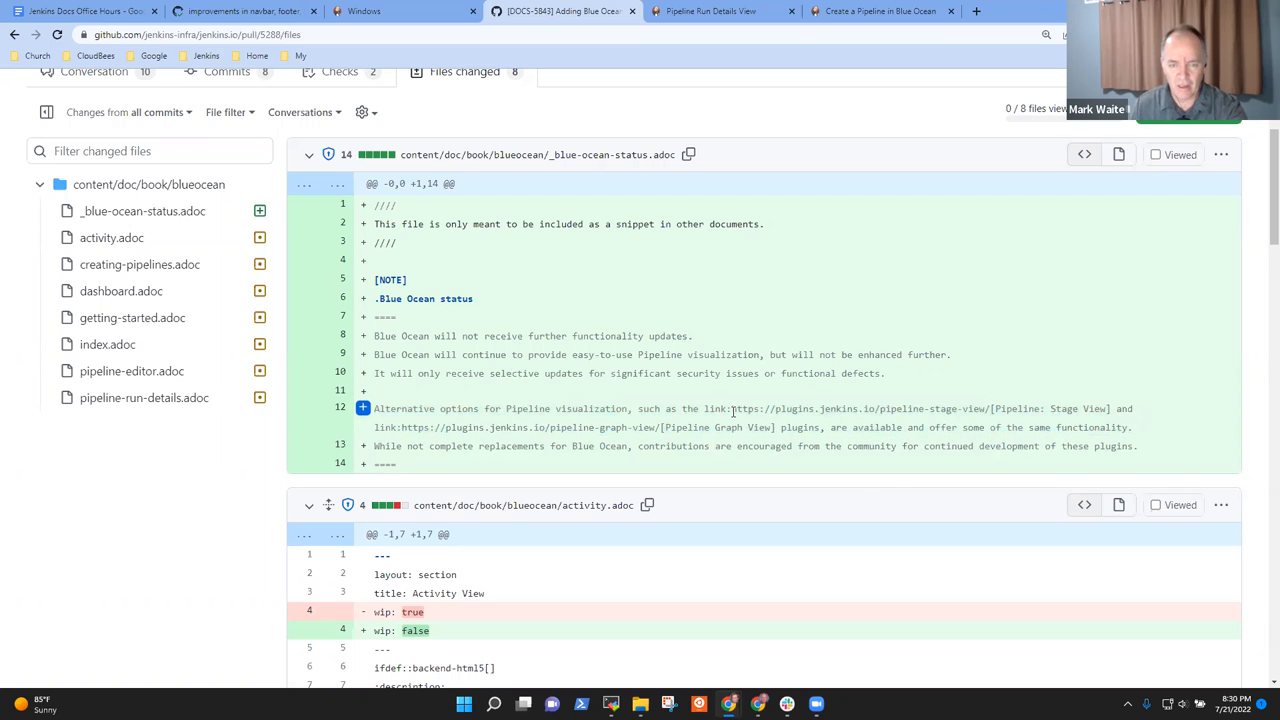
pyautogui.moveTo(704, 408); pyautogui.dragTo(960, 428)
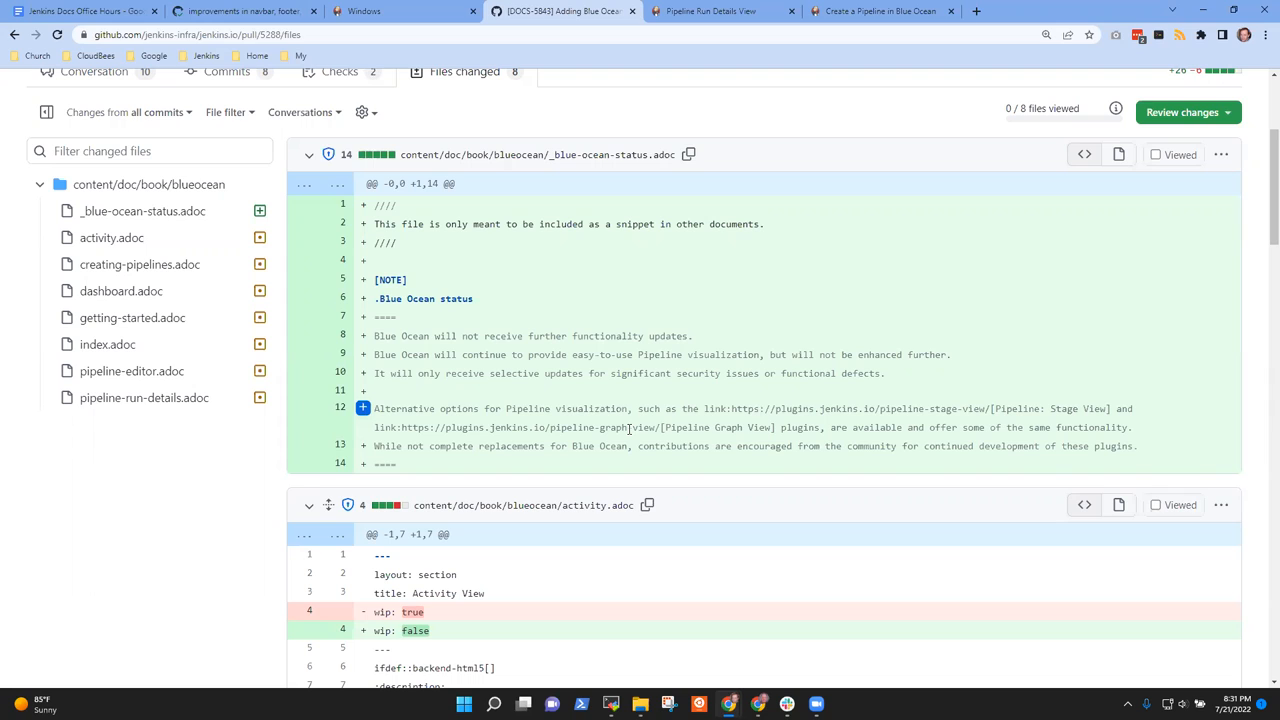
pyautogui.moveTo(692, 504)
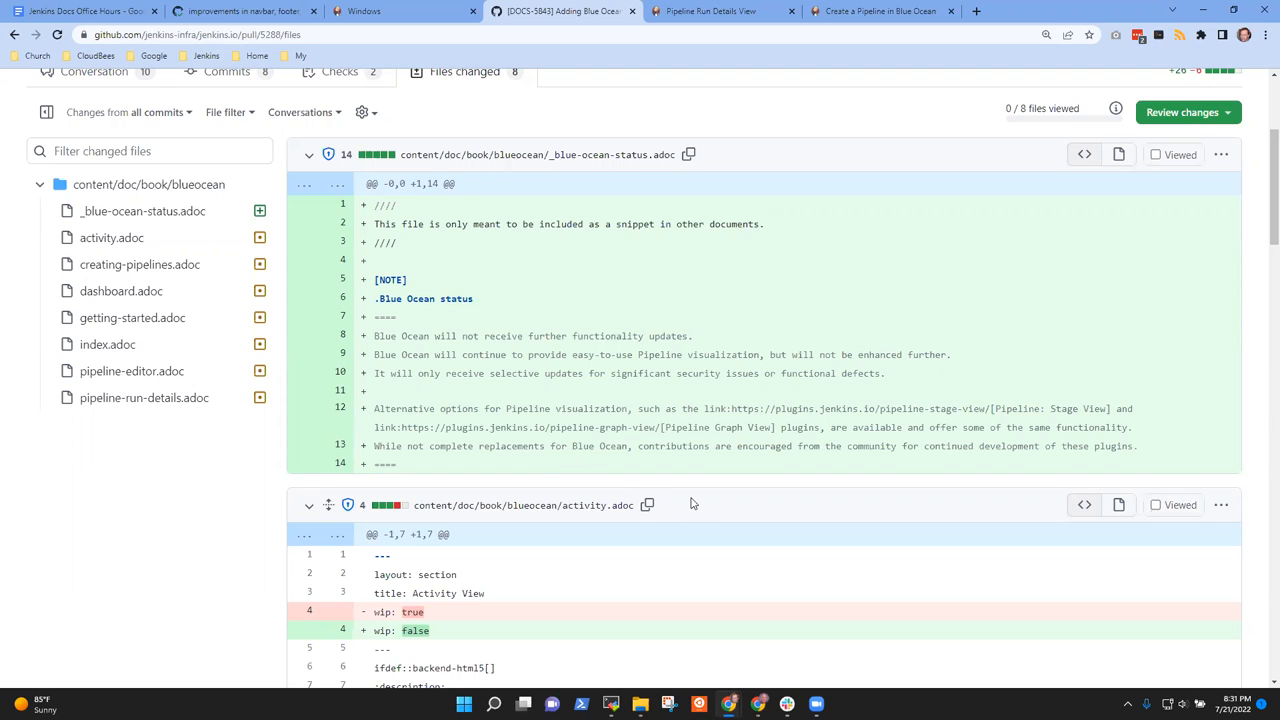
pyautogui.moveTo(364, 390)
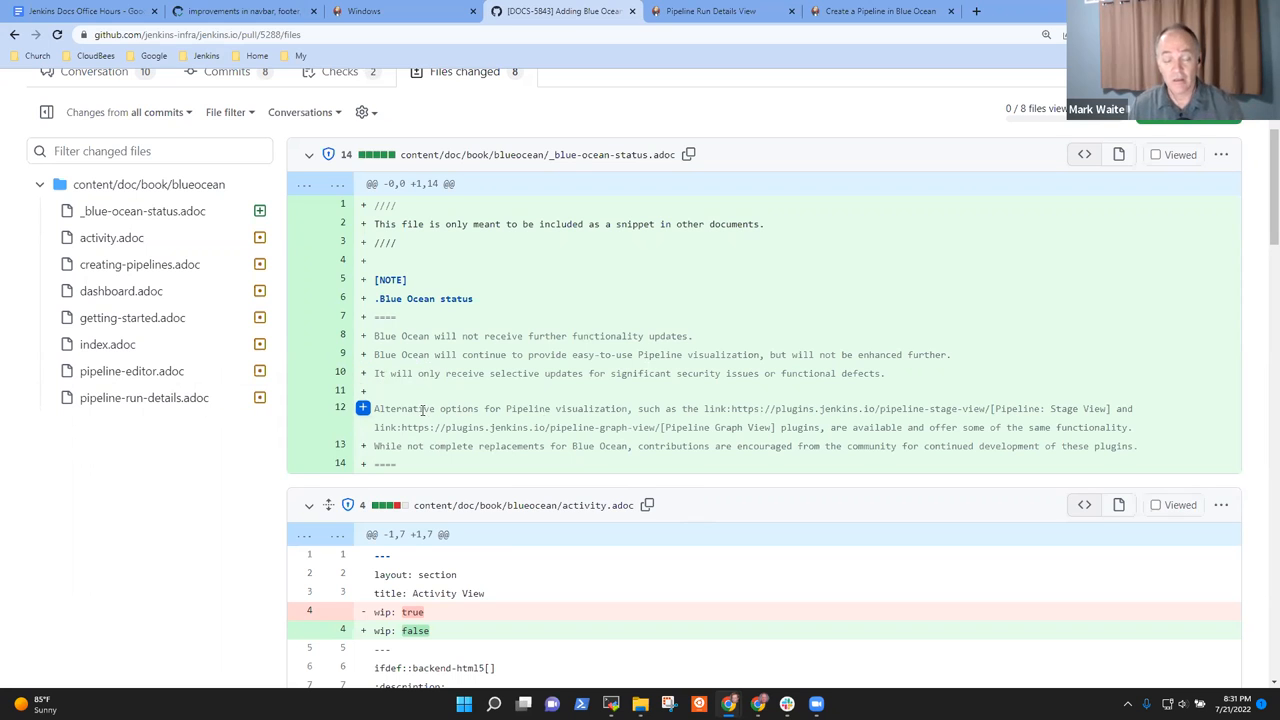
pyautogui.moveTo(584, 424)
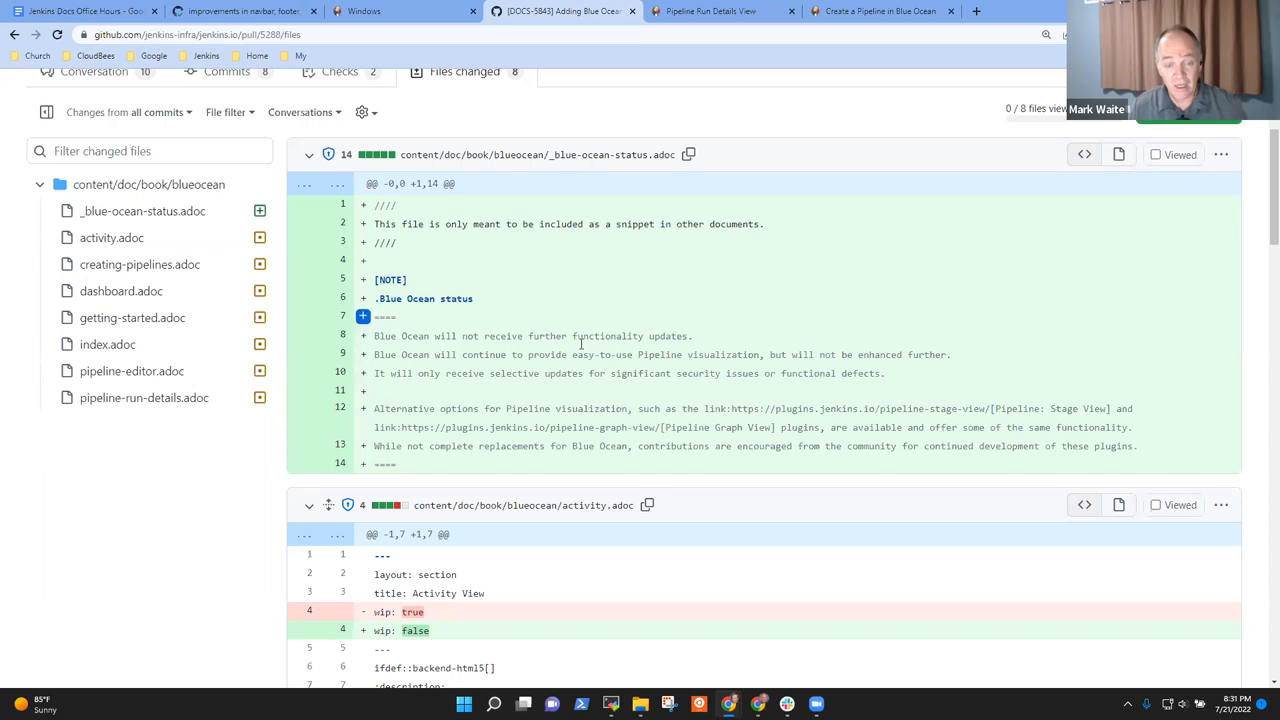
pyautogui.doubleClick(698, 354)
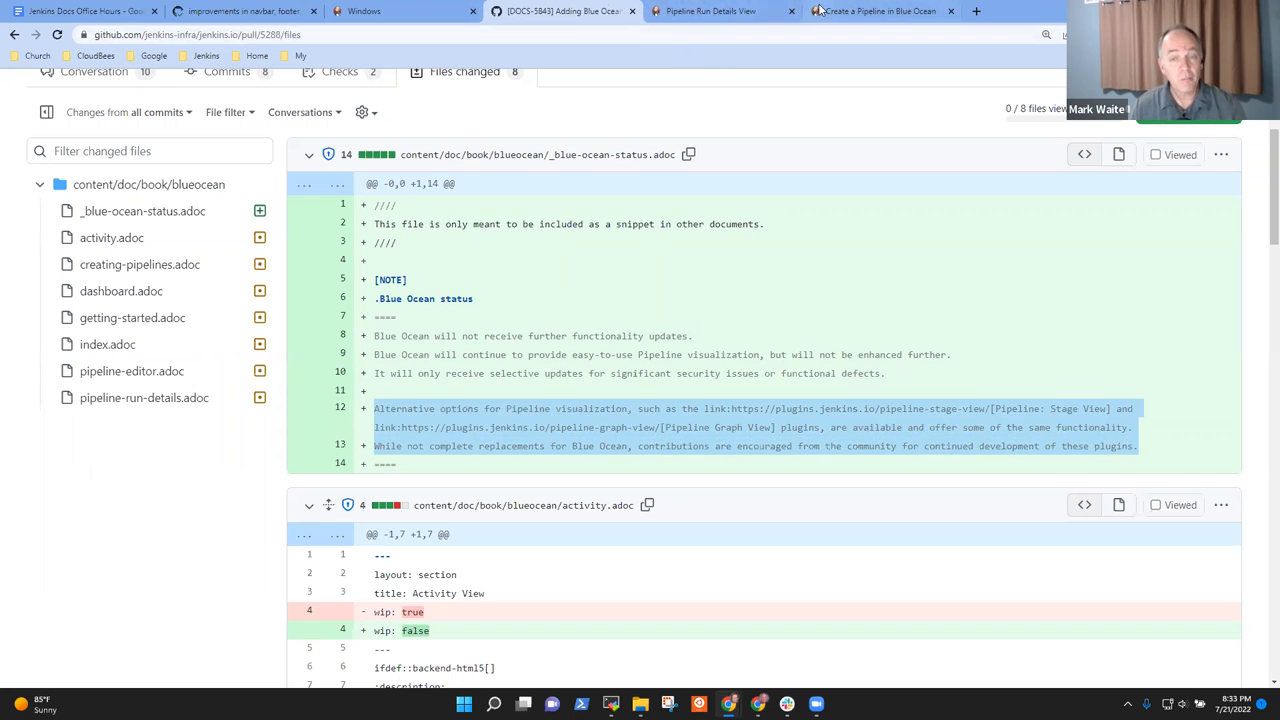
pyautogui.click(878, 12)
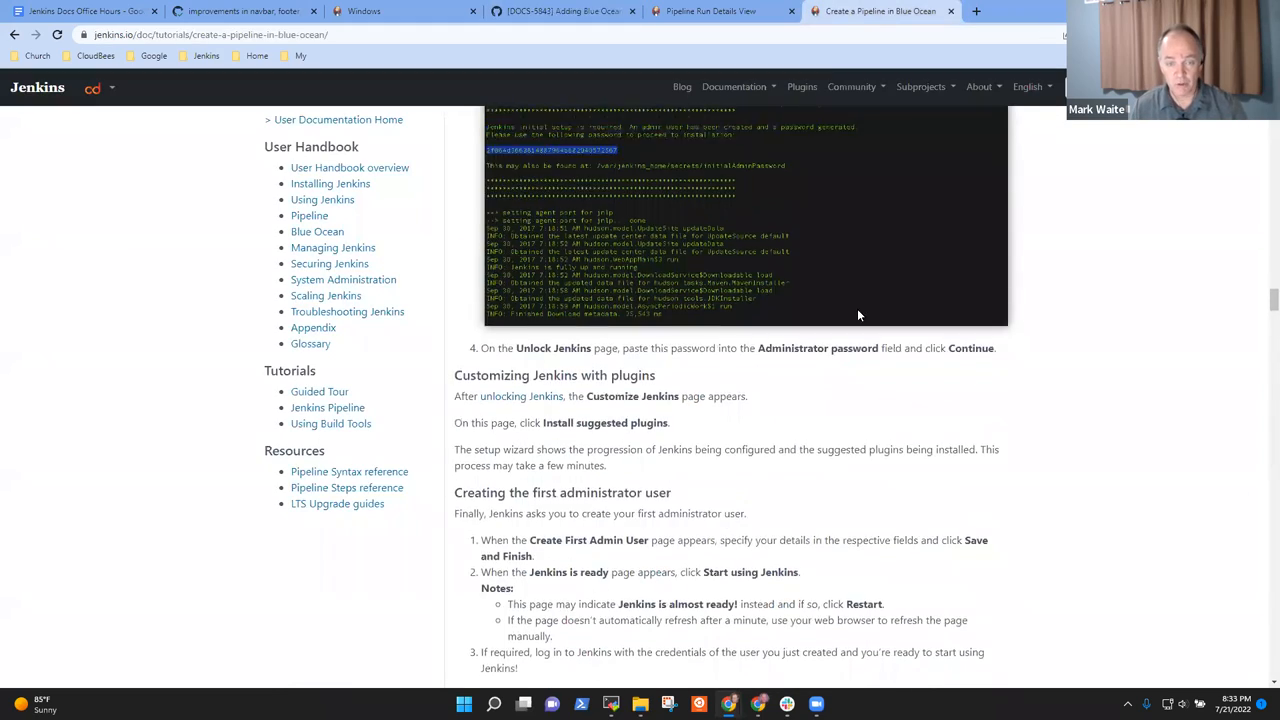
pyautogui.scroll(-3)
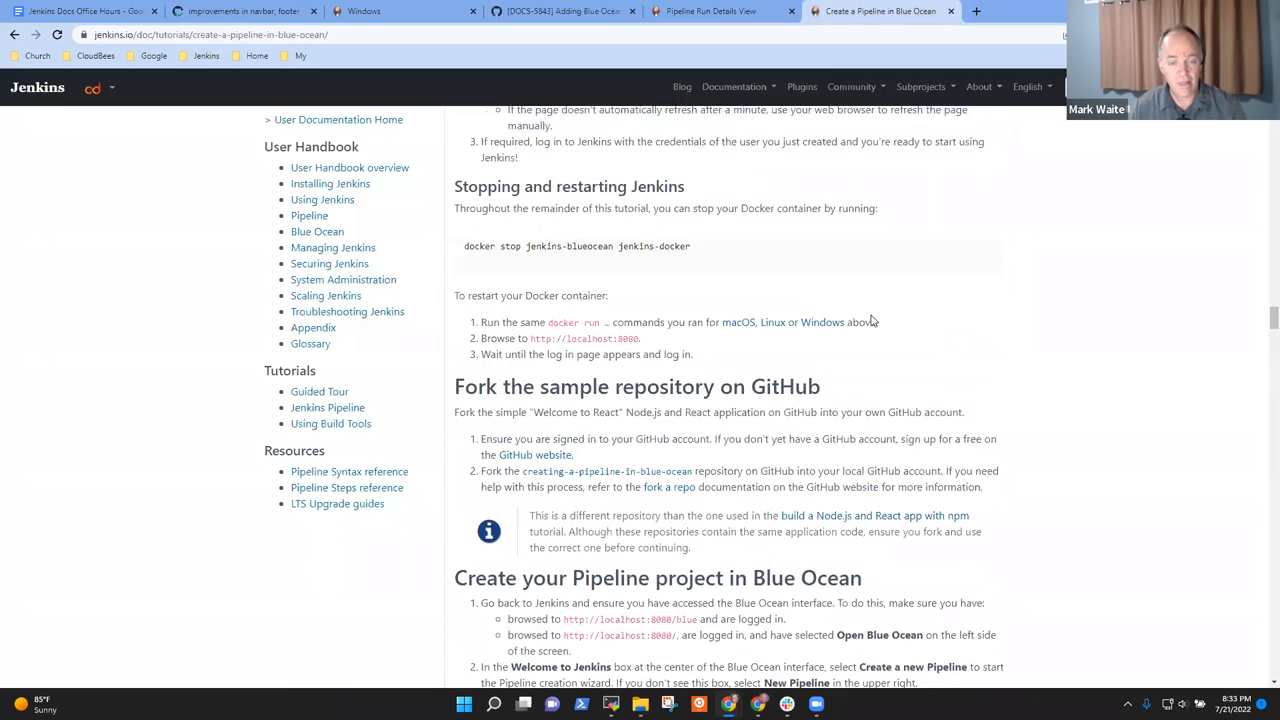
pyautogui.scroll(-3)
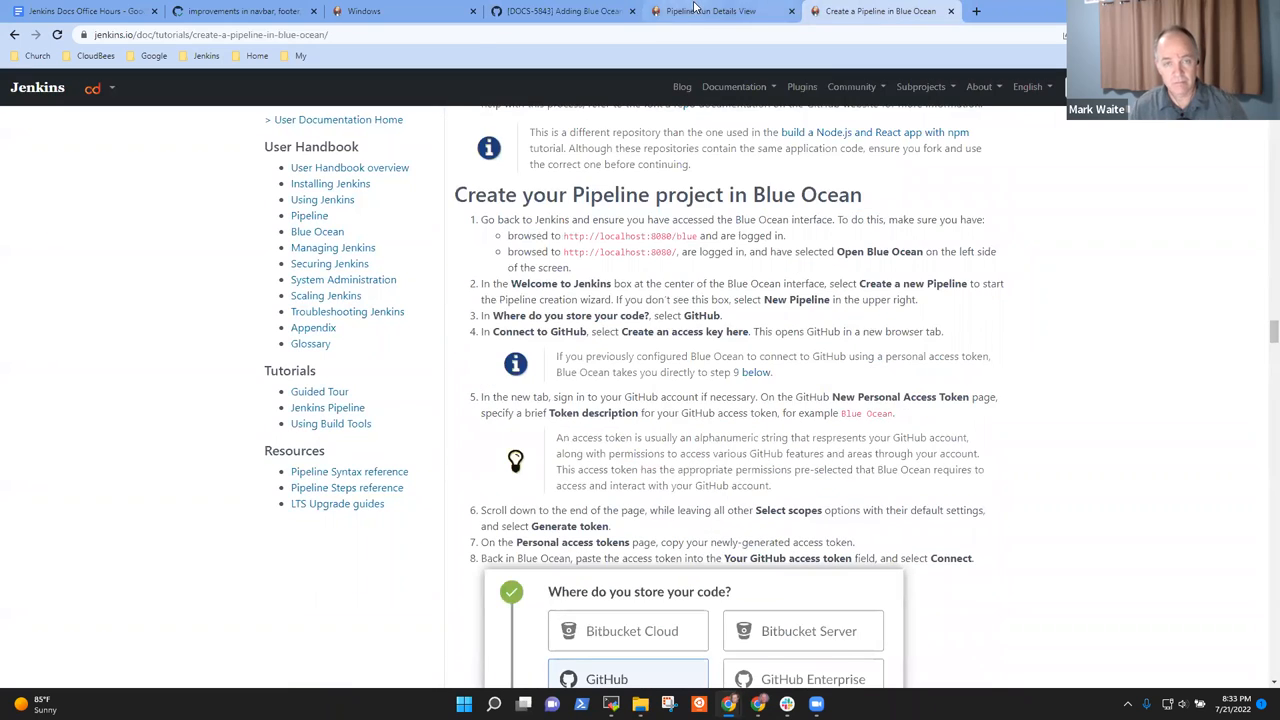
pyautogui.click(560, 12)
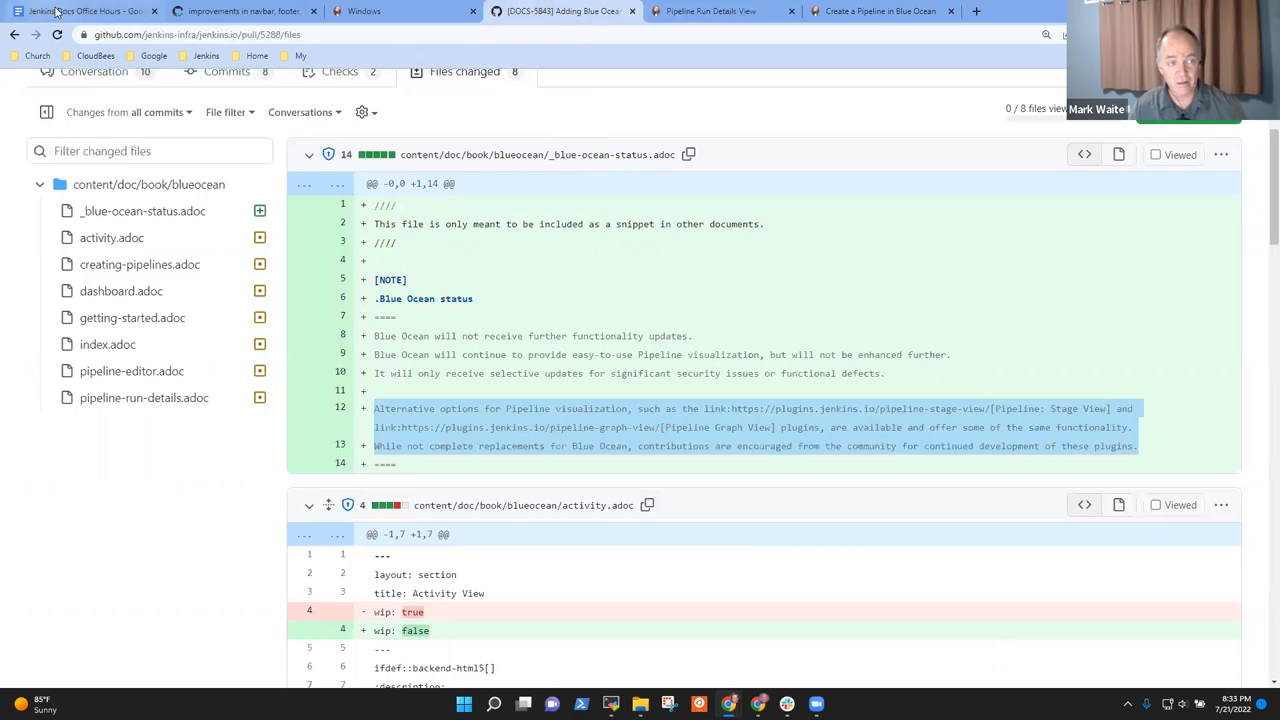
# - Note under 'Blue Ocean status' that Meg suggests using three different admonitions
pyautogui.click(84, 12)
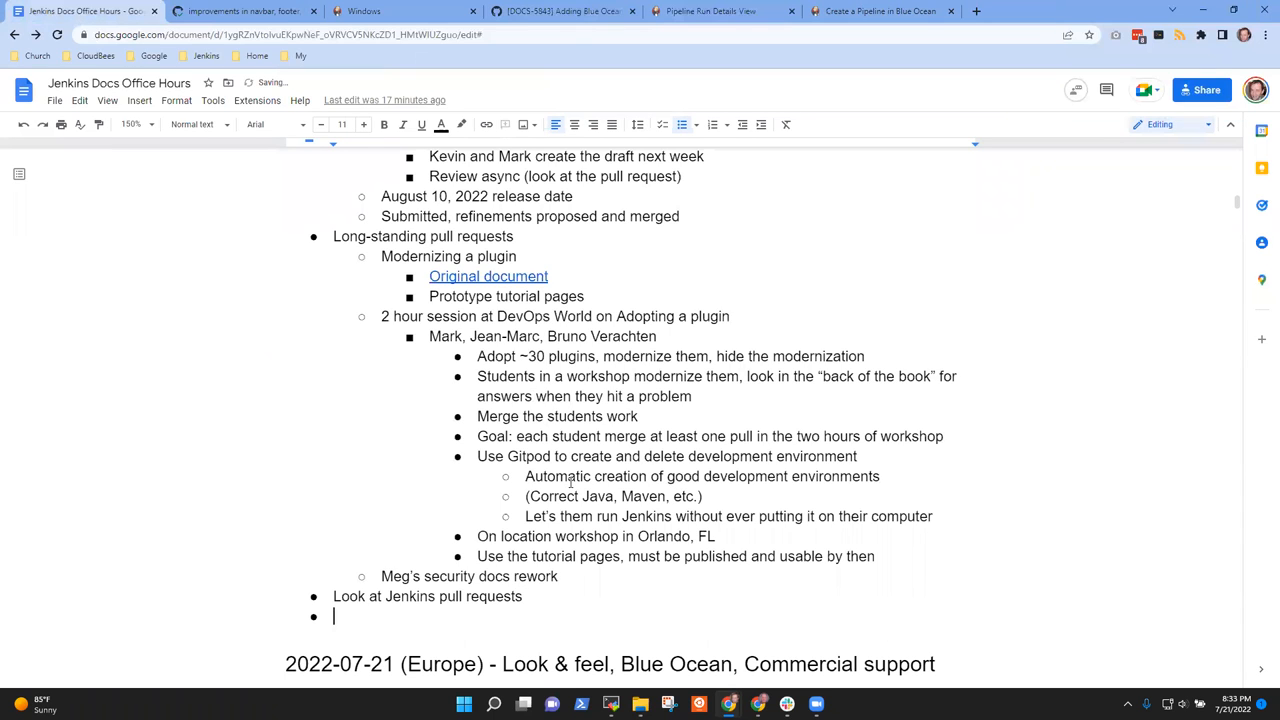
pyautogui.write('Blue')
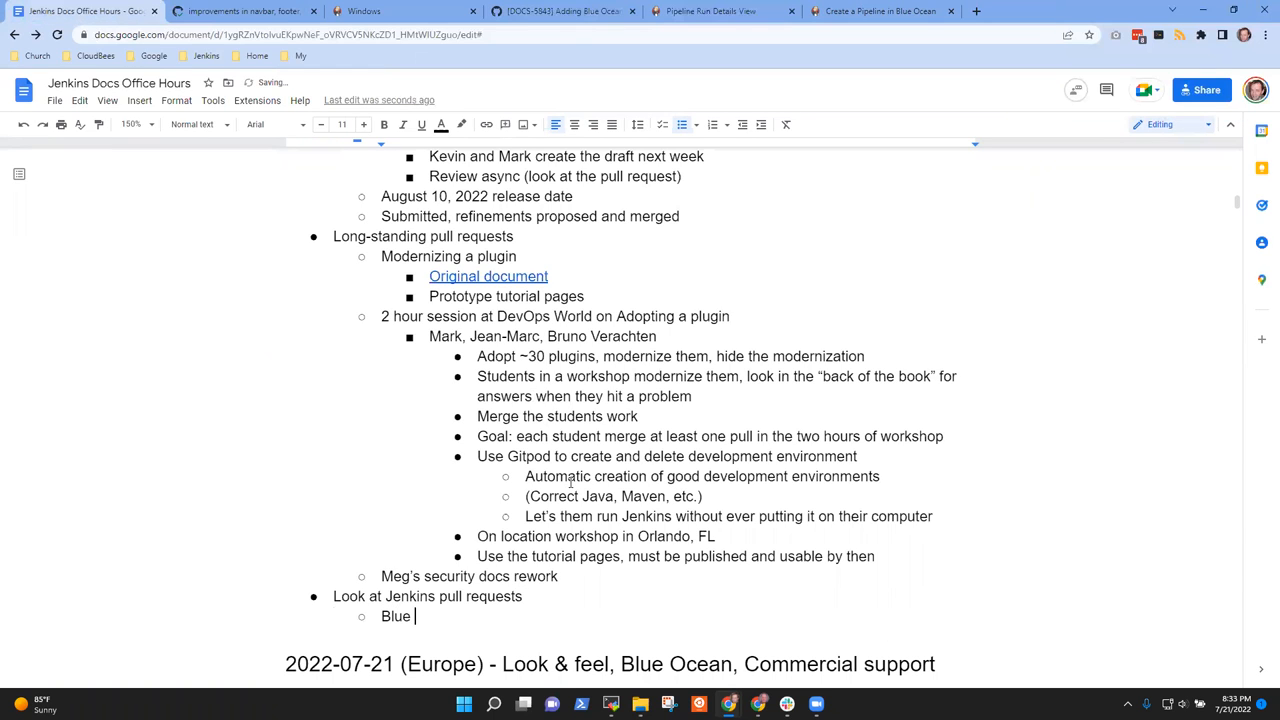
pyautogui.write('Ocean')
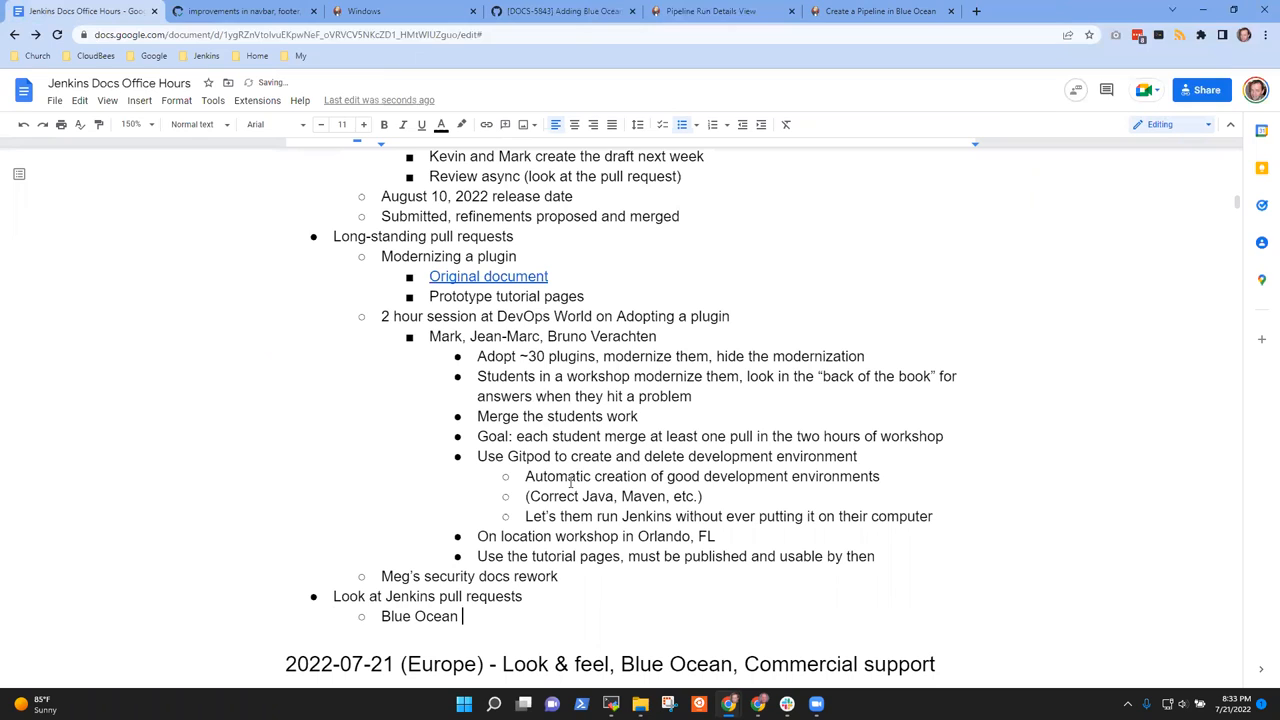
pyautogui.write('status in the pages')
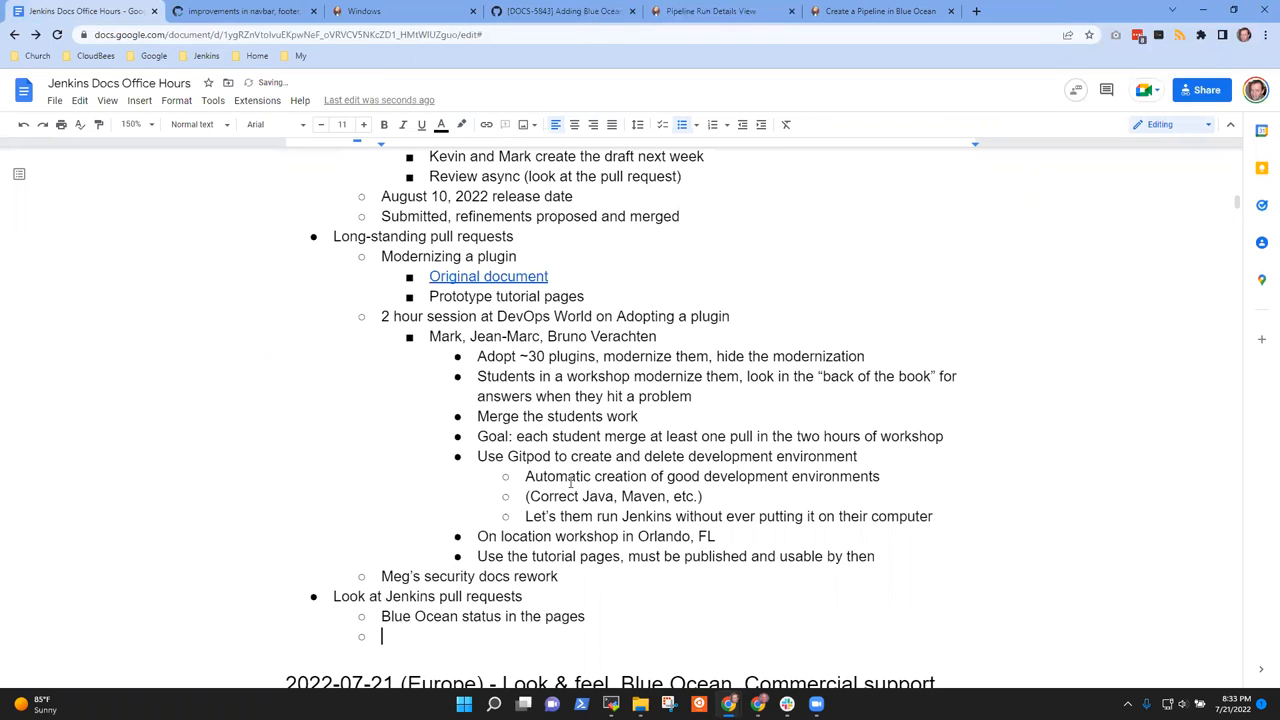
pyautogui.press('tab')
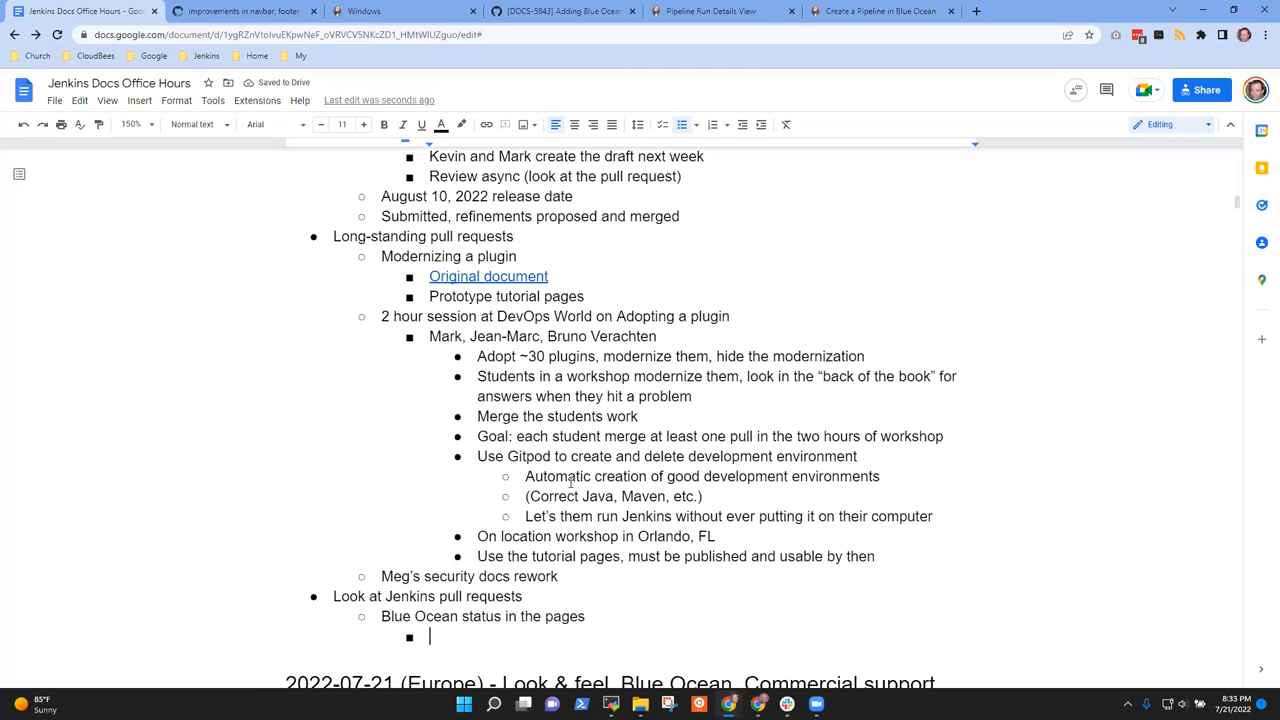
pyautogui.write('Meg suggests')
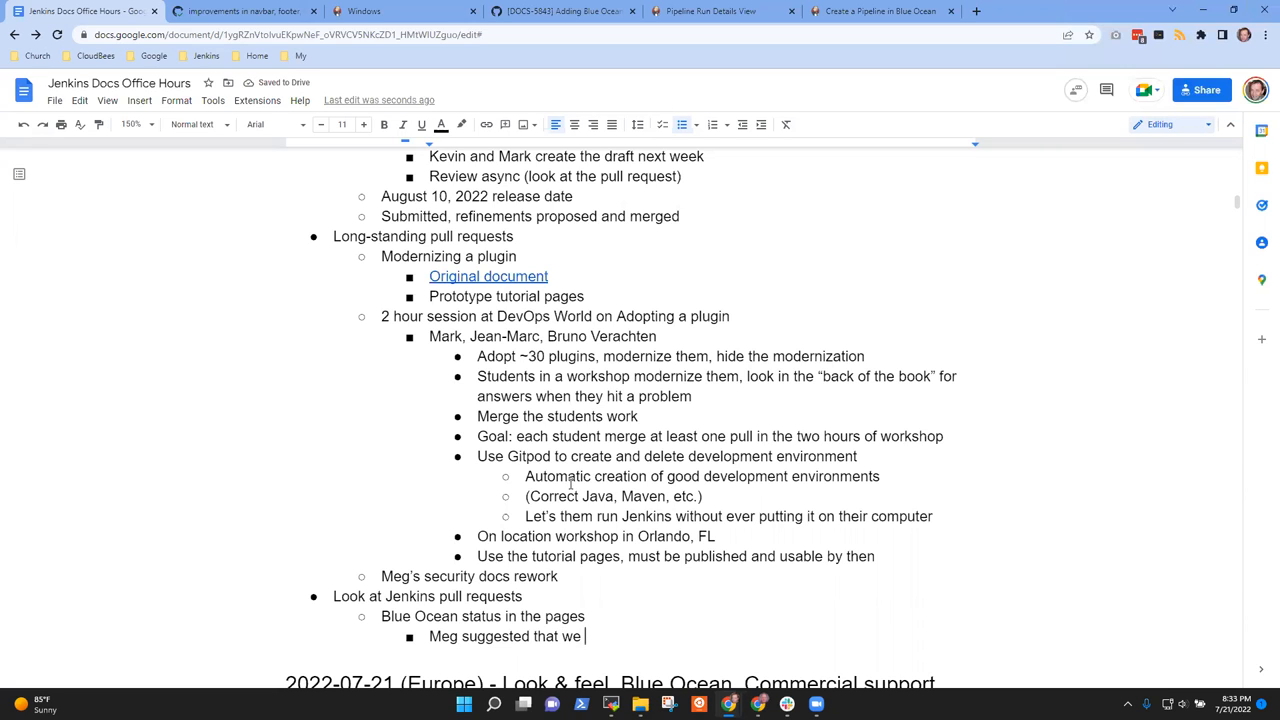
pyautogui.write('use')
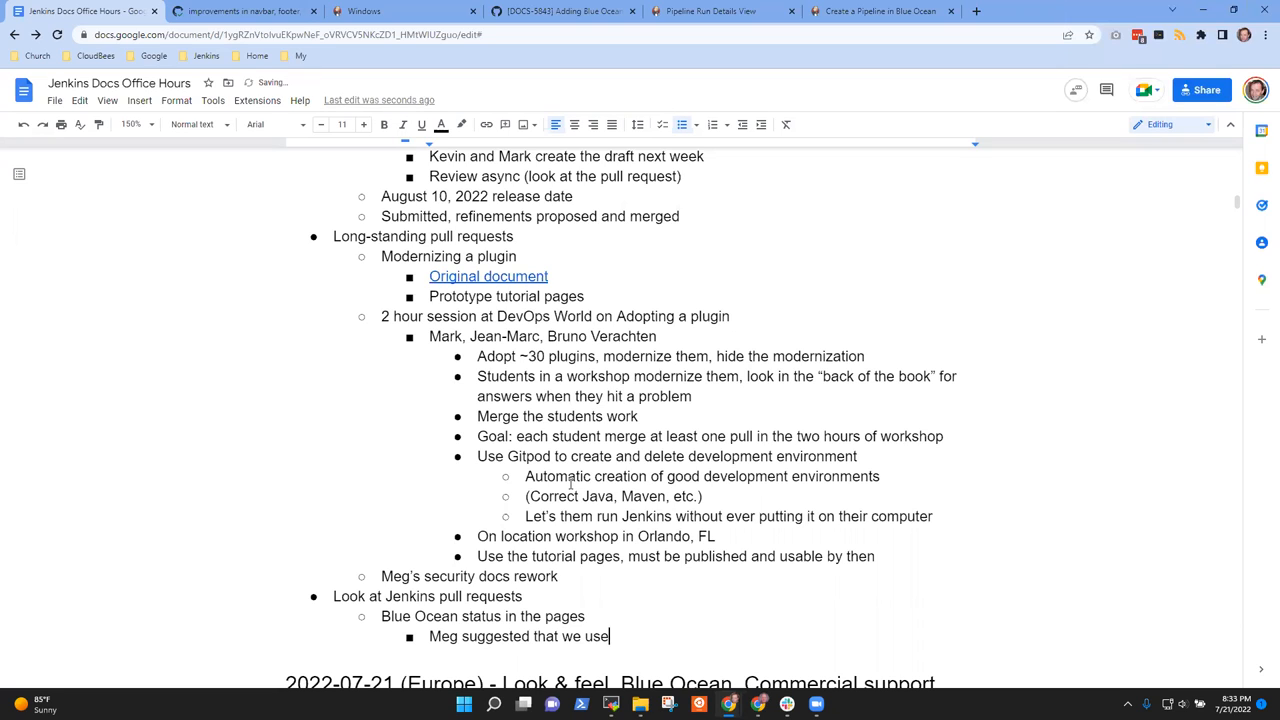
pyautogui.write('three cont')
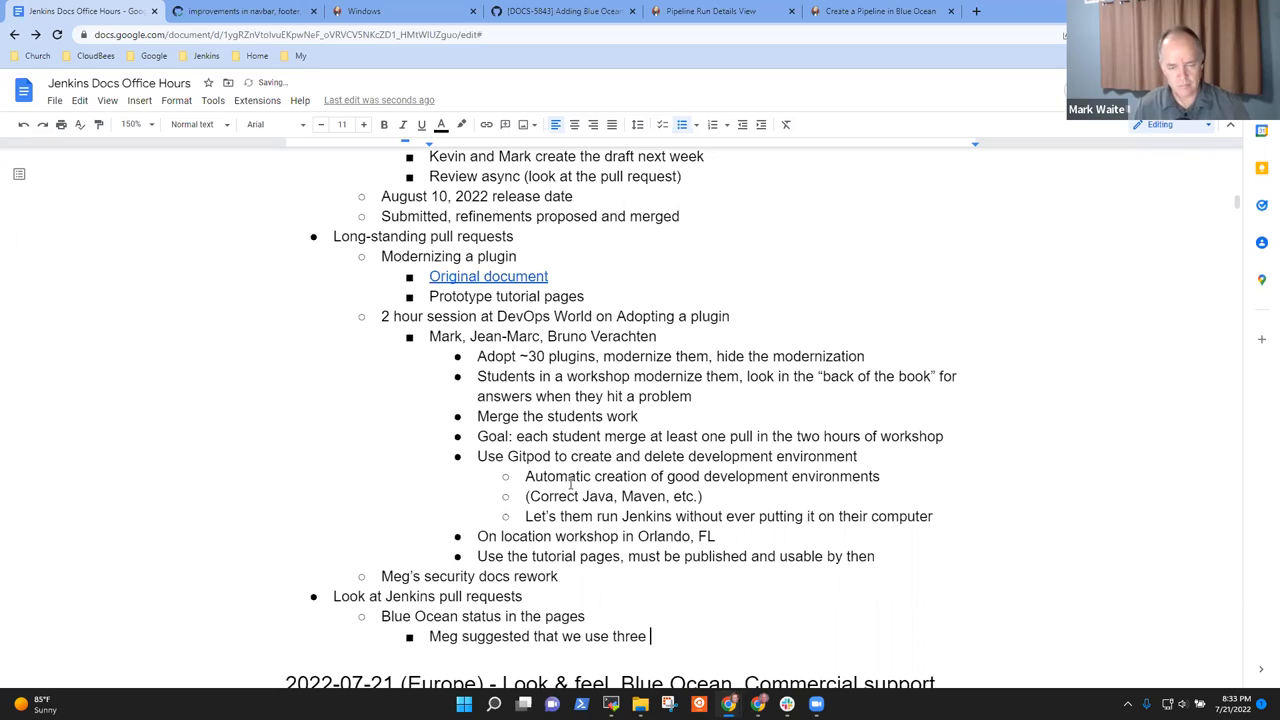
pyautogui.write('different types of')
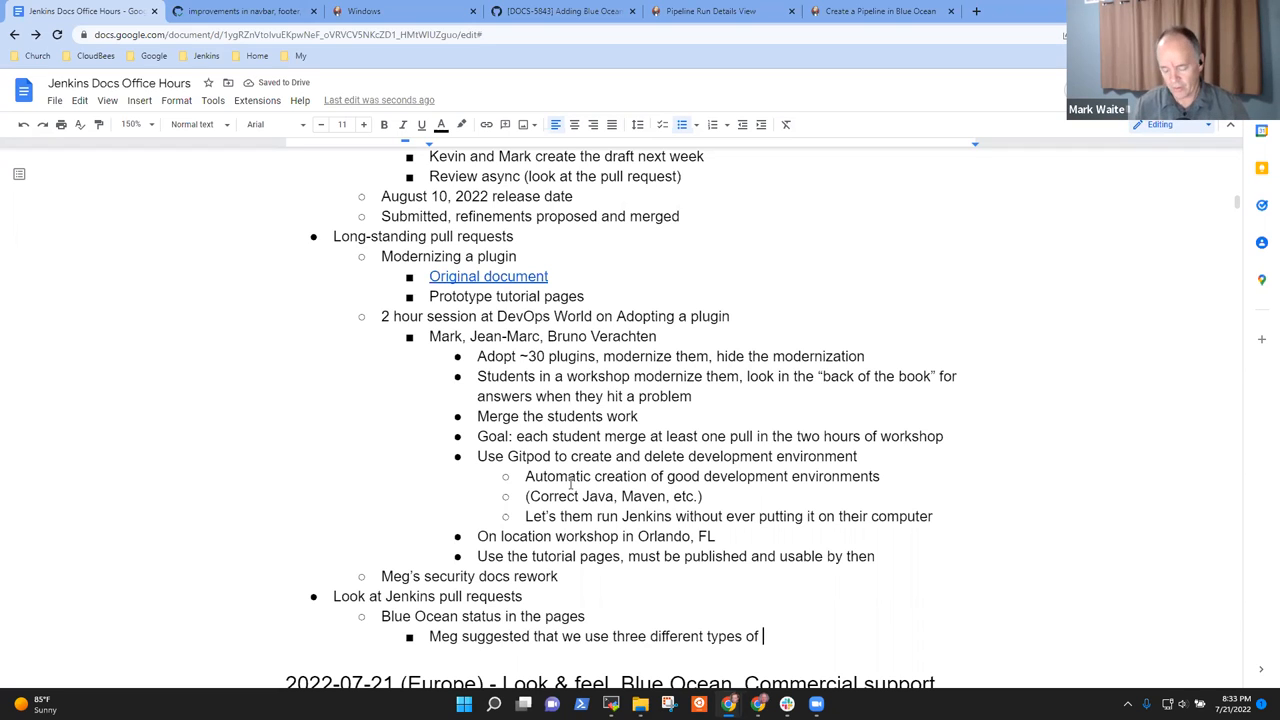
pyautogui.write('admoniti')
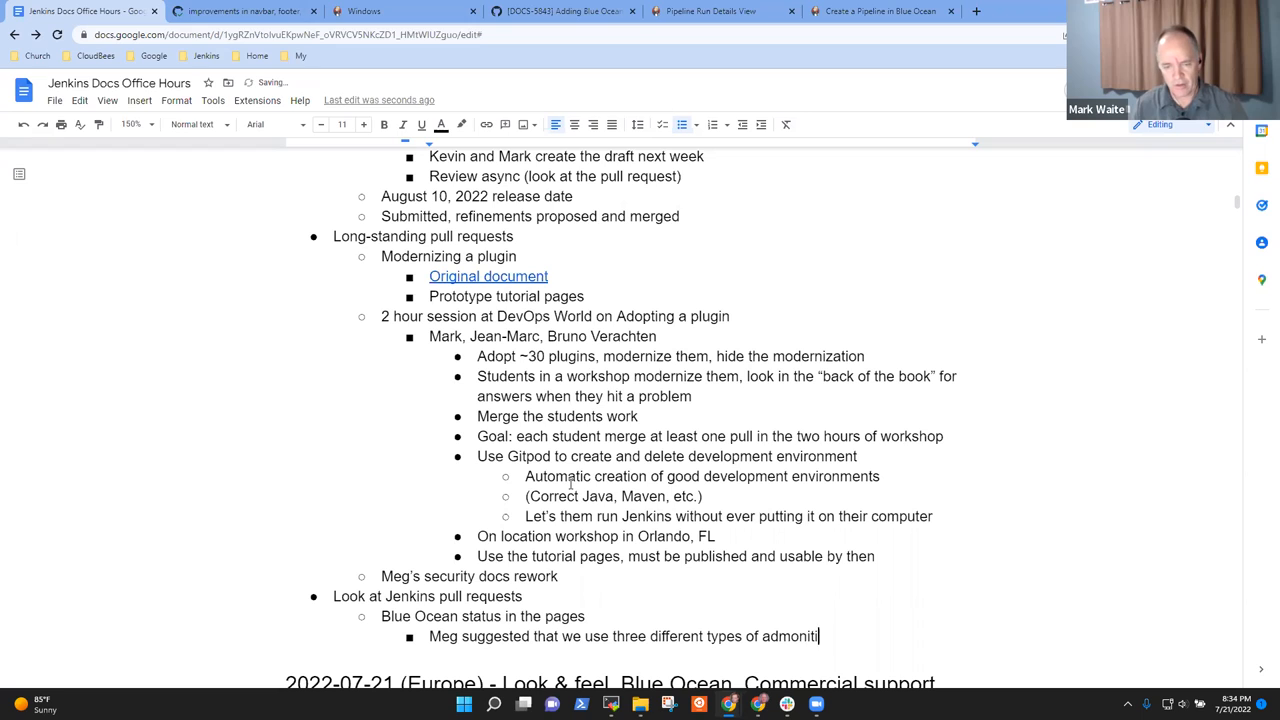
# - Add the Full disclaimer sub-bullet: opening section, no enhancements, visualization, pipeline creation alternatives, Pipeline snippet reference
pyautogui.press('enter')
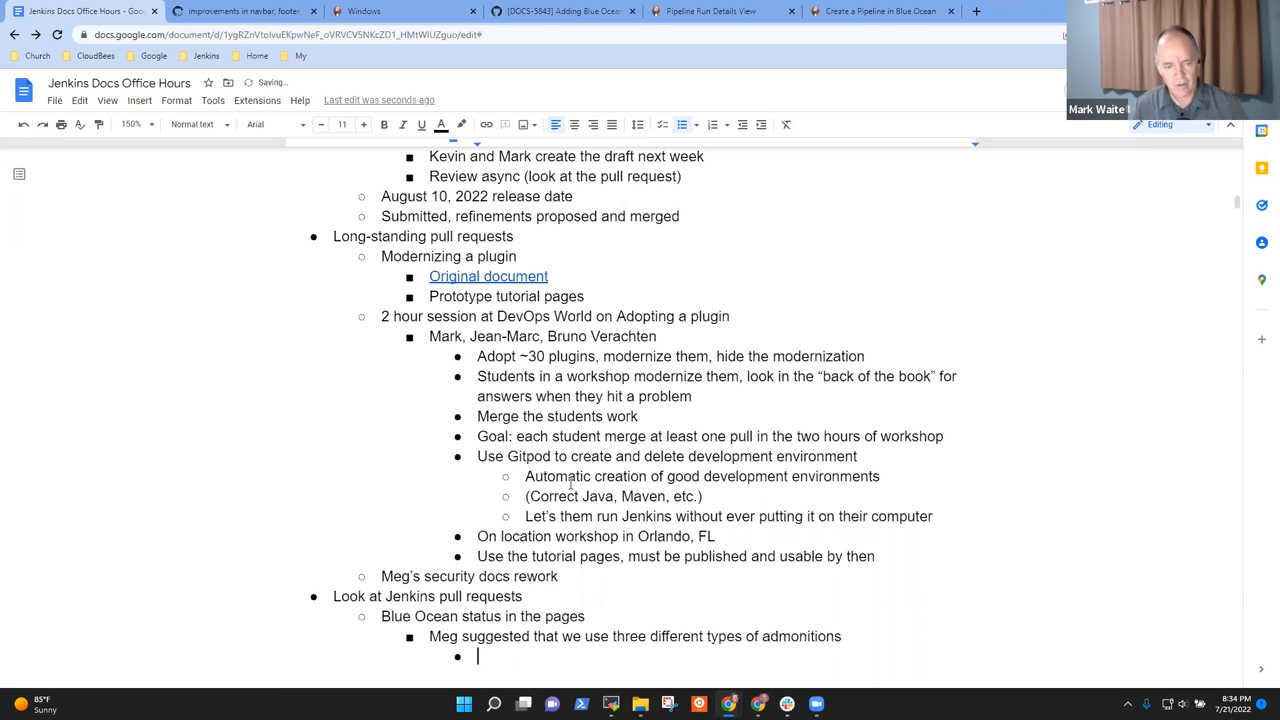
pyautogui.write('Full')
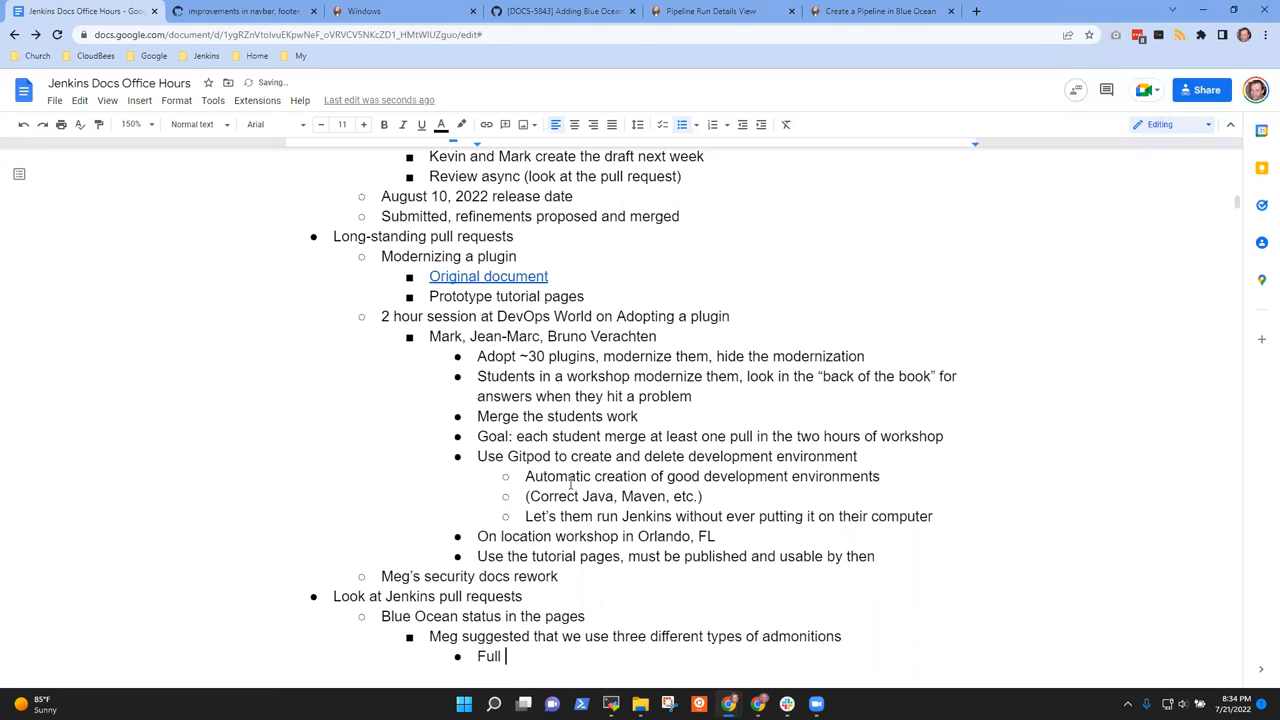
pyautogui.write('disclaimer')
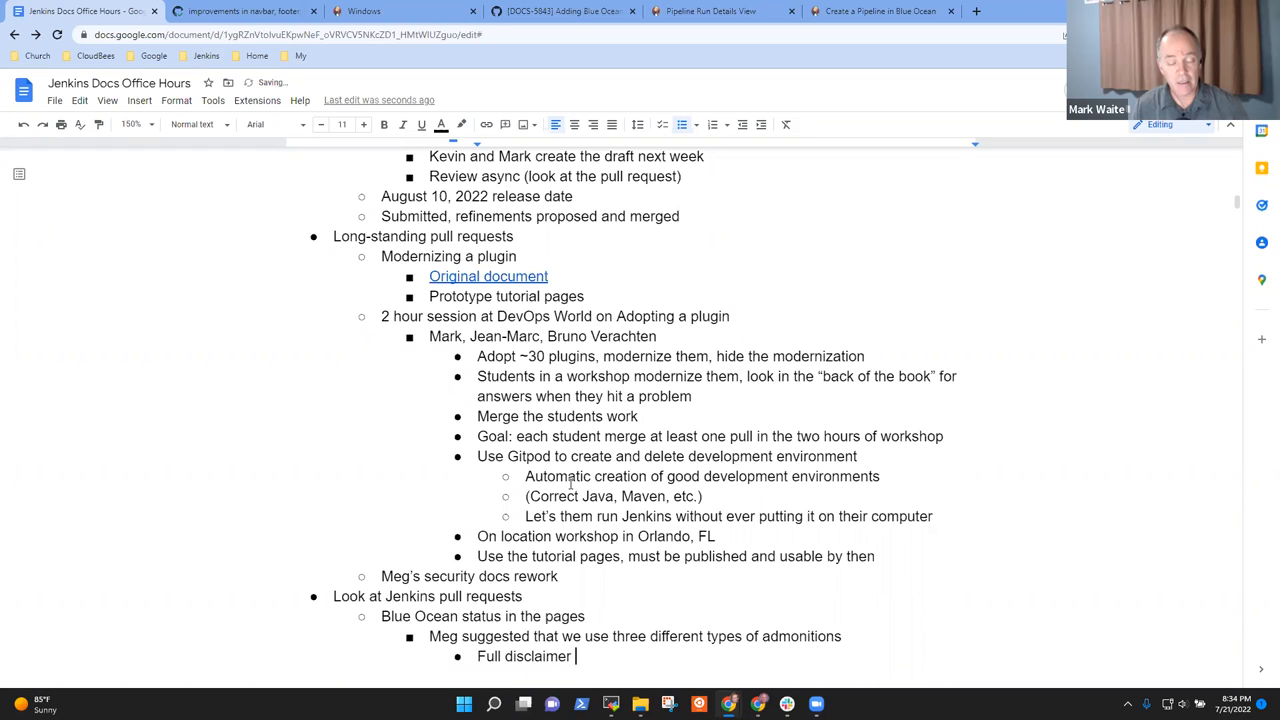
pyautogui.write('on the ope')
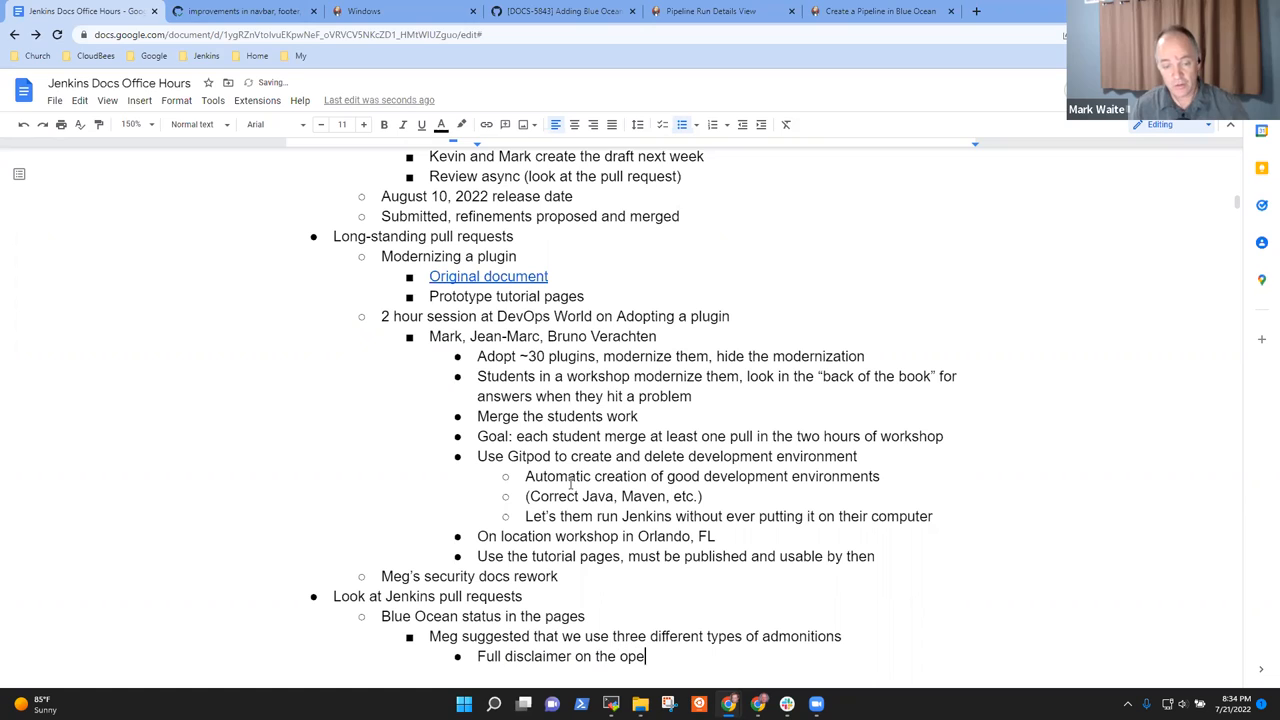
pyautogui.write('ning')
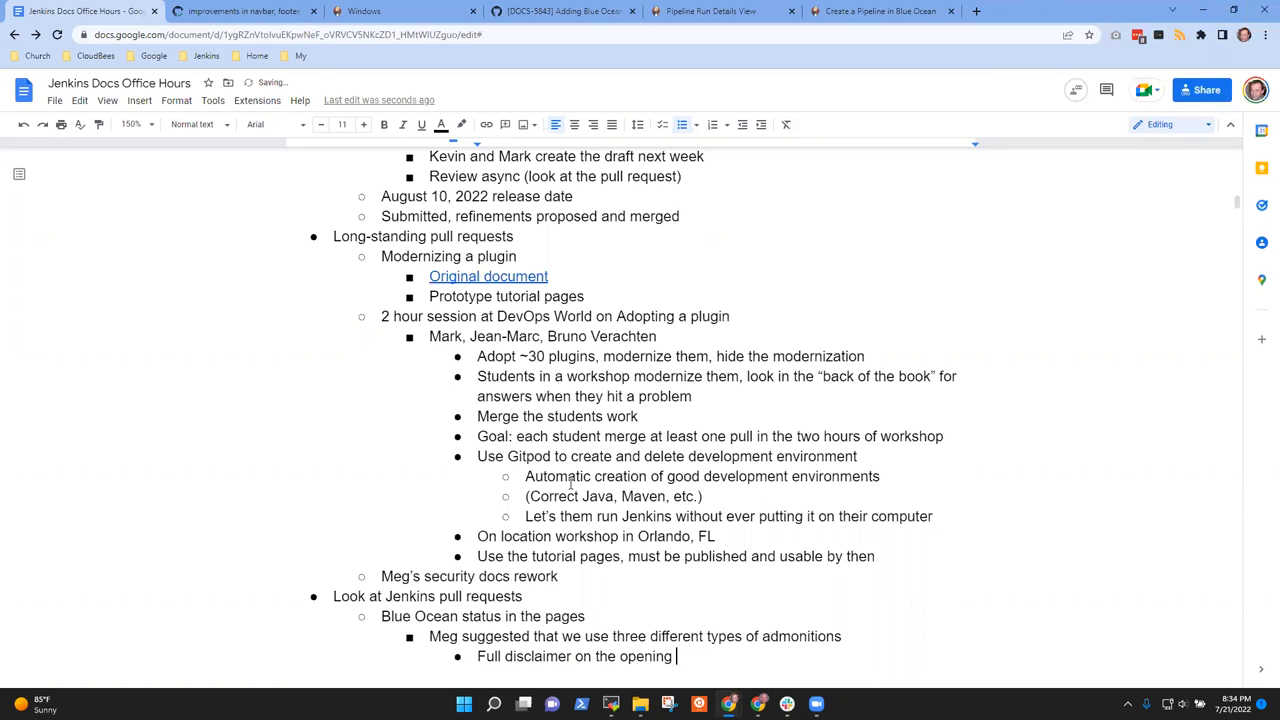
pyautogui.write('section')
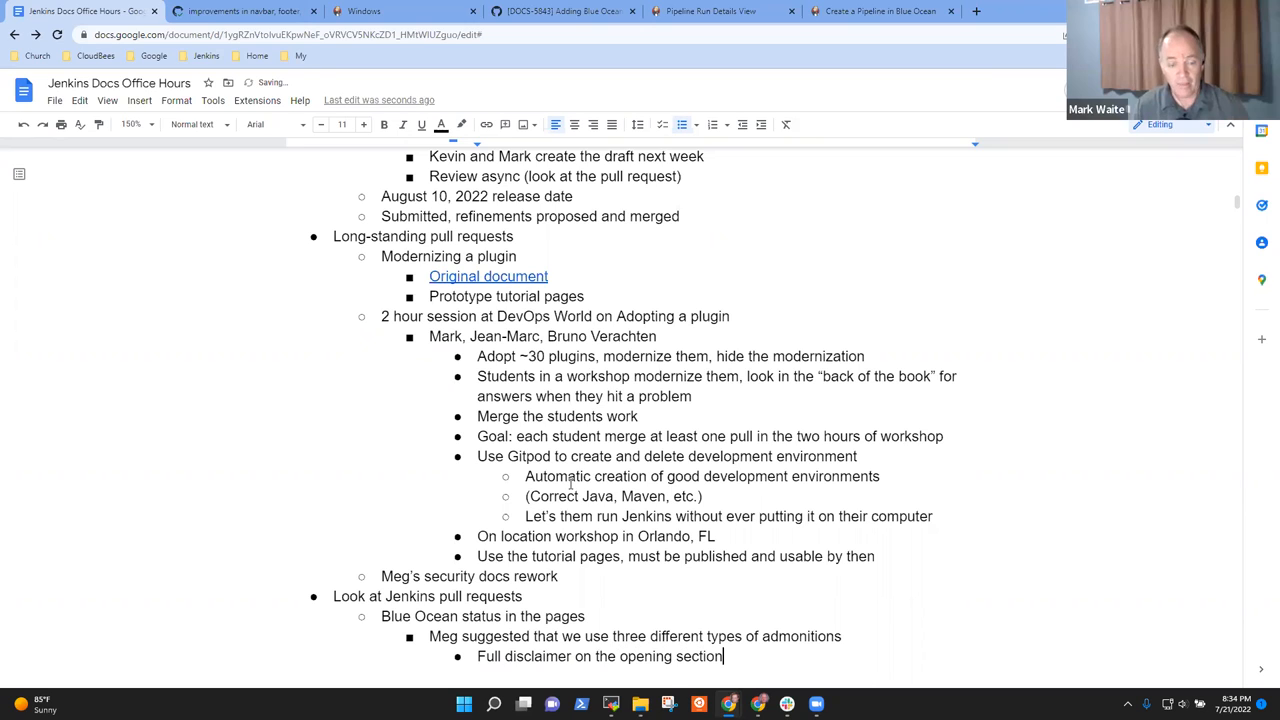
pyautogui.write('(')
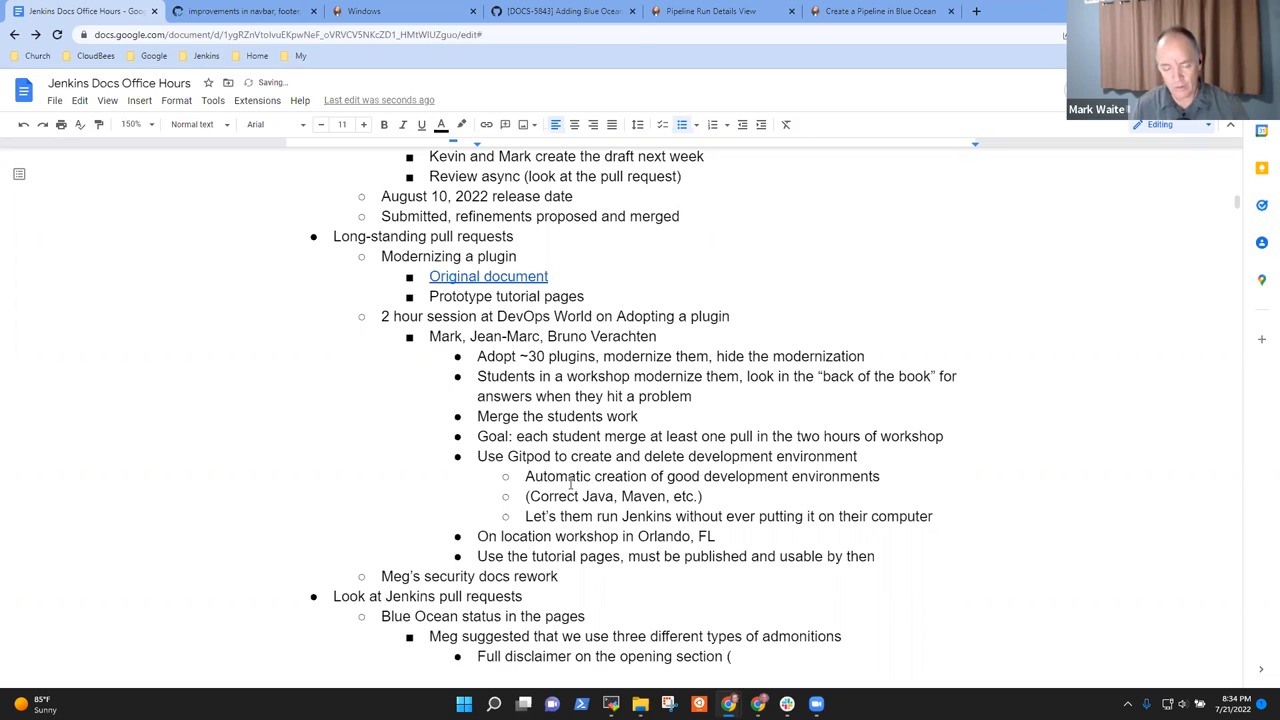
pyautogui.write('no')
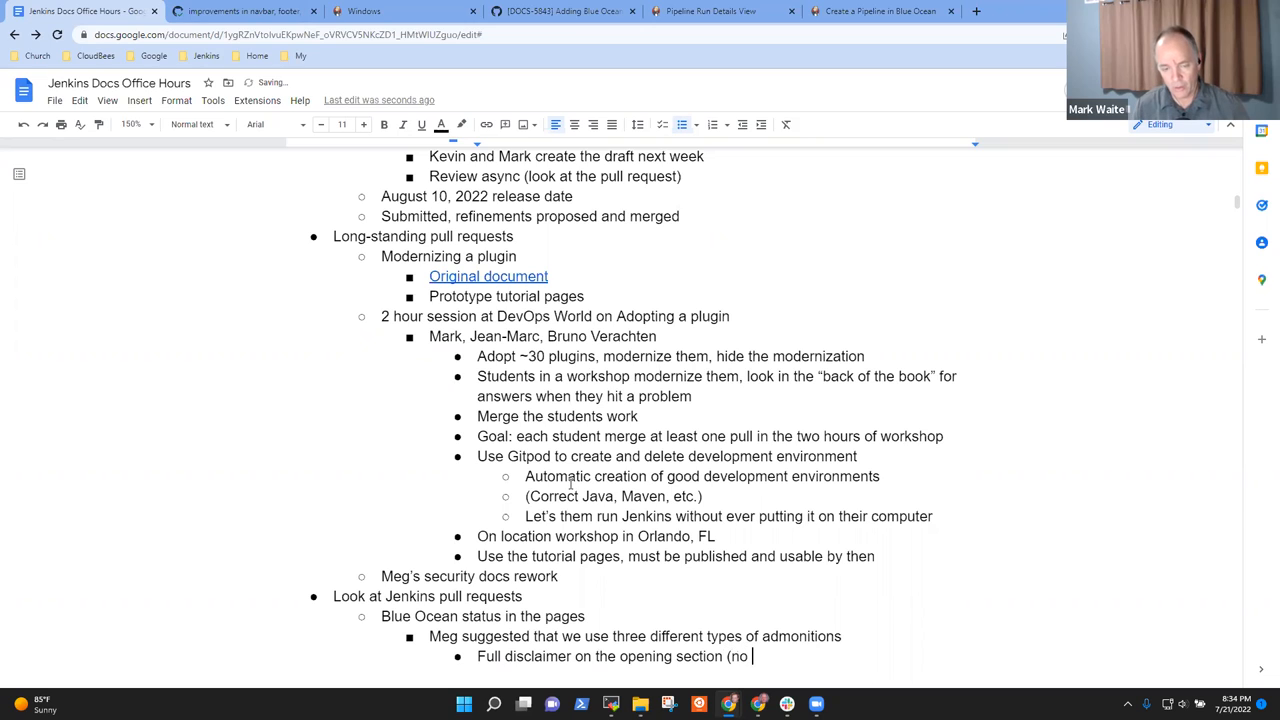
pyautogui.write('enh')
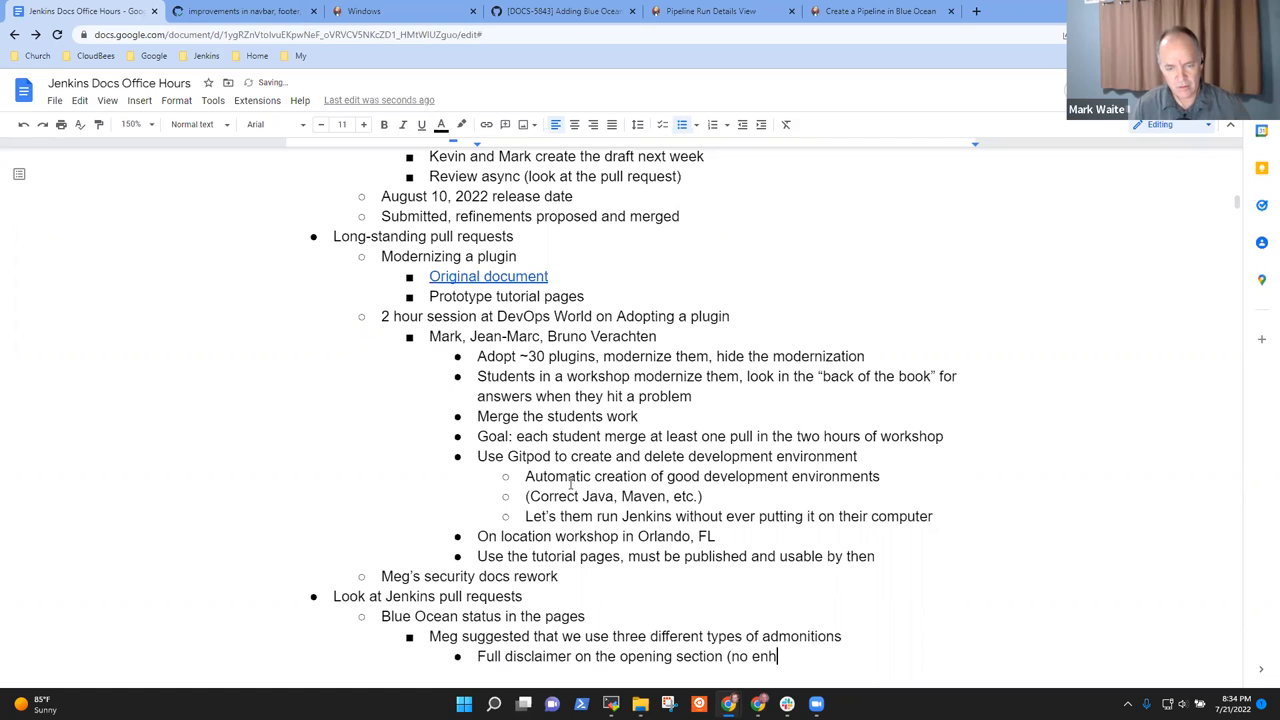
pyautogui.write('ancements,')
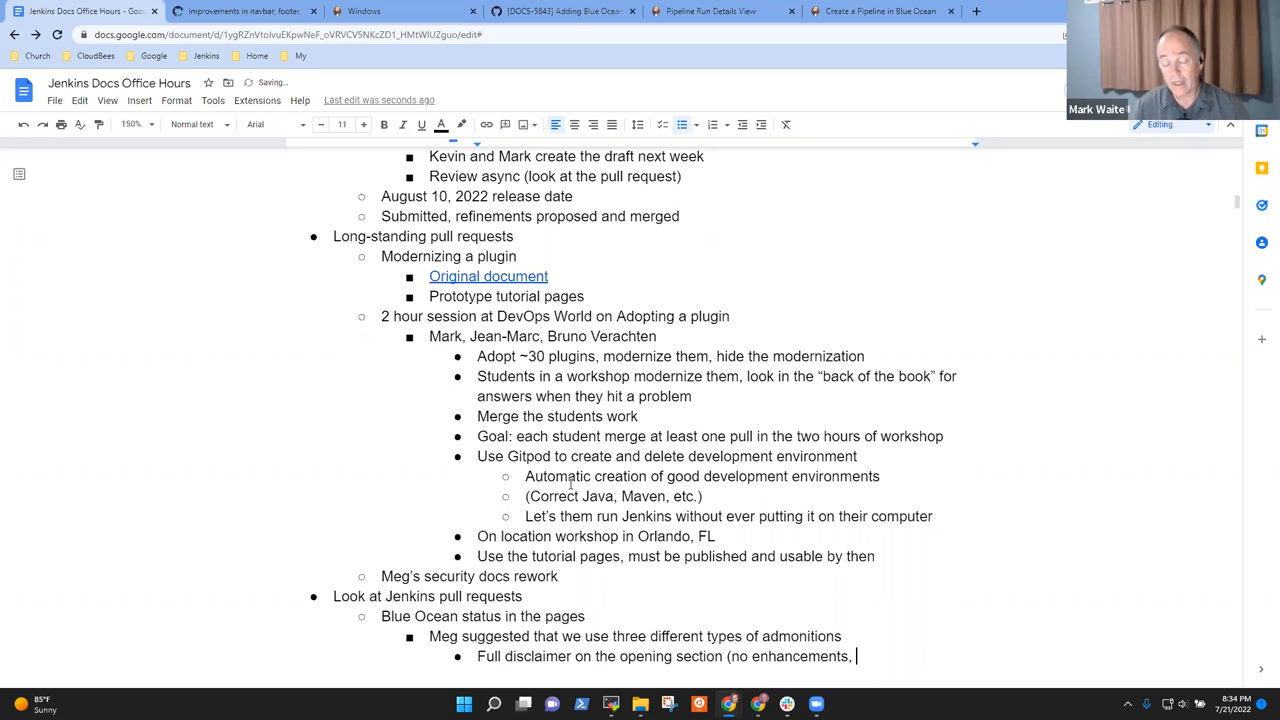
pyautogui.write('visualization alternatives, p')
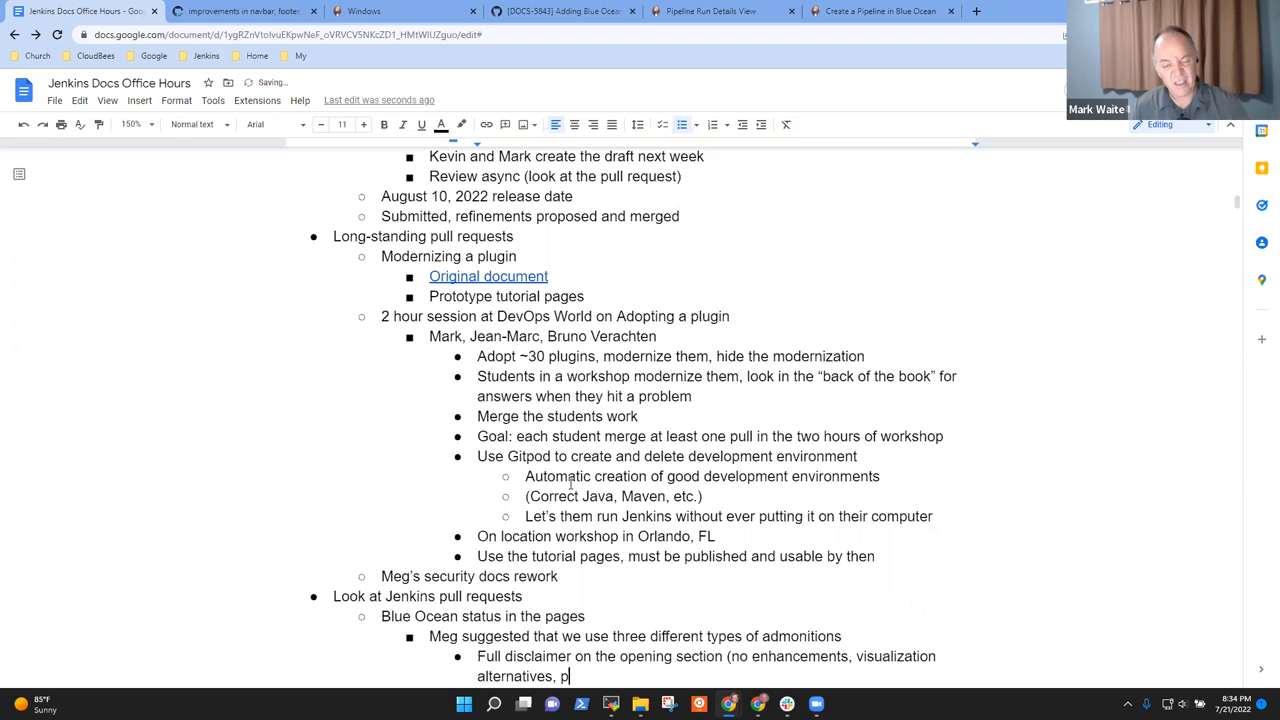
pyautogui.write('ipe')
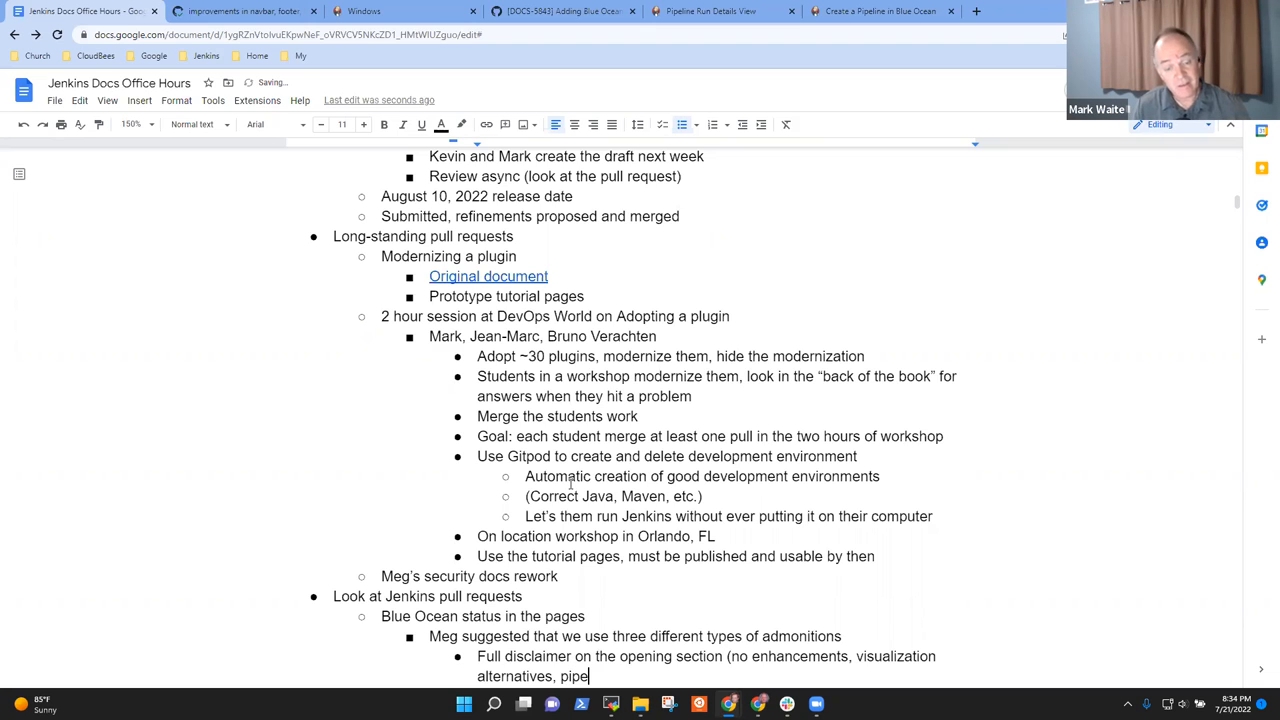
pyautogui.write('line')
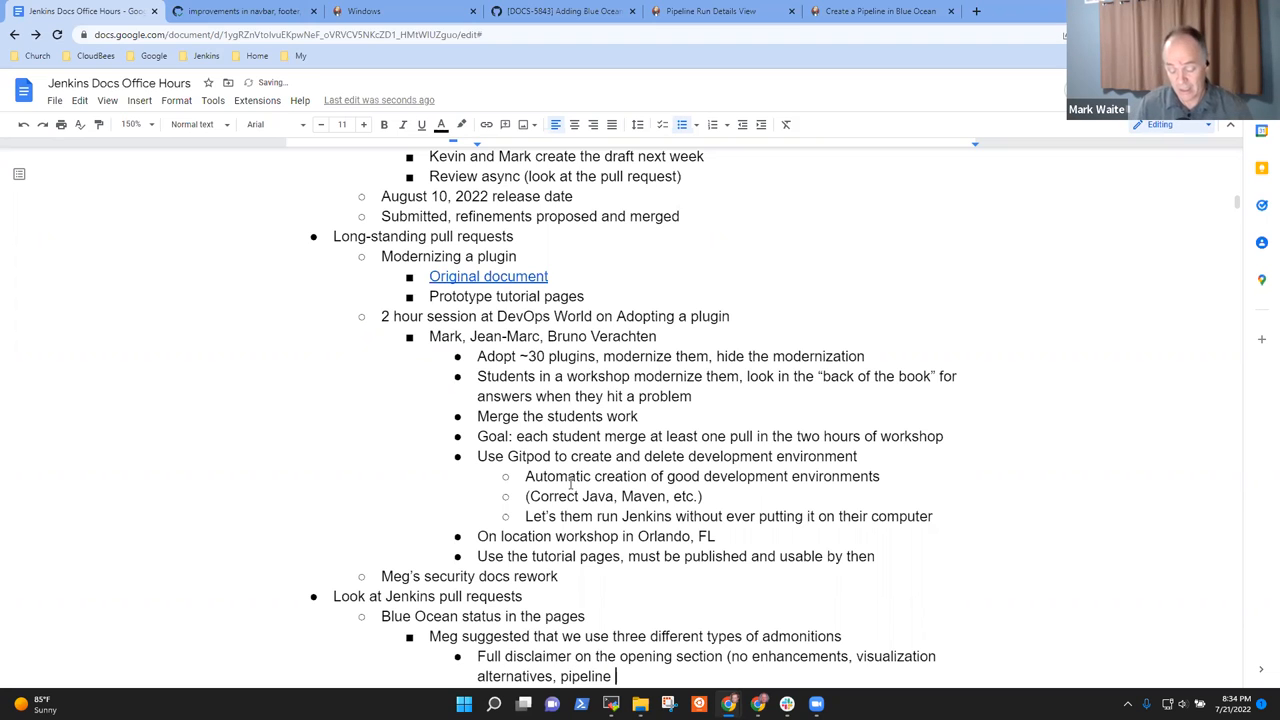
pyautogui.write('creation')
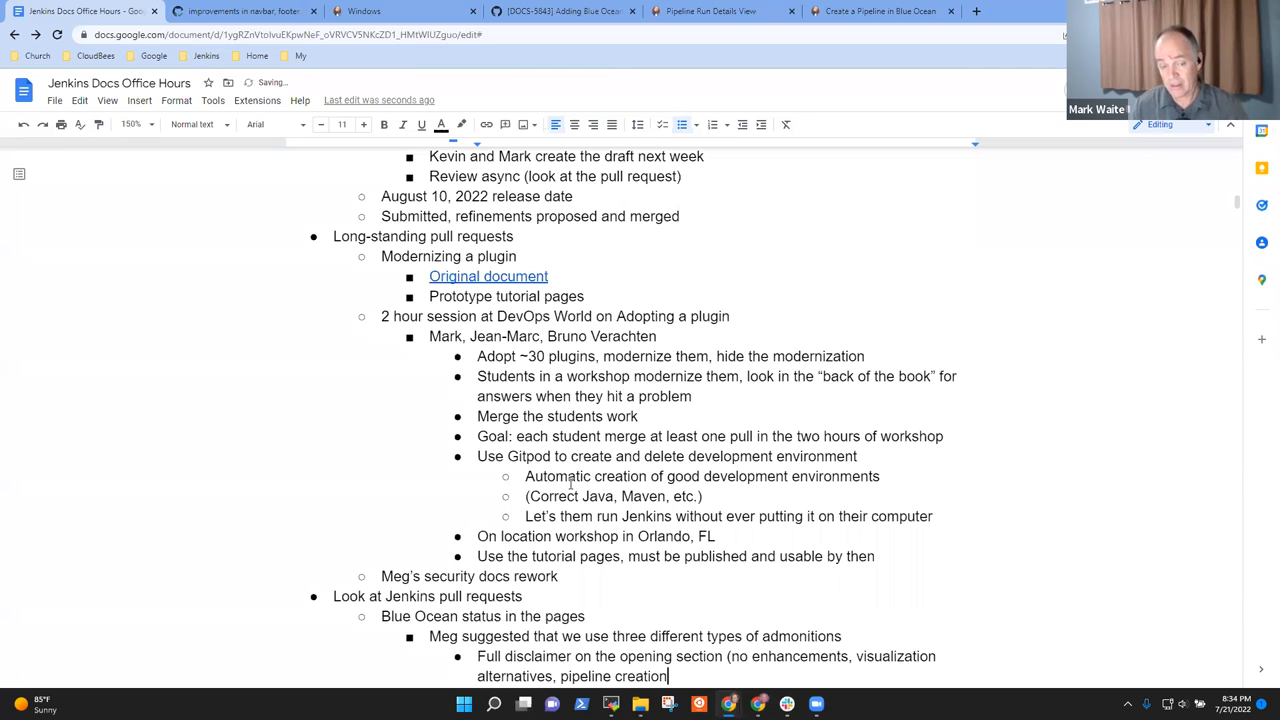
pyautogui.write('alternat')
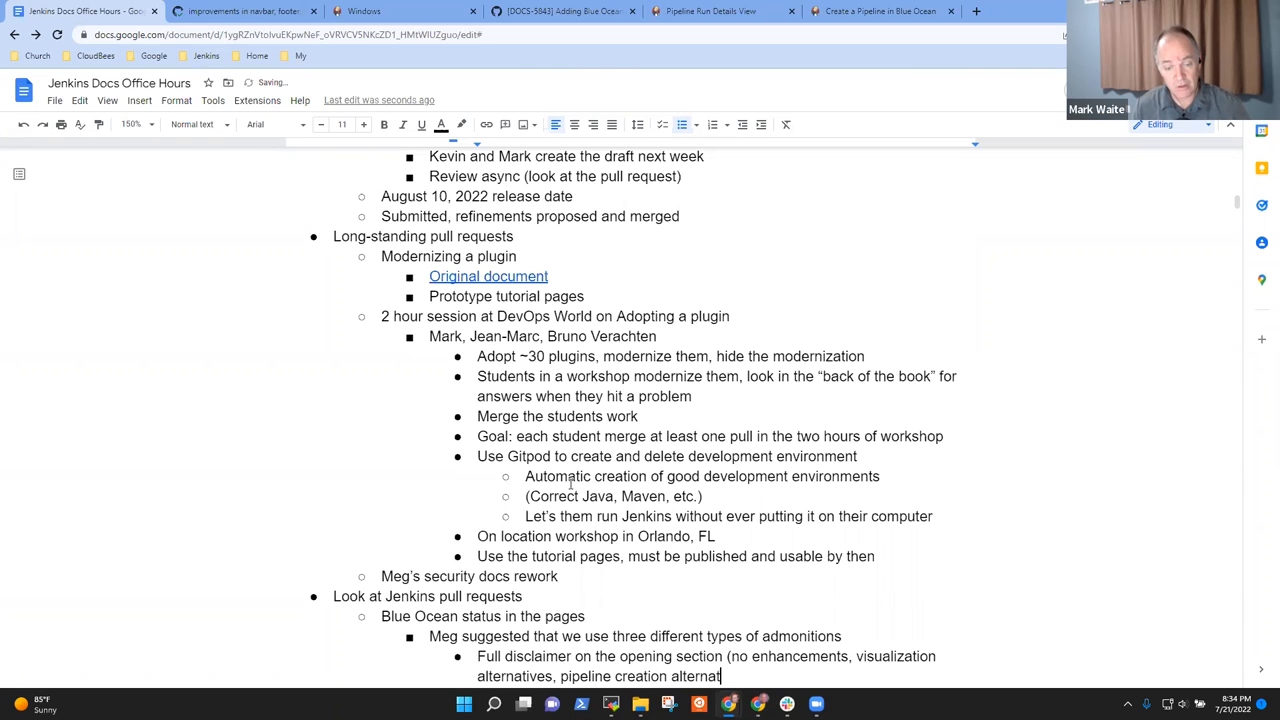
pyautogui.write('ives, refer to')
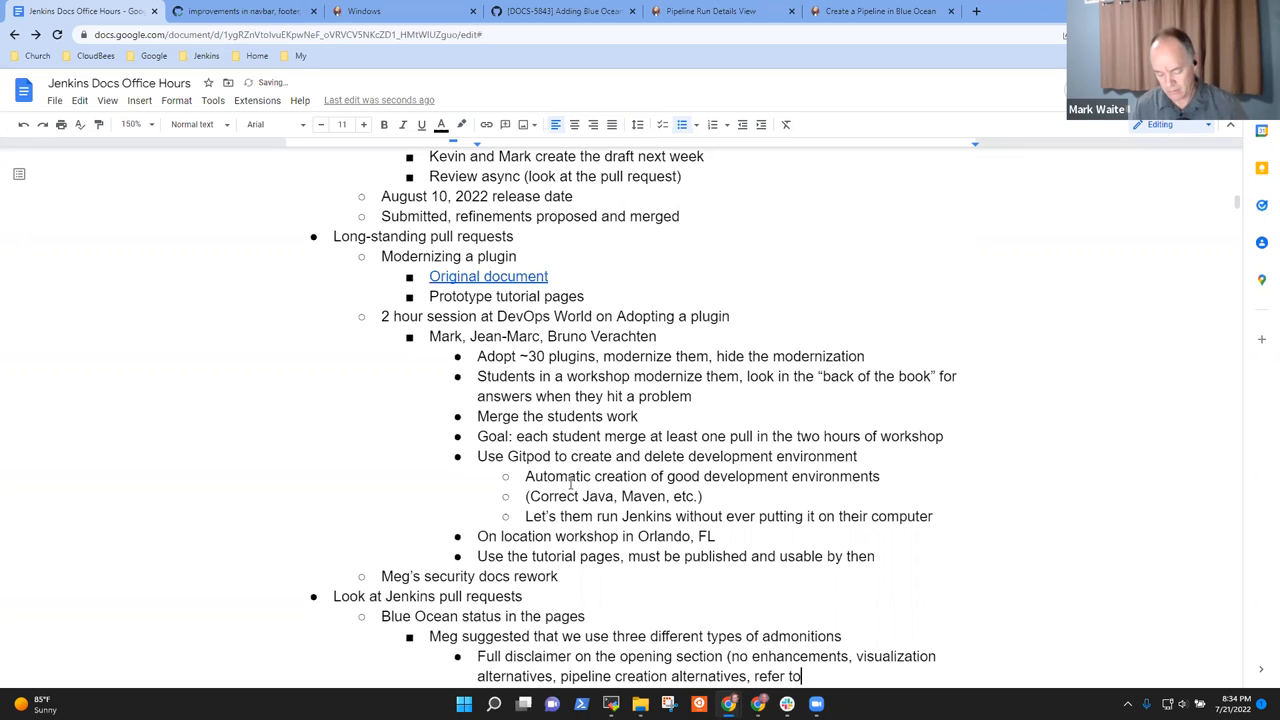
pyautogui.write('Pipeline snippet genera')
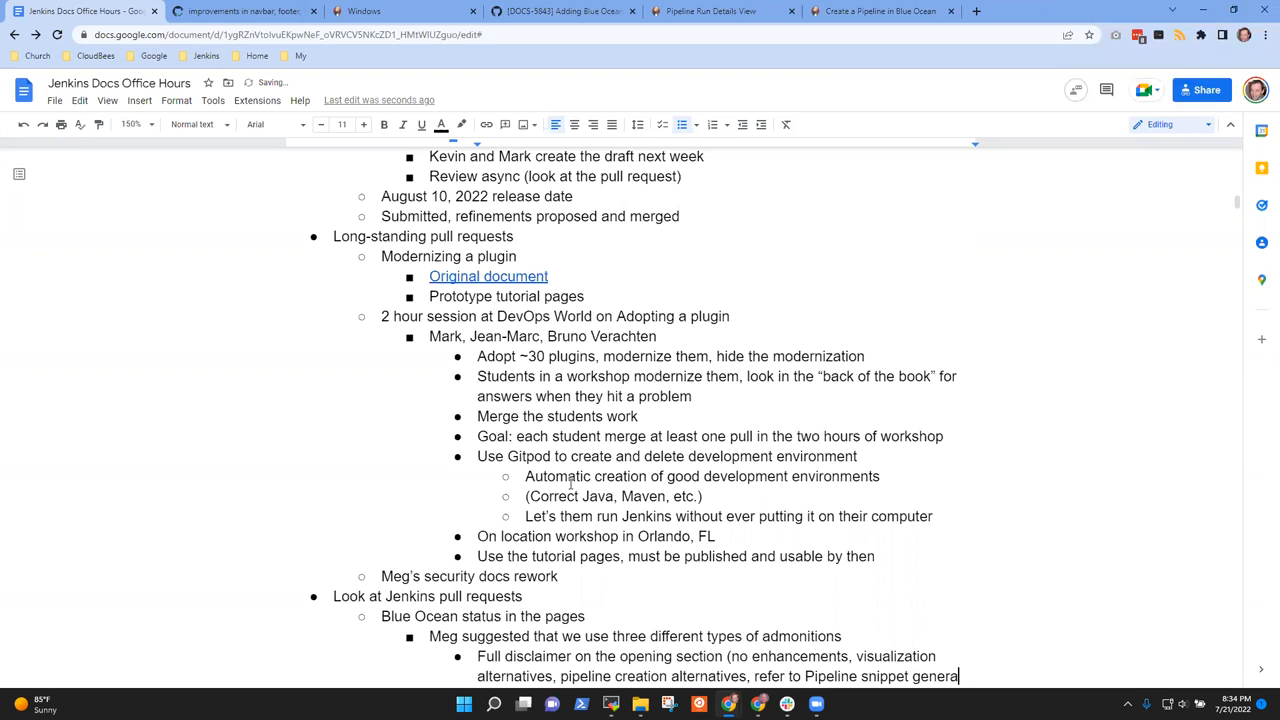
pyautogui.scroll(-3)
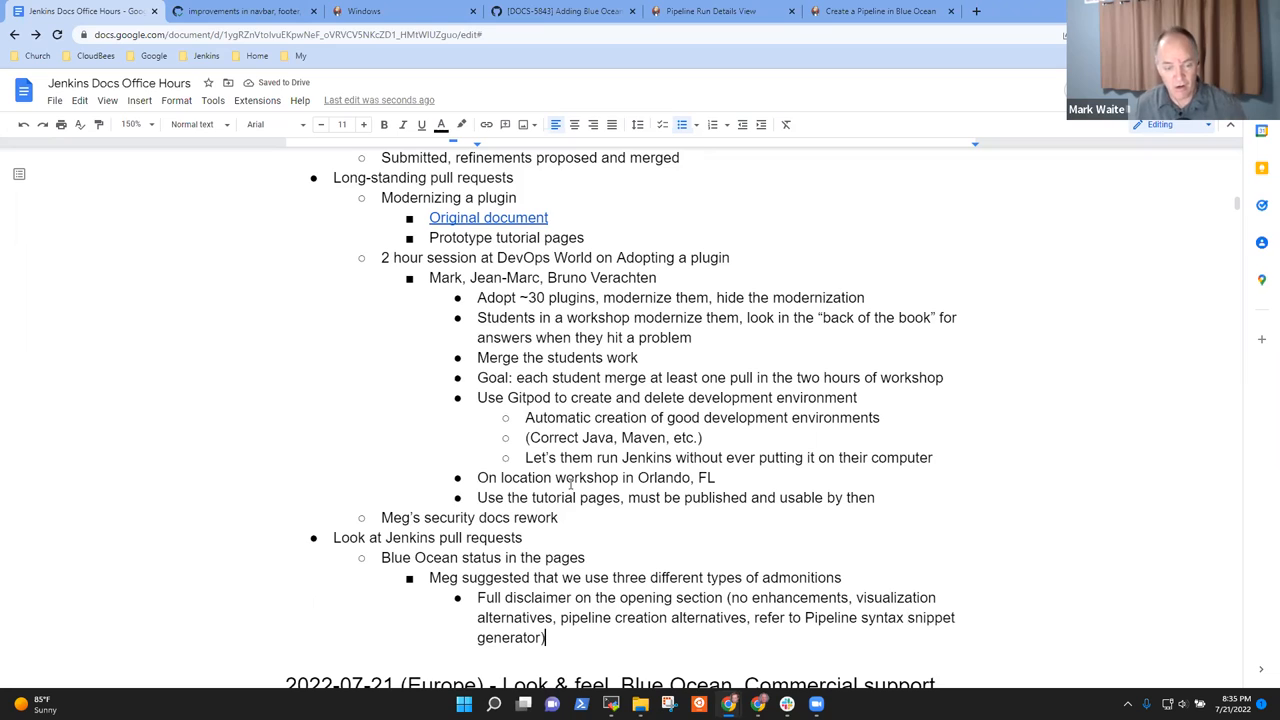
# - Add the Visualization disclaimer sub-bullet covering visualization sections
pyautogui.write('Vis')
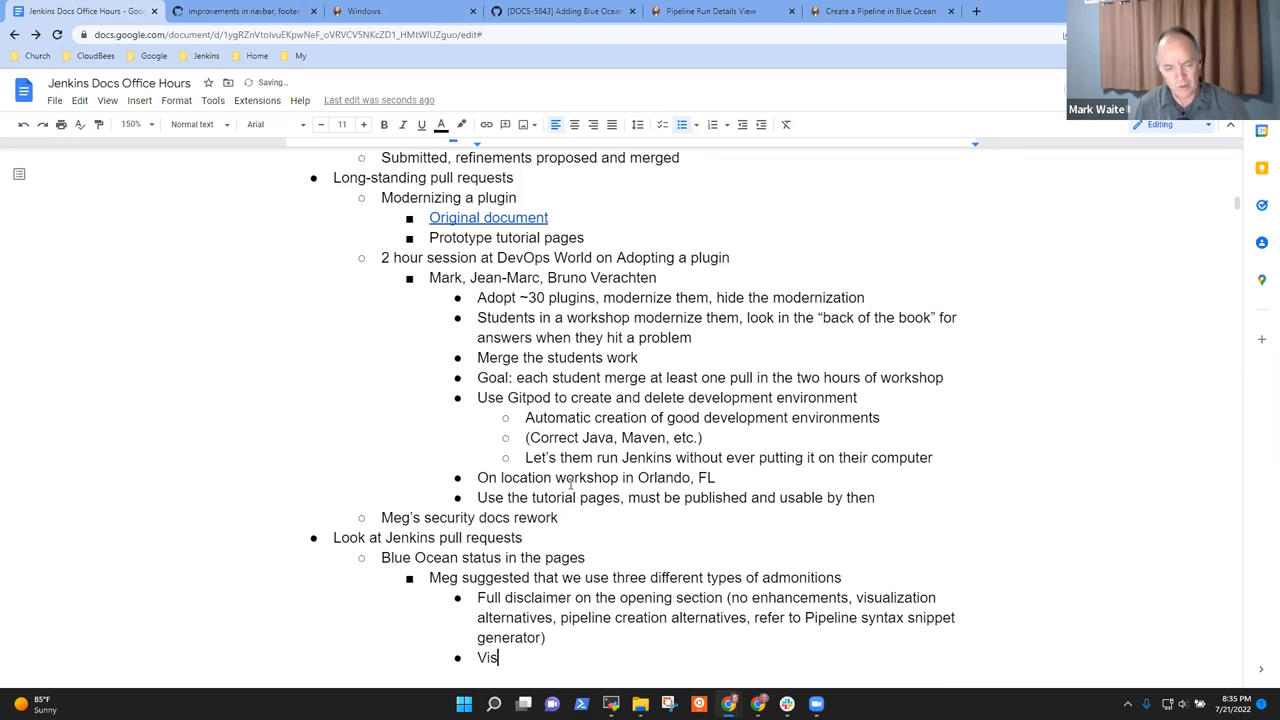
pyautogui.press('Backspace')
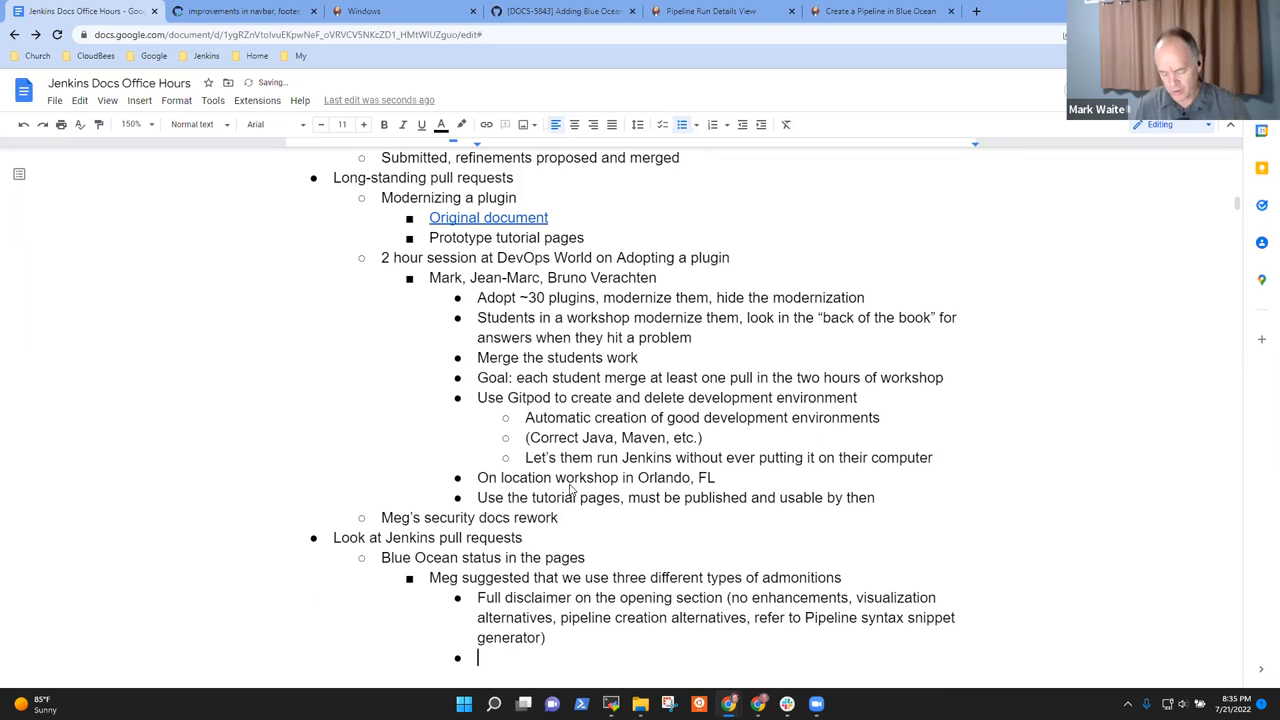
pyautogui.write('VIsualization')
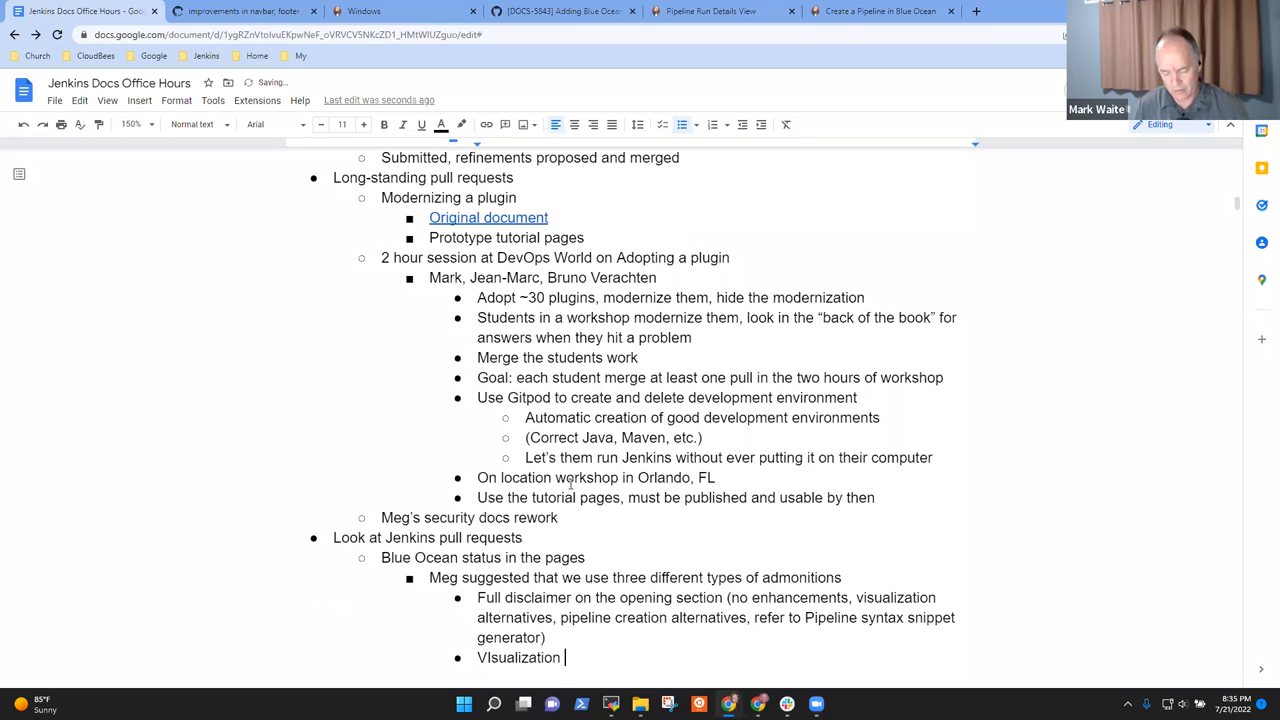
pyautogui.write('disclaimer on')
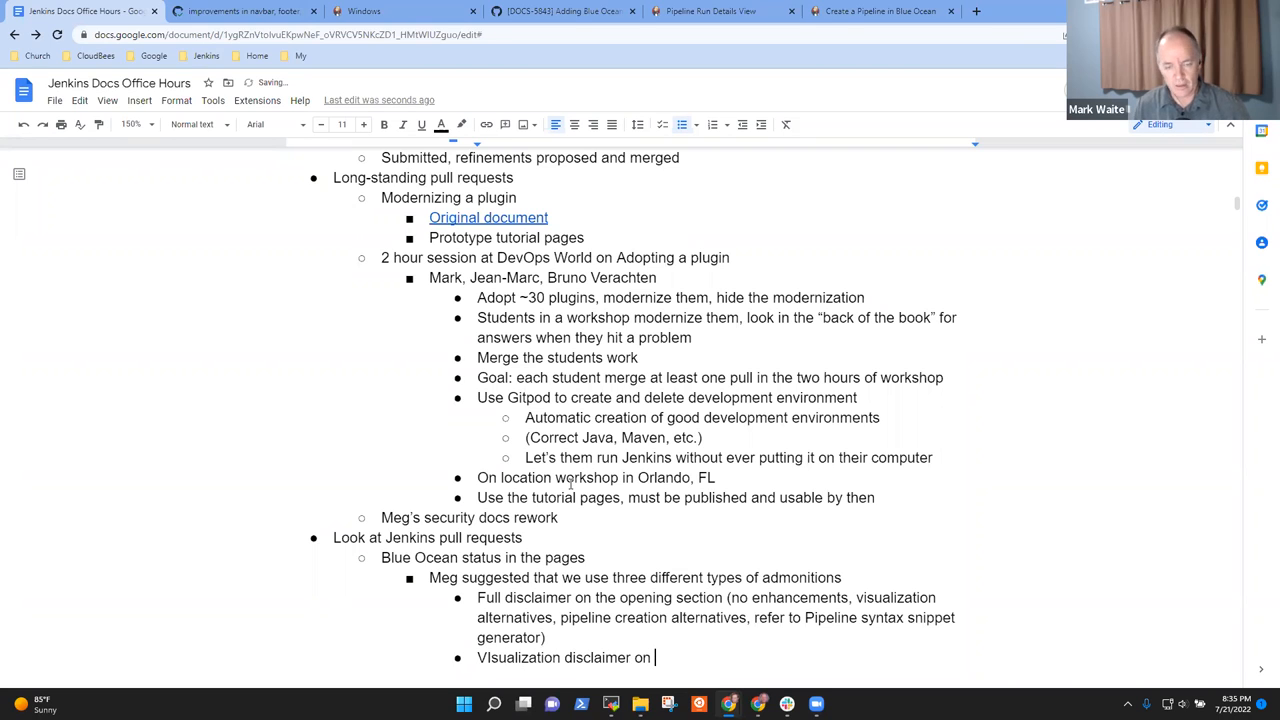
pyautogui.write('sections focused on vis')
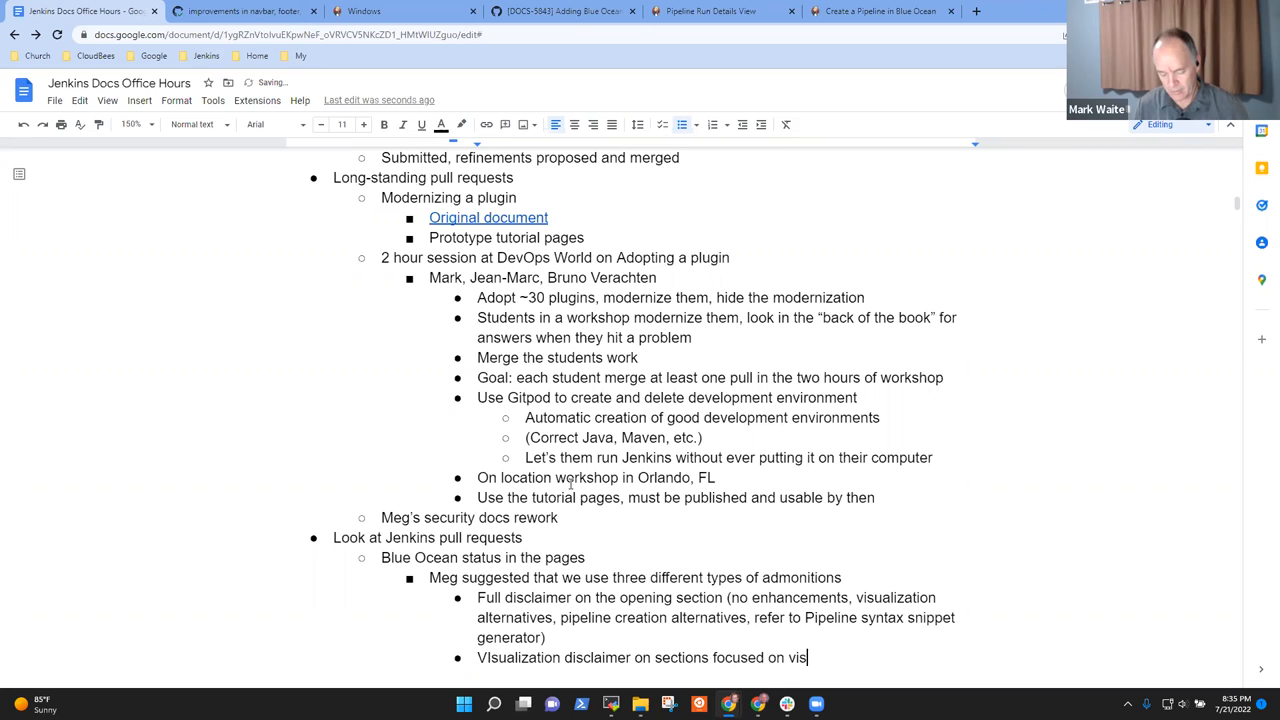
pyautogui.write('ualization')
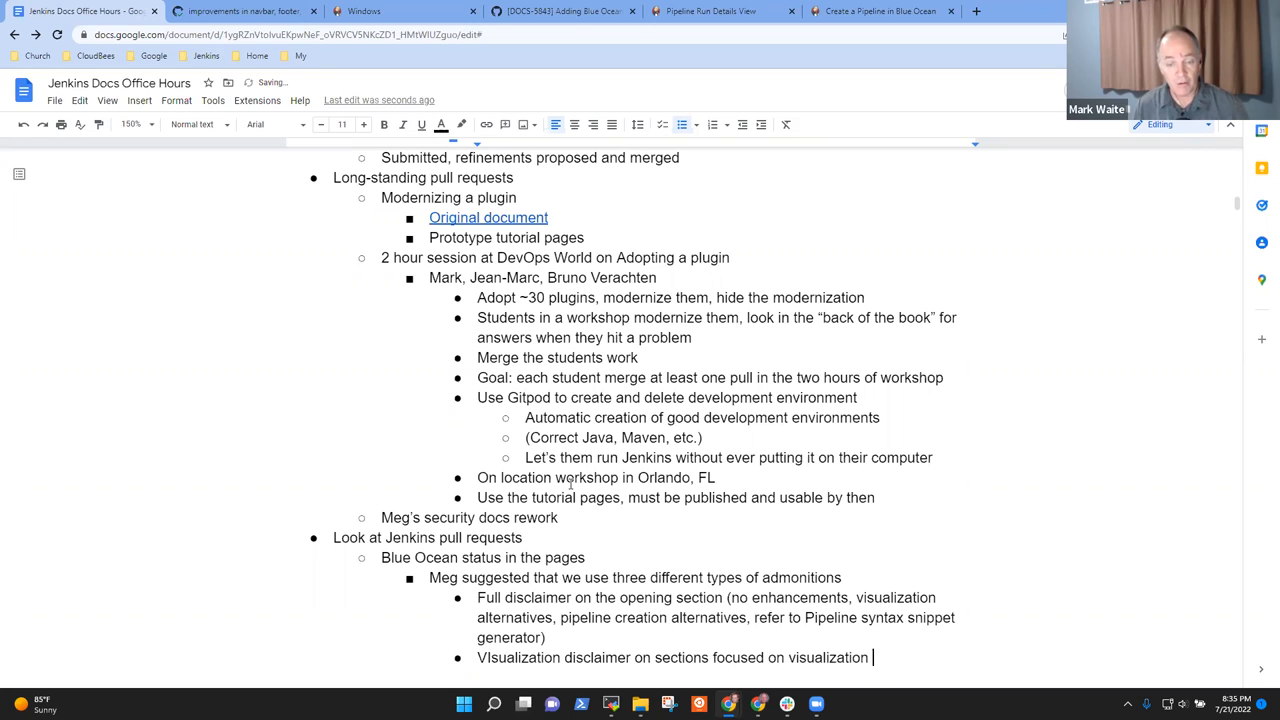
pyautogui.write('(')
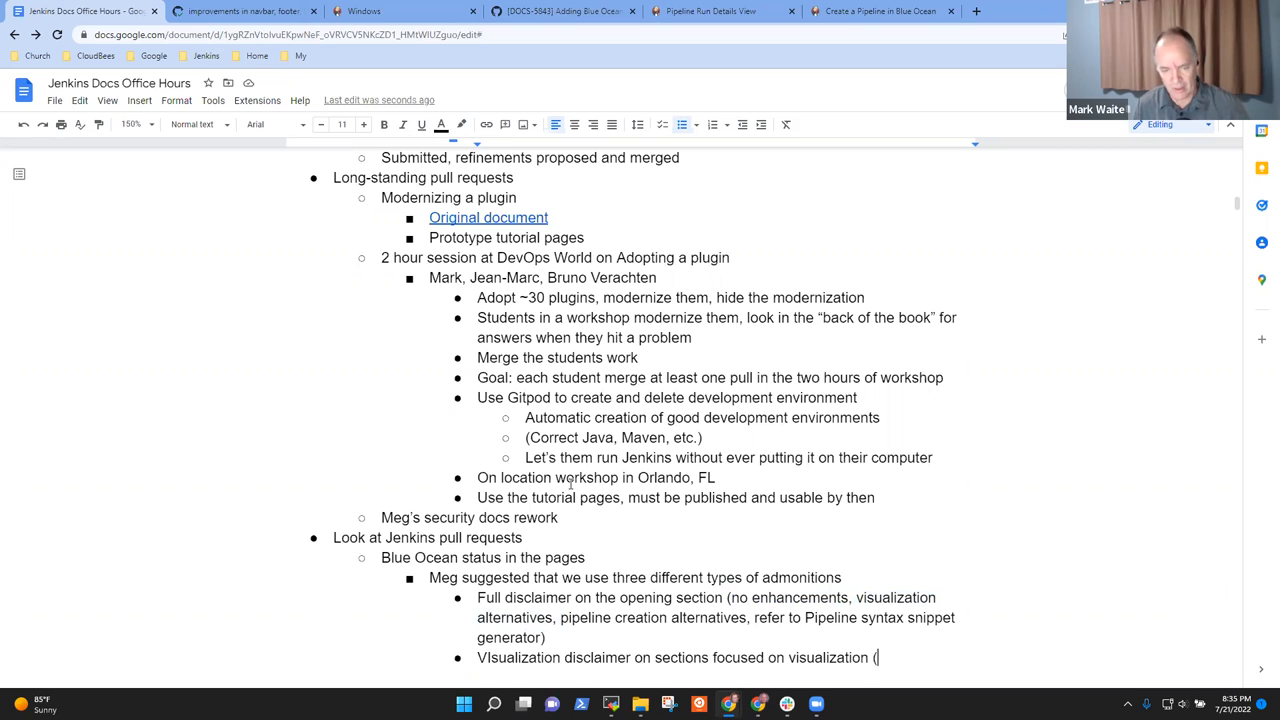
pyautogui.scroll(-3)
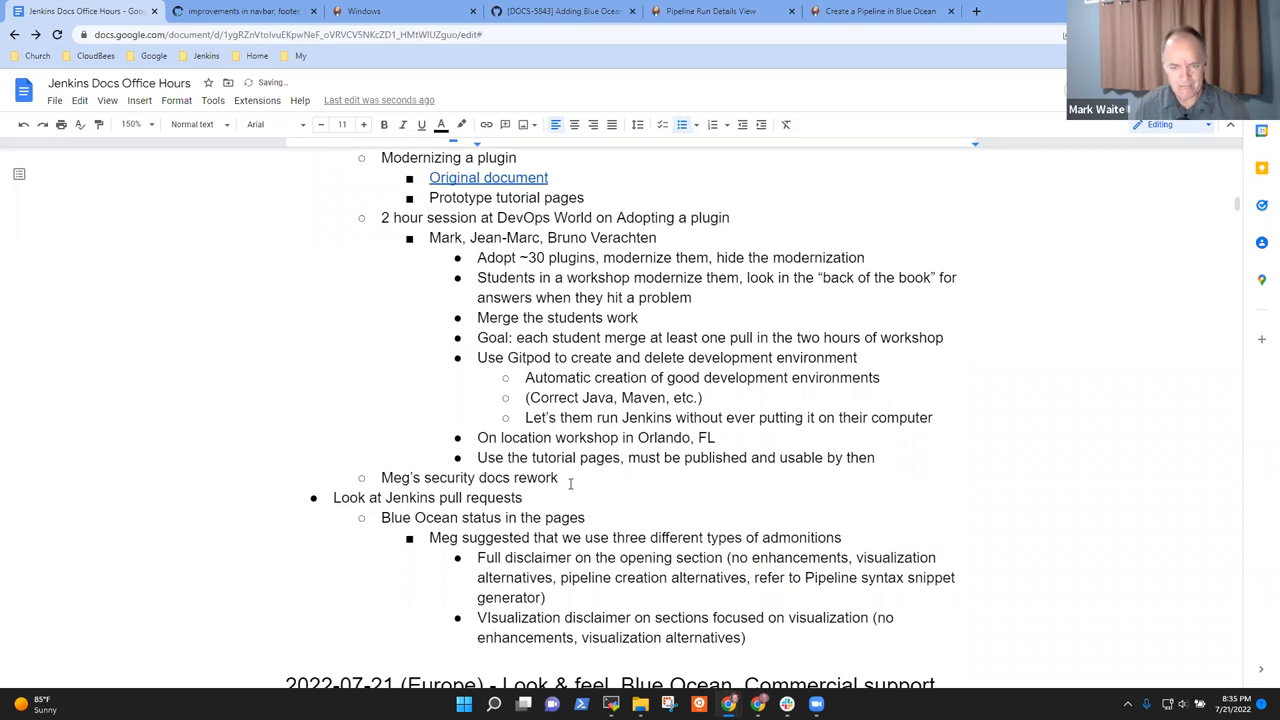
# - Start the Pipeline bullet and replace 'disclaimer' with 'admonition' in the earlier bullets
pyautogui.press('Enter')
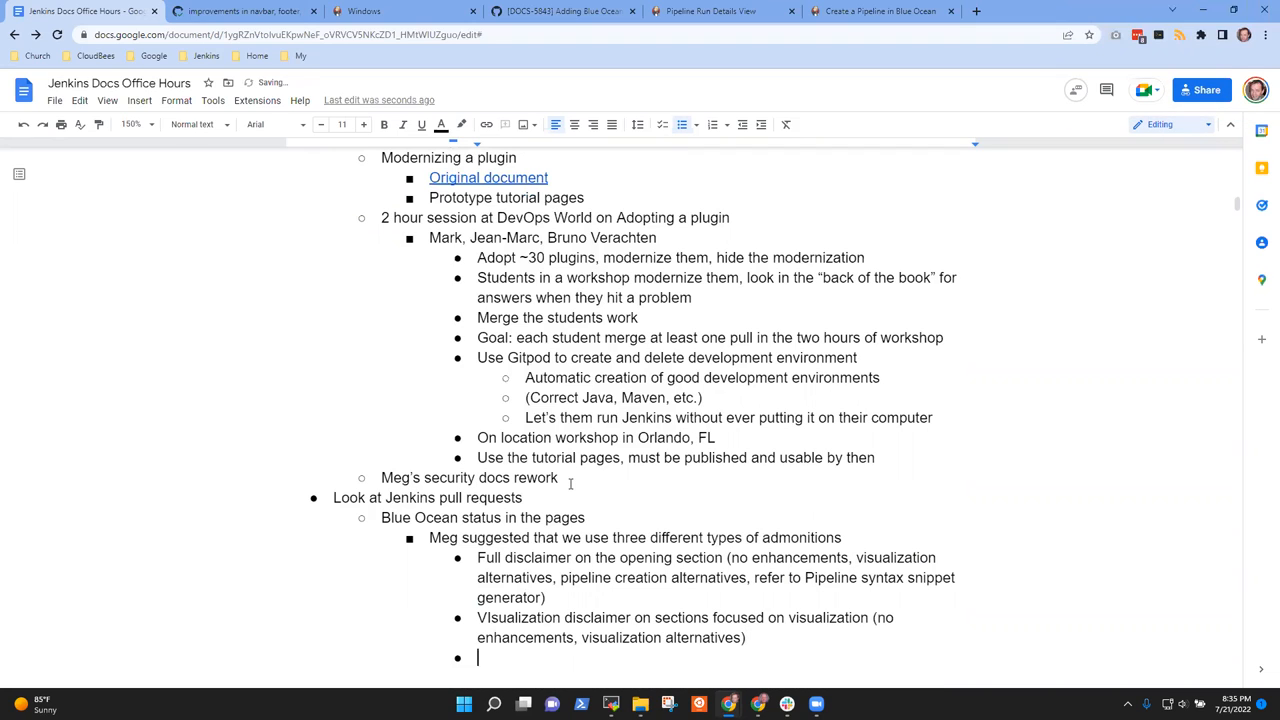
pyautogui.write('Pipeline creation disclaimer on sections')
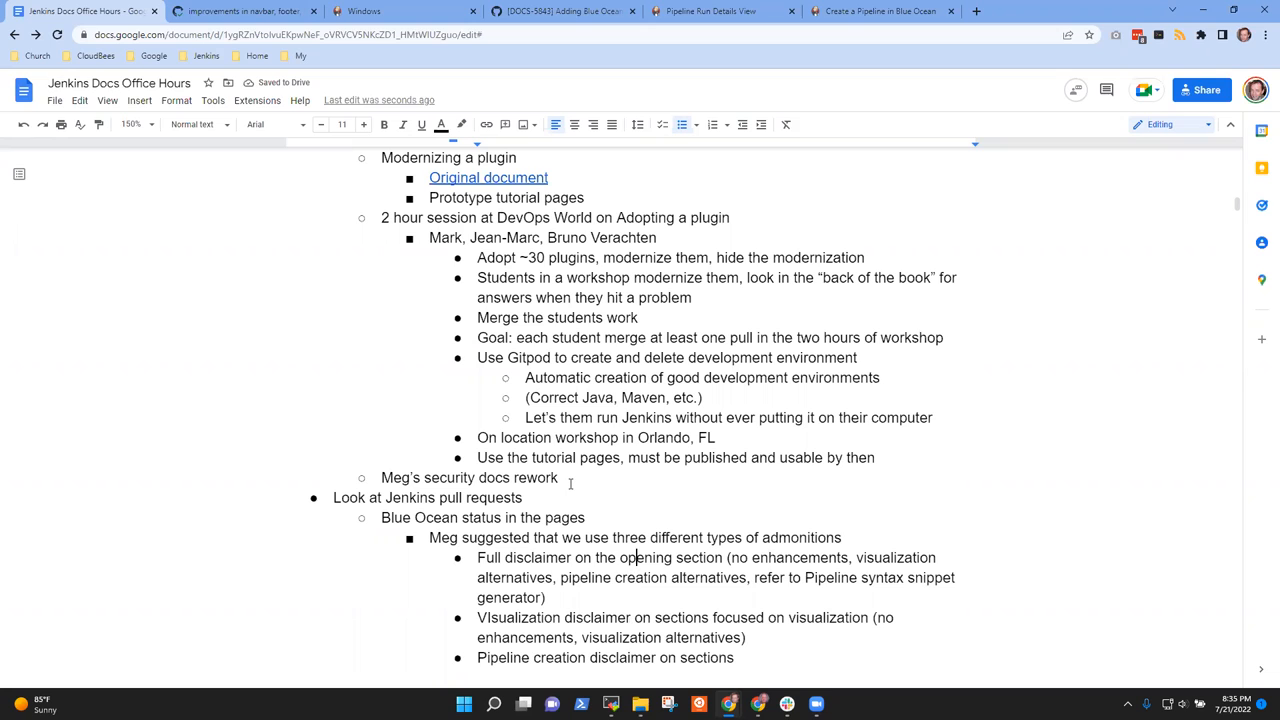
pyautogui.doubleClick(538, 556)
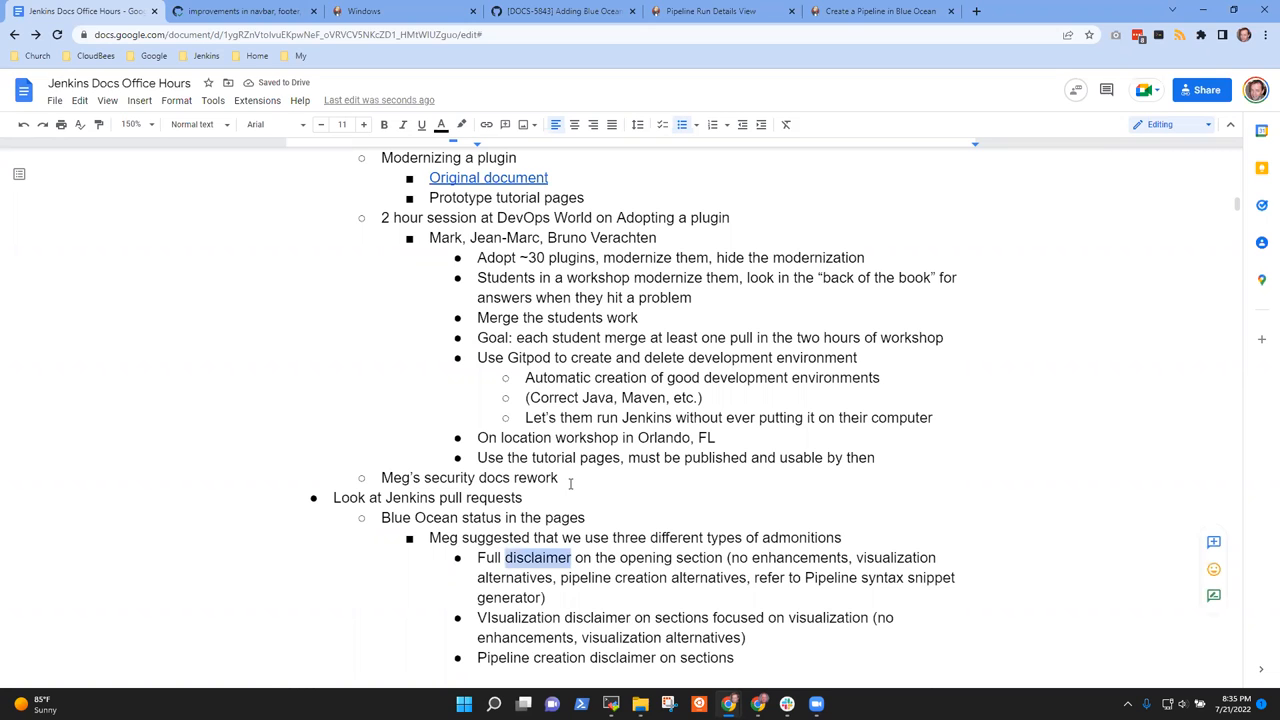
pyautogui.write('admonition')
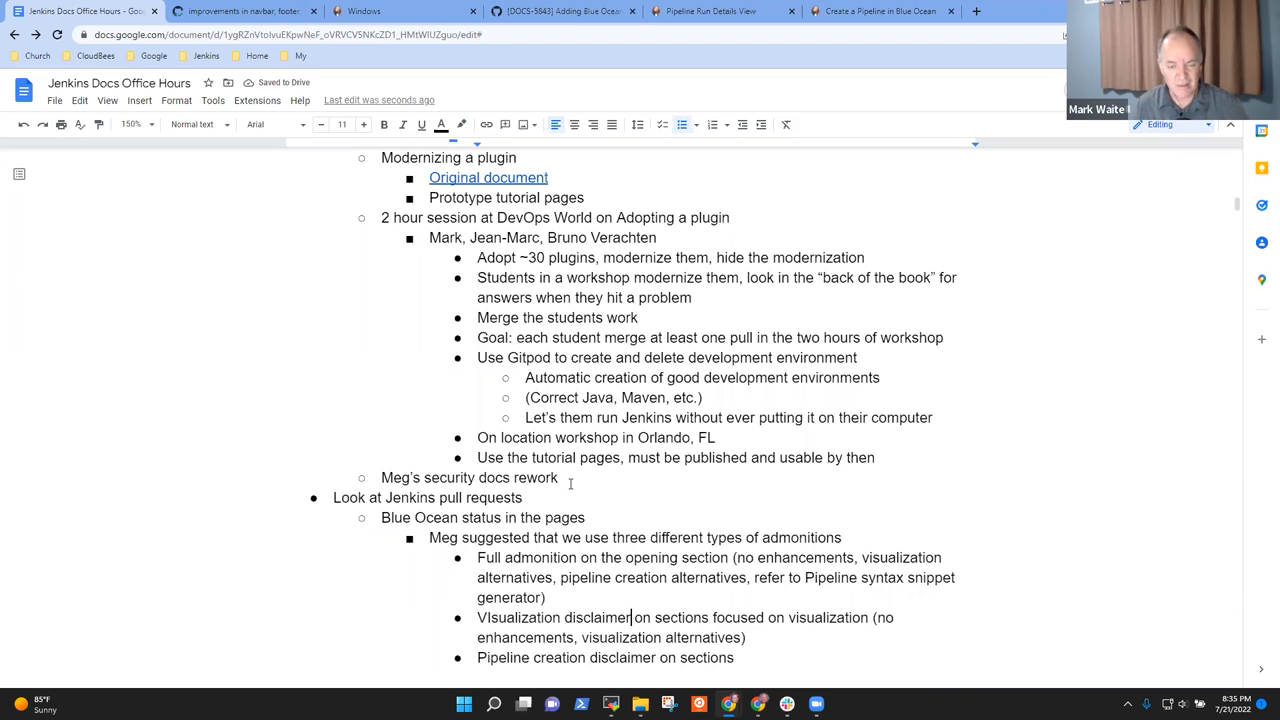
pyautogui.write('admoin')
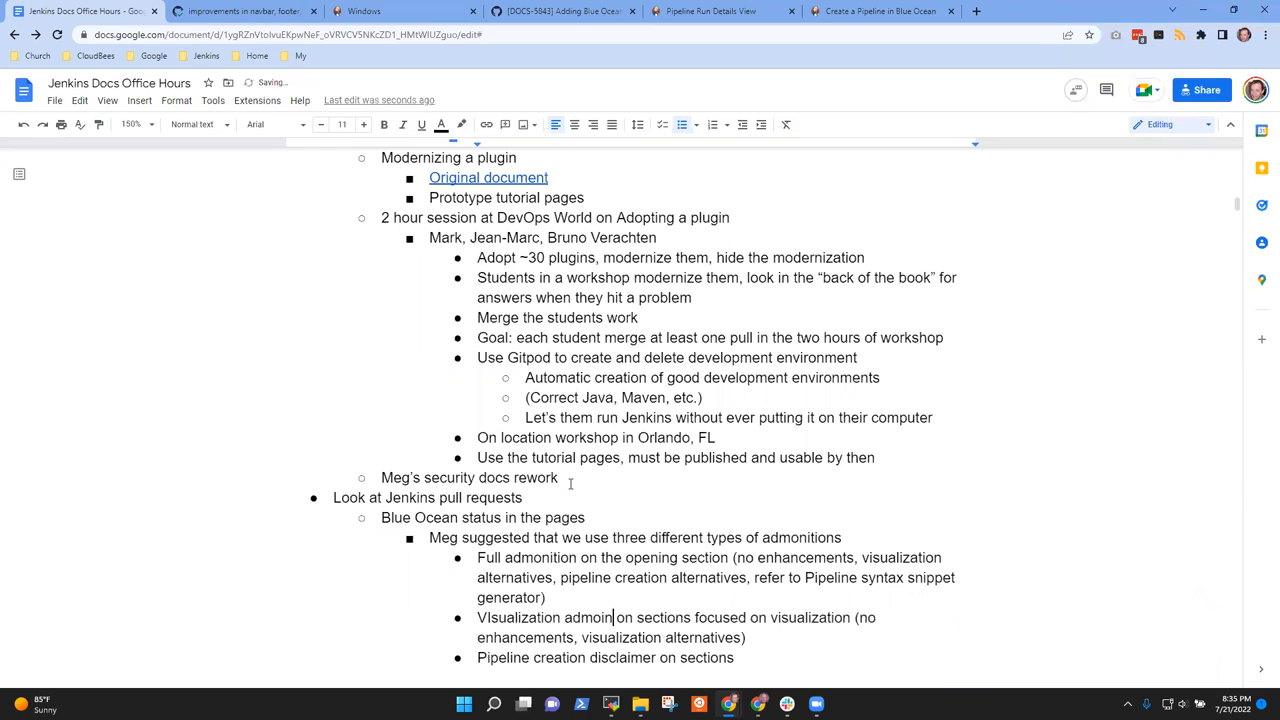
pyautogui.write('ition')
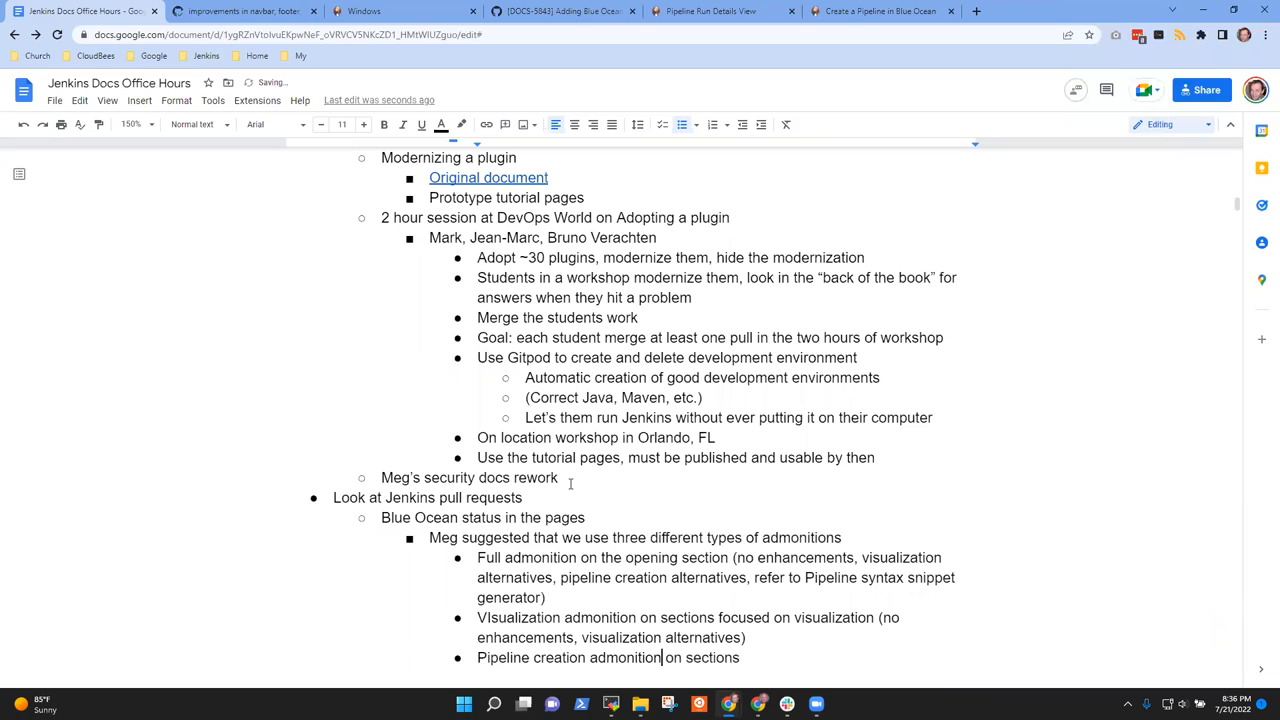
# - Complete the Pipeline creation admonition bullet and select the finished list
pyautogui.write('v')
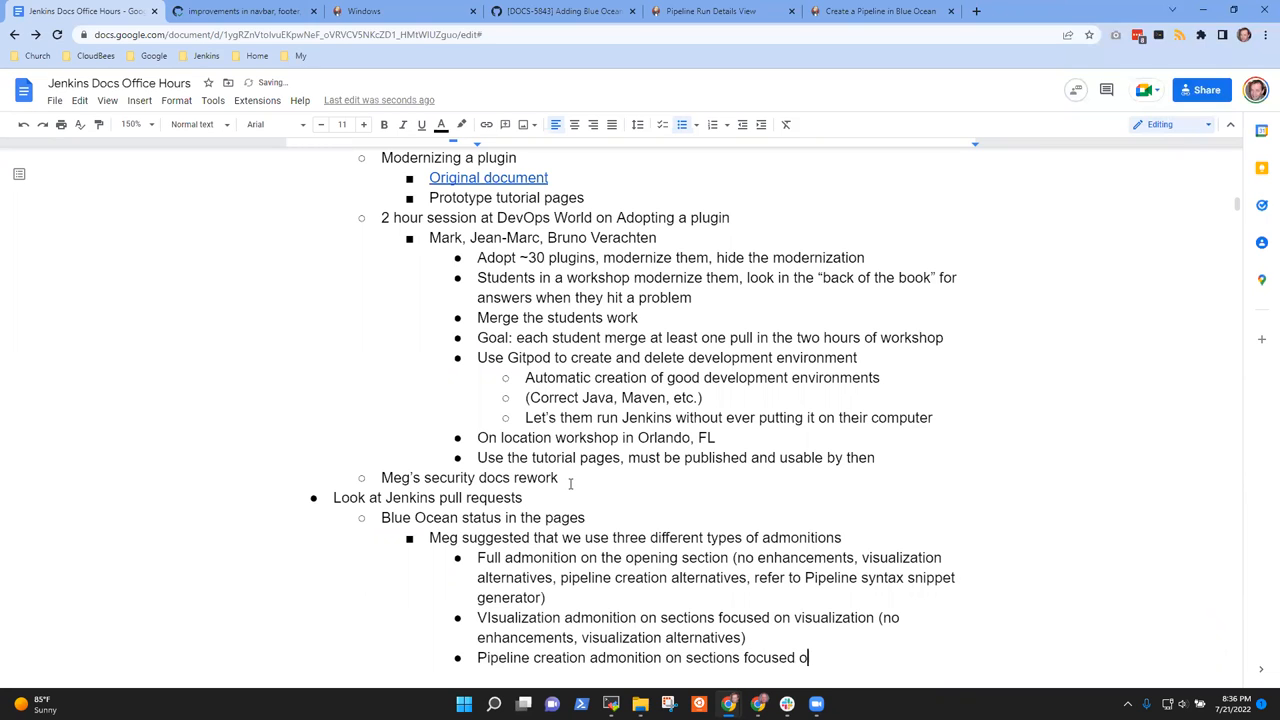
pyautogui.write('n creation (')
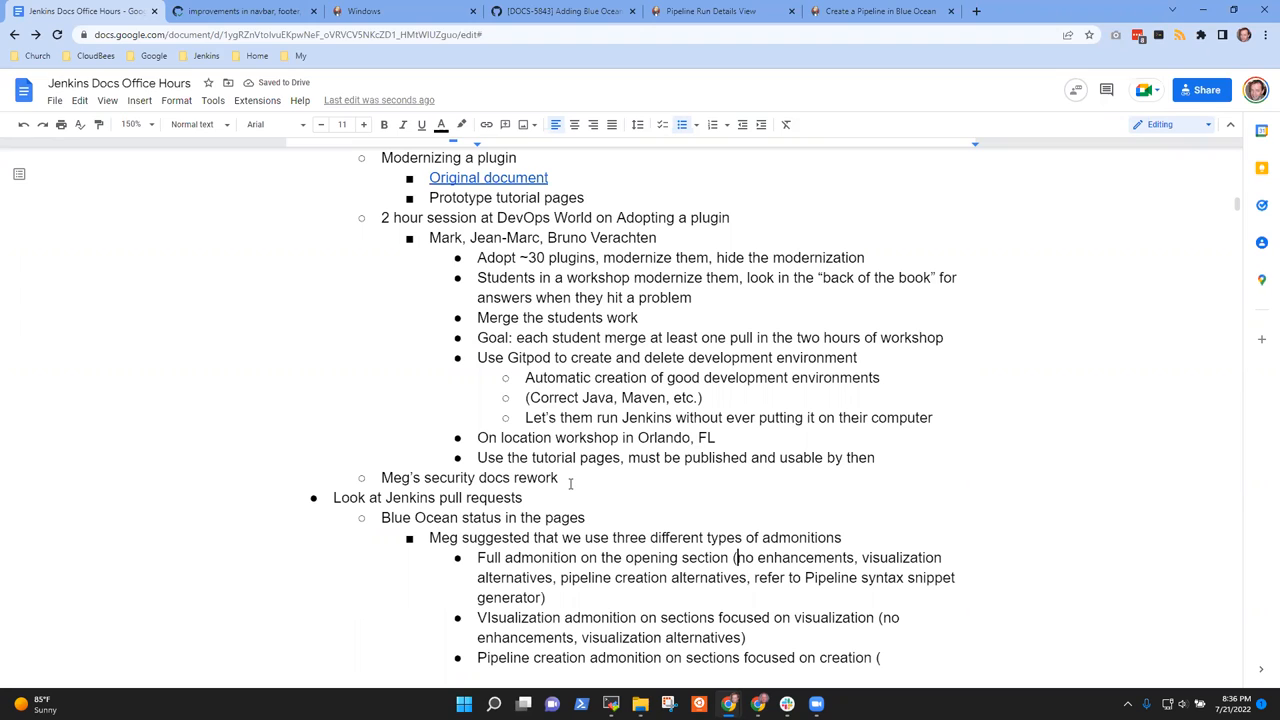
pyautogui.moveTo(736, 556); pyautogui.dragTo(800, 576)
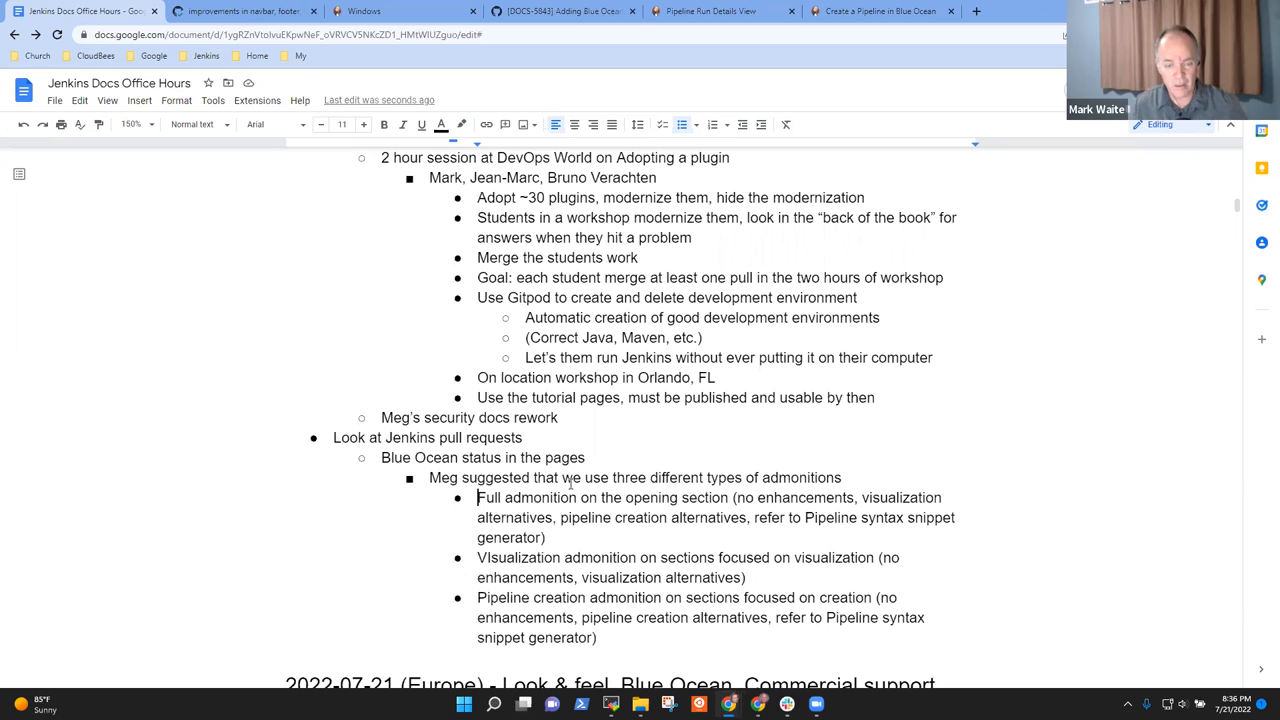
pyautogui.moveTo(476, 496); pyautogui.dragTo(596, 638)
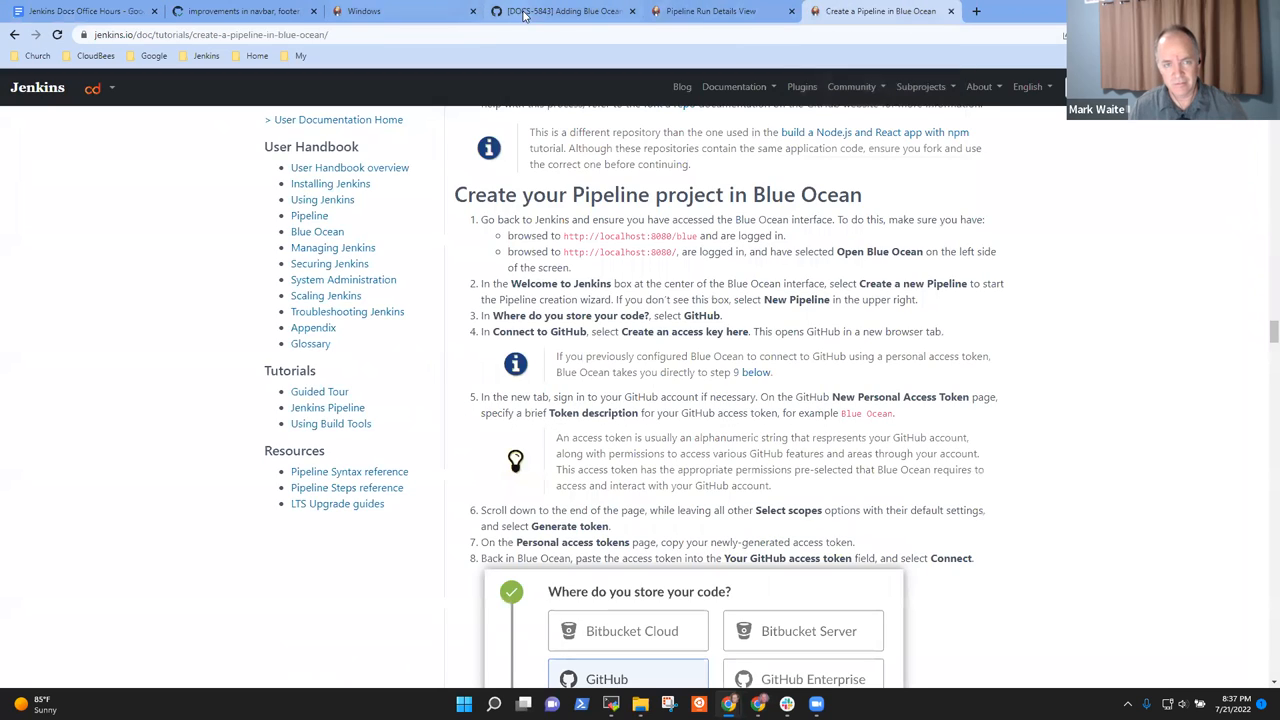
# - Return to GitHub PR #5288 and show the jenkins.io open pull requests list
pyautogui.click(560, 12)
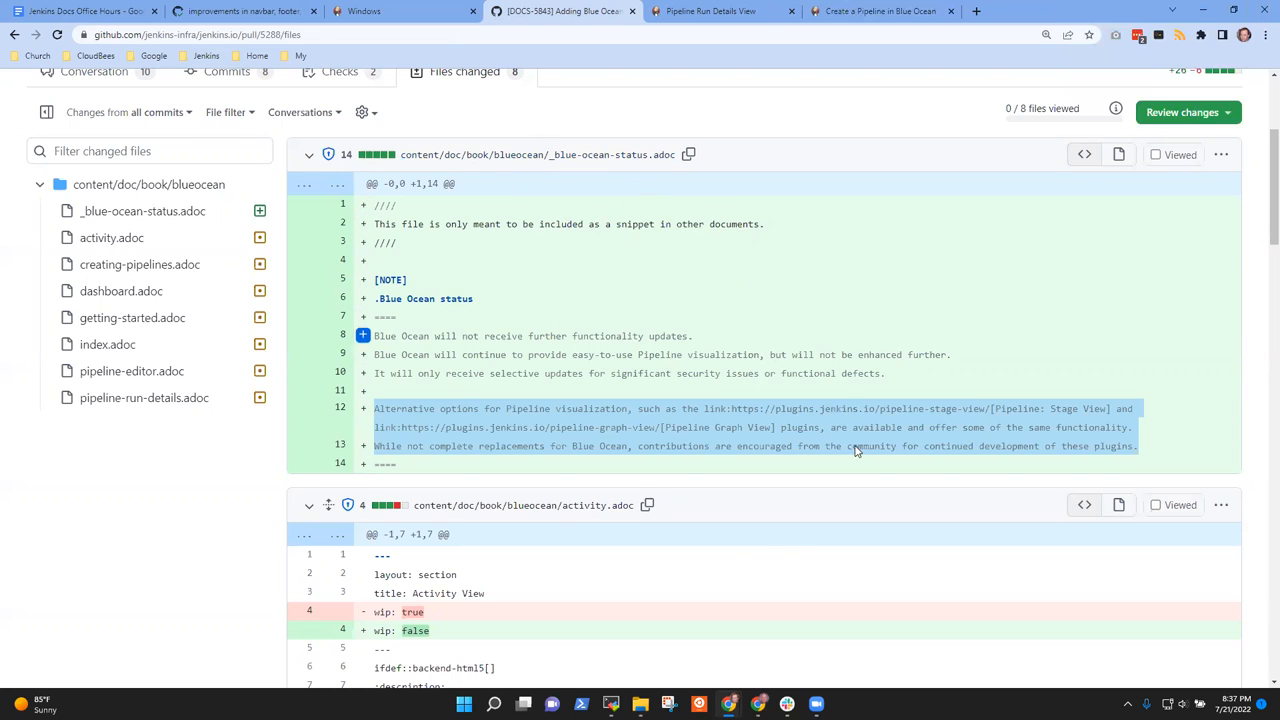
pyautogui.moveTo(756, 512)
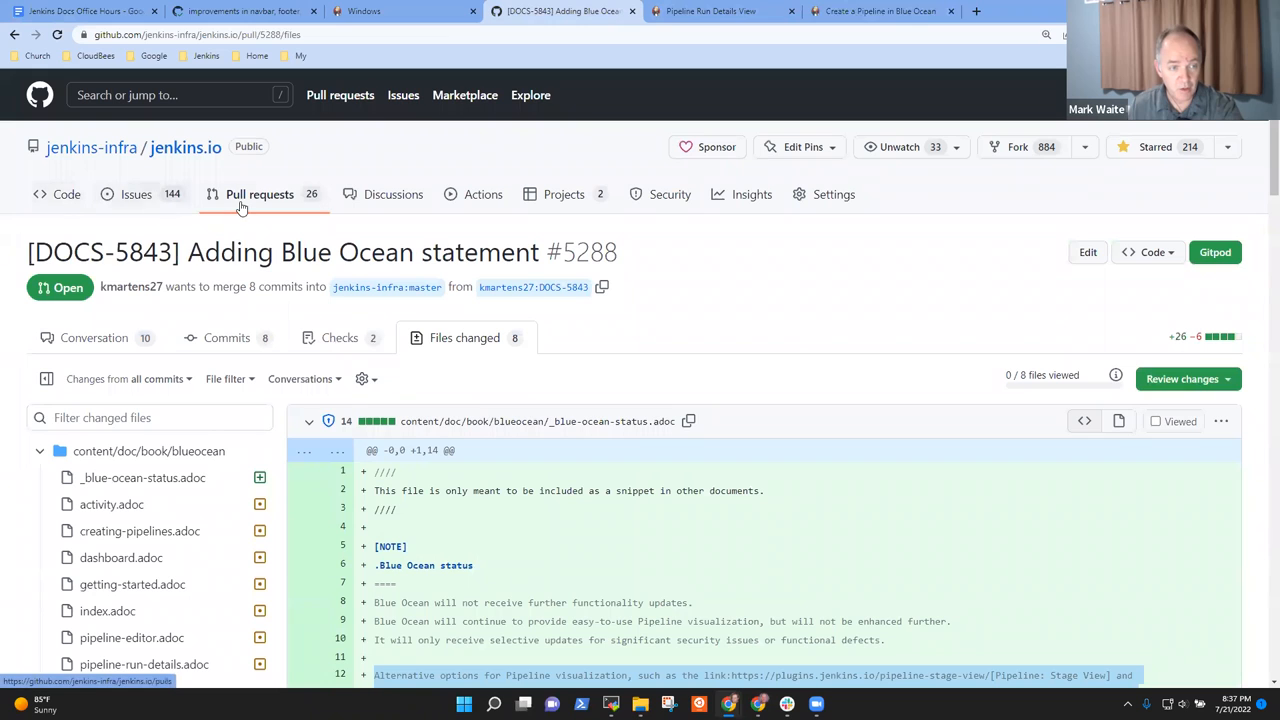
pyautogui.click(260, 194)
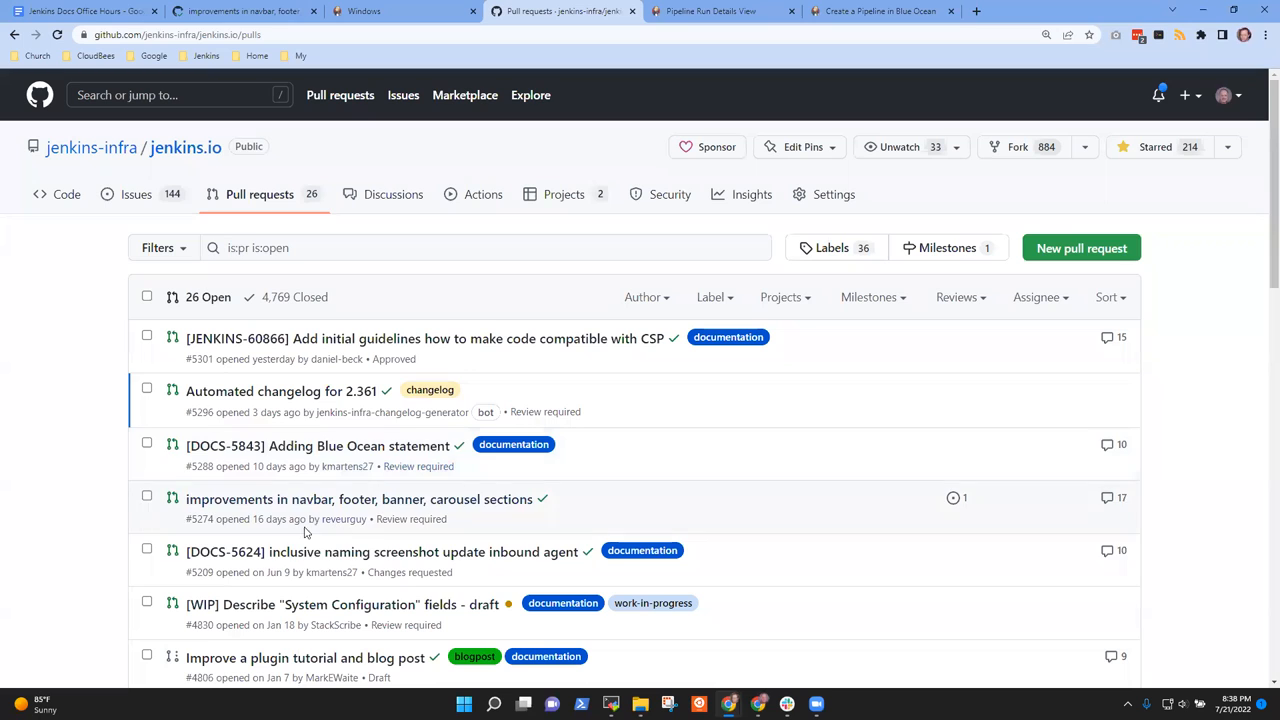
pyautogui.moveTo(288, 552)
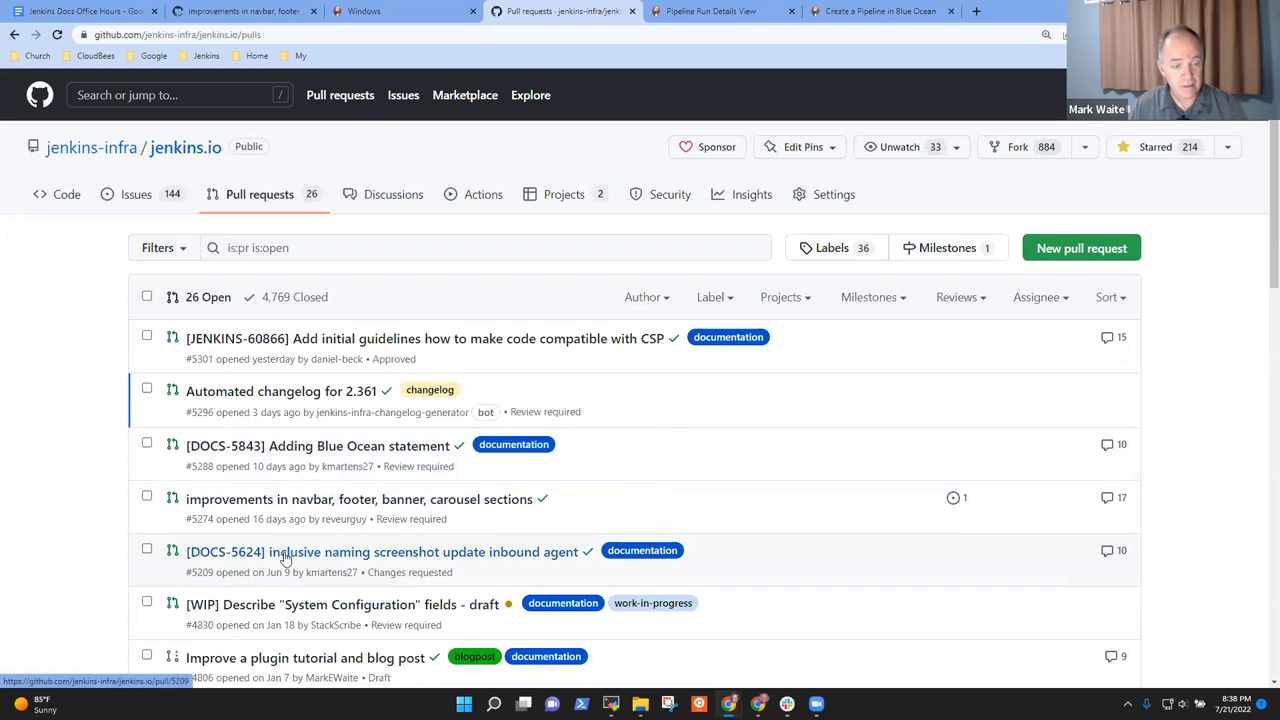
pyautogui.moveTo(380, 552)
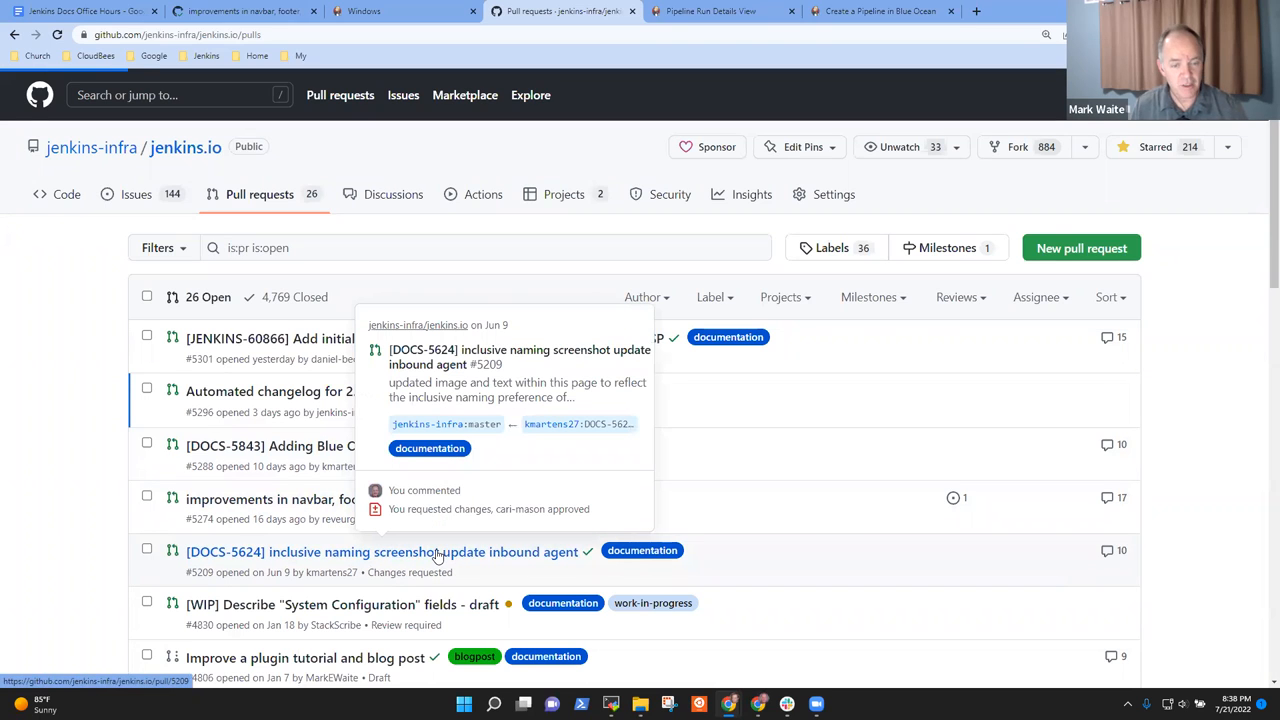
pyautogui.click(384, 552)
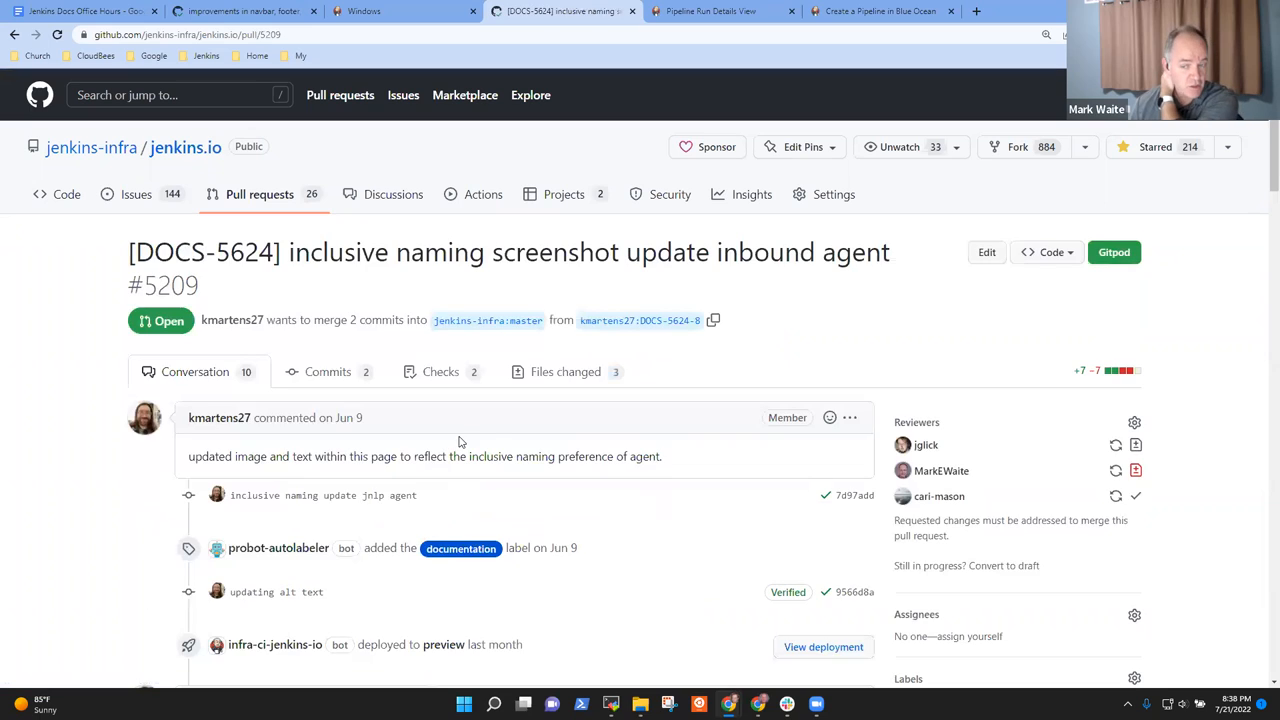
pyautogui.scroll(-3)
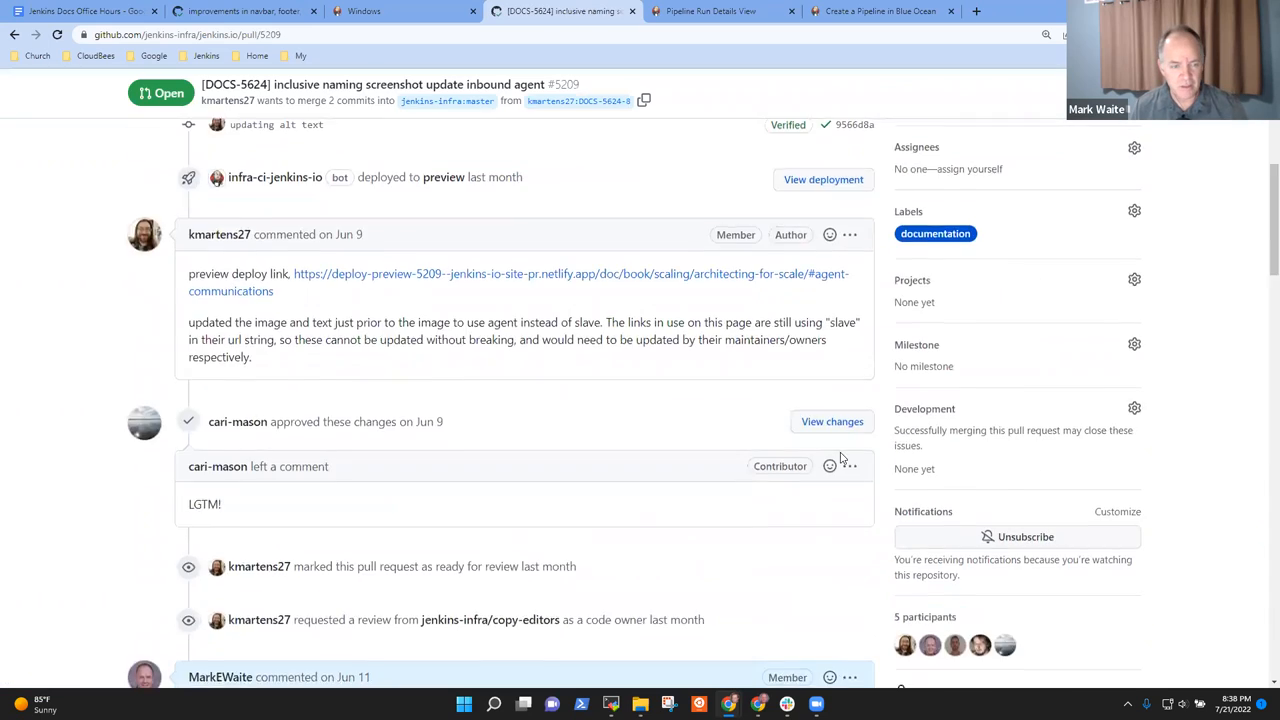
pyautogui.scroll(-3)
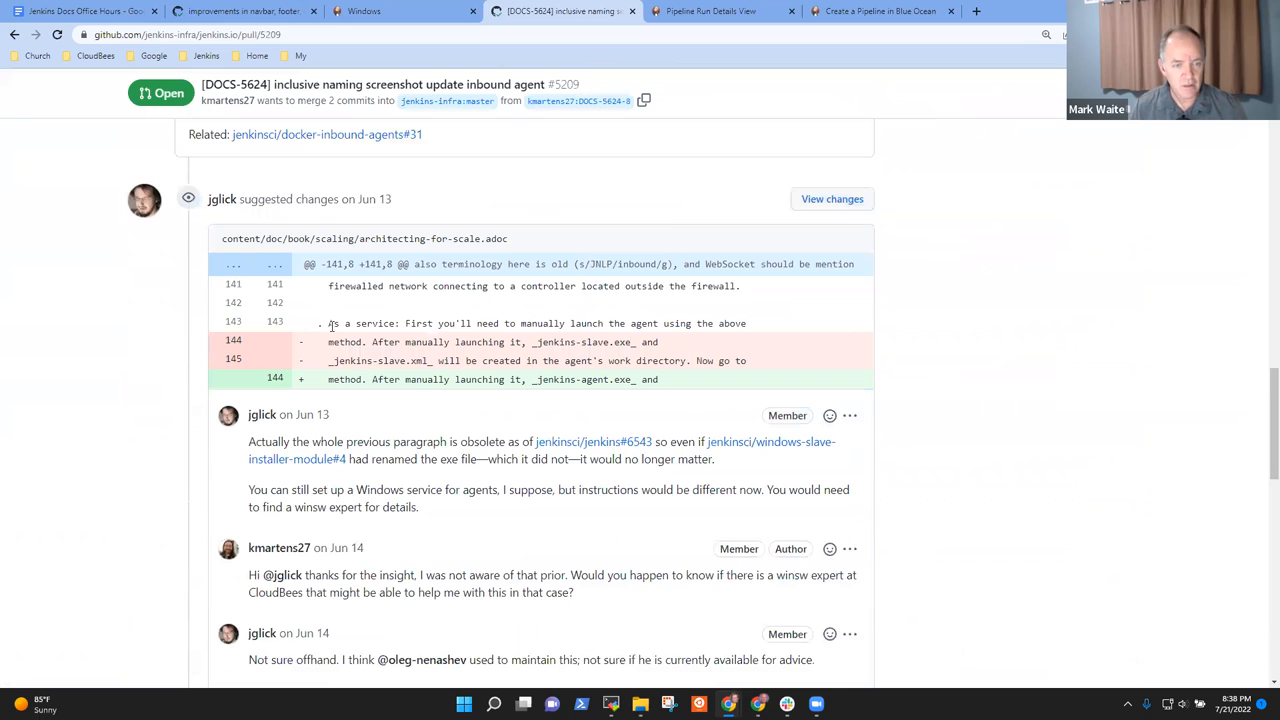
pyautogui.scroll(-3)
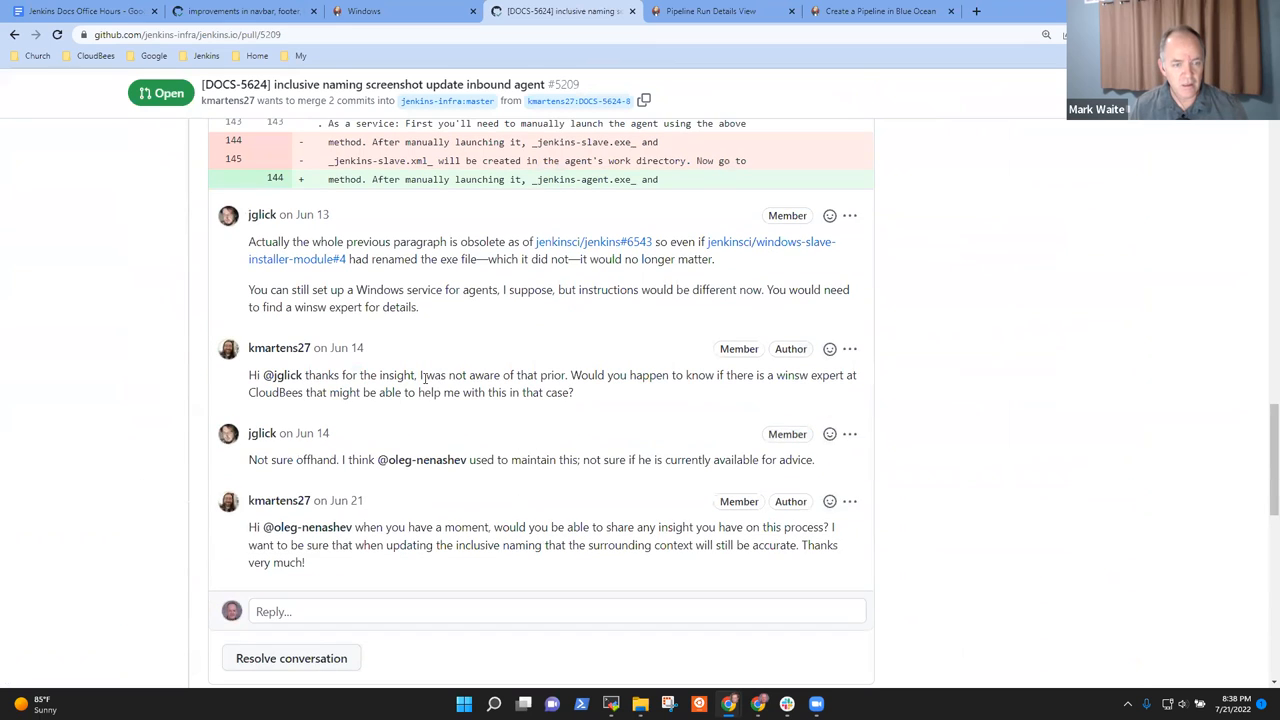
pyautogui.scroll(-3)
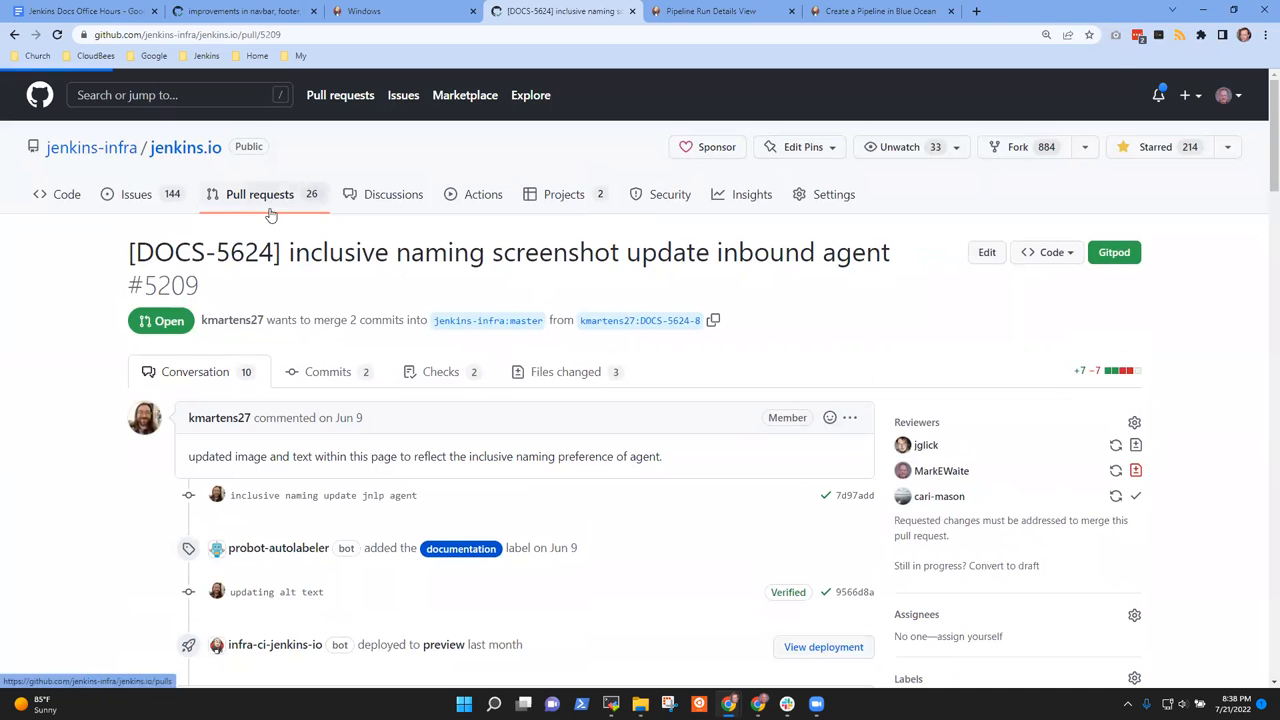
pyautogui.click(260, 194)
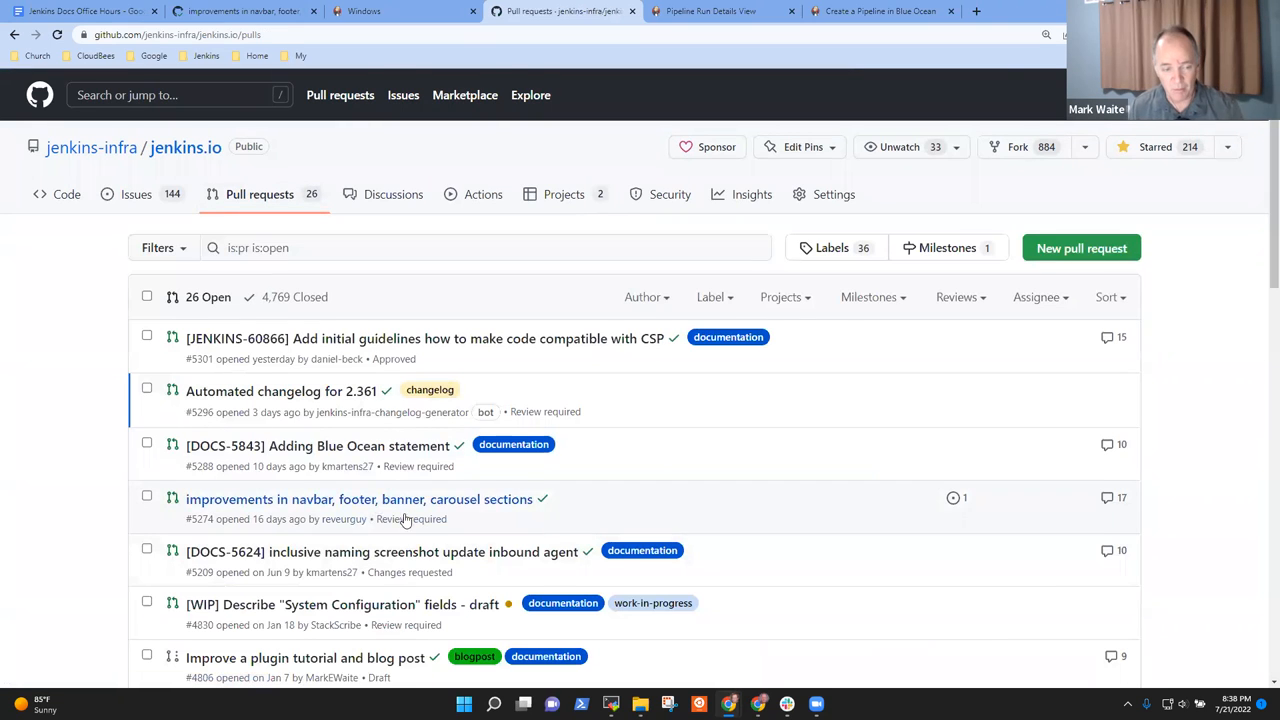
pyautogui.scroll(-3)
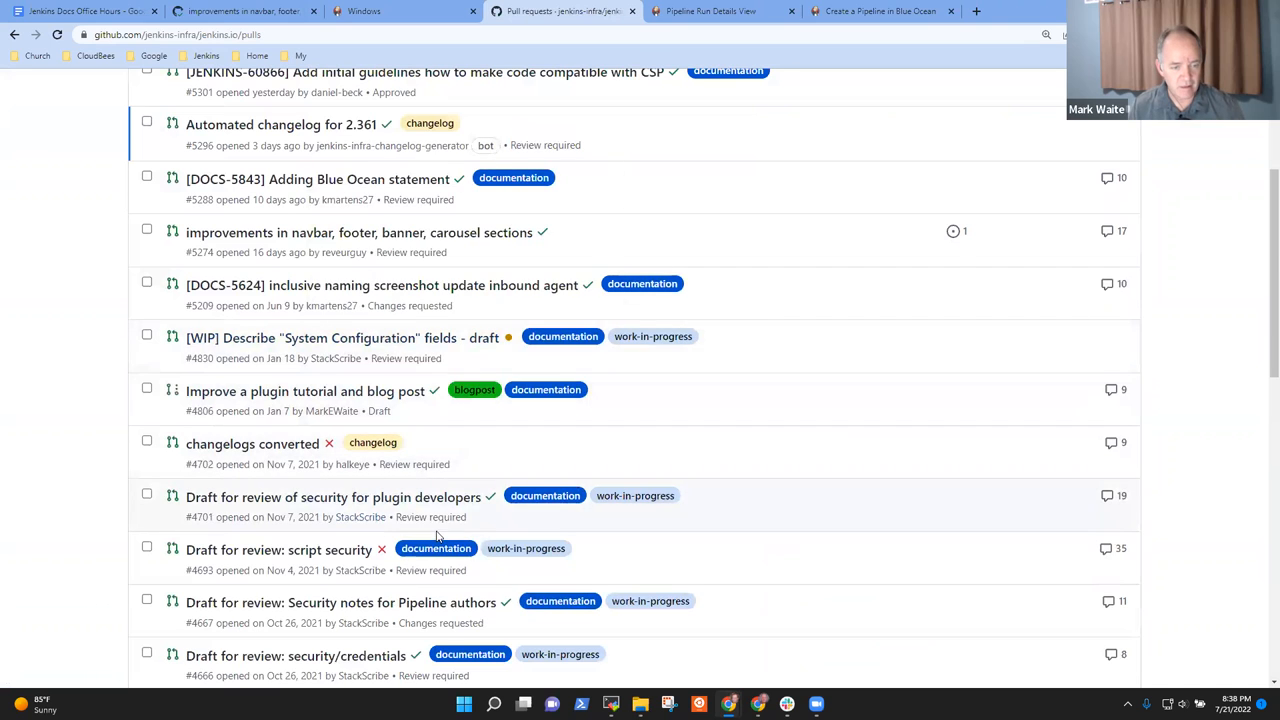
pyautogui.scroll(-3)
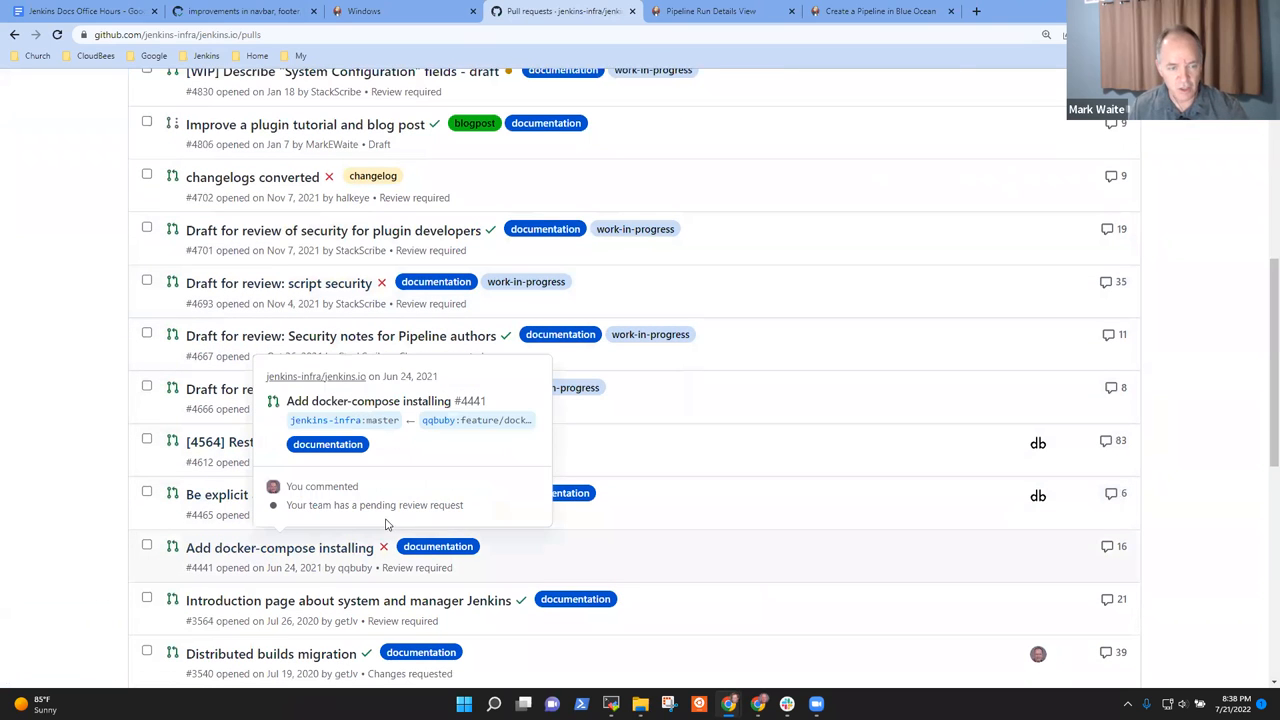
pyautogui.moveTo(386, 544)
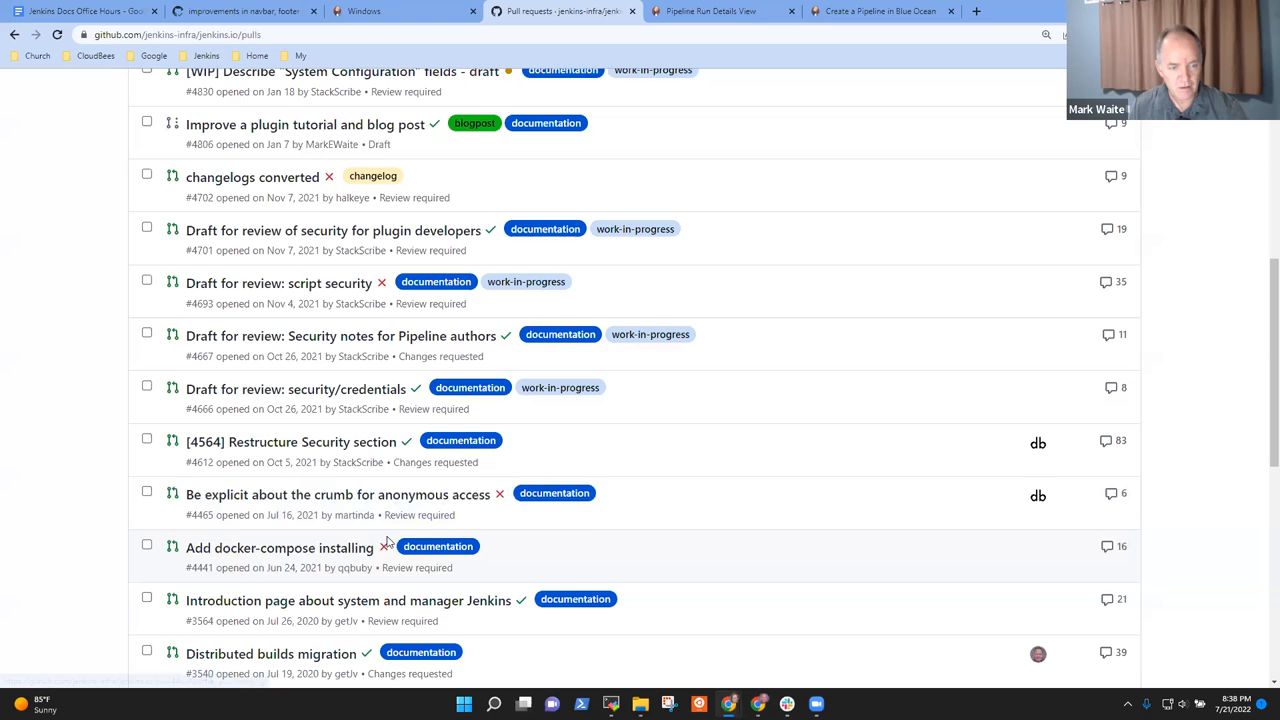
pyautogui.scroll(-3)
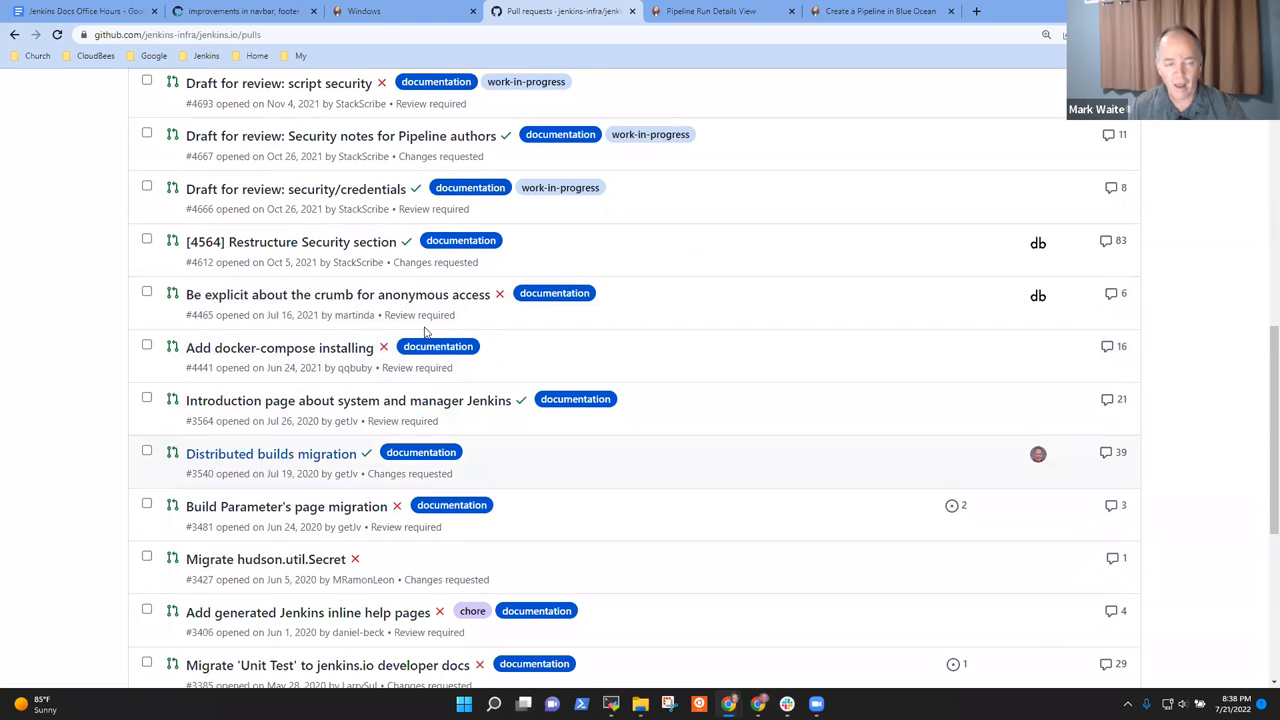
pyautogui.scroll(3)
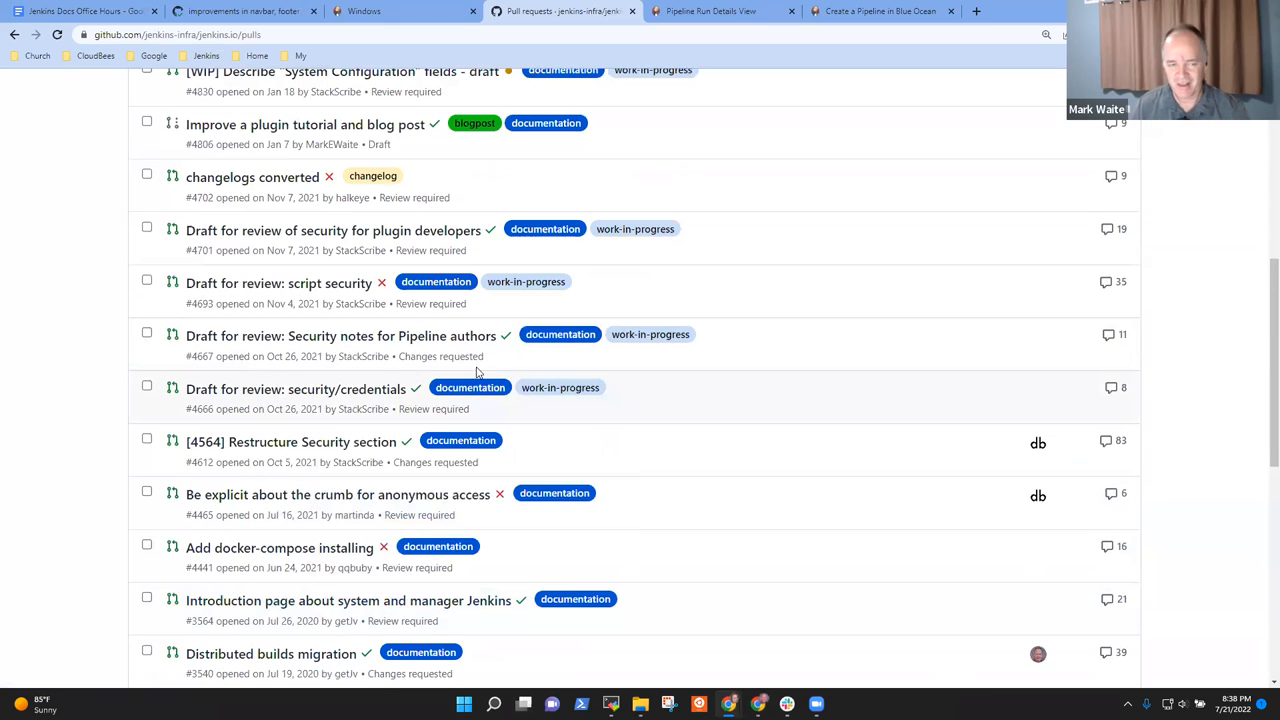
pyautogui.moveTo(152, 350)
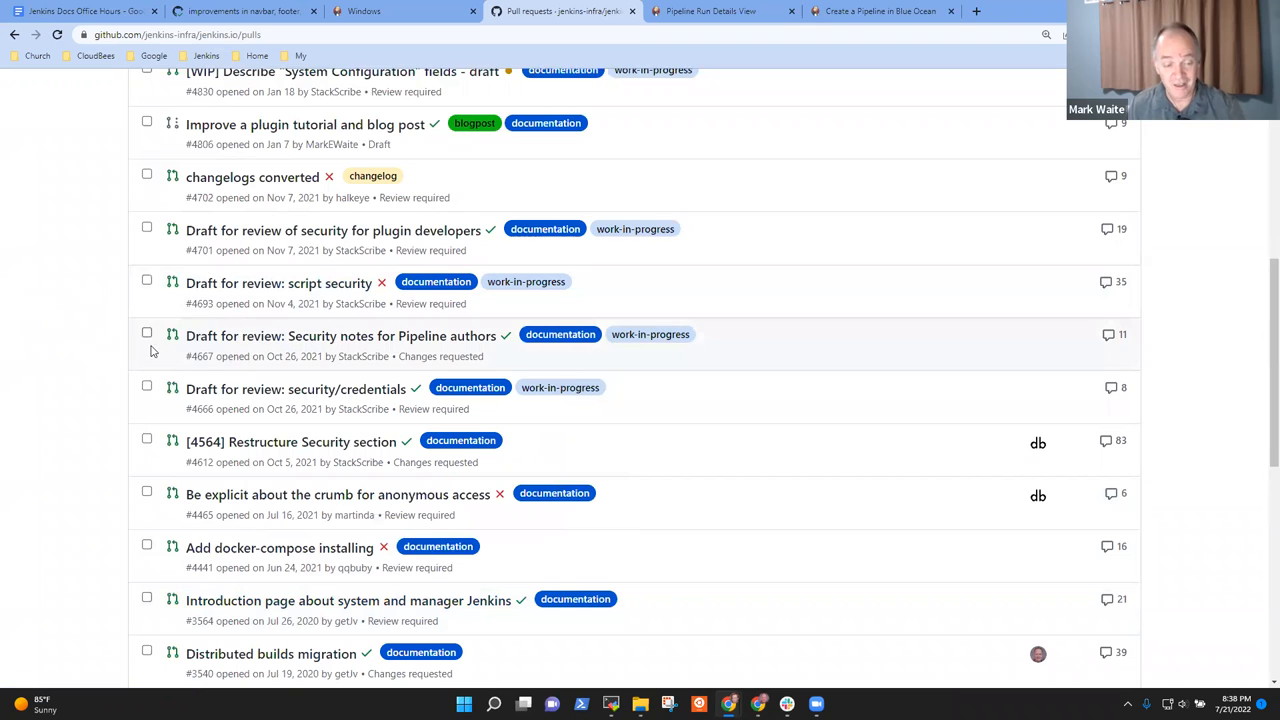
pyautogui.scroll(-3)
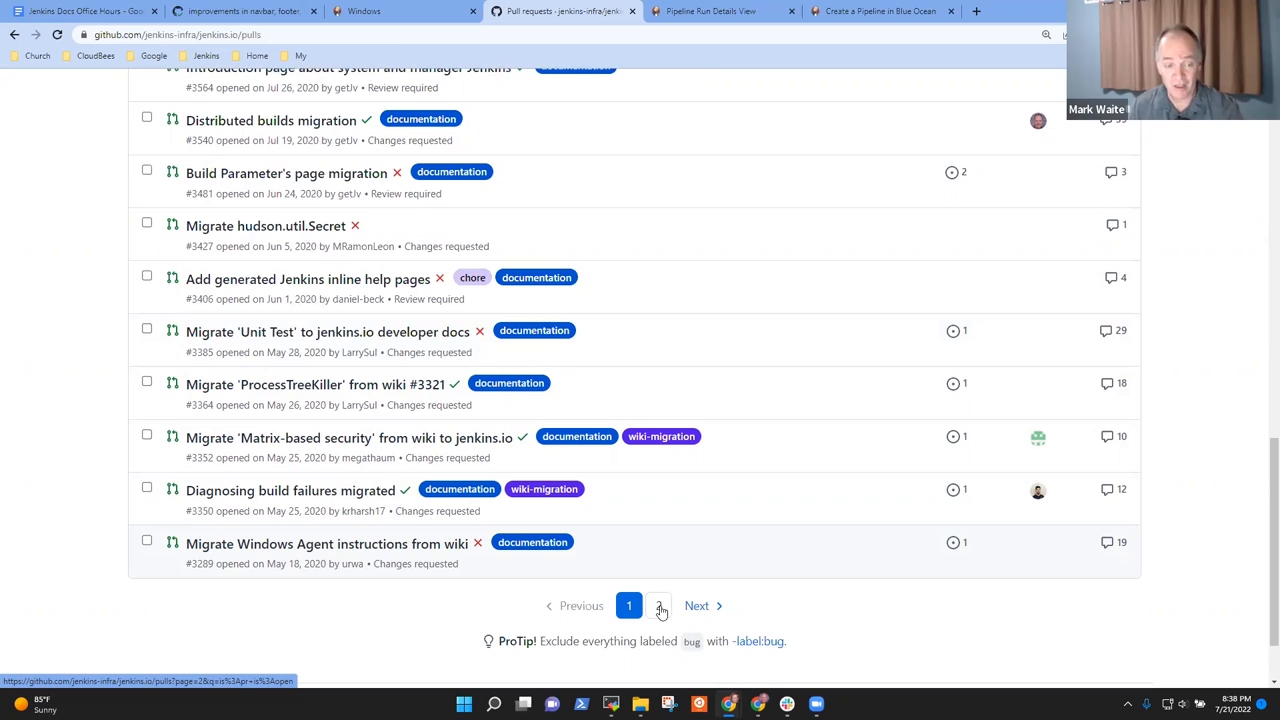
pyautogui.click(658, 604)
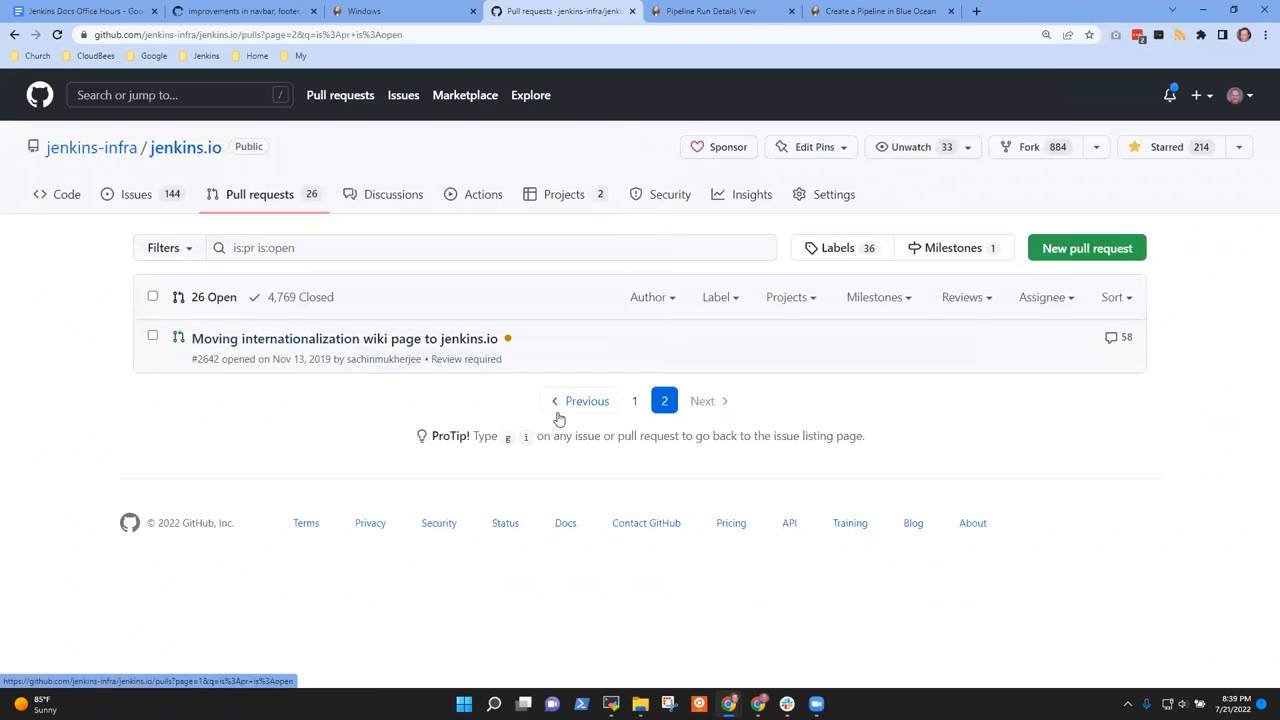
pyautogui.click(586, 400)
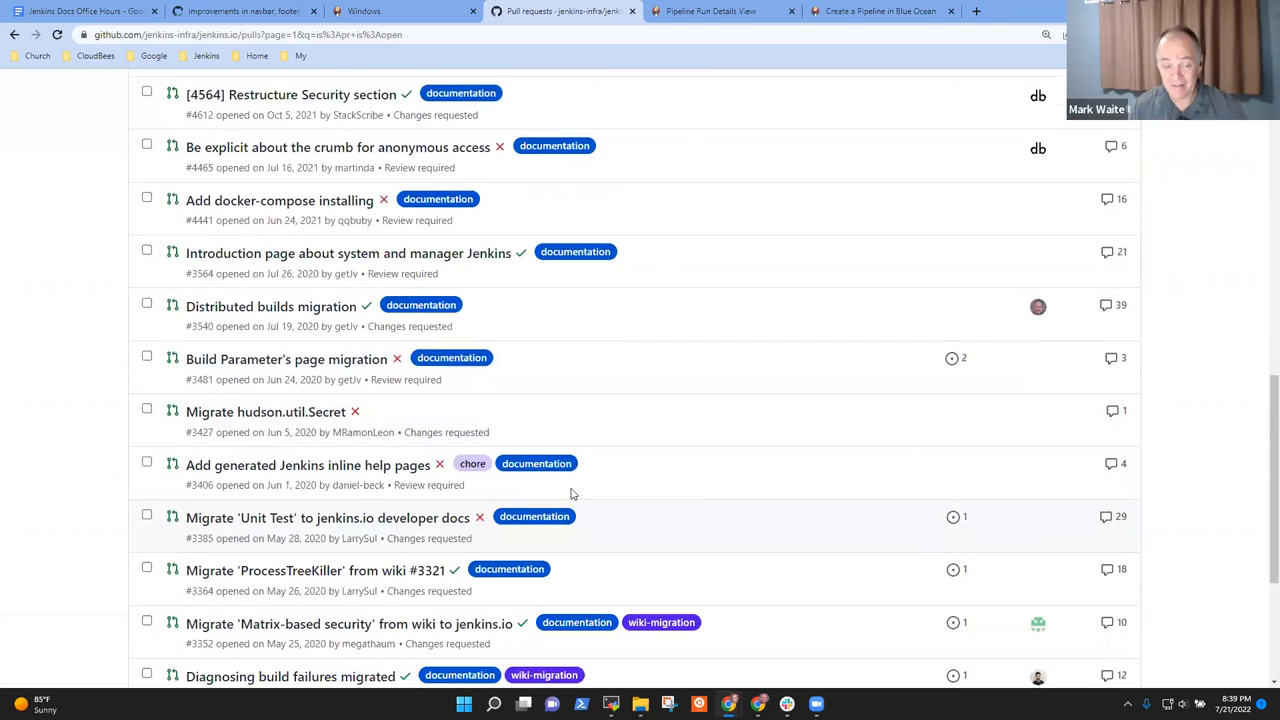
pyautogui.scroll(-3)
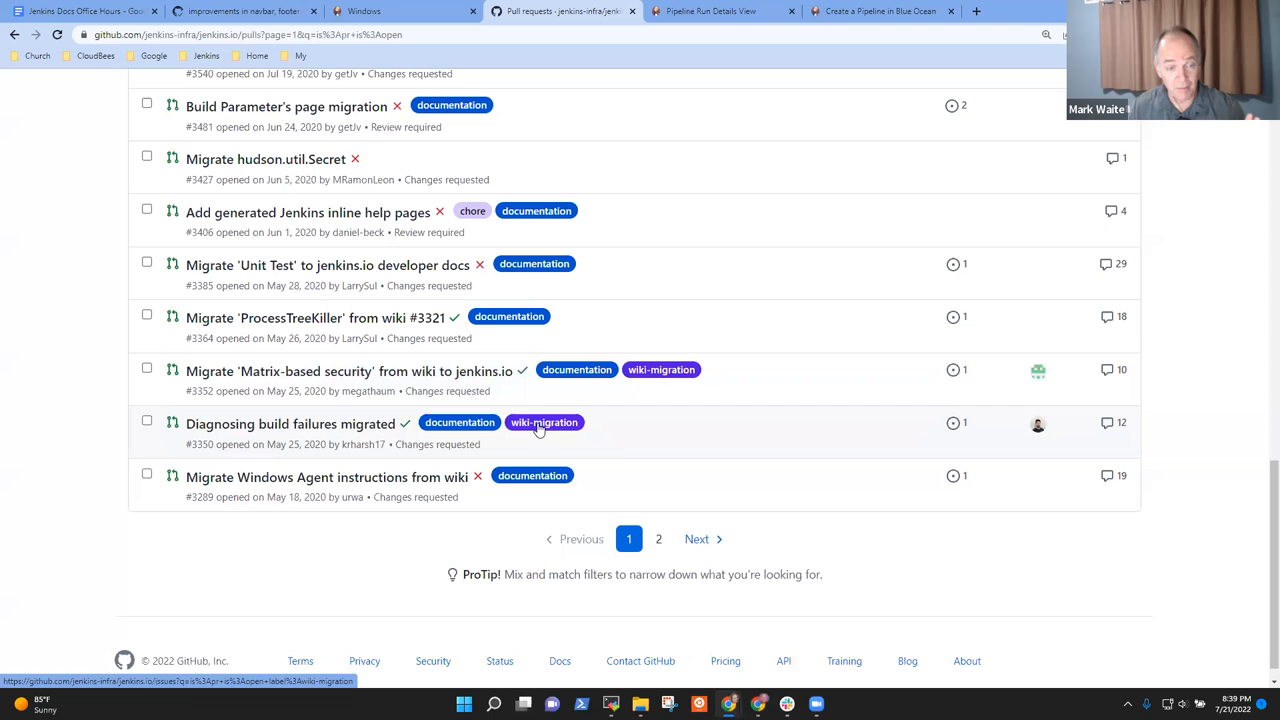